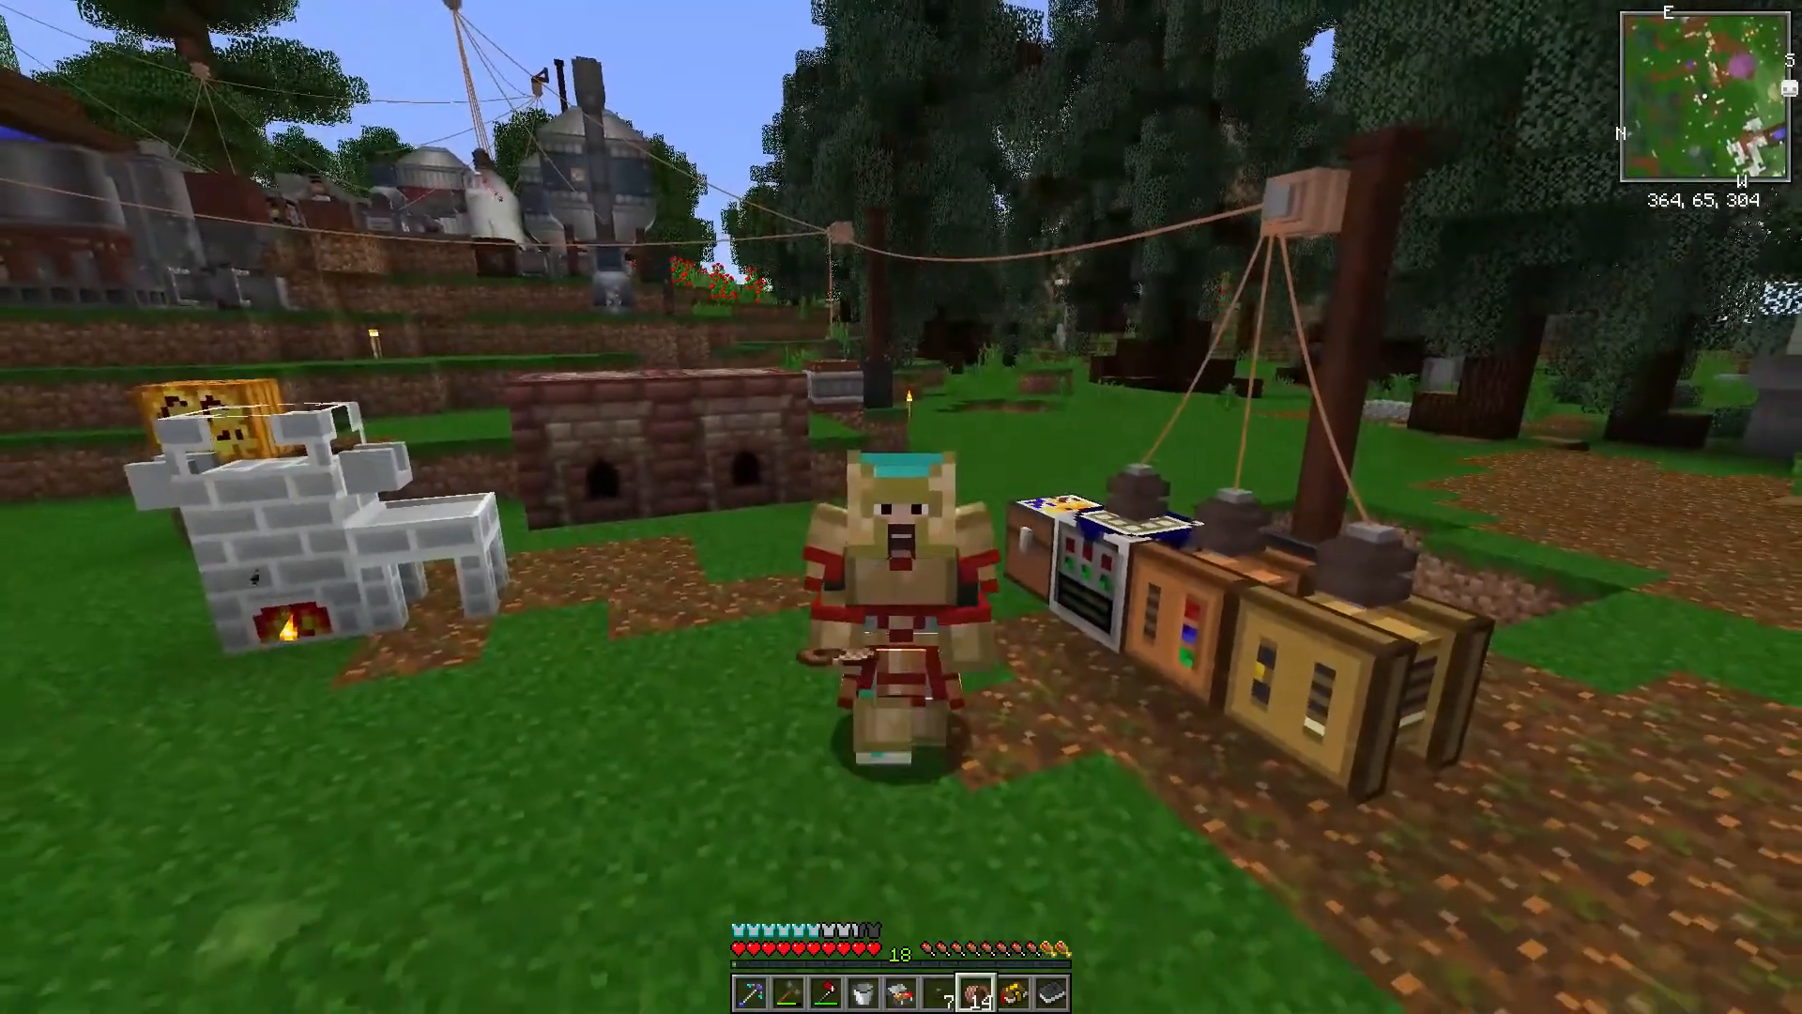
mouse_move(901, 507)
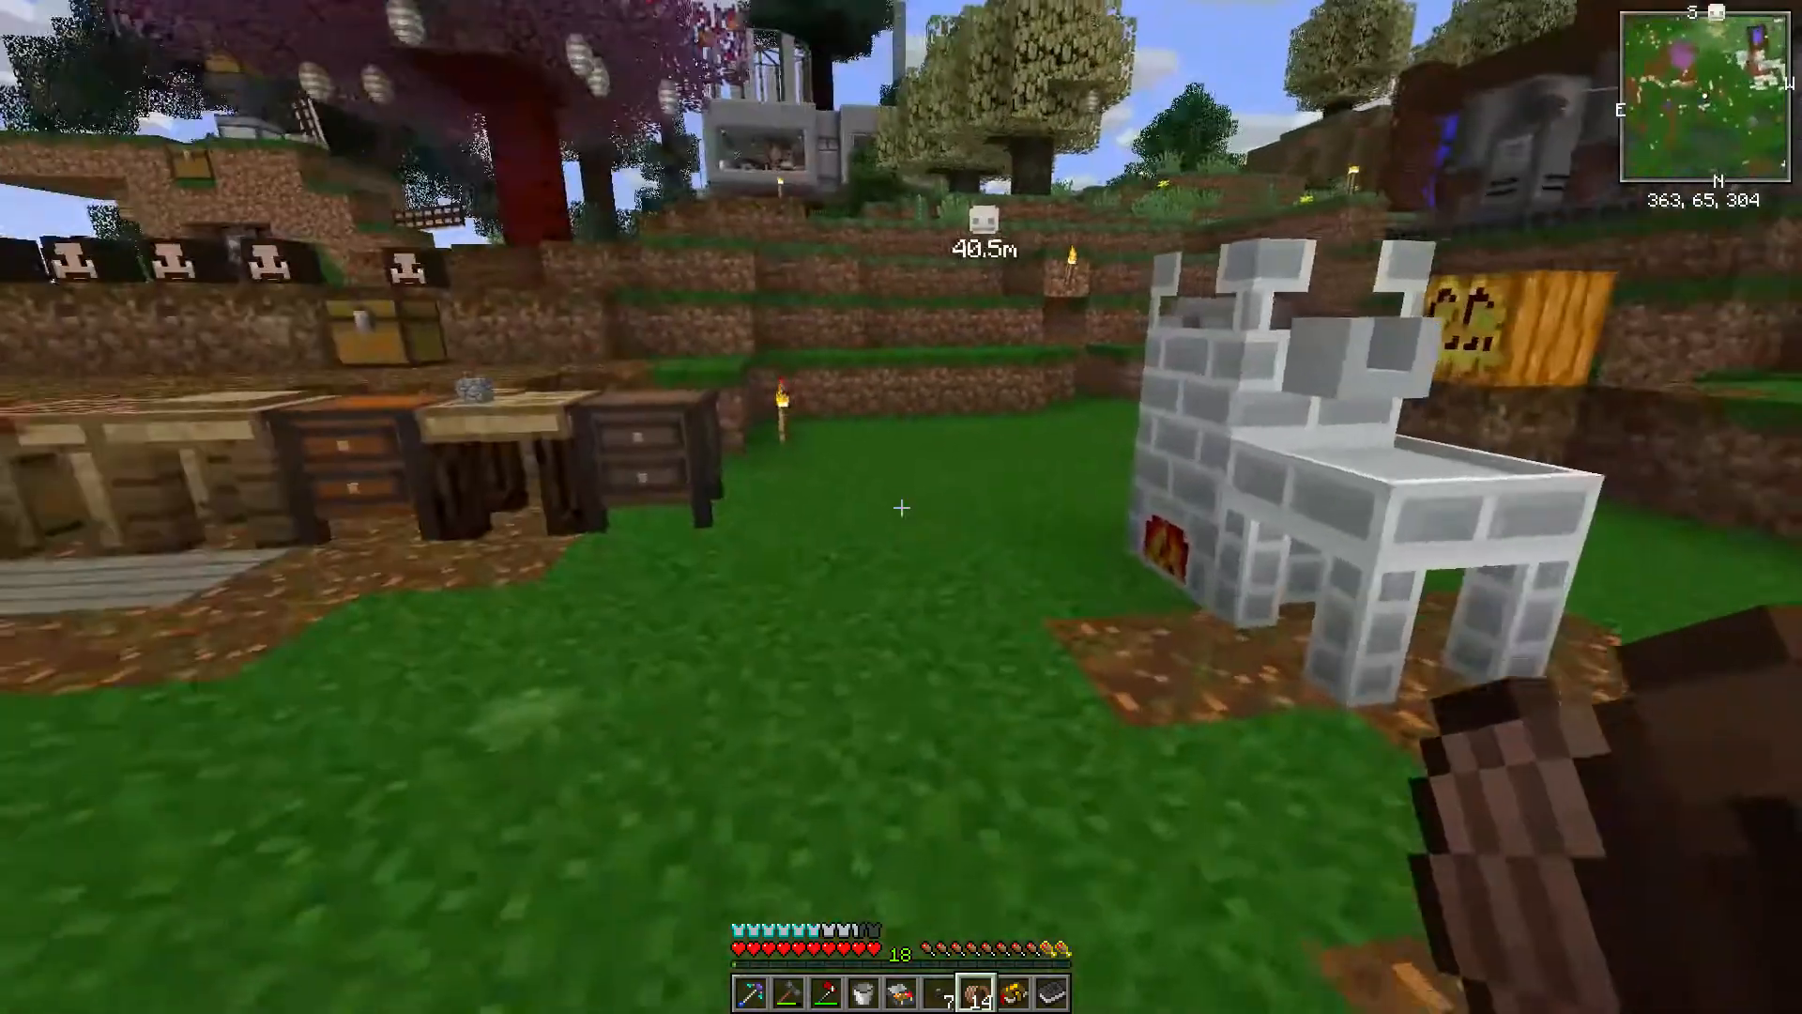
mouse_move(901, 506)
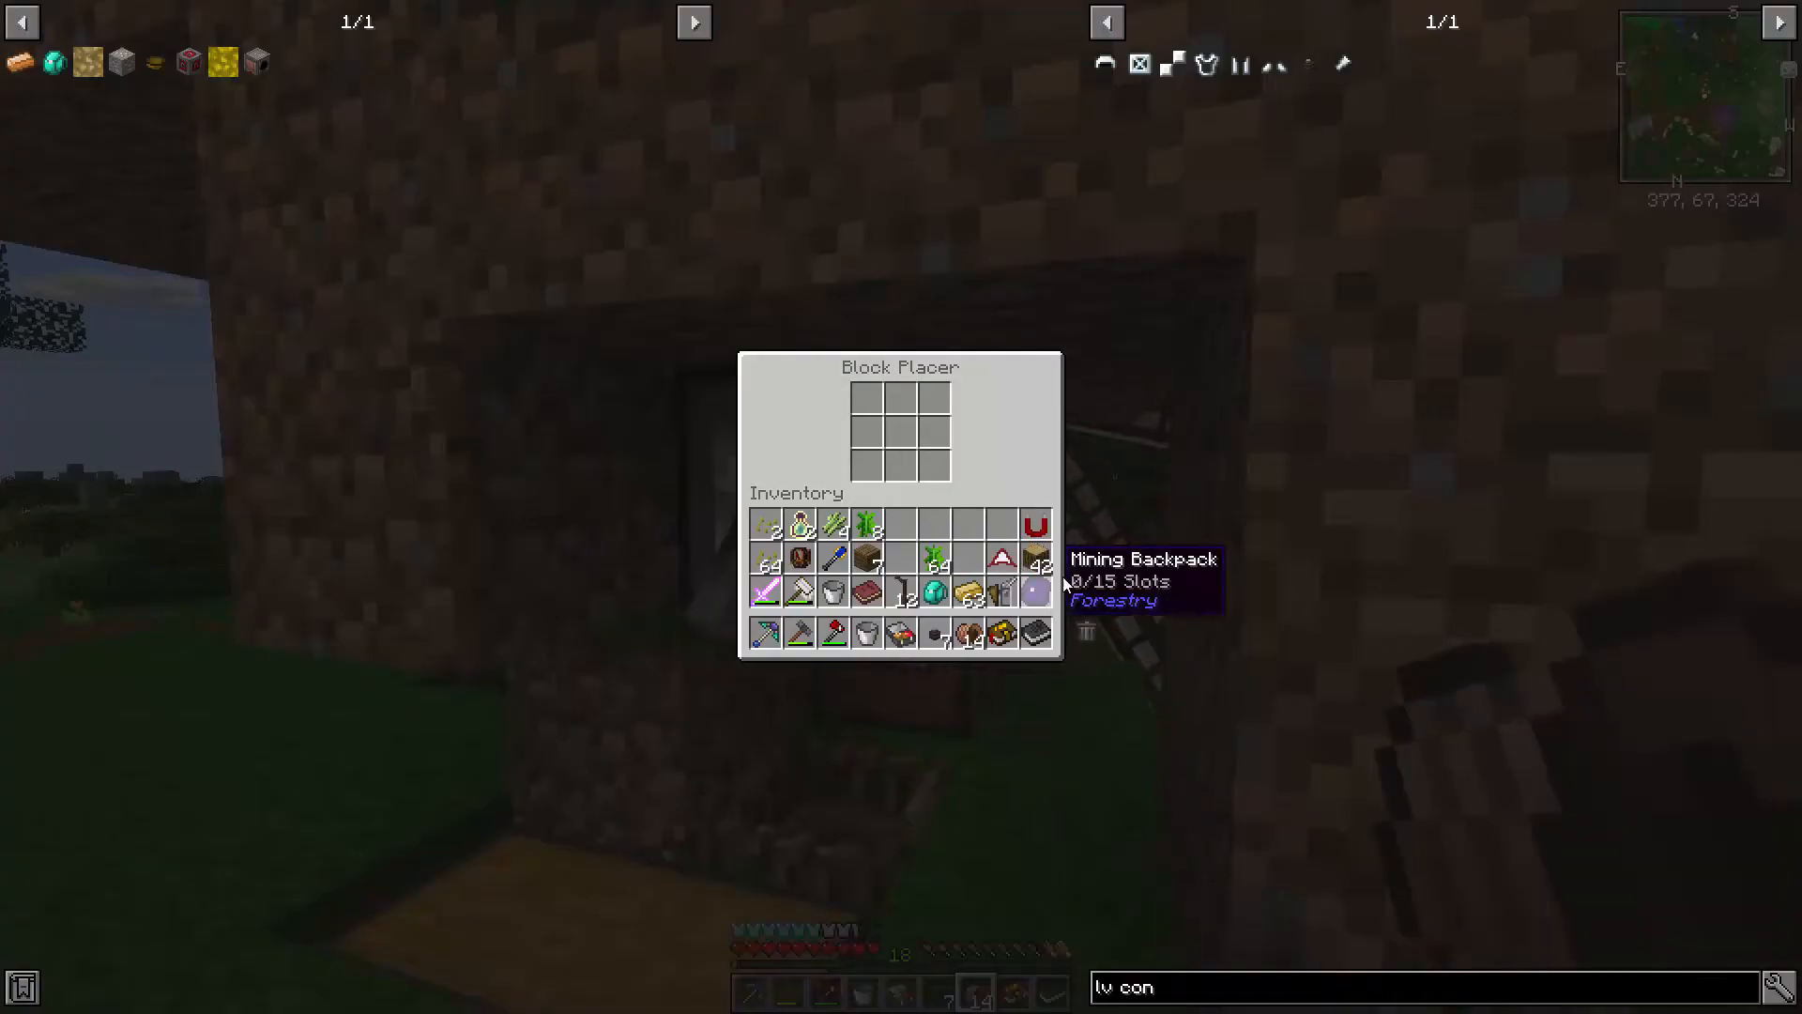
Step: Close the Block Placer, then move wooden planks from the double chest into the inventory
key(Escape)
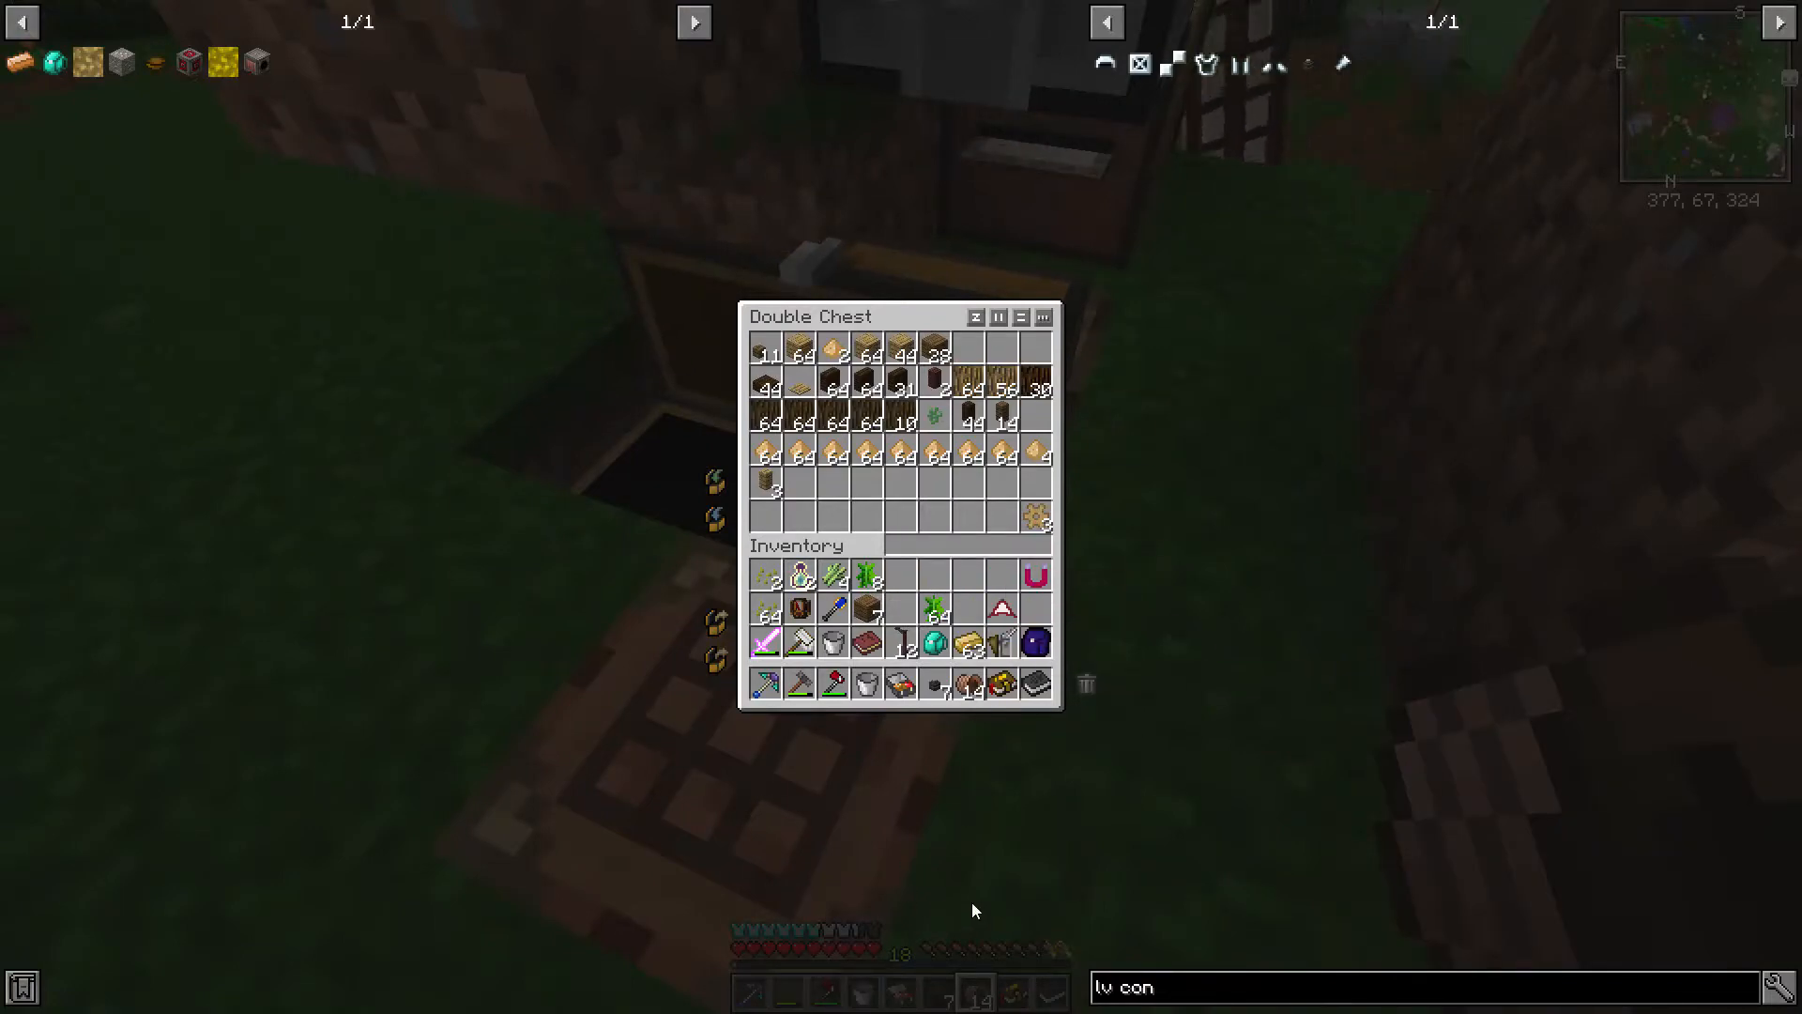
mouse_move(940, 313)
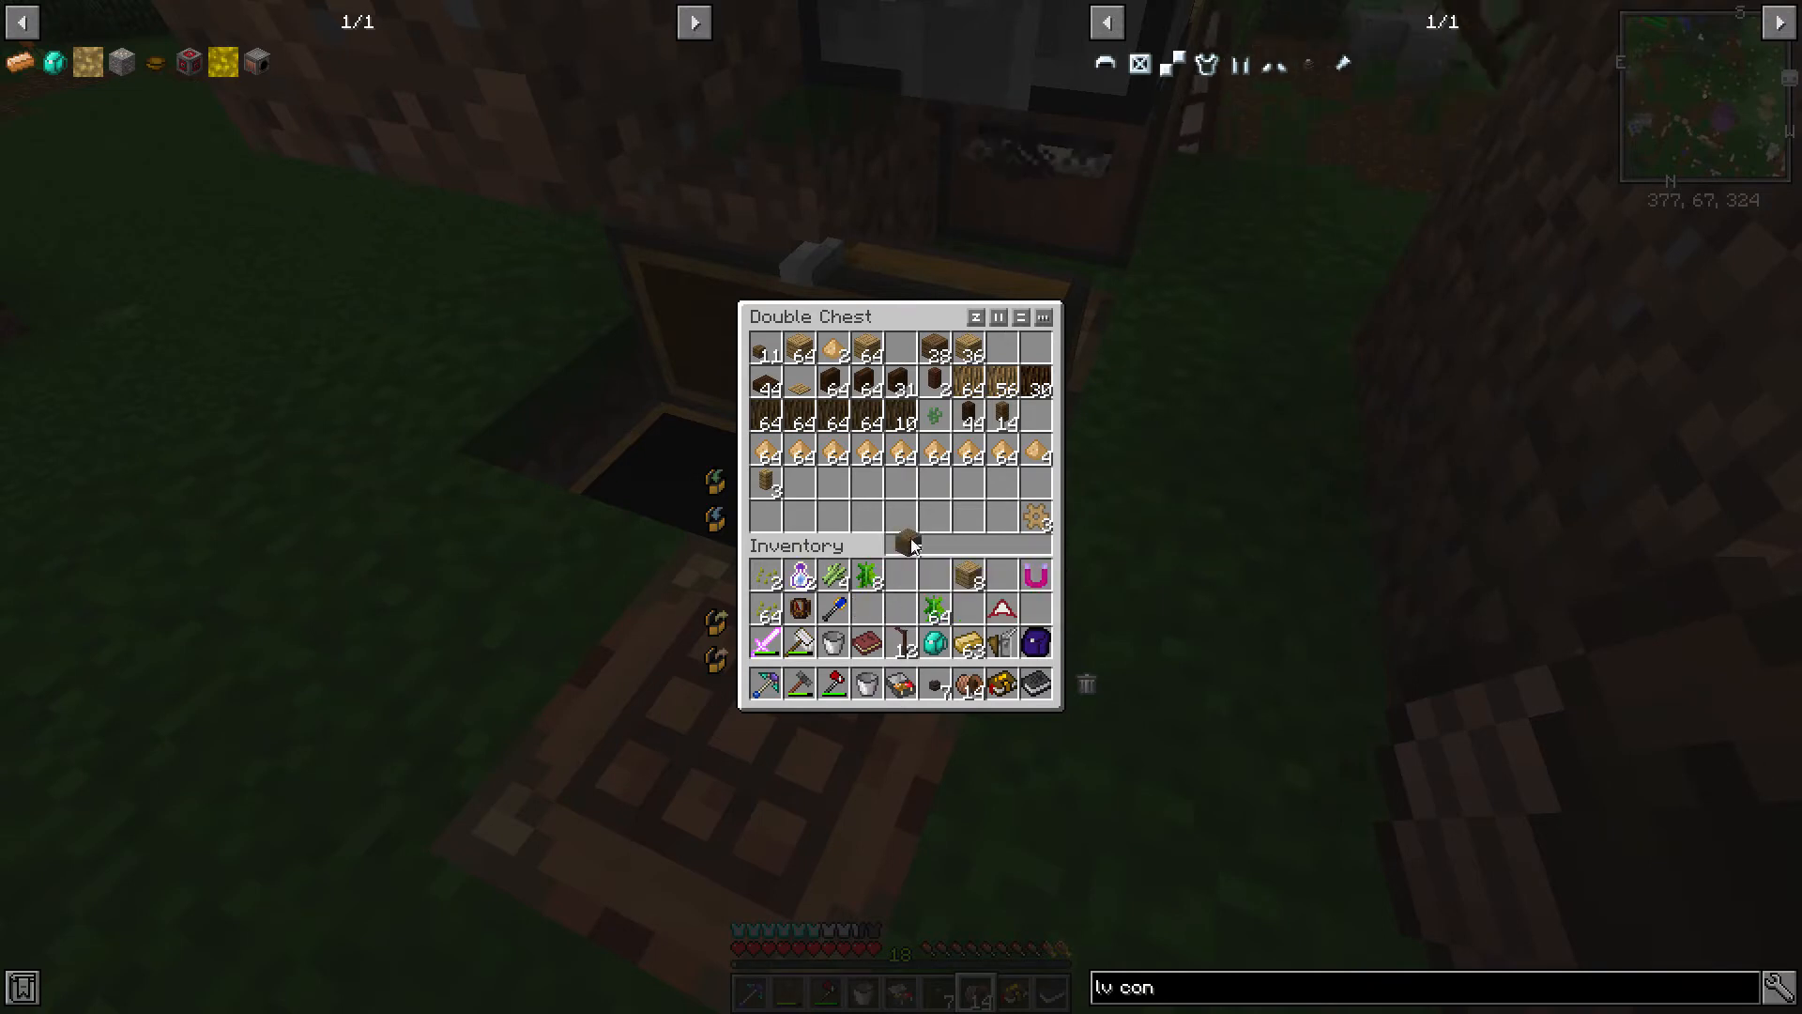
key(Escape)
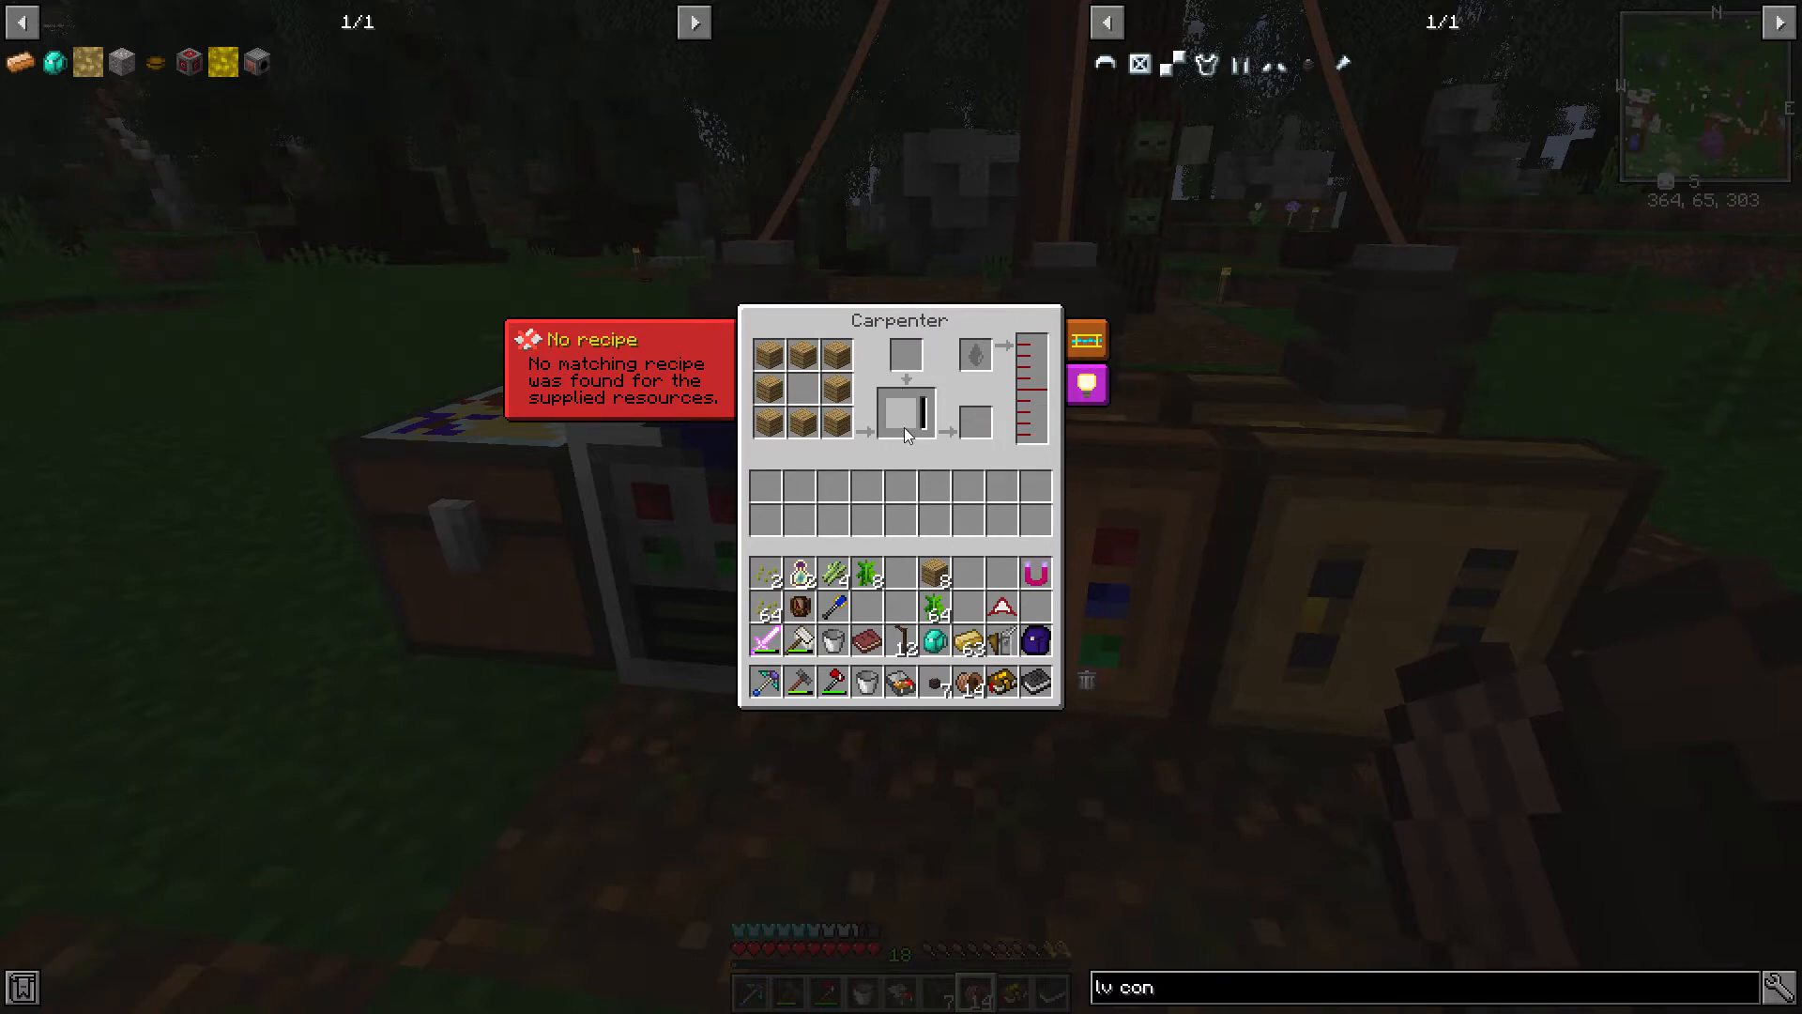
Step: Lay eight planks around the Carpenter grid's outer ring, which matches no recipe
key(Escape)
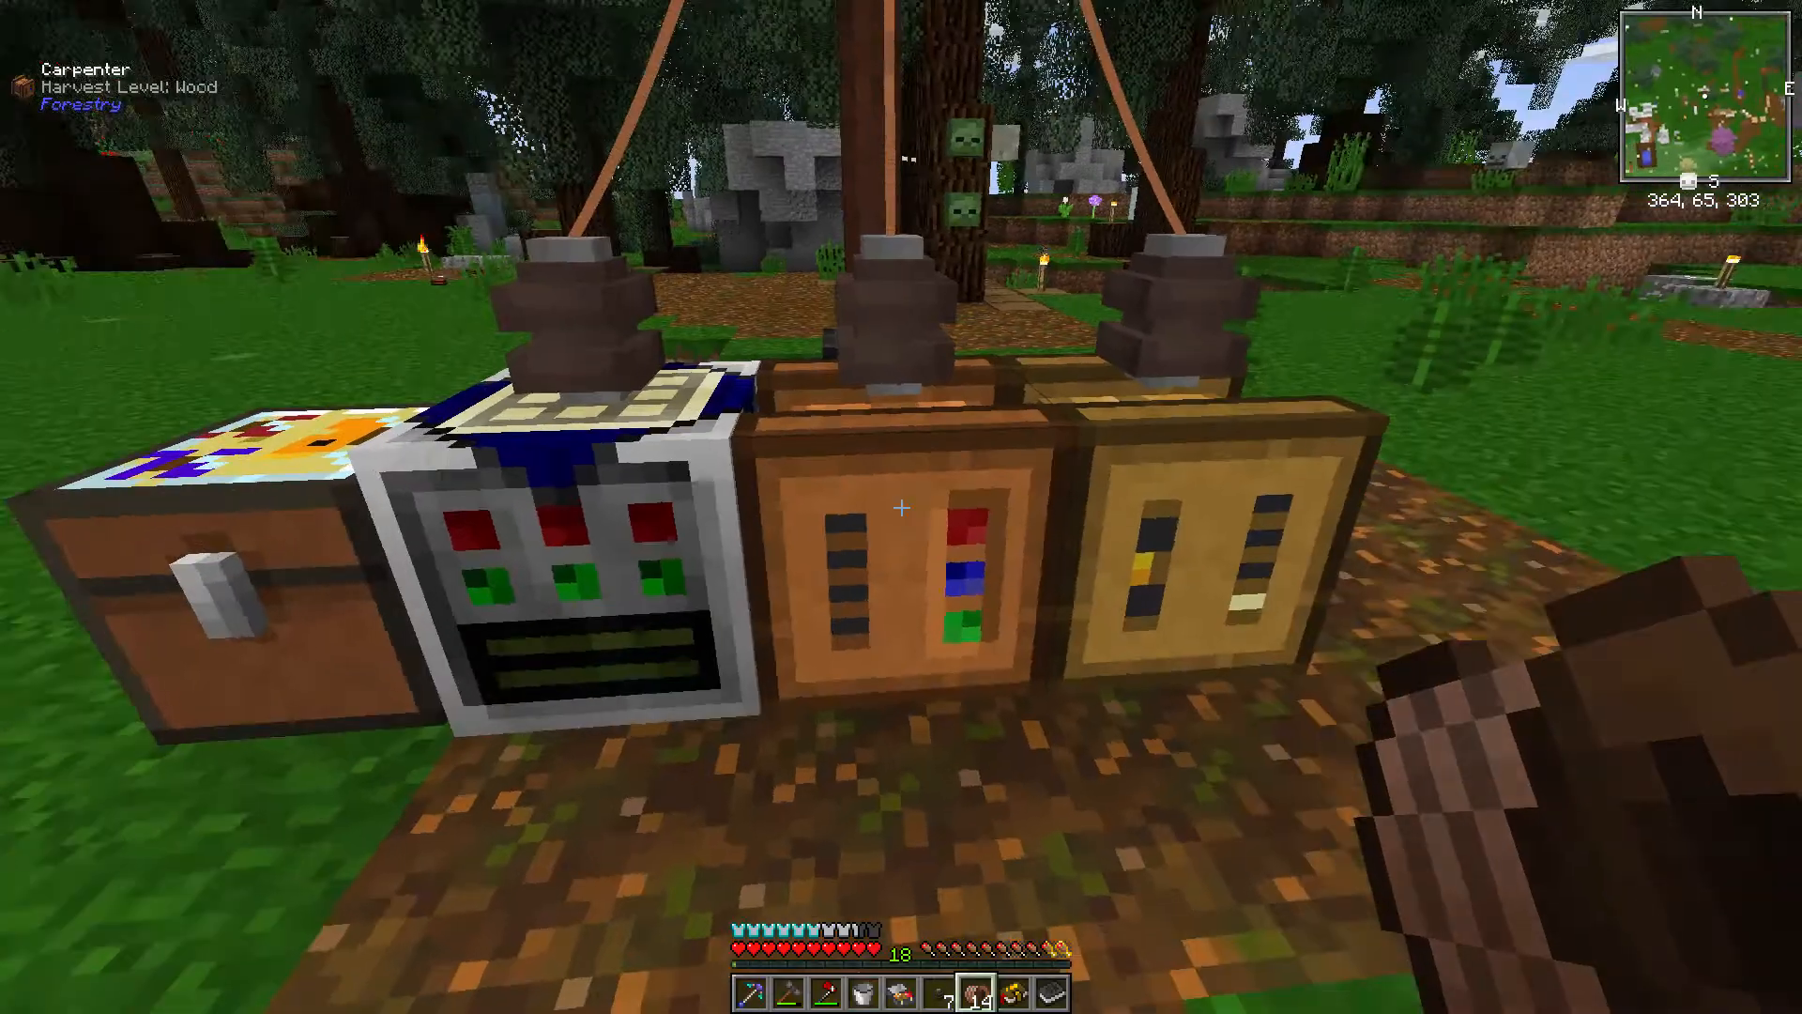
mouse_move(901, 507)
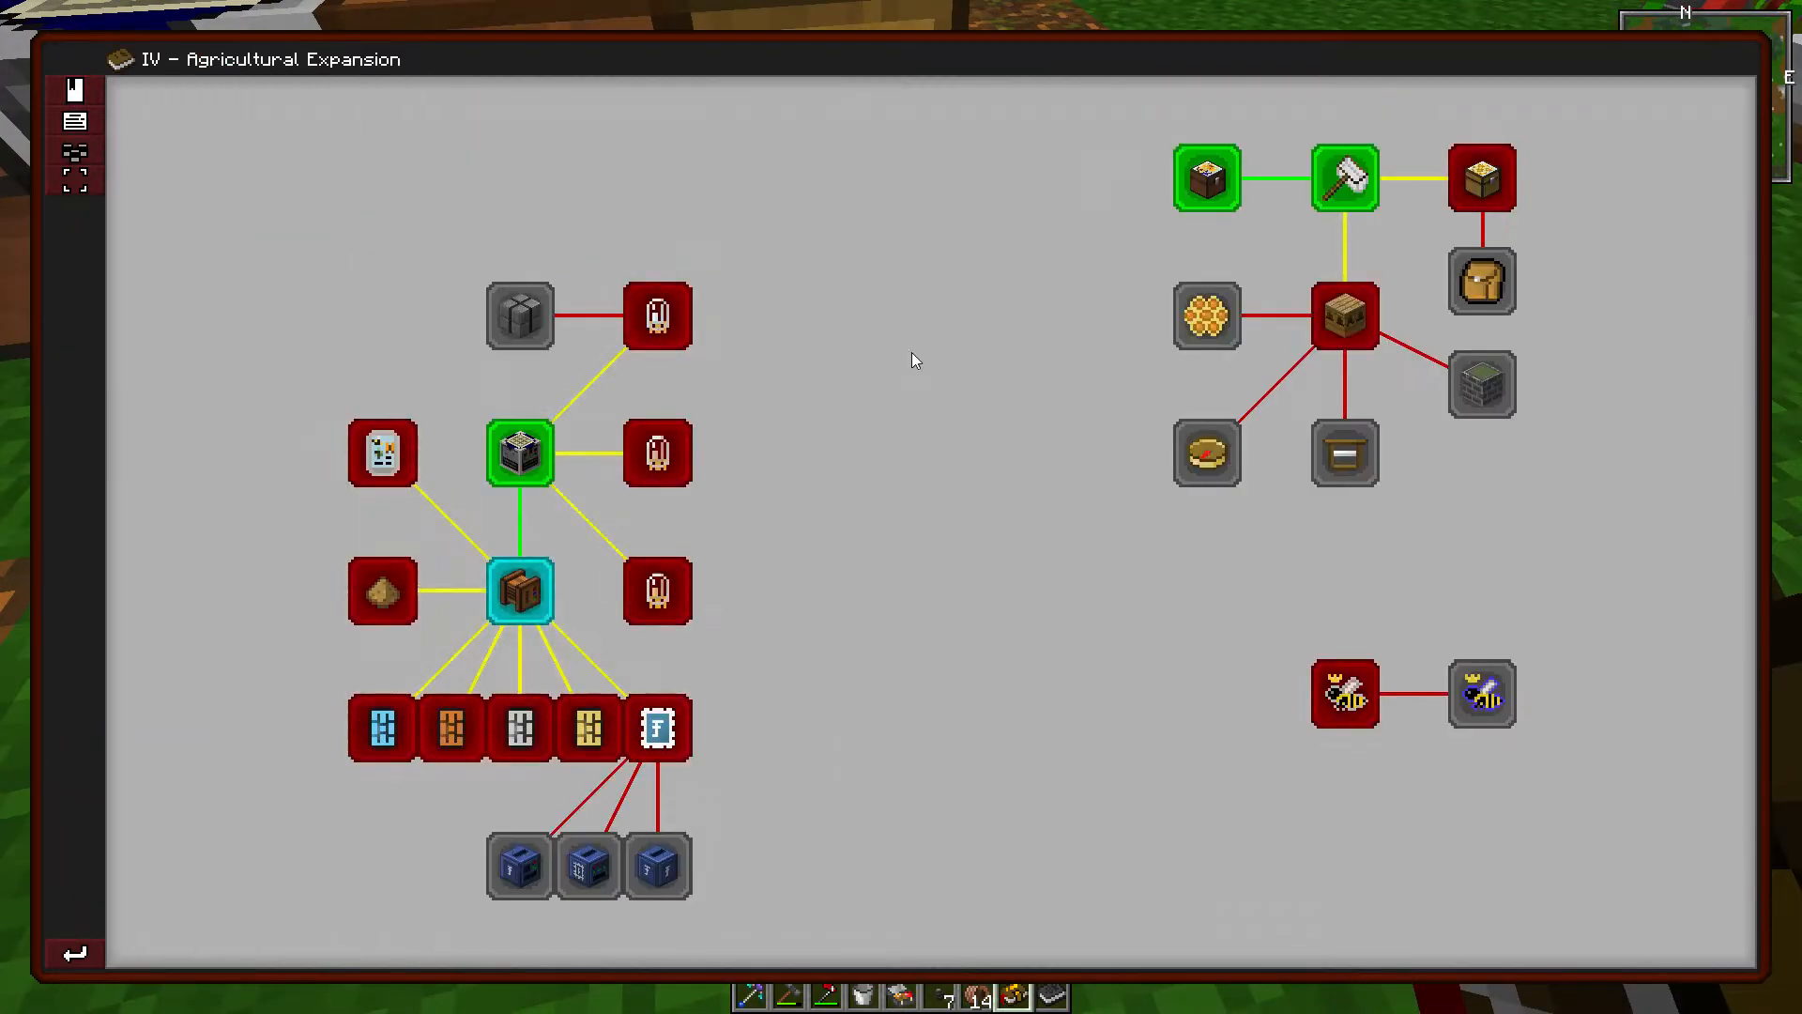
mouse_move(761, 590)
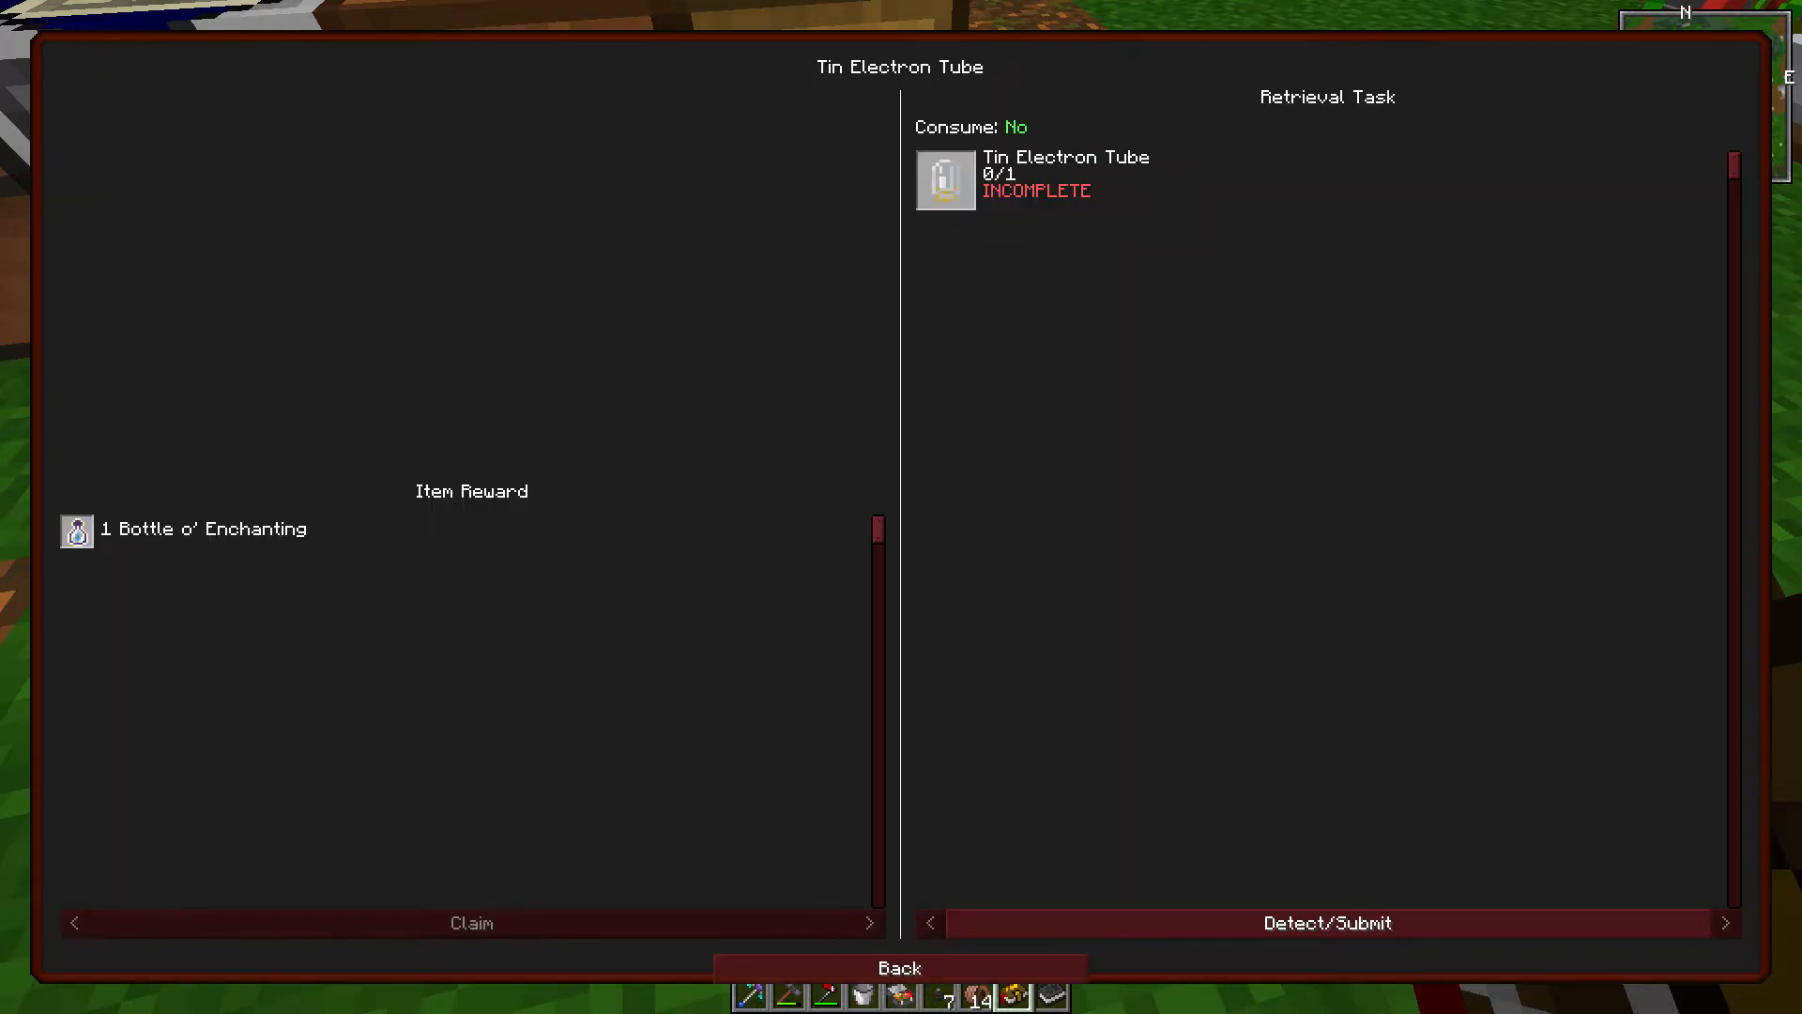
Step: Back out of Tin Electron Tube and claim the Carpenter quest's Chance Cube
click(899, 968)
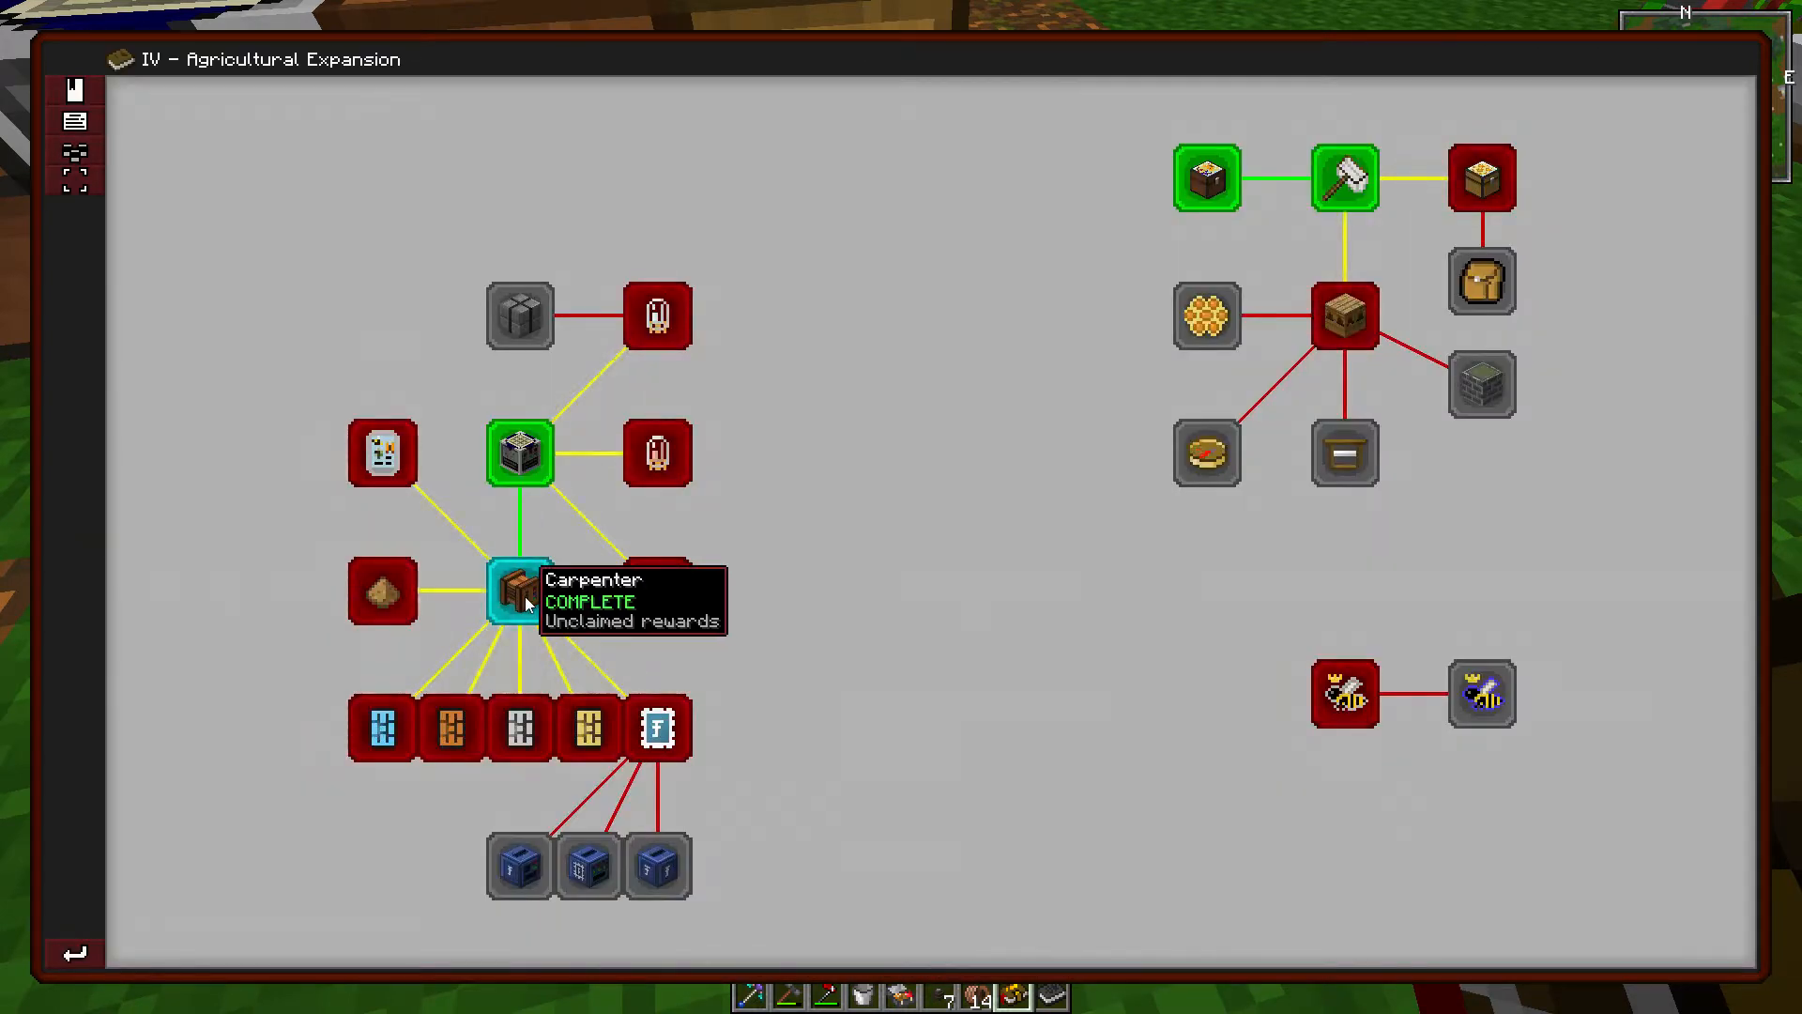
click(519, 589)
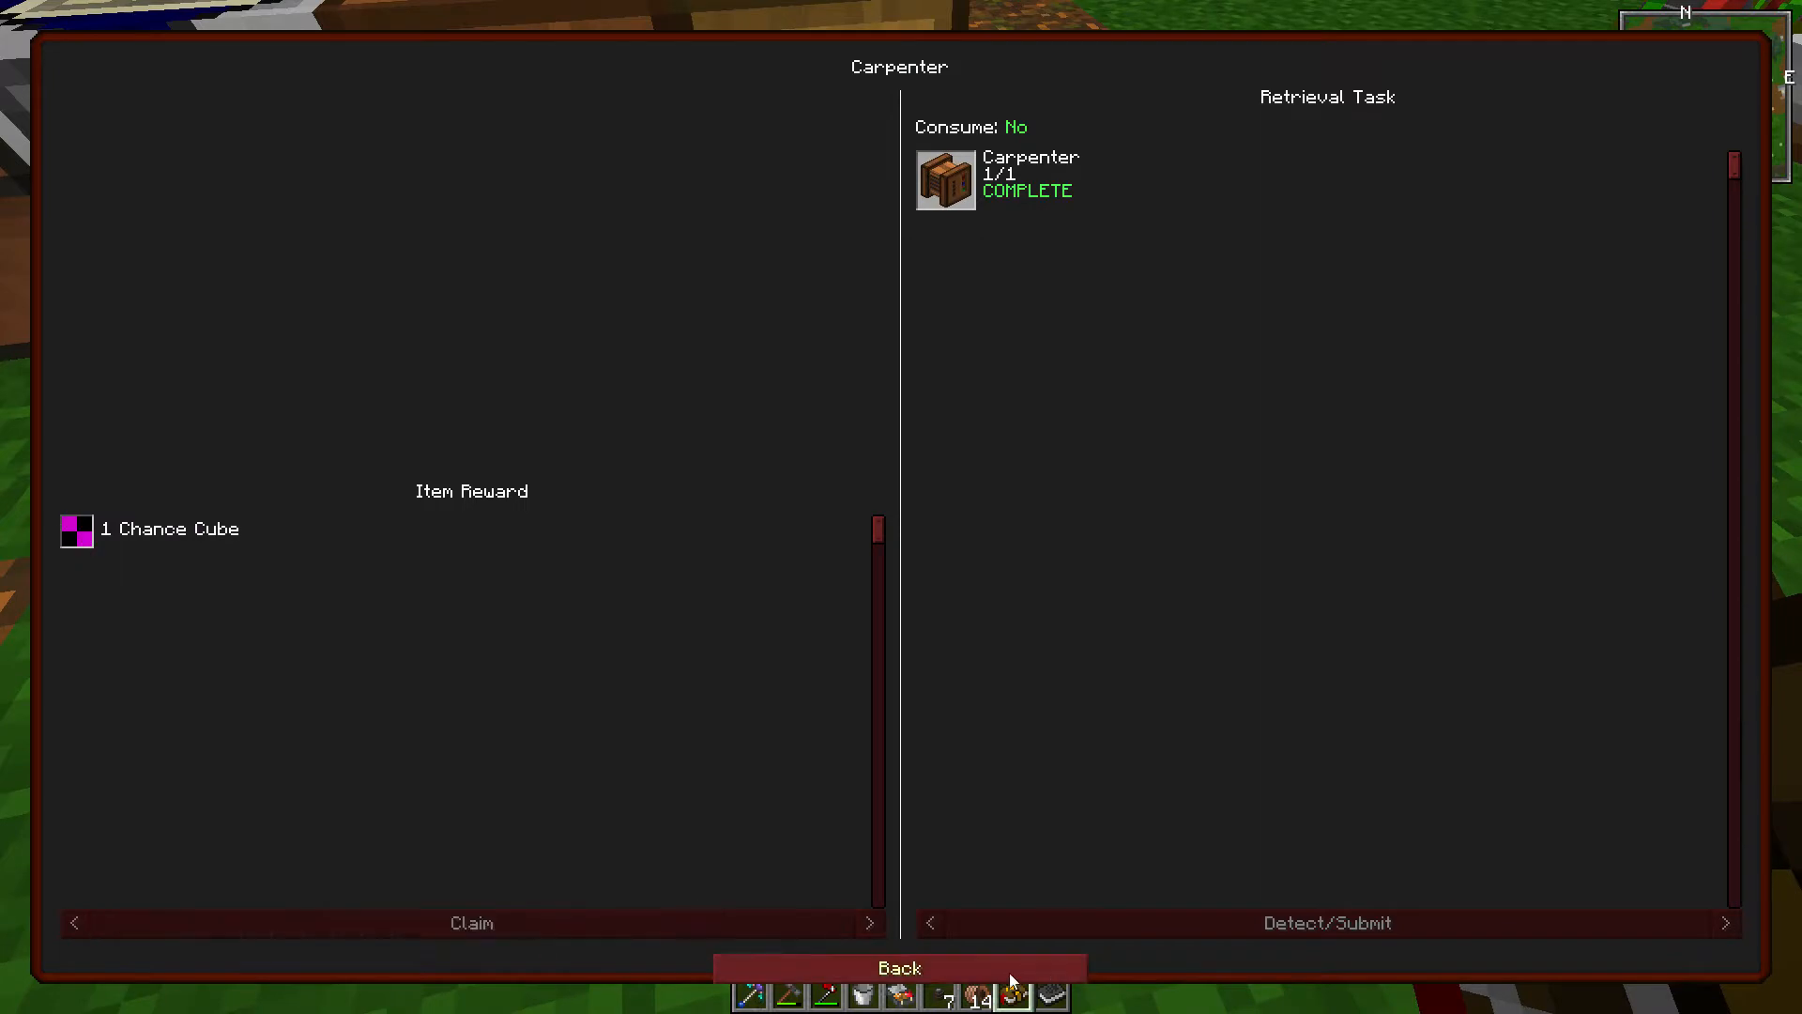
click(899, 967)
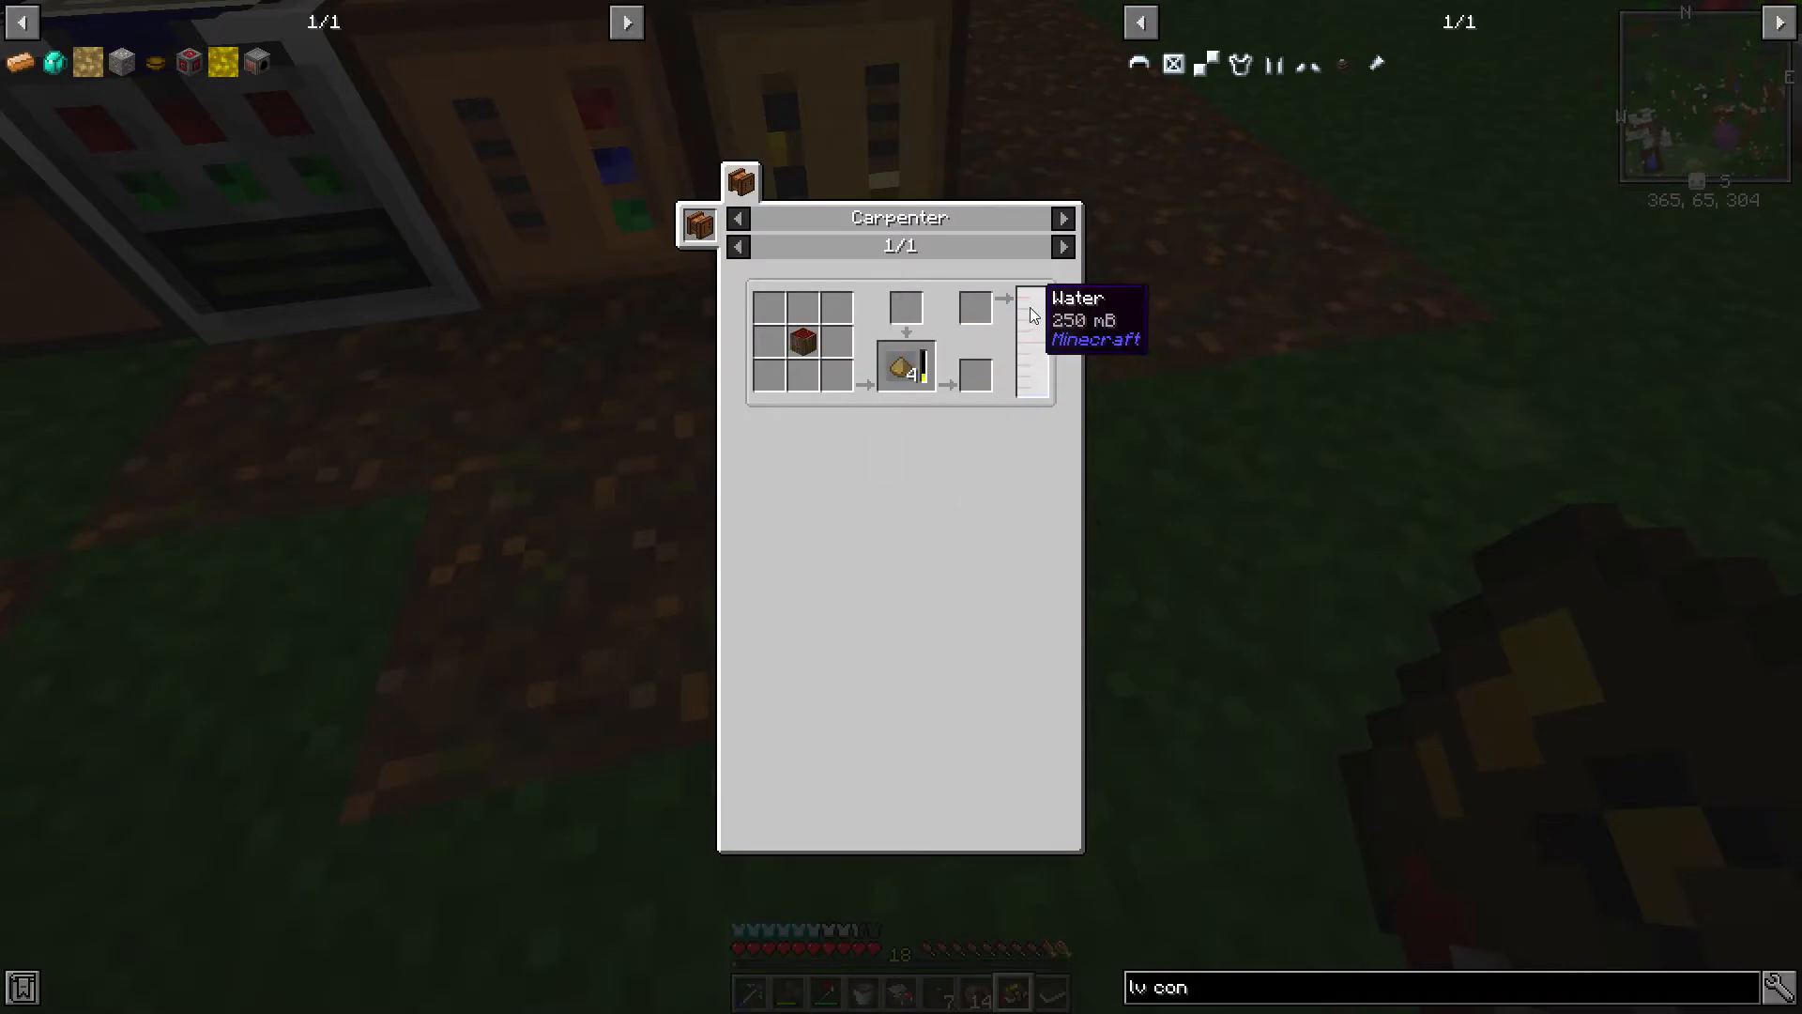
mouse_move(866, 599)
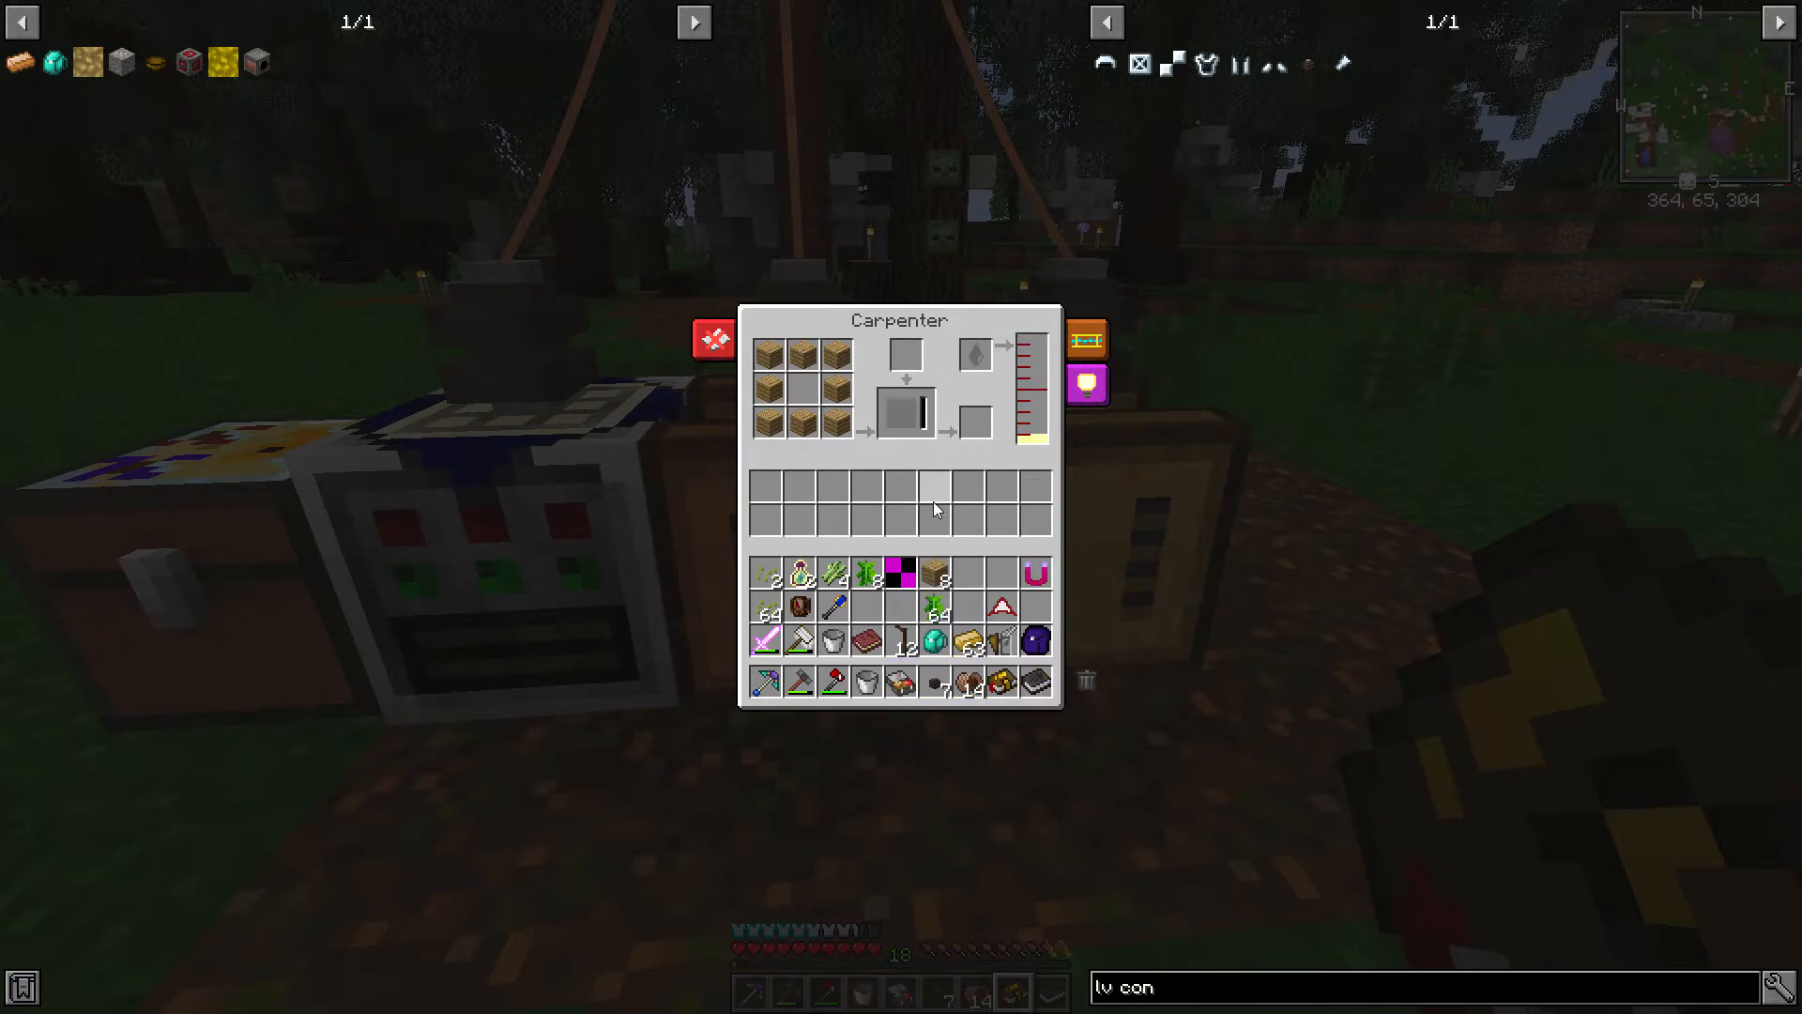
Step: Read the Wood pulp quest, view the eight-dark-plank frame recipe, and check the chest
key(Escape)
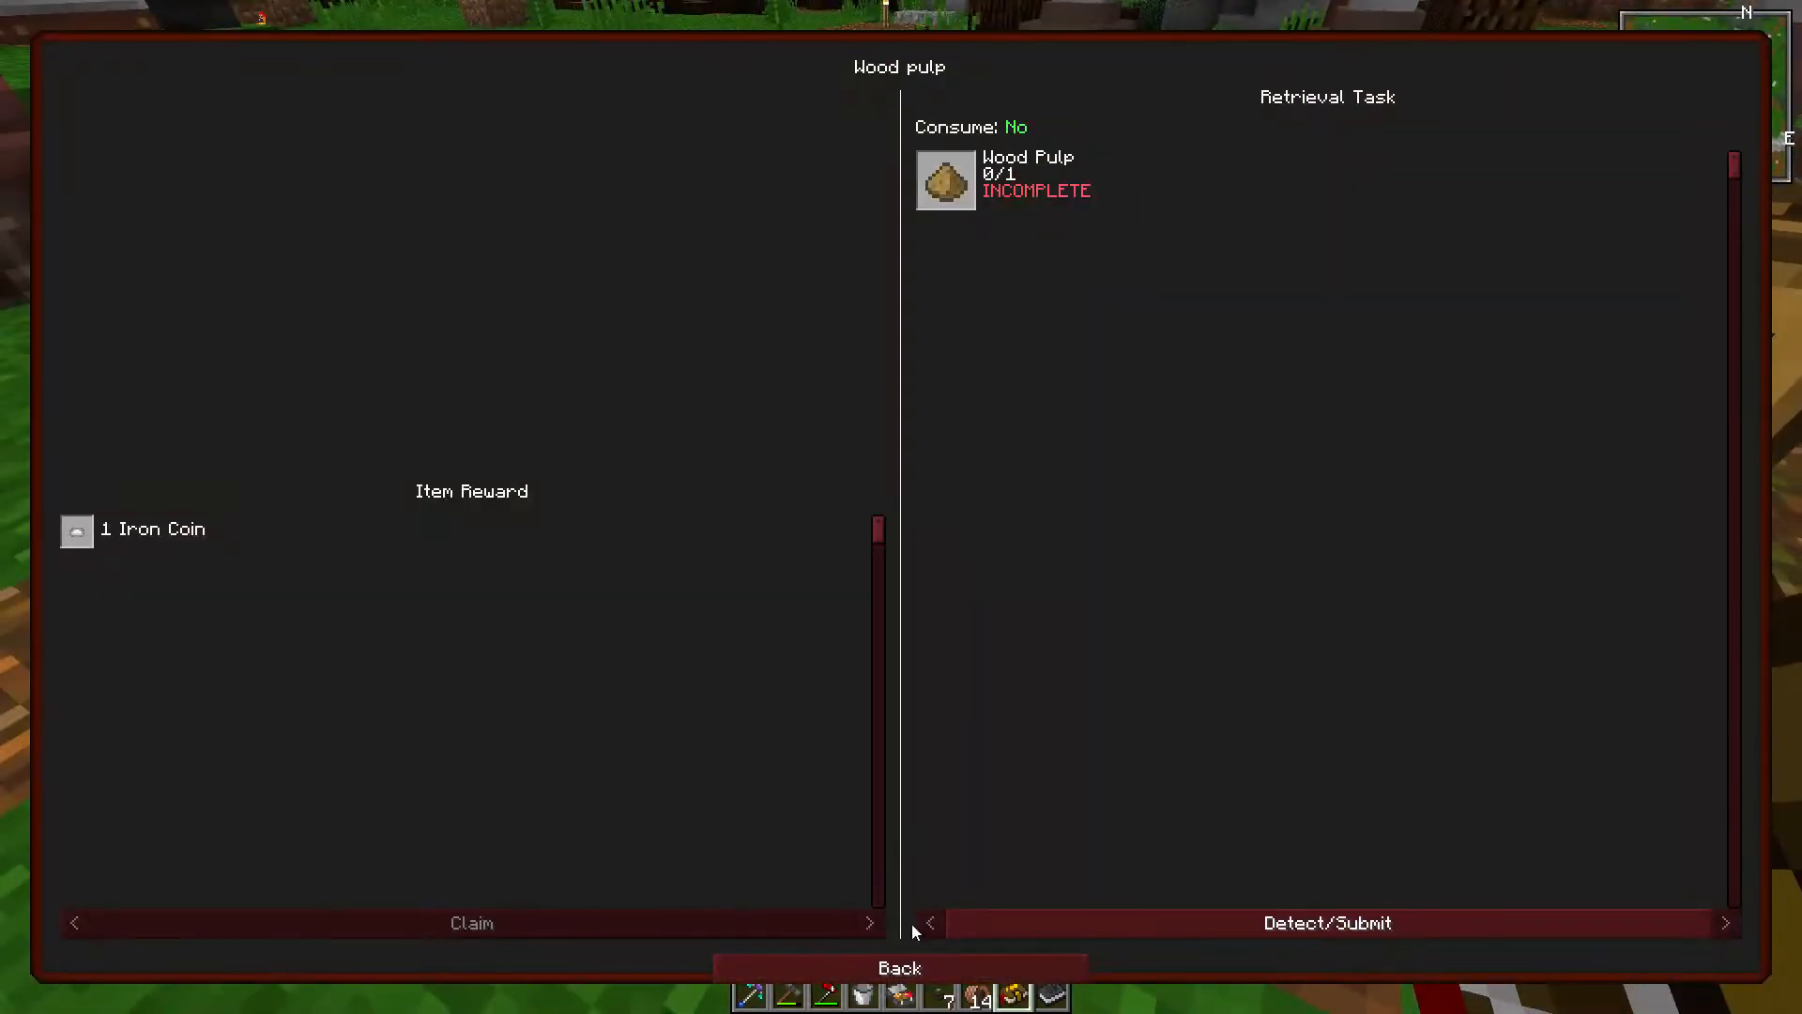
click(898, 967)
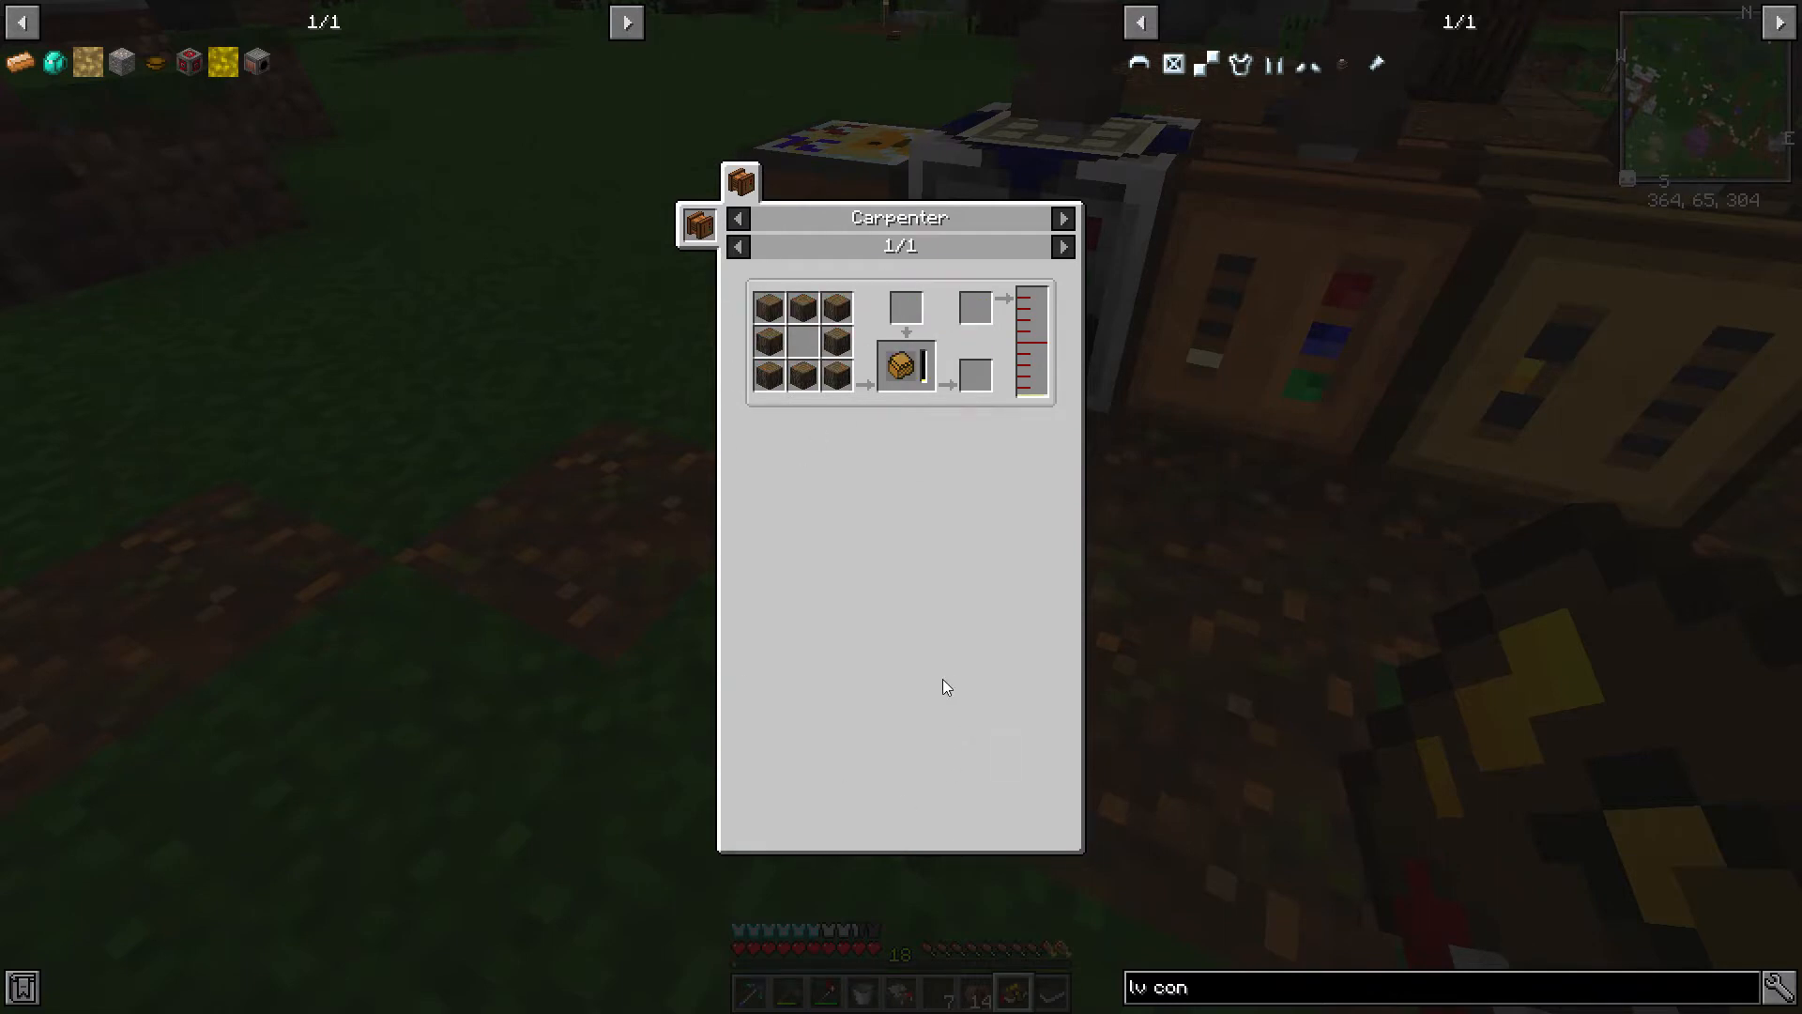
key(Escape)
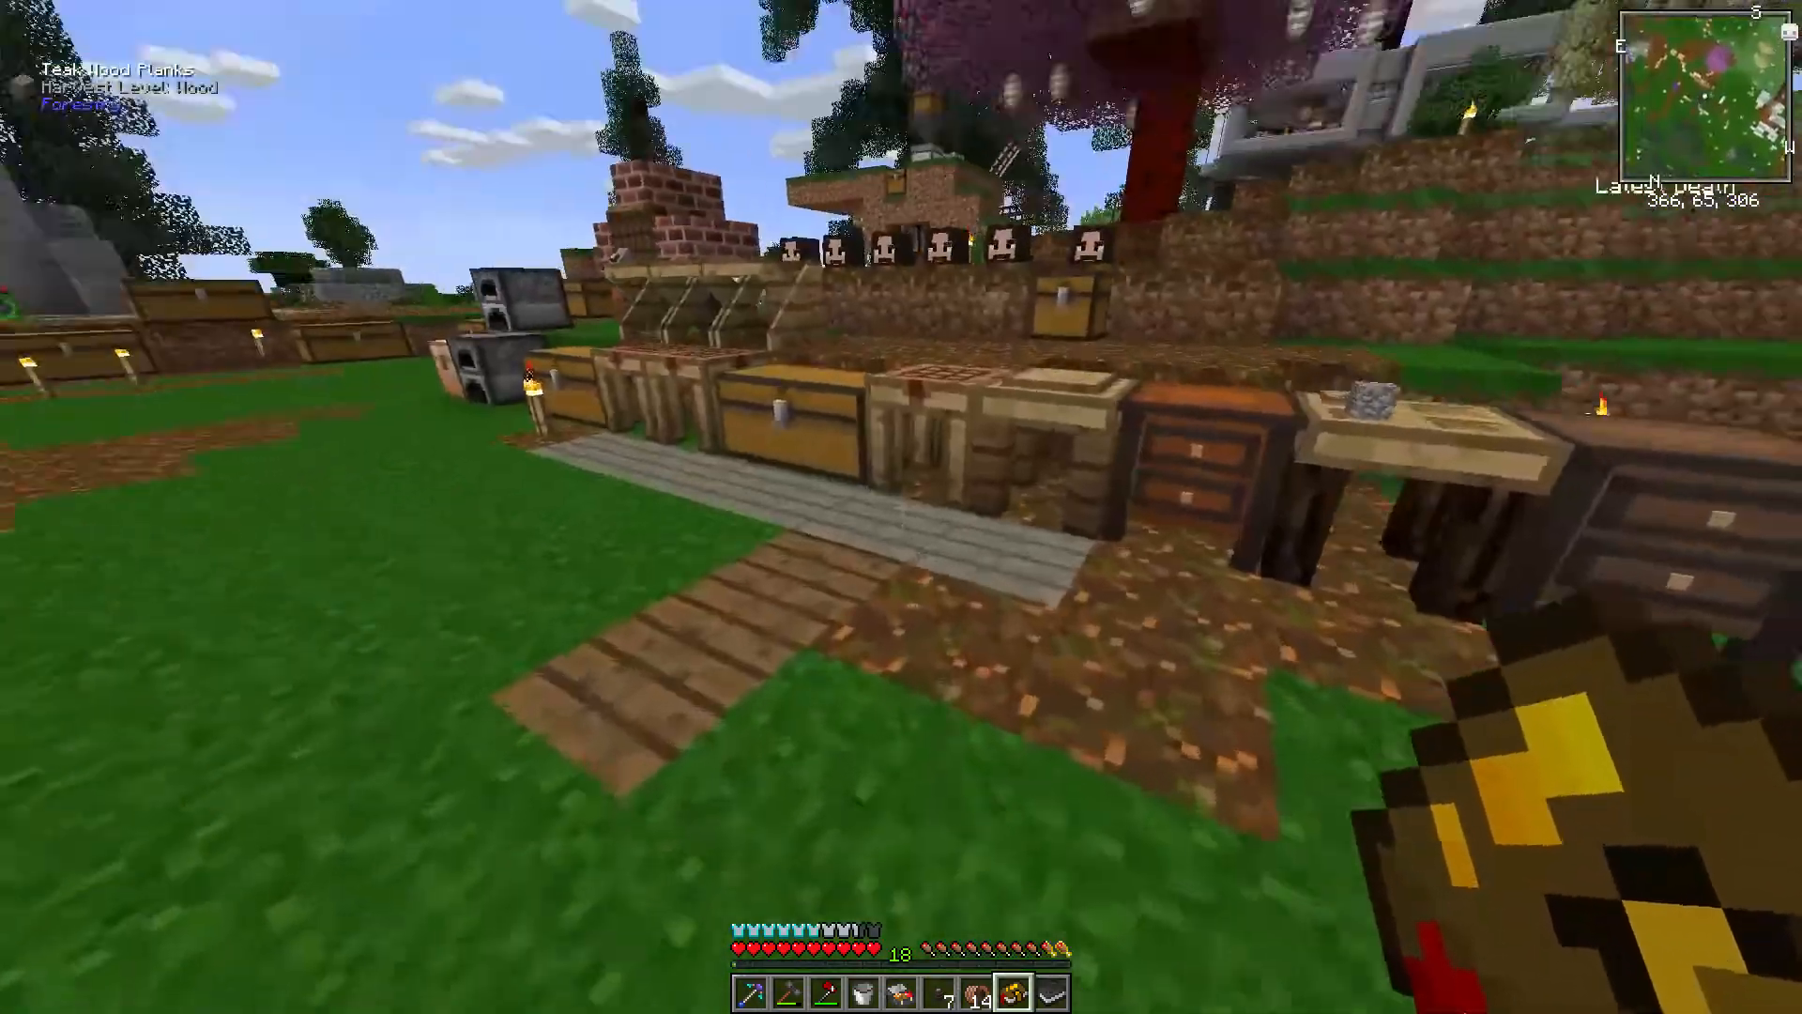
mouse_move(901, 507)
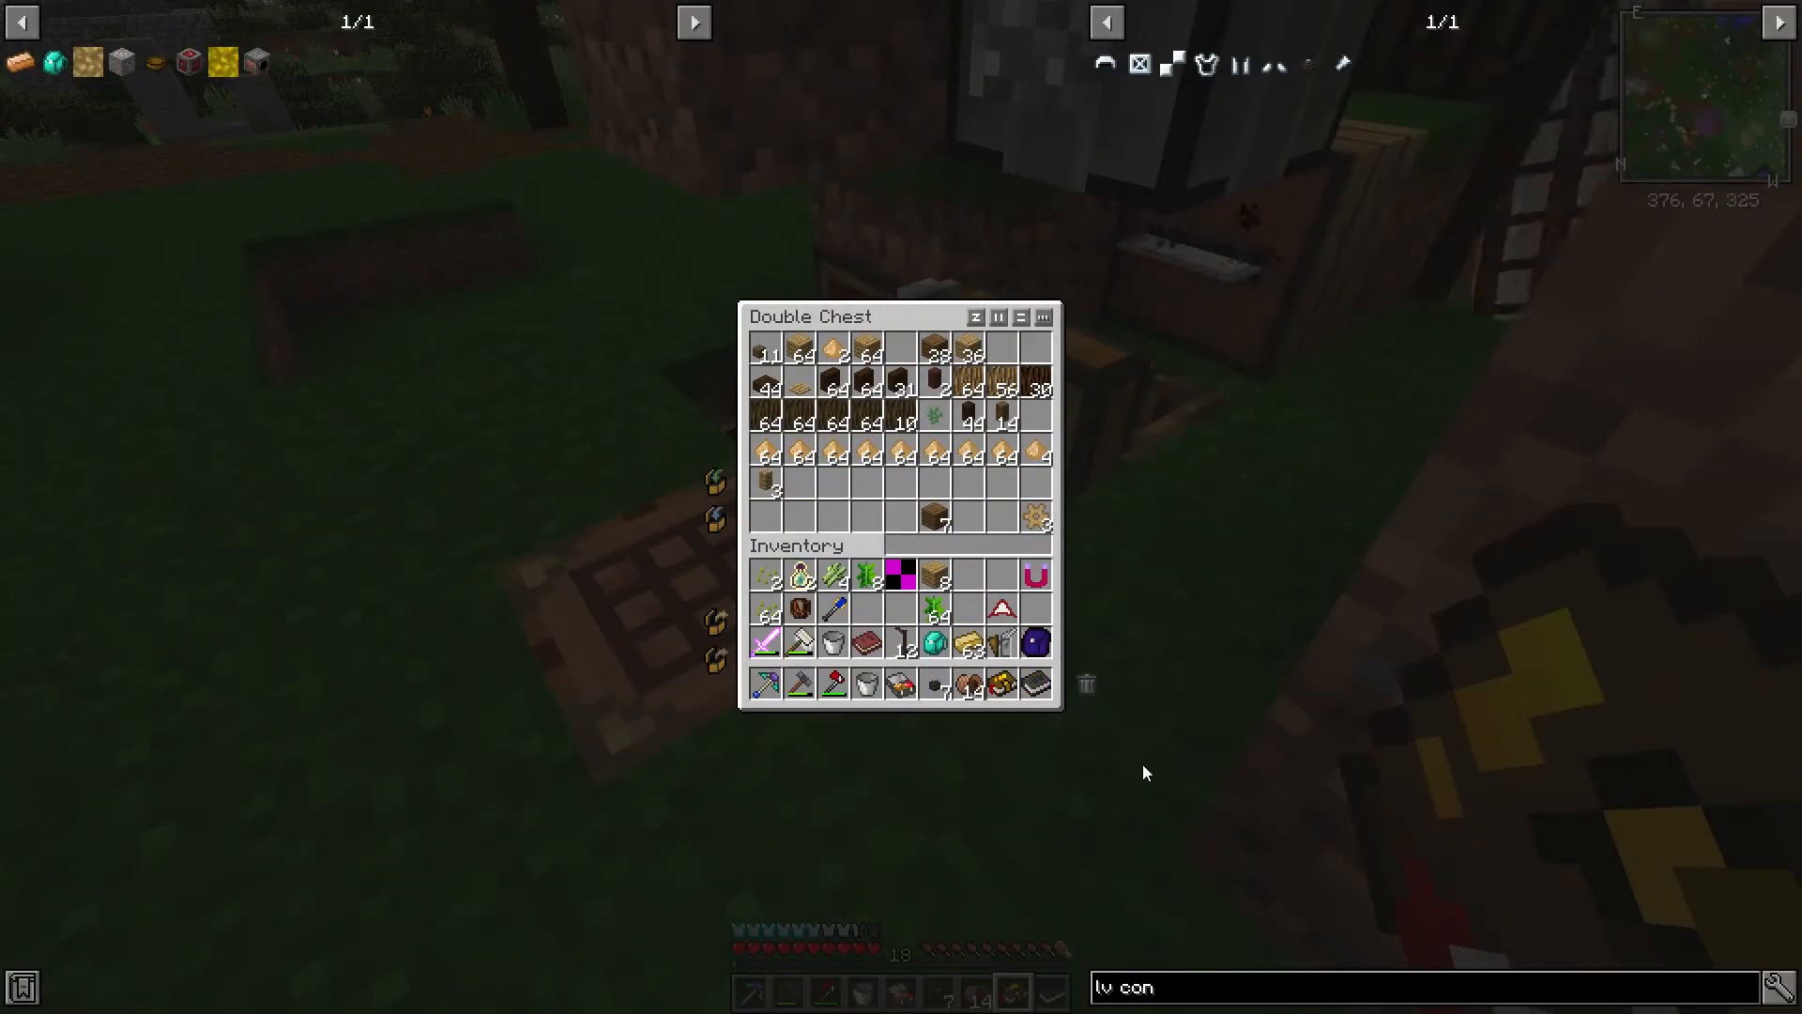
key(Escape)
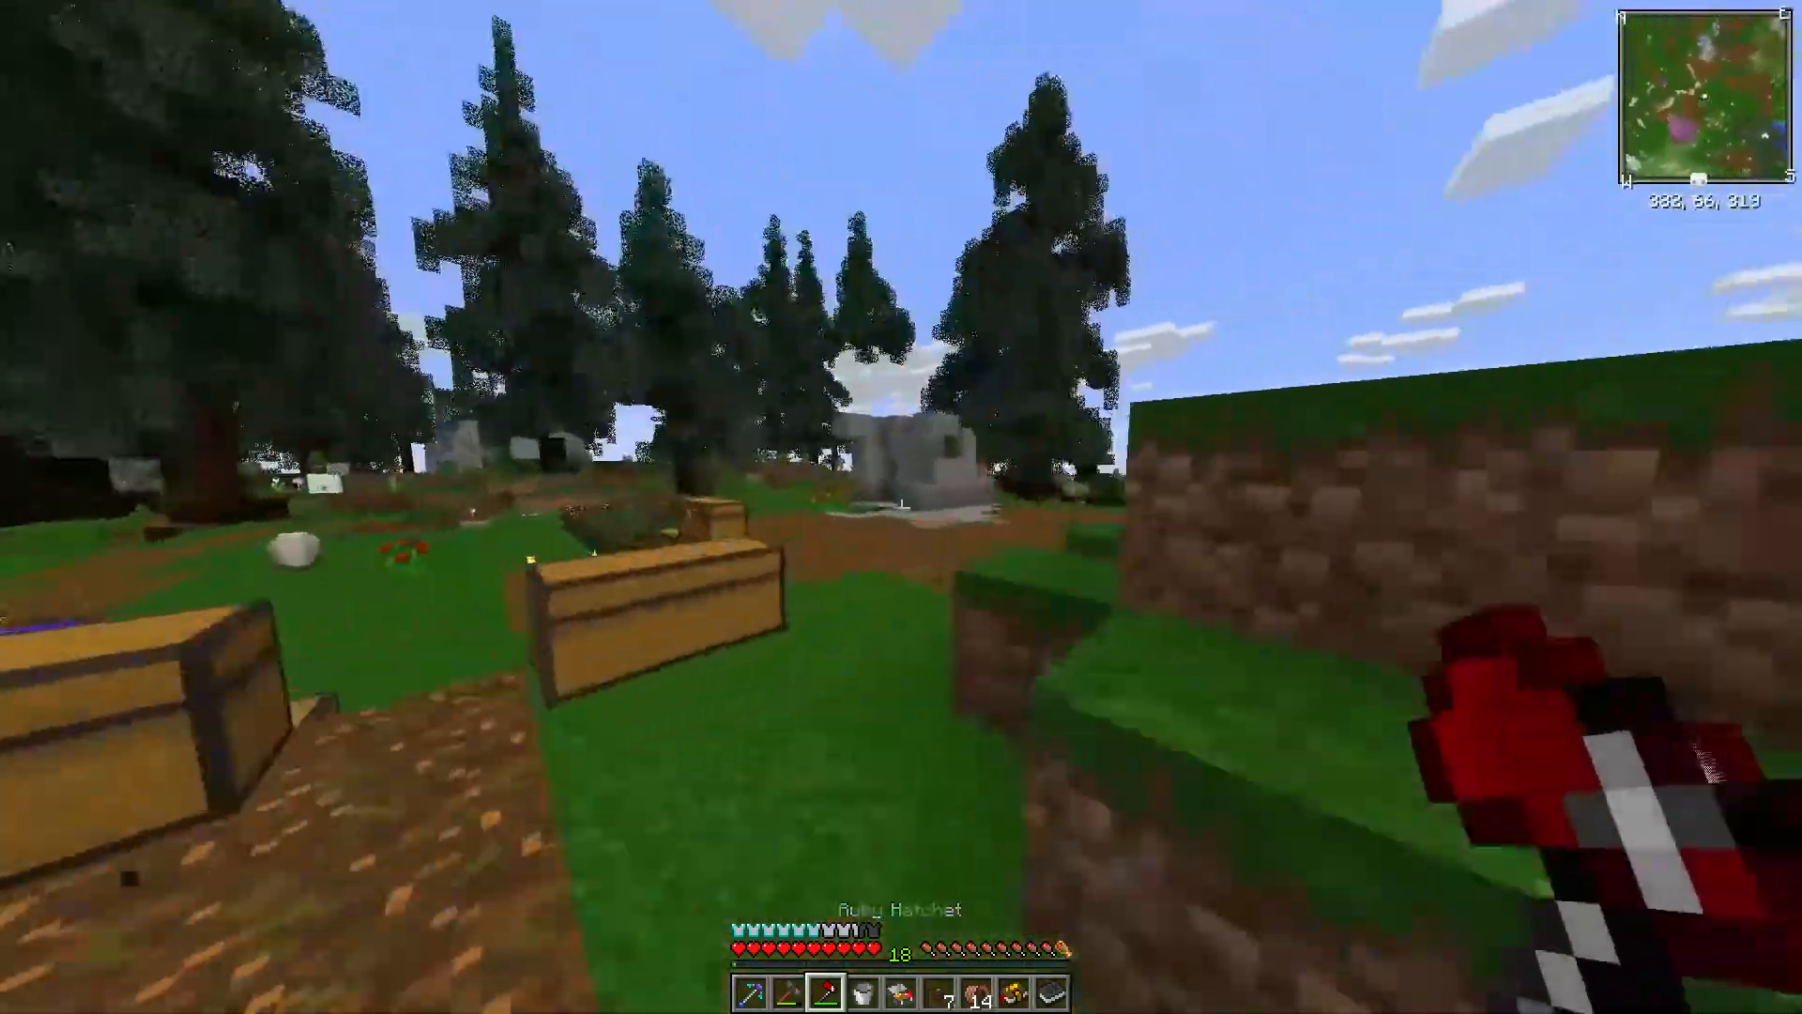
mouse_move(901, 507)
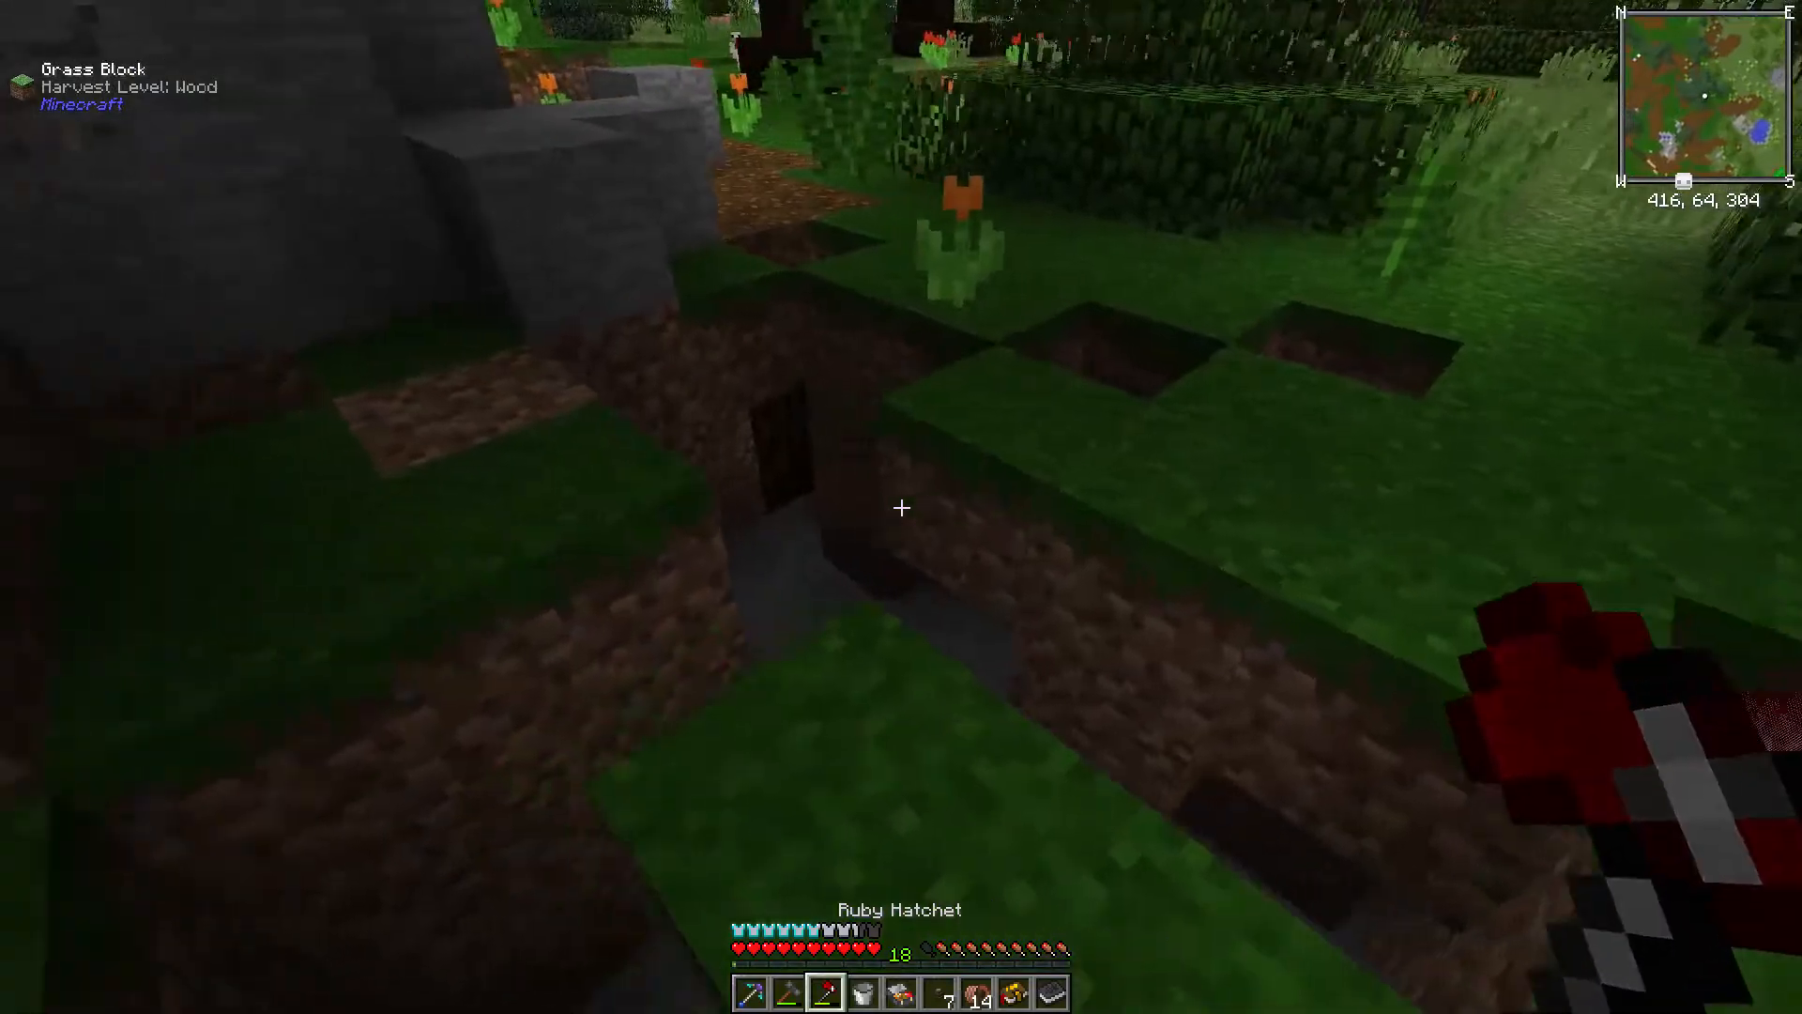
mouse_move(901, 507)
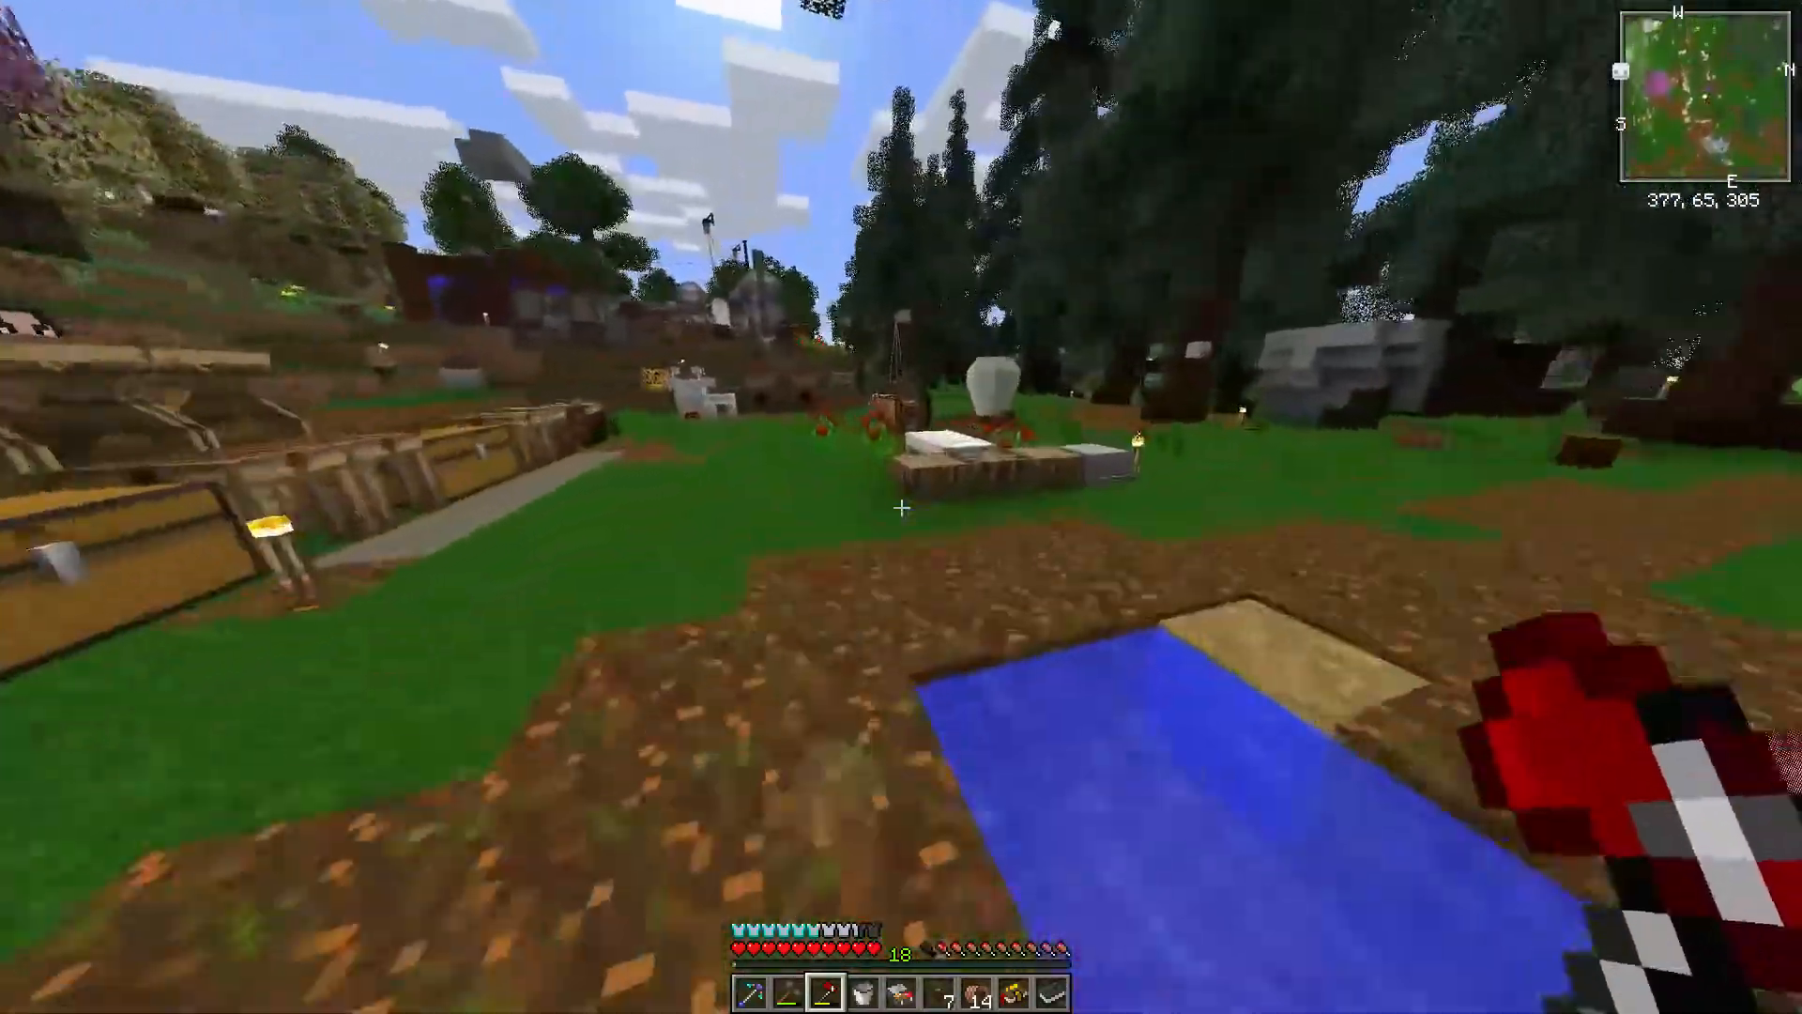
mouse_move(901, 507)
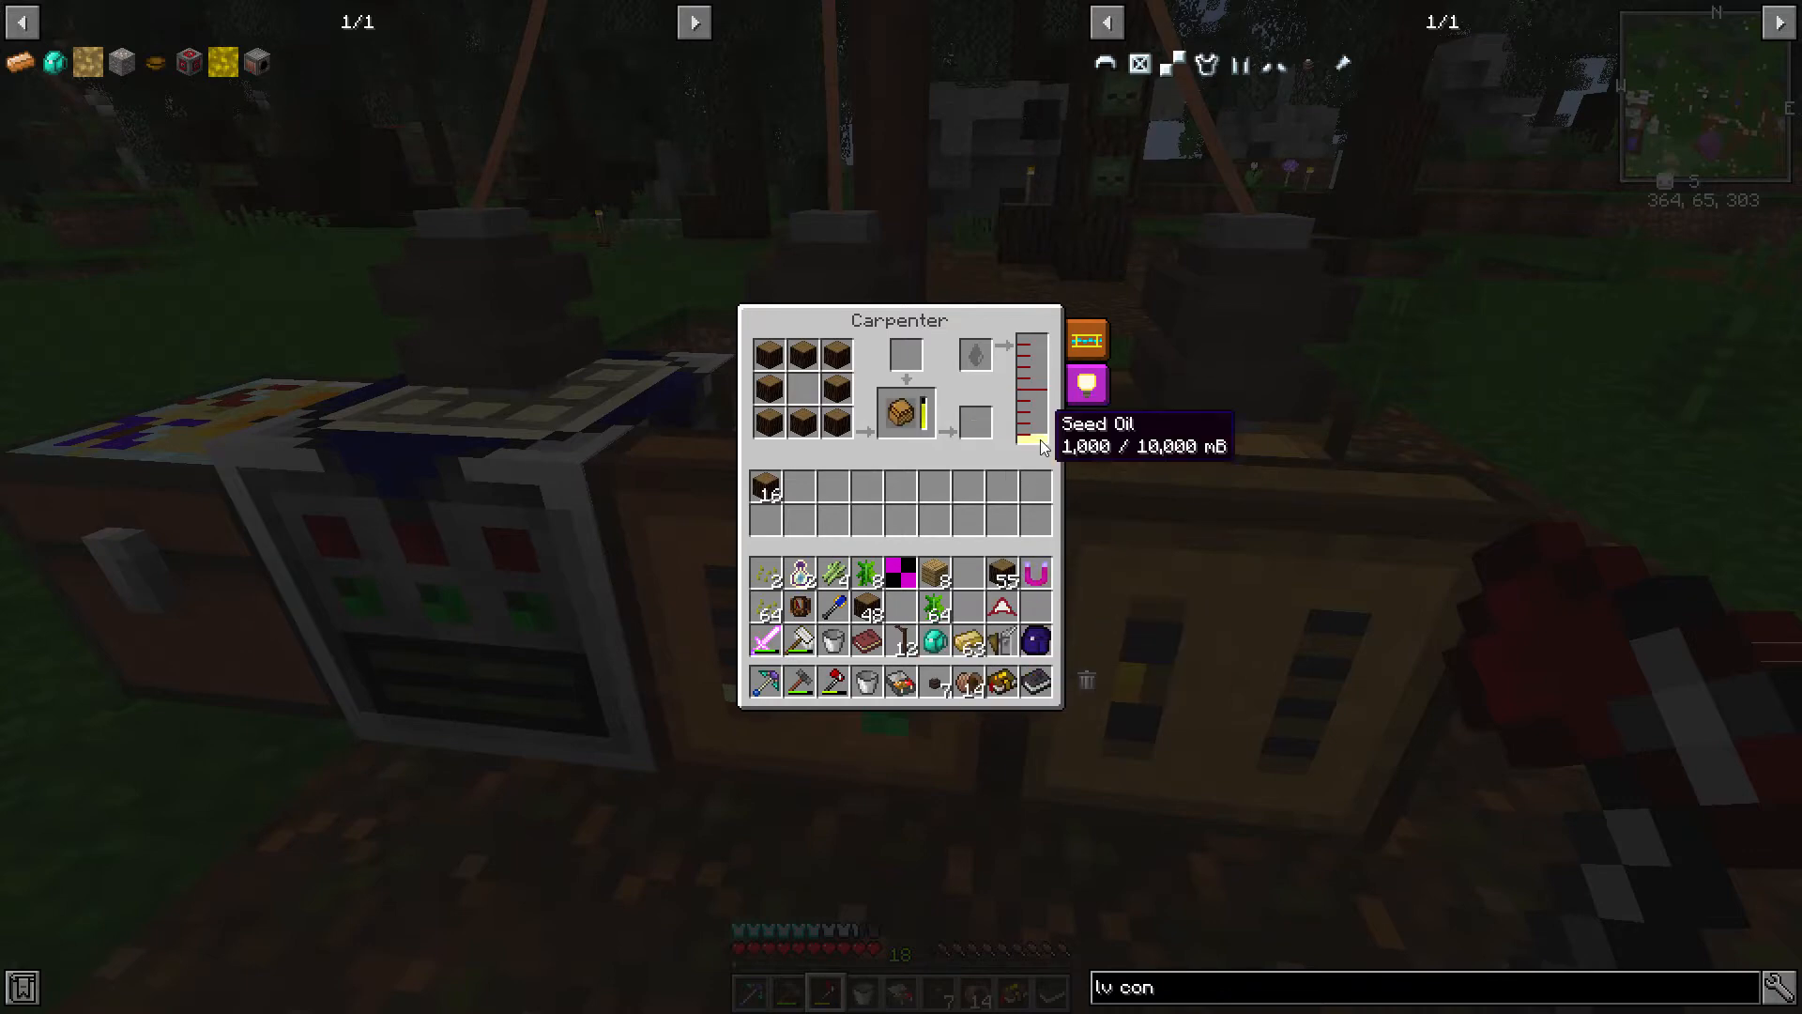
mouse_move(1012, 466)
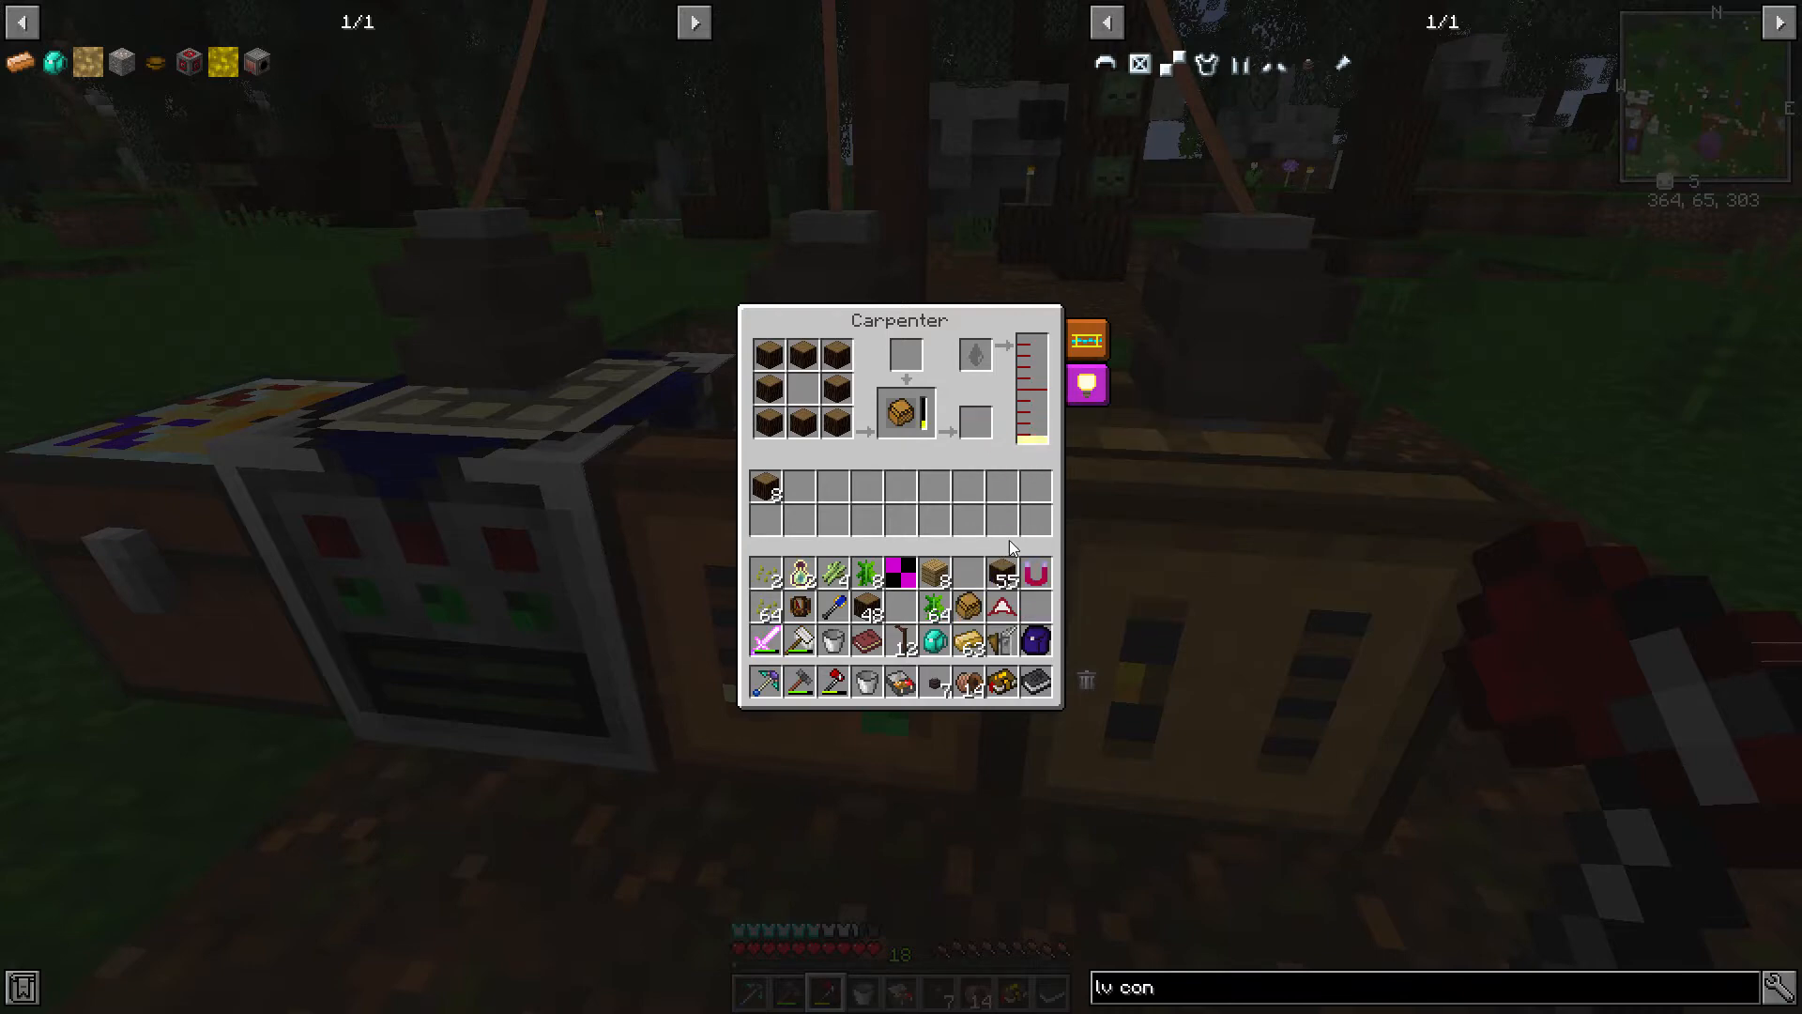
mouse_move(764, 488)
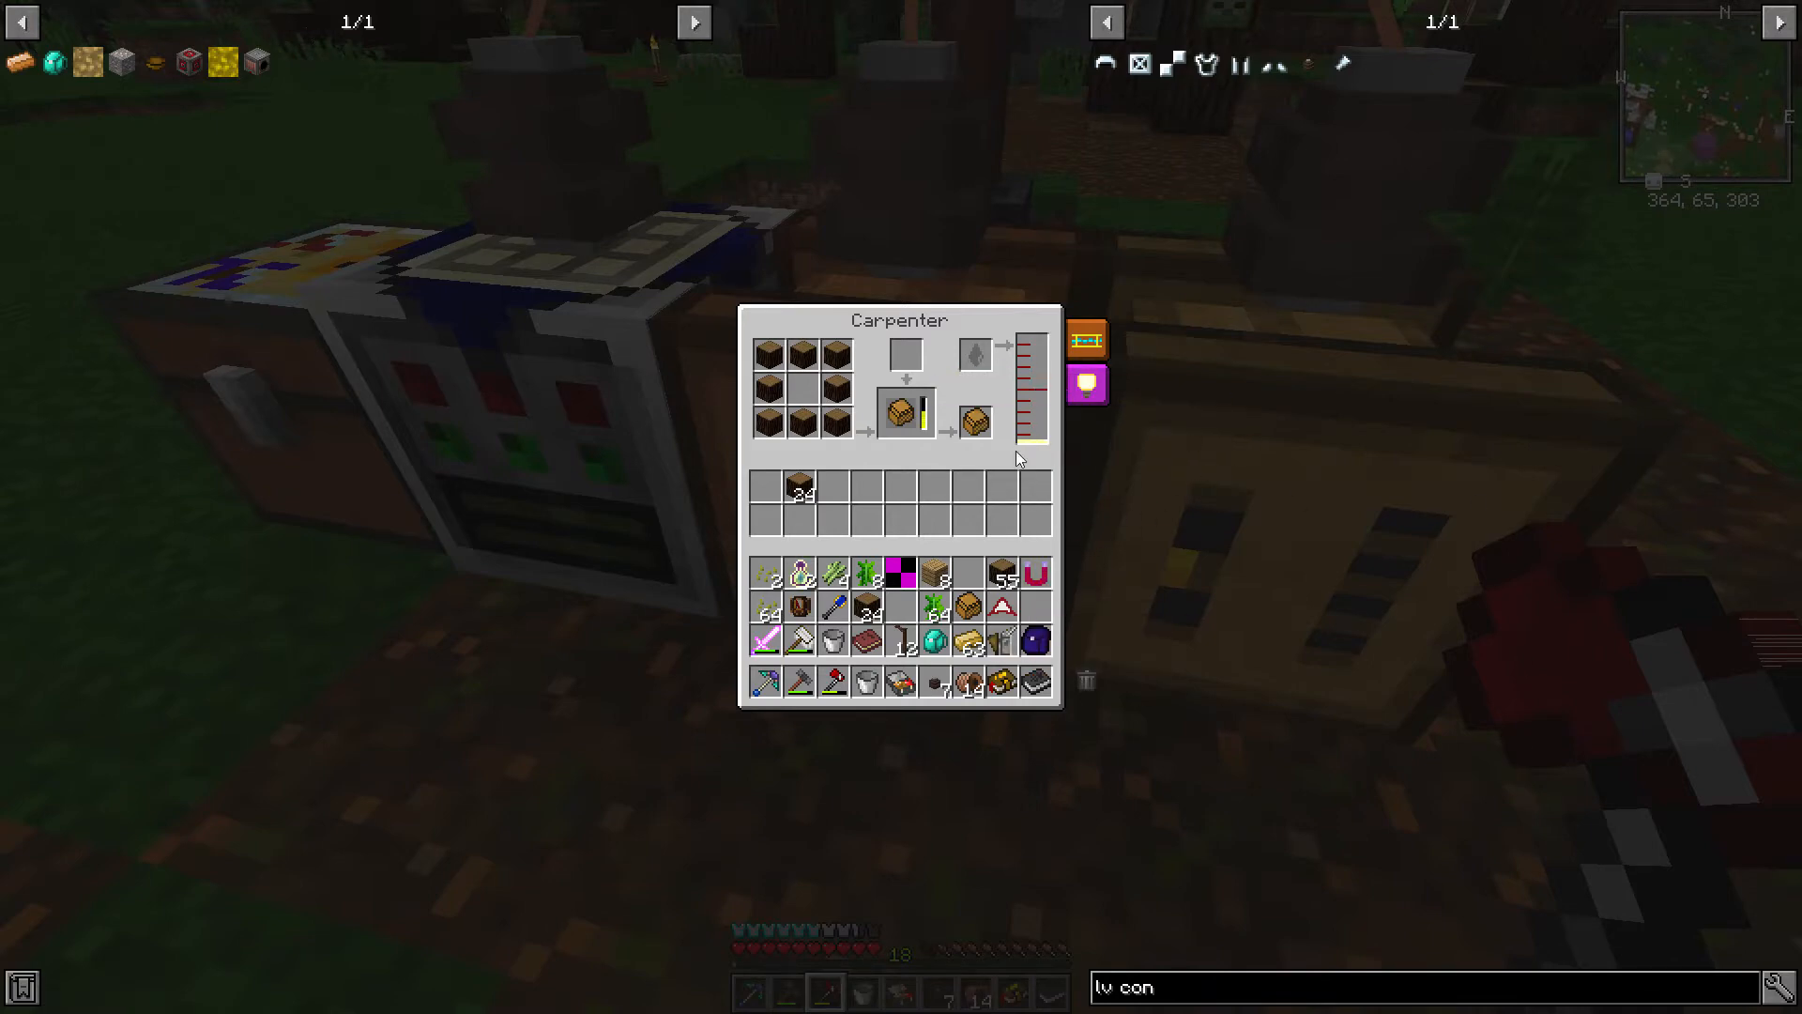
mouse_move(998, 451)
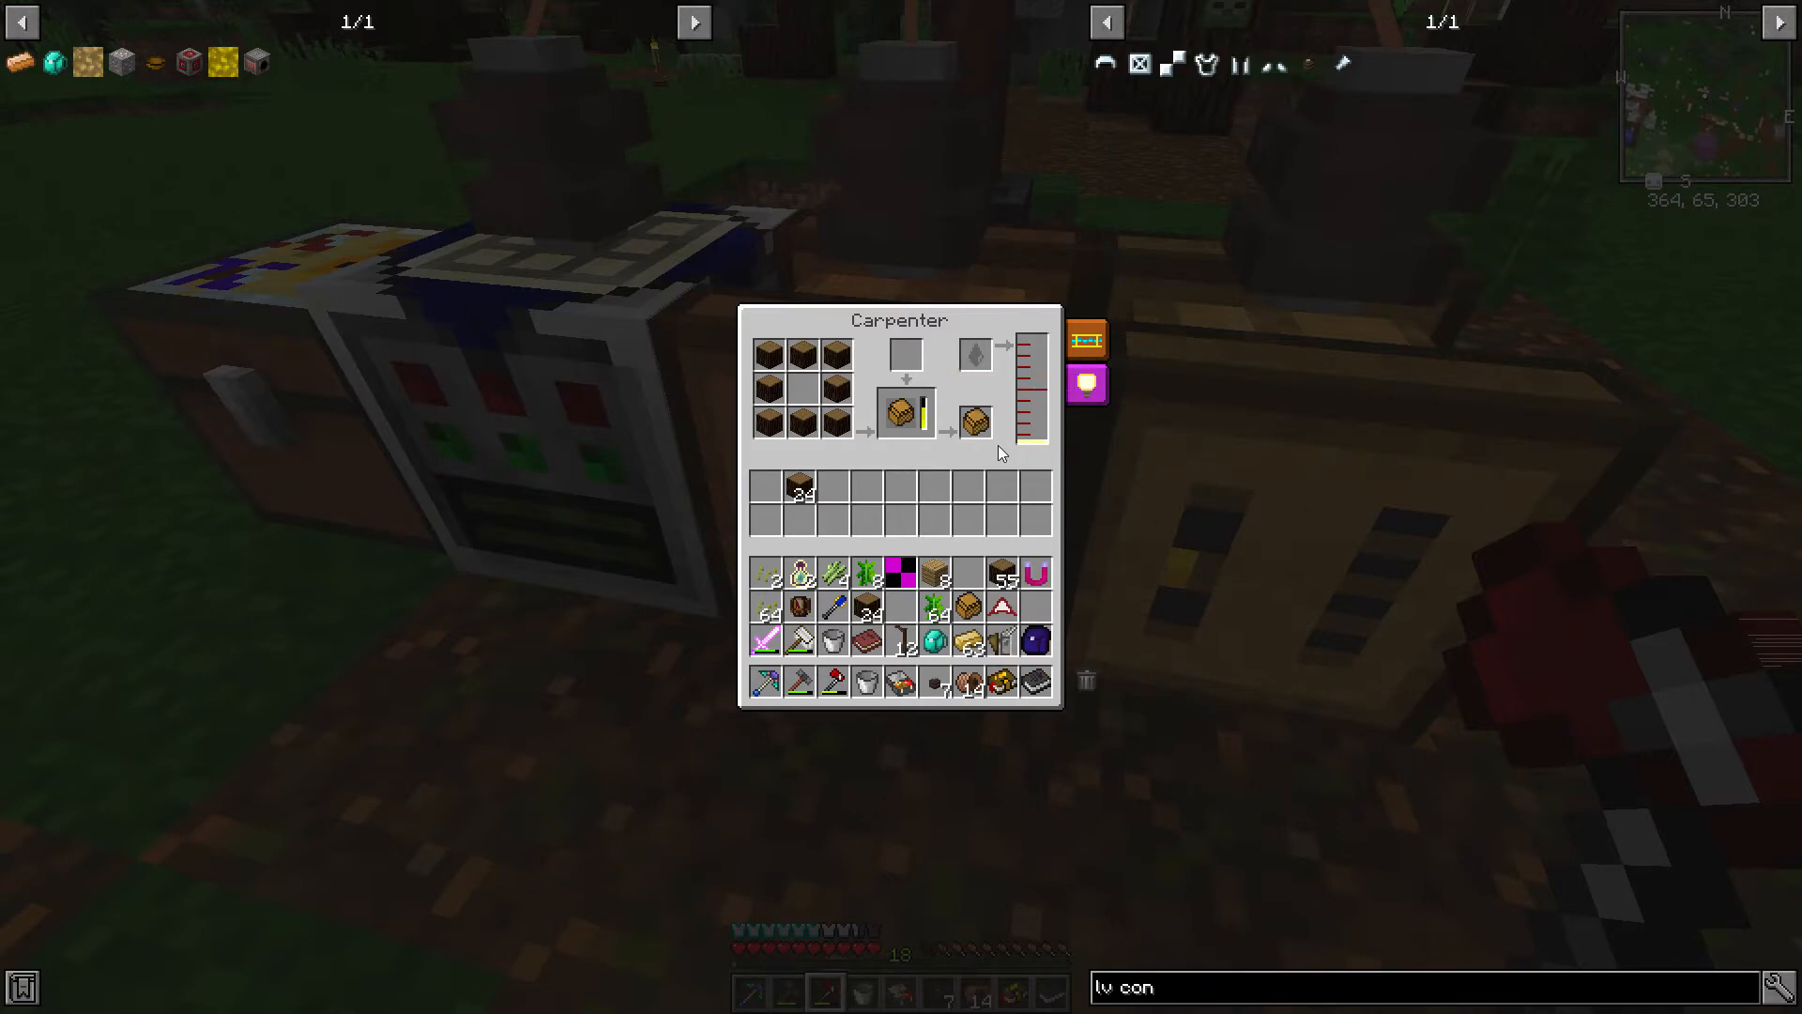
mouse_move(1014, 469)
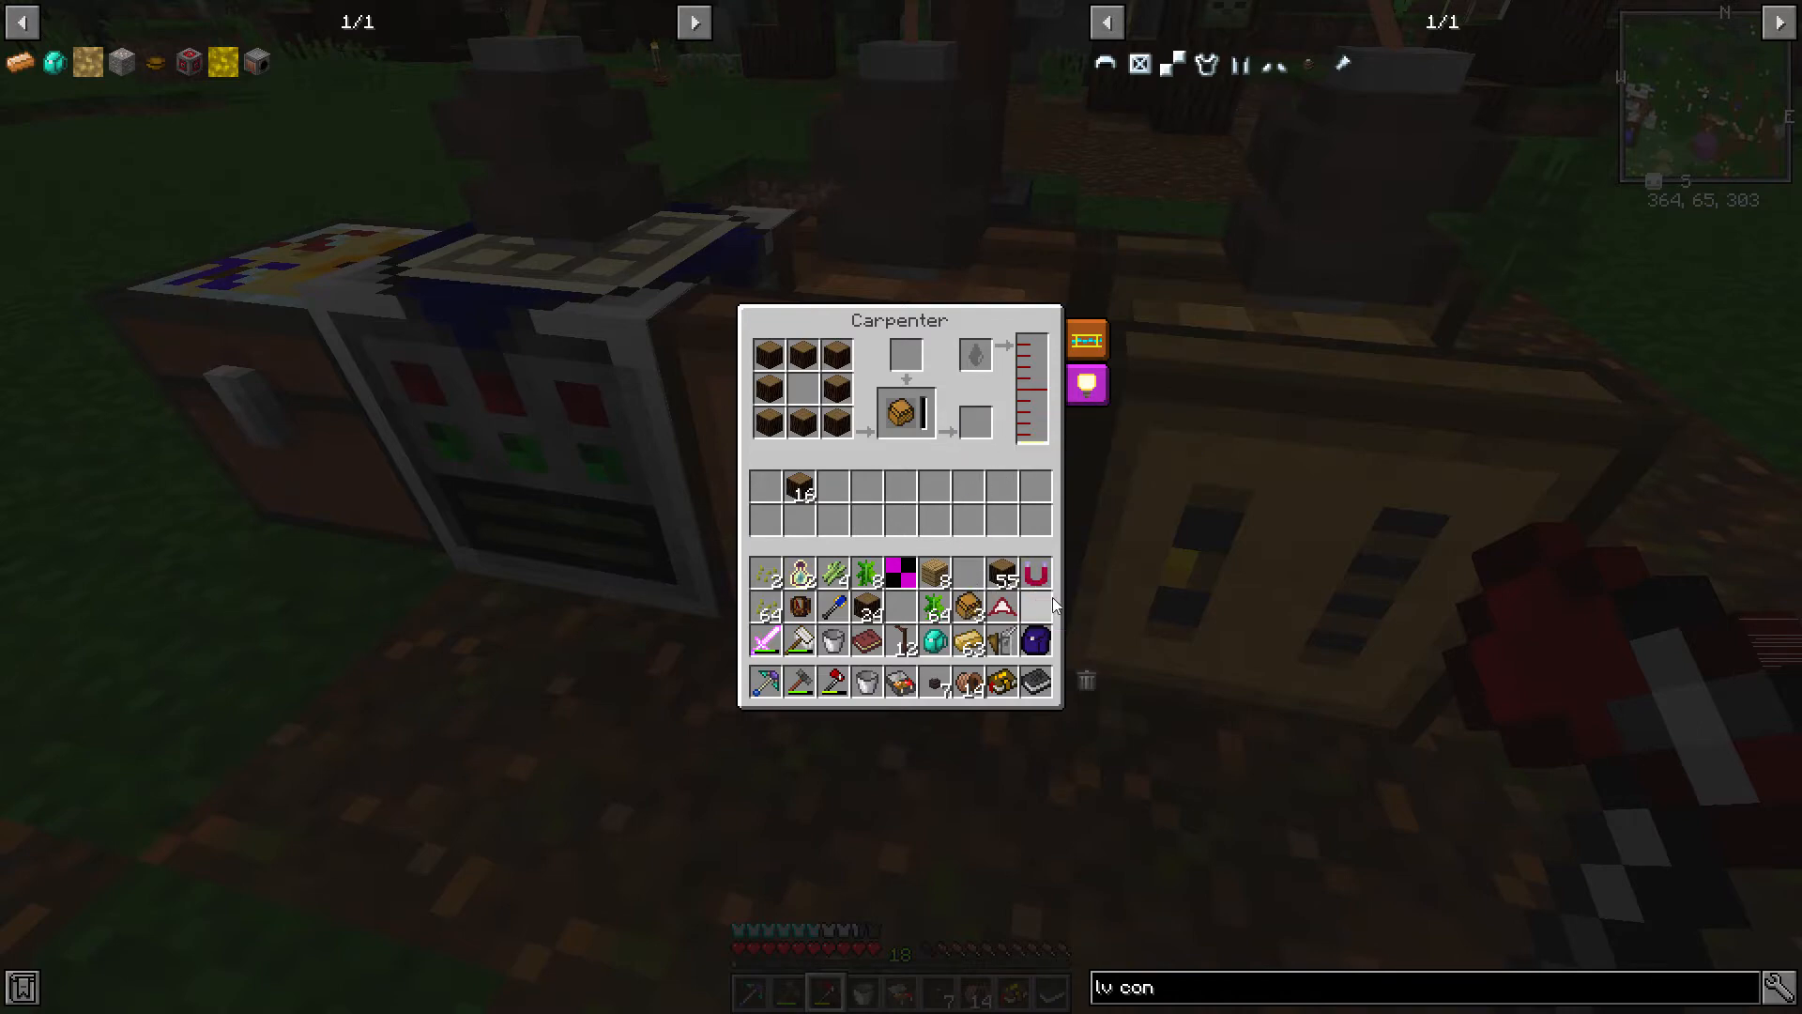
mouse_move(1035, 431)
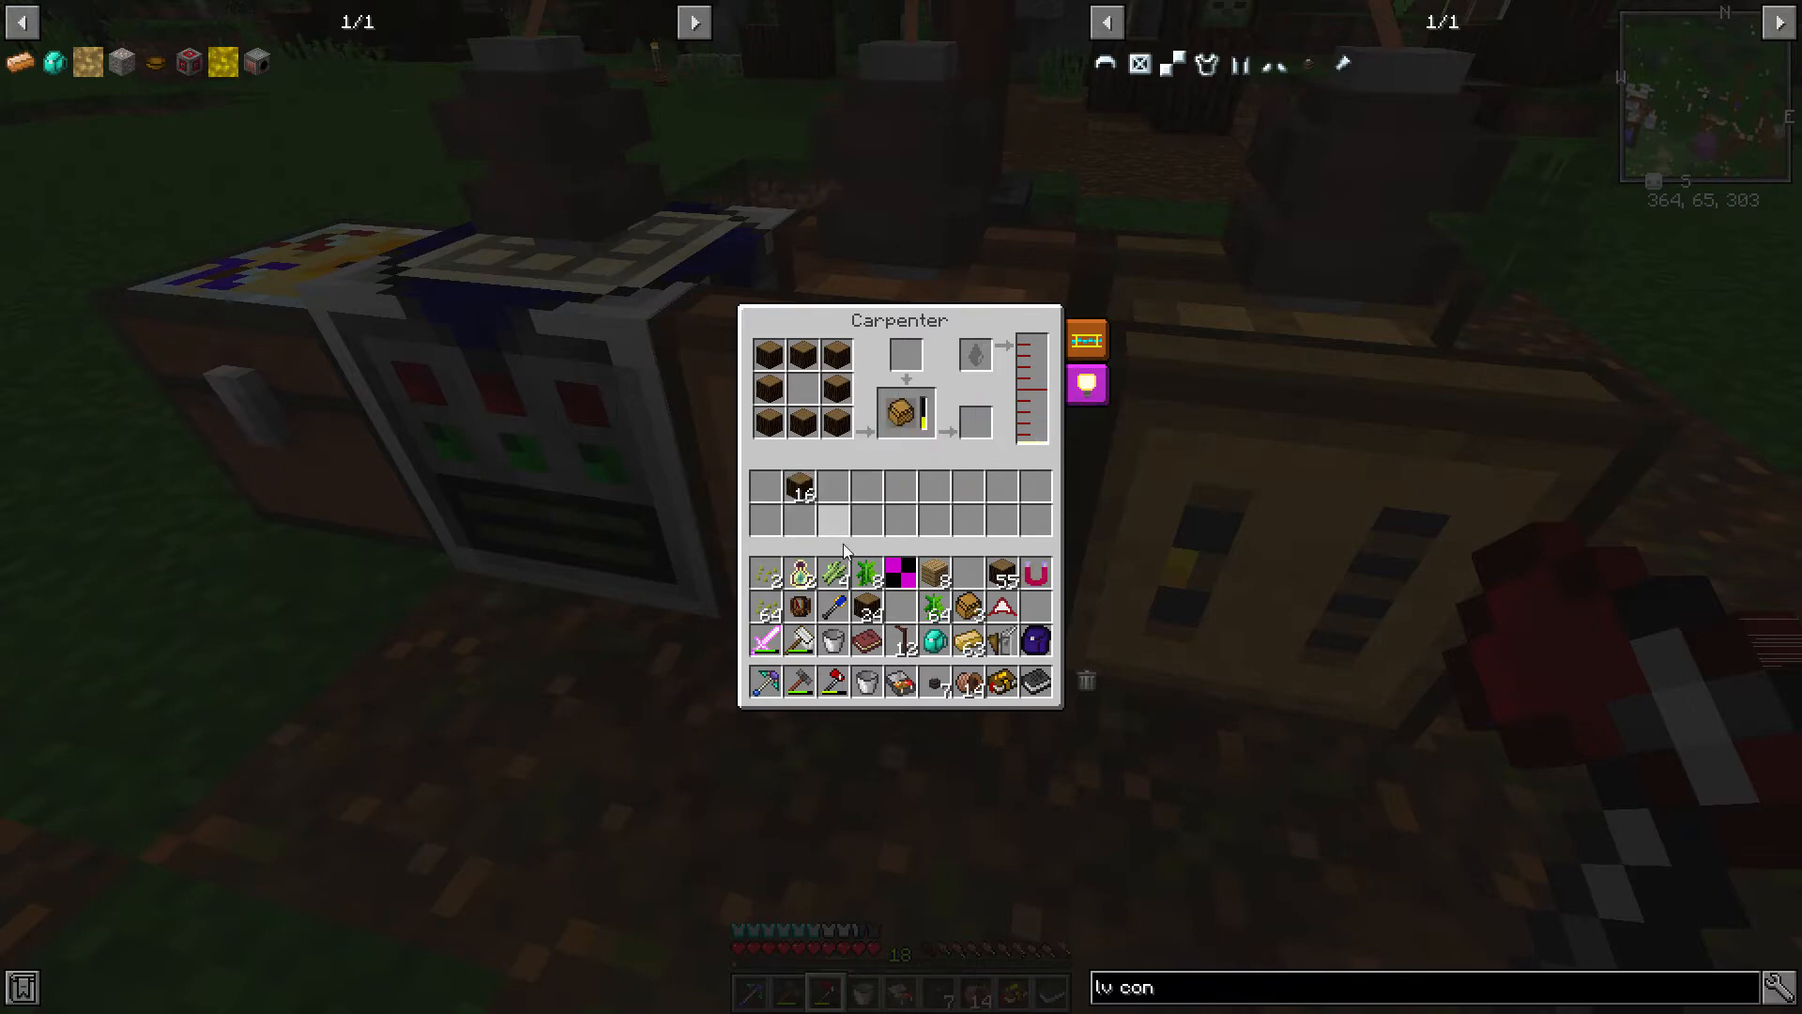
mouse_move(867, 488)
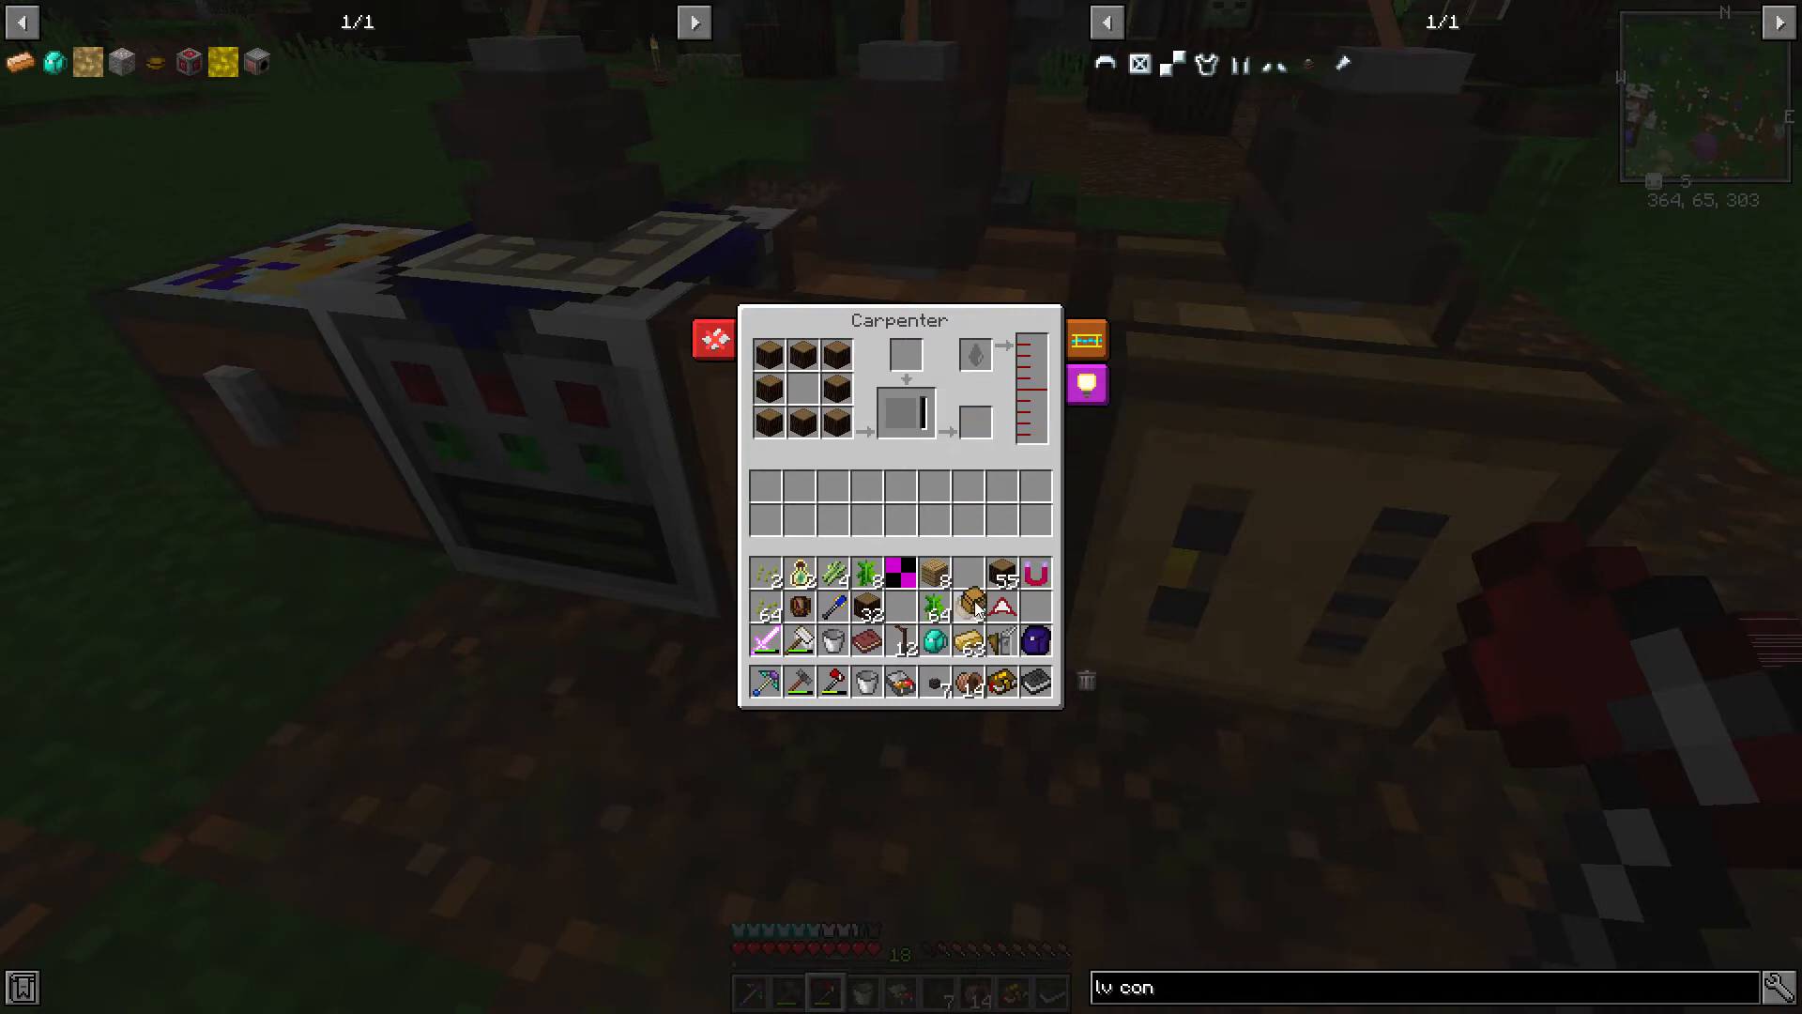
mouse_move(831, 390)
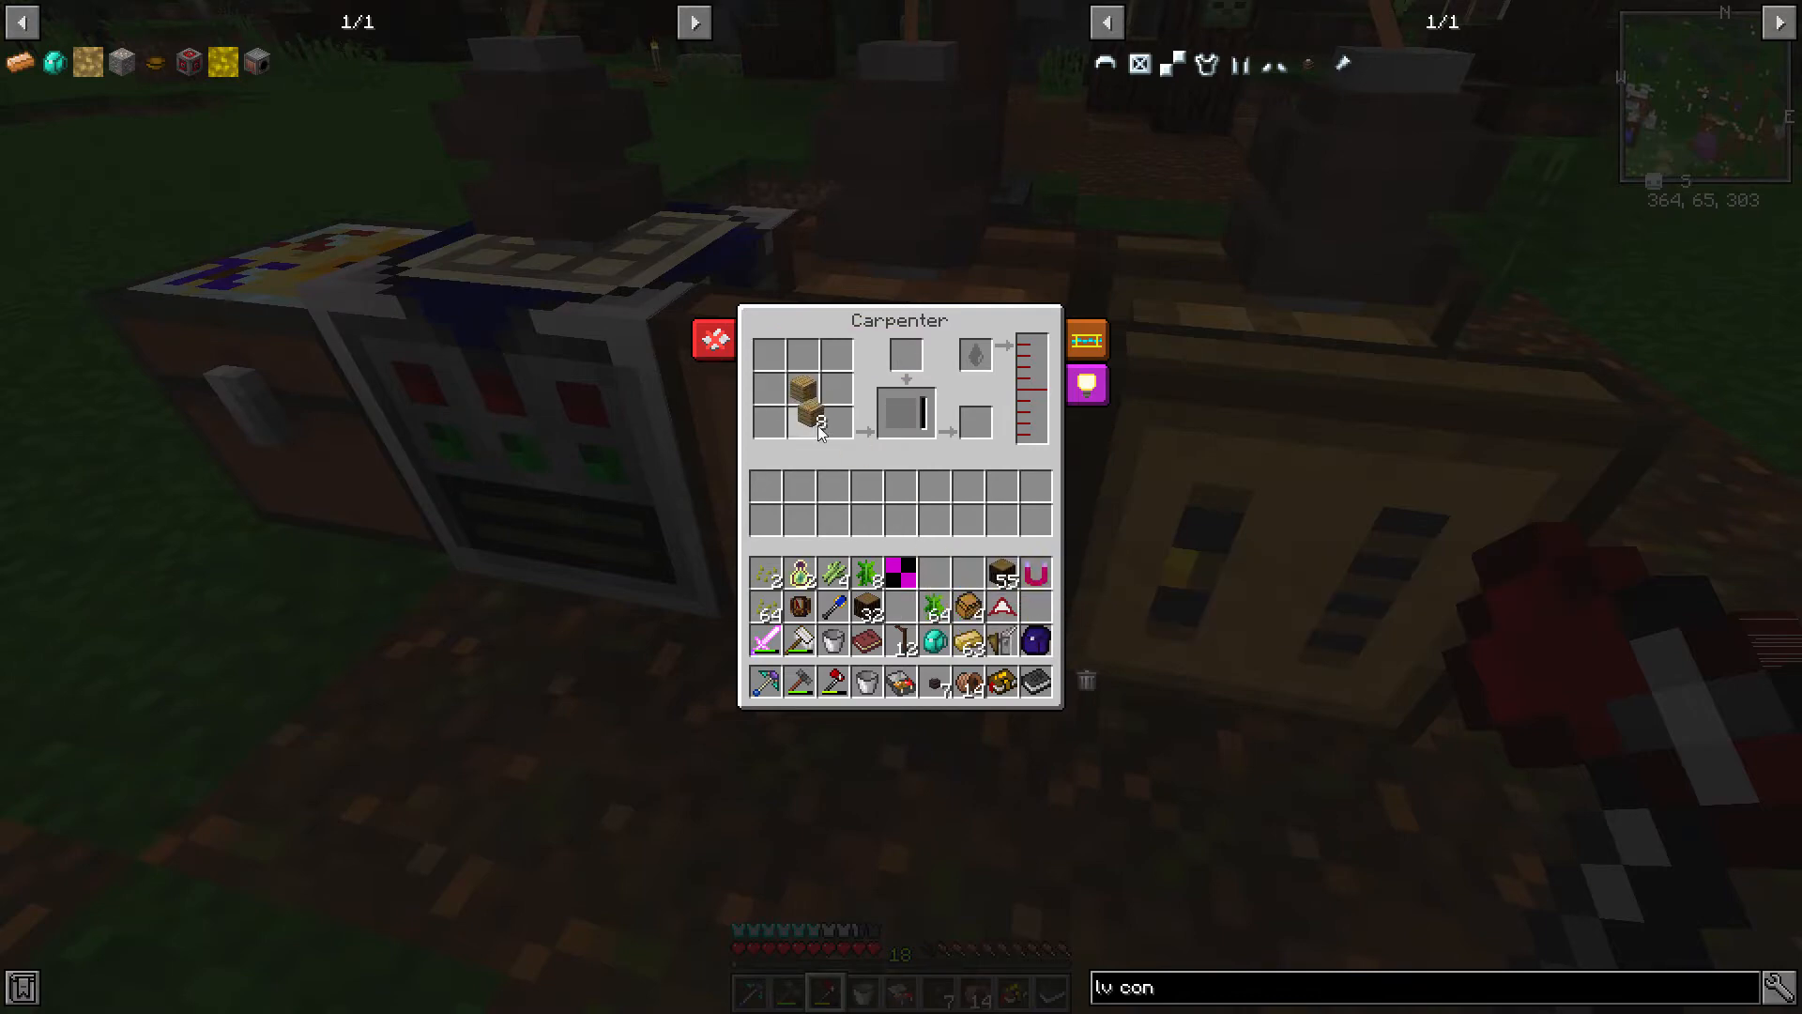
mouse_move(931, 641)
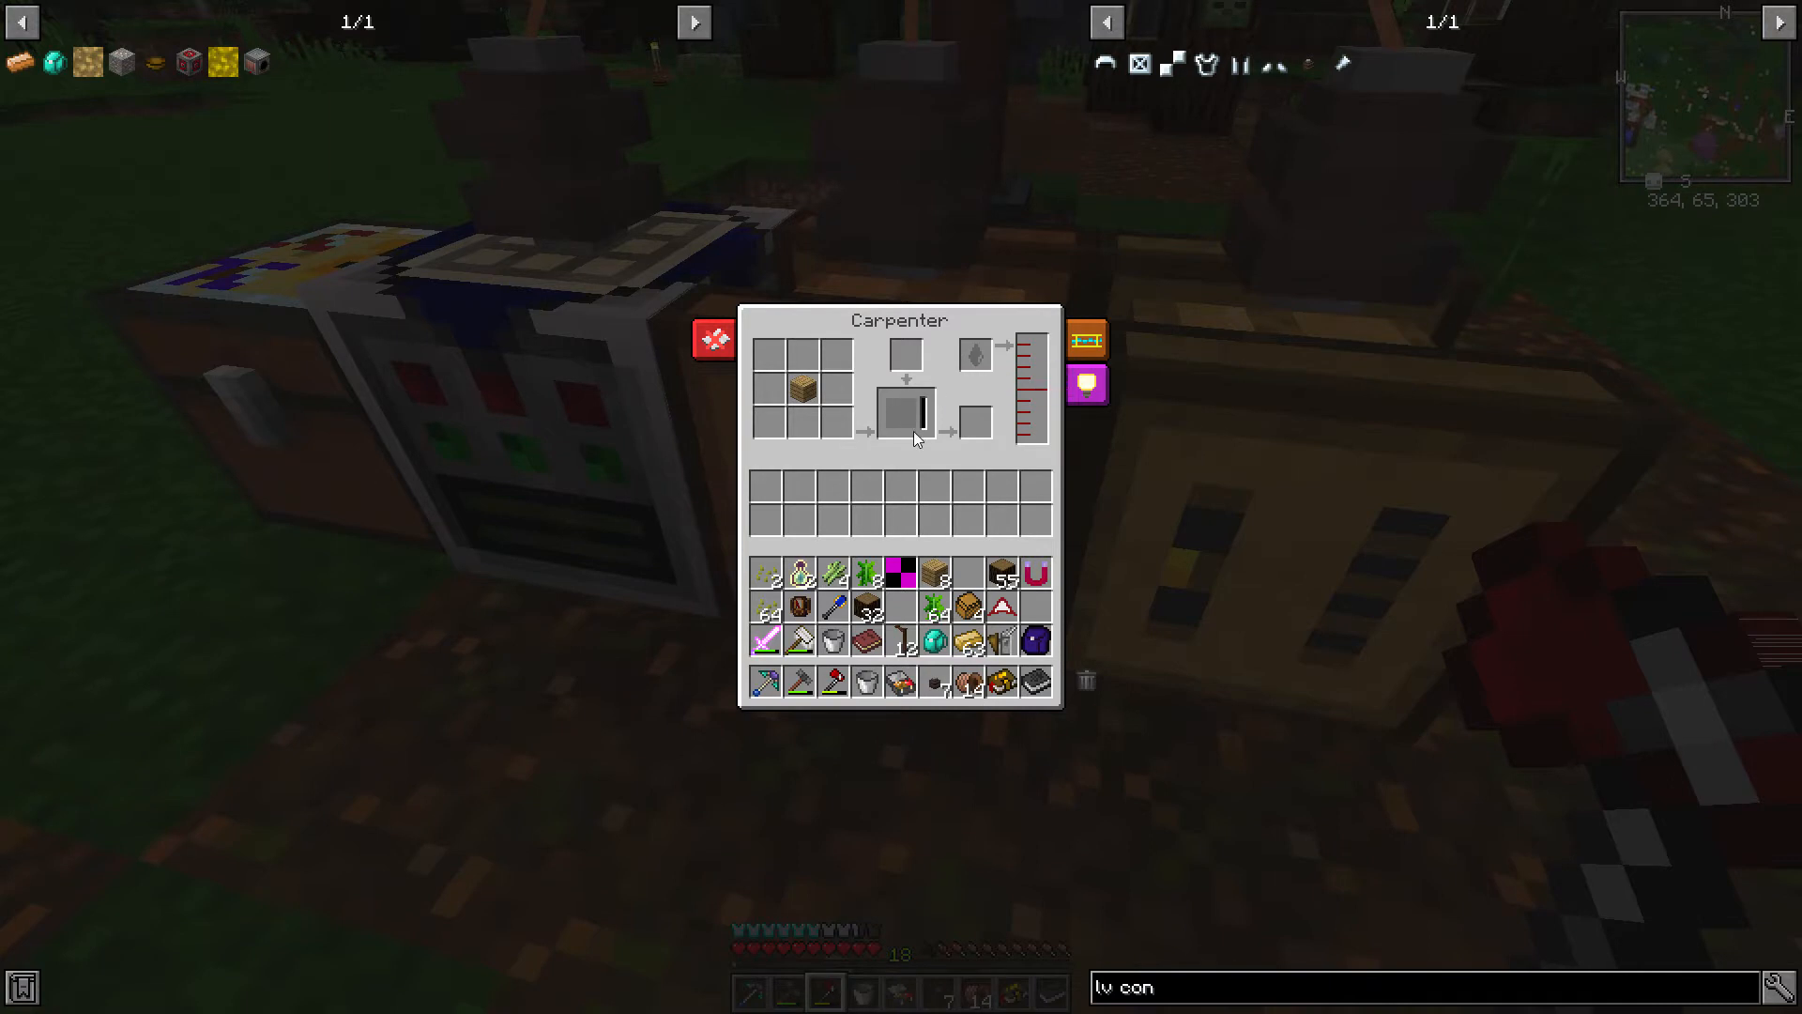
Step: Load a Spruce Wood block into the Carpenter's crafting grid
key(Escape)
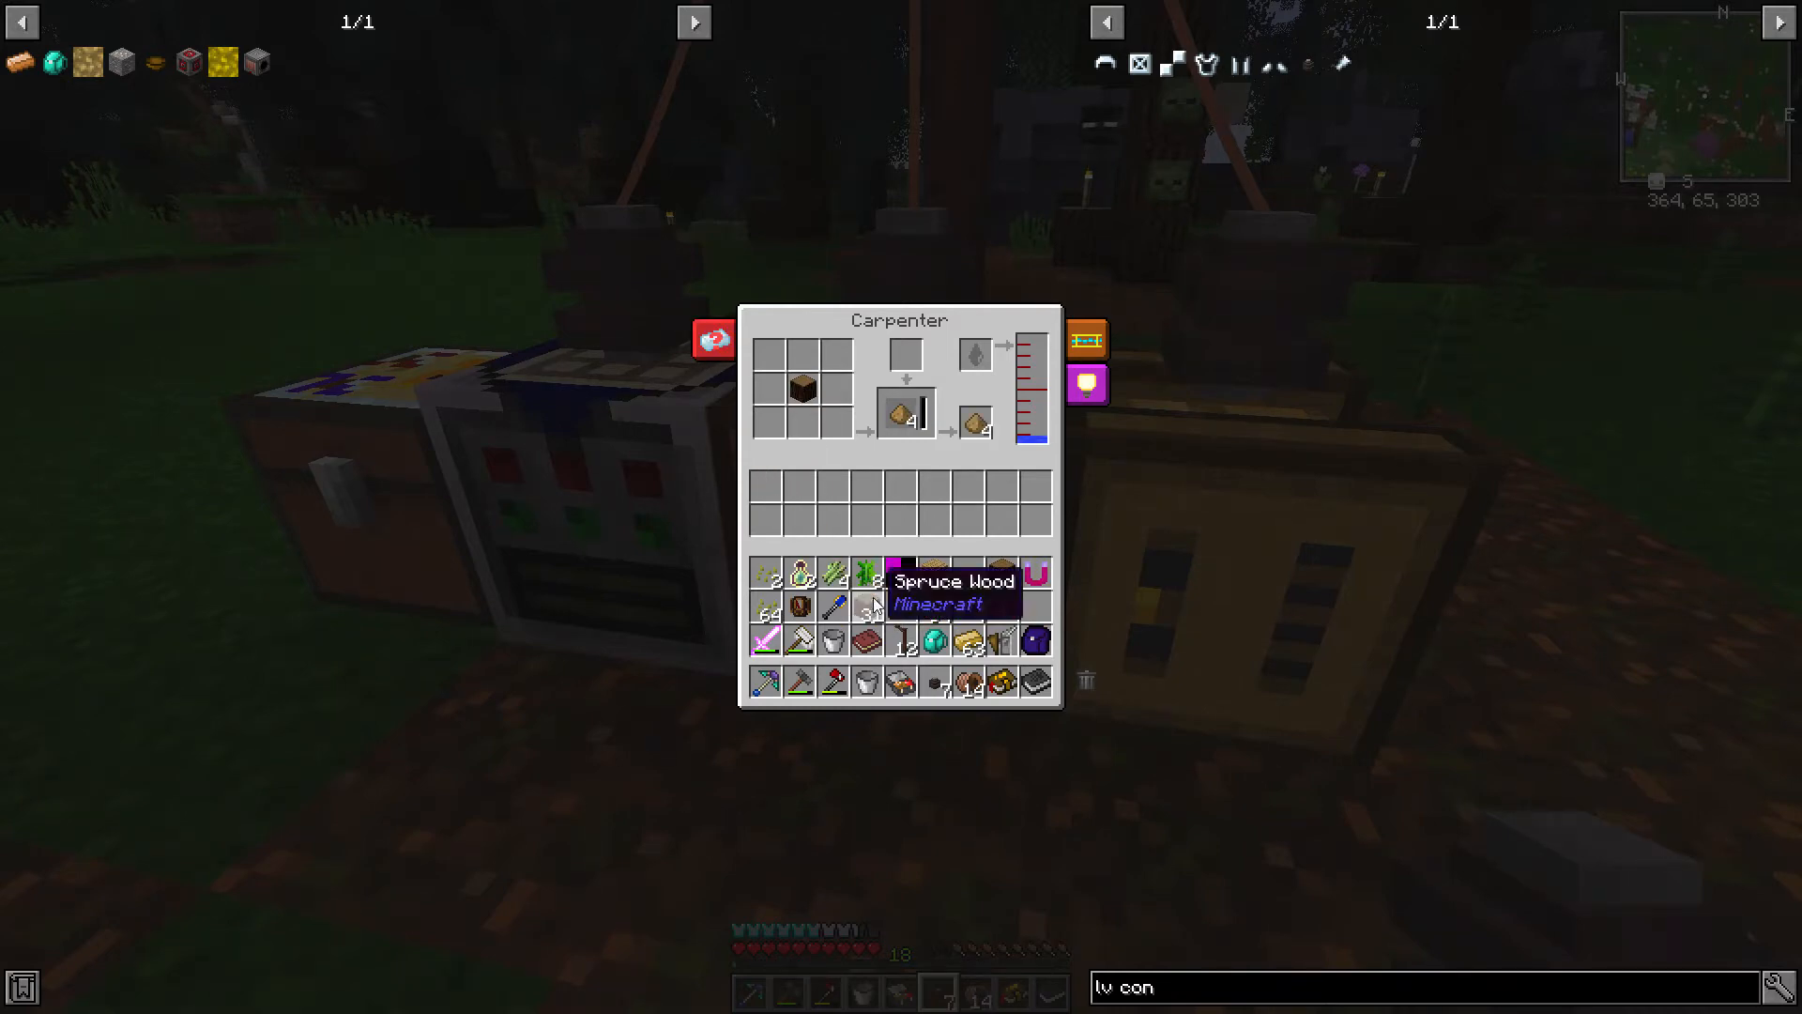
Step: Take the wood pulp and claim the Wood pulp quest's Iron Coin reward
key(Escape)
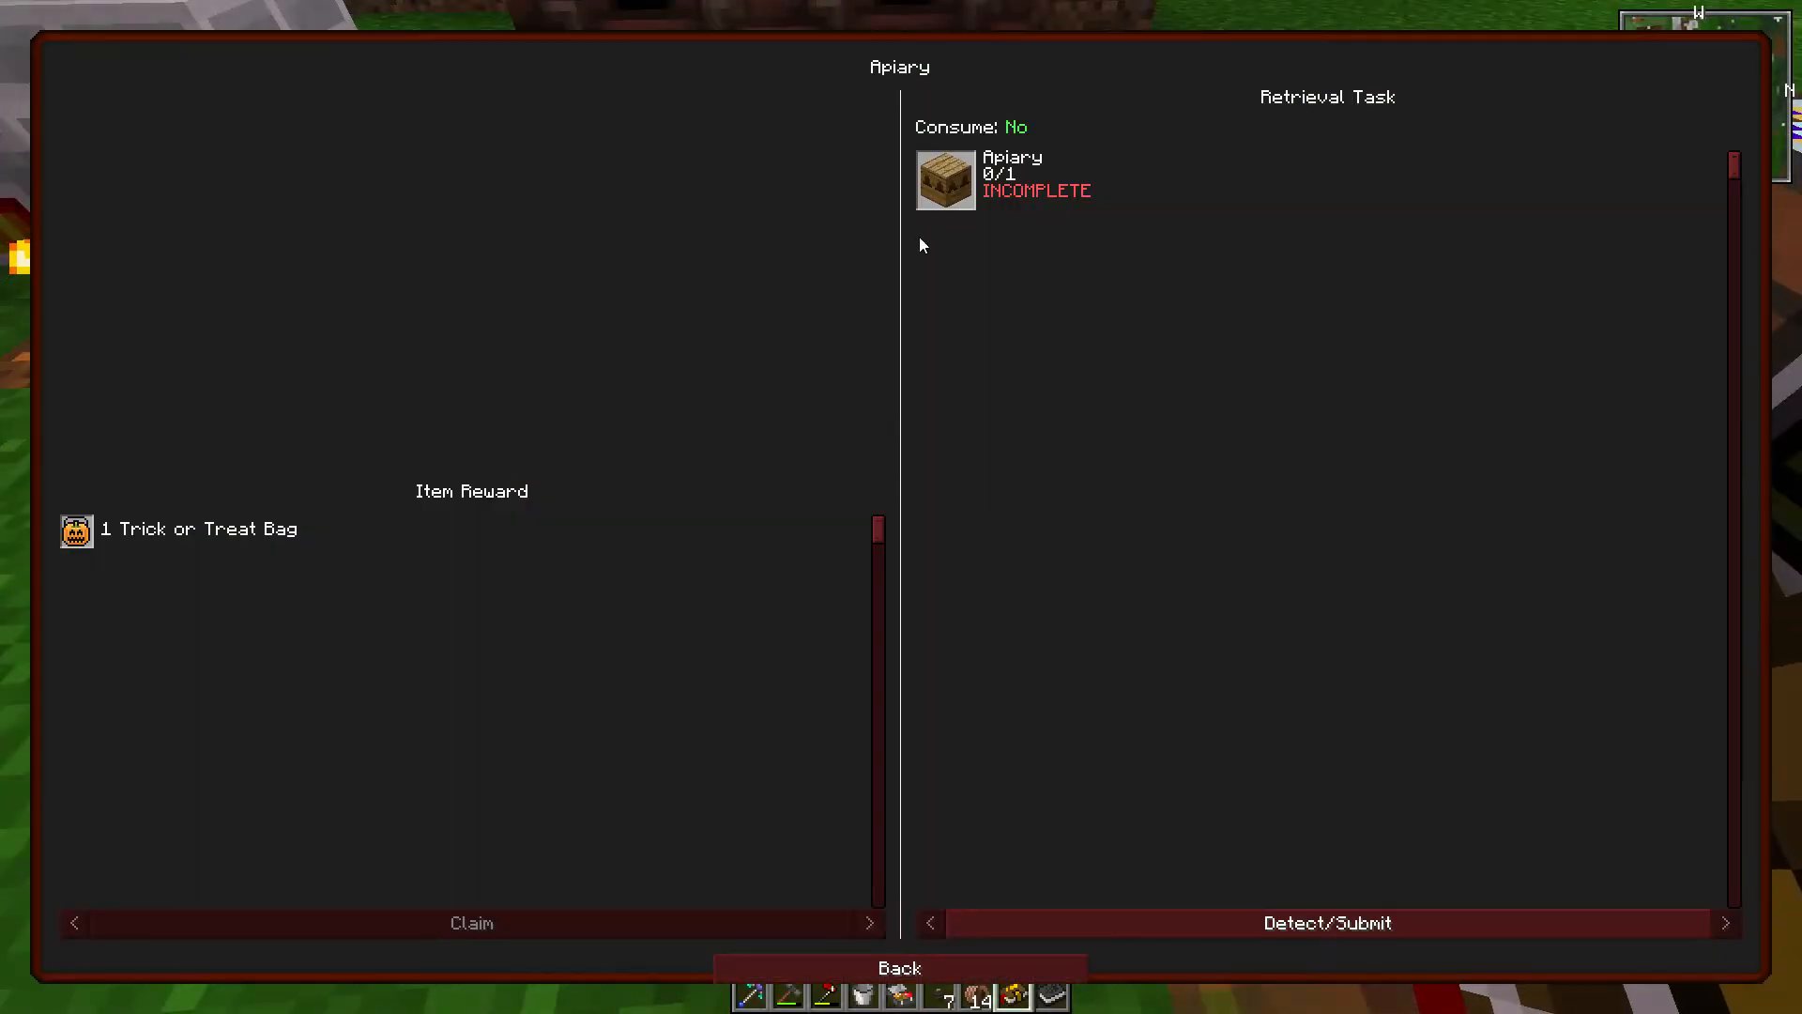
click(900, 966)
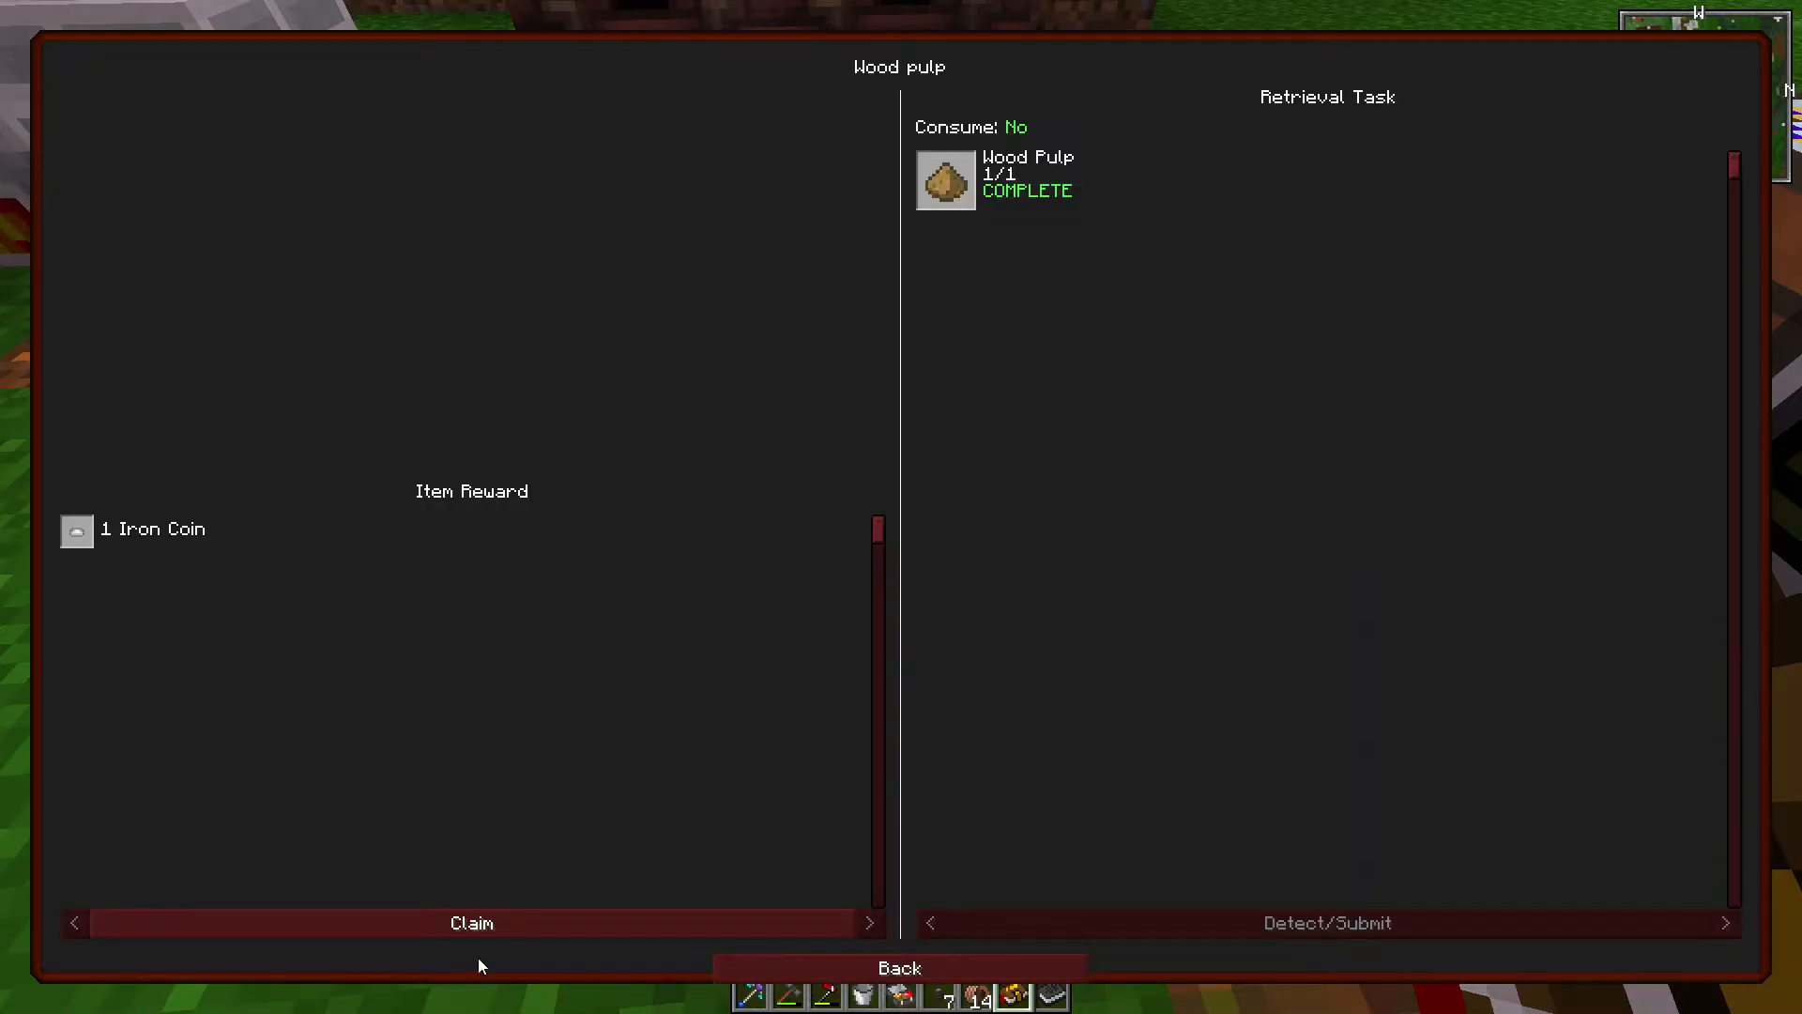
mouse_move(605, 834)
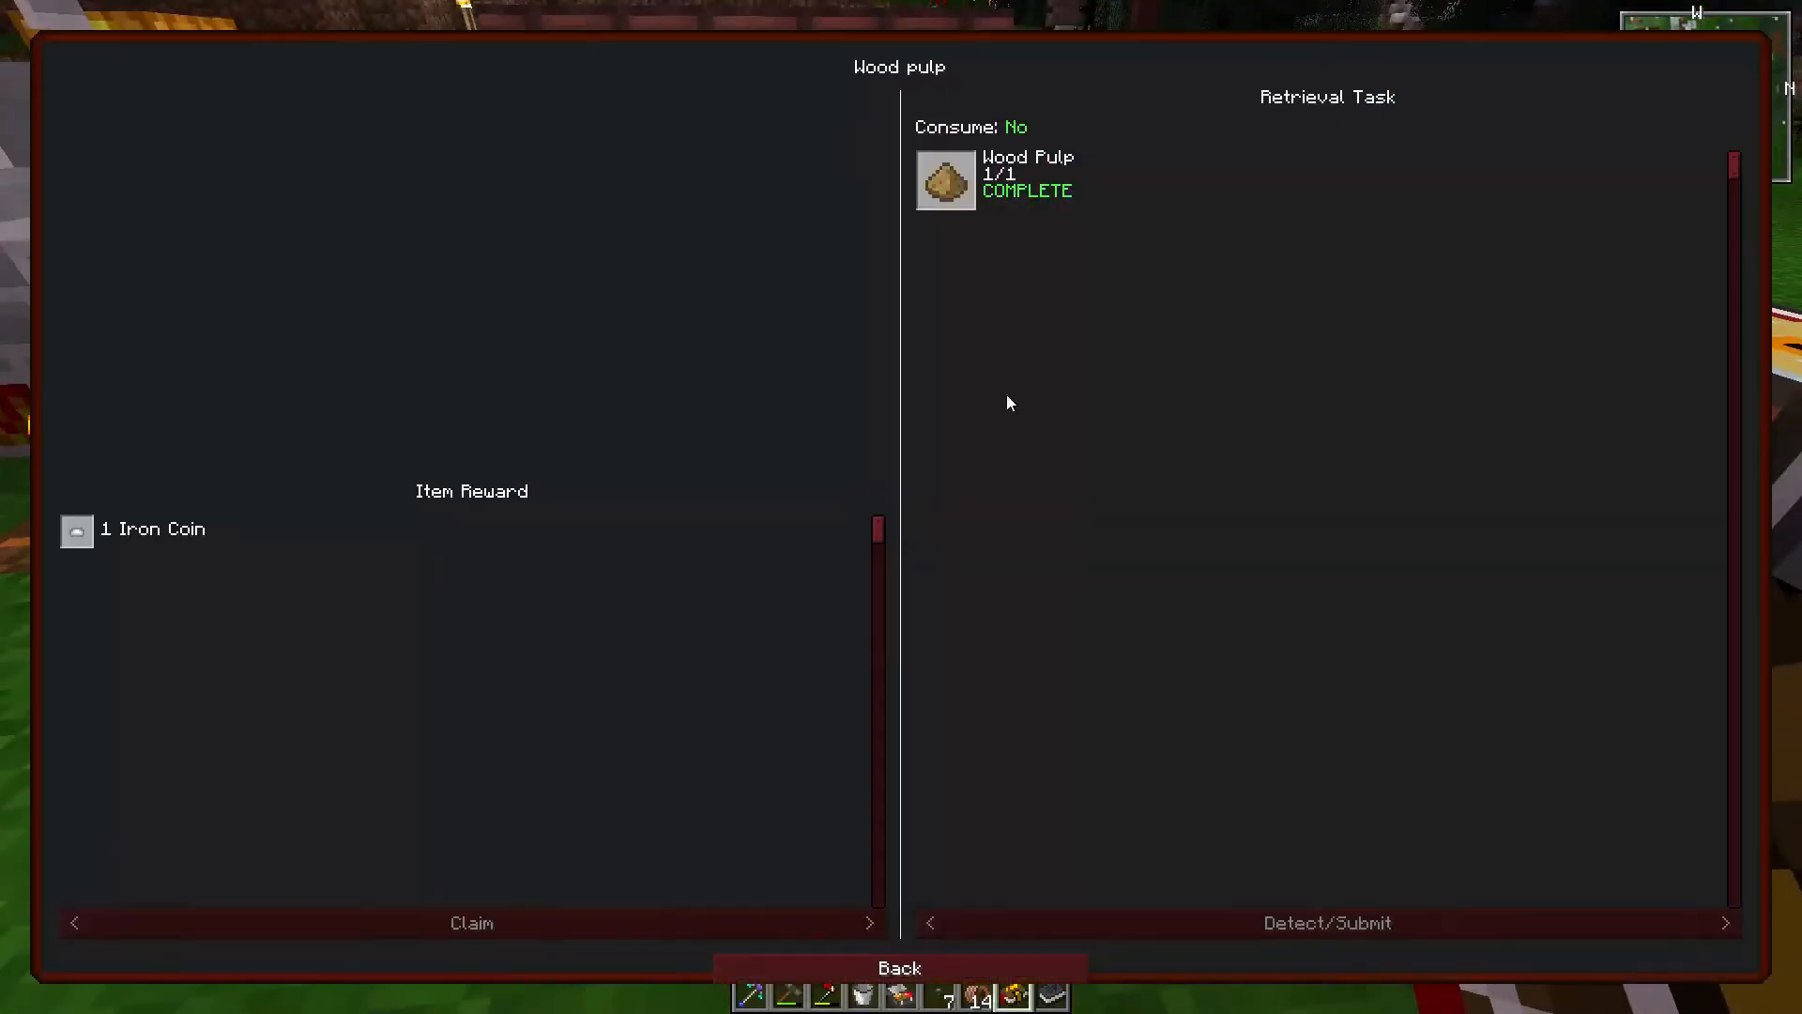
click(899, 967)
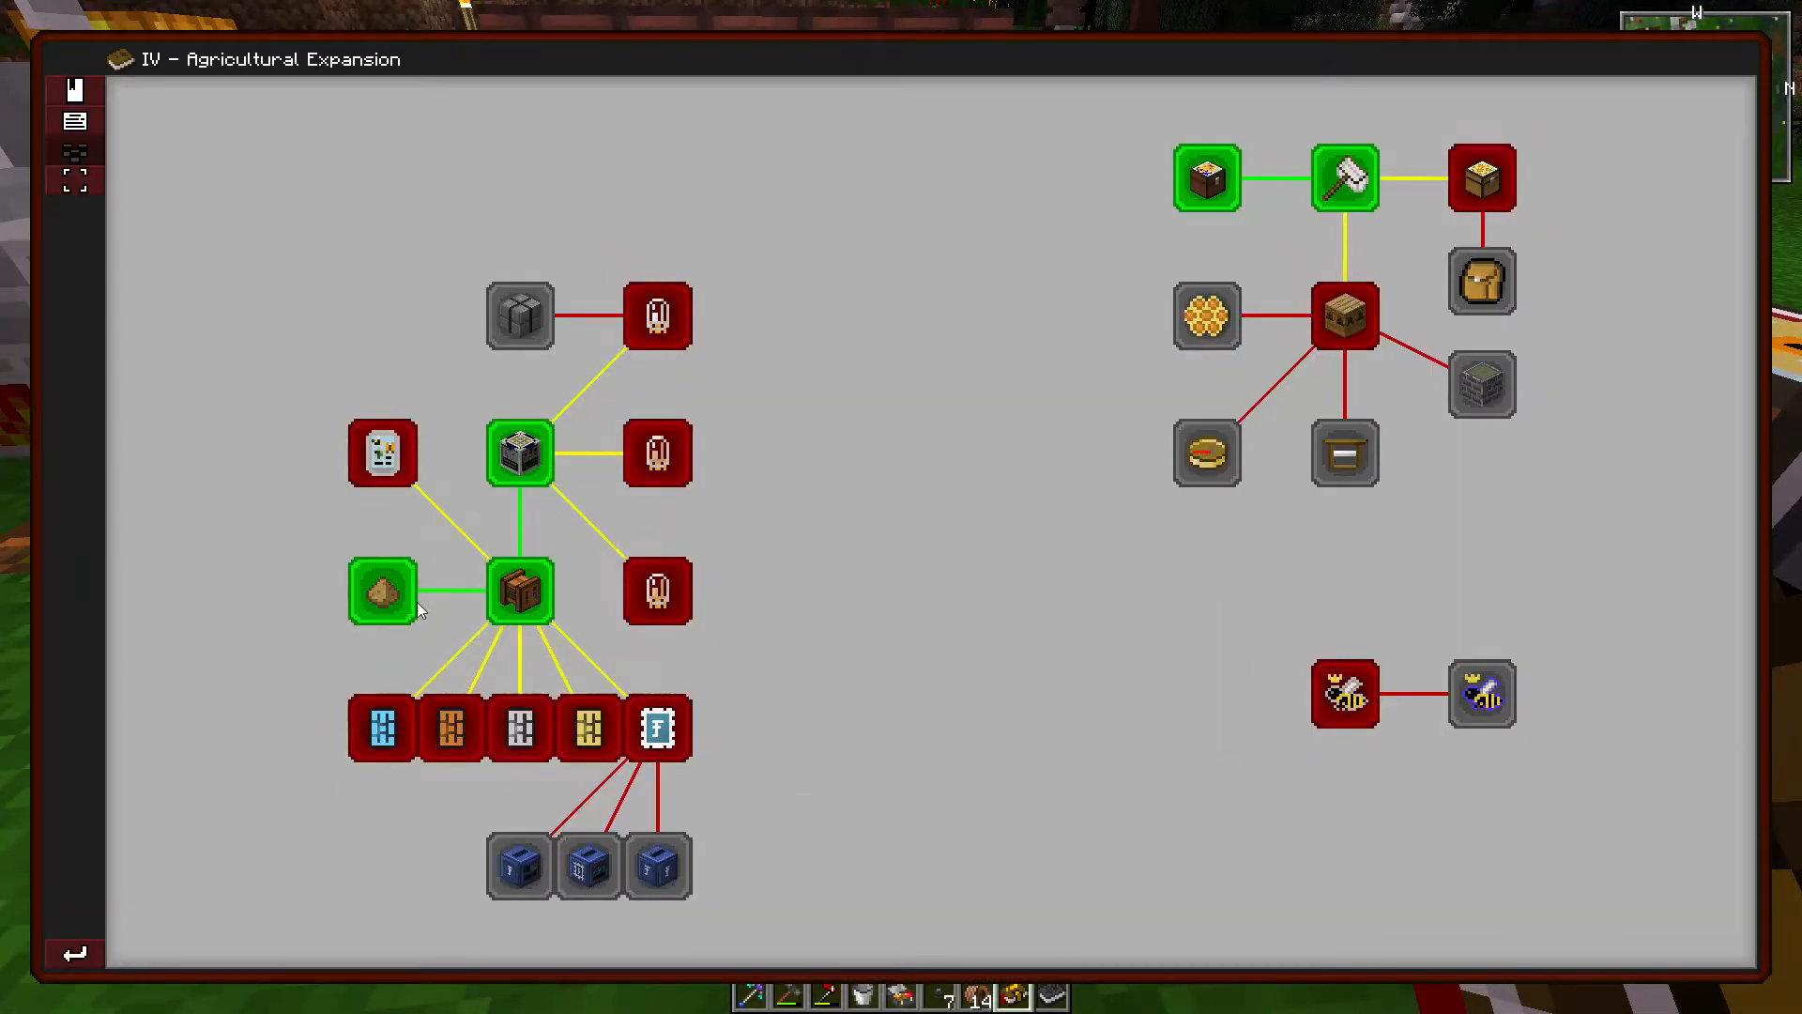
mouse_move(383, 452)
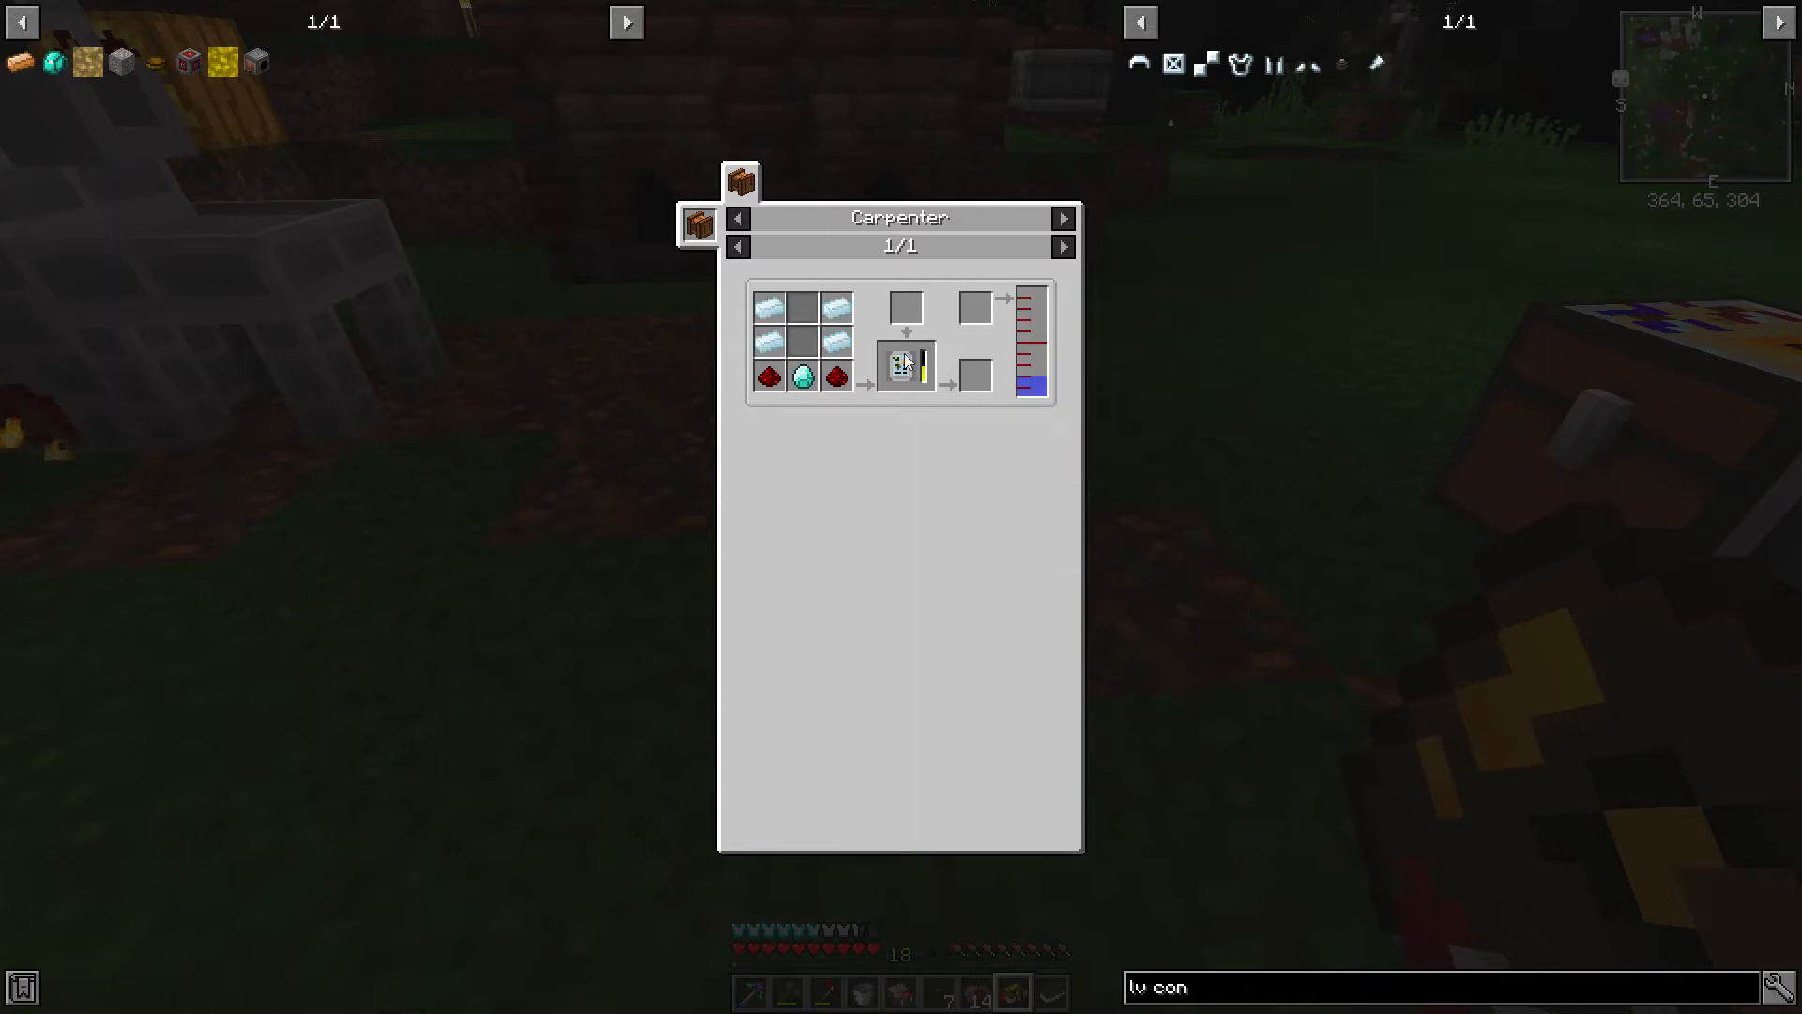
mouse_move(768, 308)
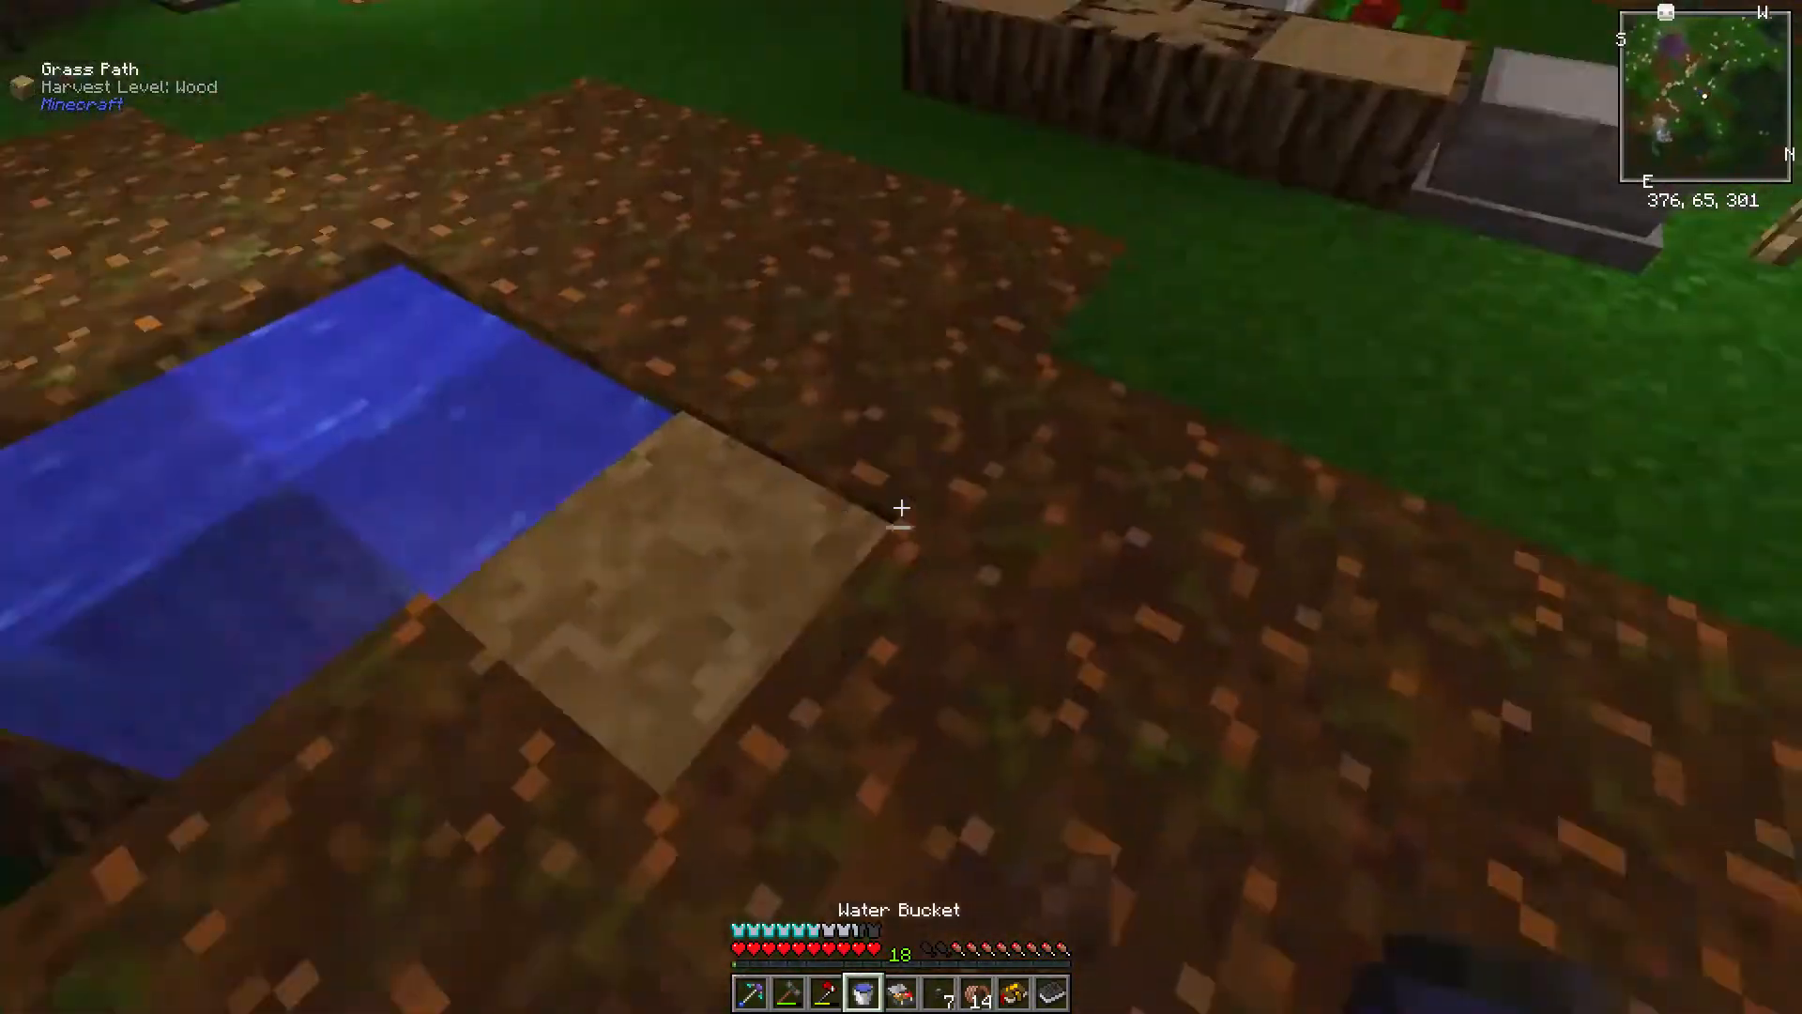
mouse_move(901, 507)
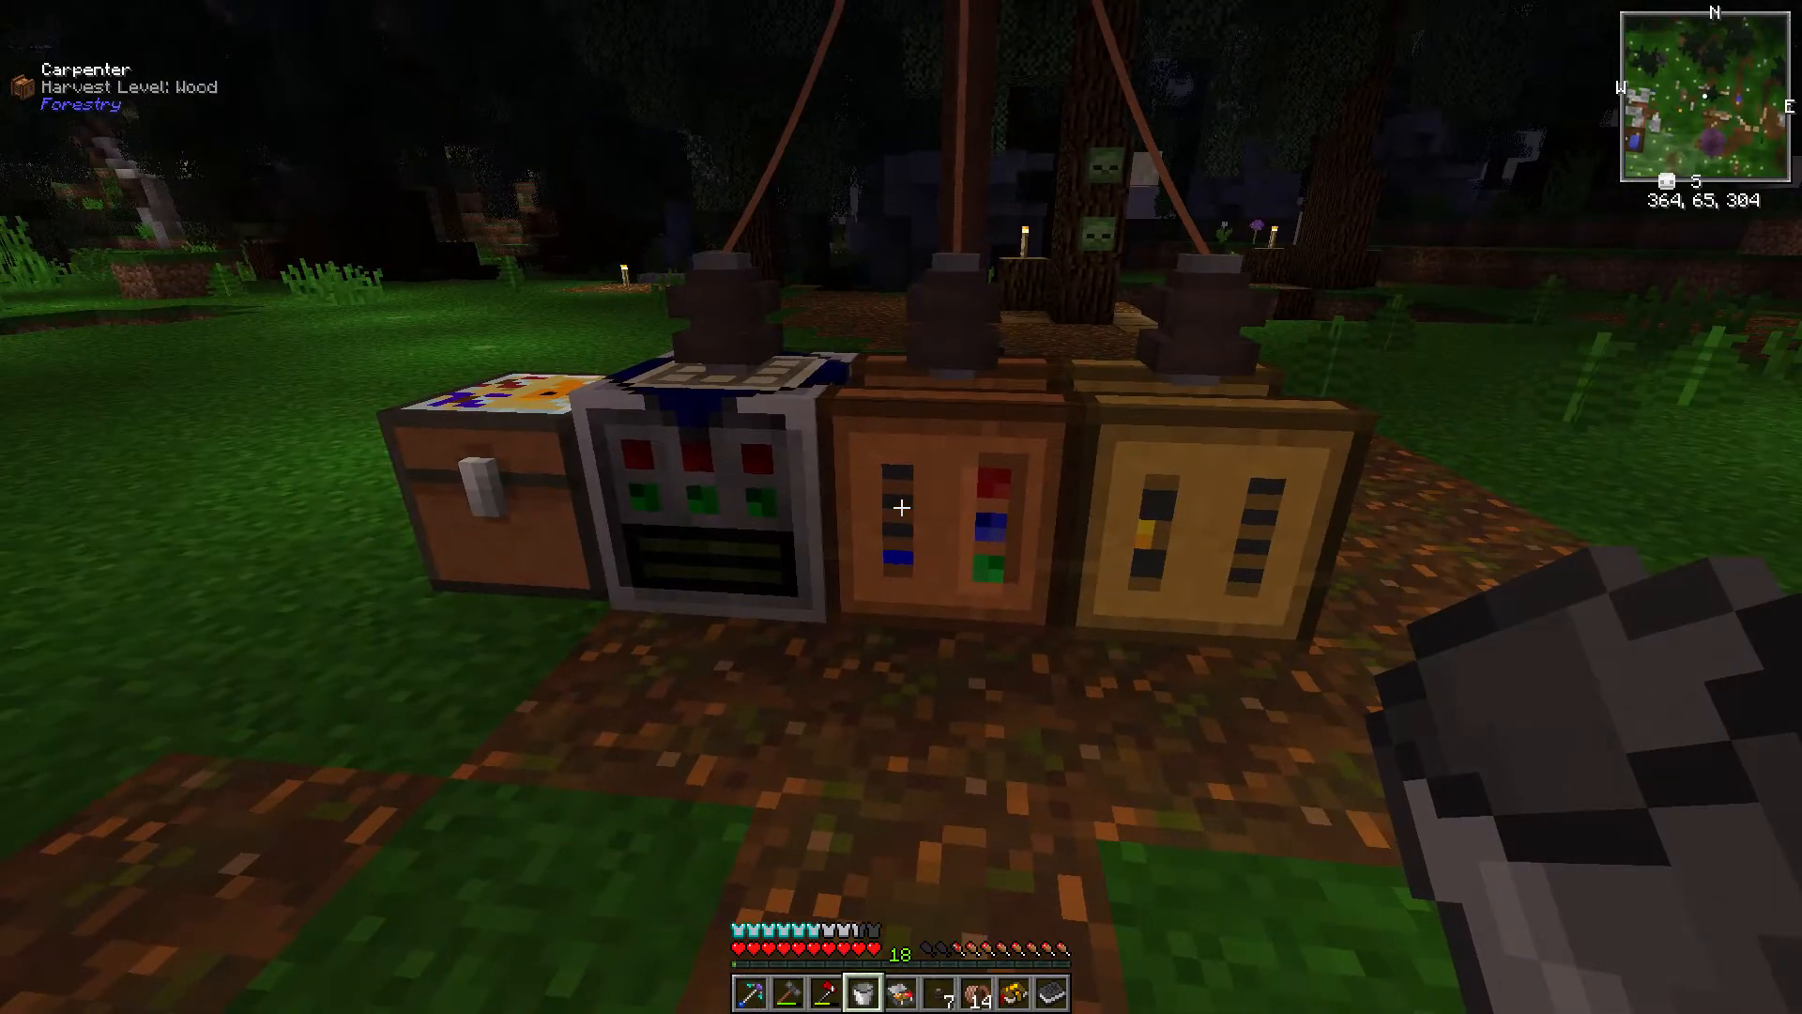
mouse_move(901, 507)
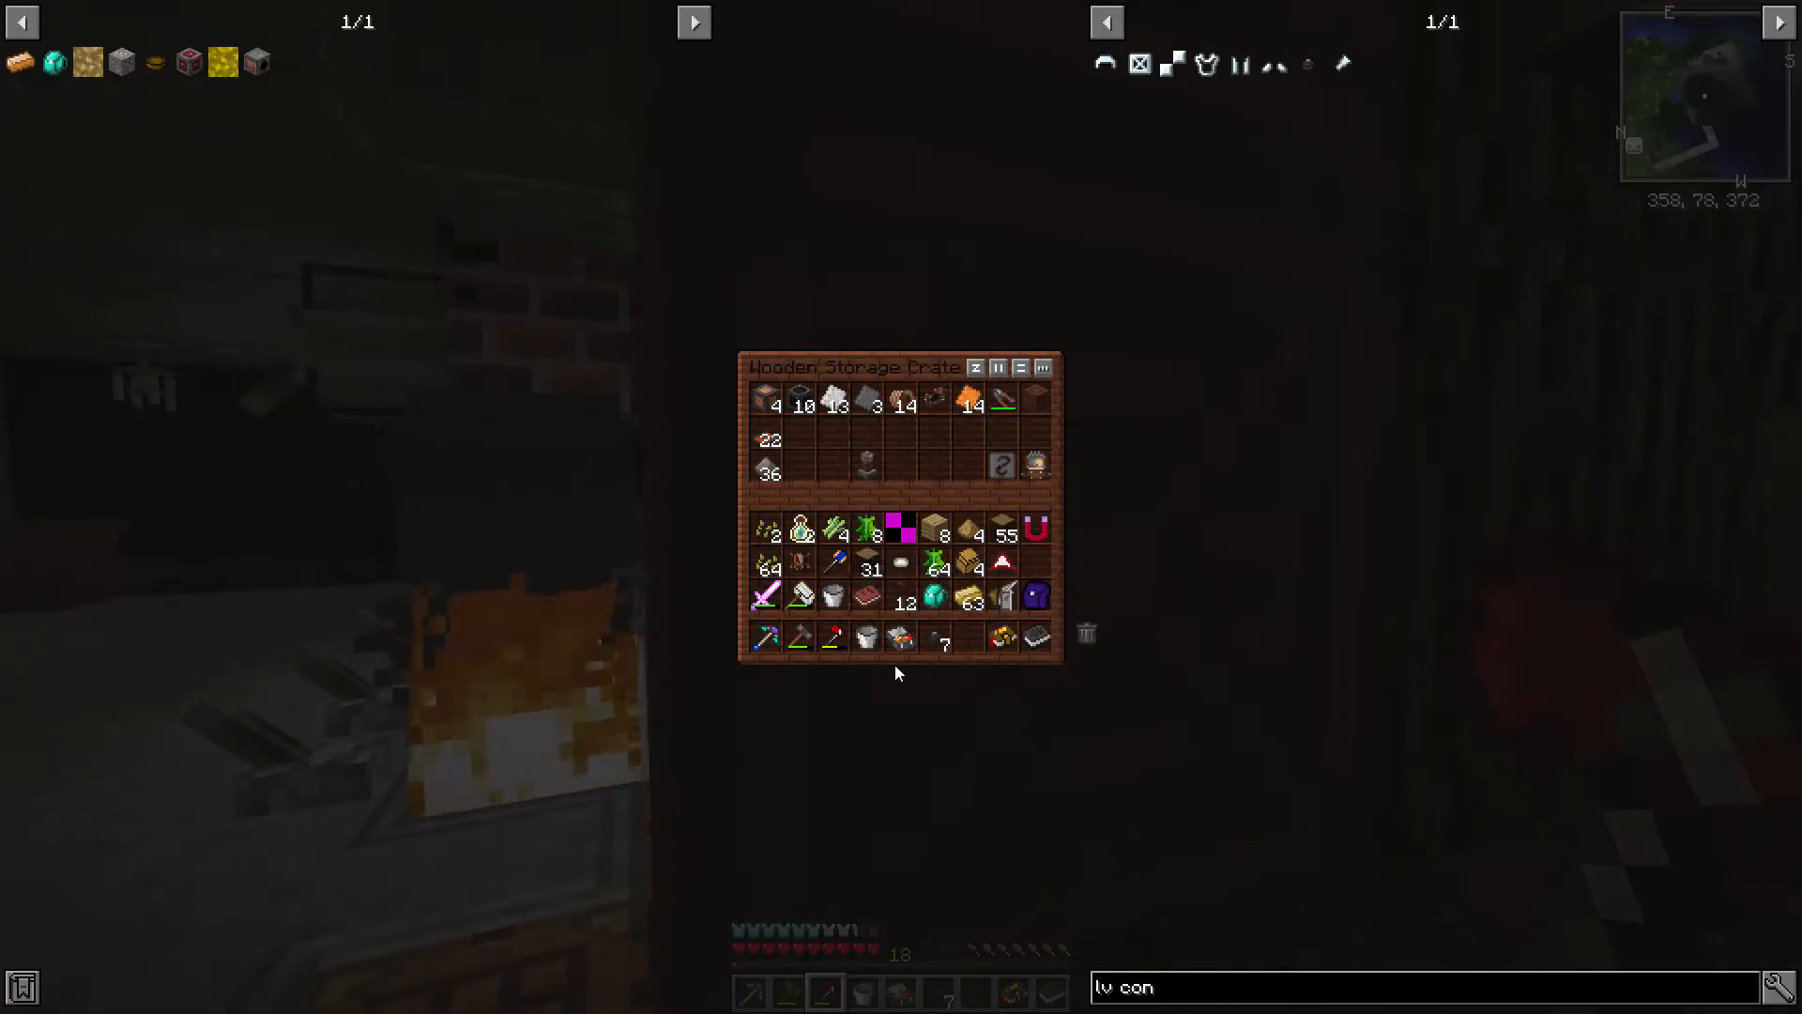
Step: Look through the Wooden Storage Crate and the base chest for Analyzer materials
key(Escape)
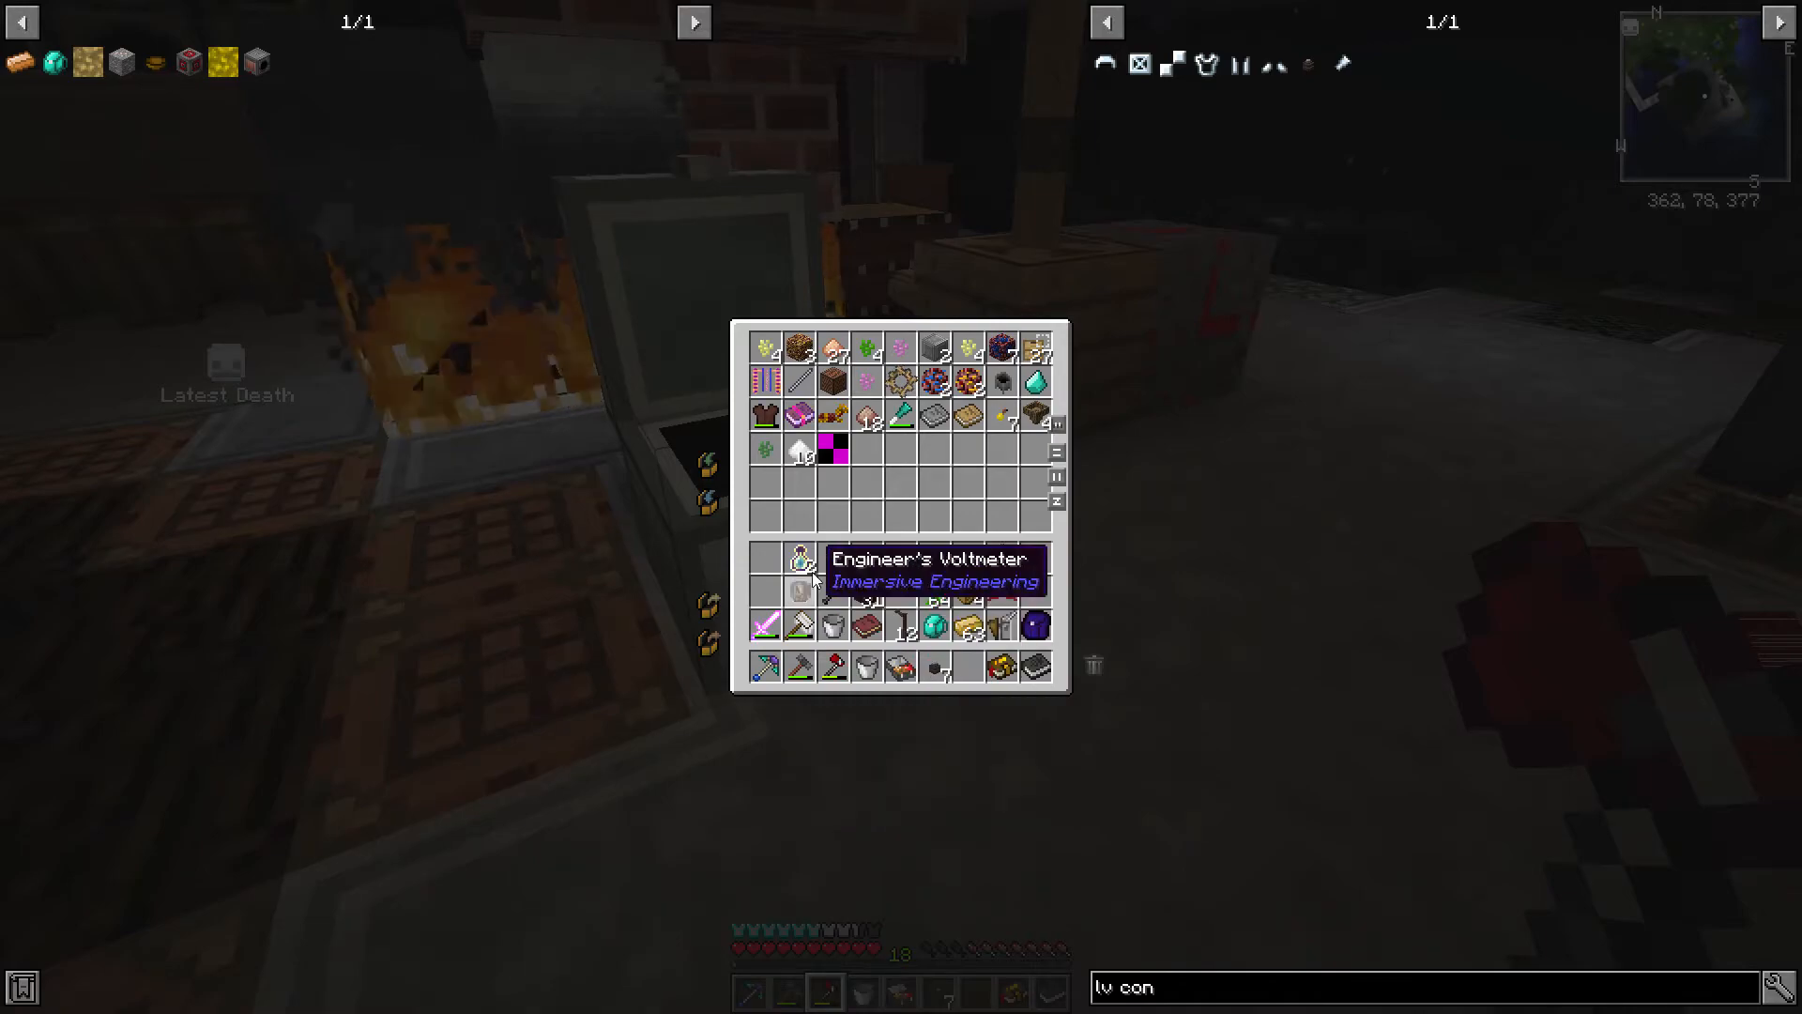
key(Escape)
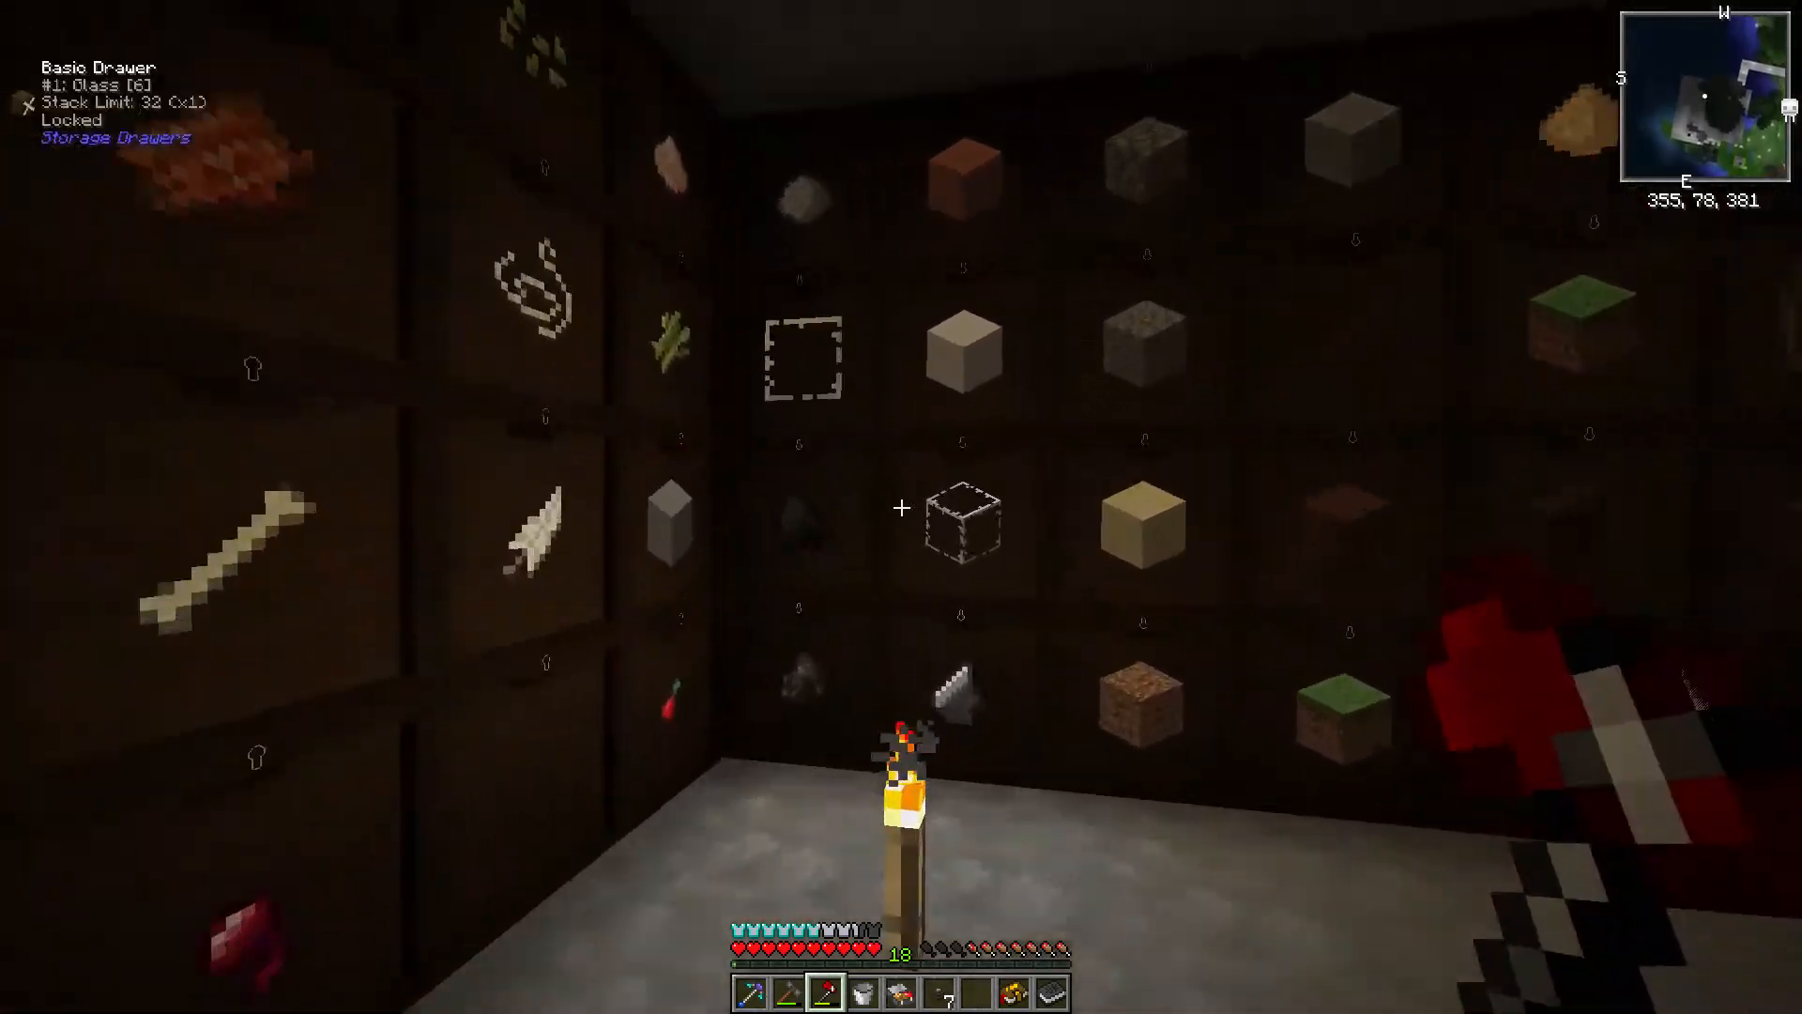
Step: Scan the Storage Drawers labels near the Drawer Controller for the needed ingots
key(e)
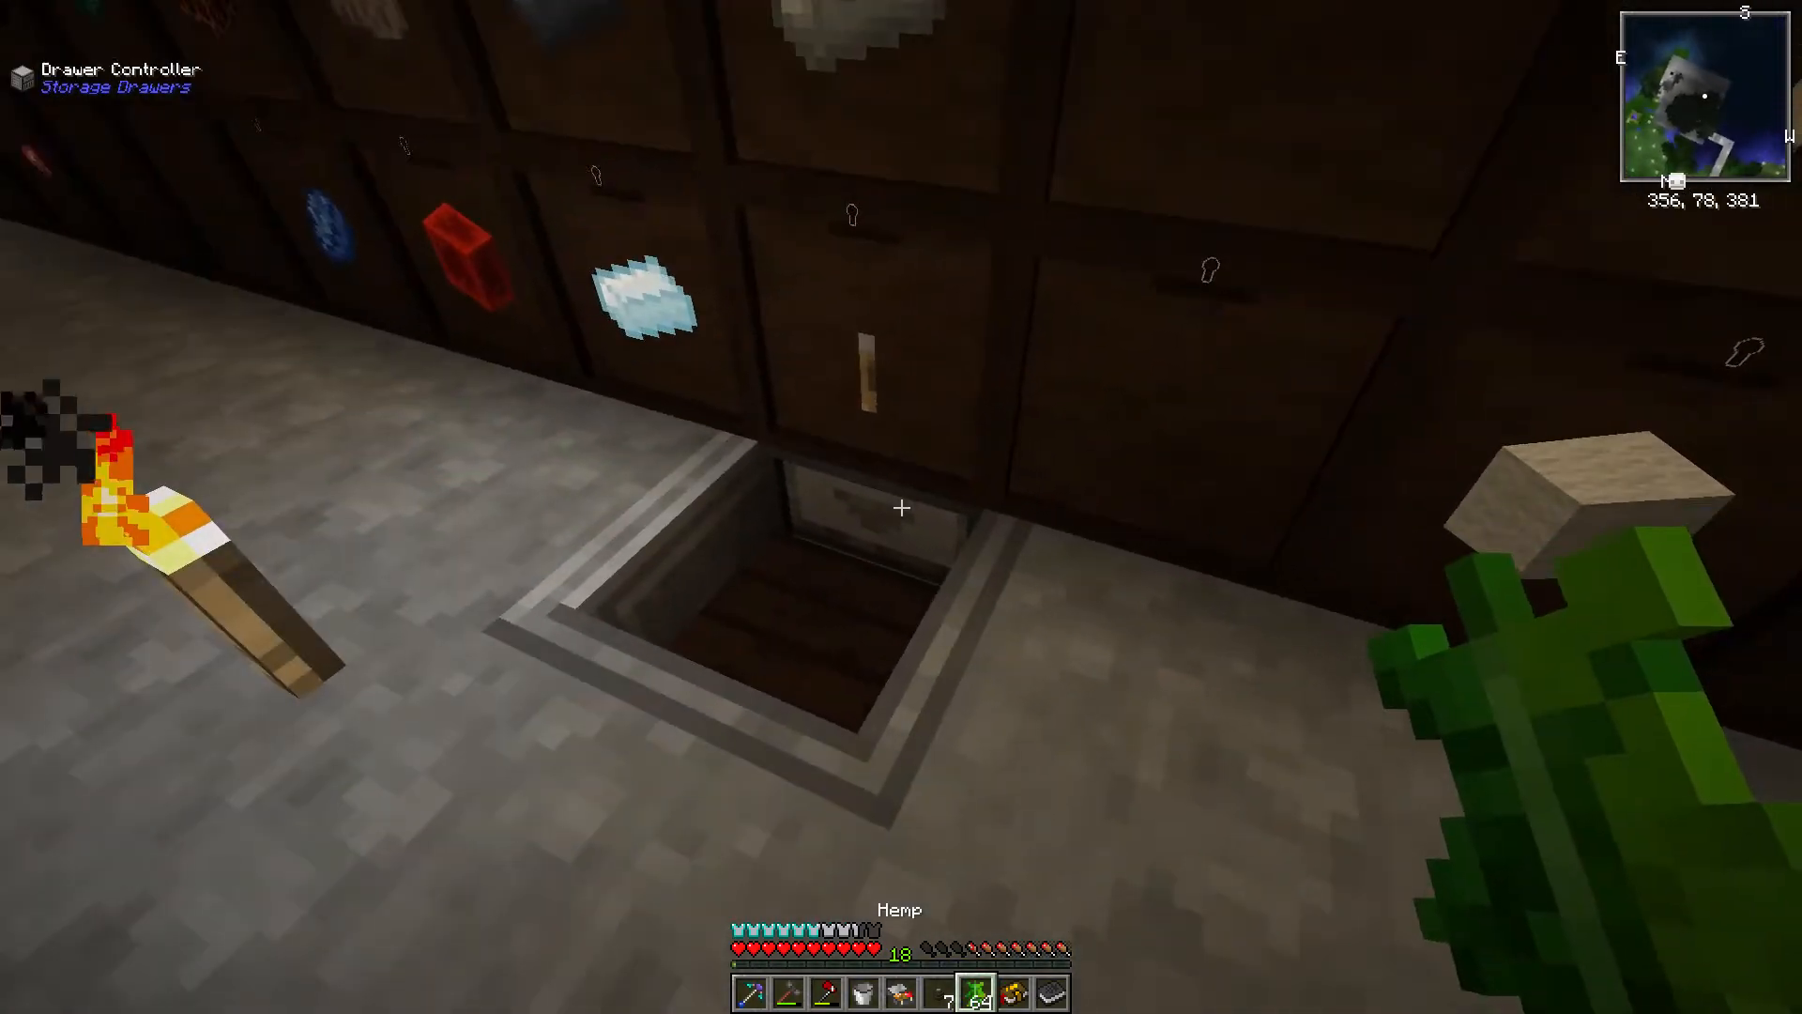
mouse_move(901, 506)
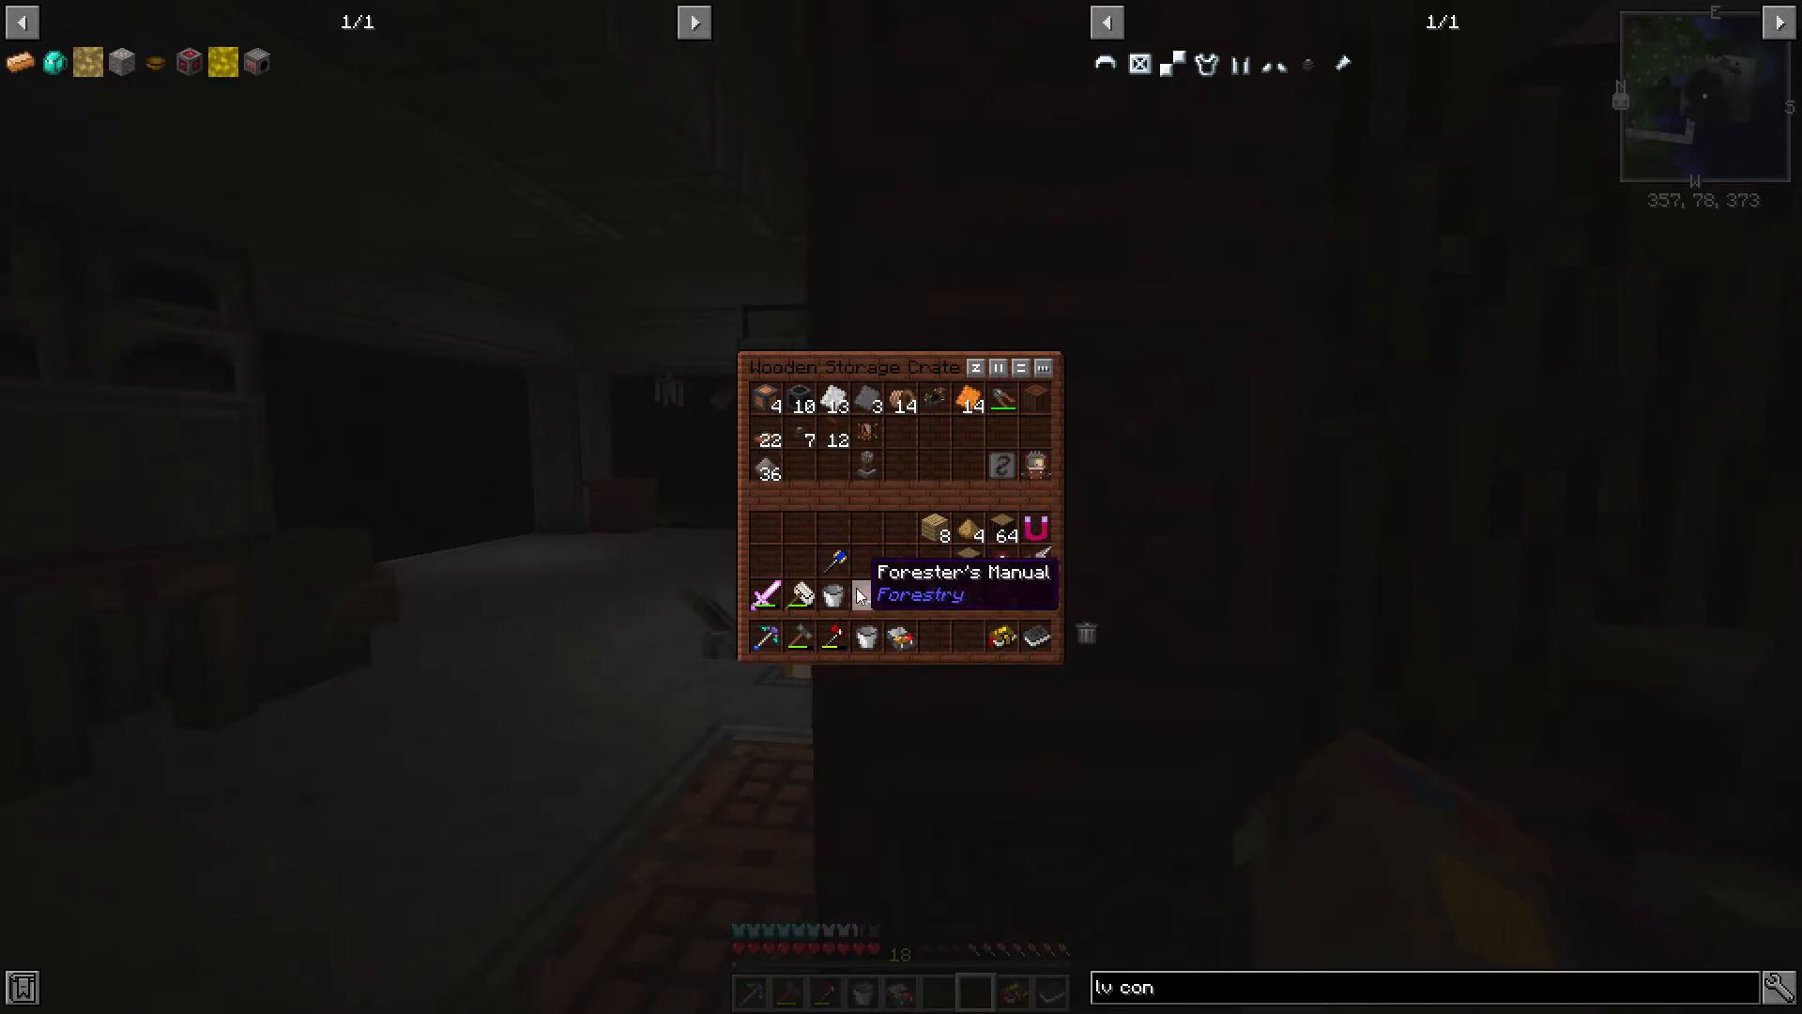
Step: Stash surplus items in the crate and chest, then take Tin Ingots from the drawer
key(Escape)
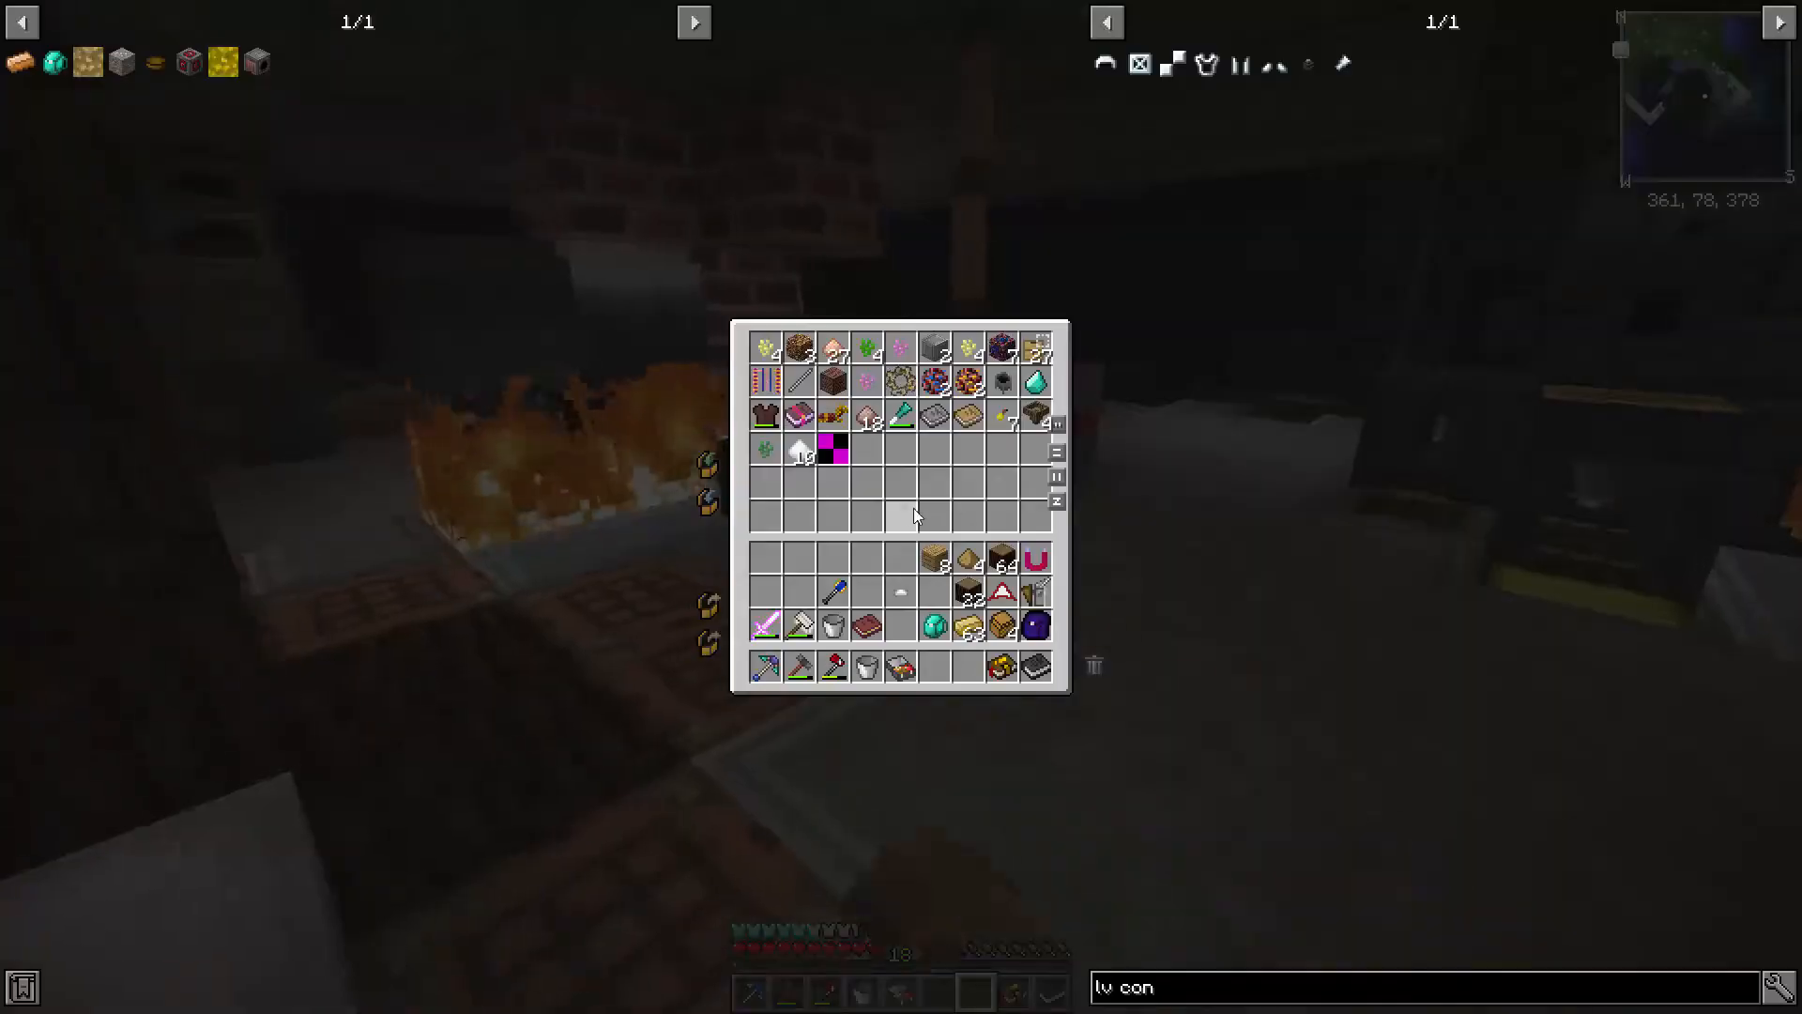
key(Escape)
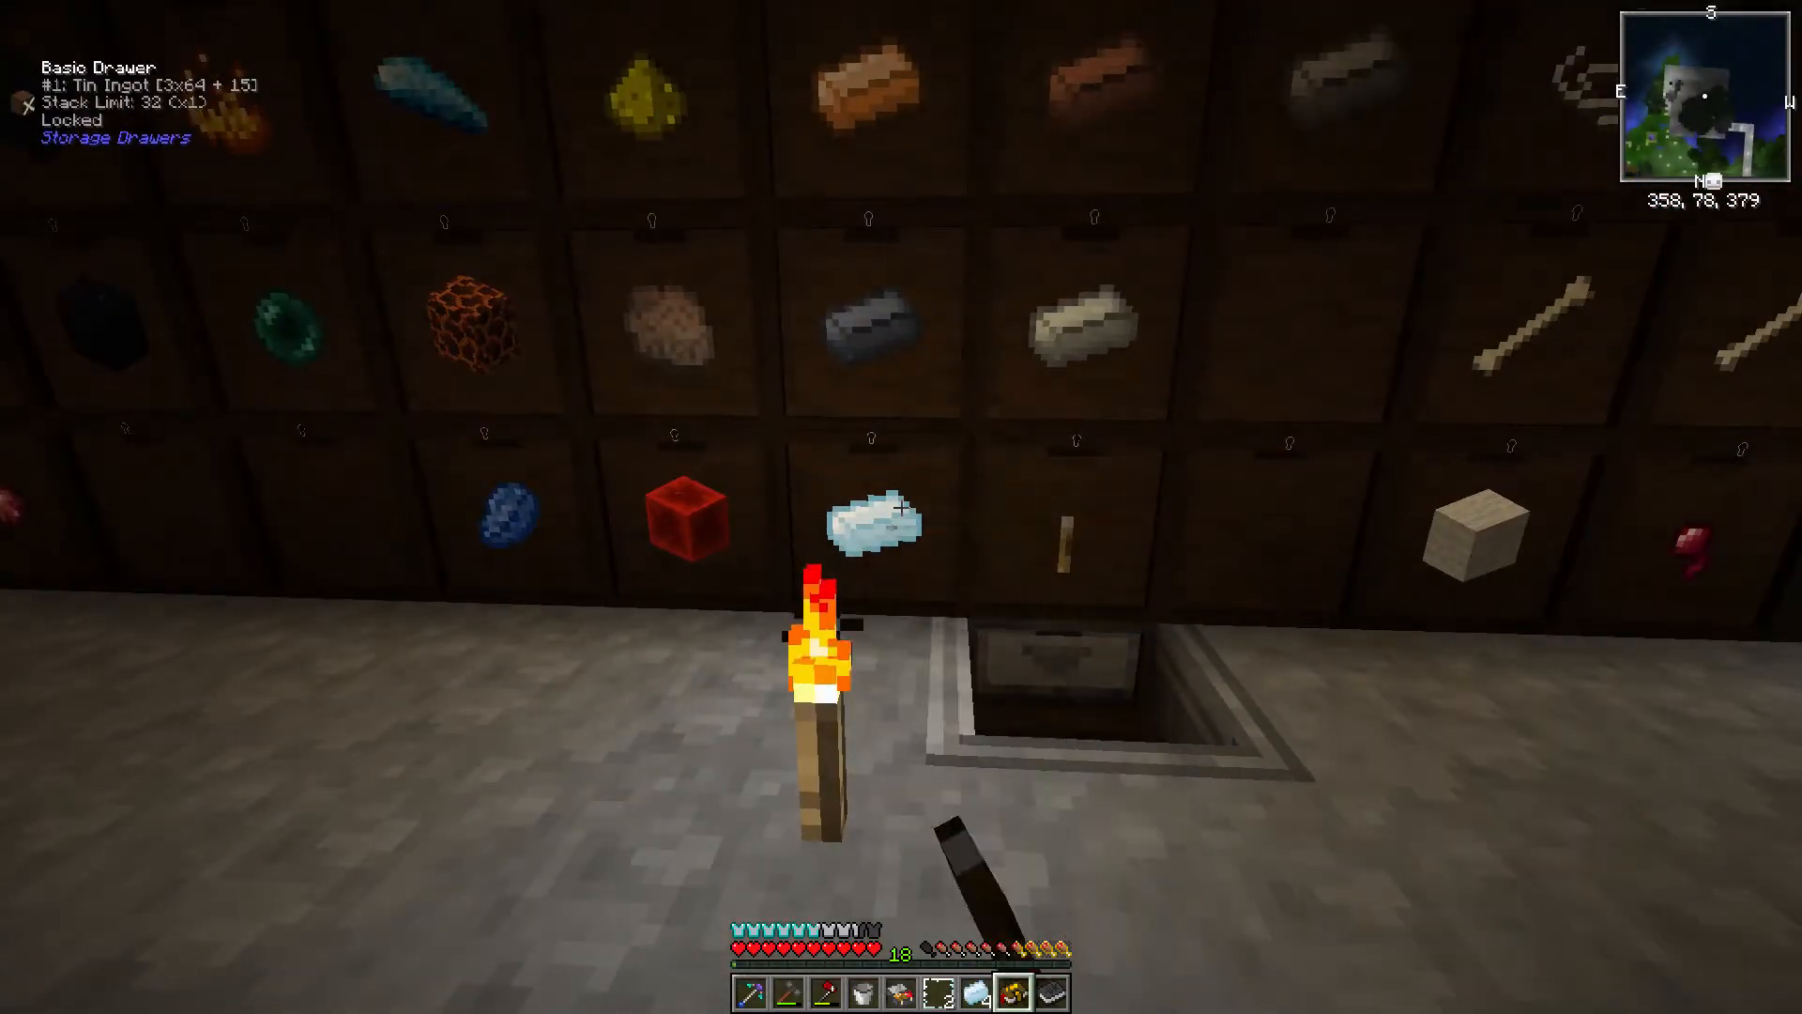
Step: Check the inventory's Glass Panes and the Analyzer recipe in JEI, then return to the Carpenter
key(e)
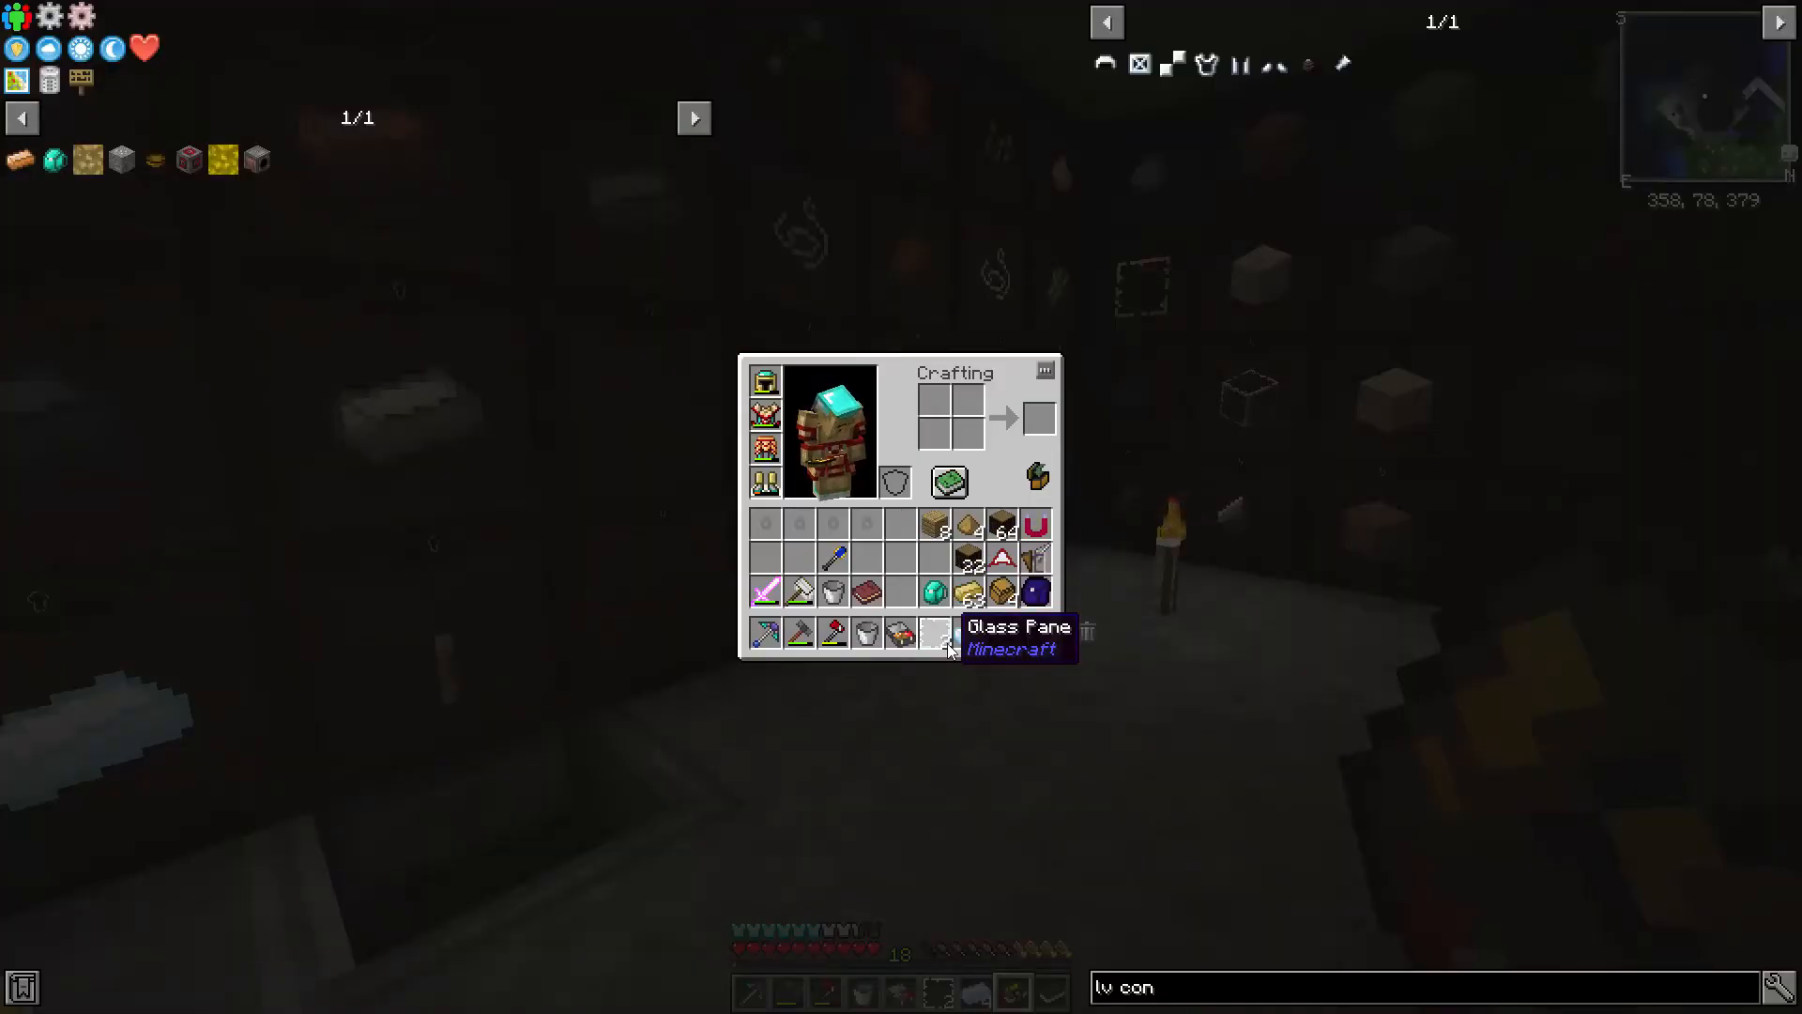
key(Escape)
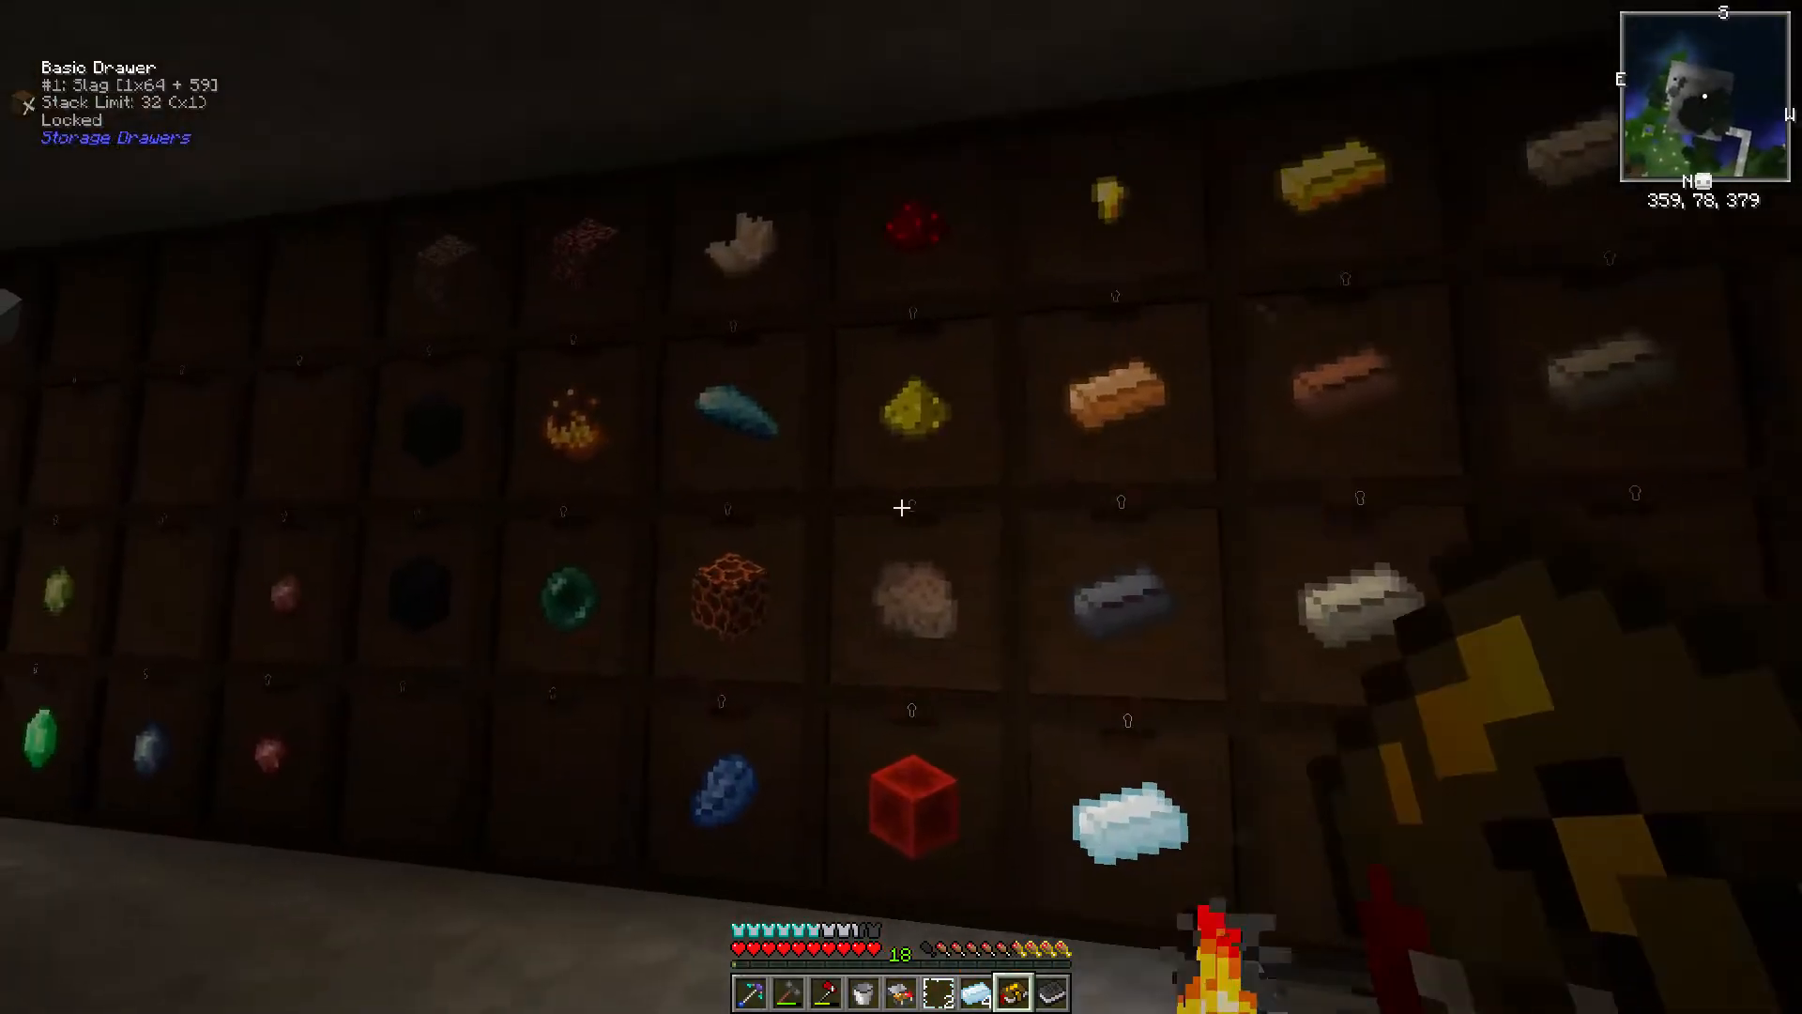
mouse_move(901, 507)
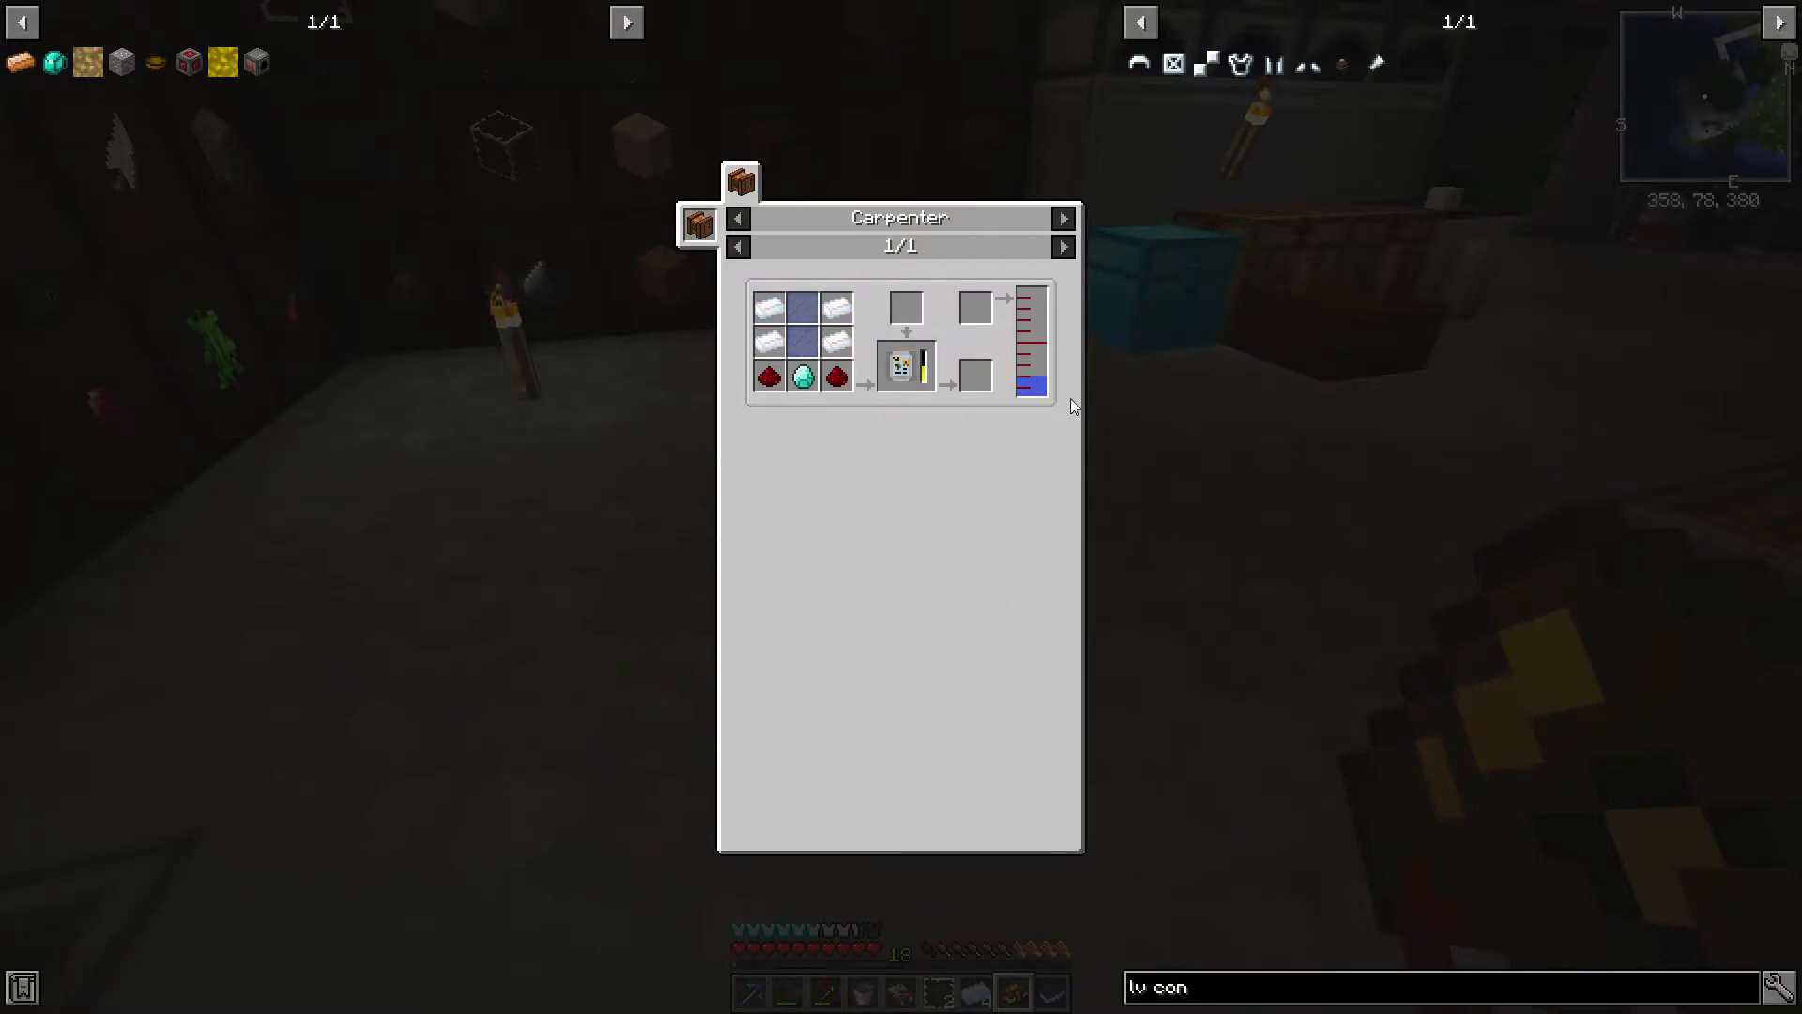
key(Escape)
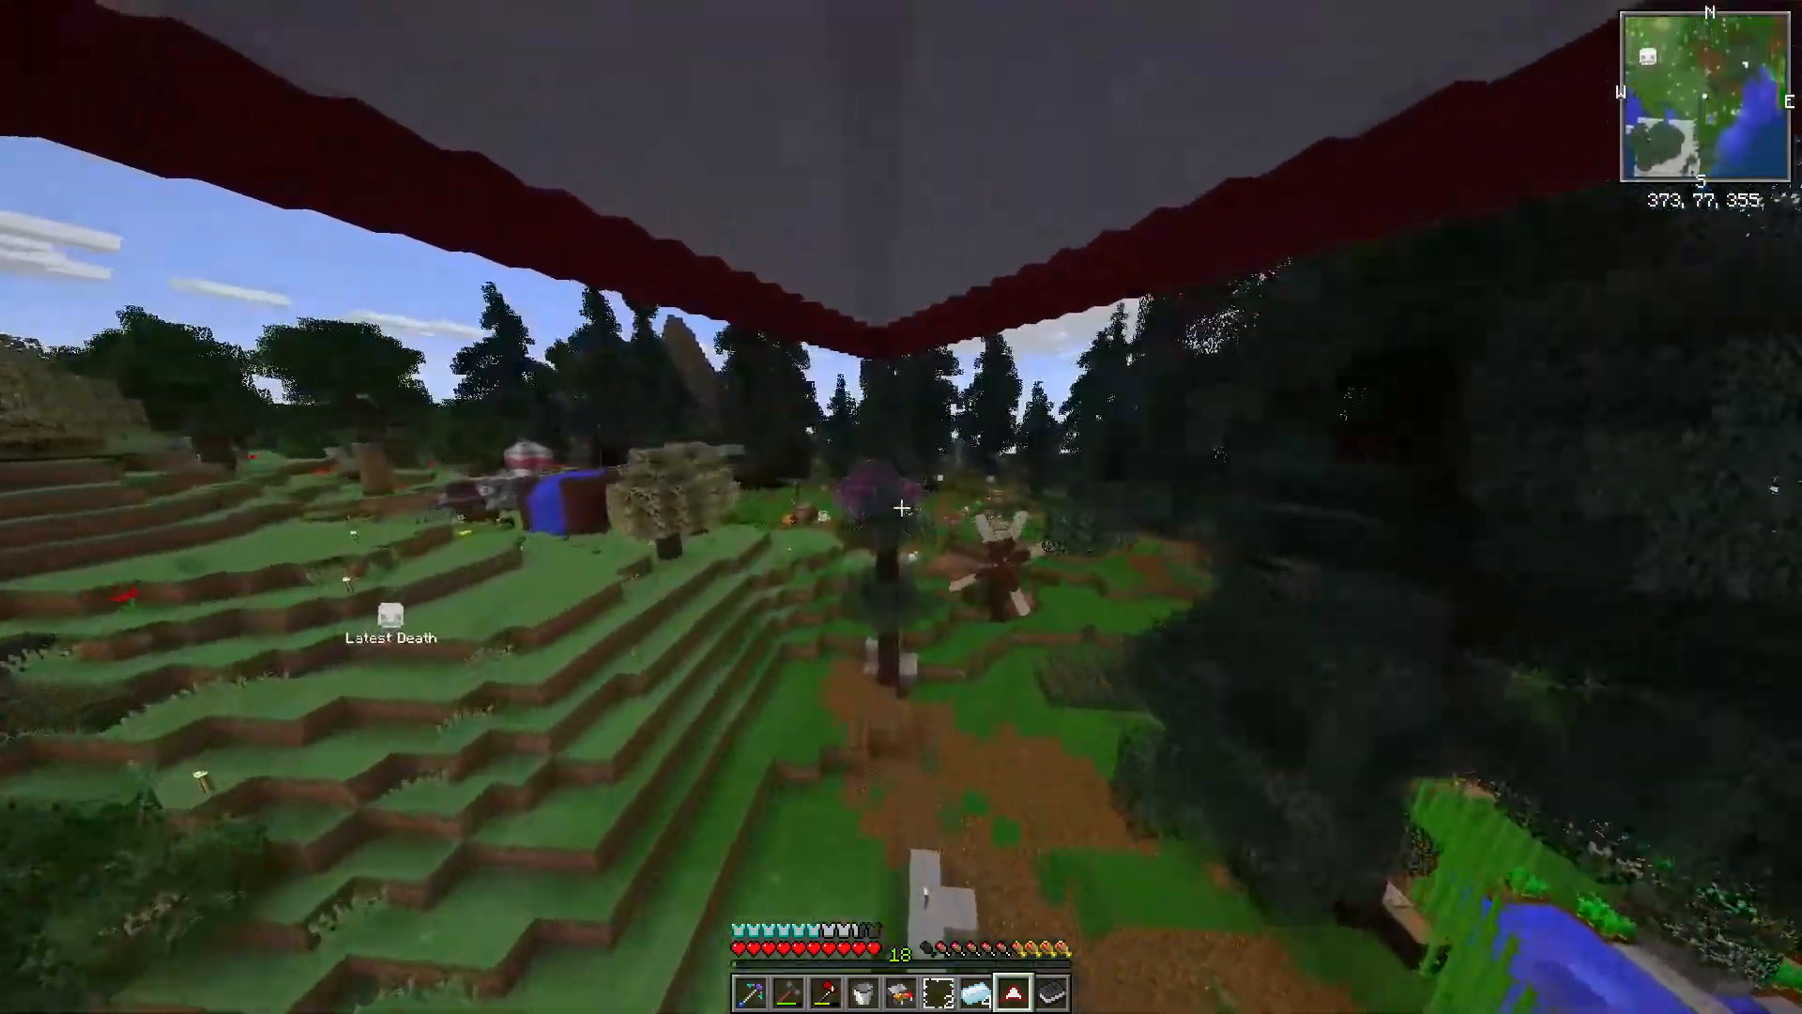
mouse_move(901, 508)
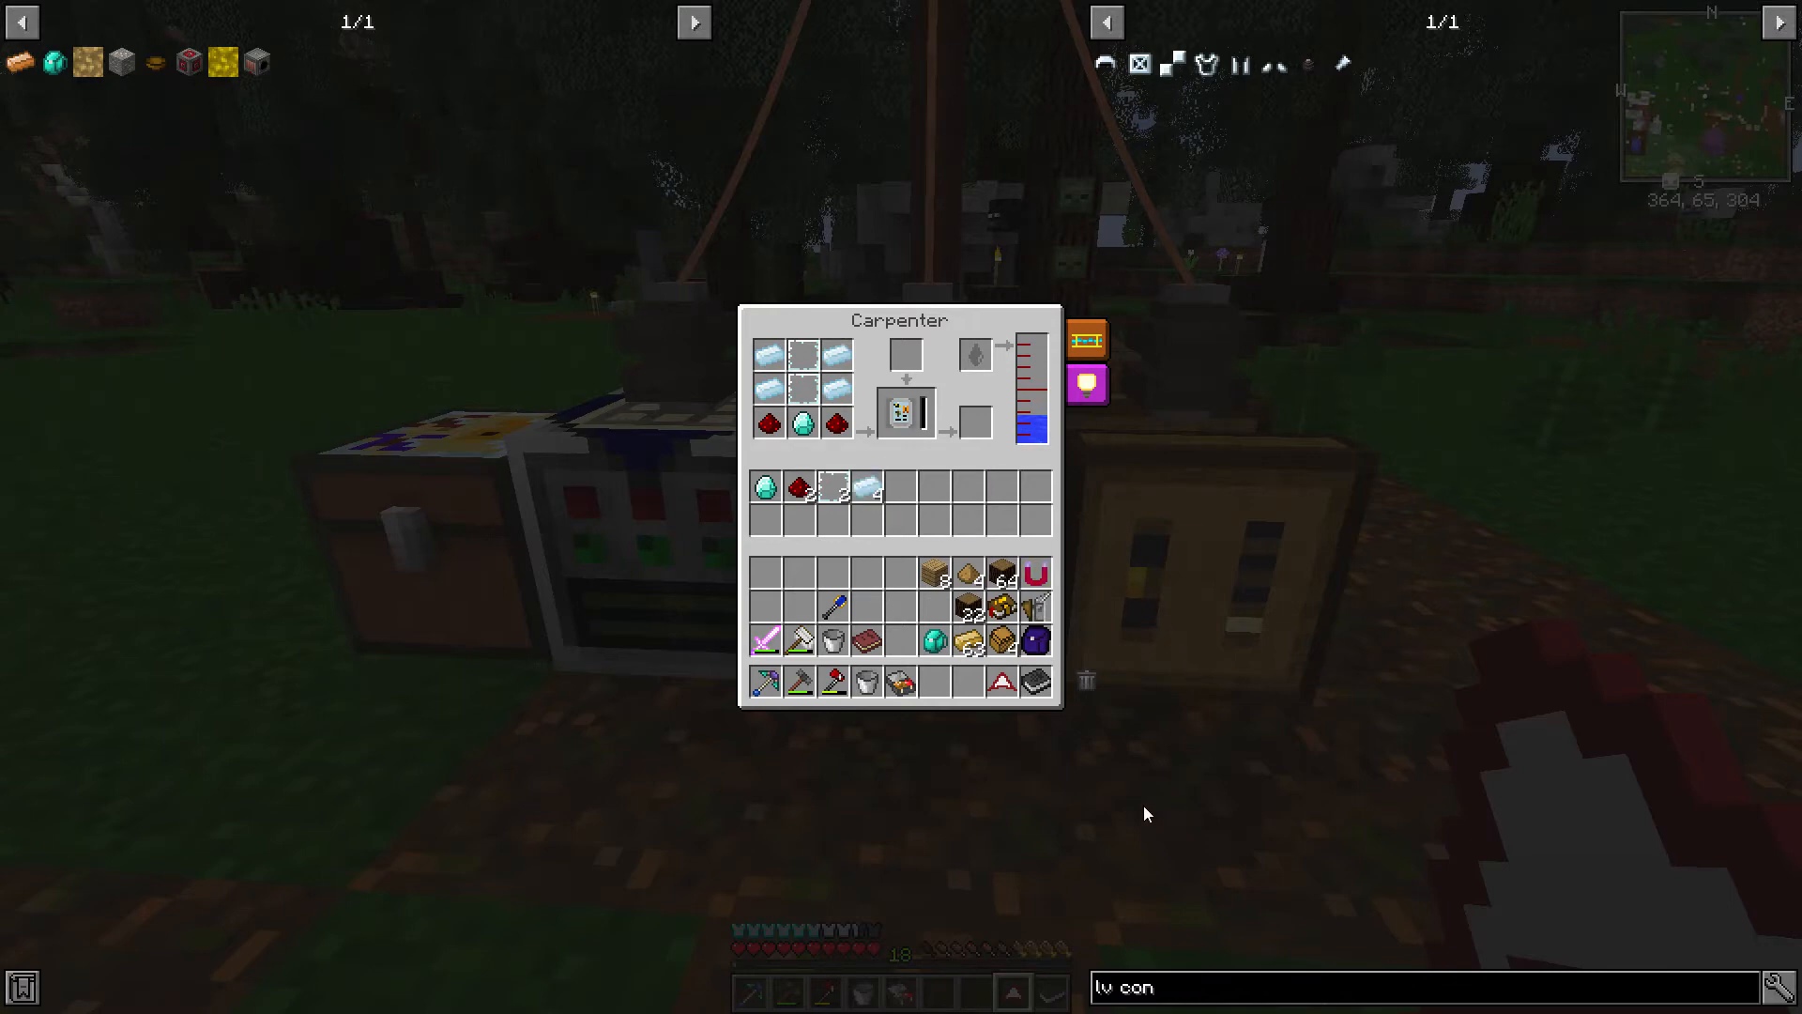
mouse_move(1086, 386)
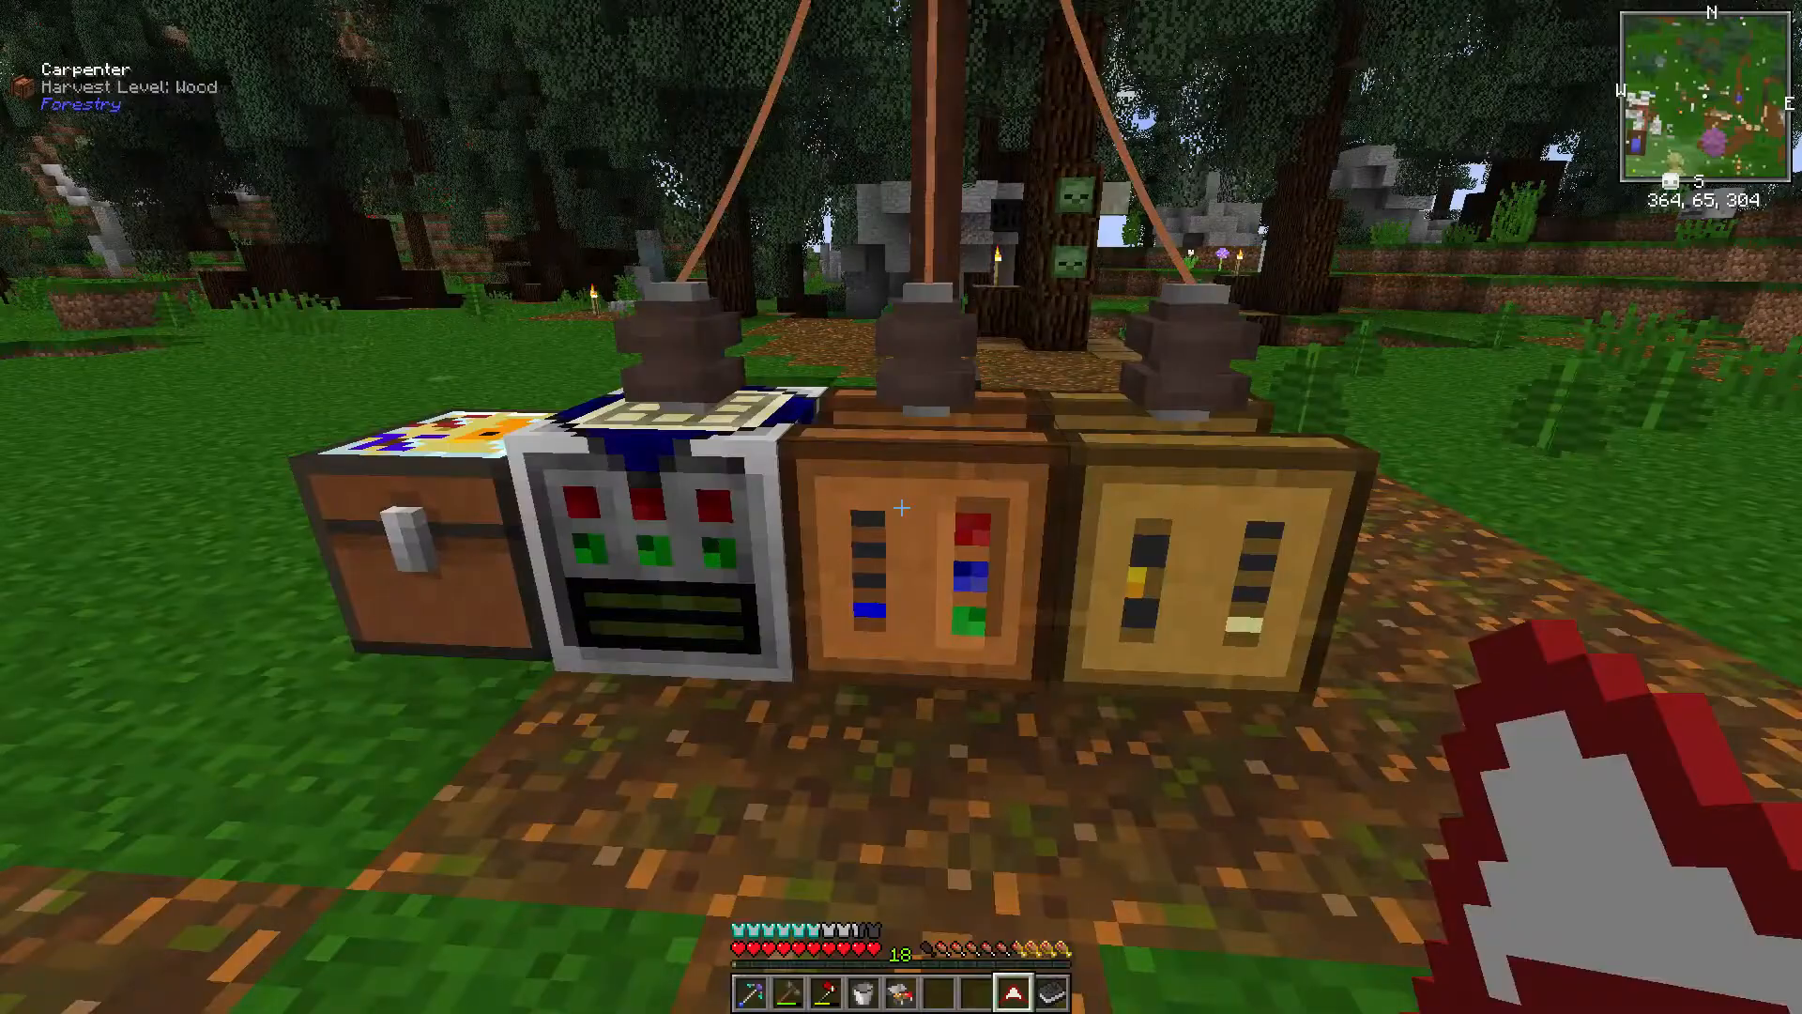
Step: Take the Portable Analyzer from the Carpenter and claim the Analyzer quest's Chance Cube reward
key(e)
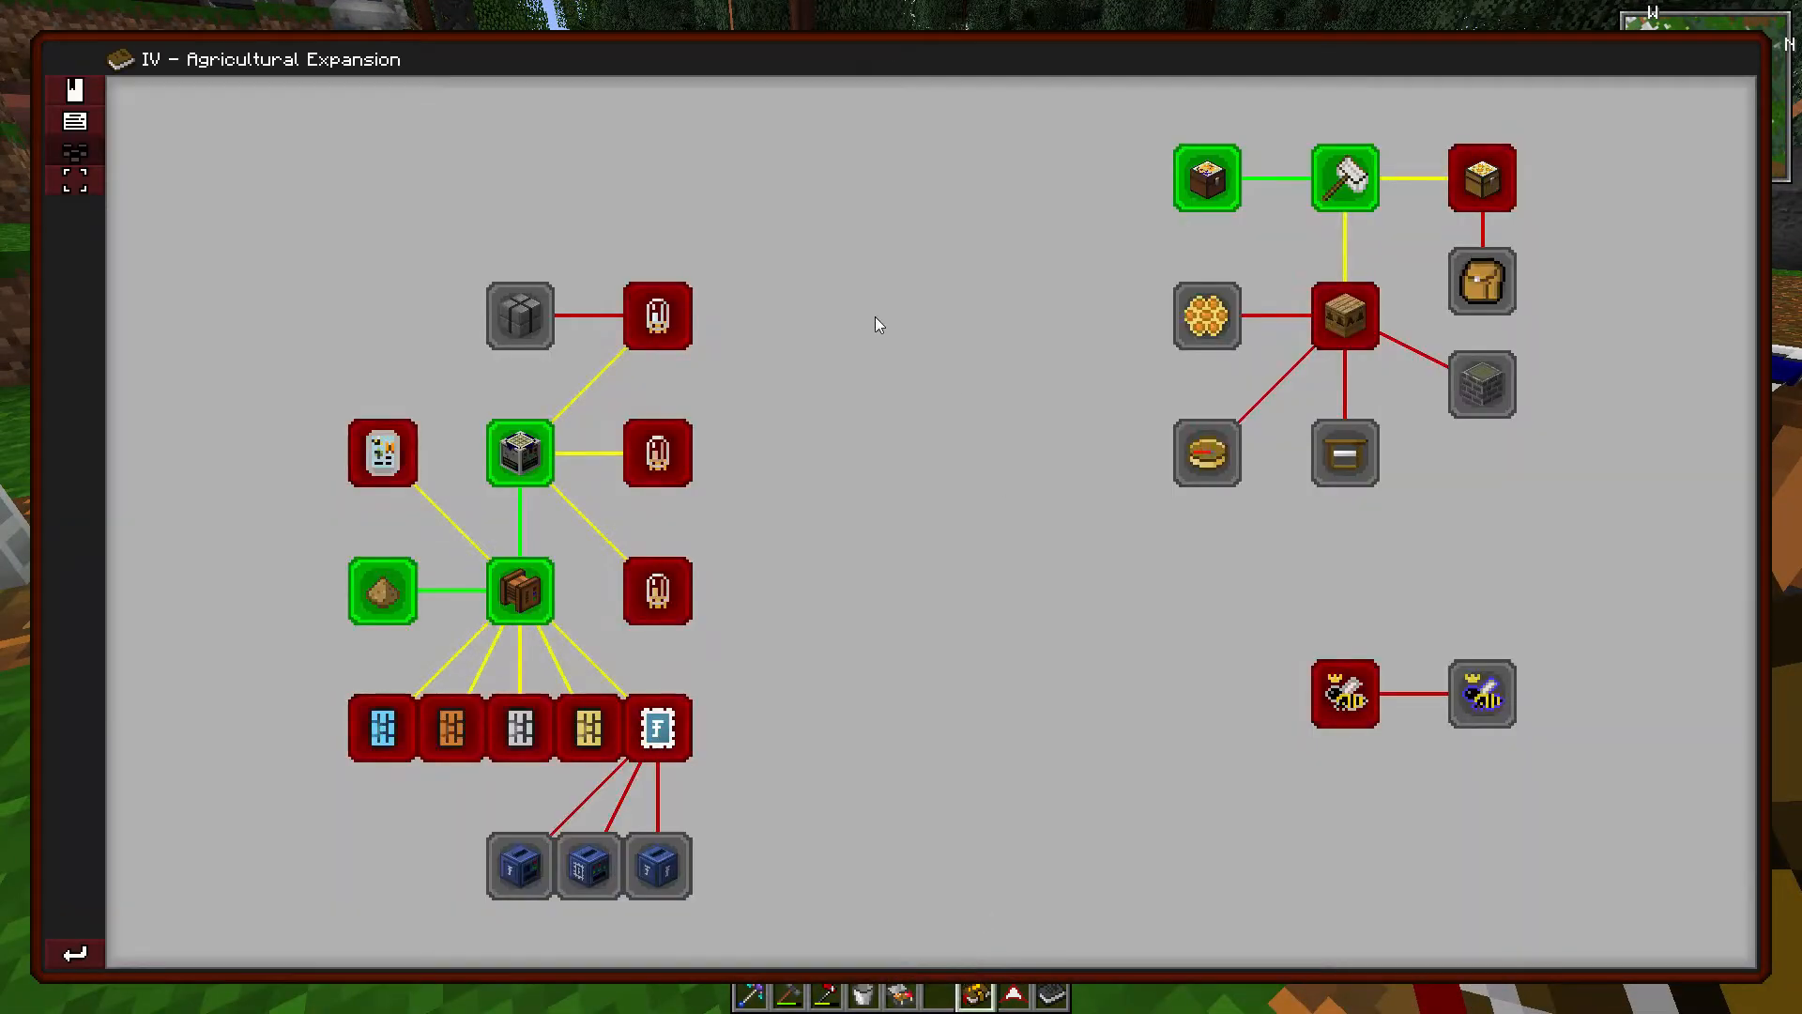
mouse_move(657, 726)
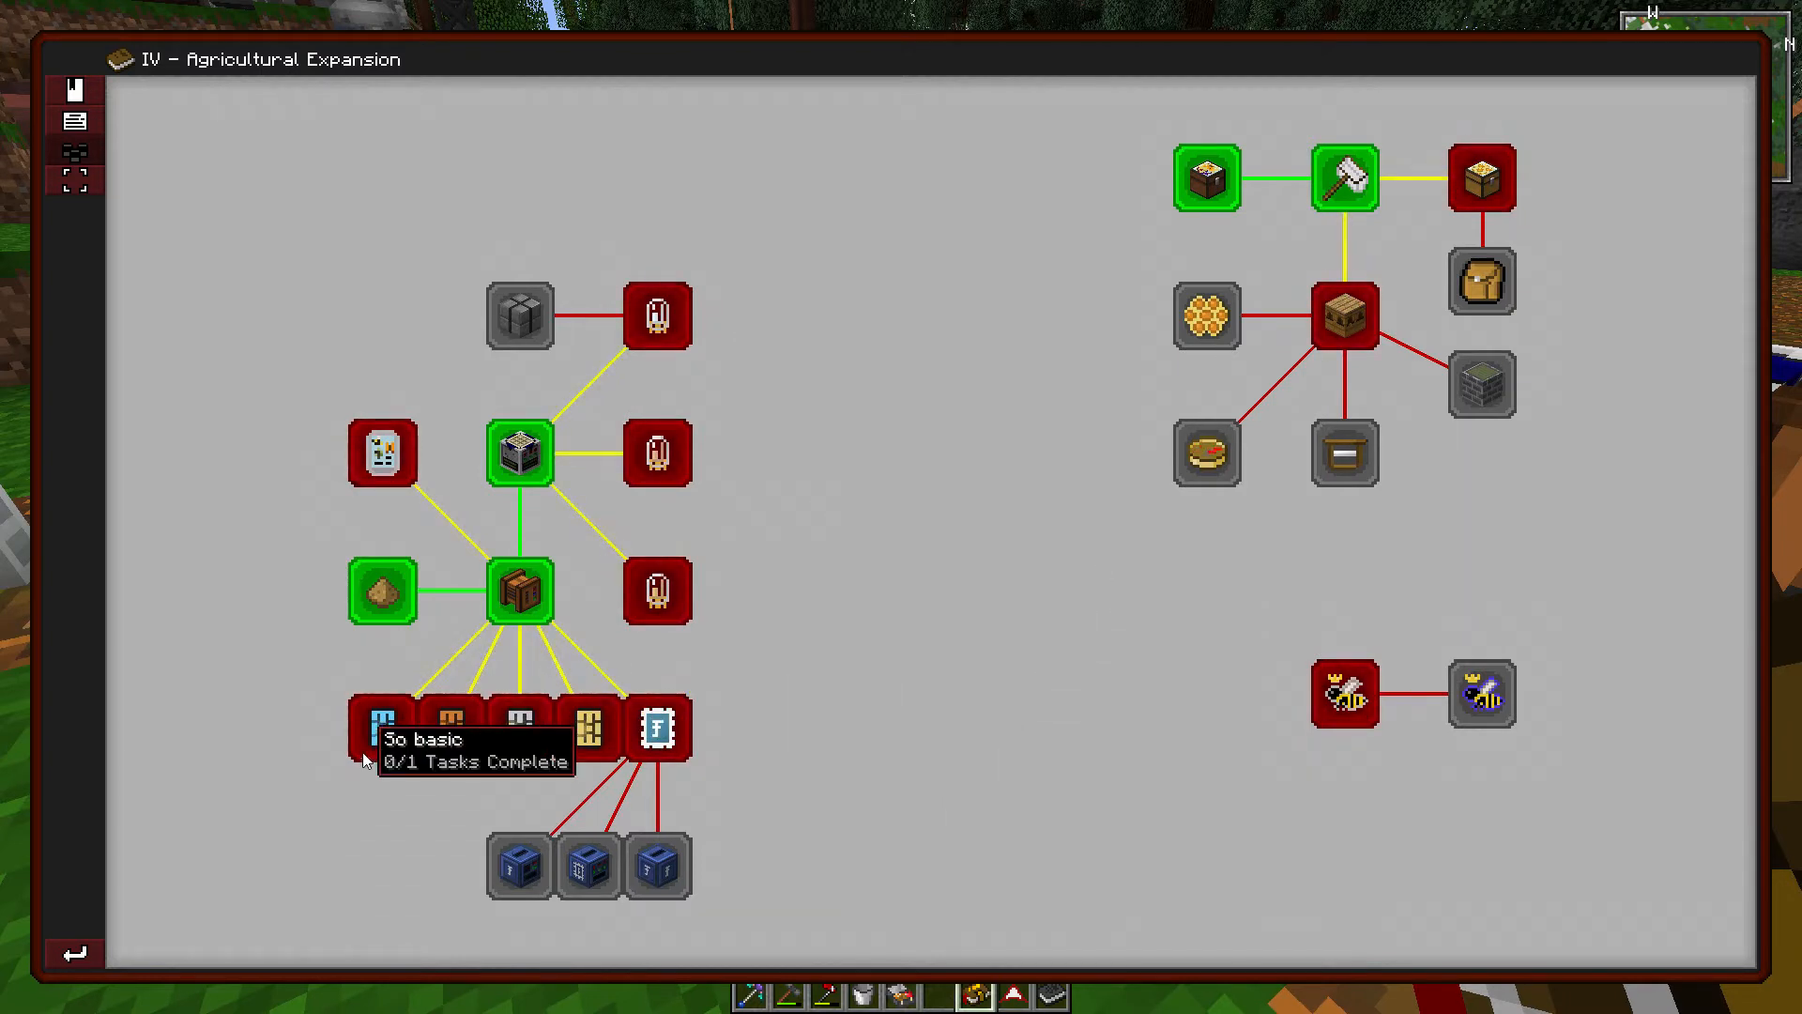
click(657, 728)
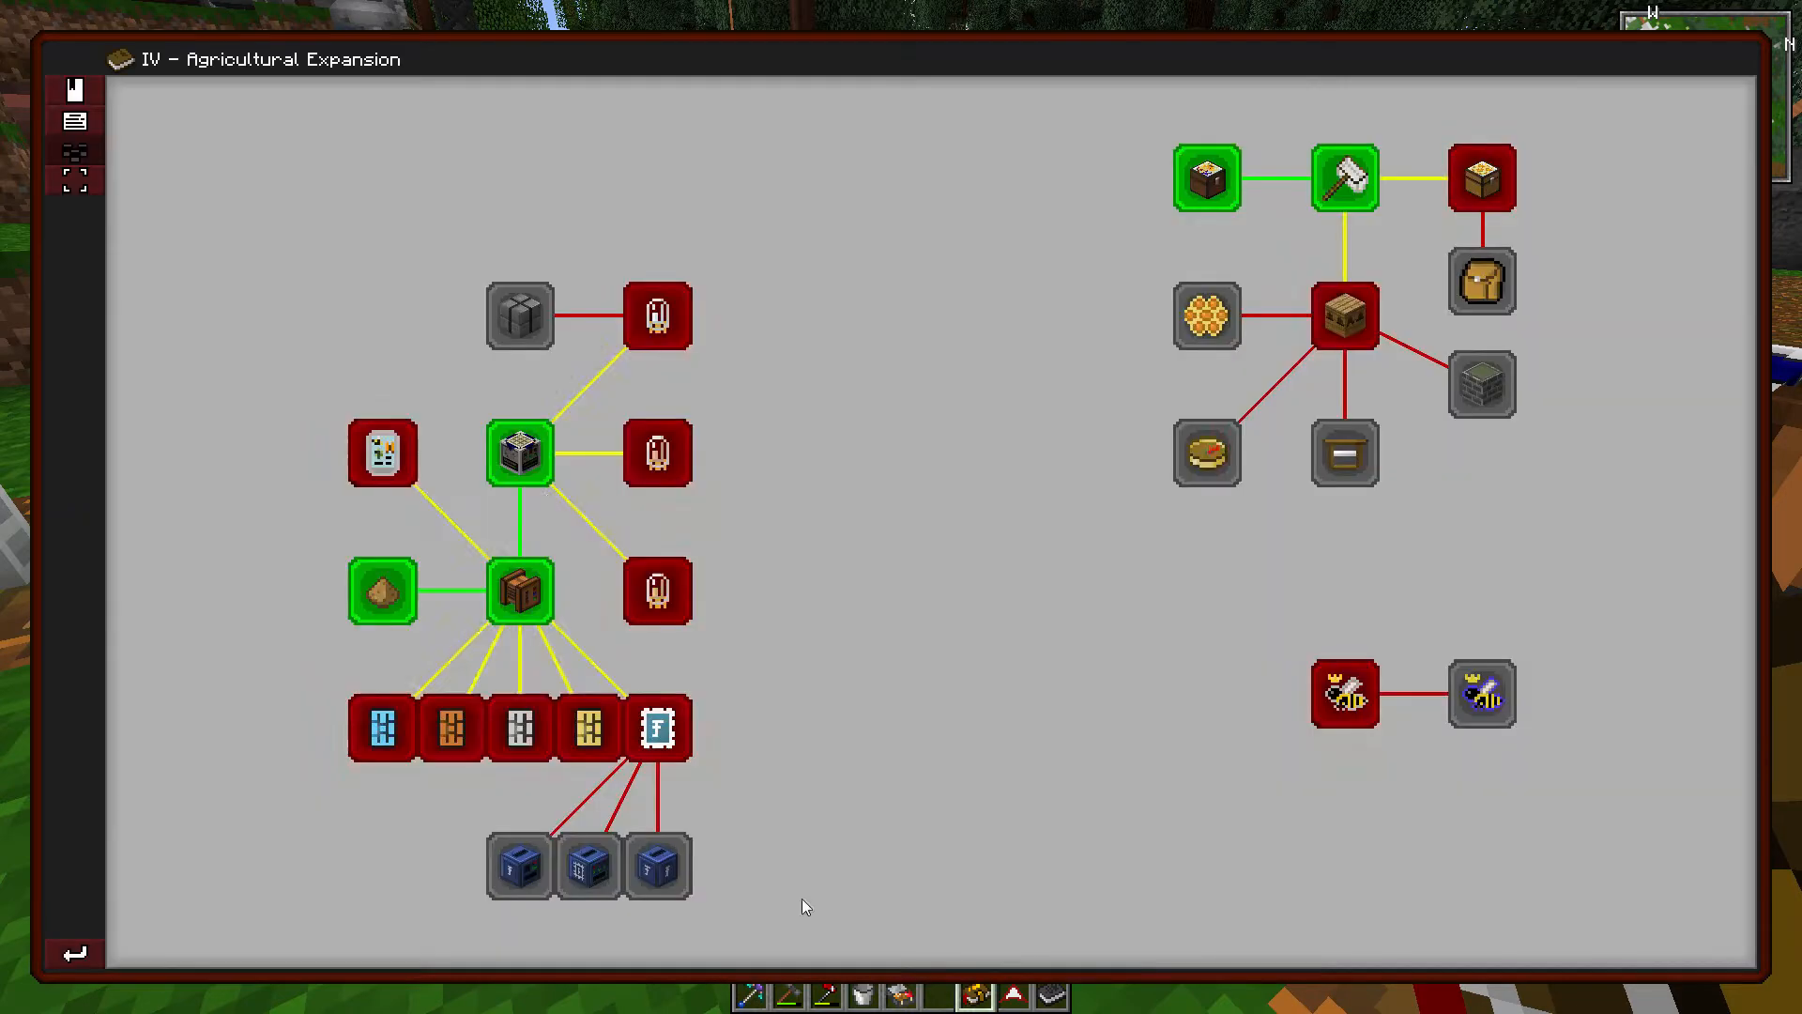
key(Escape)
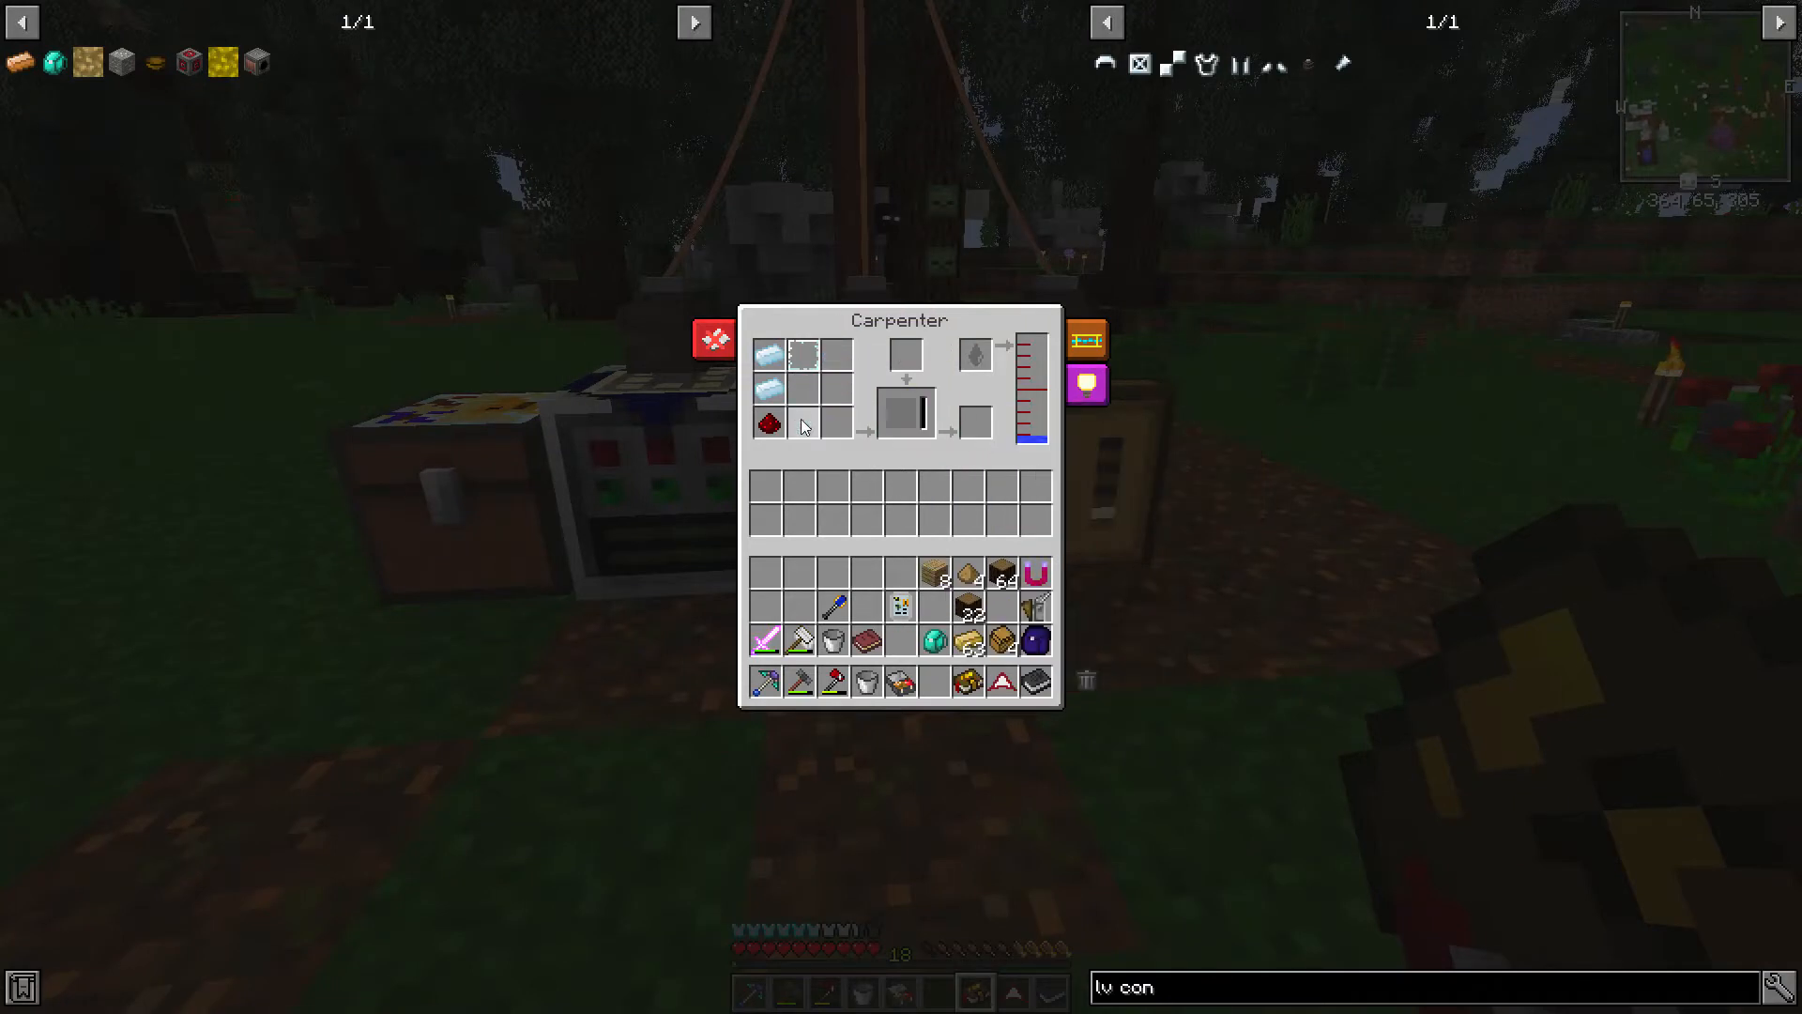
key(Escape)
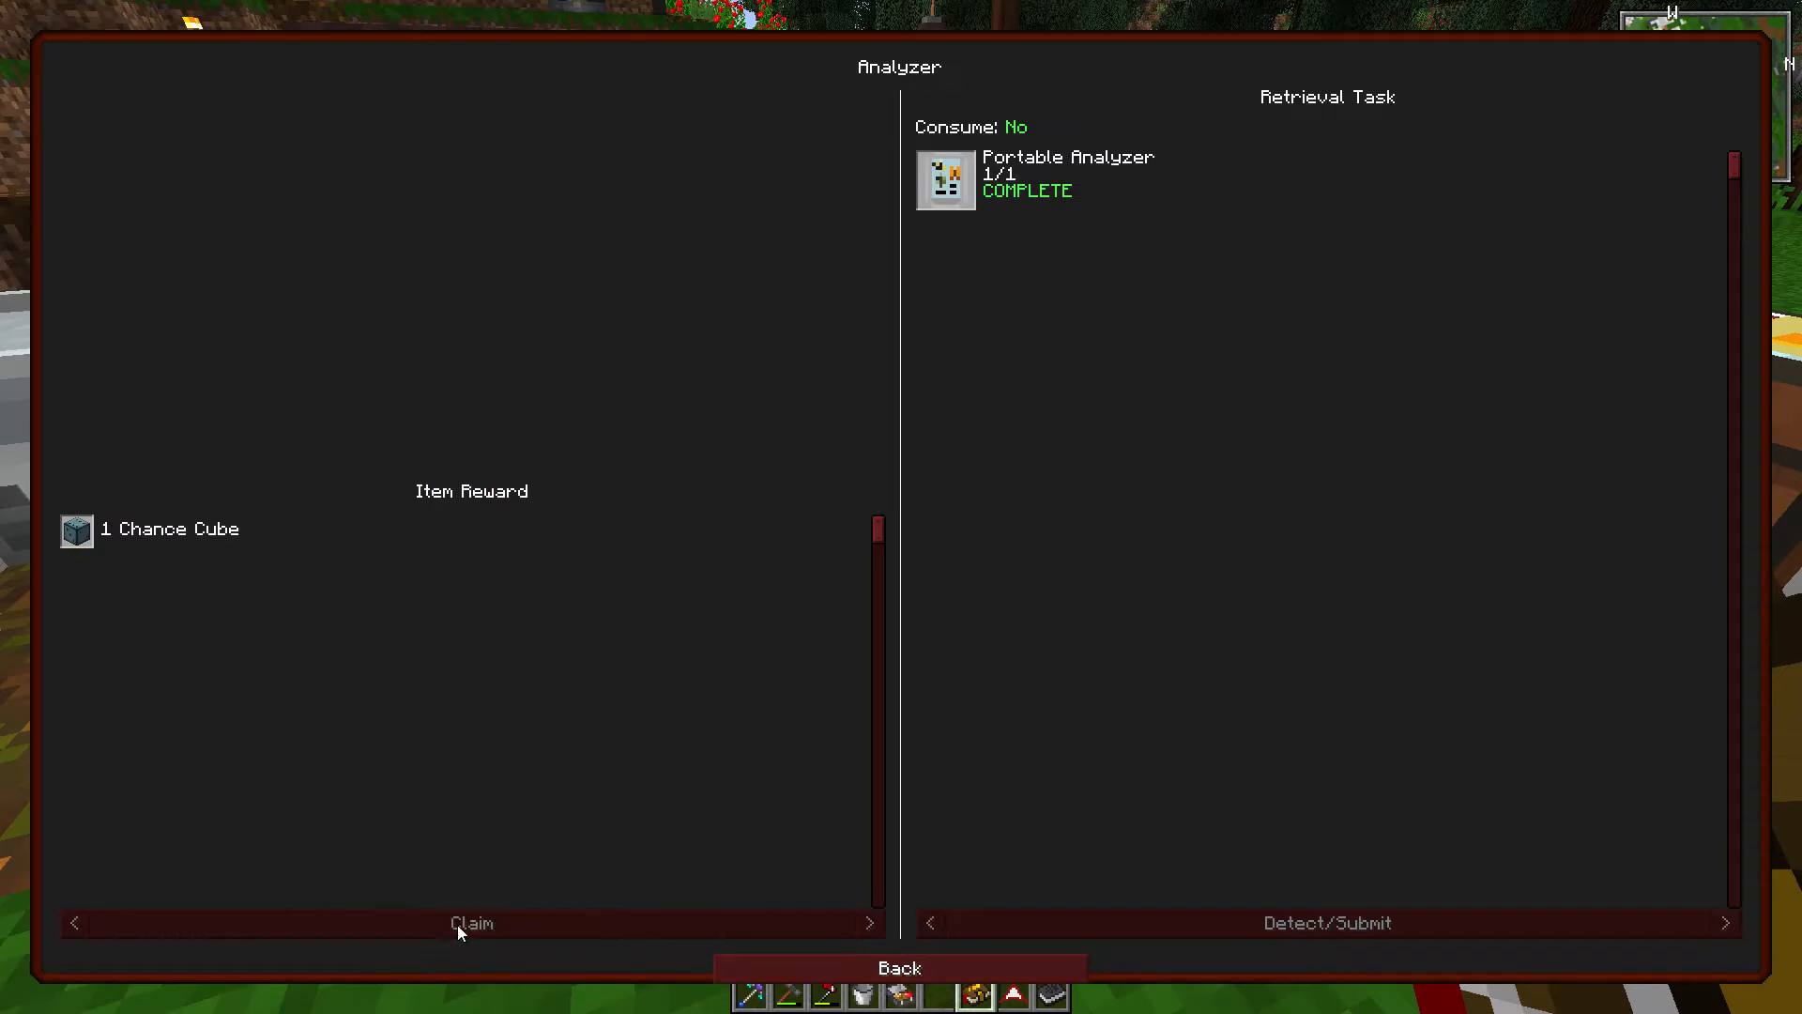
click(899, 966)
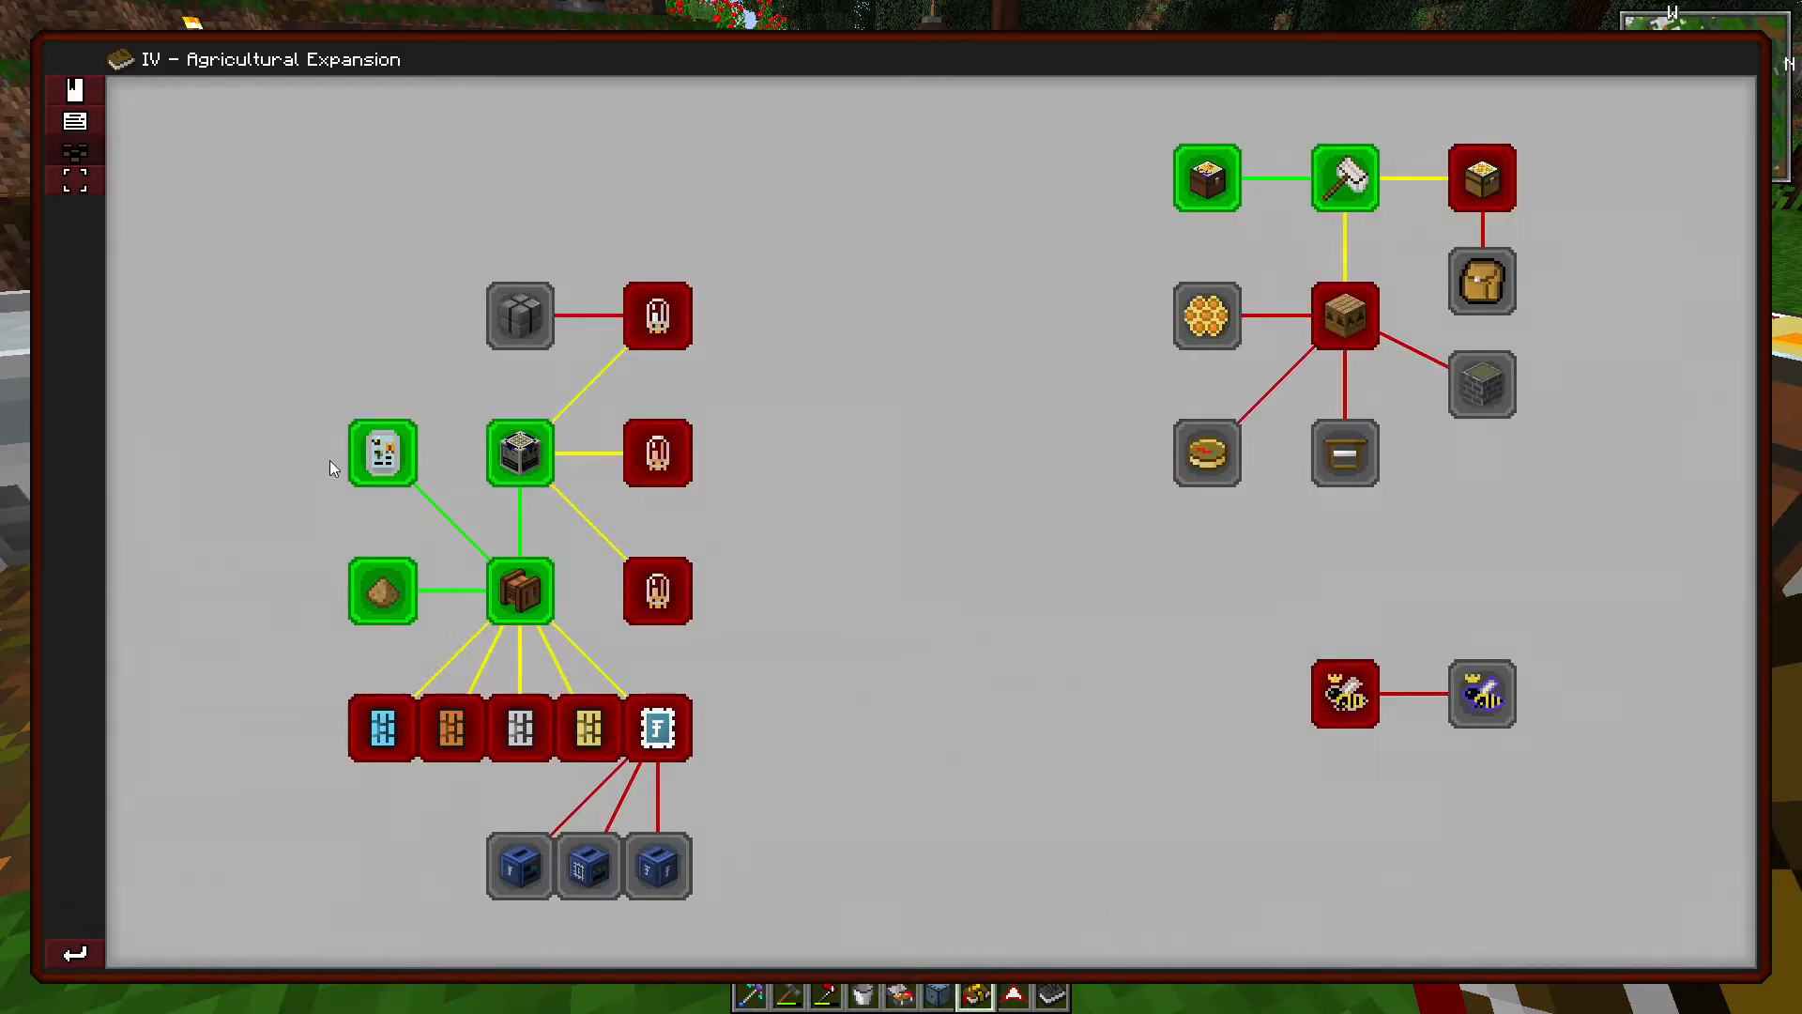
mouse_move(1648, 535)
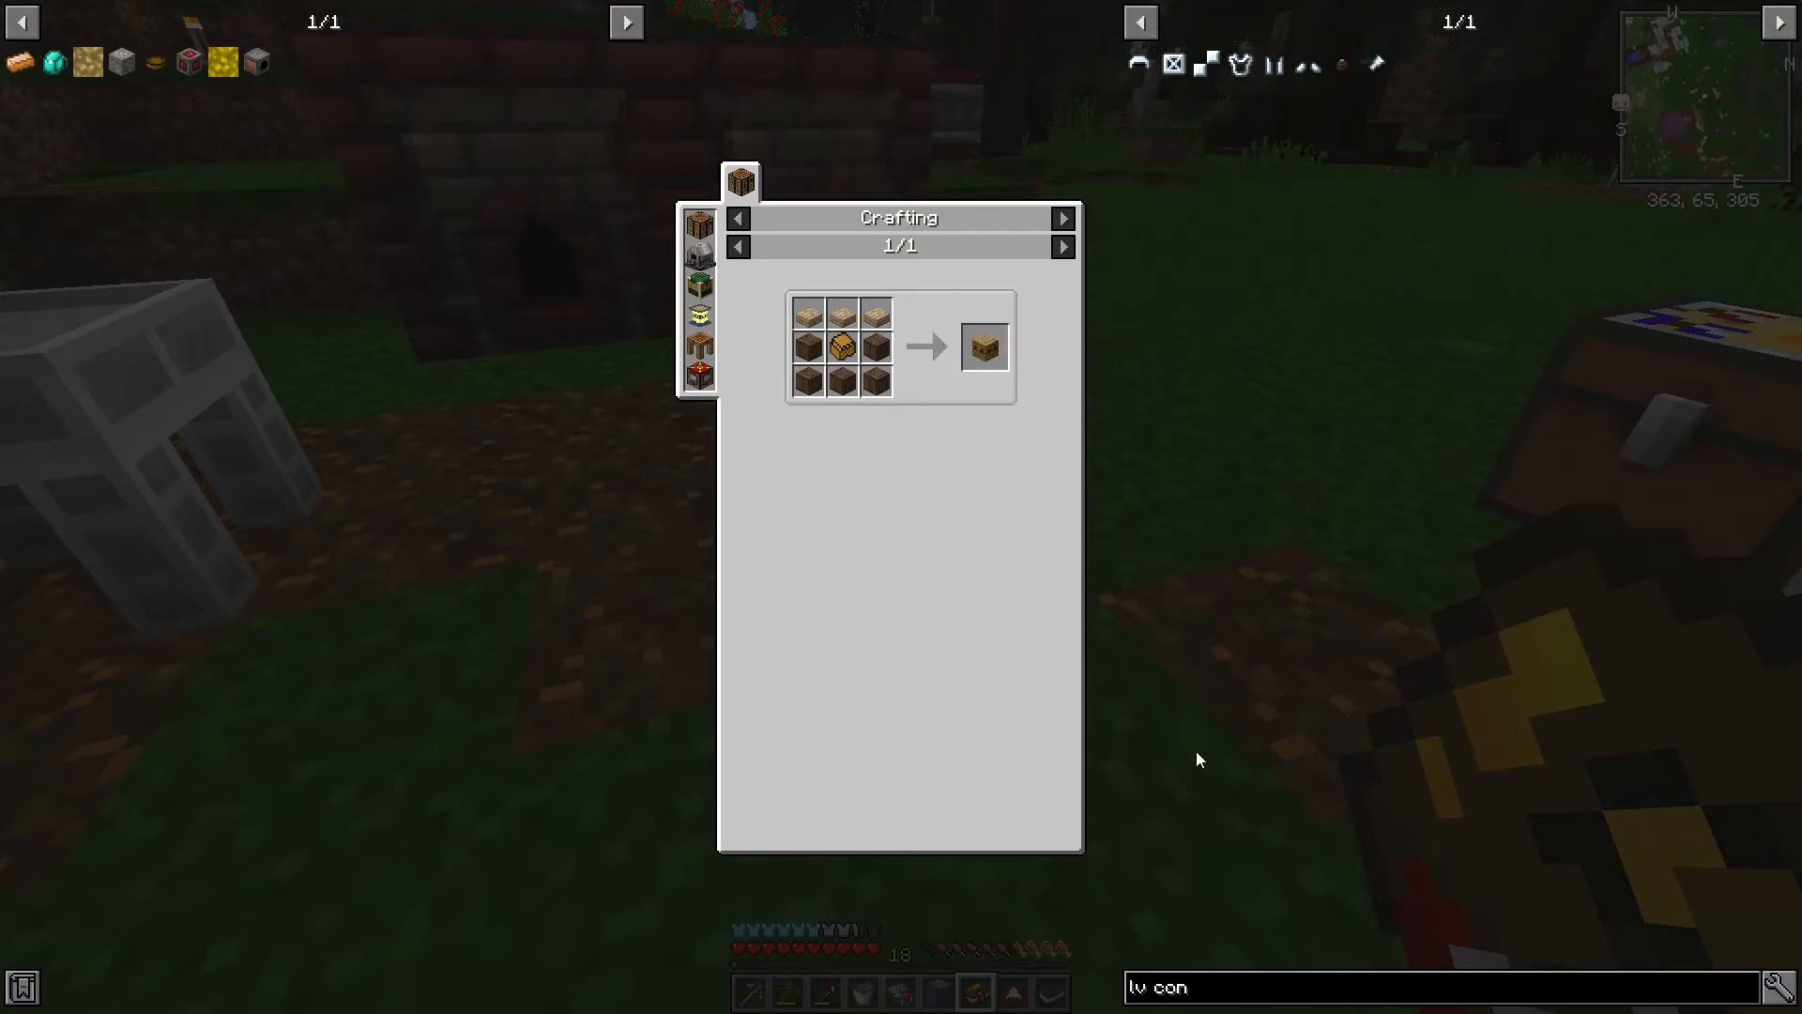
mouse_move(826, 348)
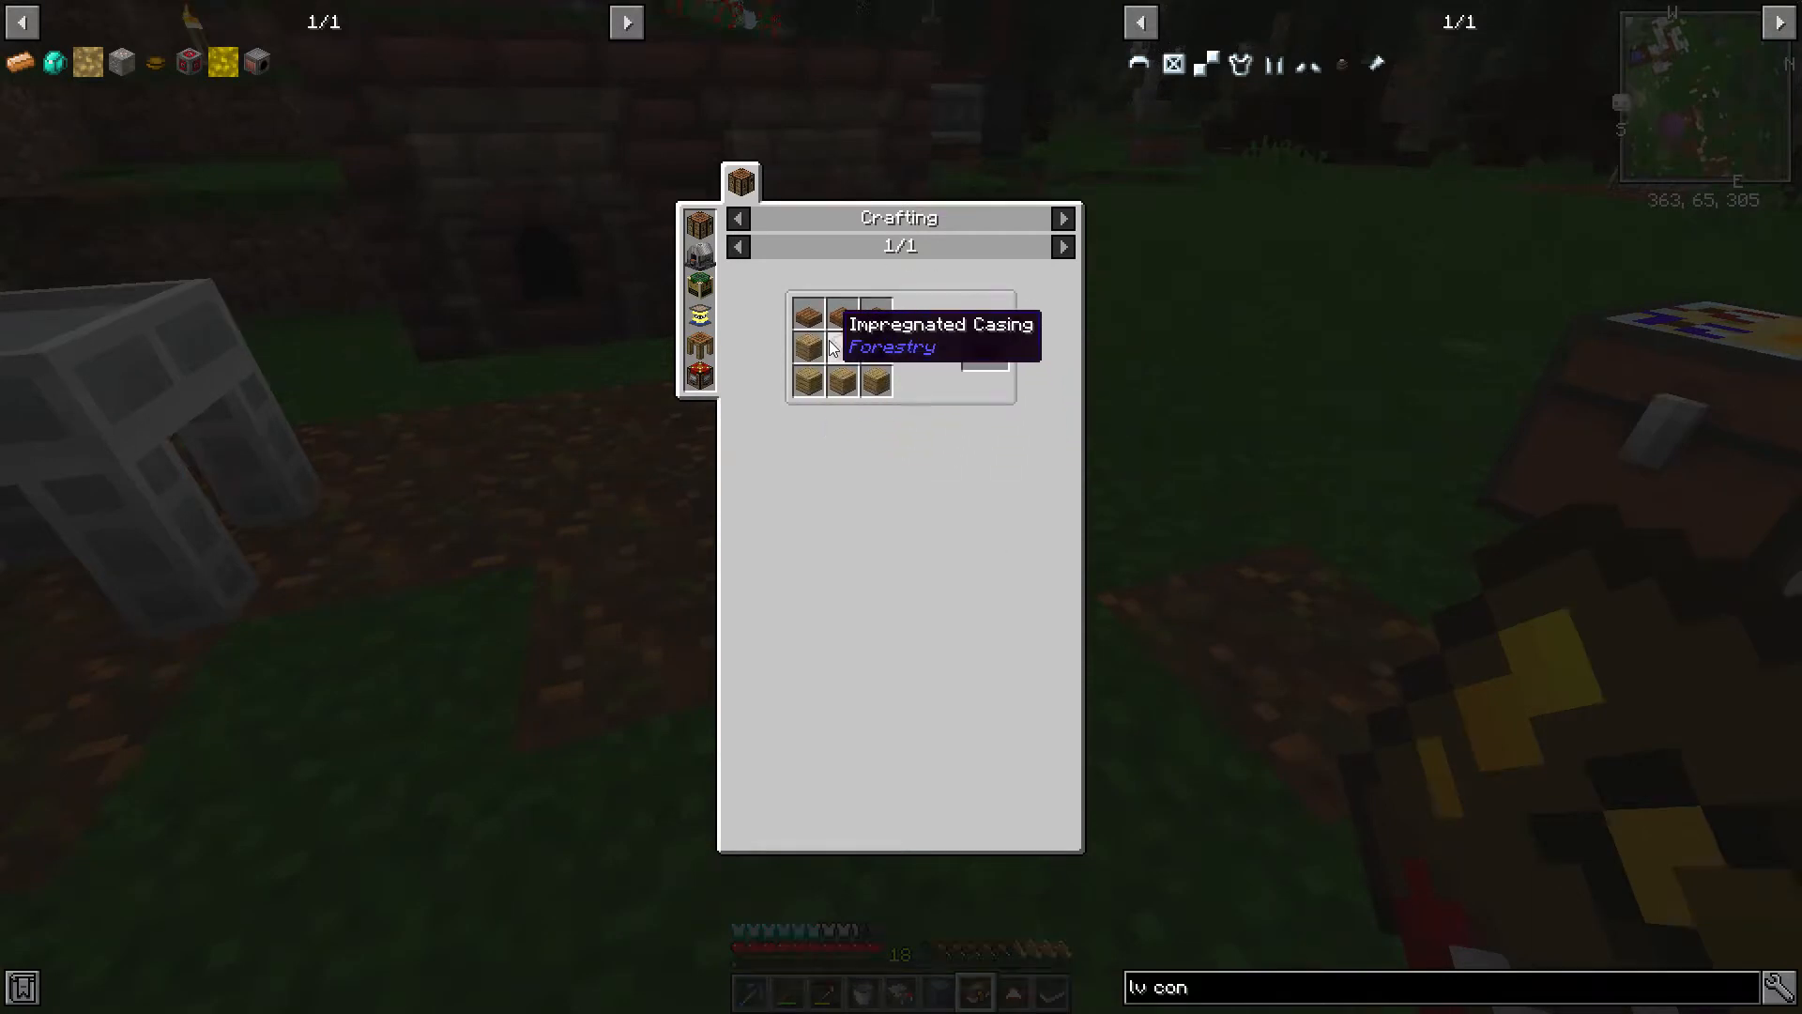
Step: Check the Apiary recipe in JEI and craft the Apiary in the Crafting Station
key(Escape)
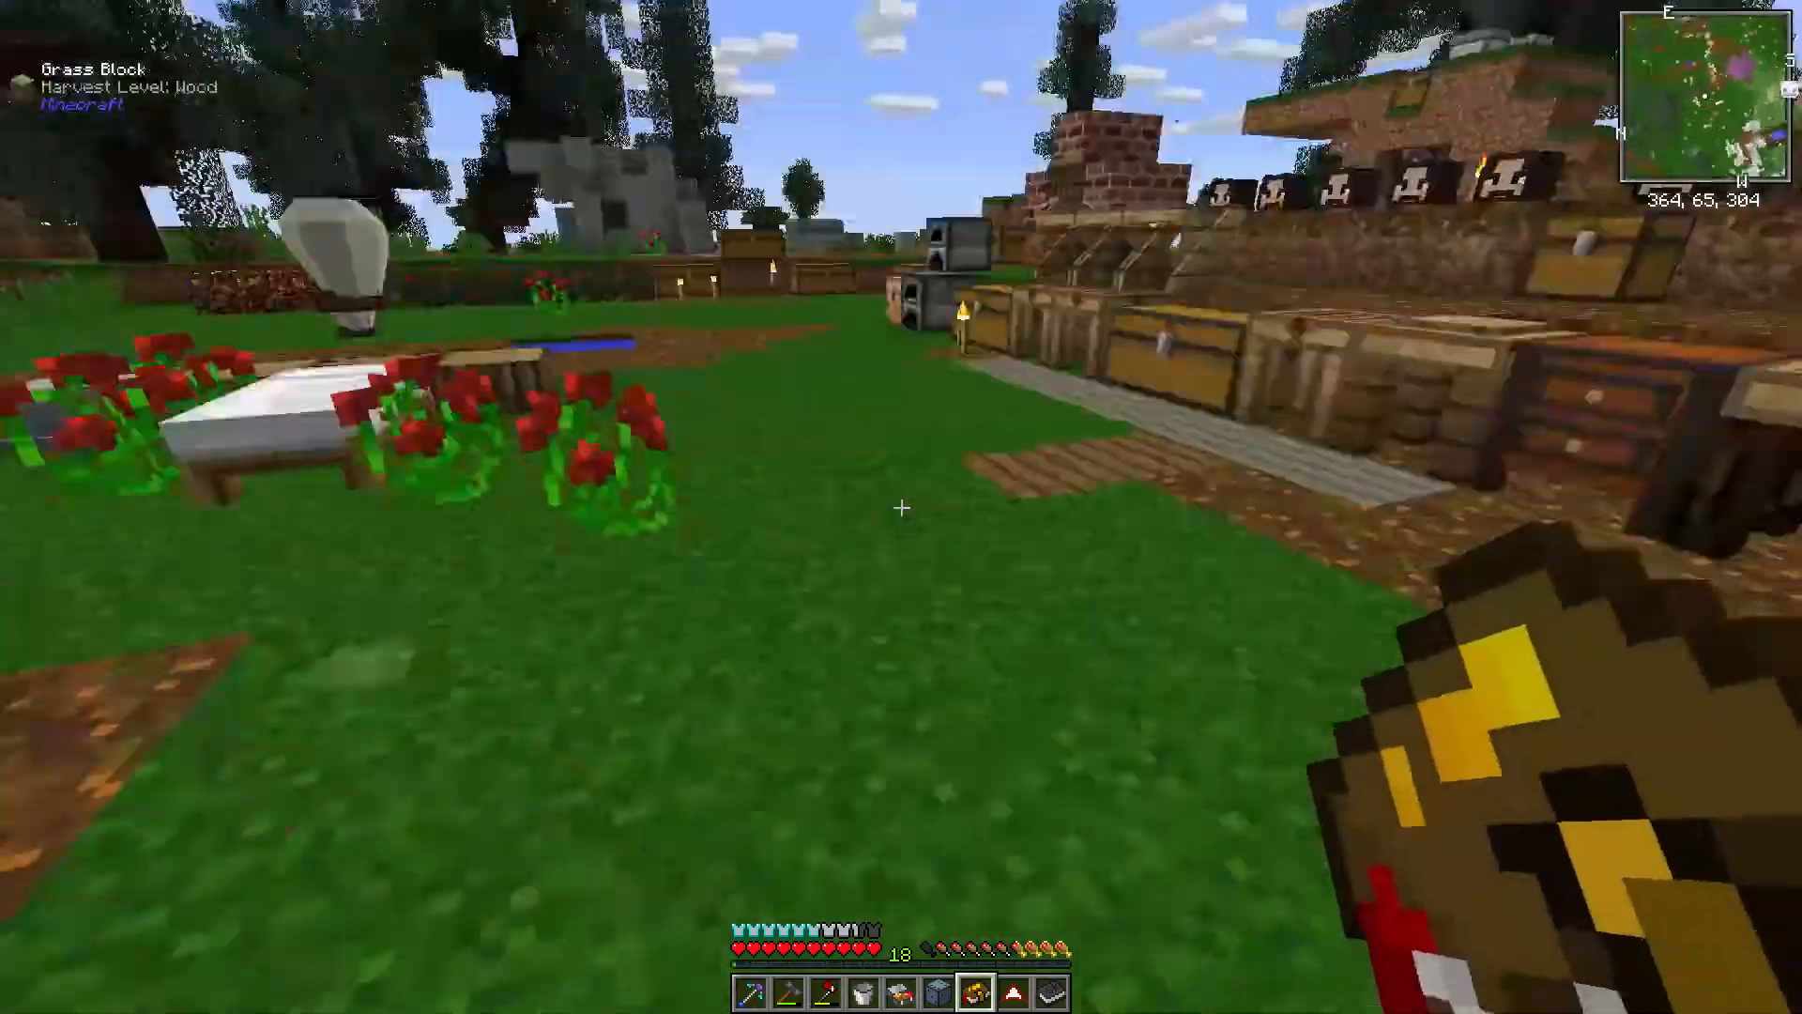
mouse_move(901, 507)
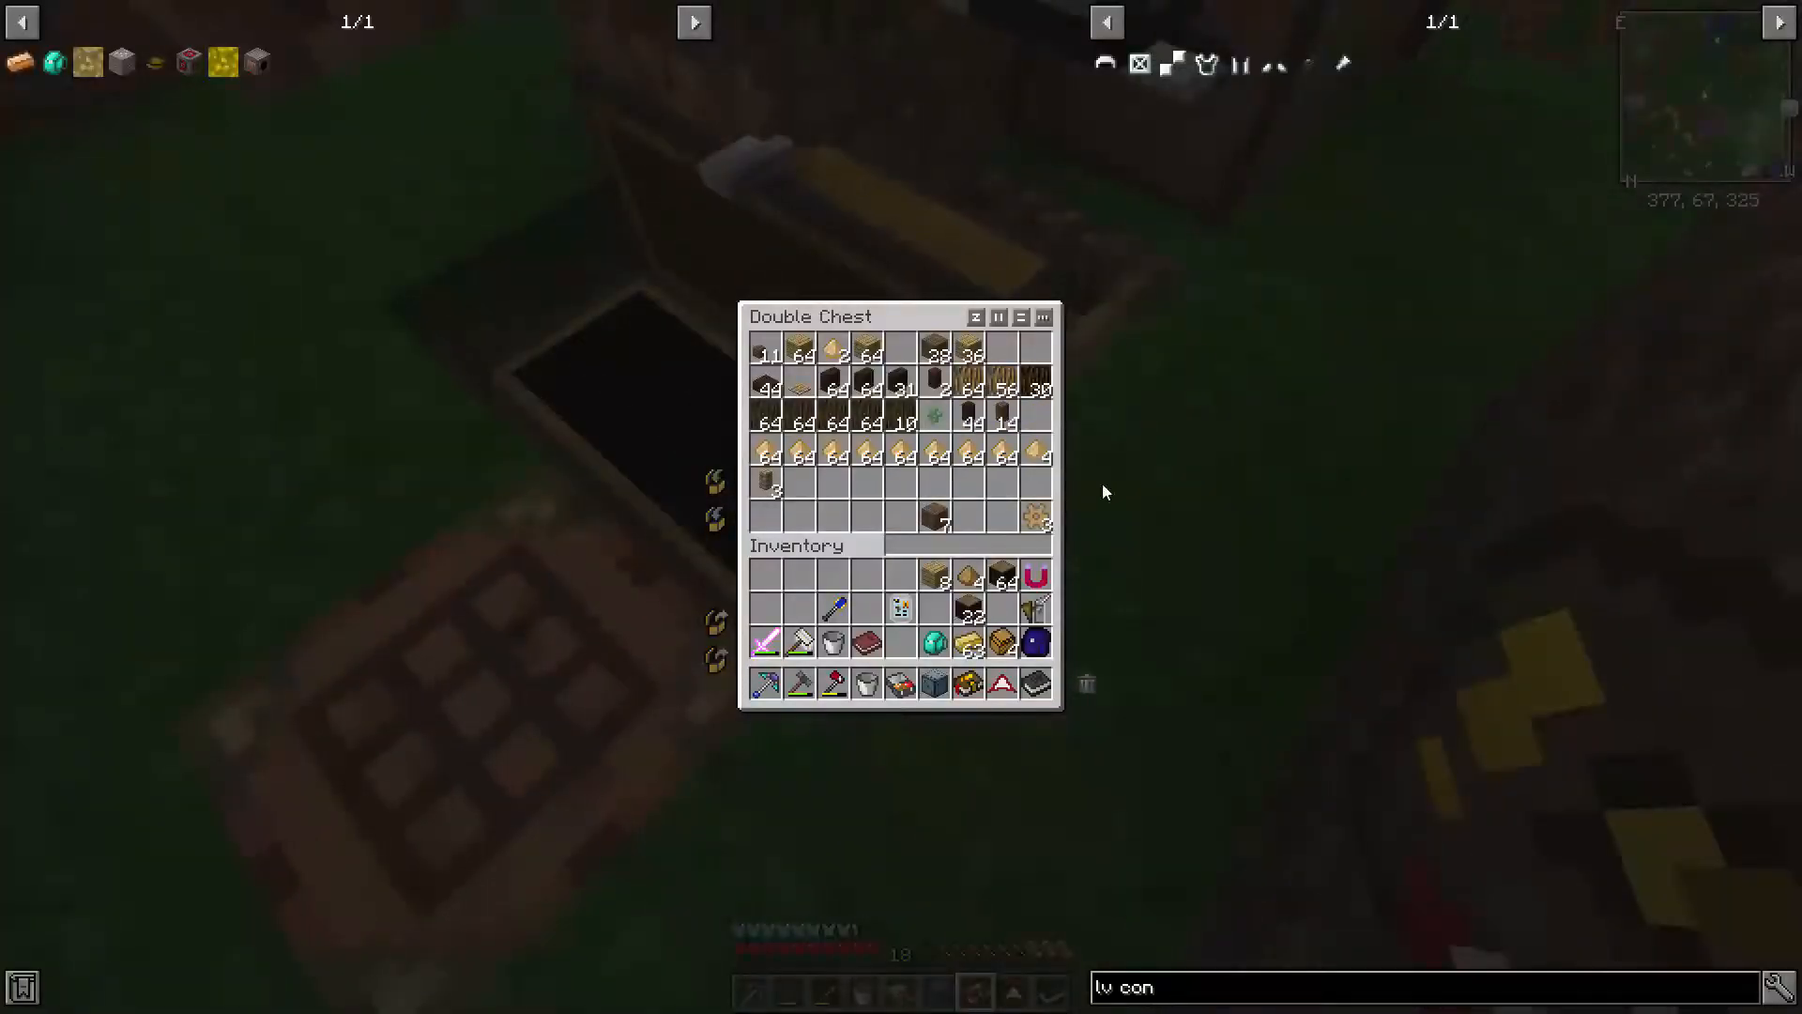
mouse_move(900, 601)
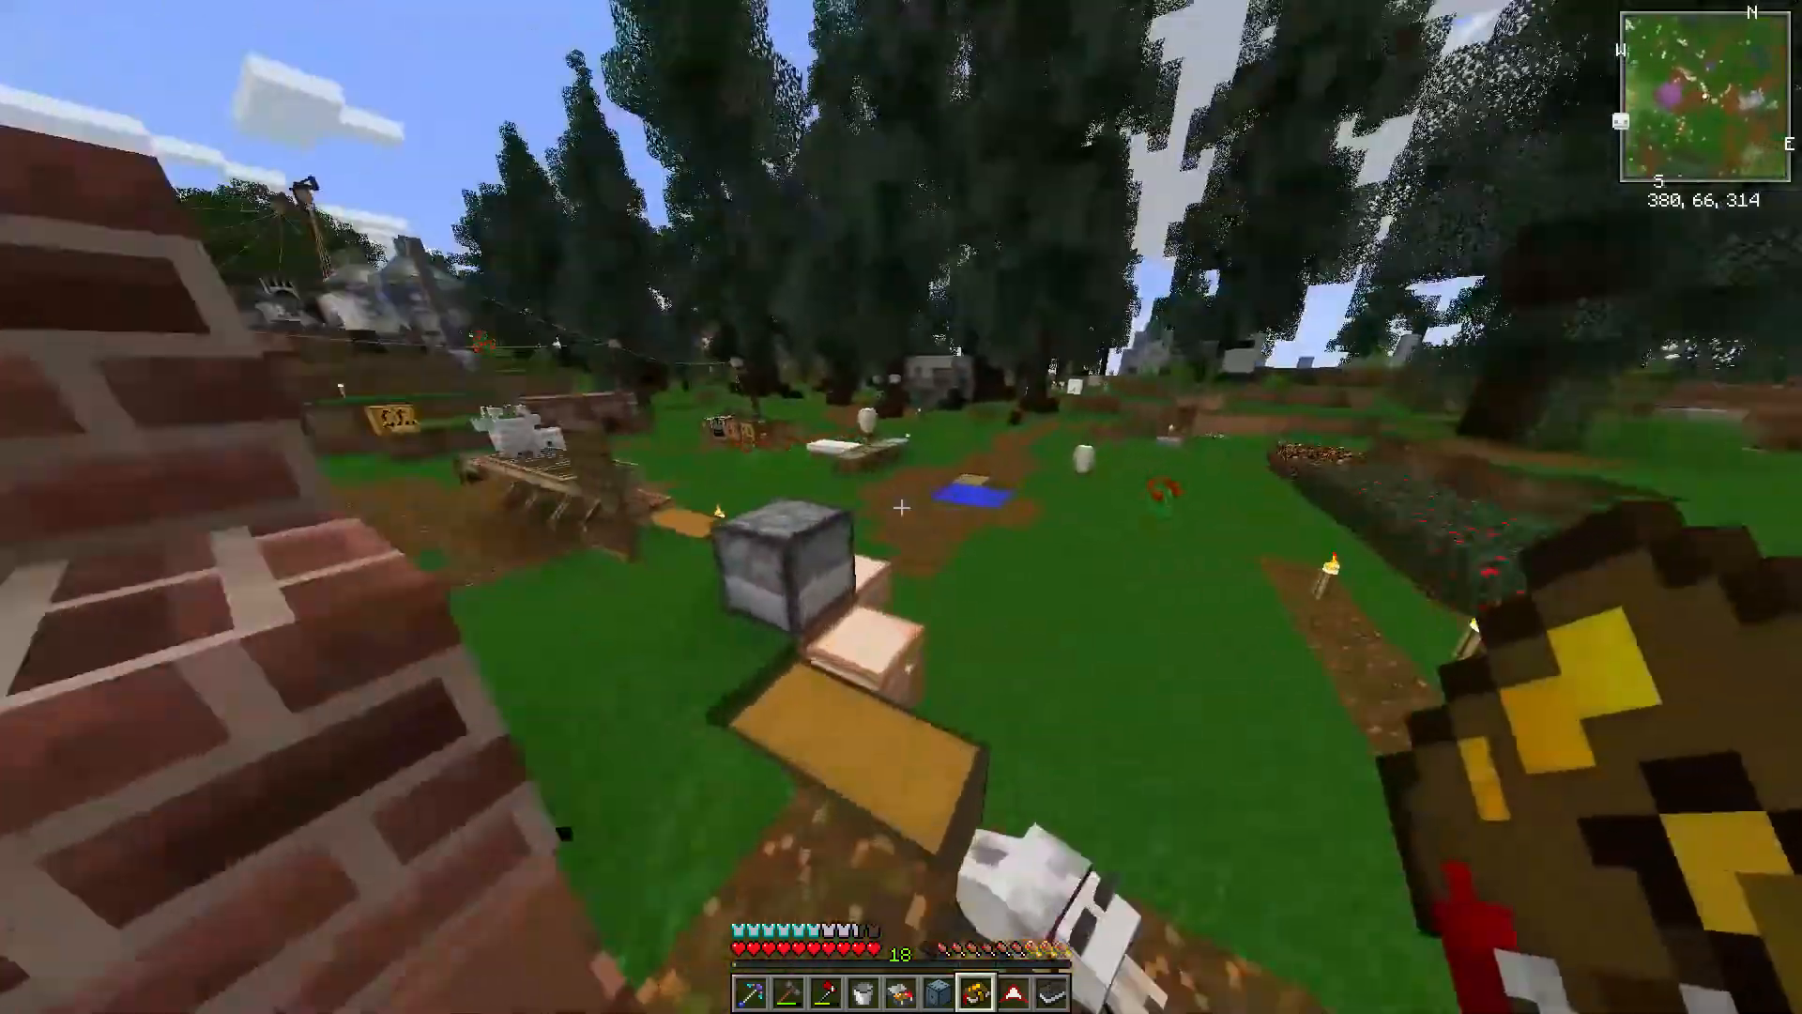
mouse_move(901, 495)
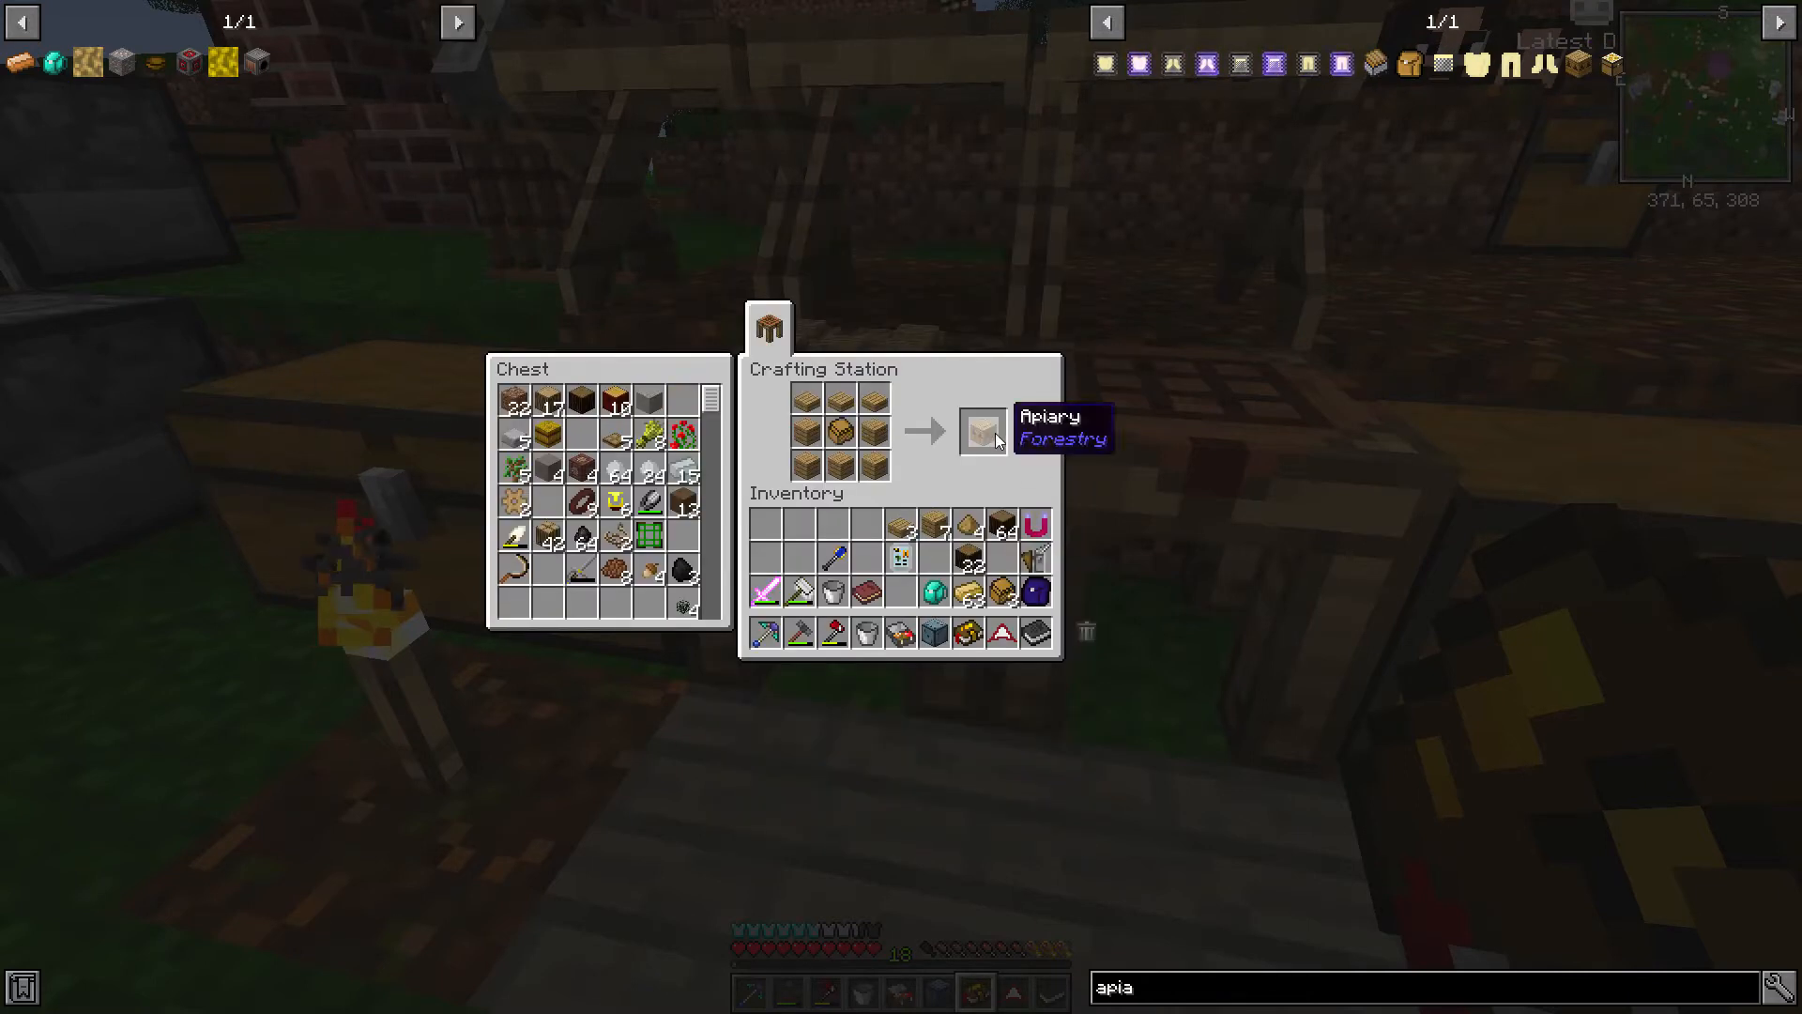
key(Escape)
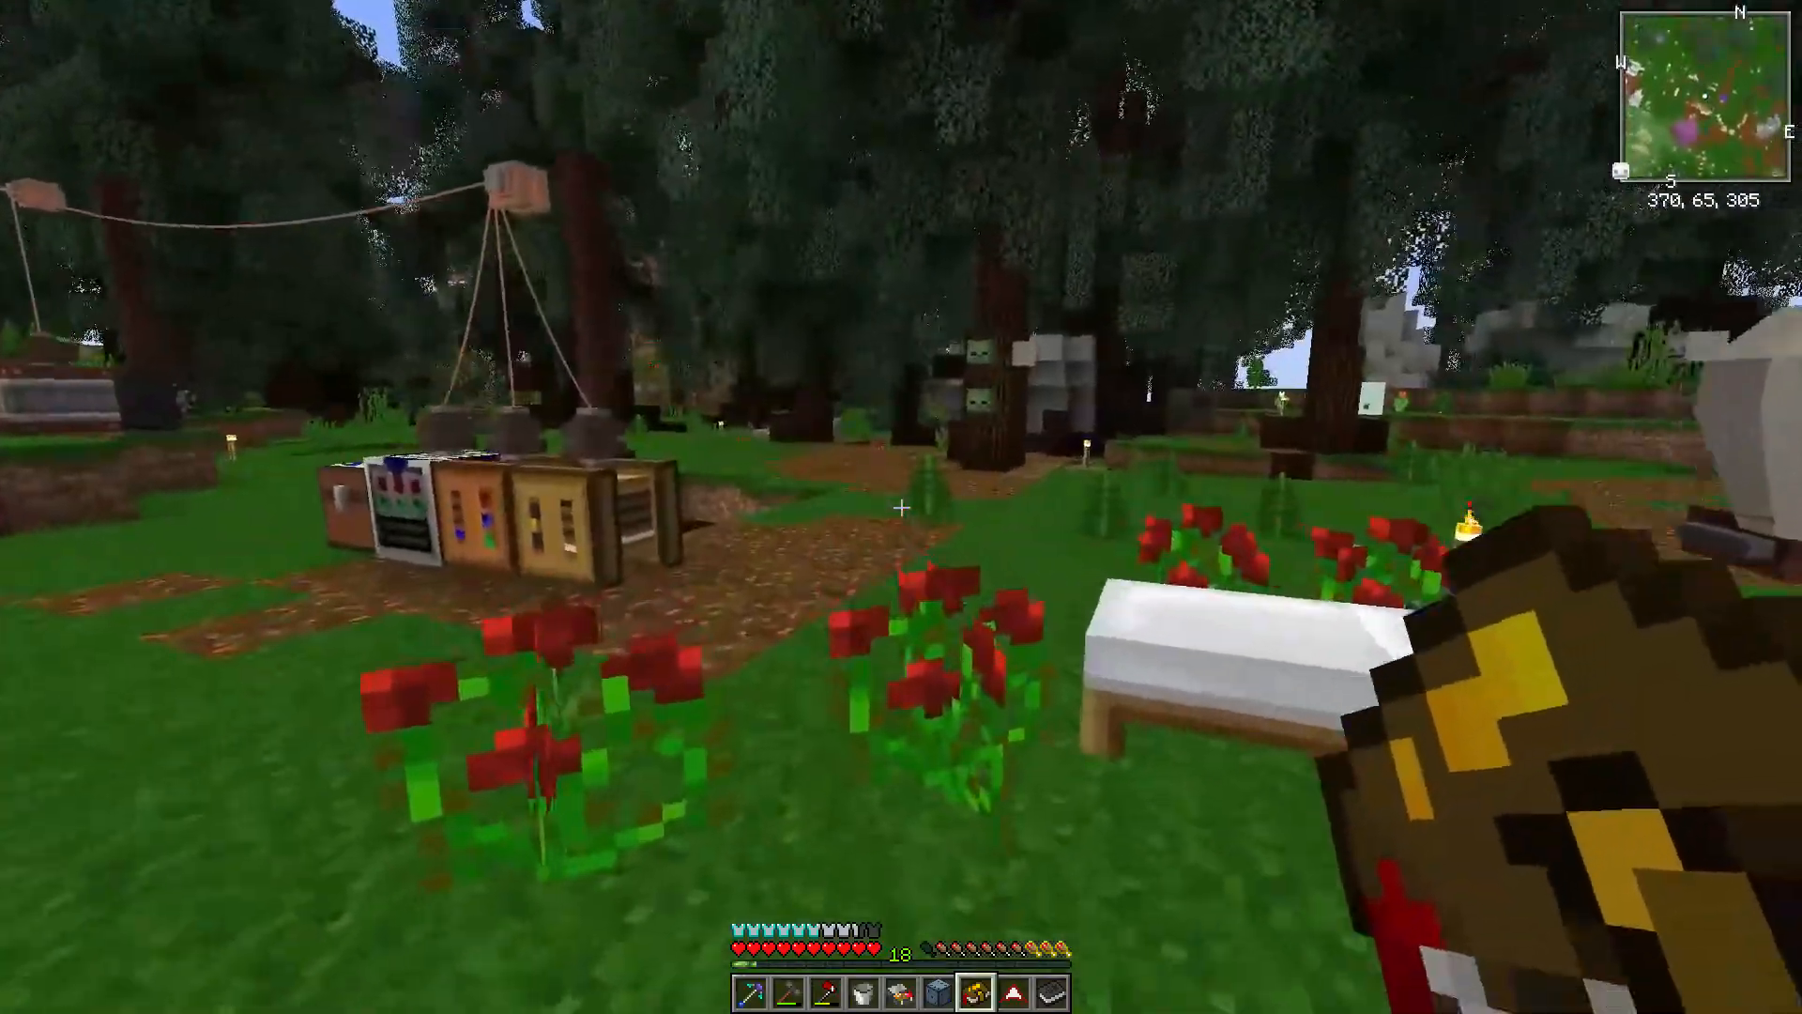
Step: Claim the Apiary quest's Trick or Treat Bag and inspect the Greenhouse quest details
key(e)
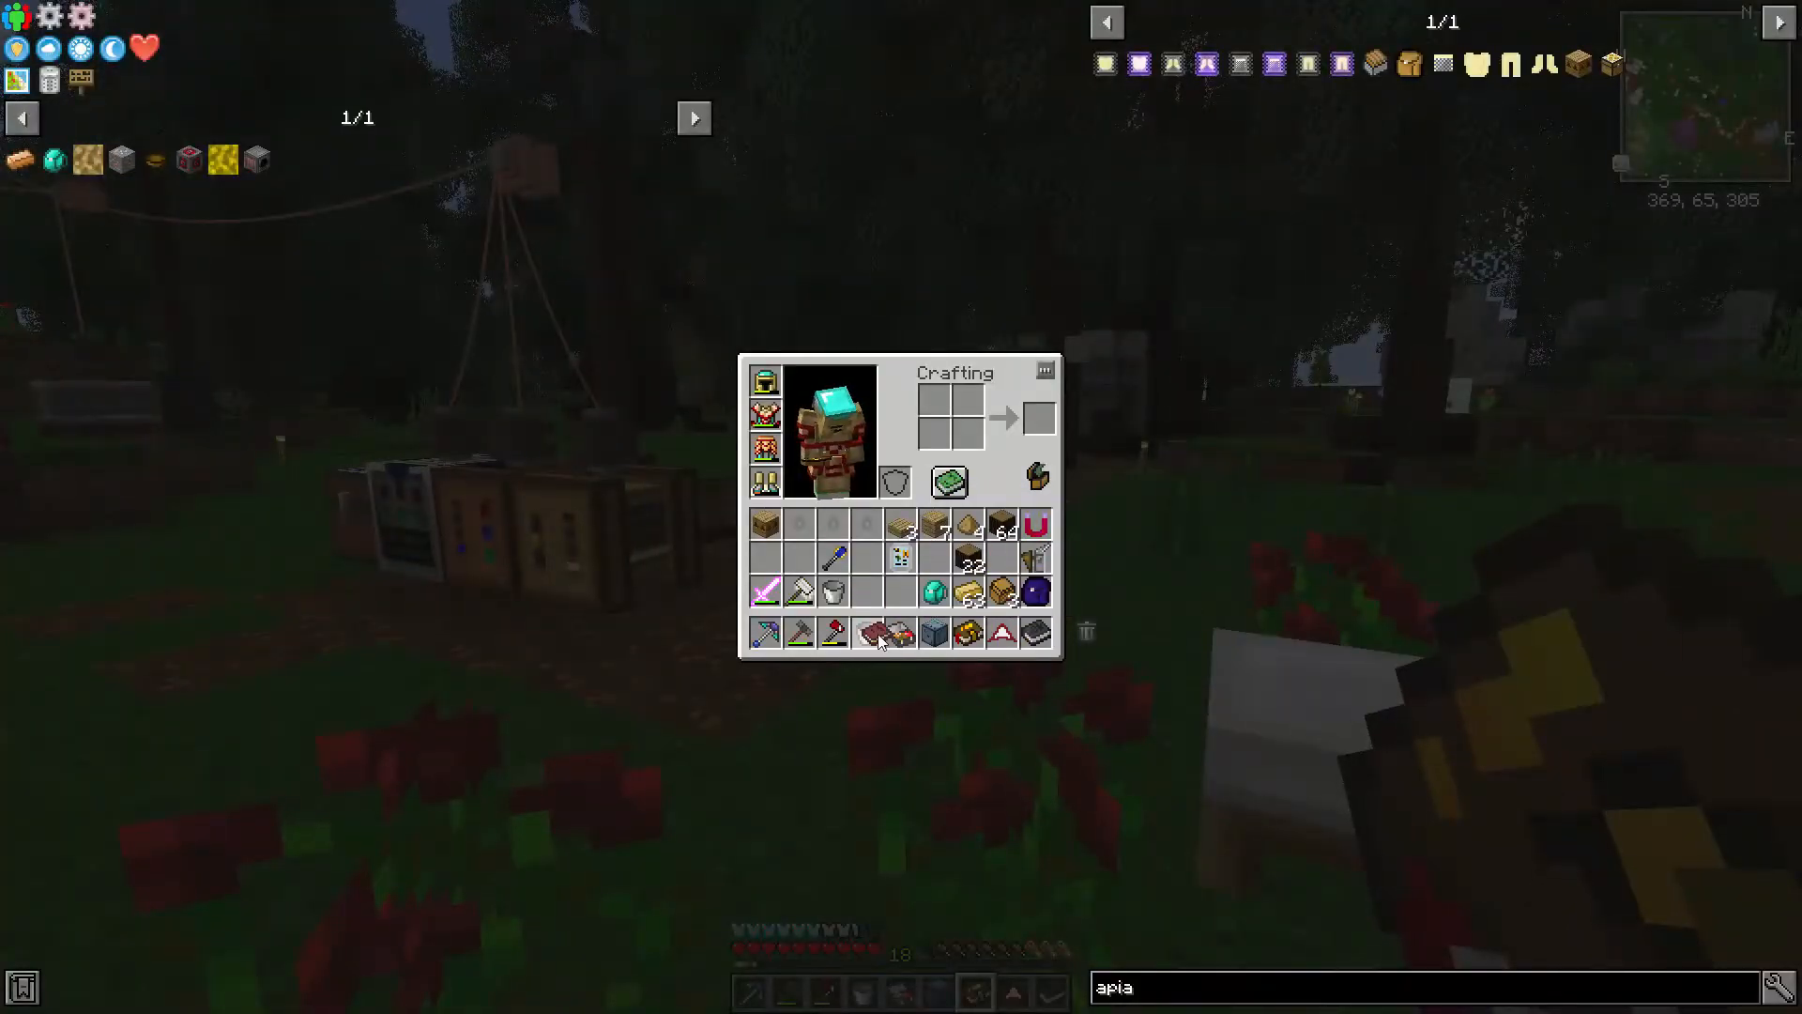
key(Escape)
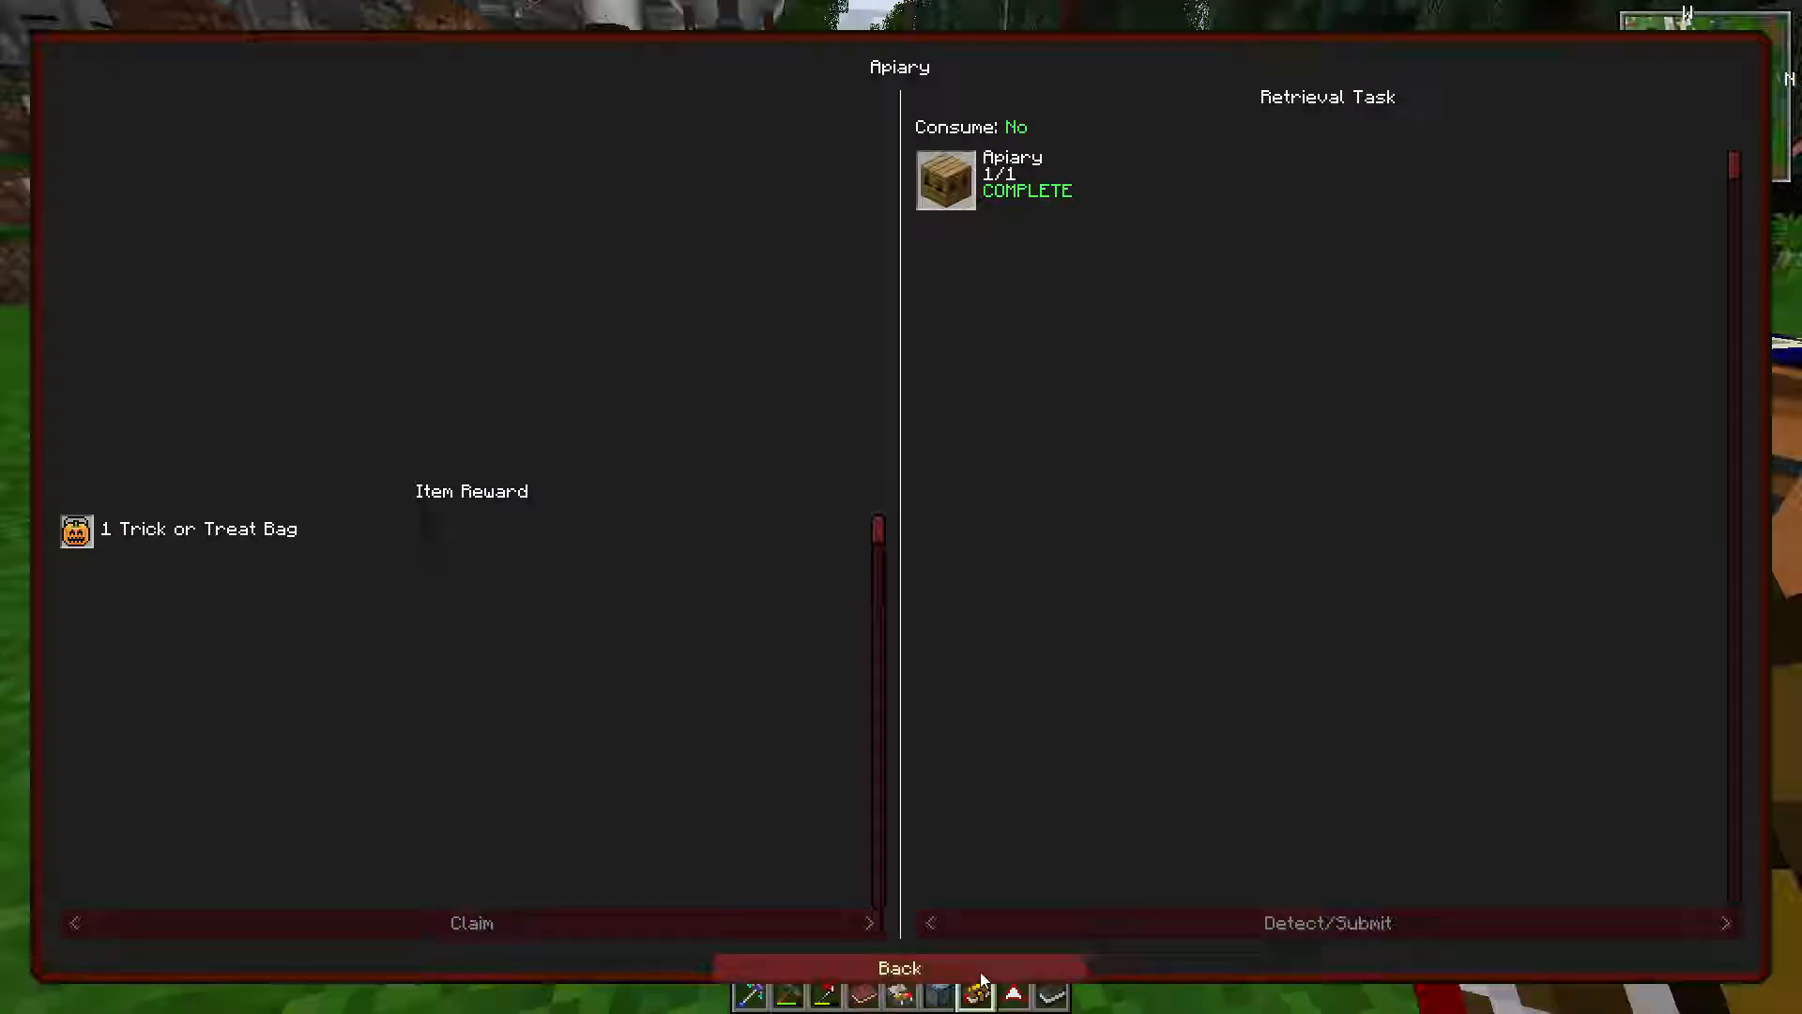
click(899, 967)
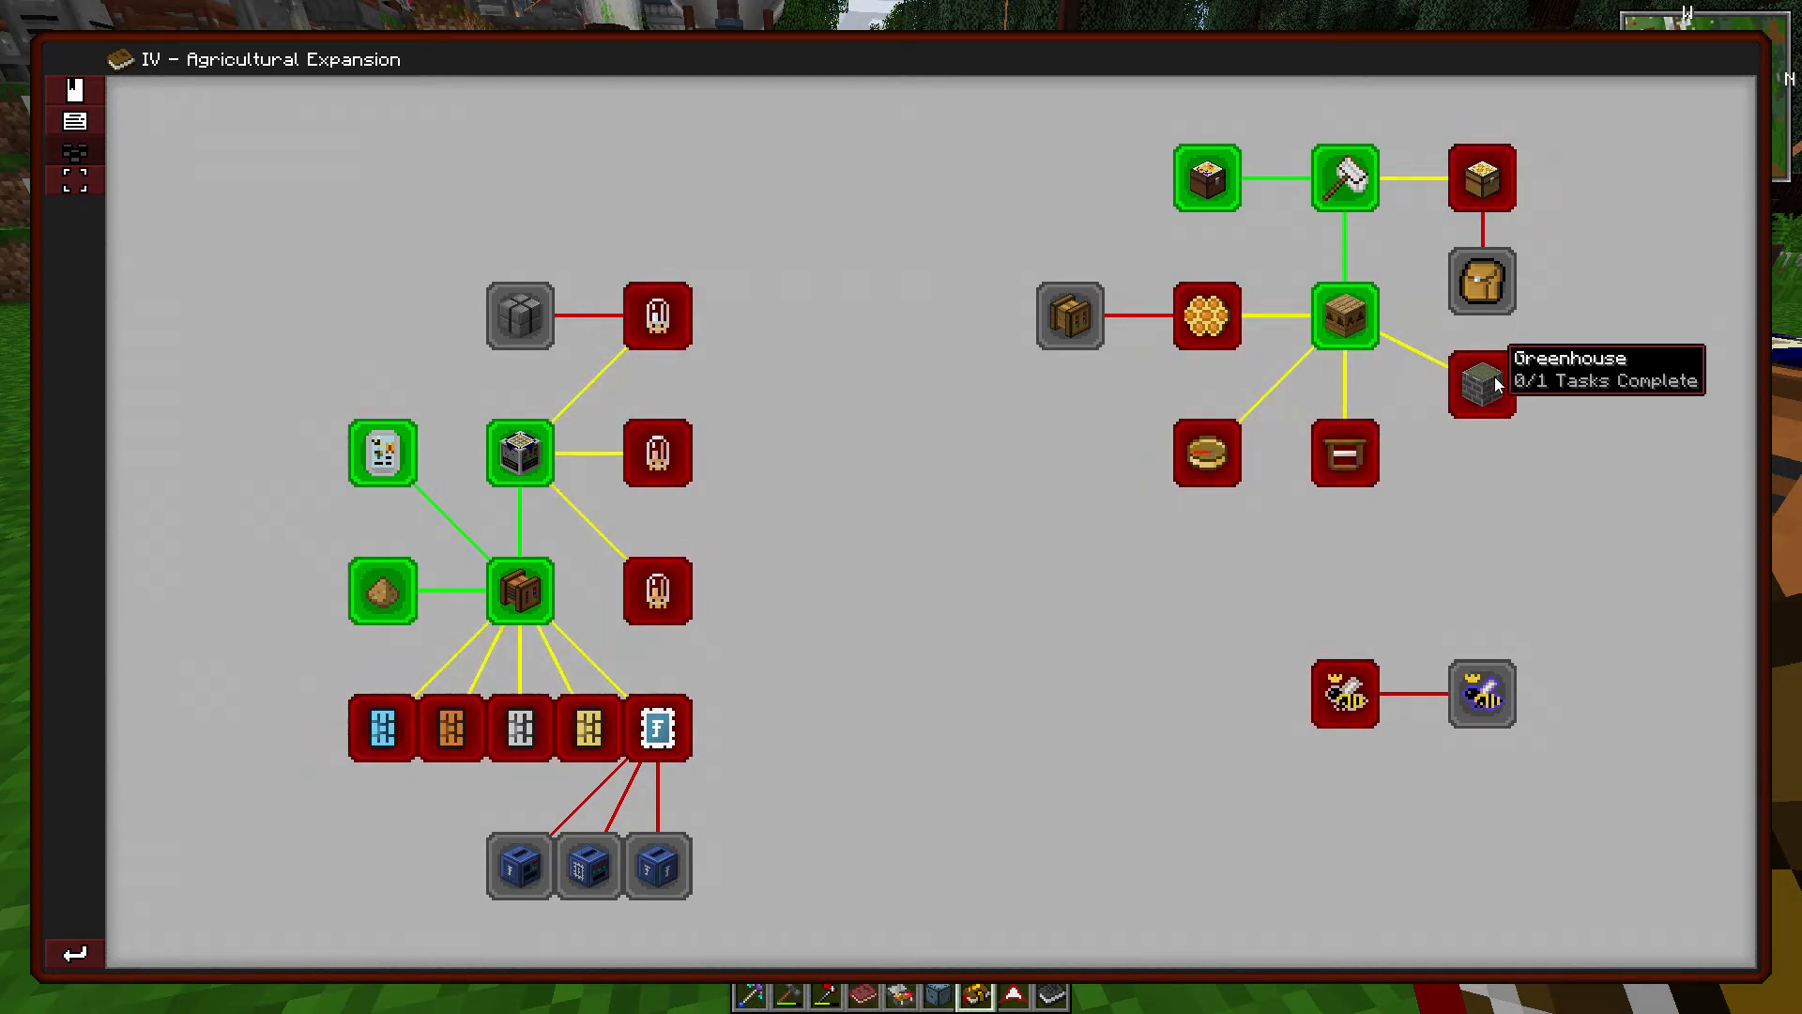
click(1480, 384)
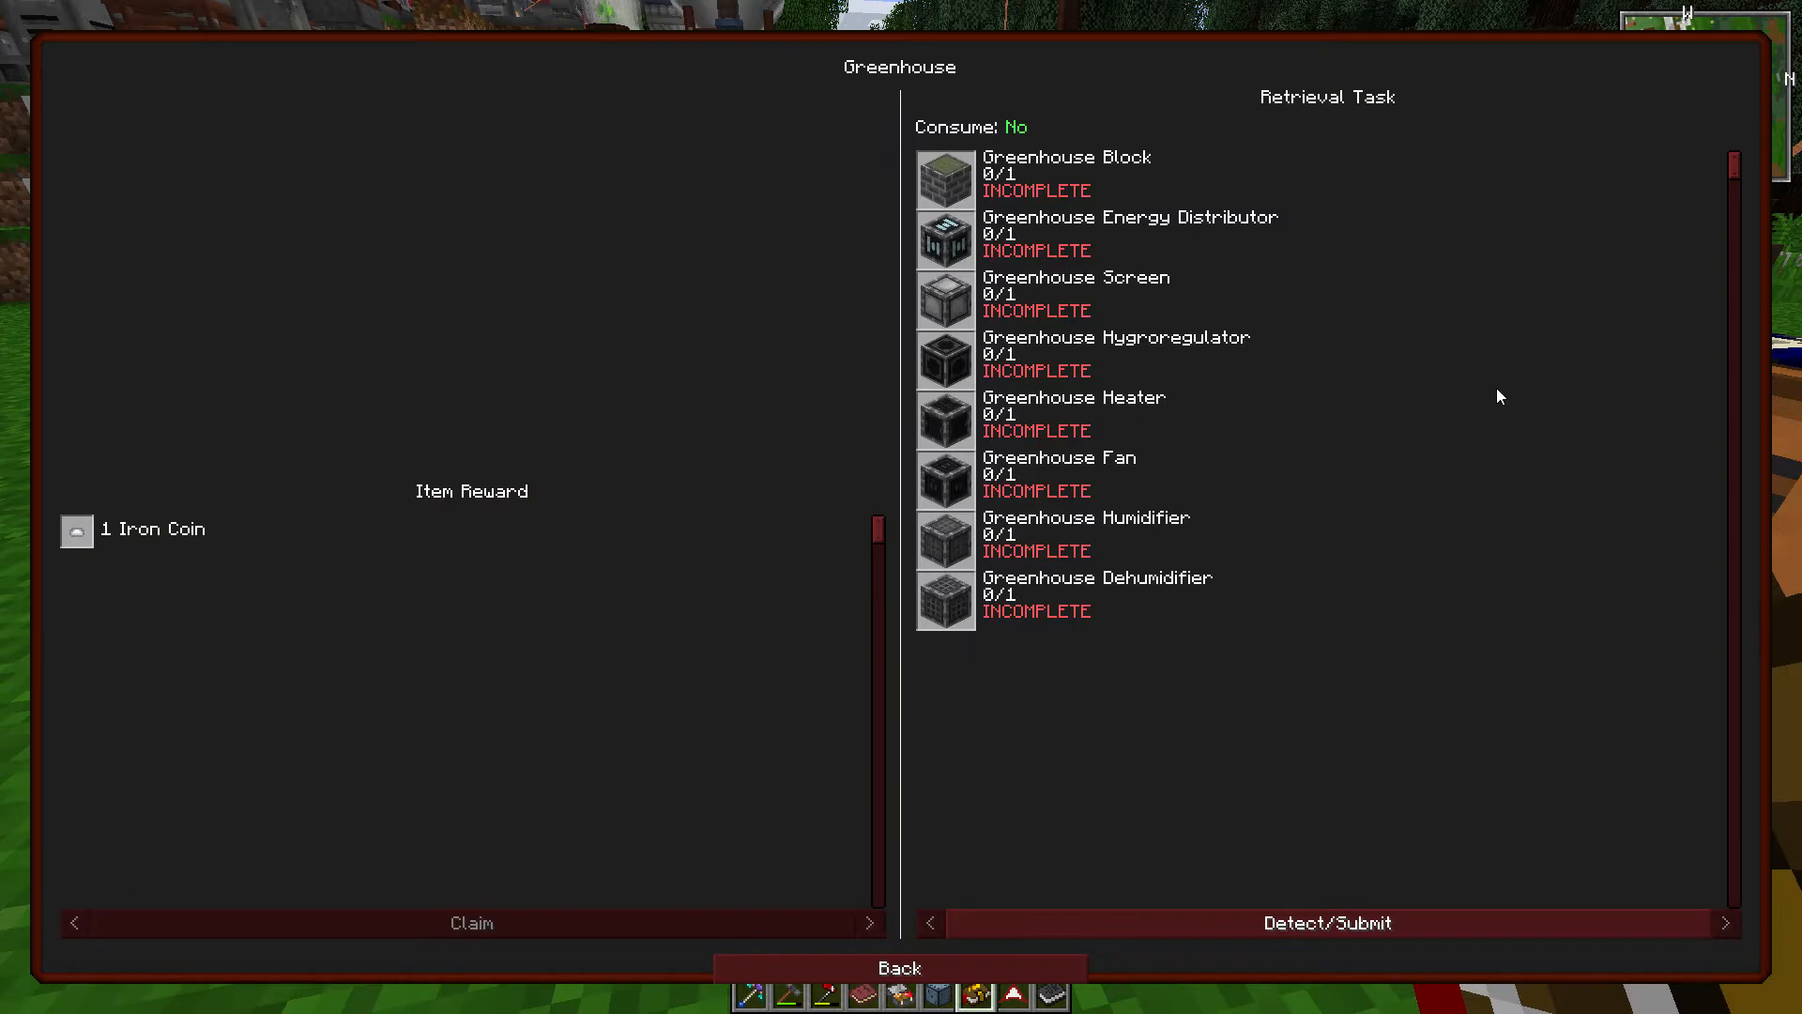
mouse_move(1040, 146)
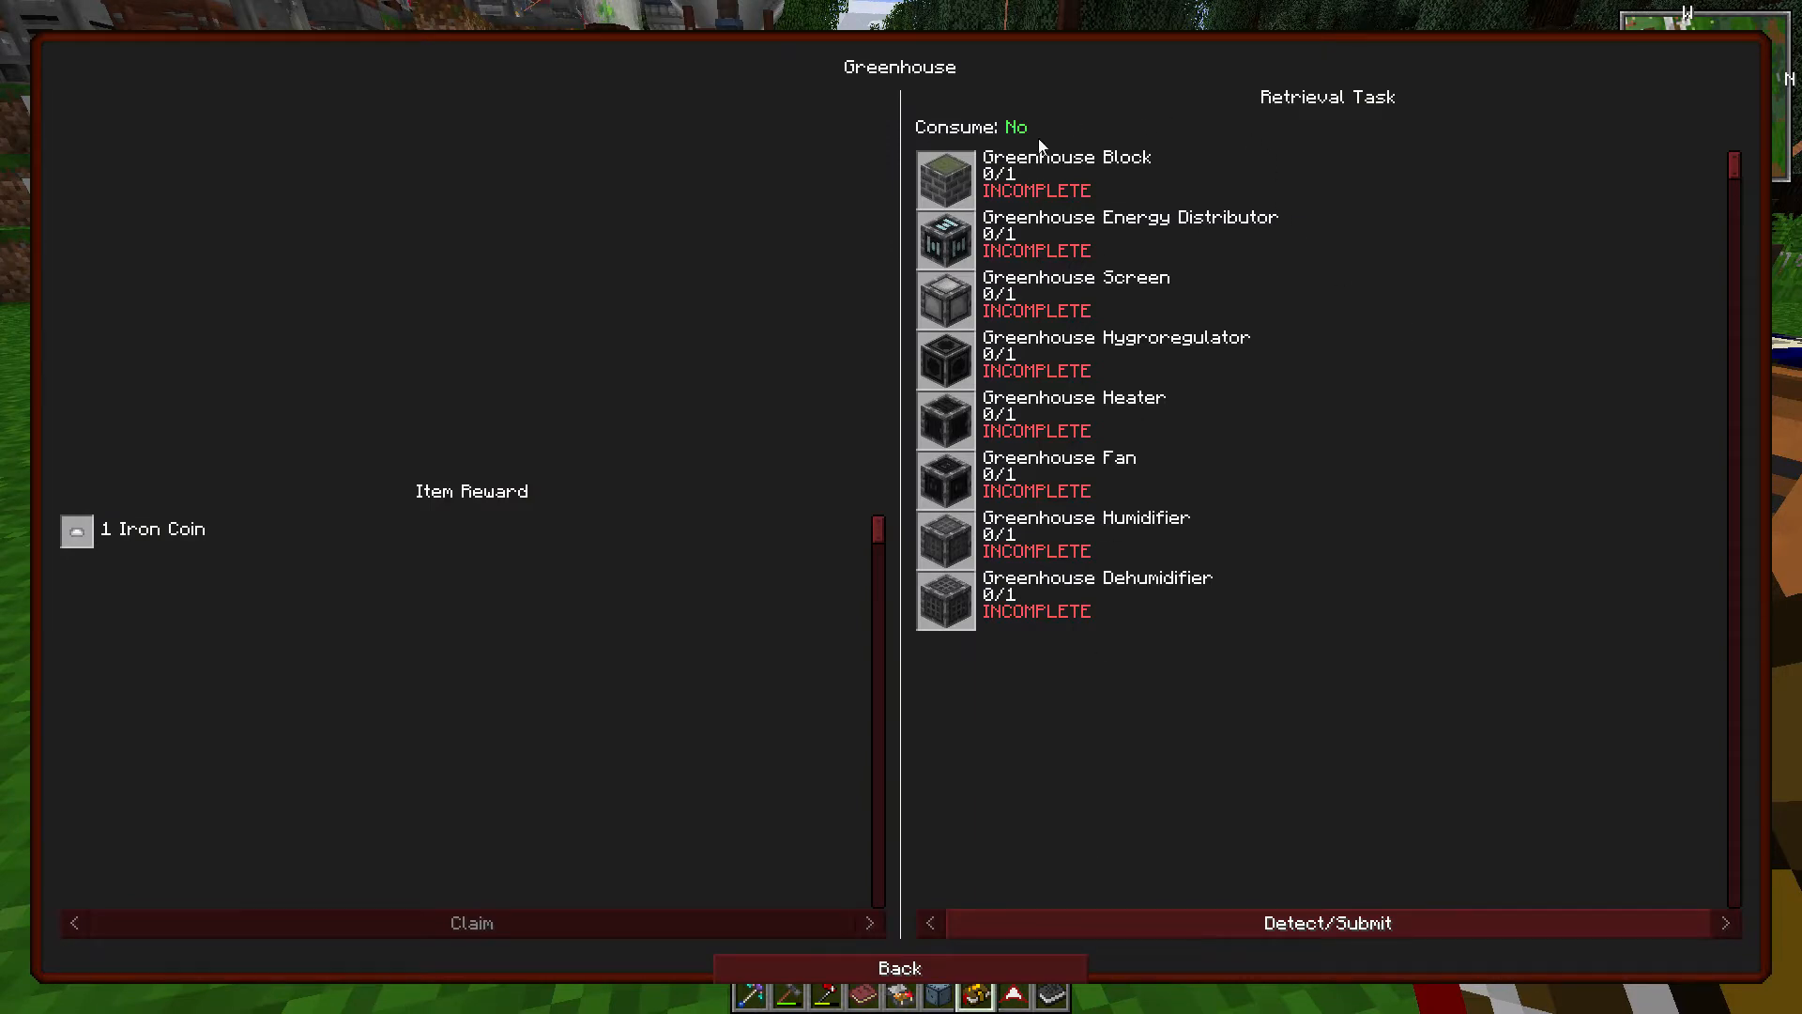
mouse_move(1021, 967)
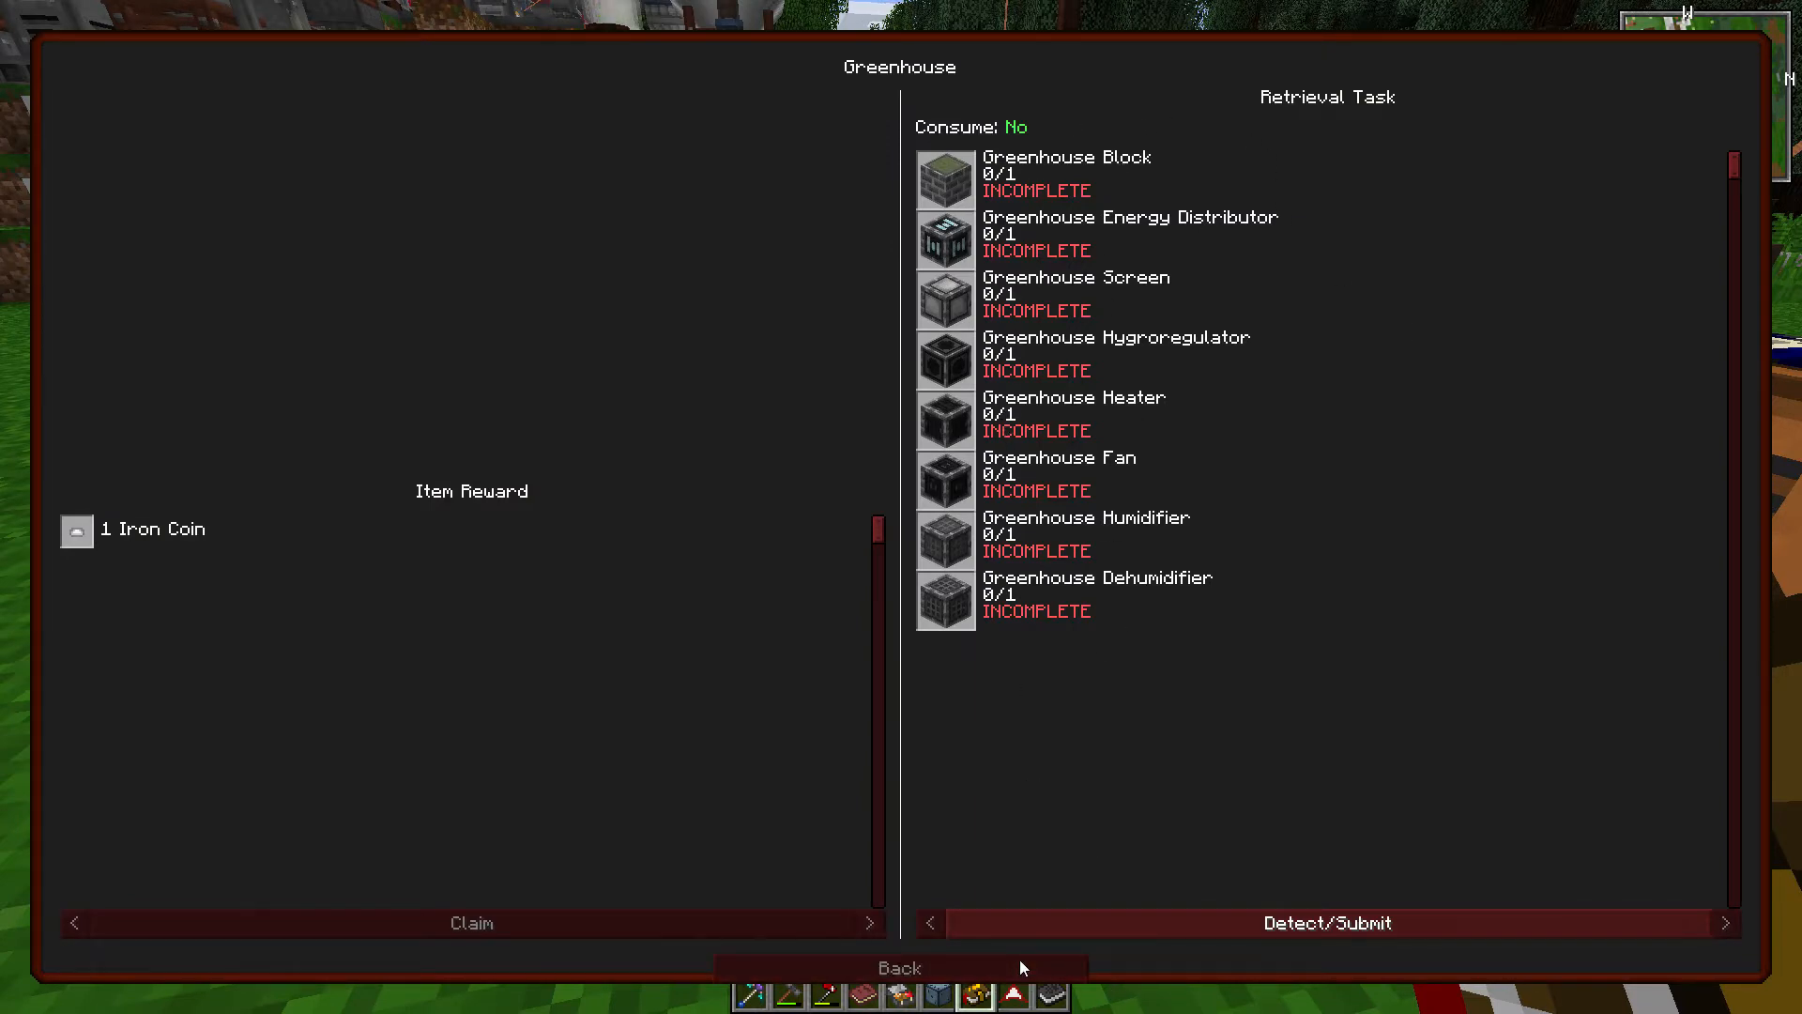
click(899, 967)
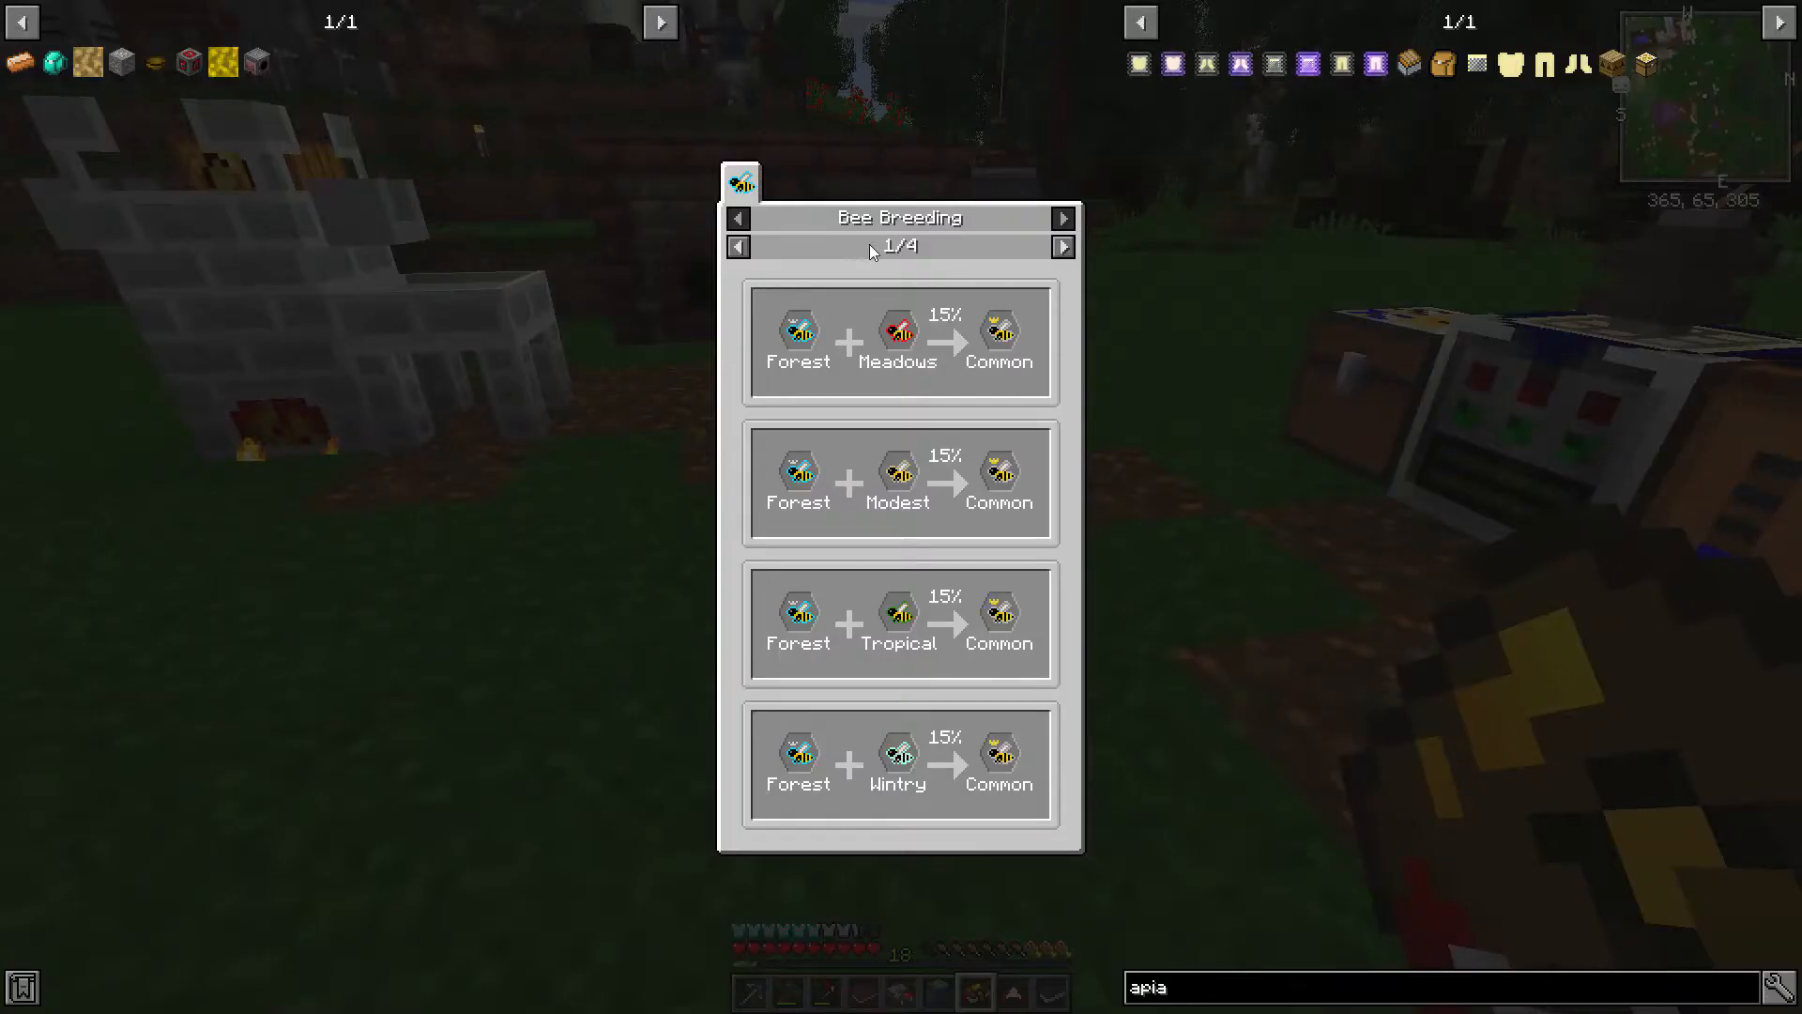
Step: Place the Apiary by the Forestry machines and read its climate: cold, normal humidity
key(Escape)
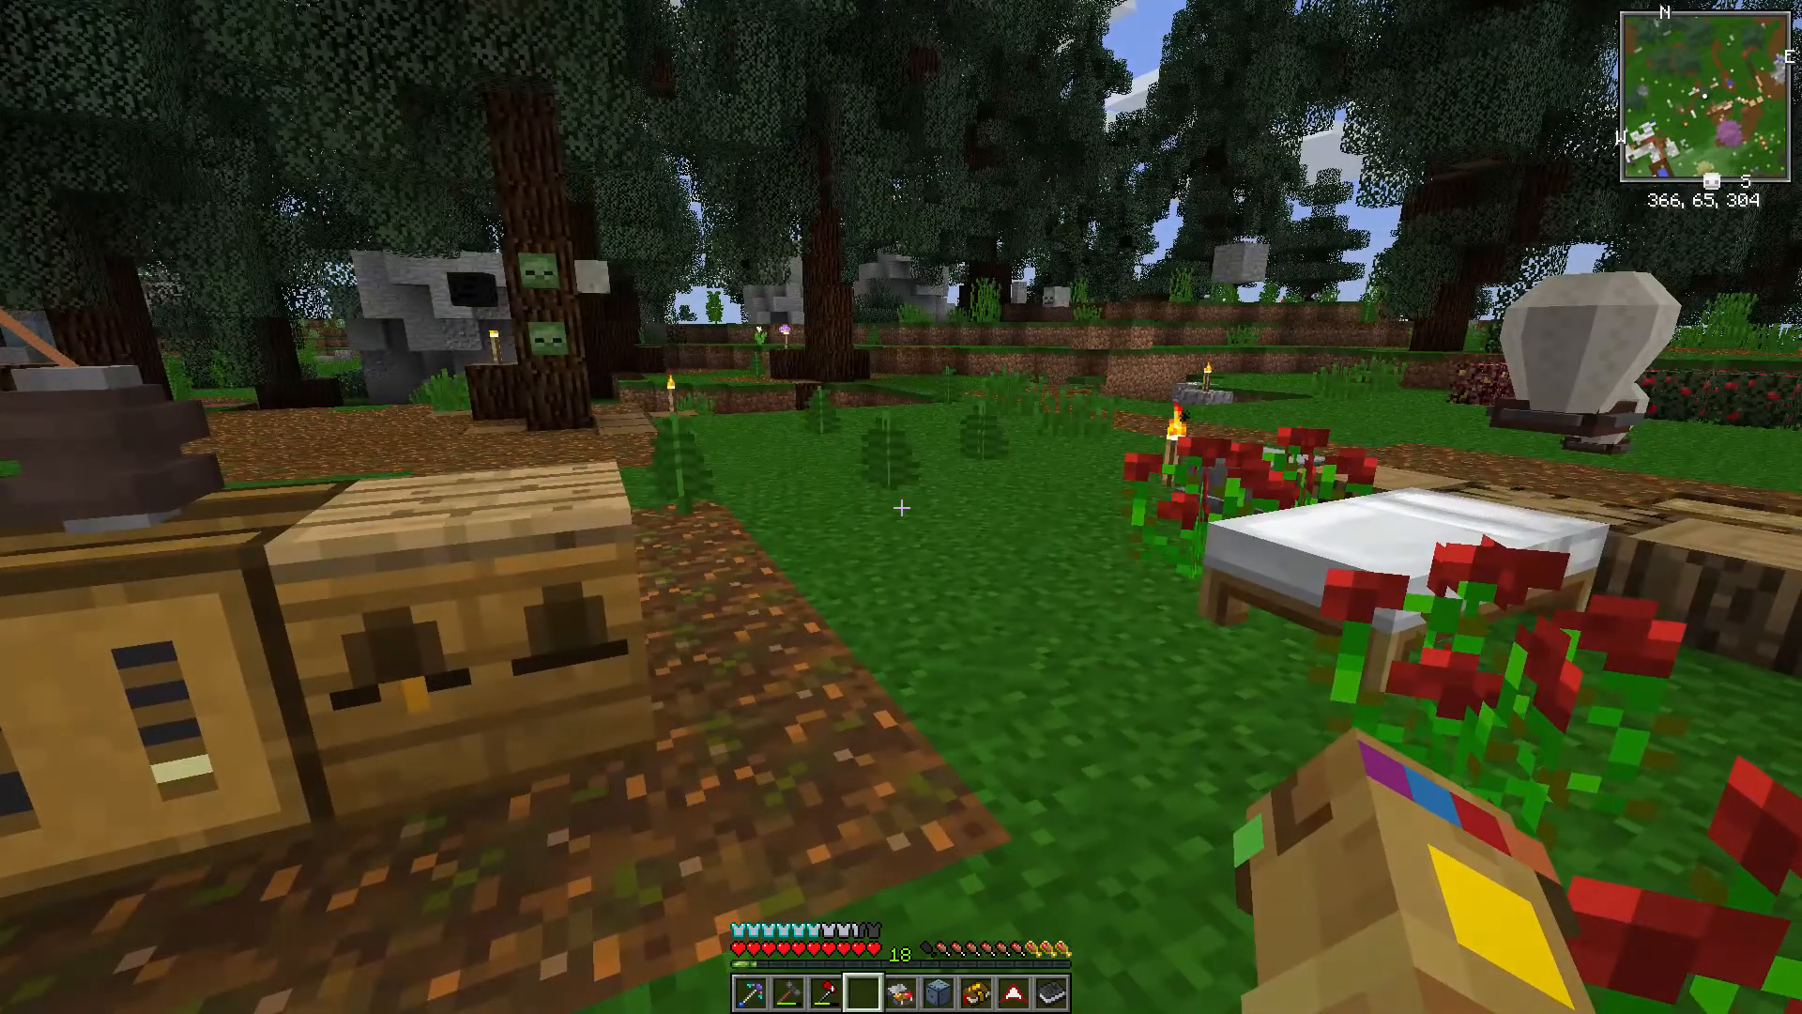
mouse_move(901, 507)
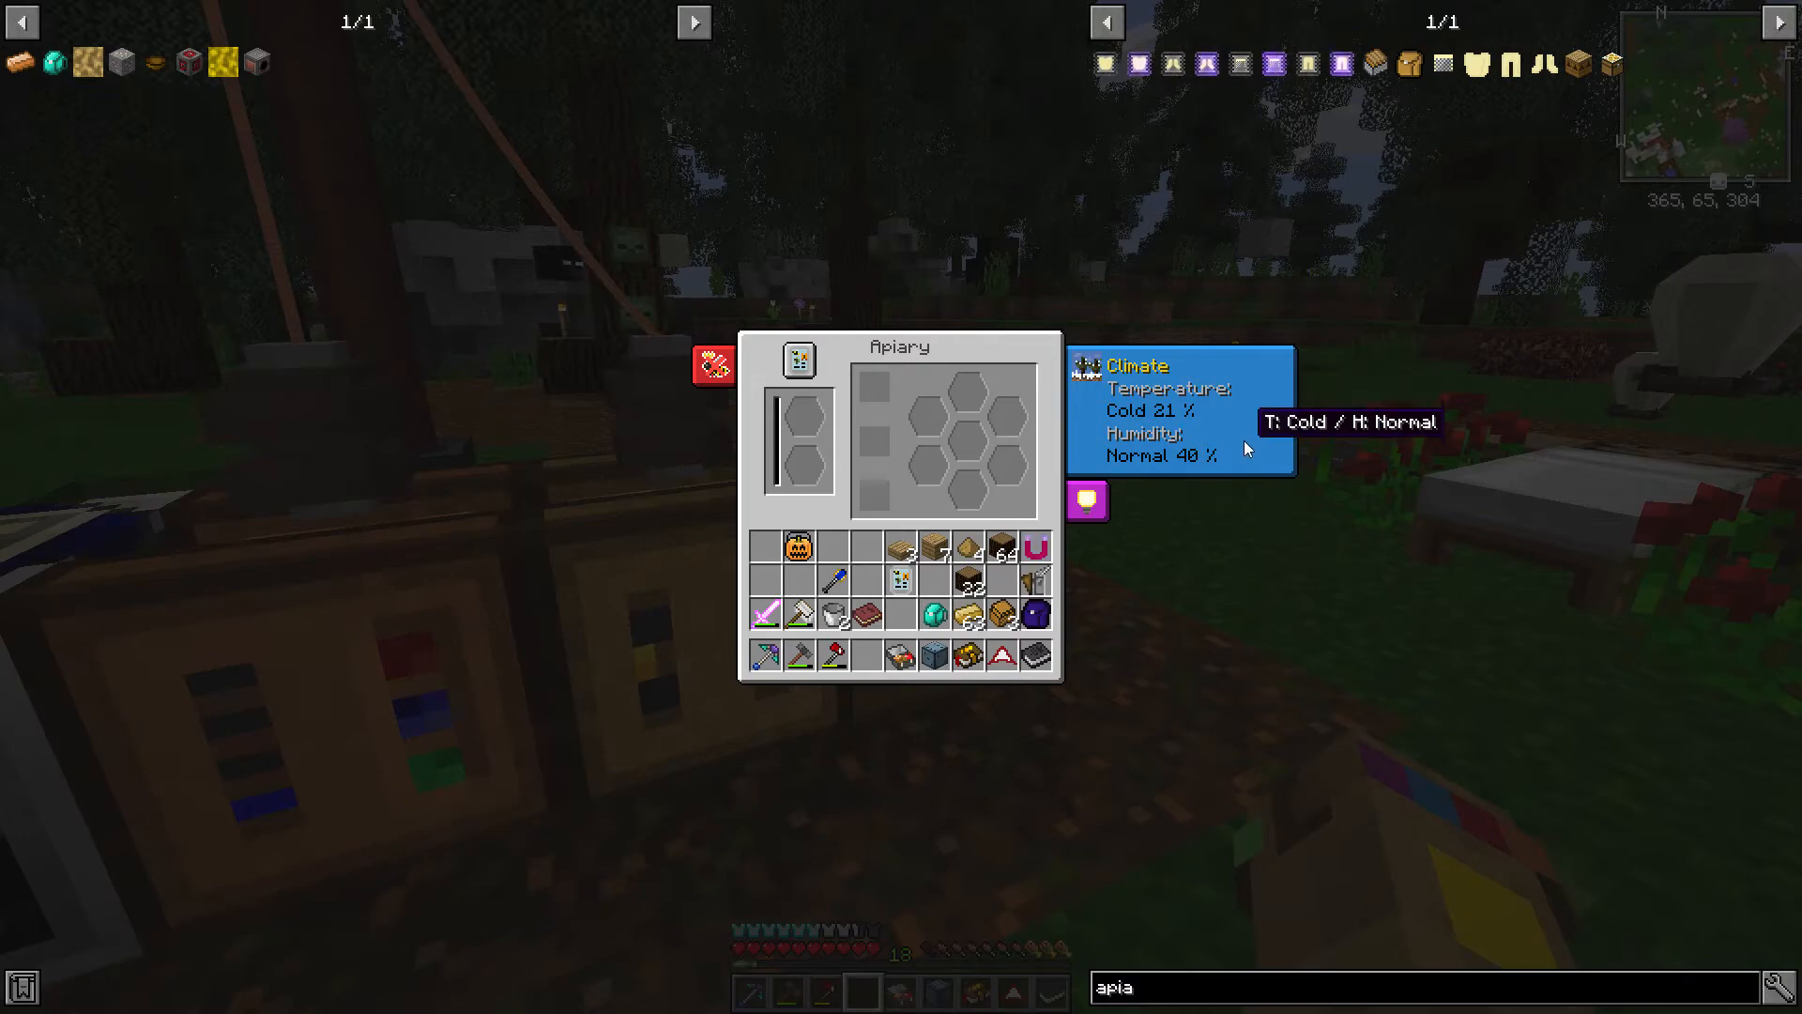
key(Escape)
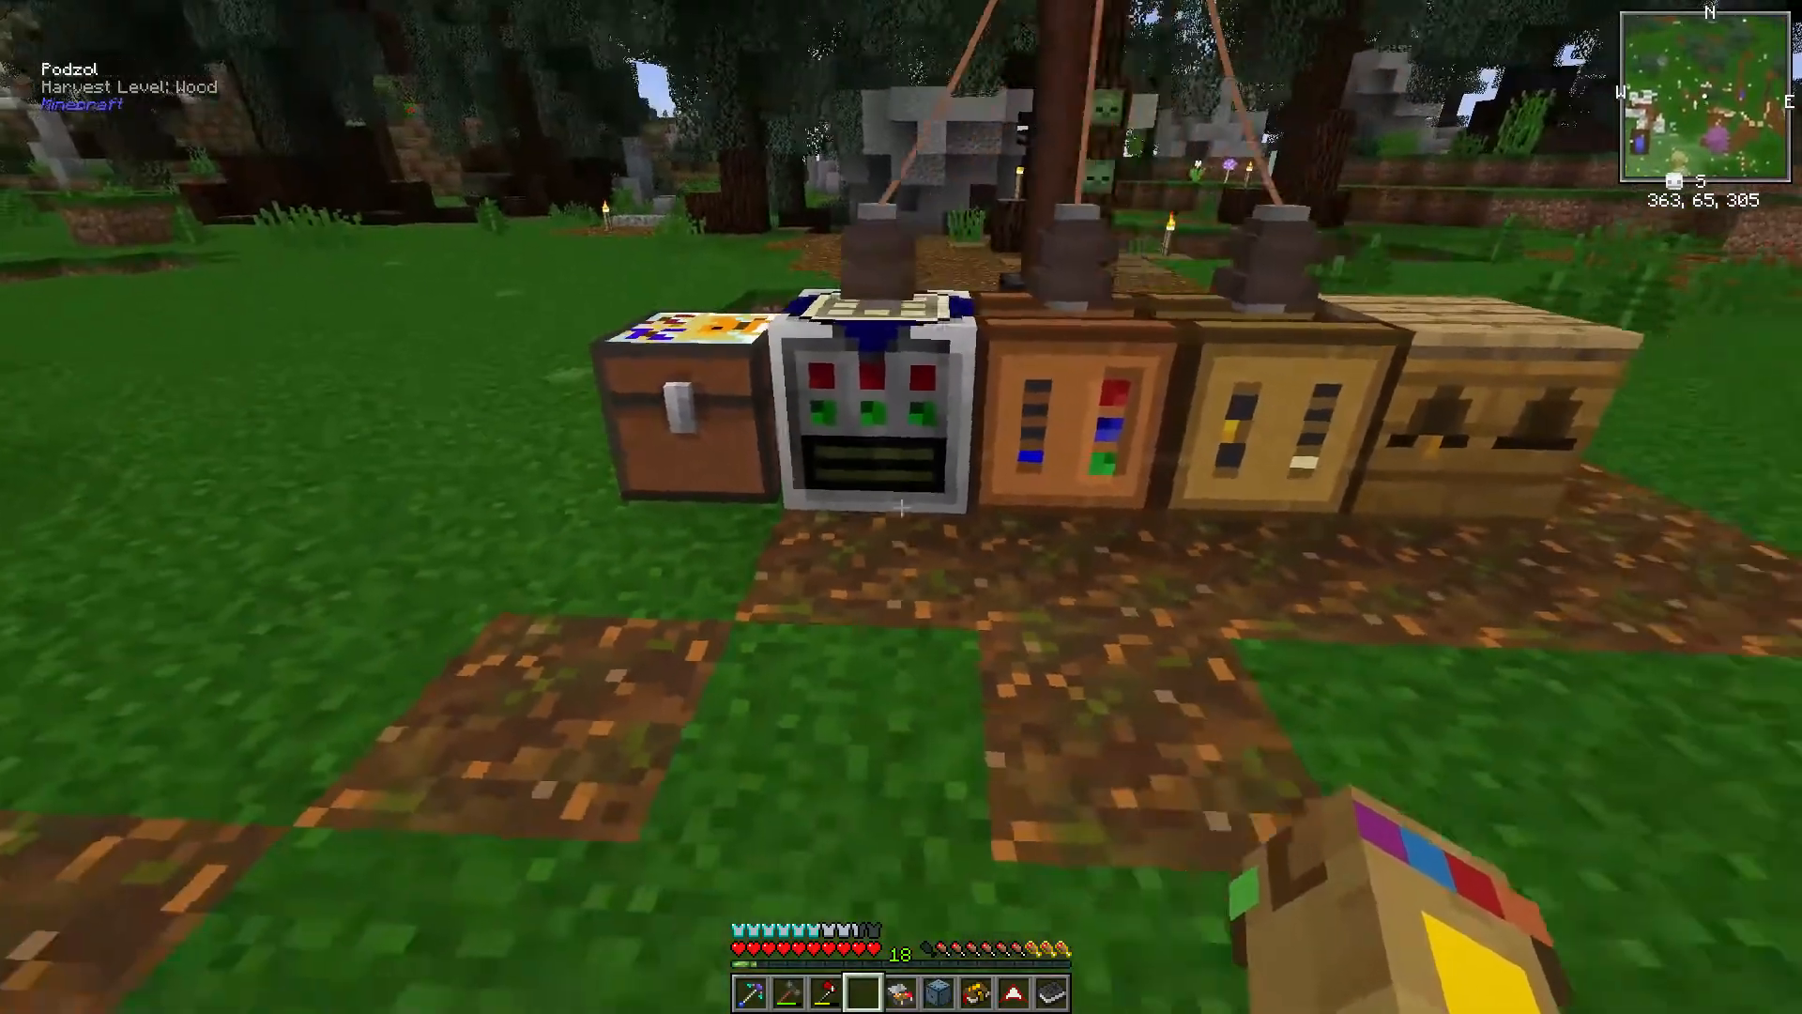
mouse_move(901, 507)
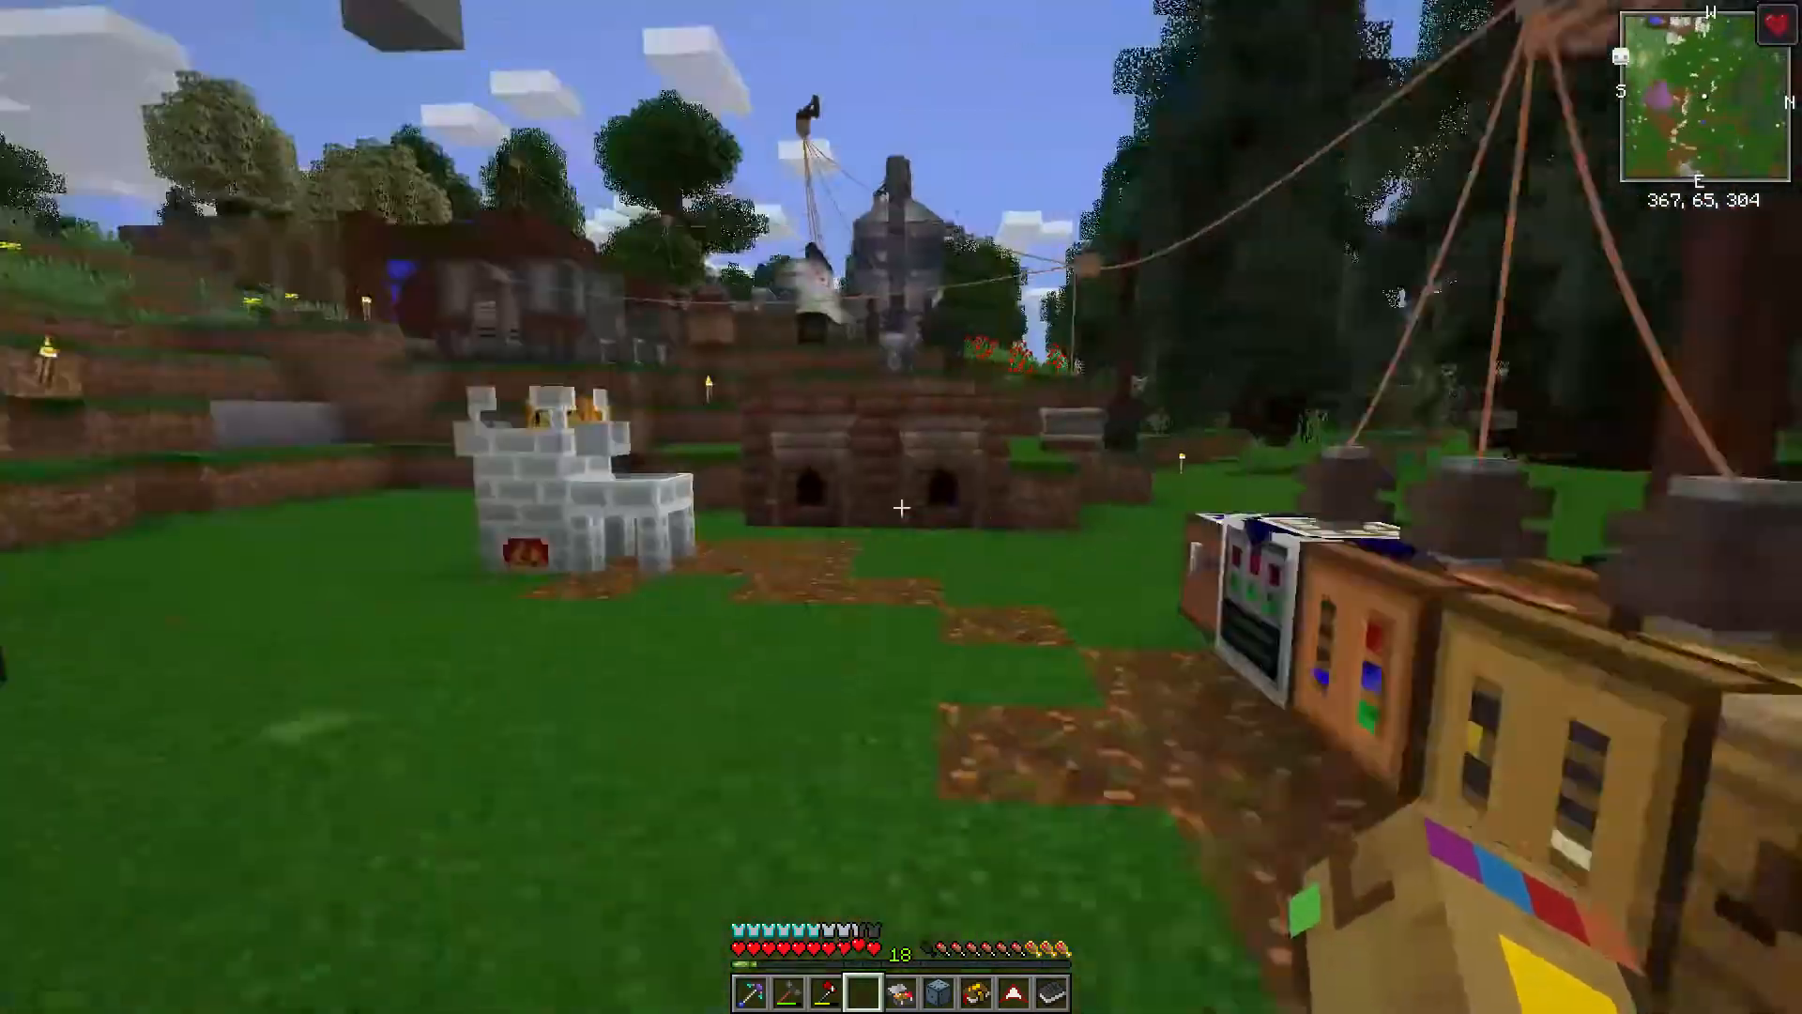
mouse_move(902, 506)
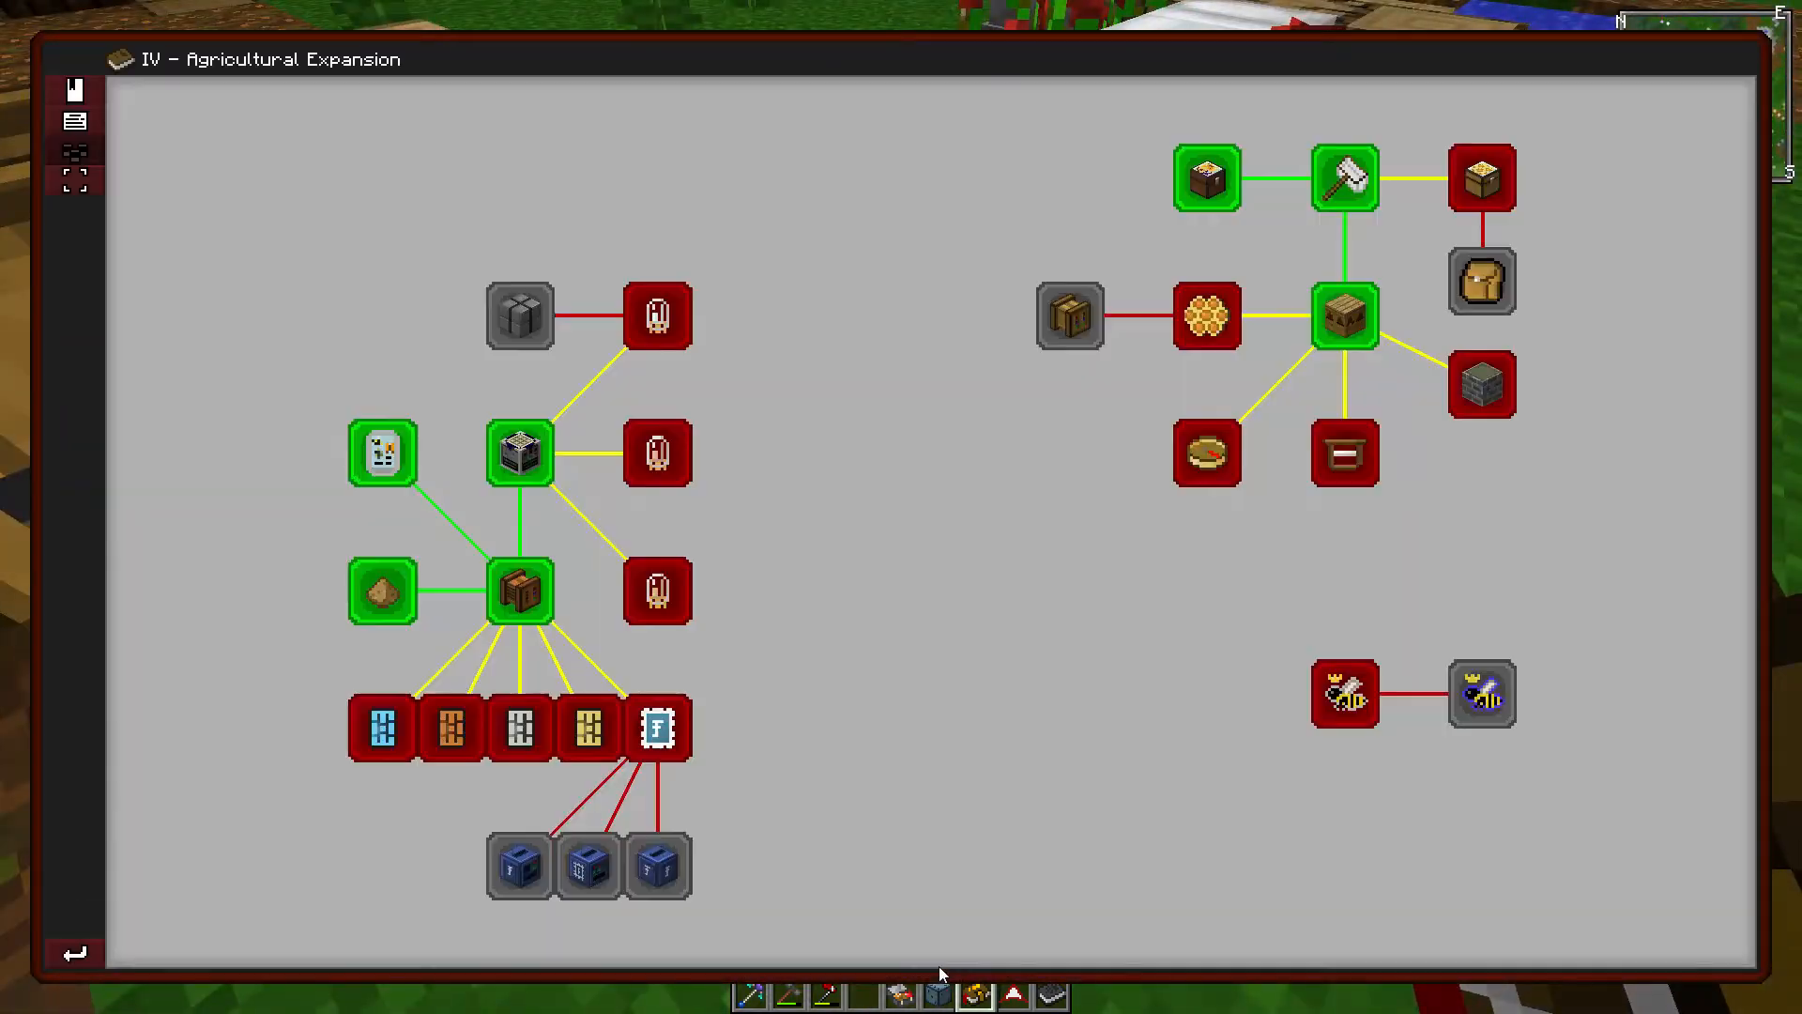
mouse_move(1481, 178)
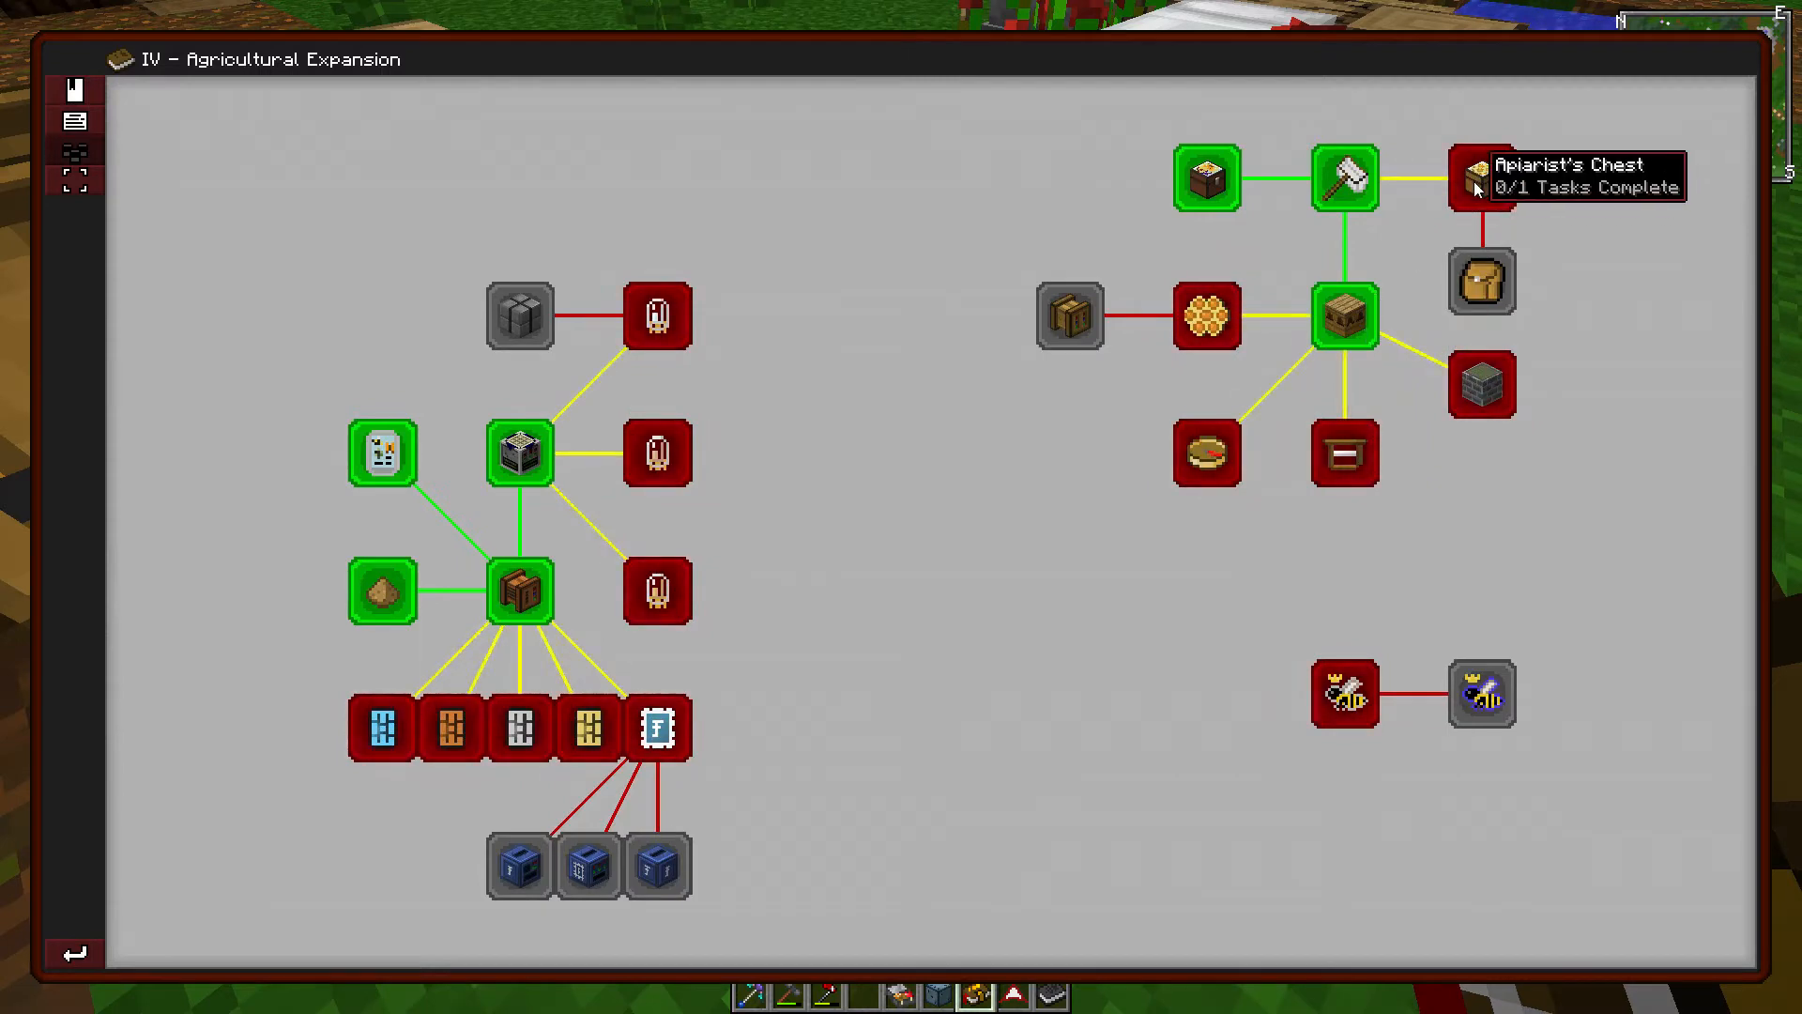
Step: Check the Apiarist's Chest recipe, then look up the Tin Electron Tube's JEI recipes
click(1480, 178)
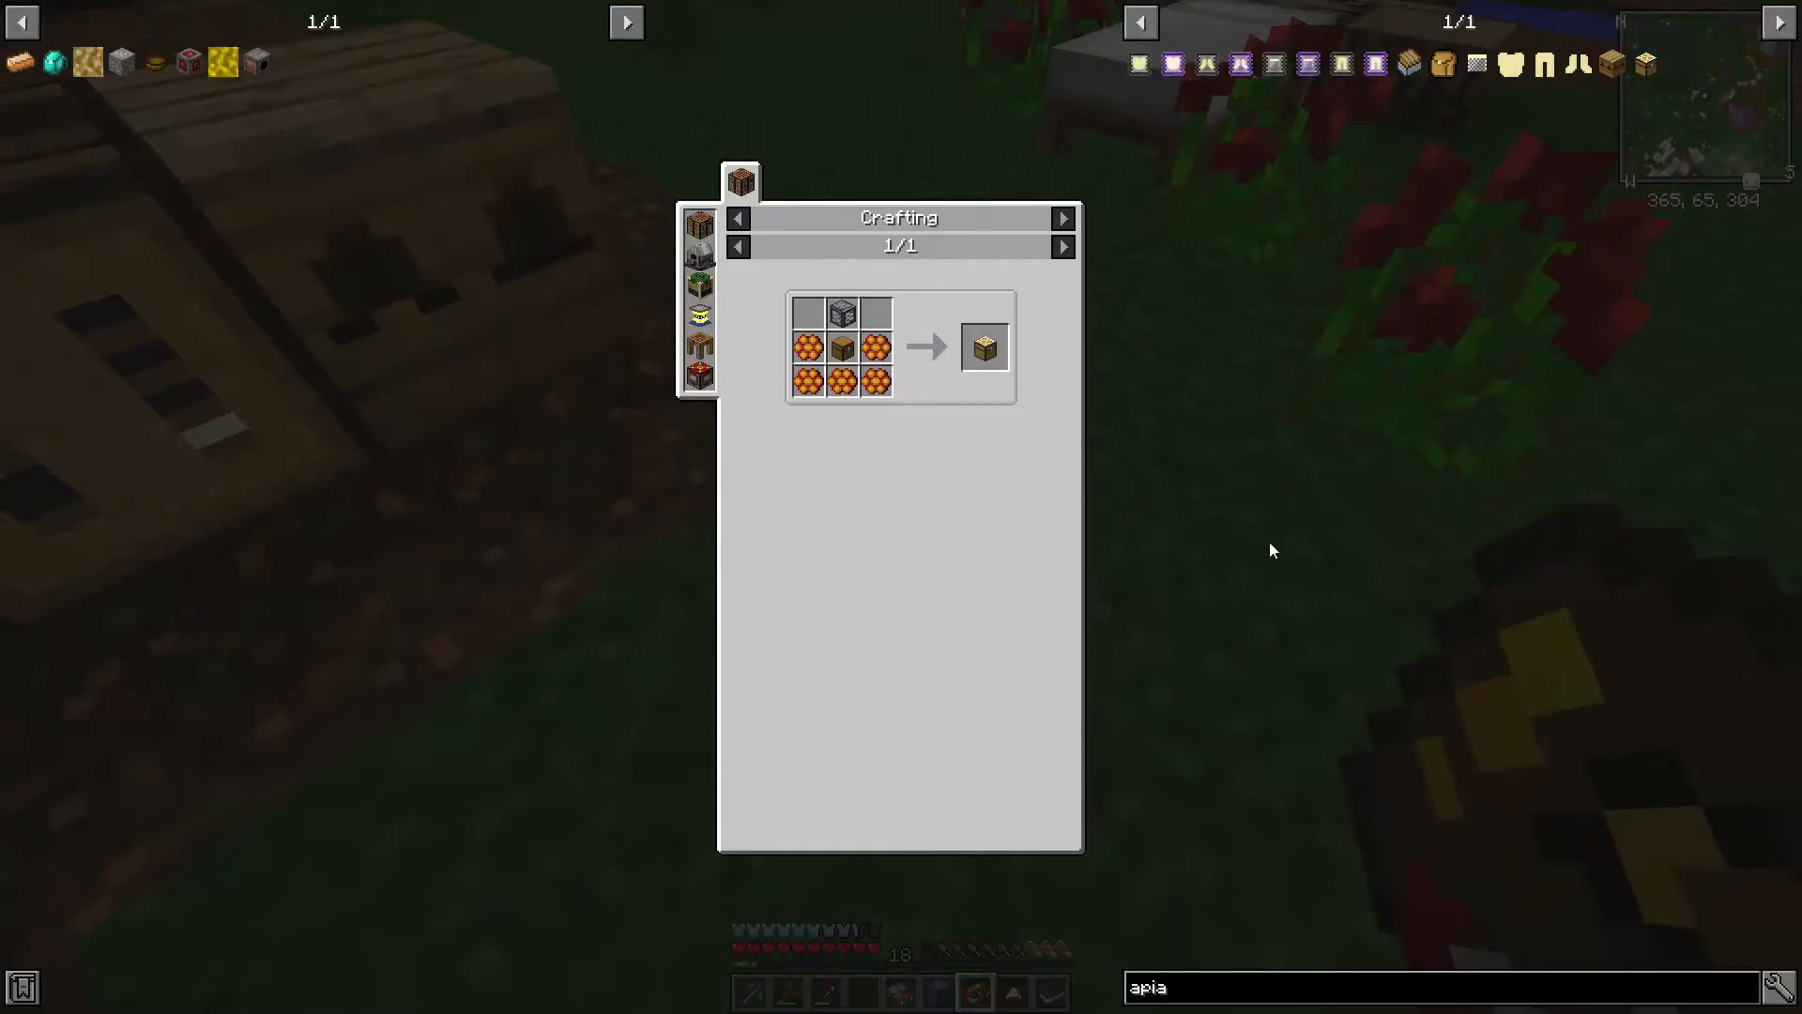
key(Escape)
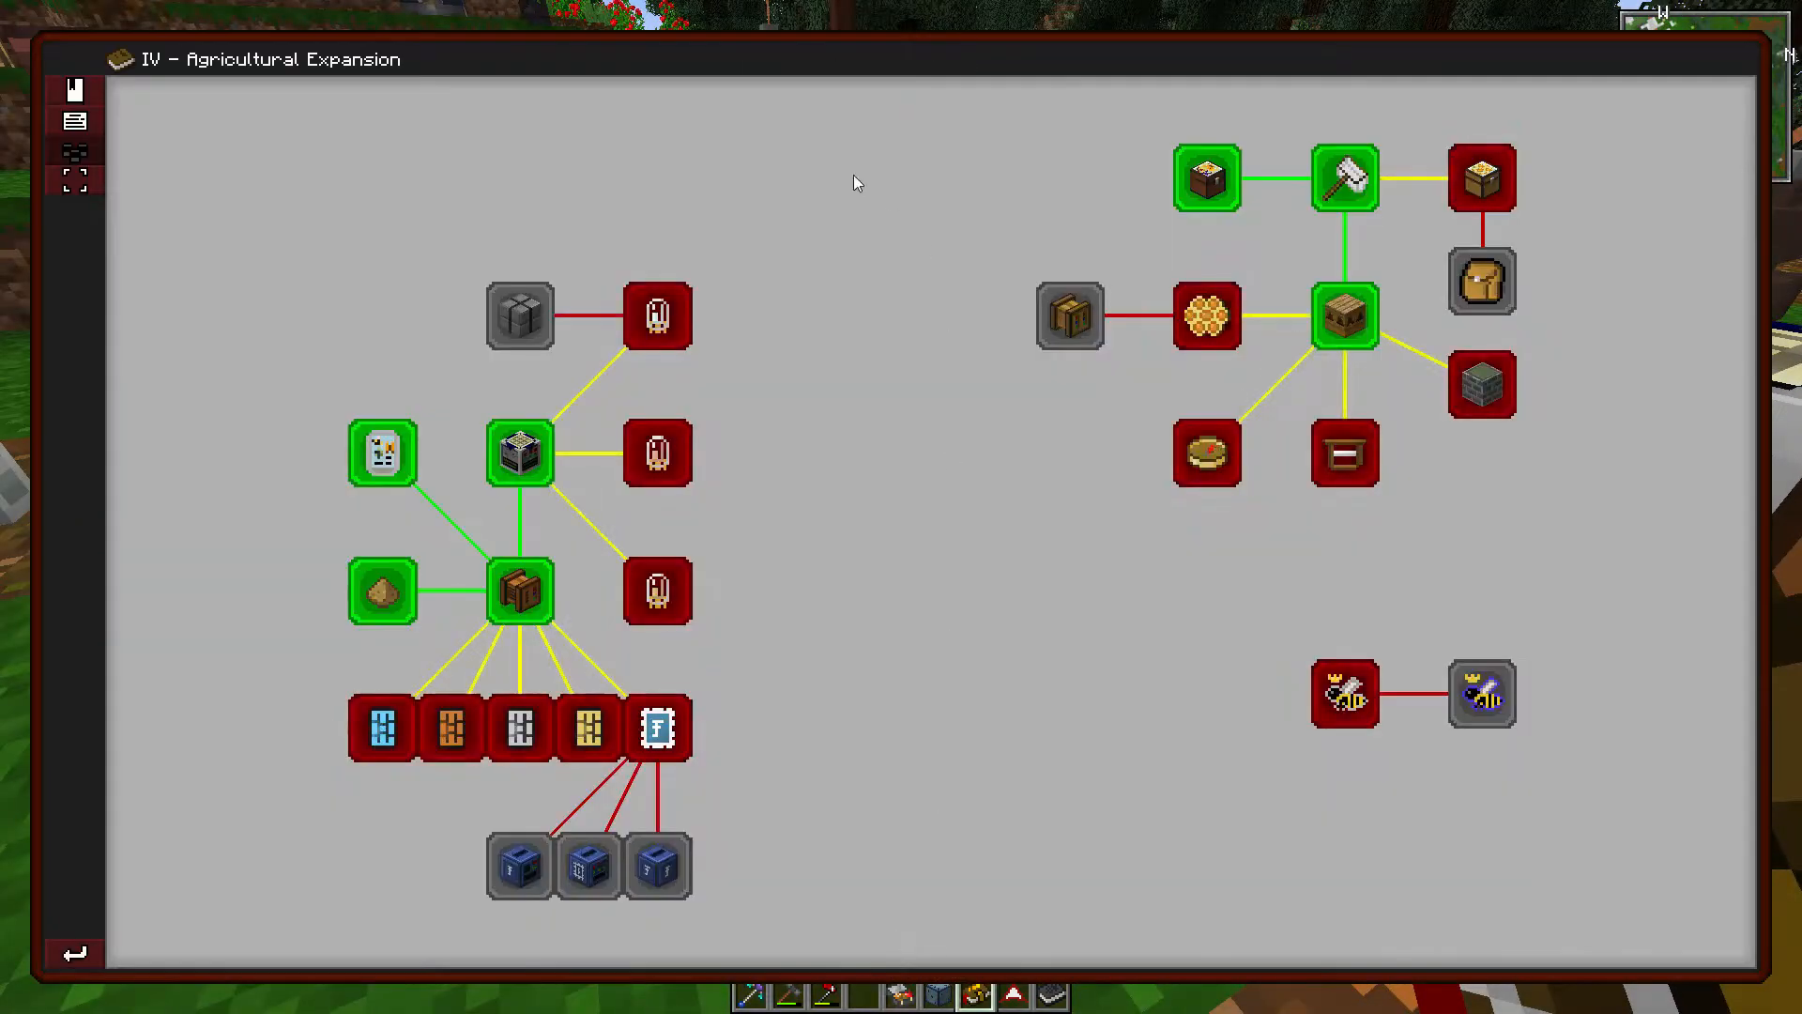
mouse_move(618, 656)
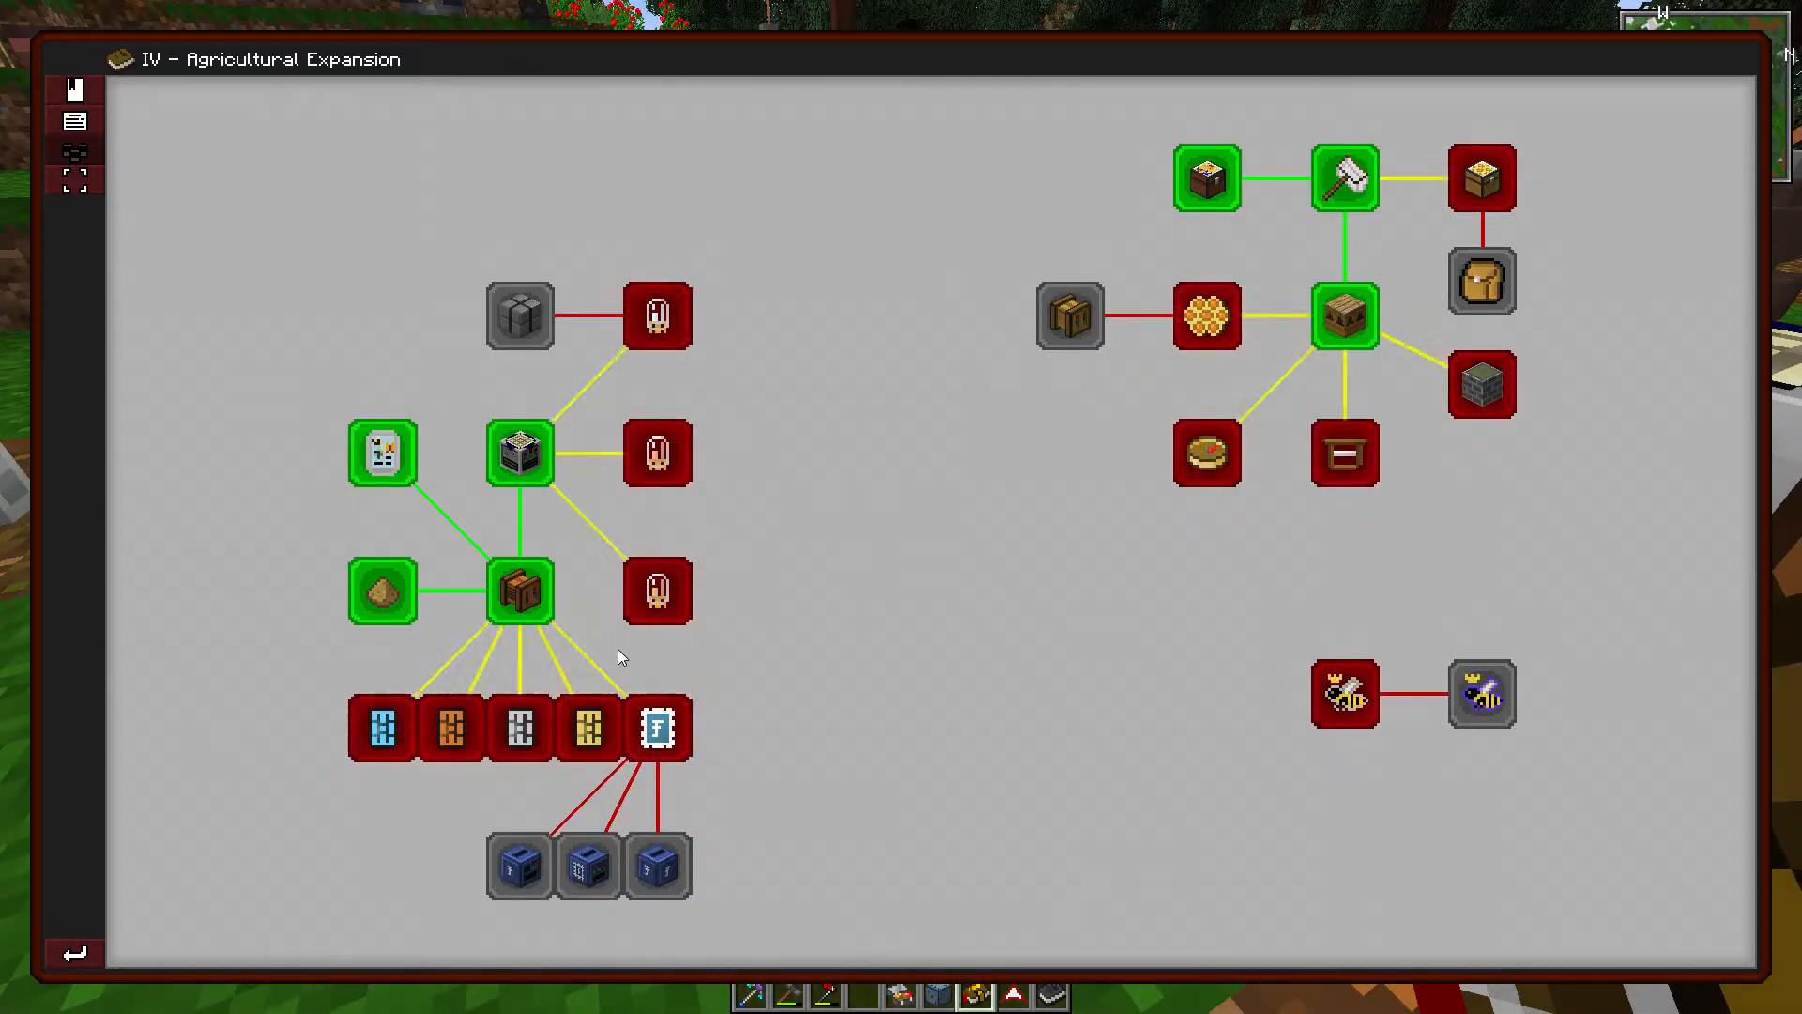
mouse_move(519, 316)
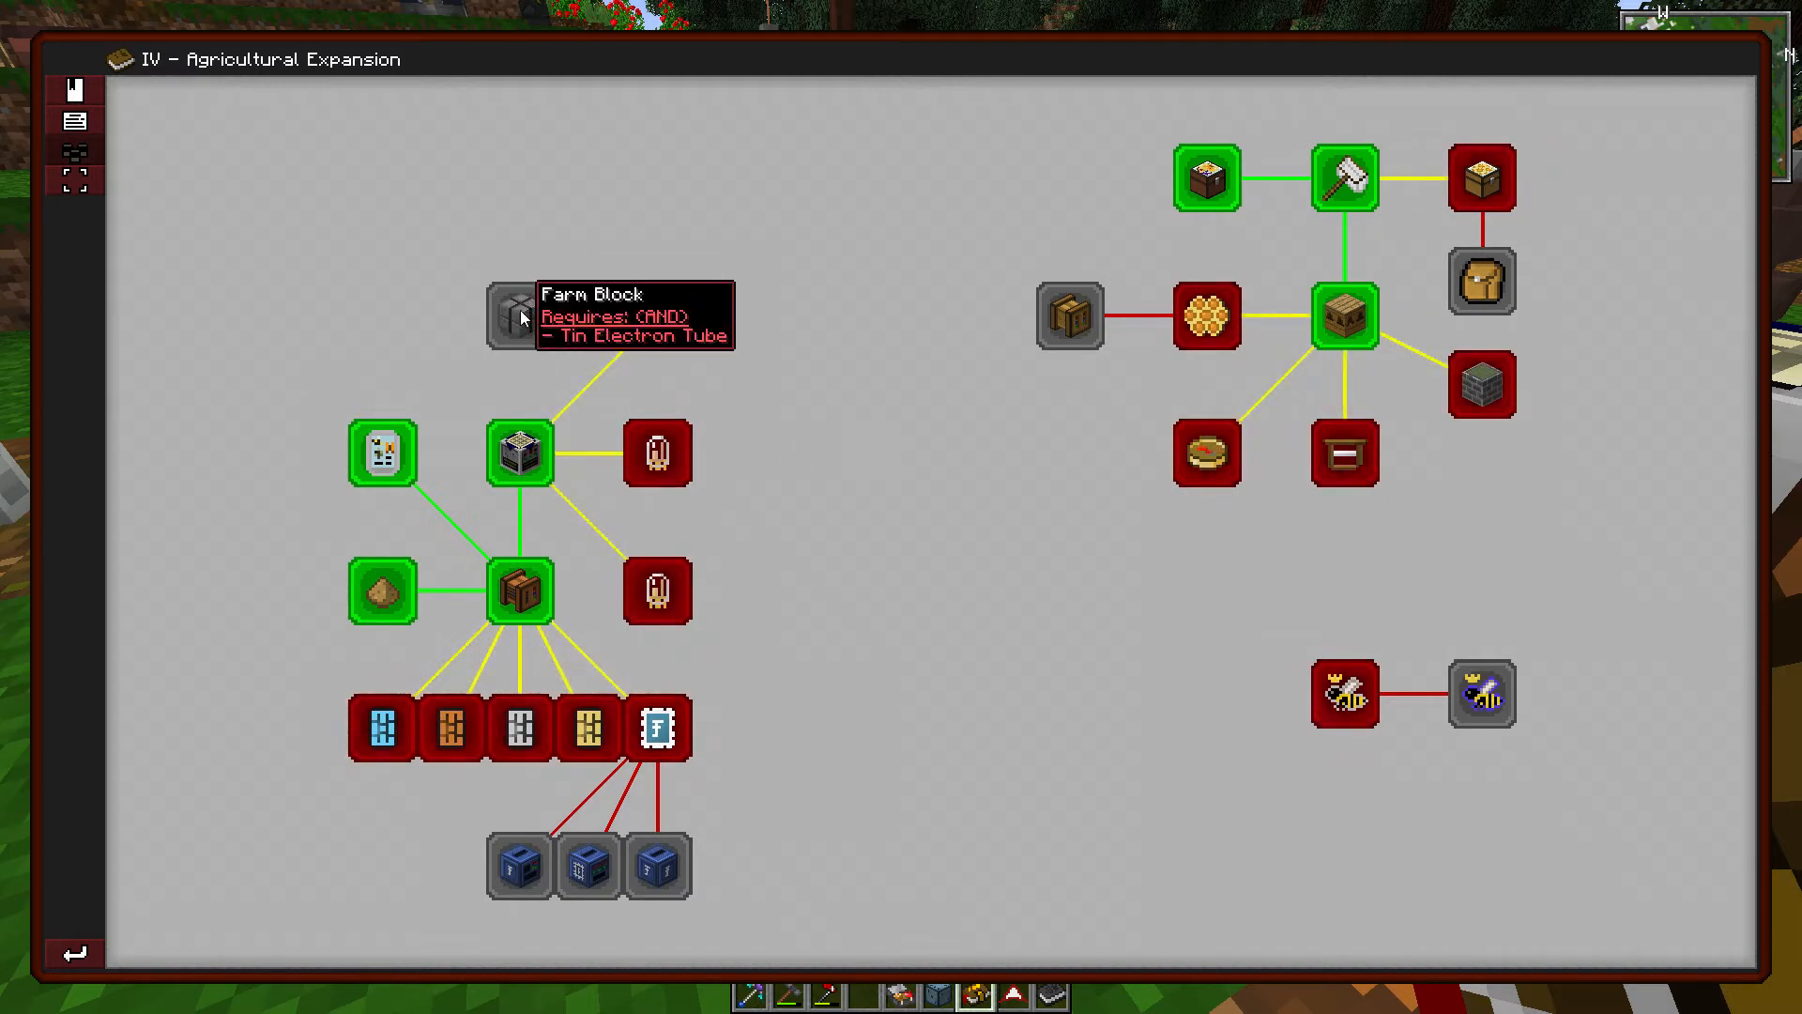
mouse_move(678, 527)
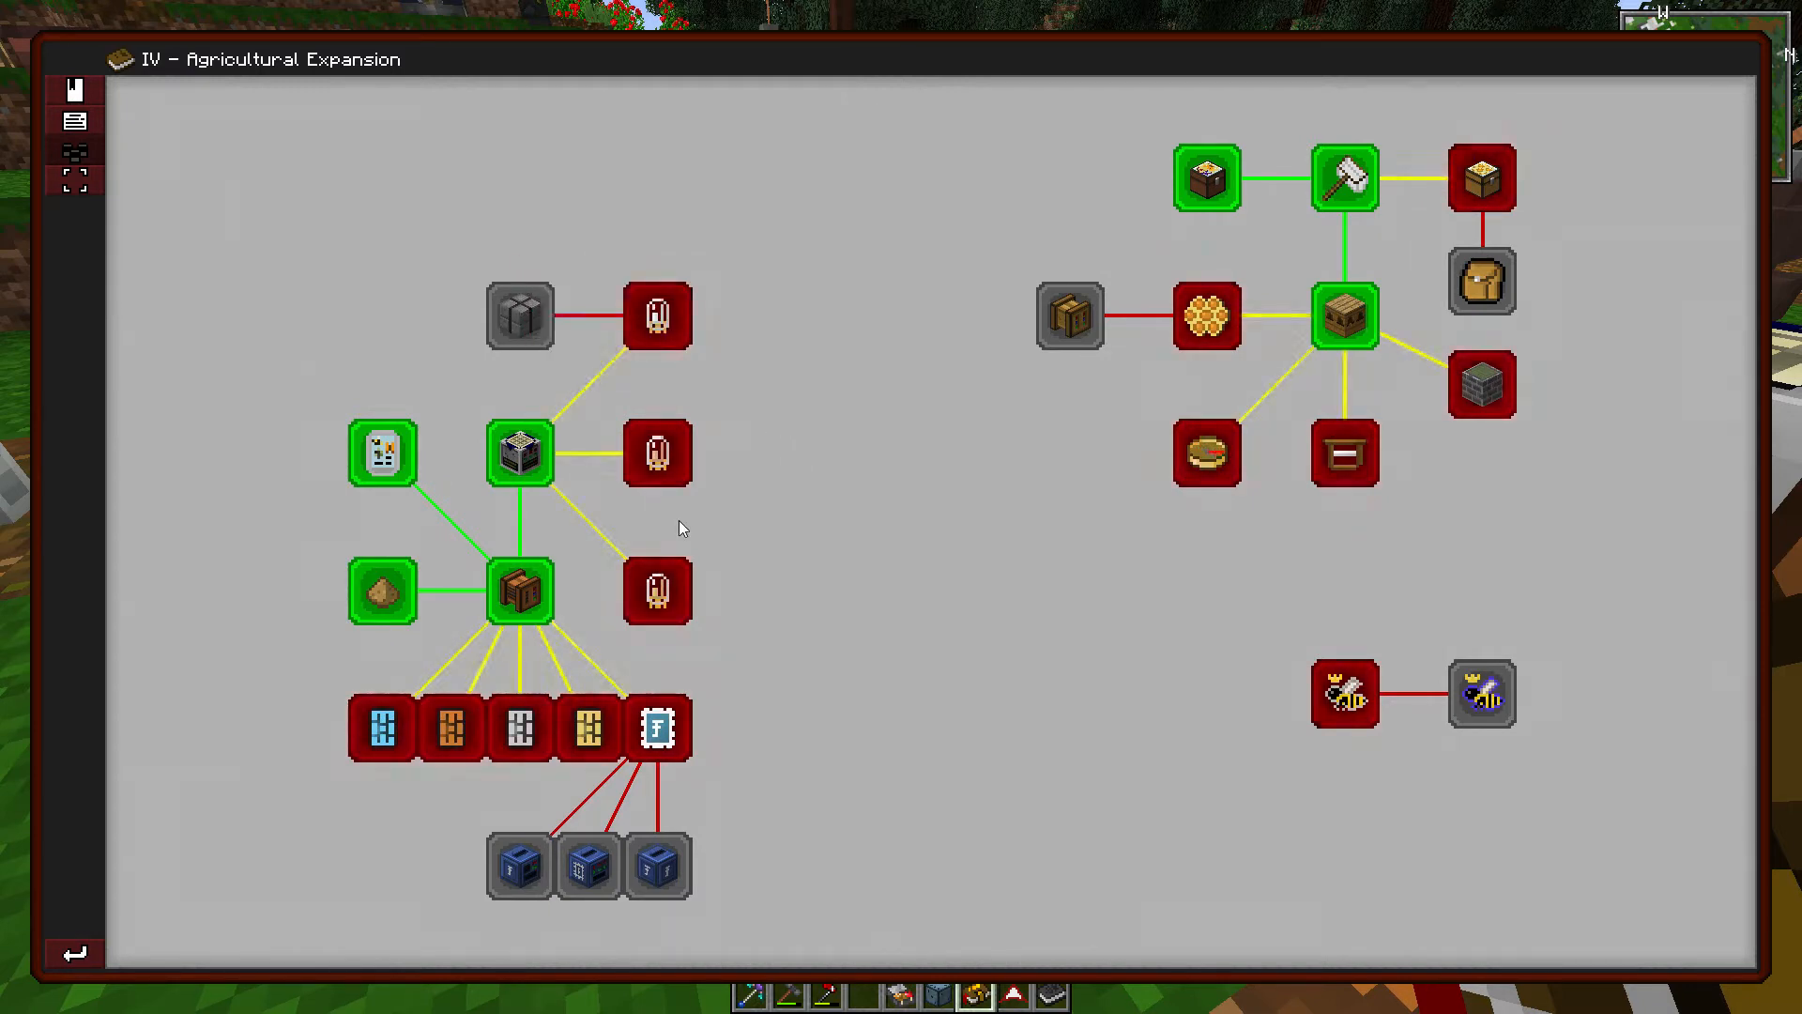
mouse_move(656, 452)
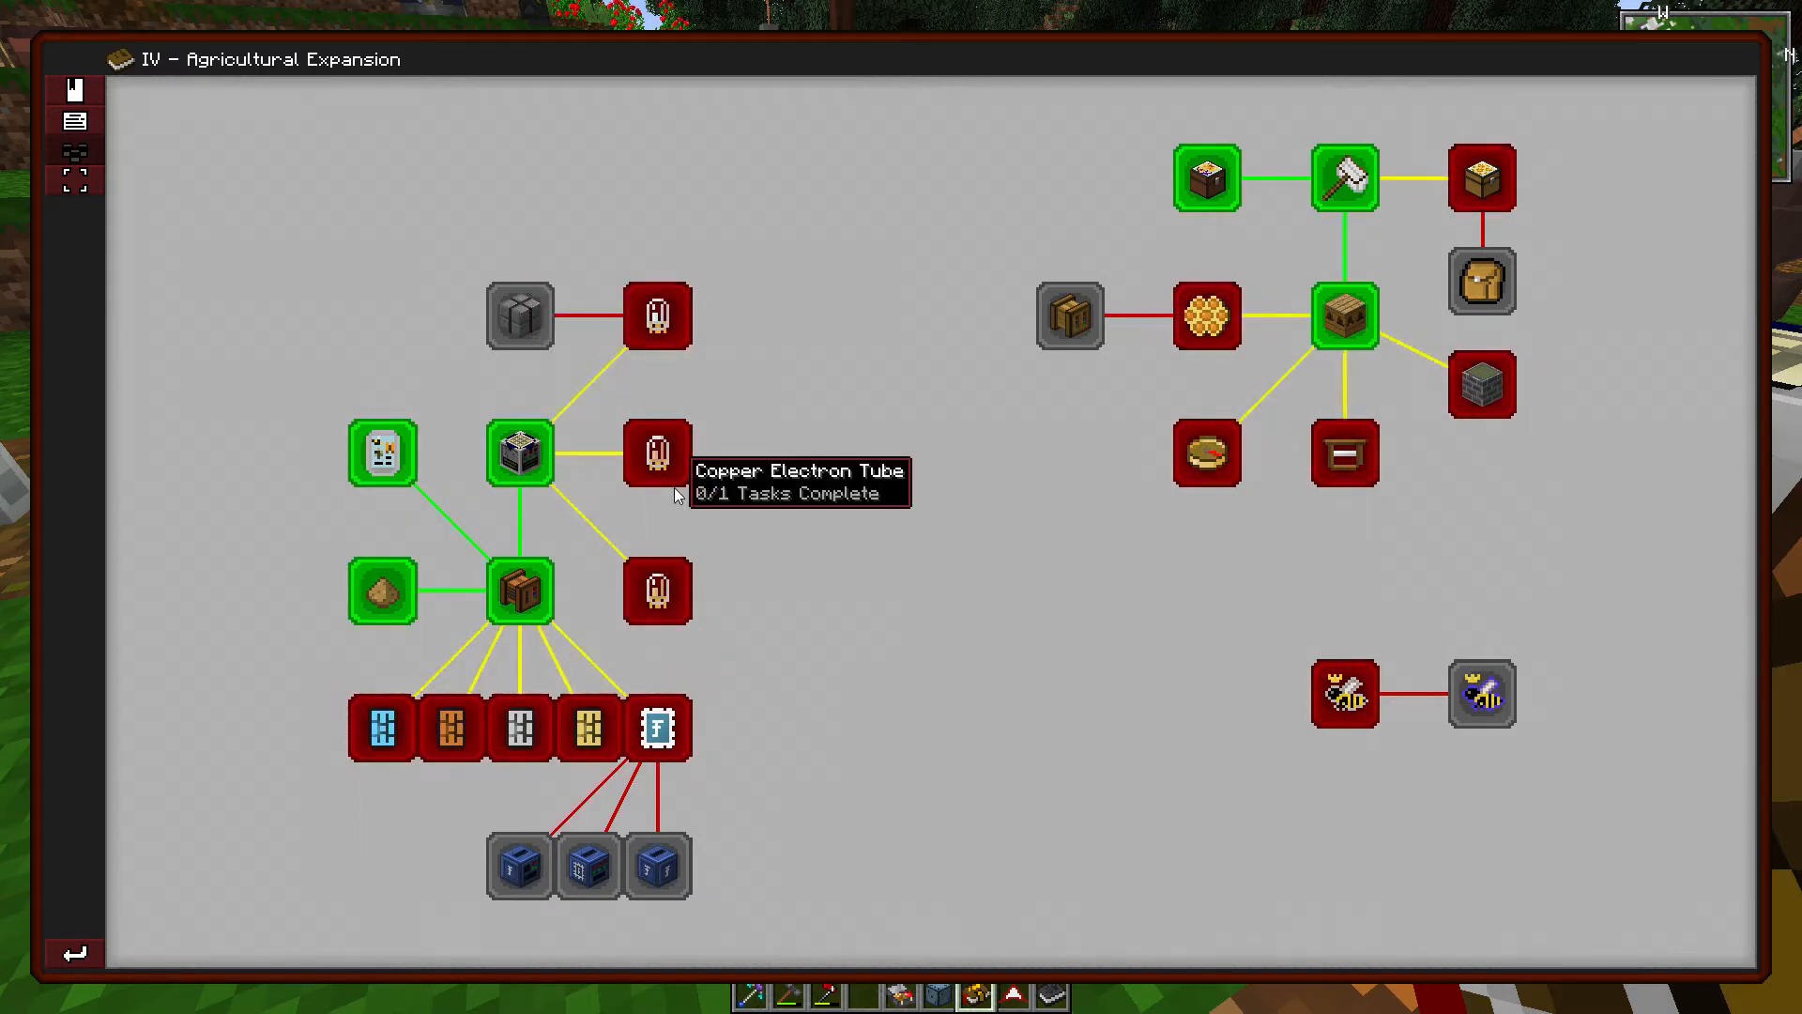
mouse_move(822, 551)
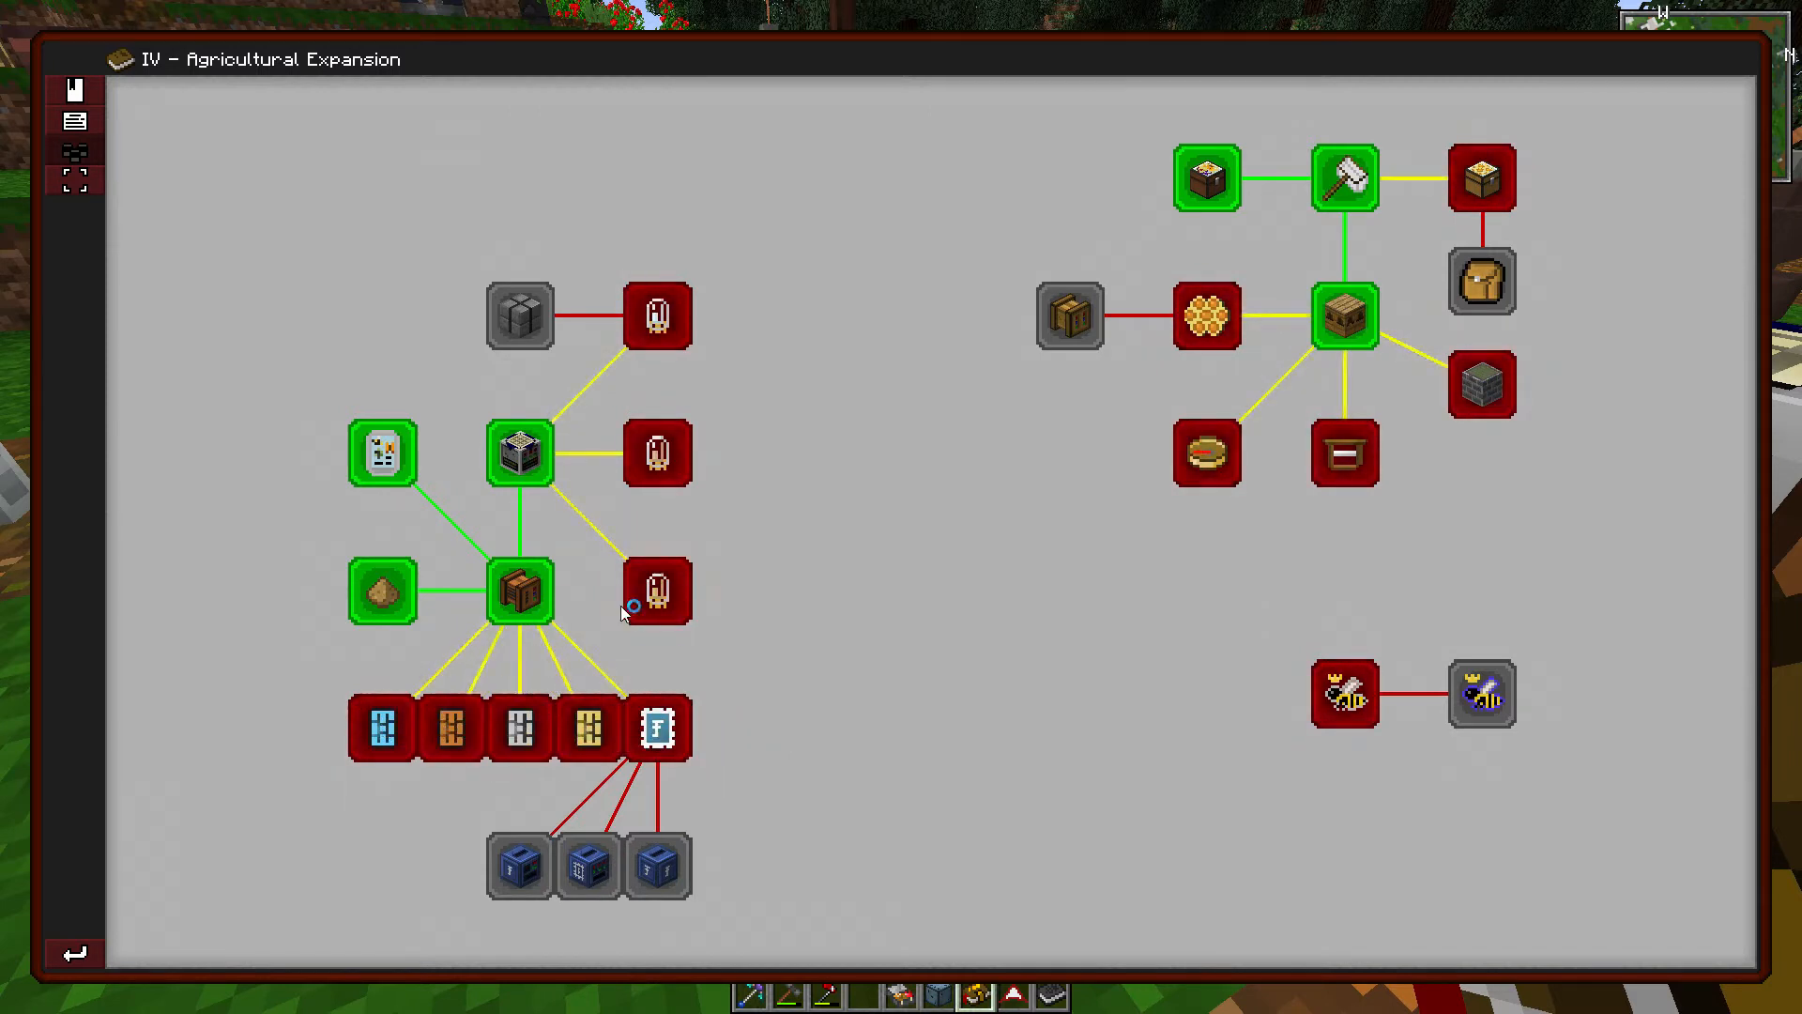
mouse_move(380, 726)
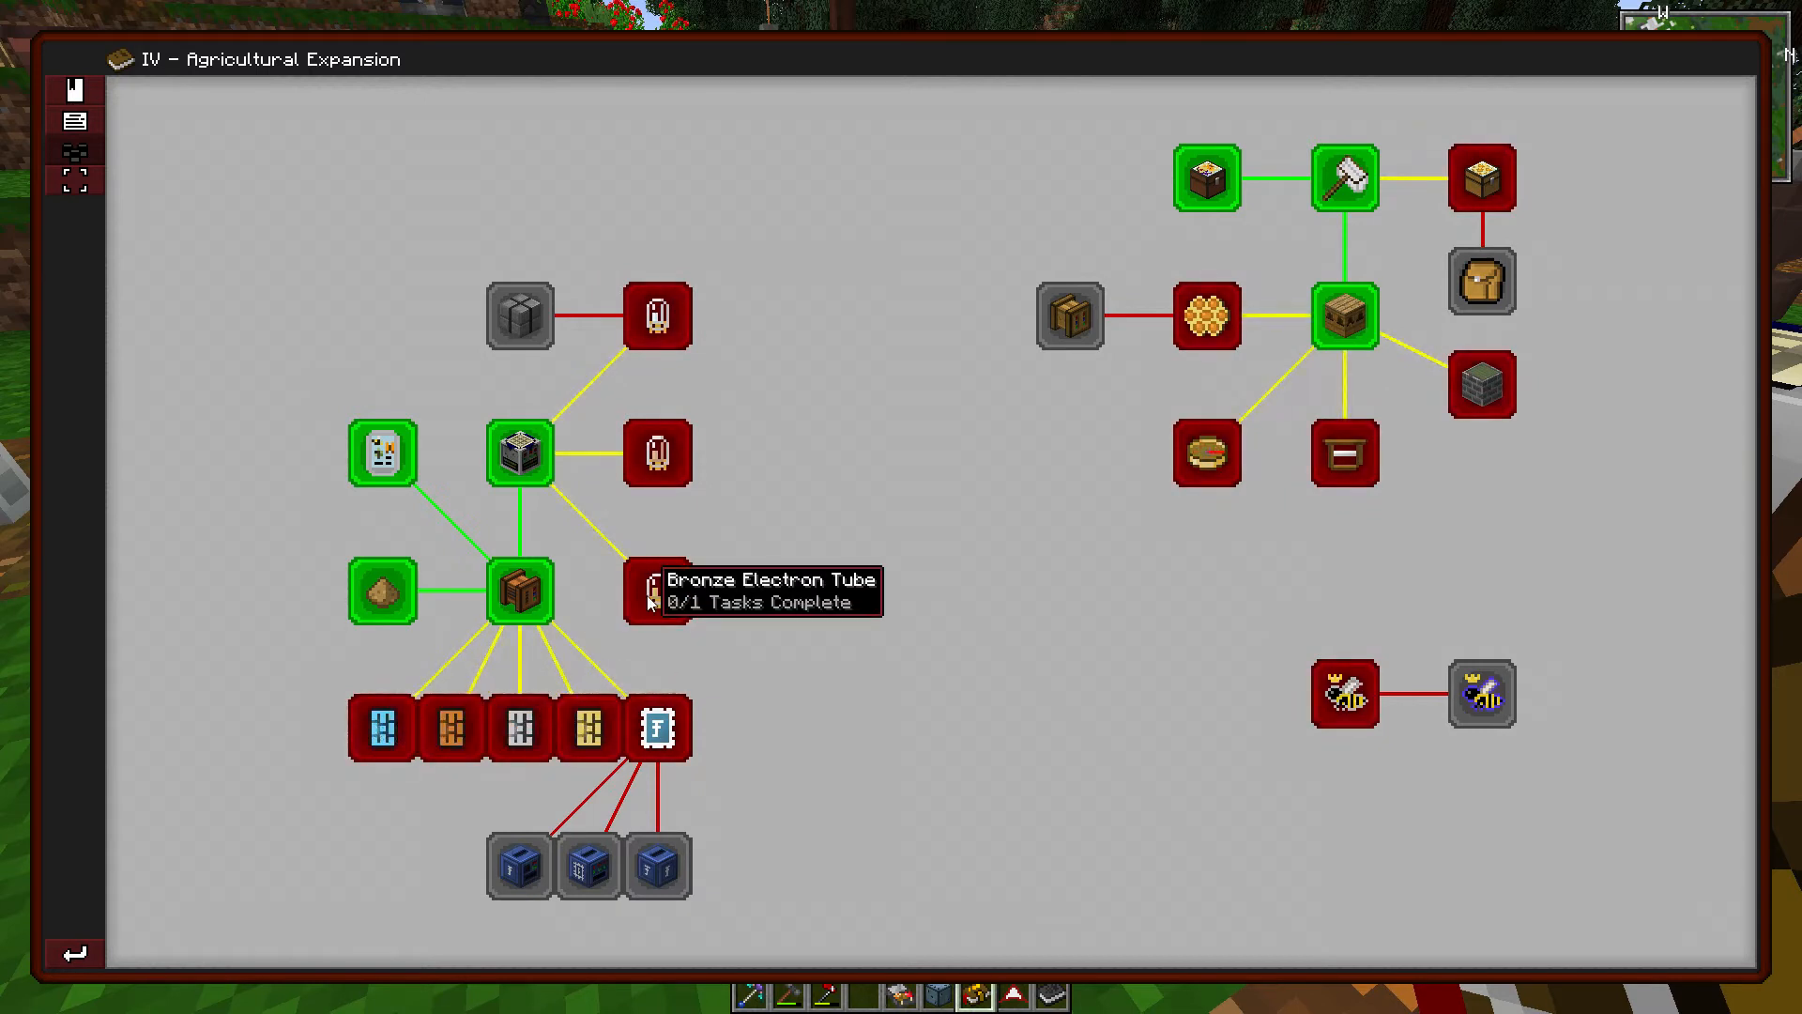
mouse_move(747, 463)
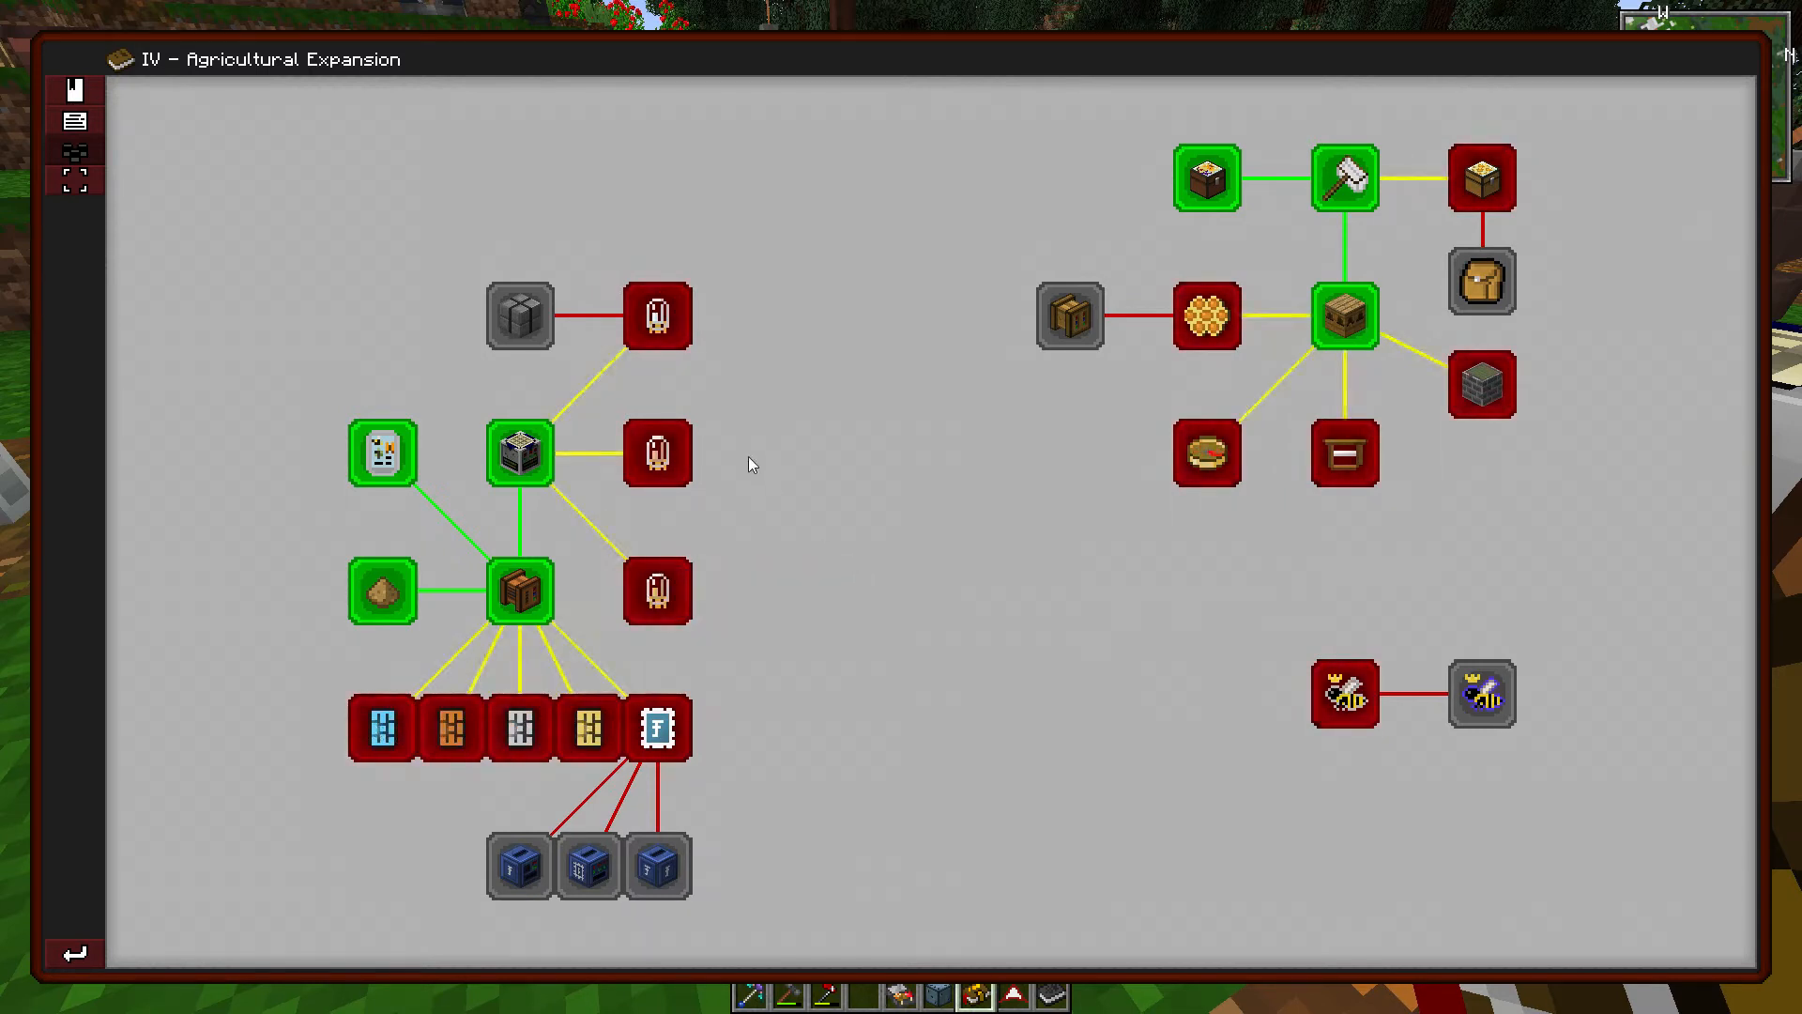
mouse_move(656, 315)
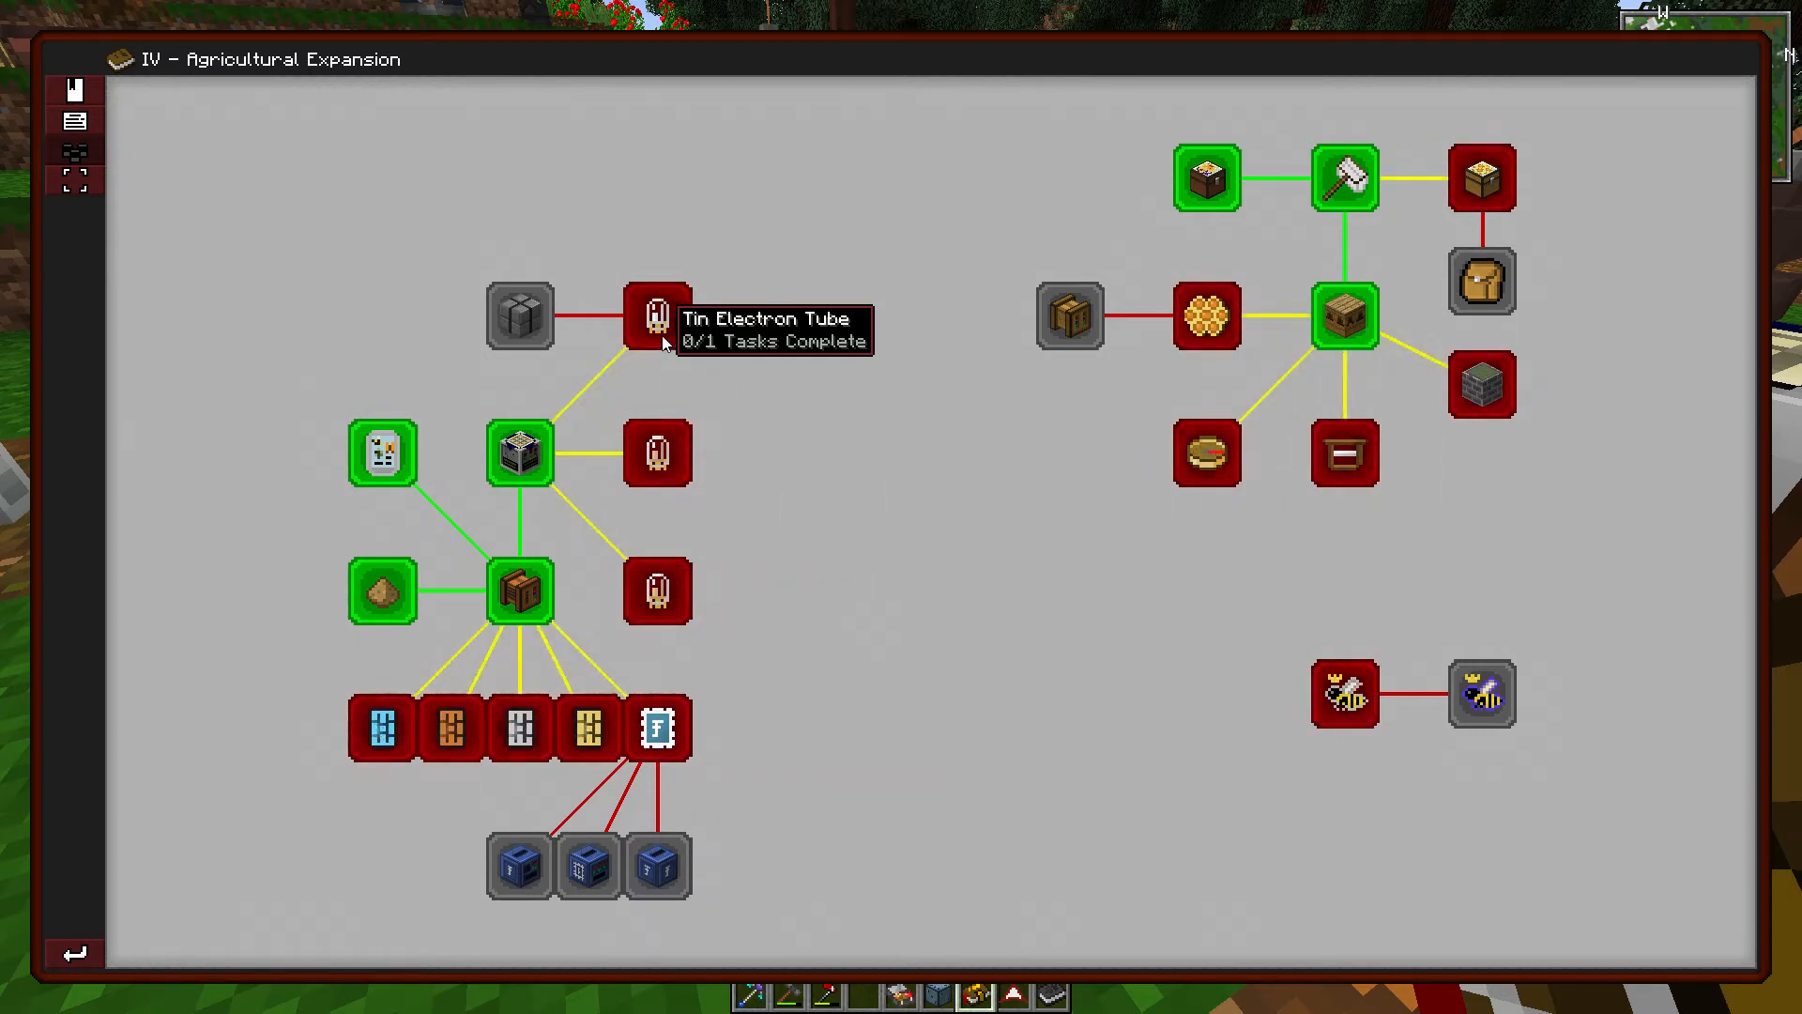
click(656, 319)
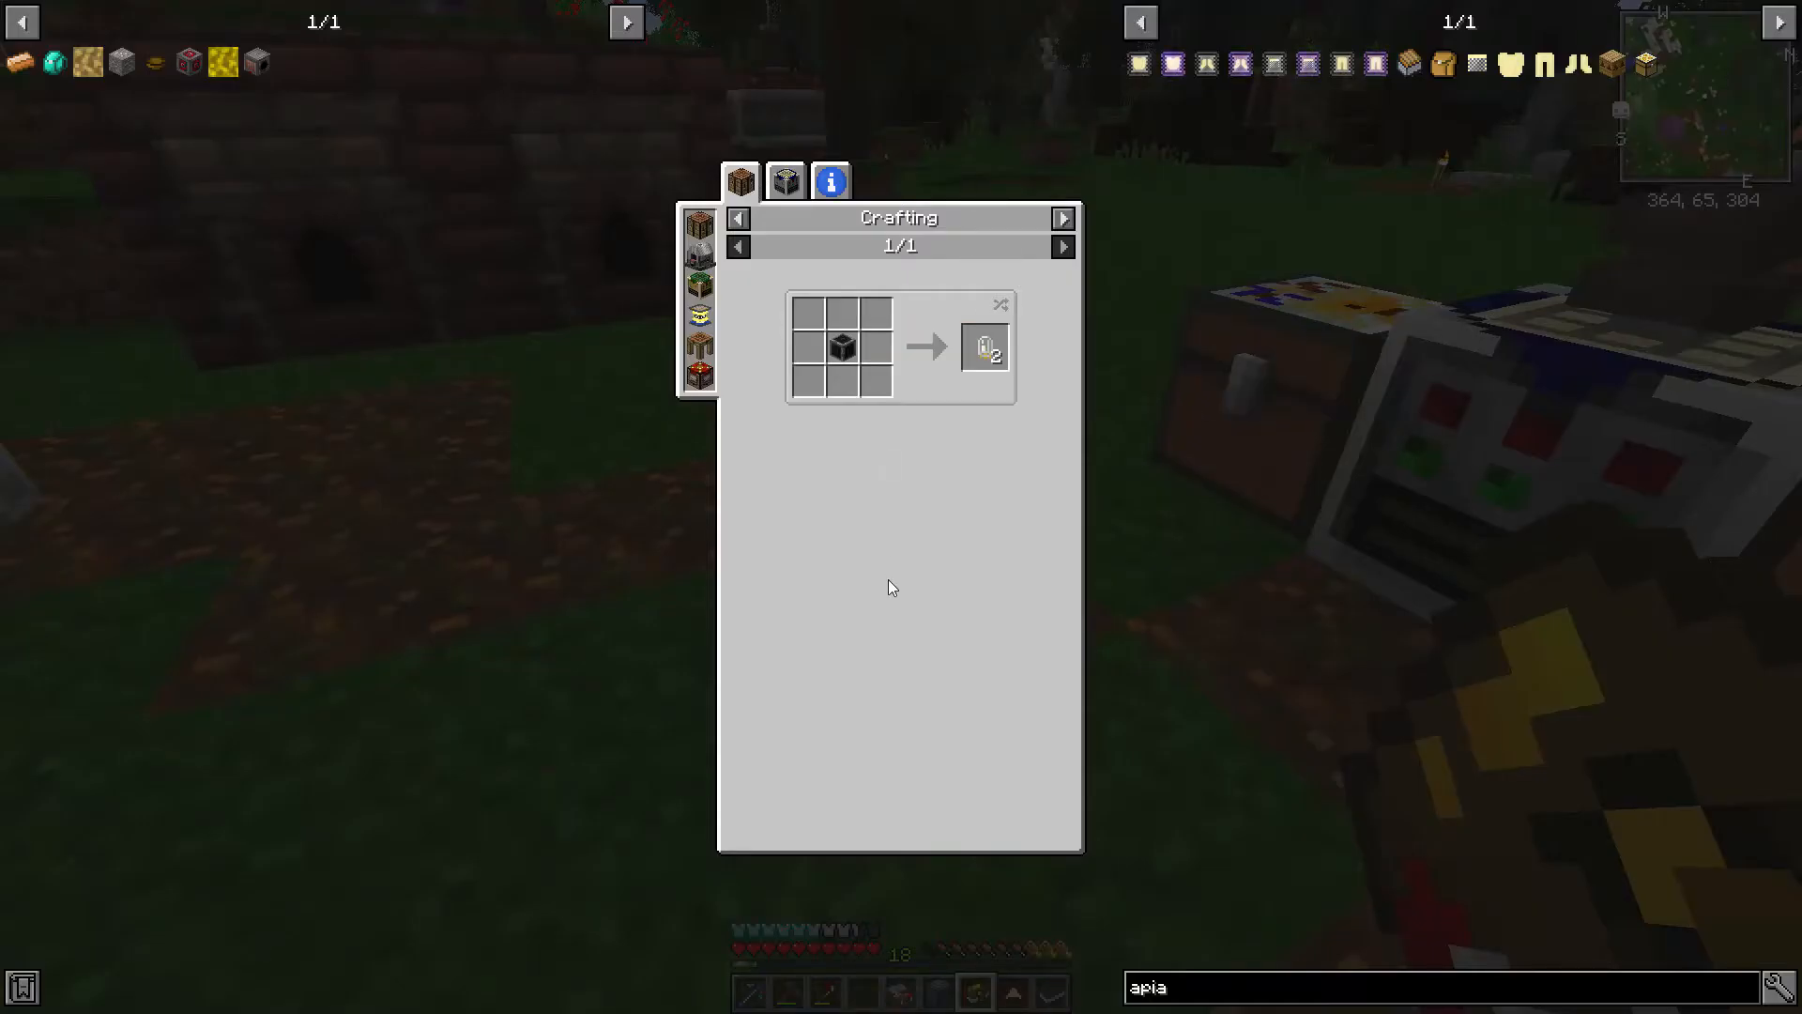
mouse_move(785, 181)
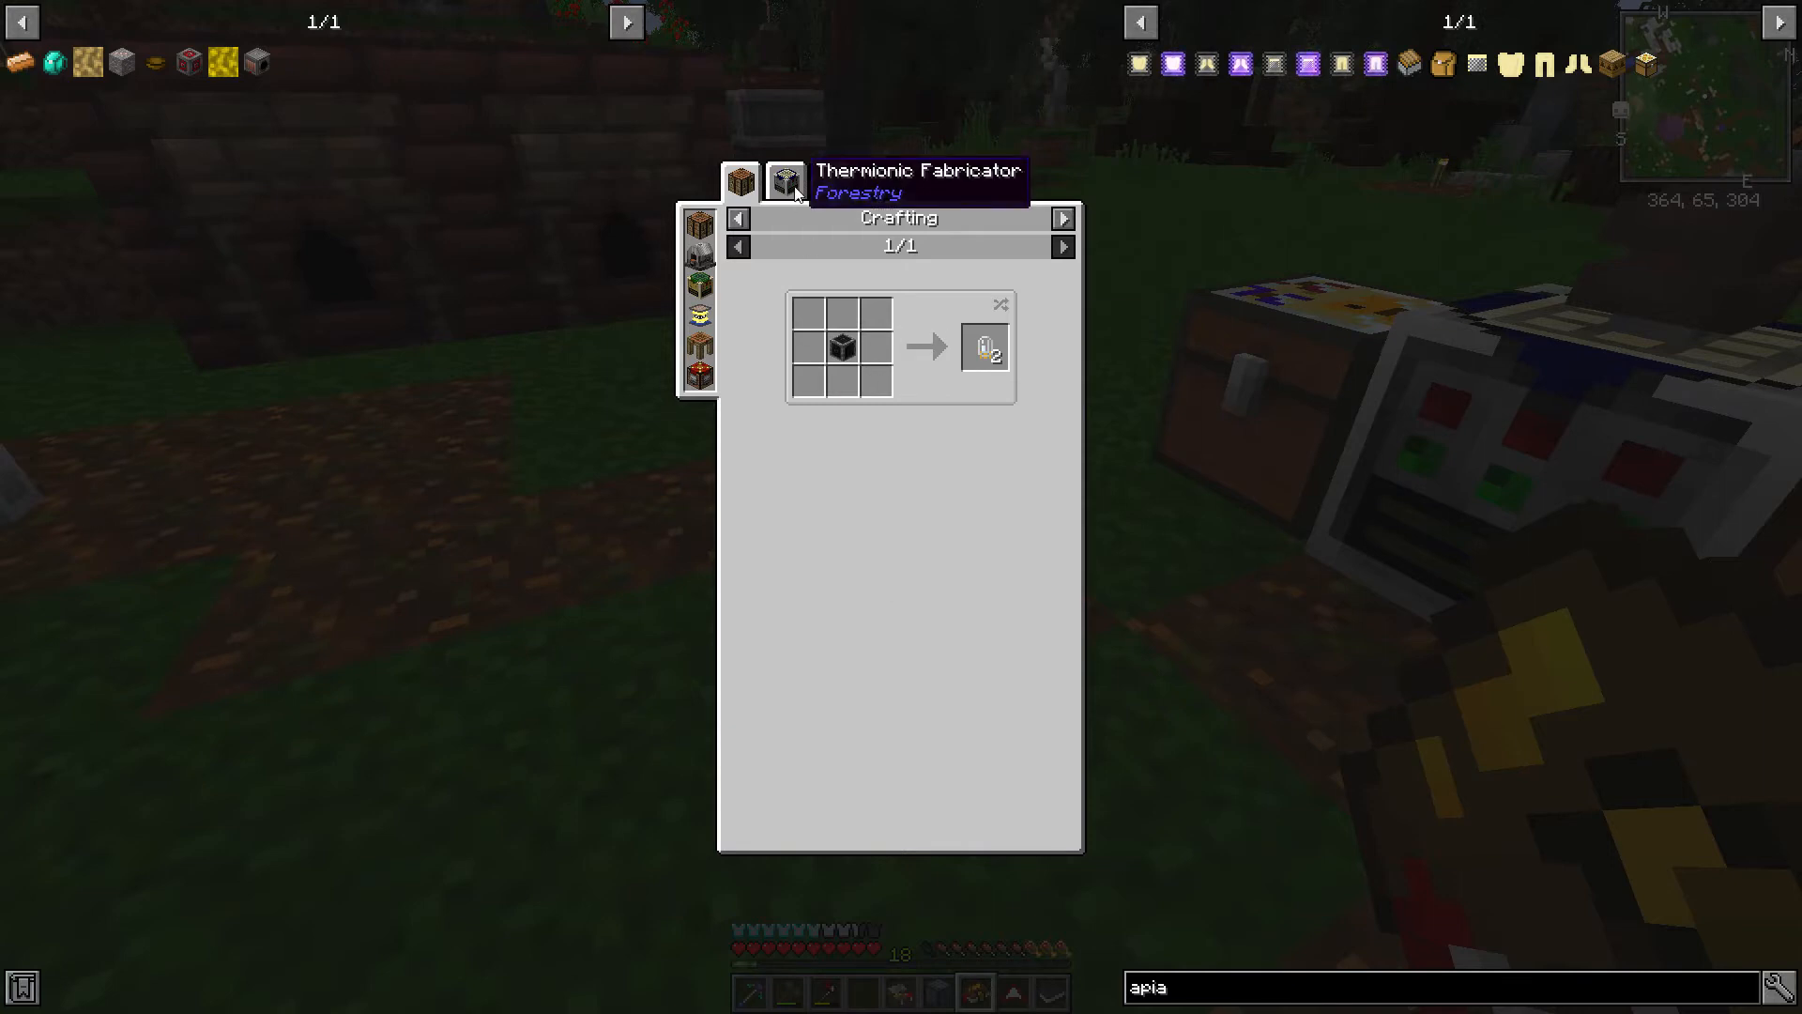
Step: Review the tube's Thermionic Fabricator recipe with sand and 500 mB Liquid Glass, then exit JEI
click(784, 181)
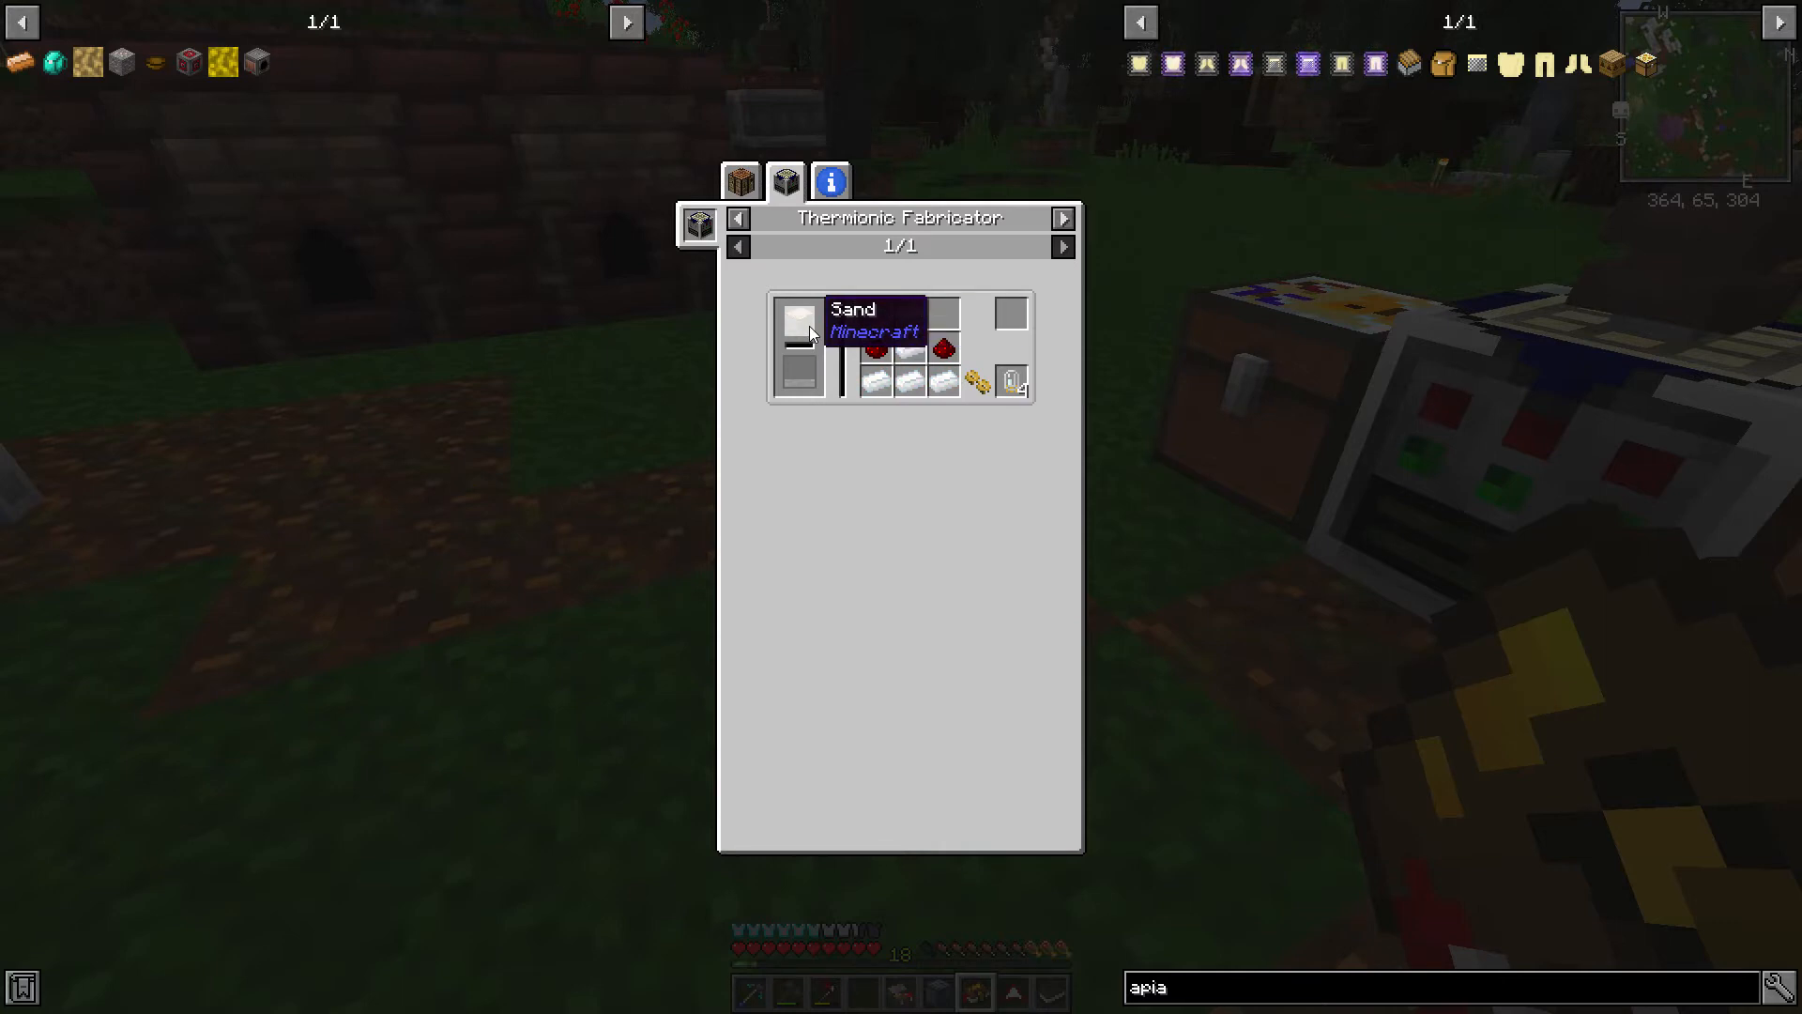
mouse_move(799, 385)
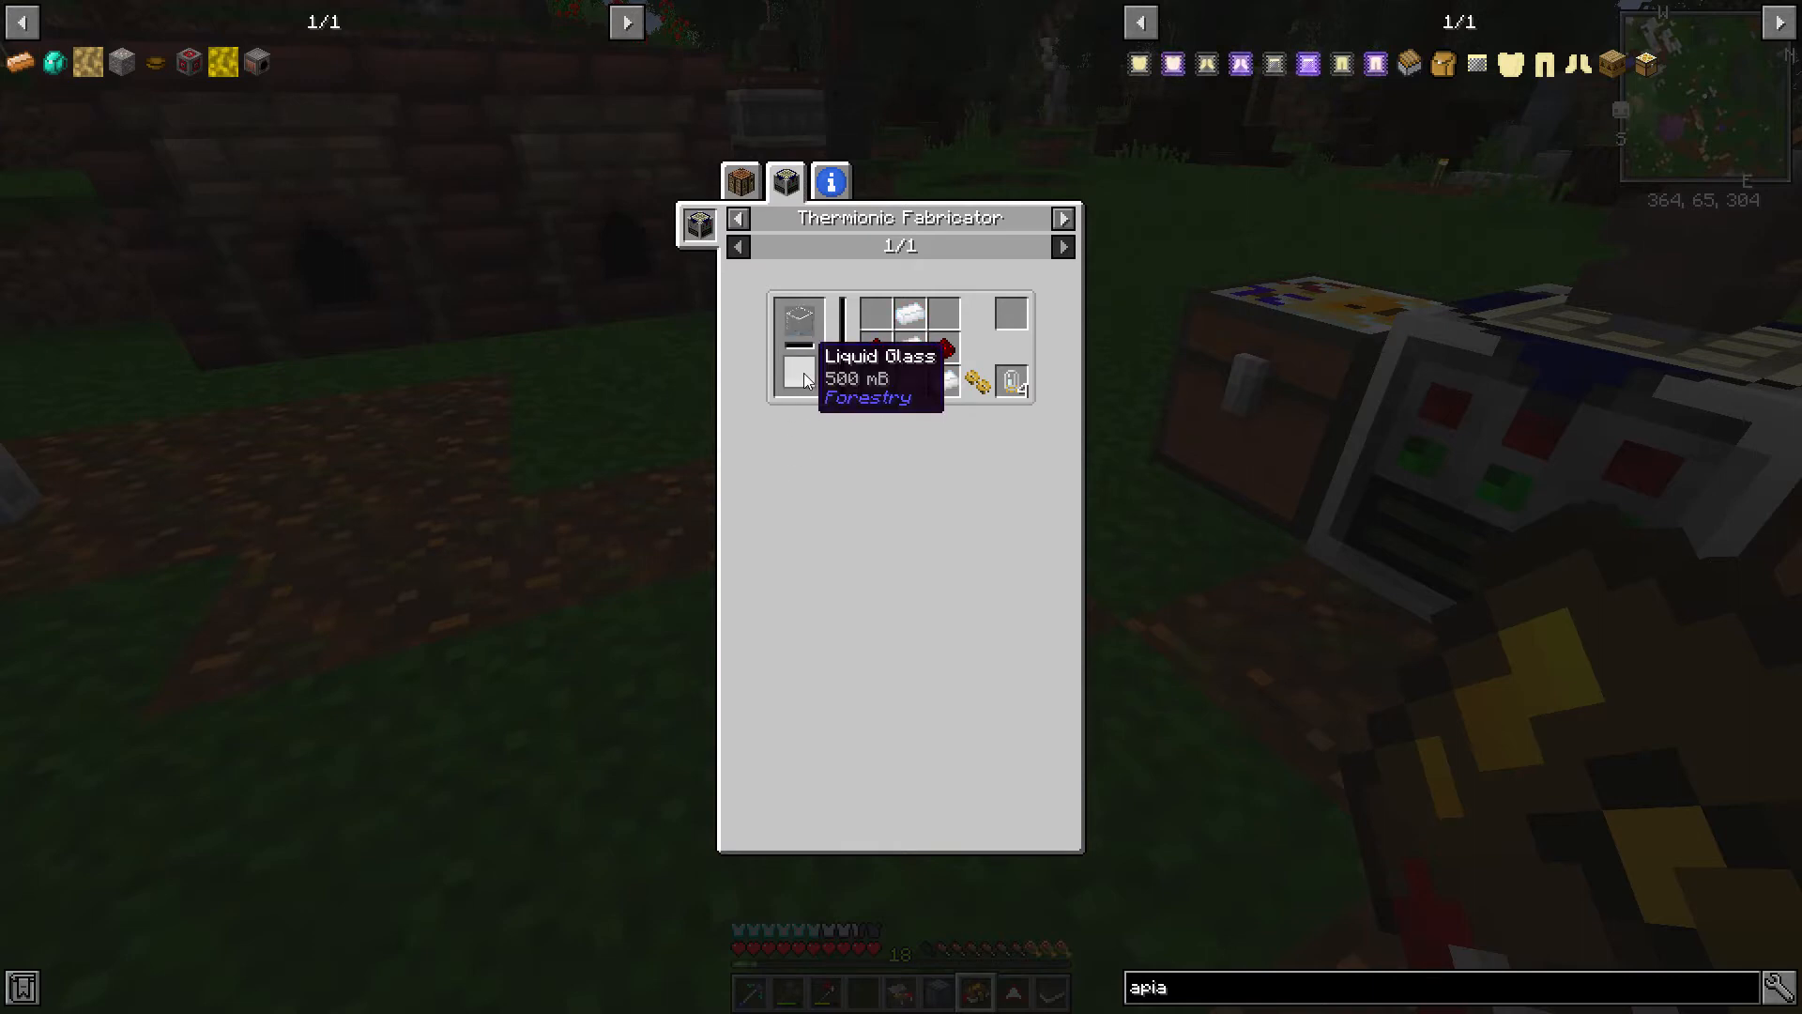
mouse_move(882, 569)
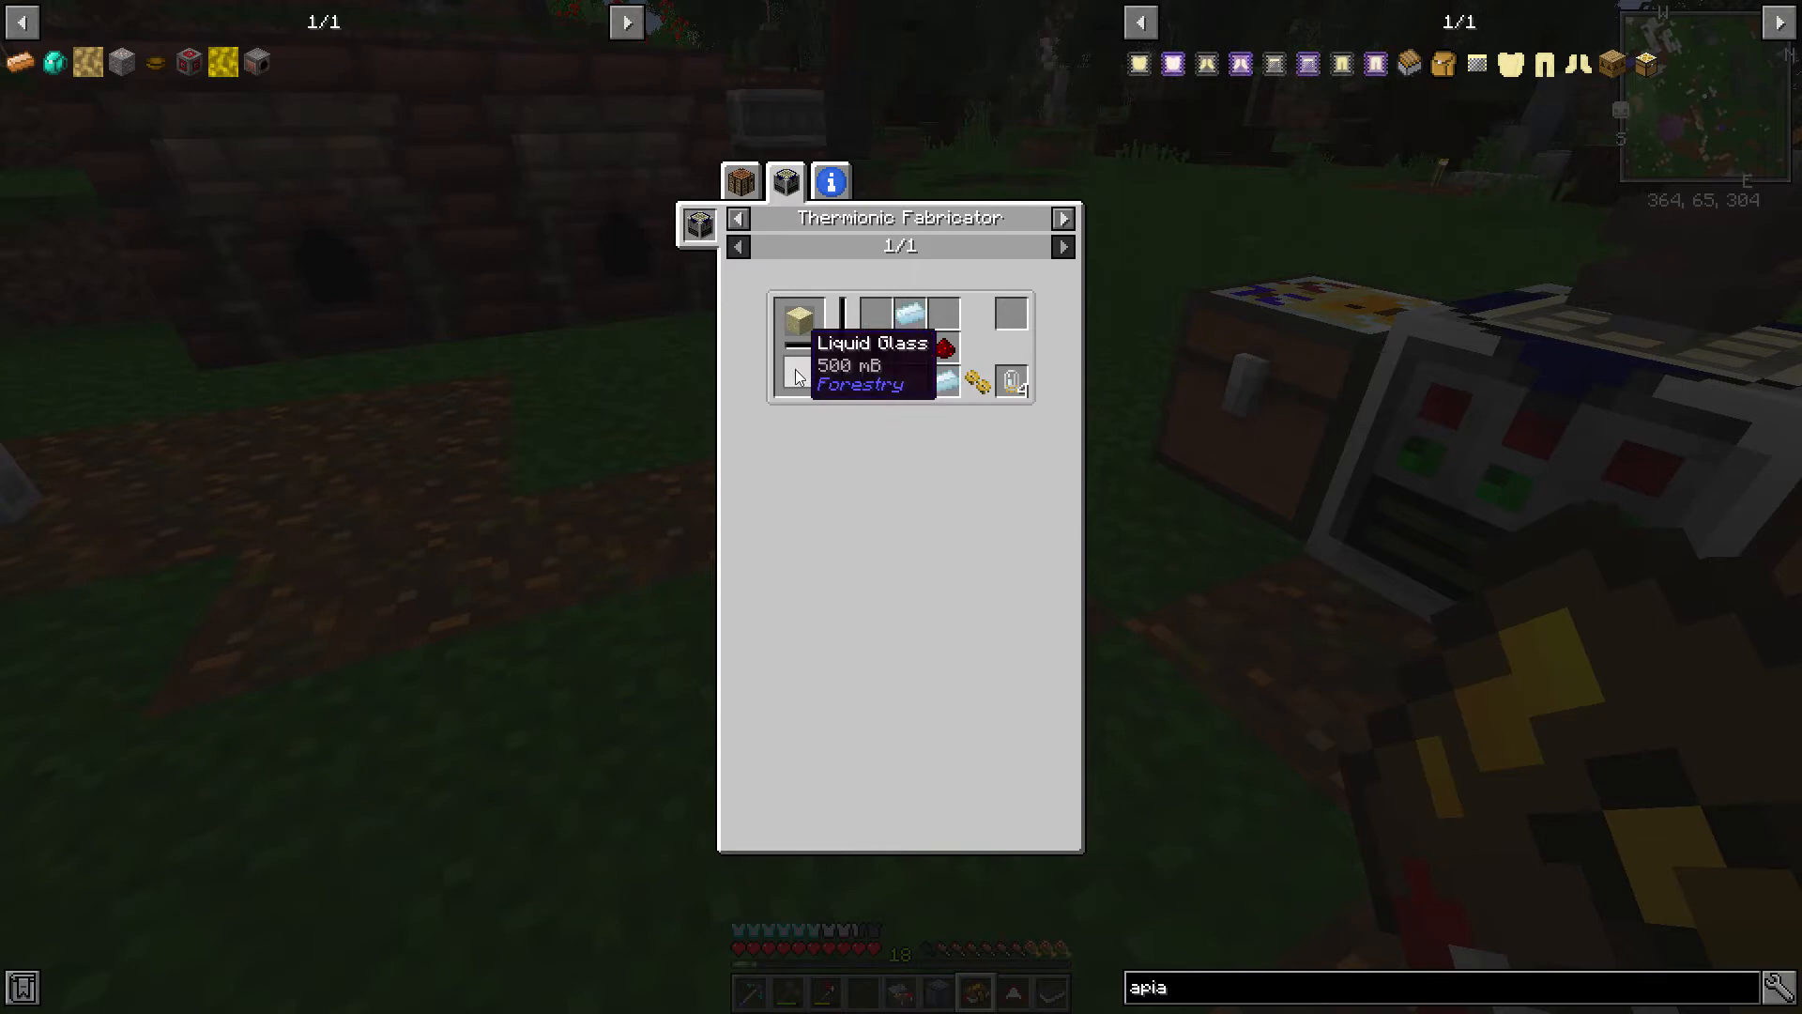
key(Escape)
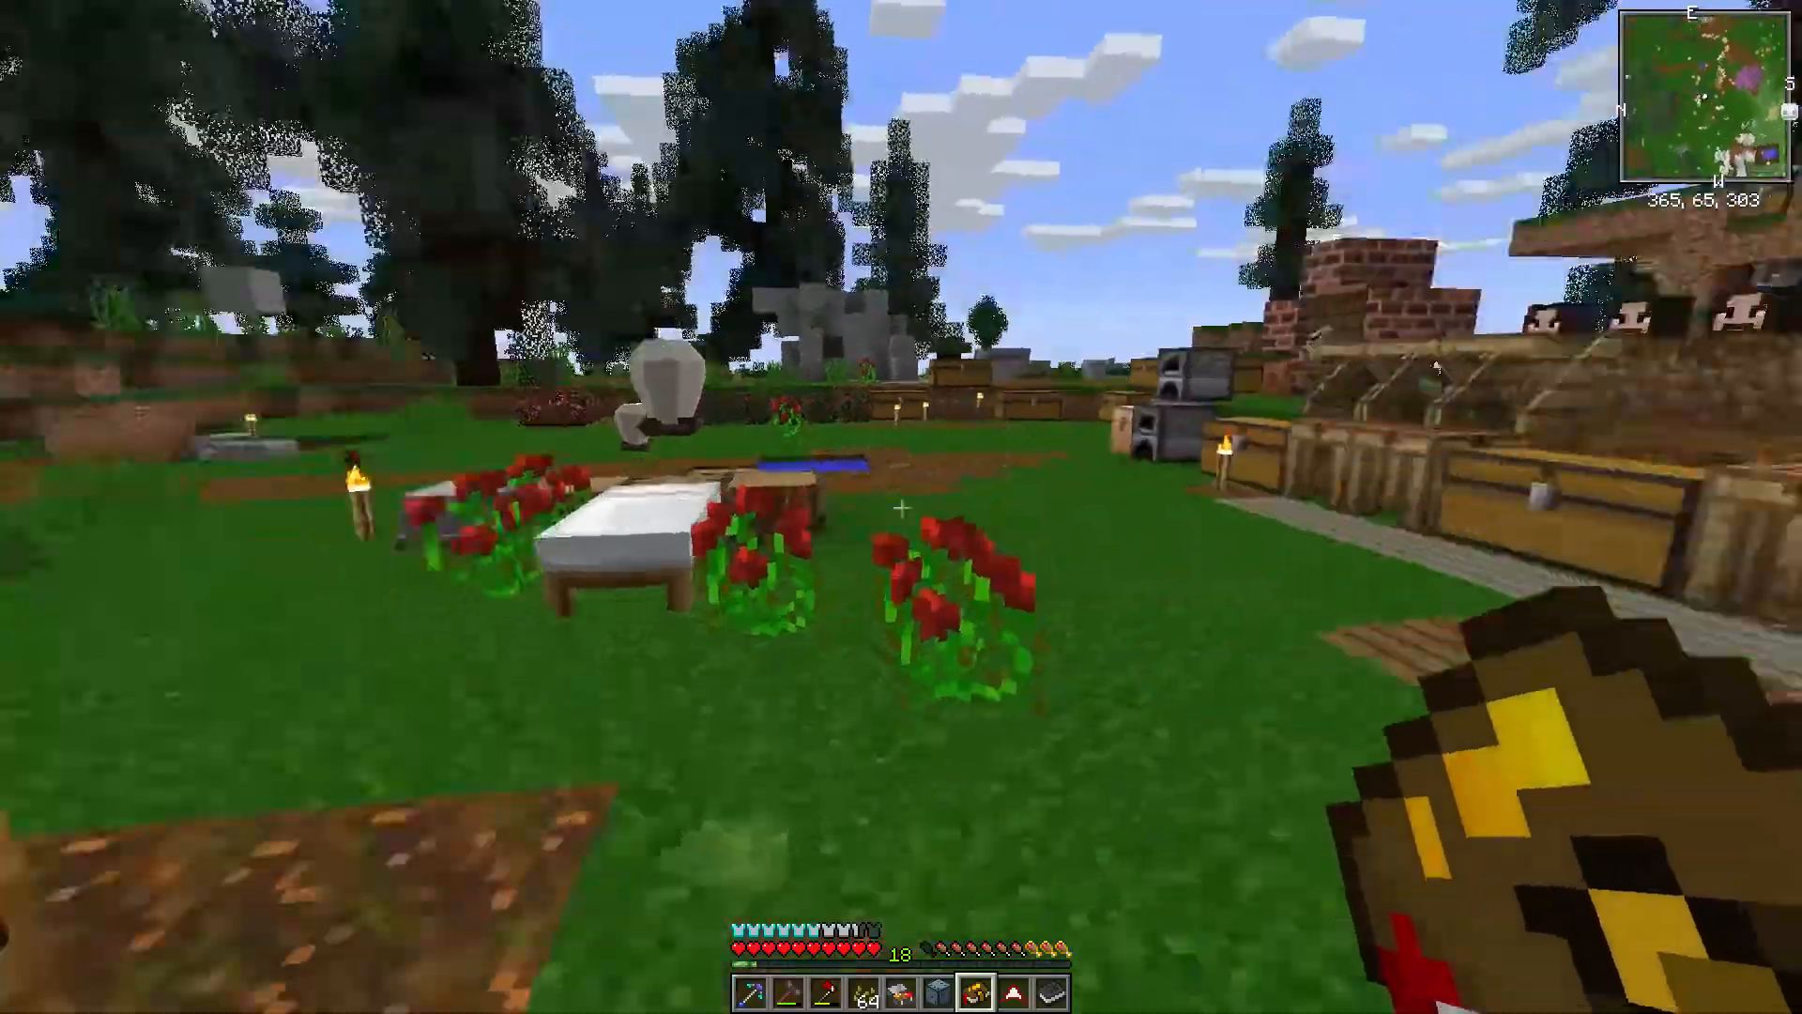
mouse_move(901, 507)
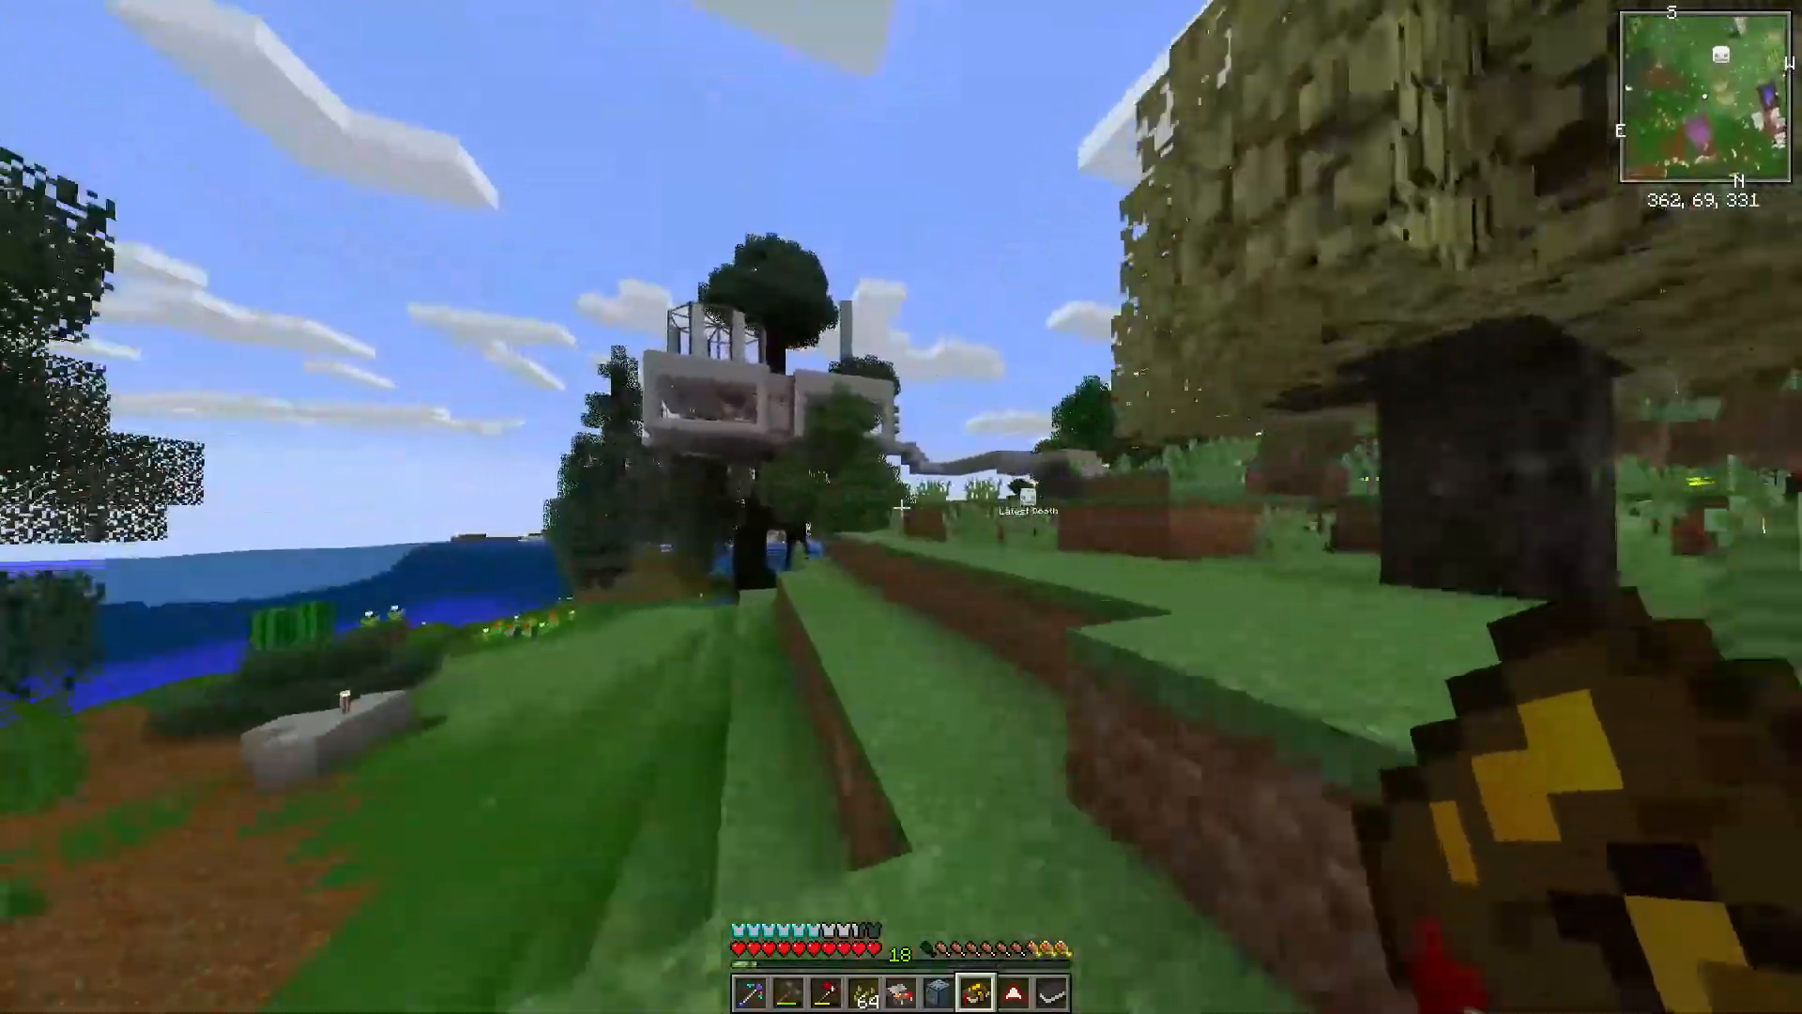
mouse_move(901, 495)
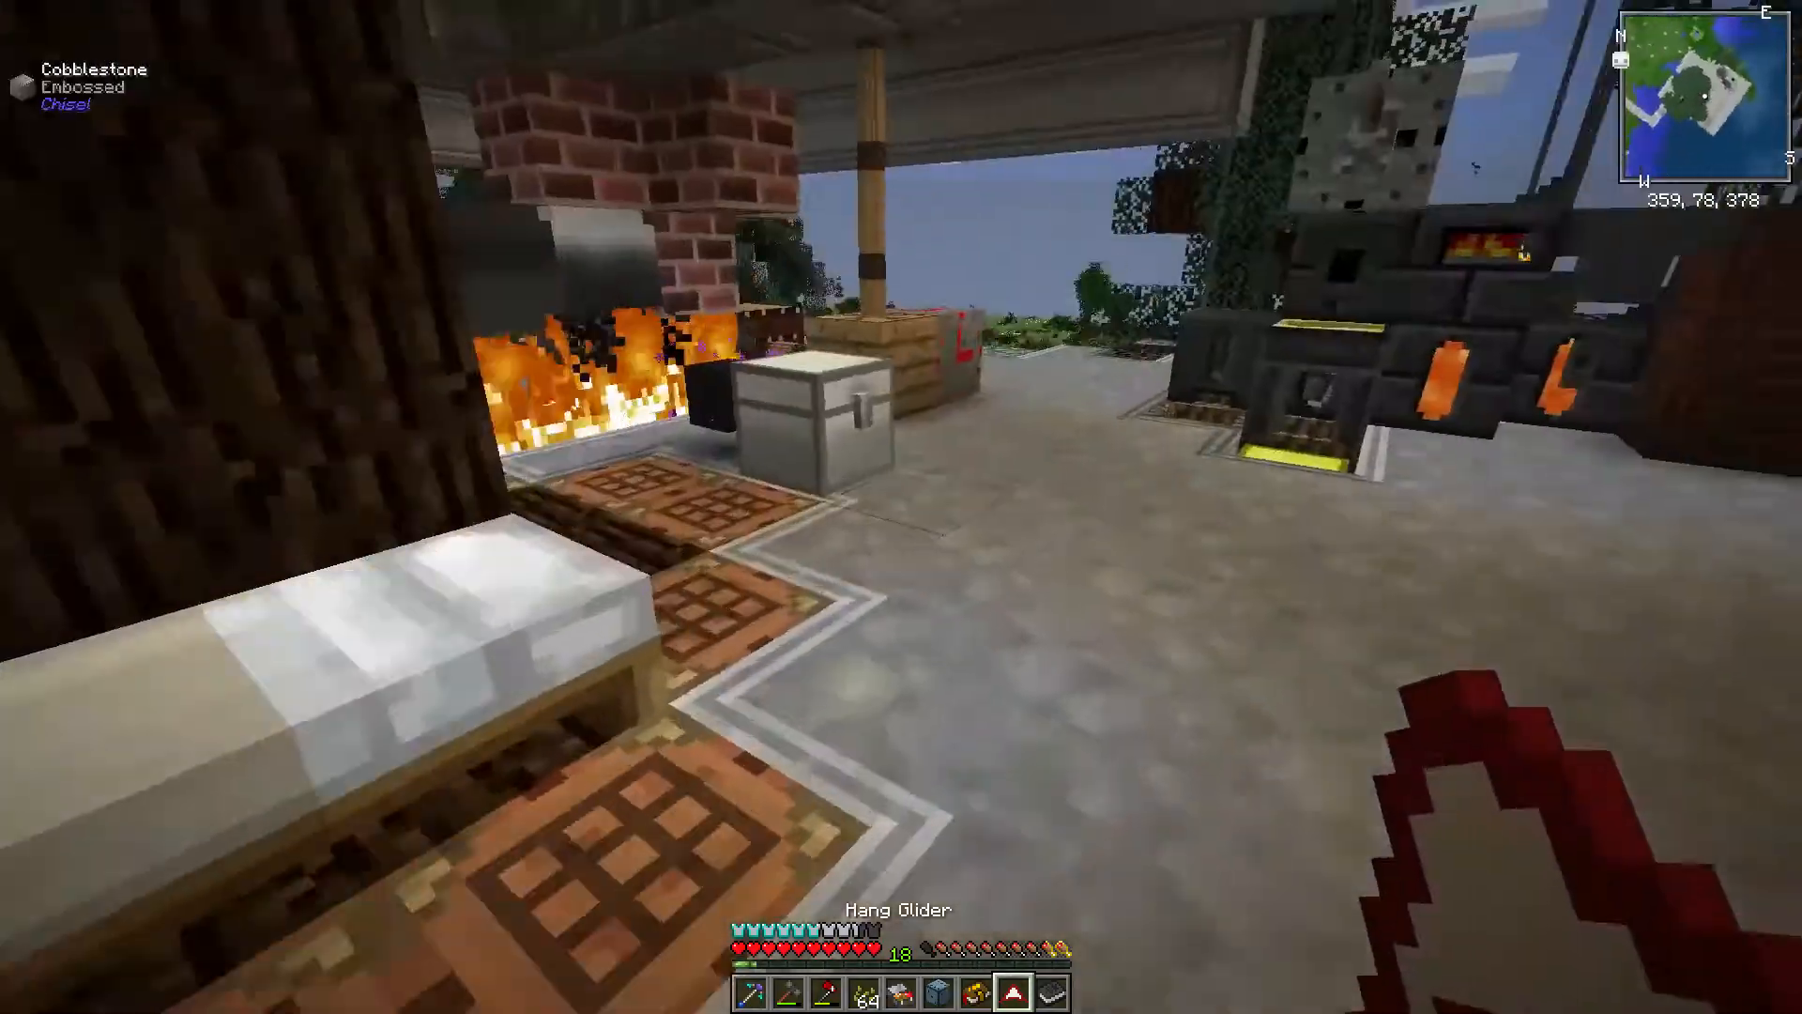
Step: Move items between the storage chest and the inventory, then close the chest
key(e)
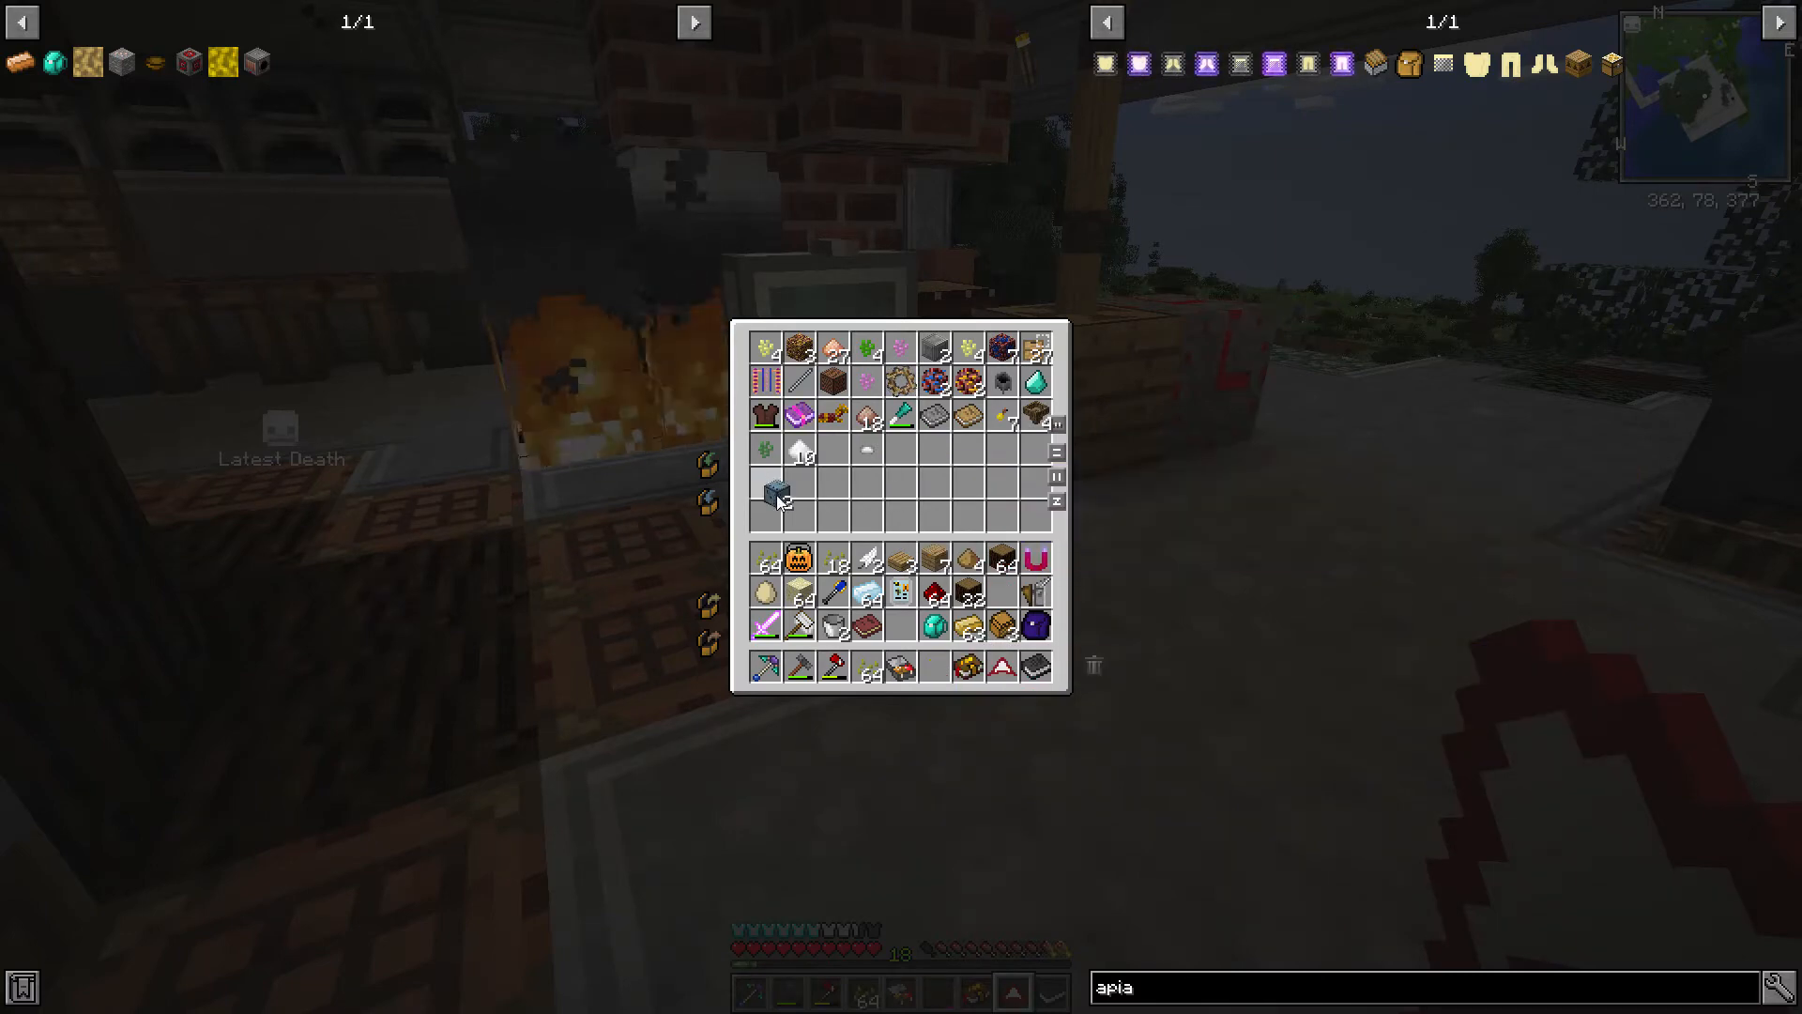
mouse_move(800, 562)
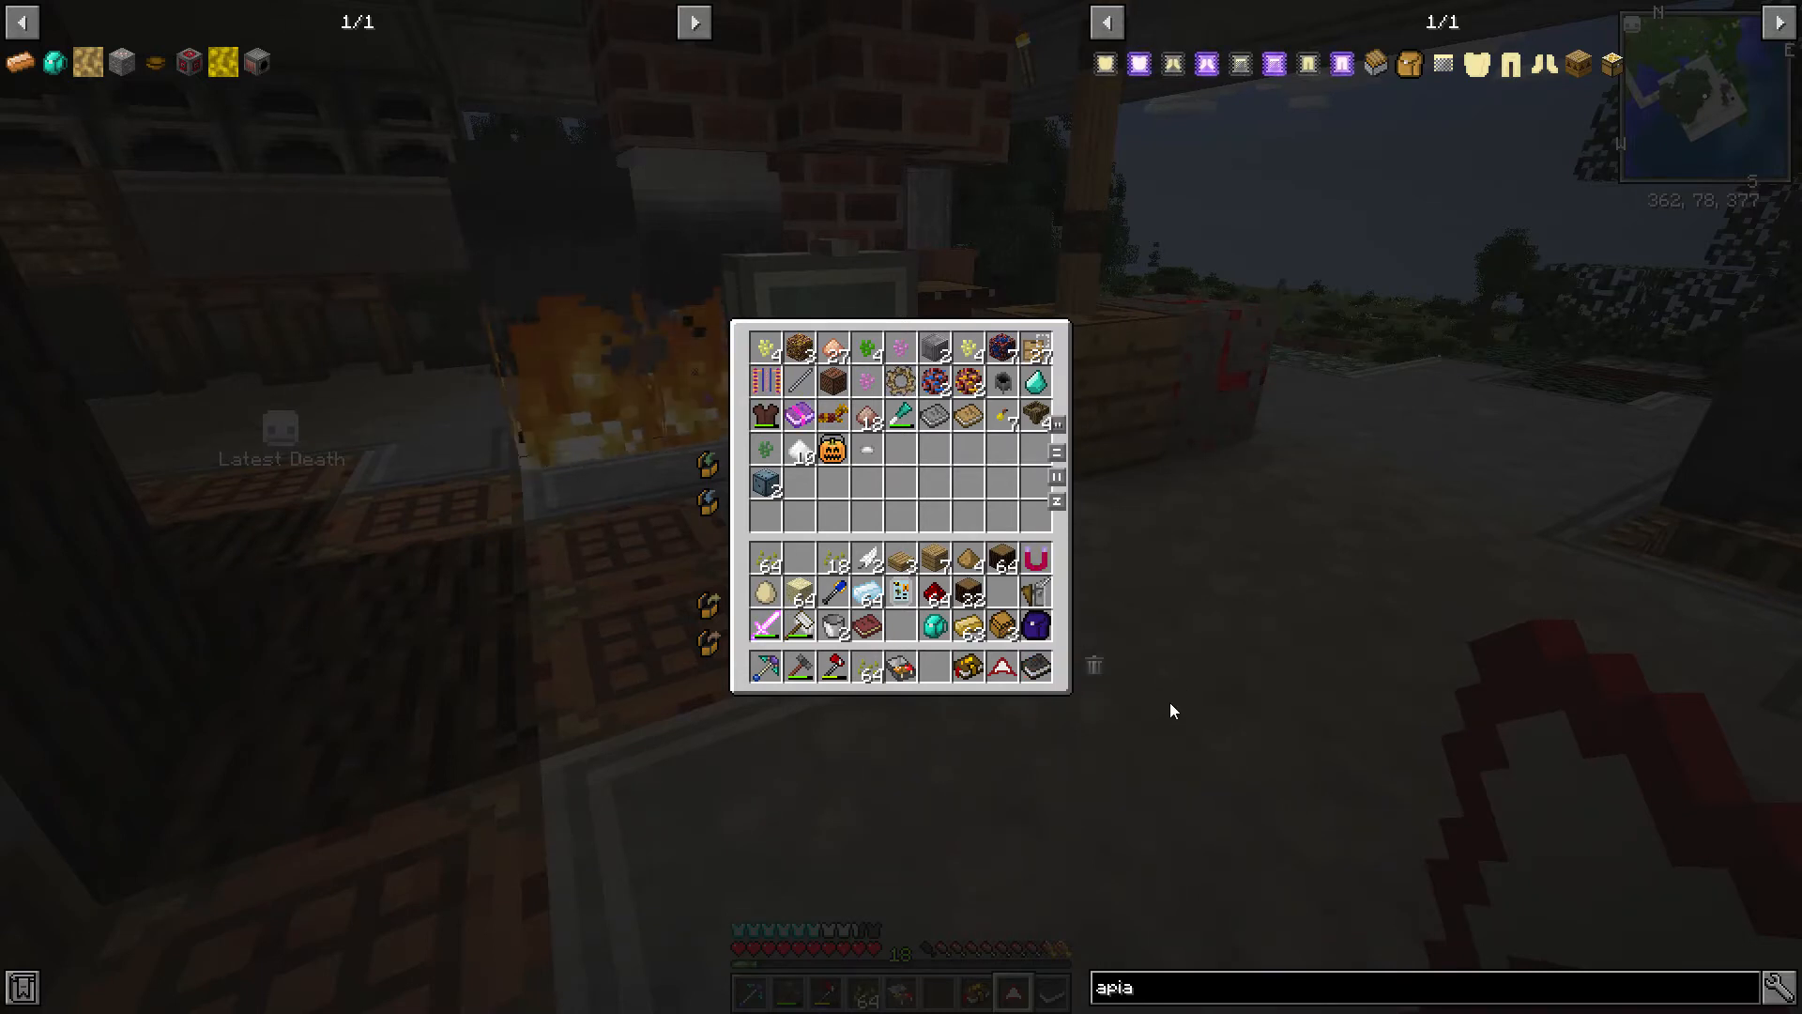
key(Escape)
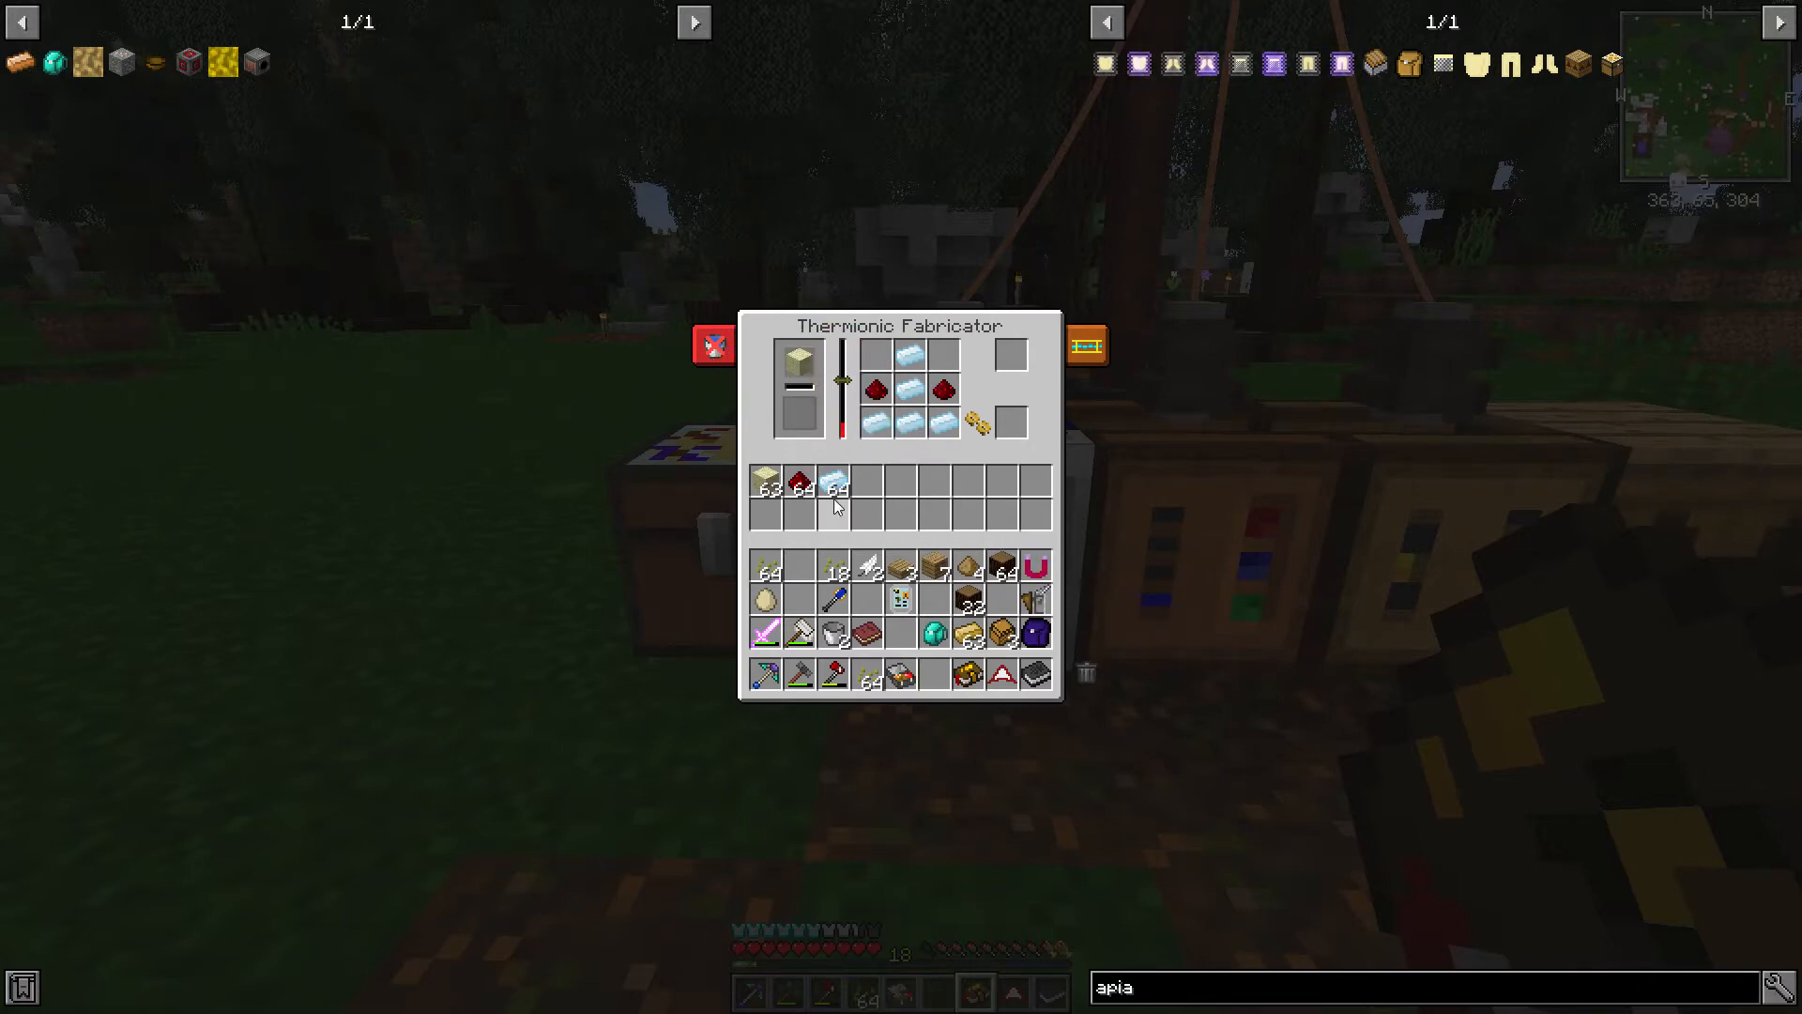
mouse_move(836, 568)
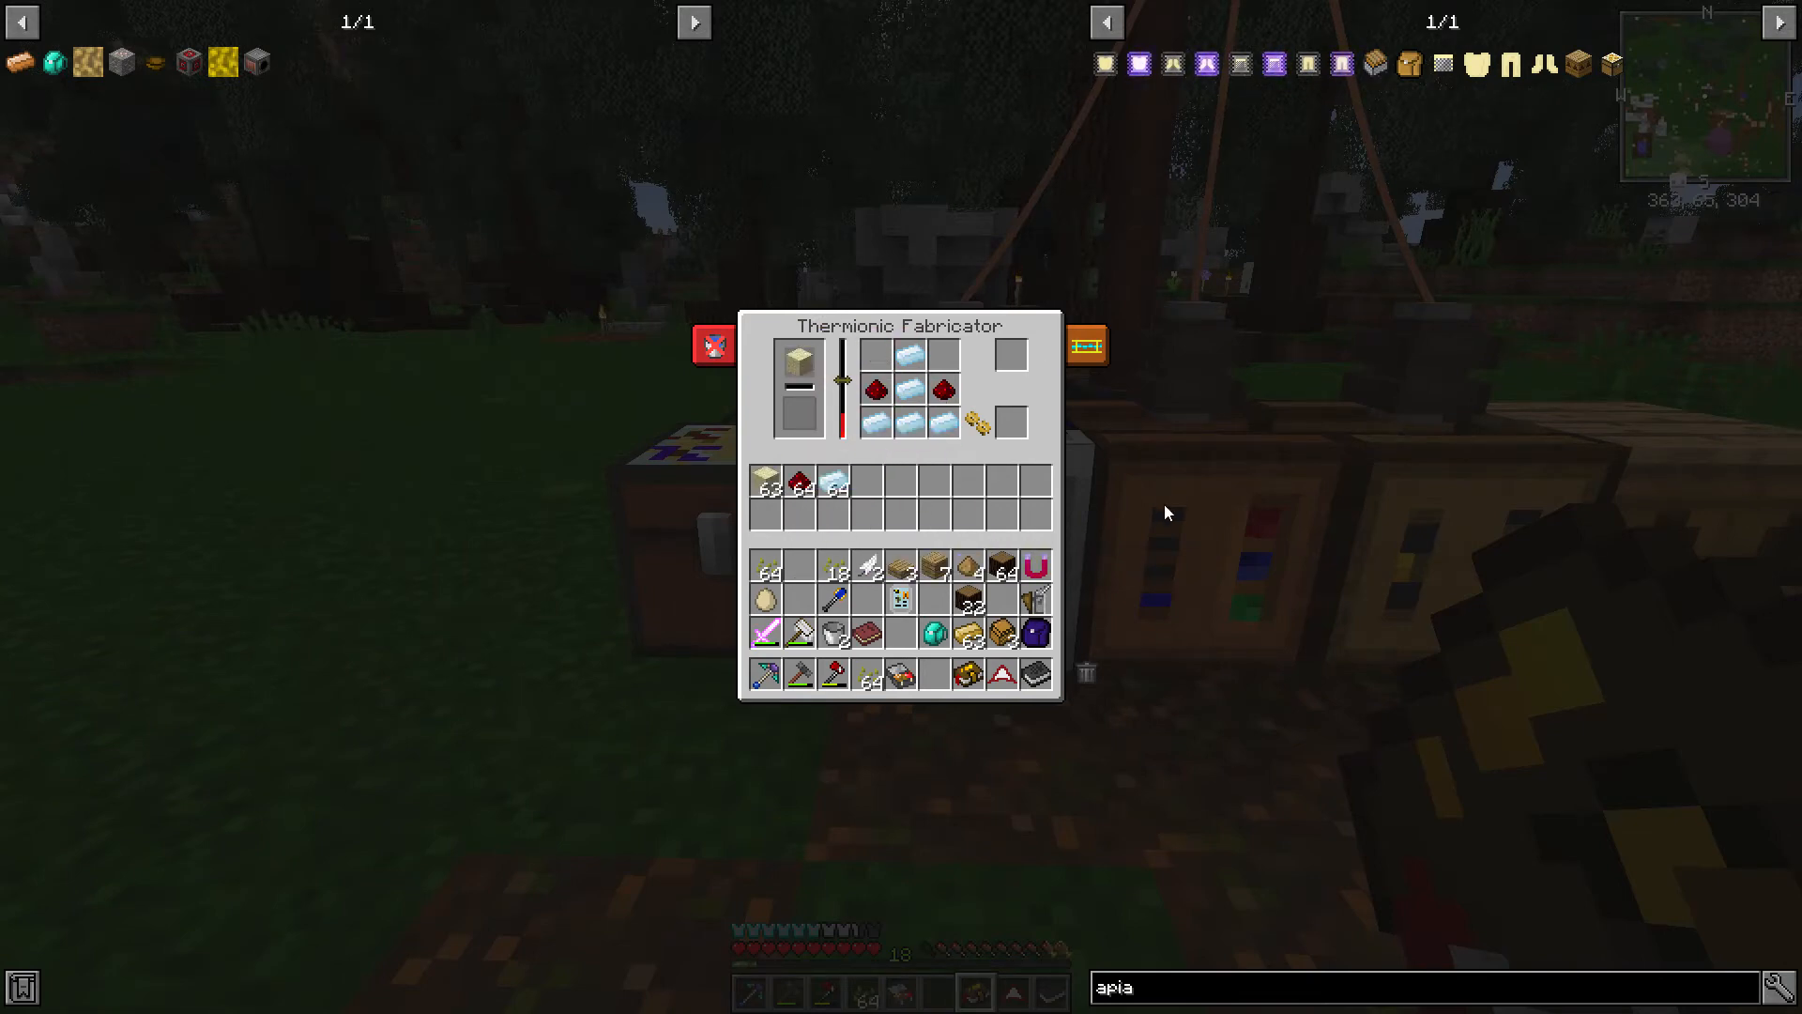
Step: Load sand, redstone and tin ingots into the Thermionic Fabricator's storage
key(Escape)
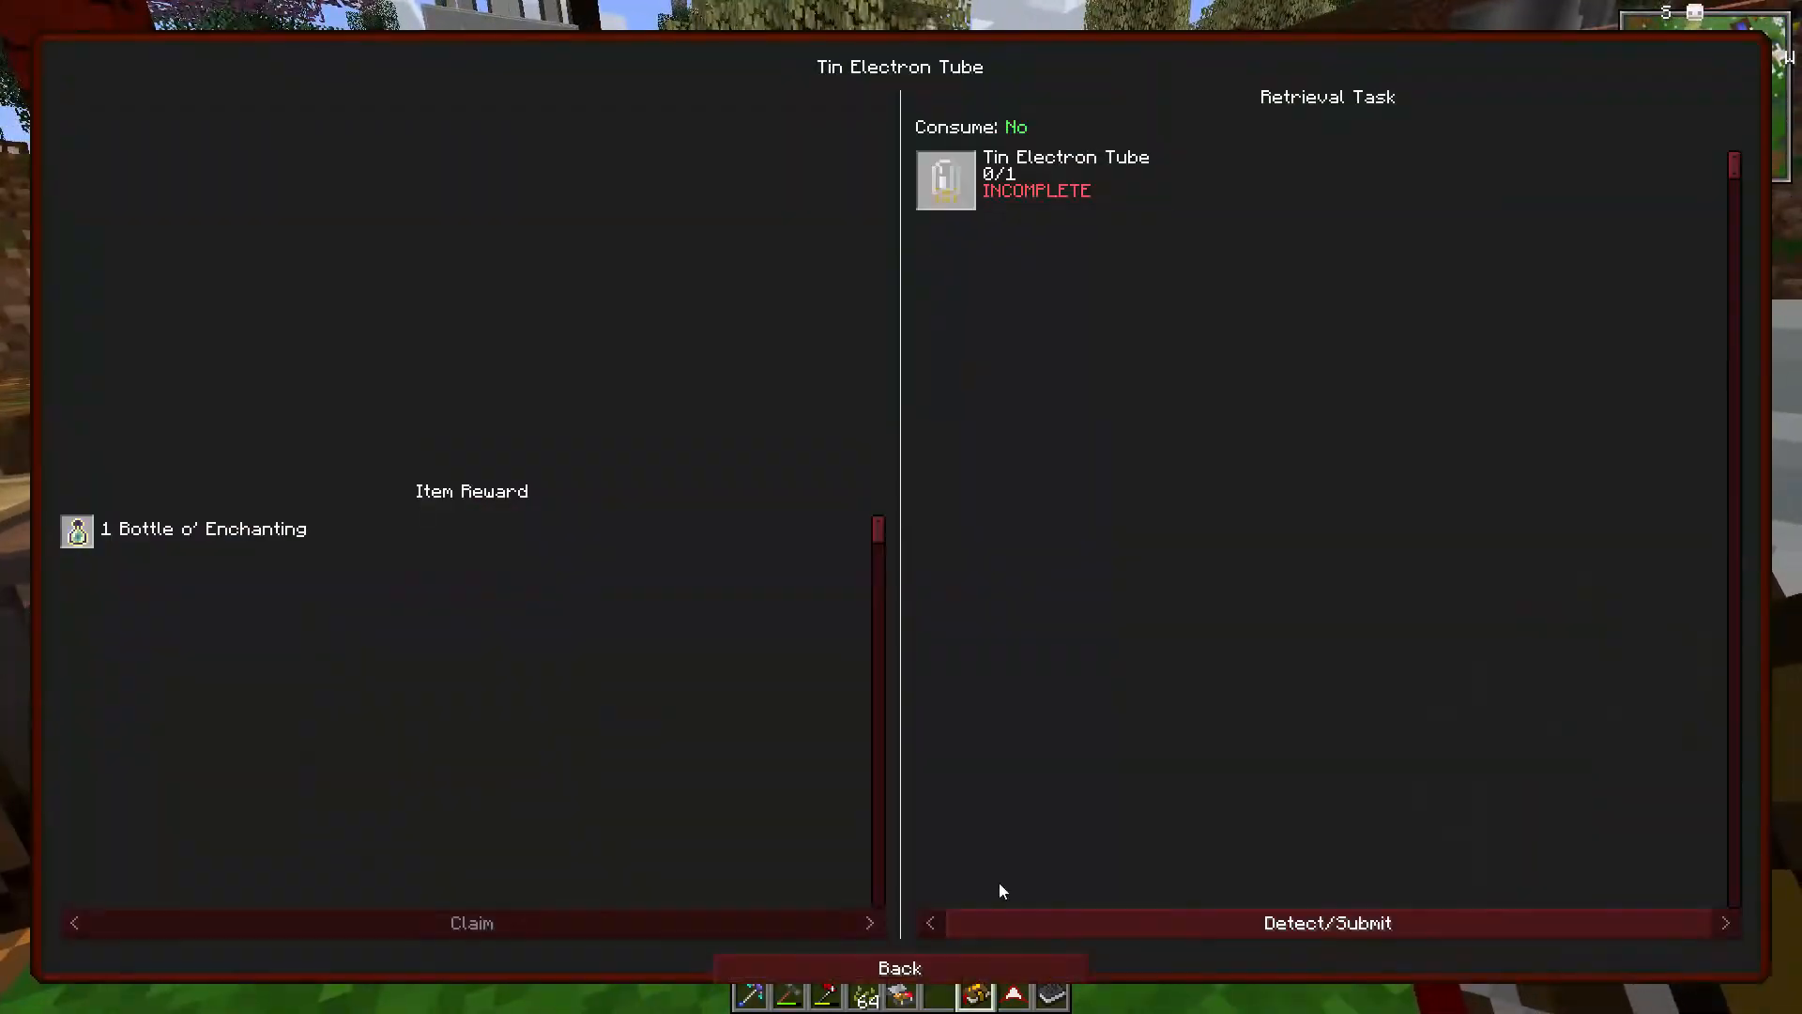
Step: Open the Tin Electron Tube quest item in JEI and browse the Fabricator tube recipes
click(900, 967)
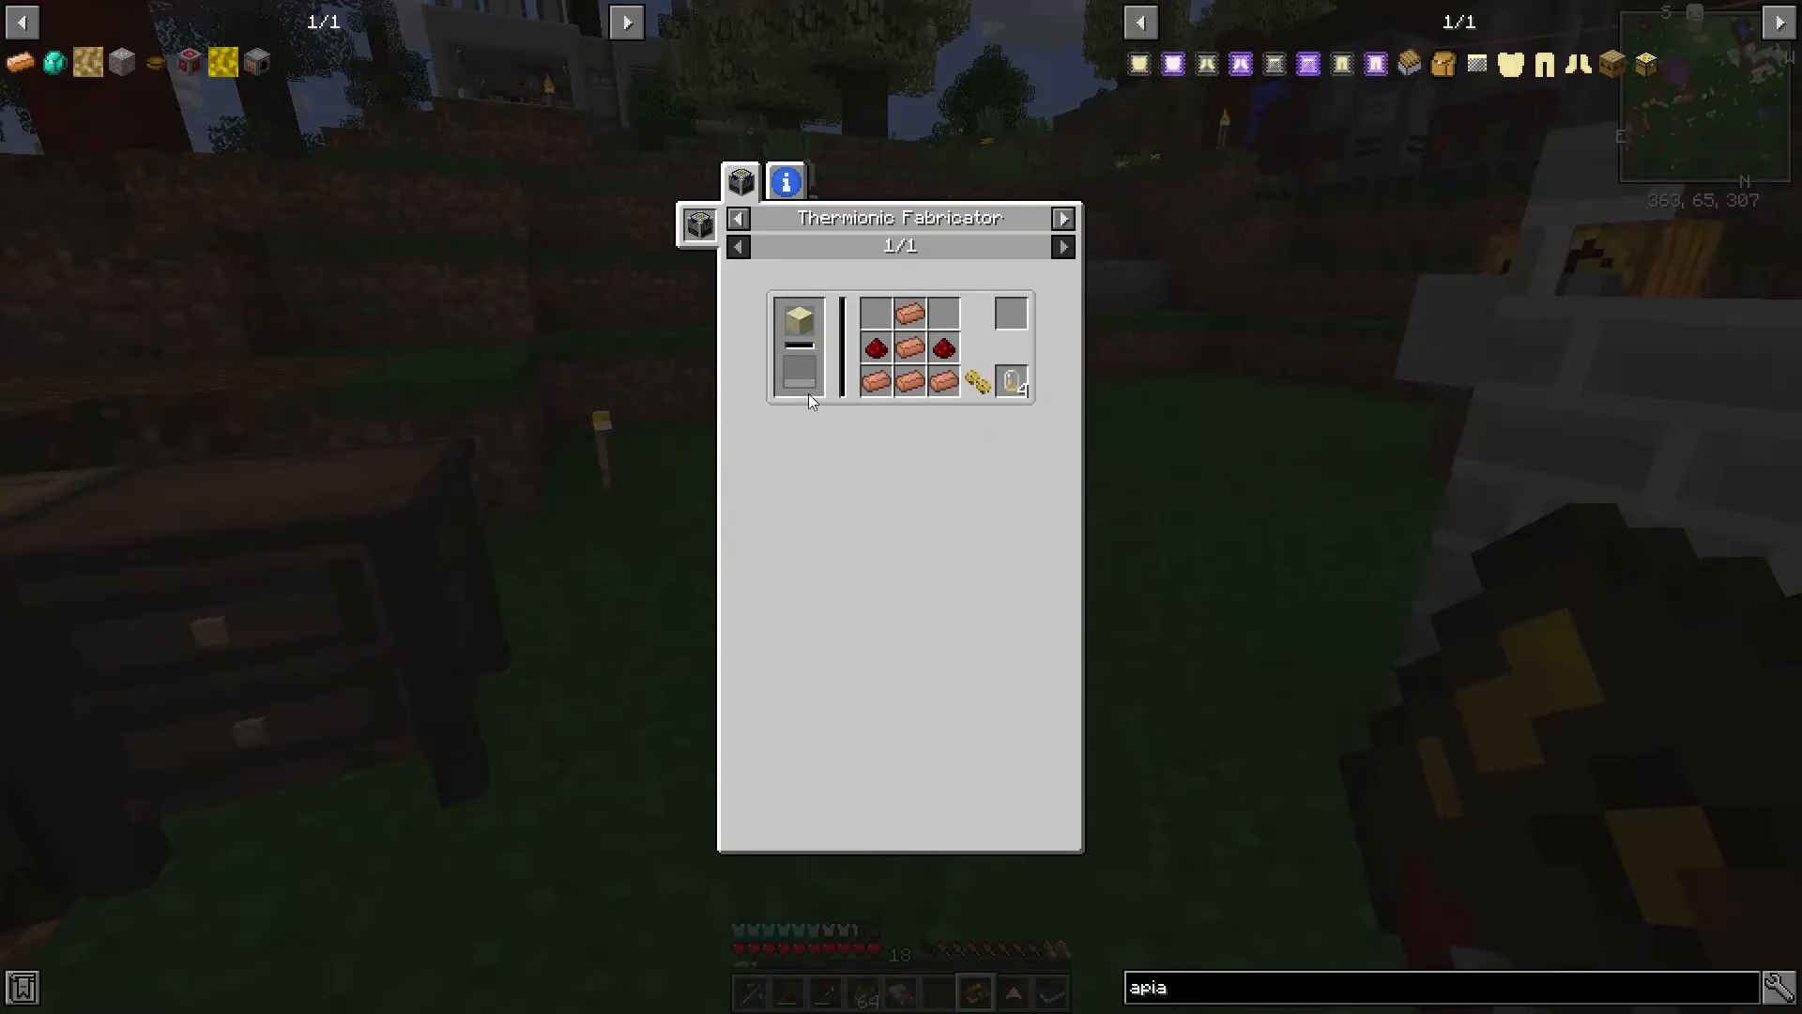
mouse_move(1017, 389)
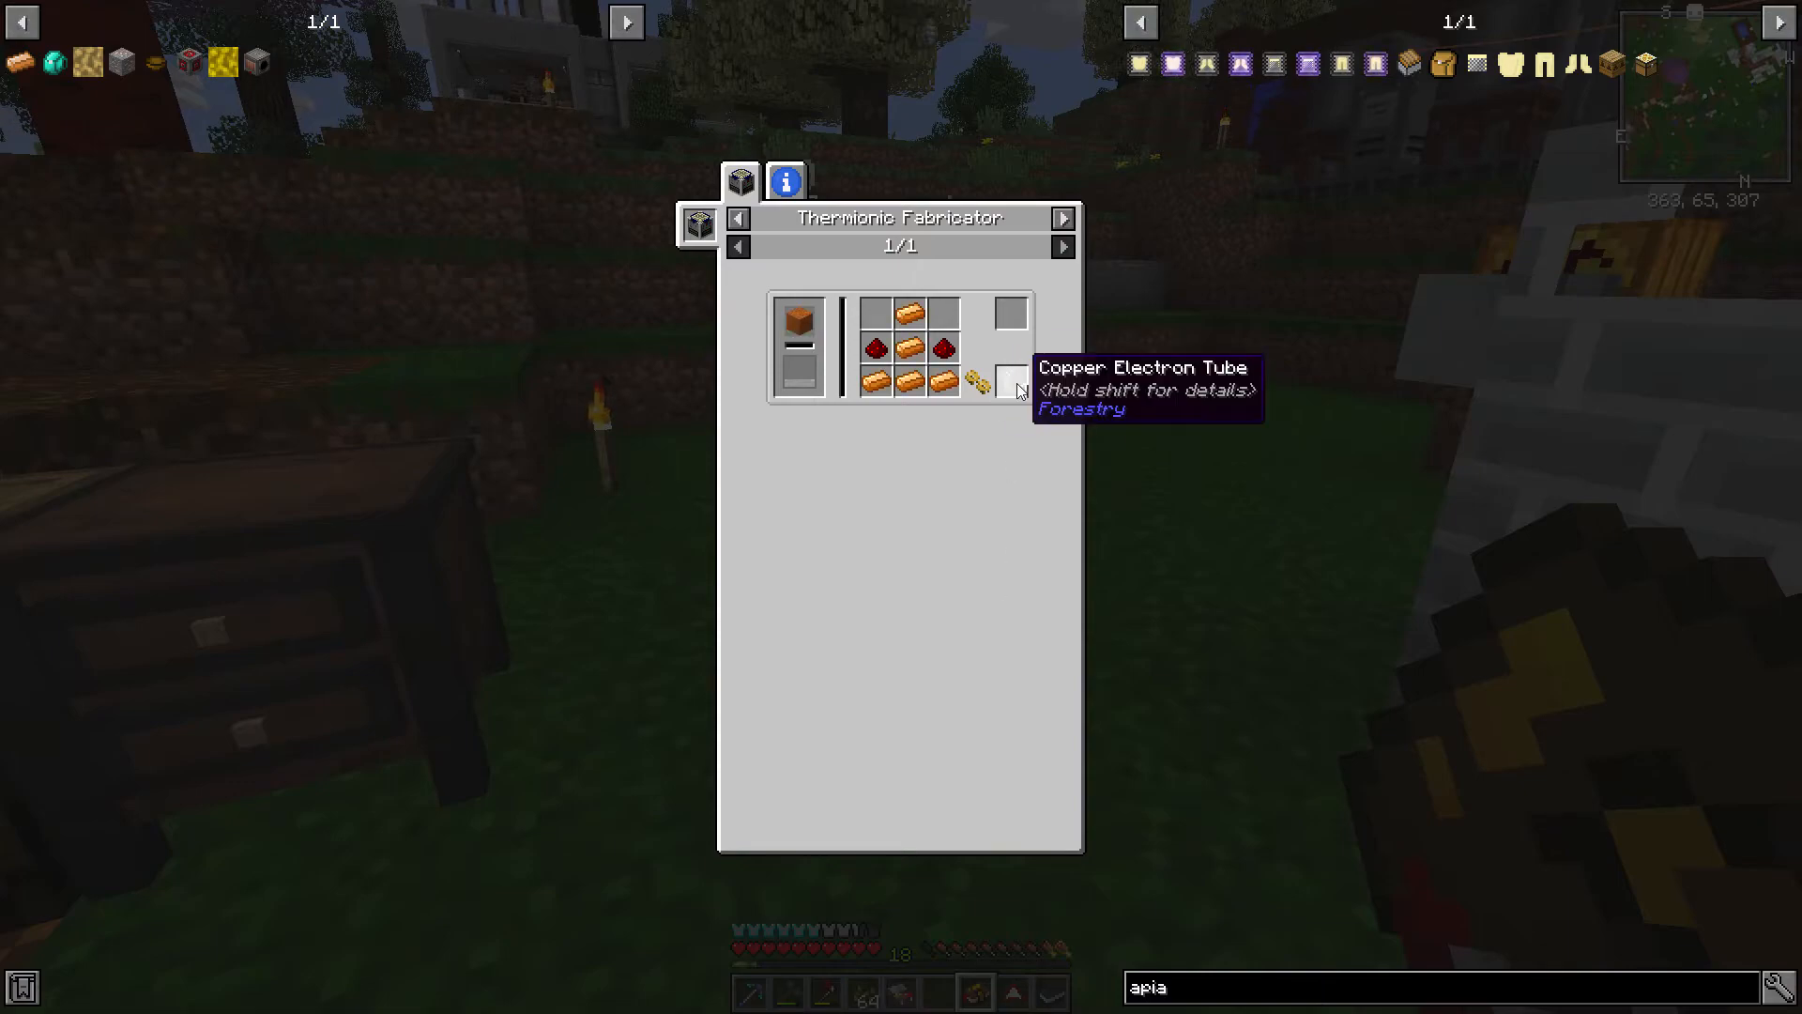
key(Escape)
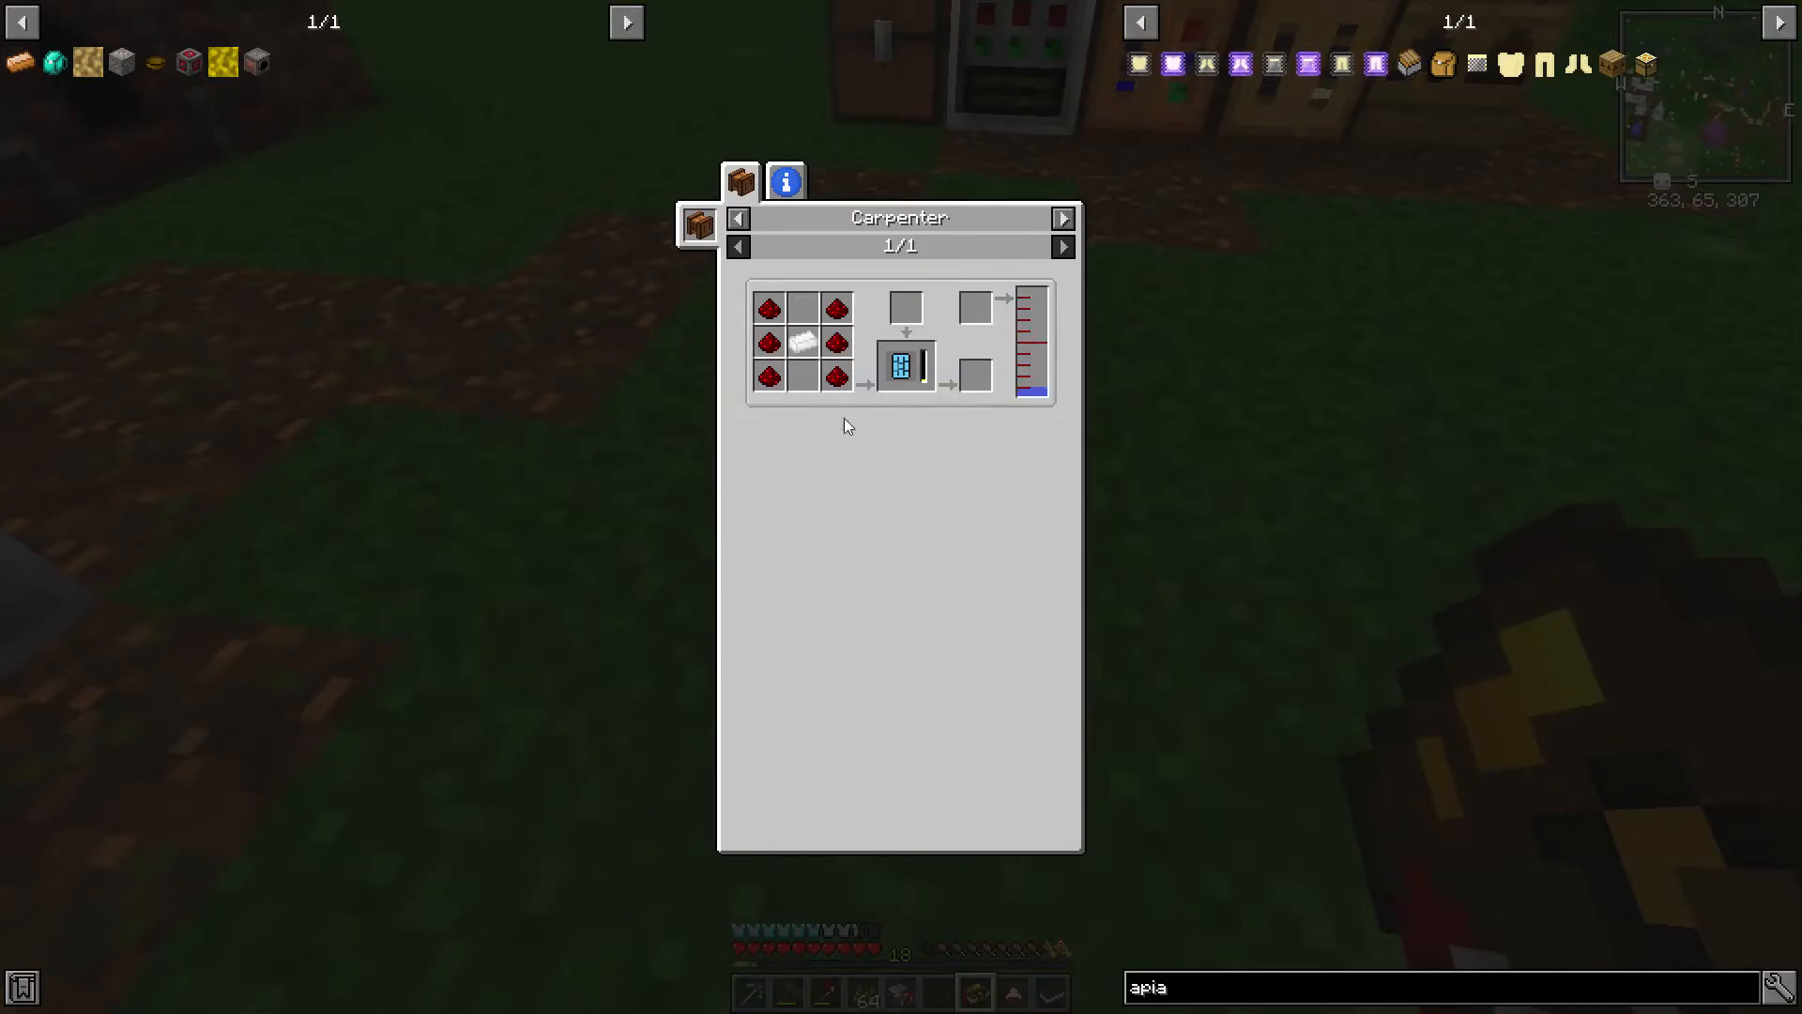
Step: Compare the Carpenter circuit board recipe with the empty Carpenter, ending at the inventory
key(Escape)
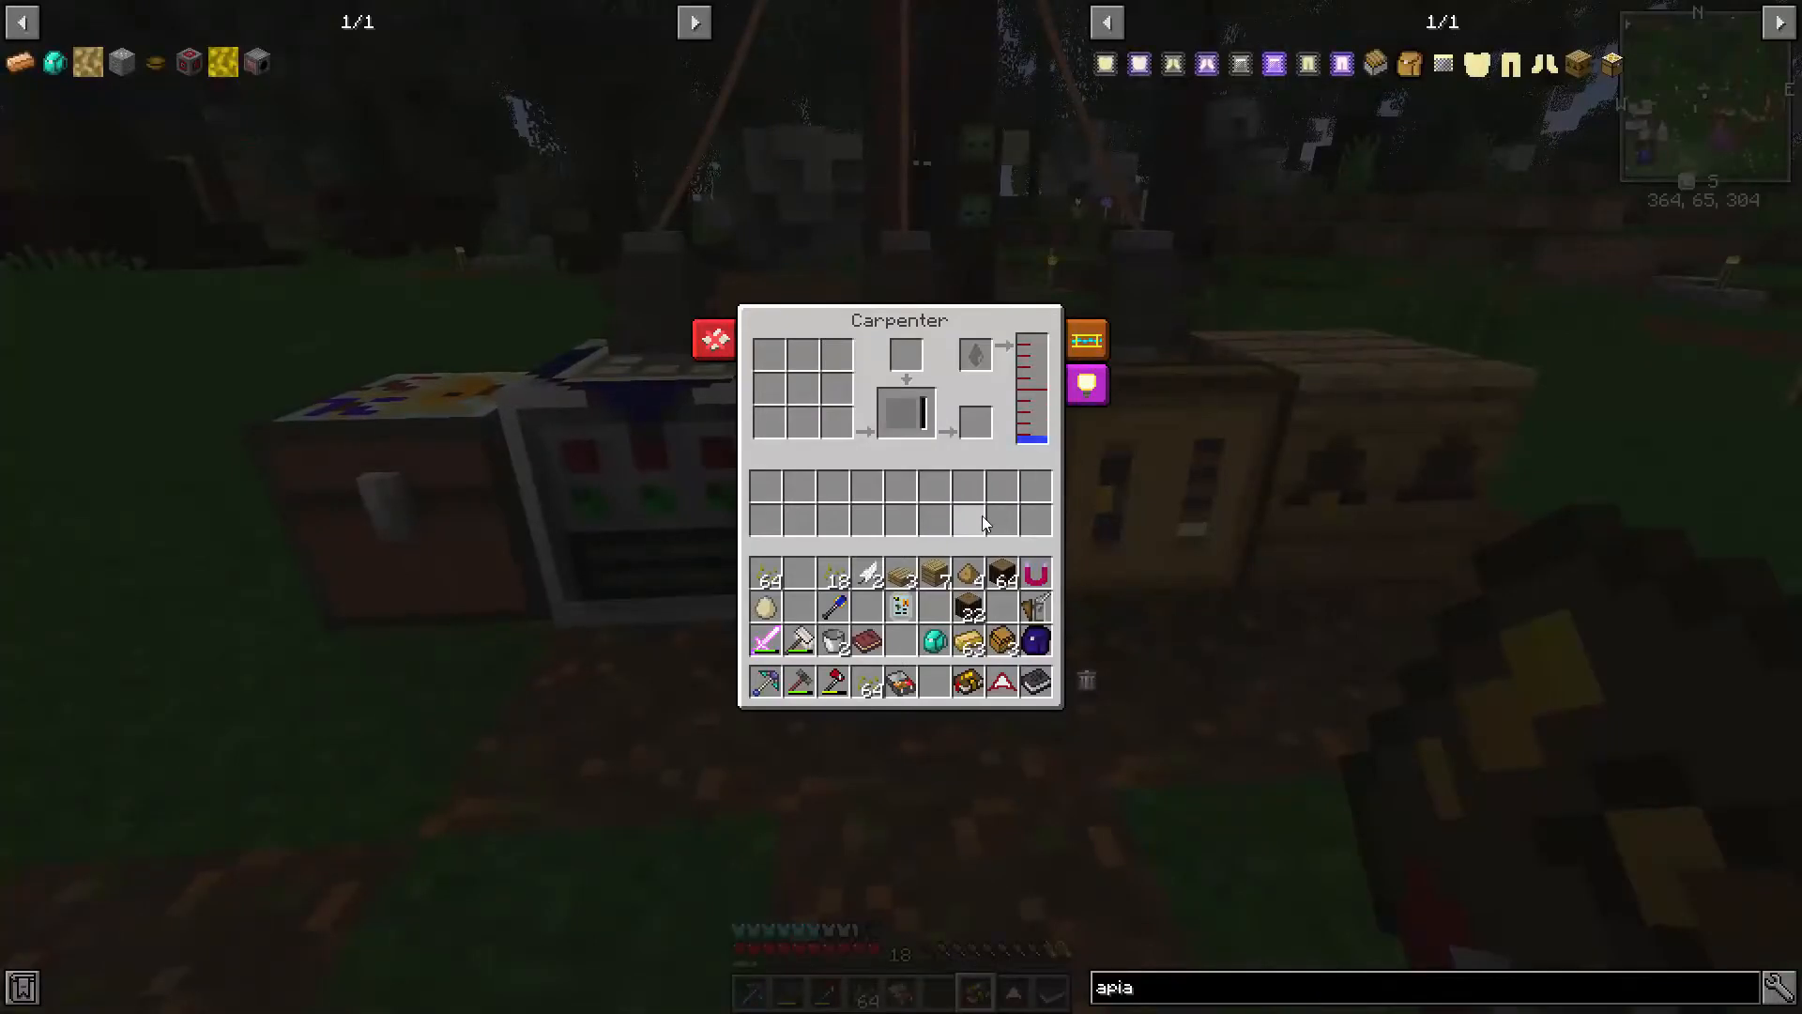
key(Escape)
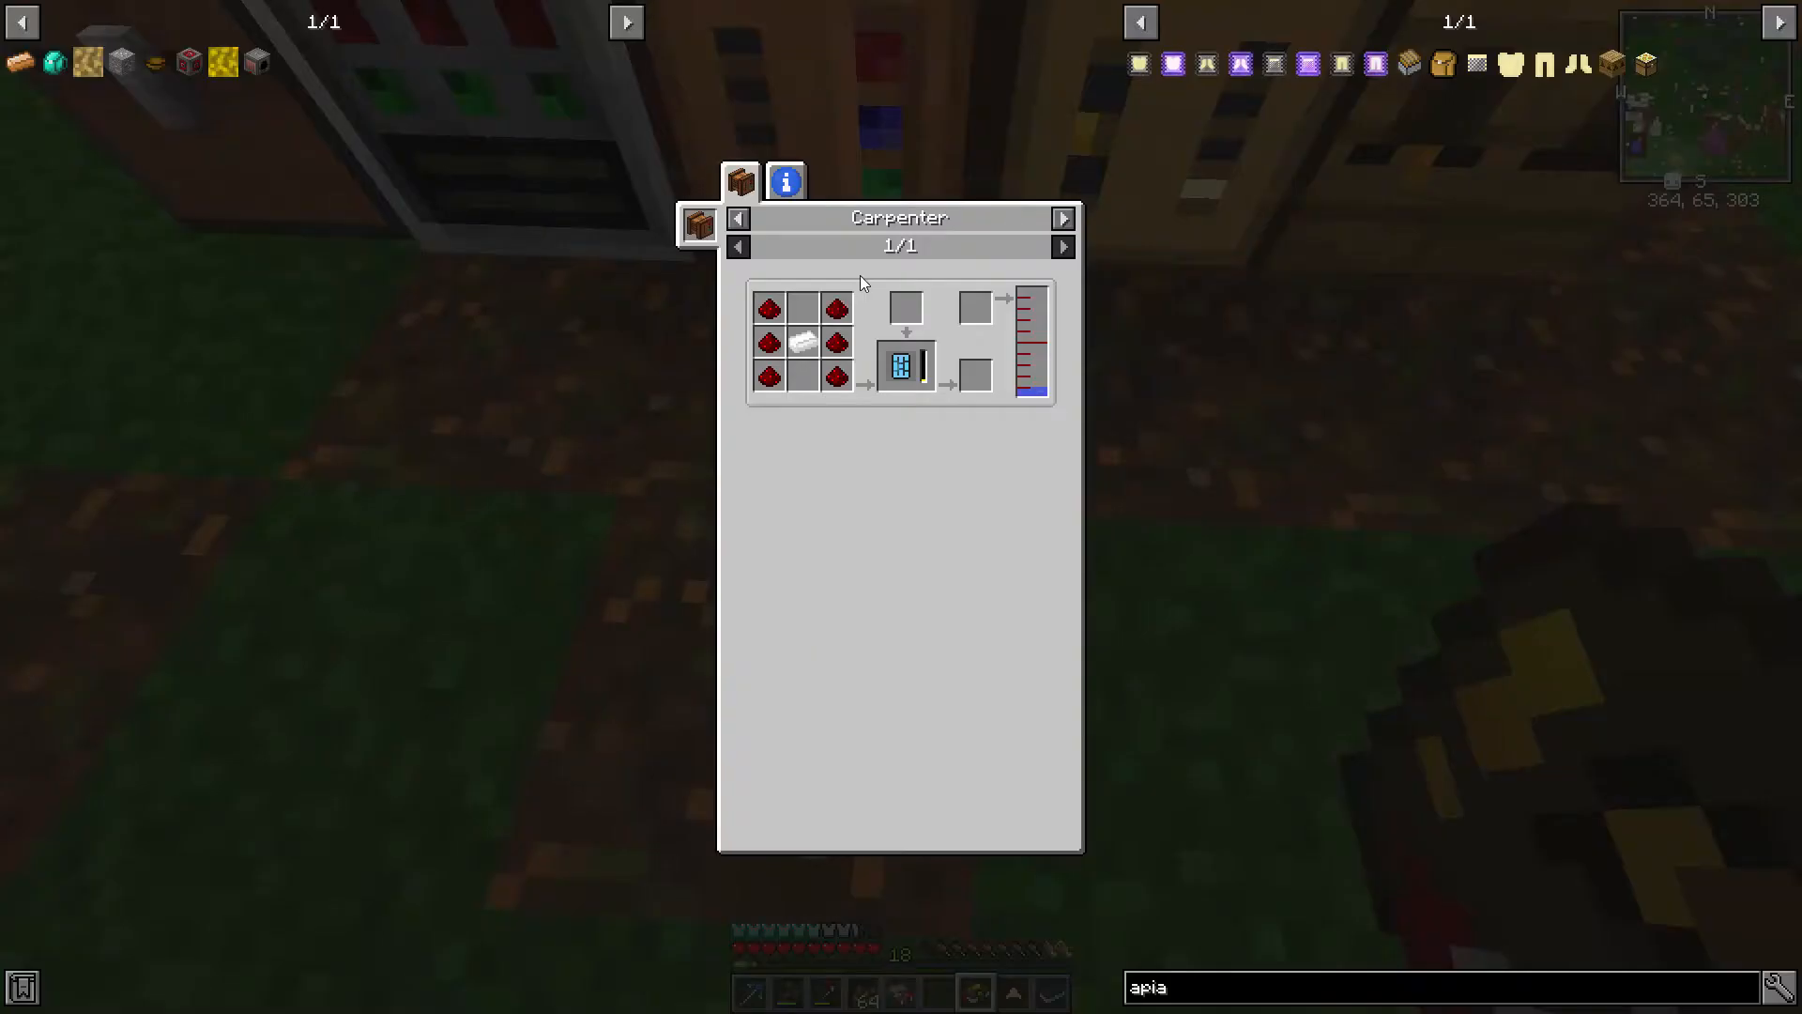
key(Escape)
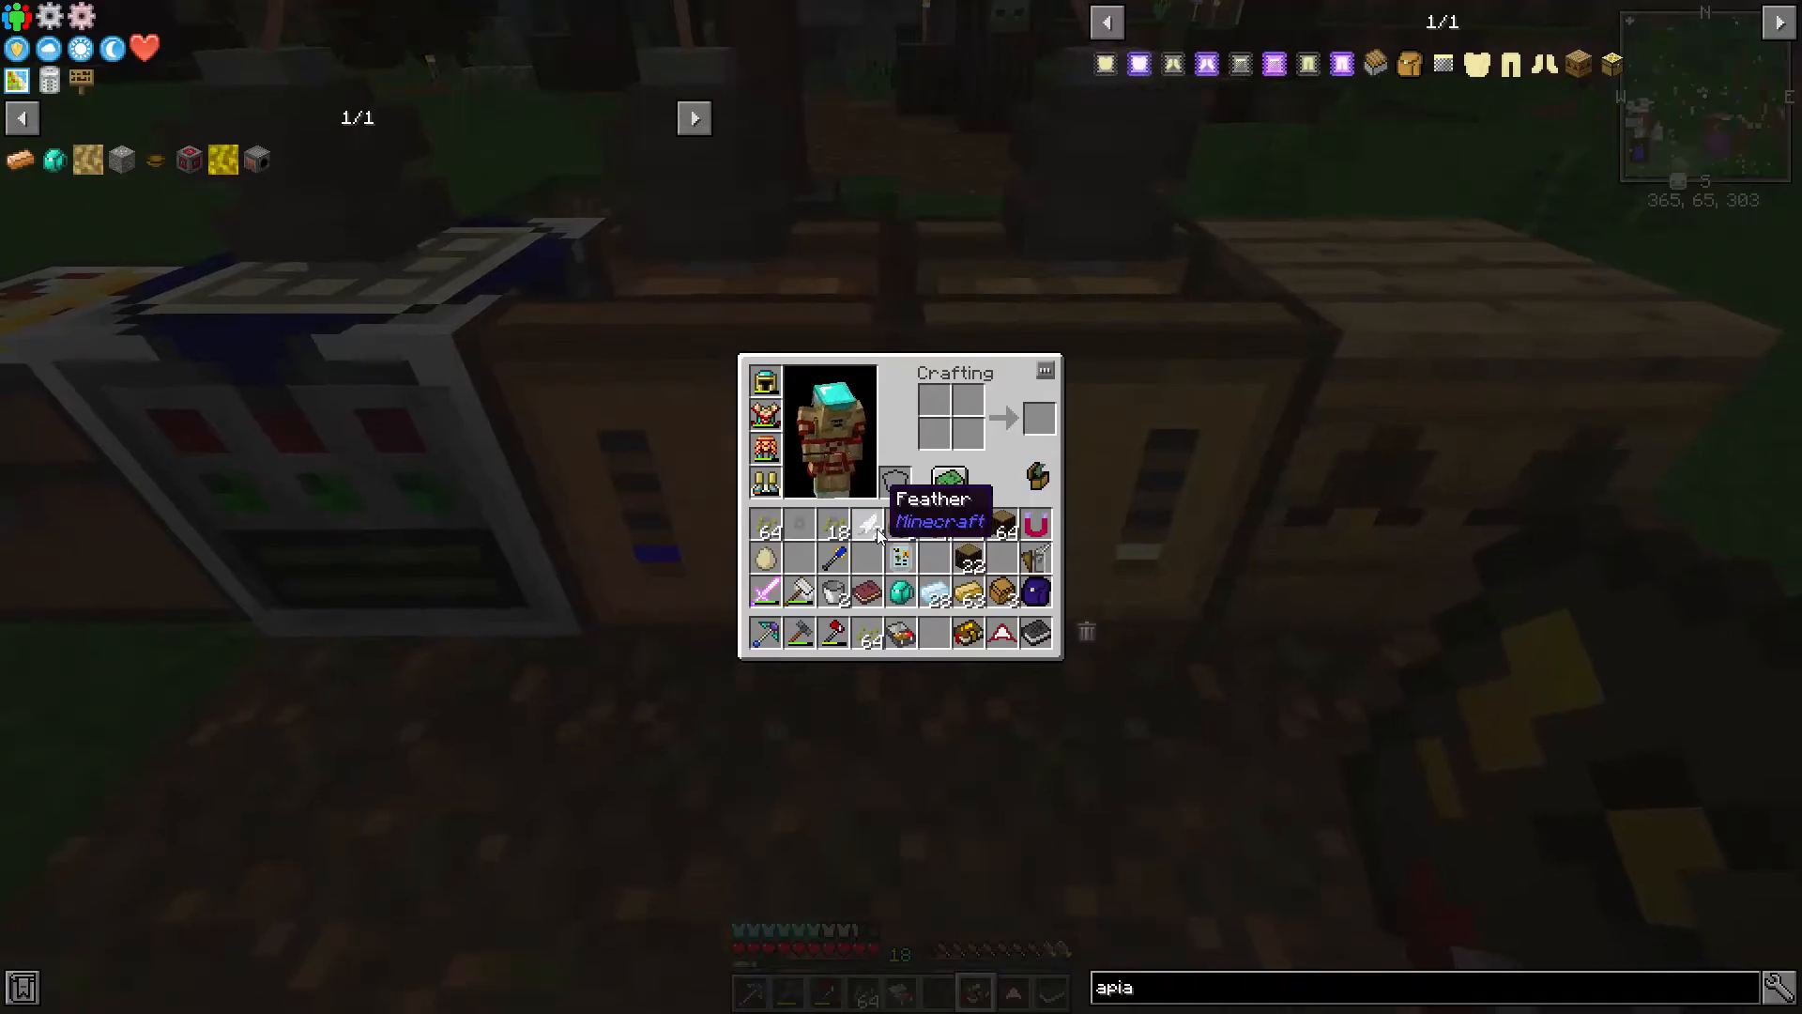
Step: Rearrange the hotbar in the inventory, then open the Thermionic Fabricator
key(Escape)
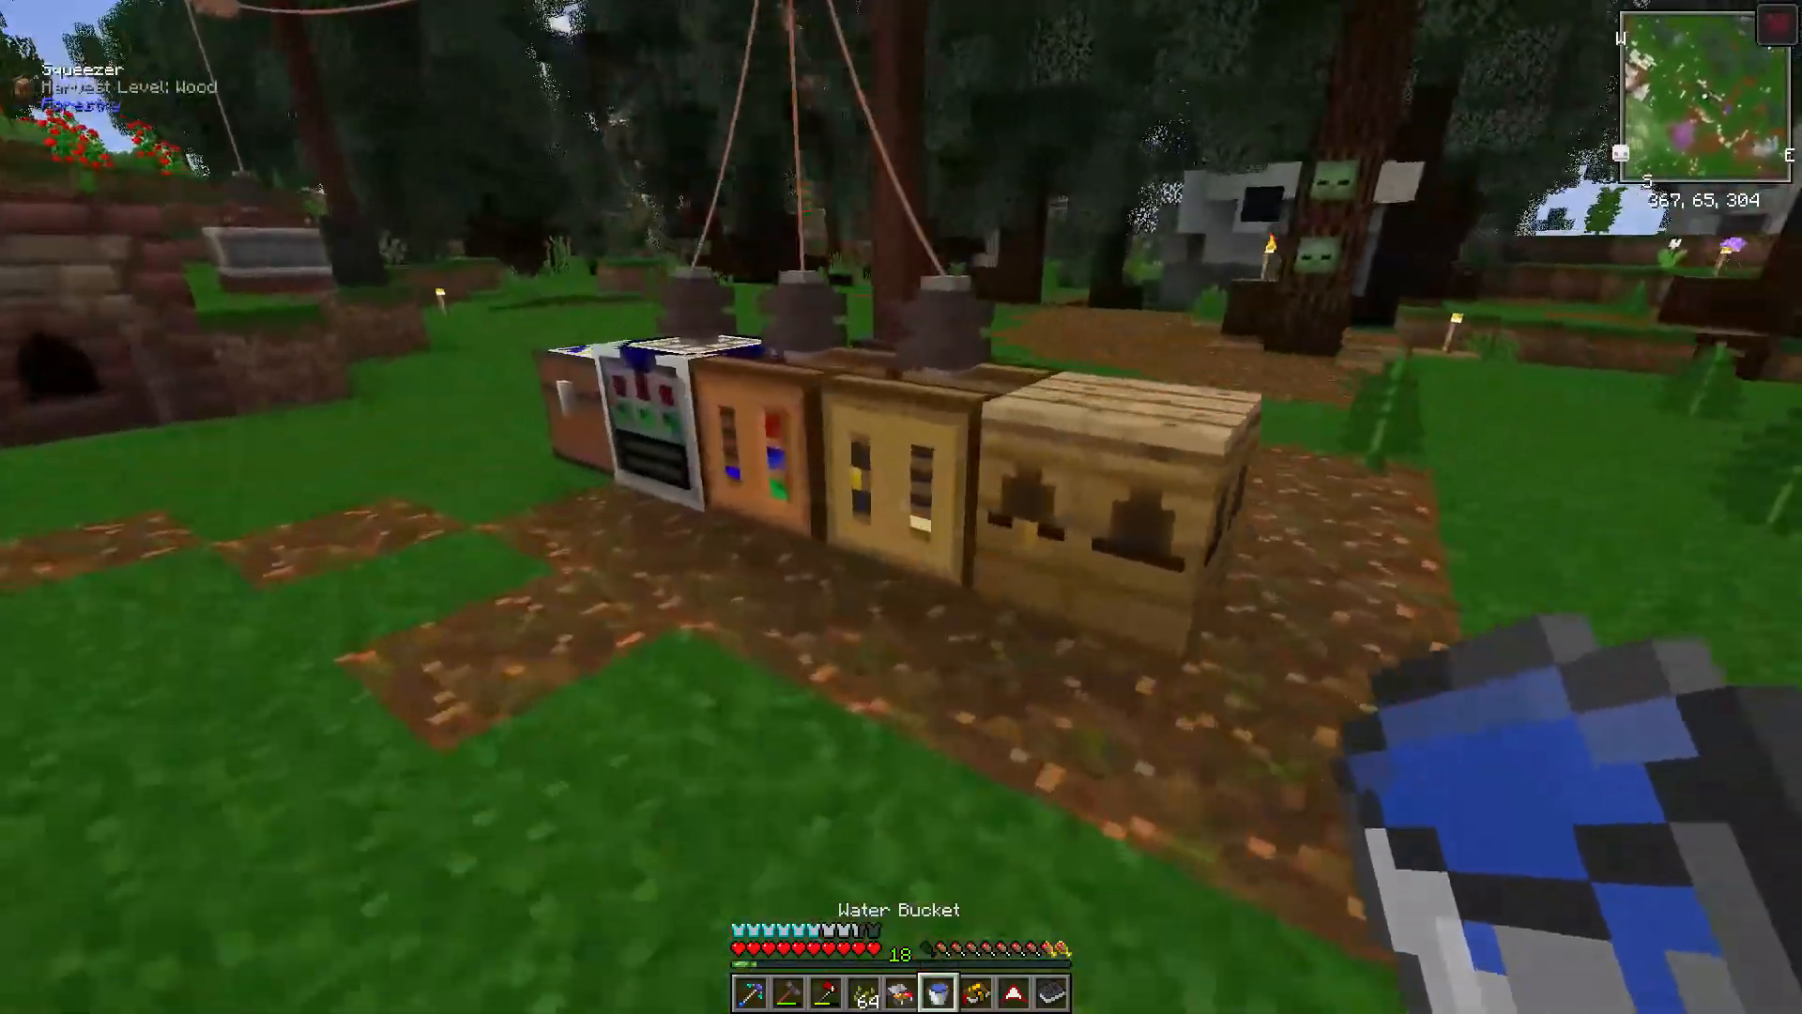
key(e)
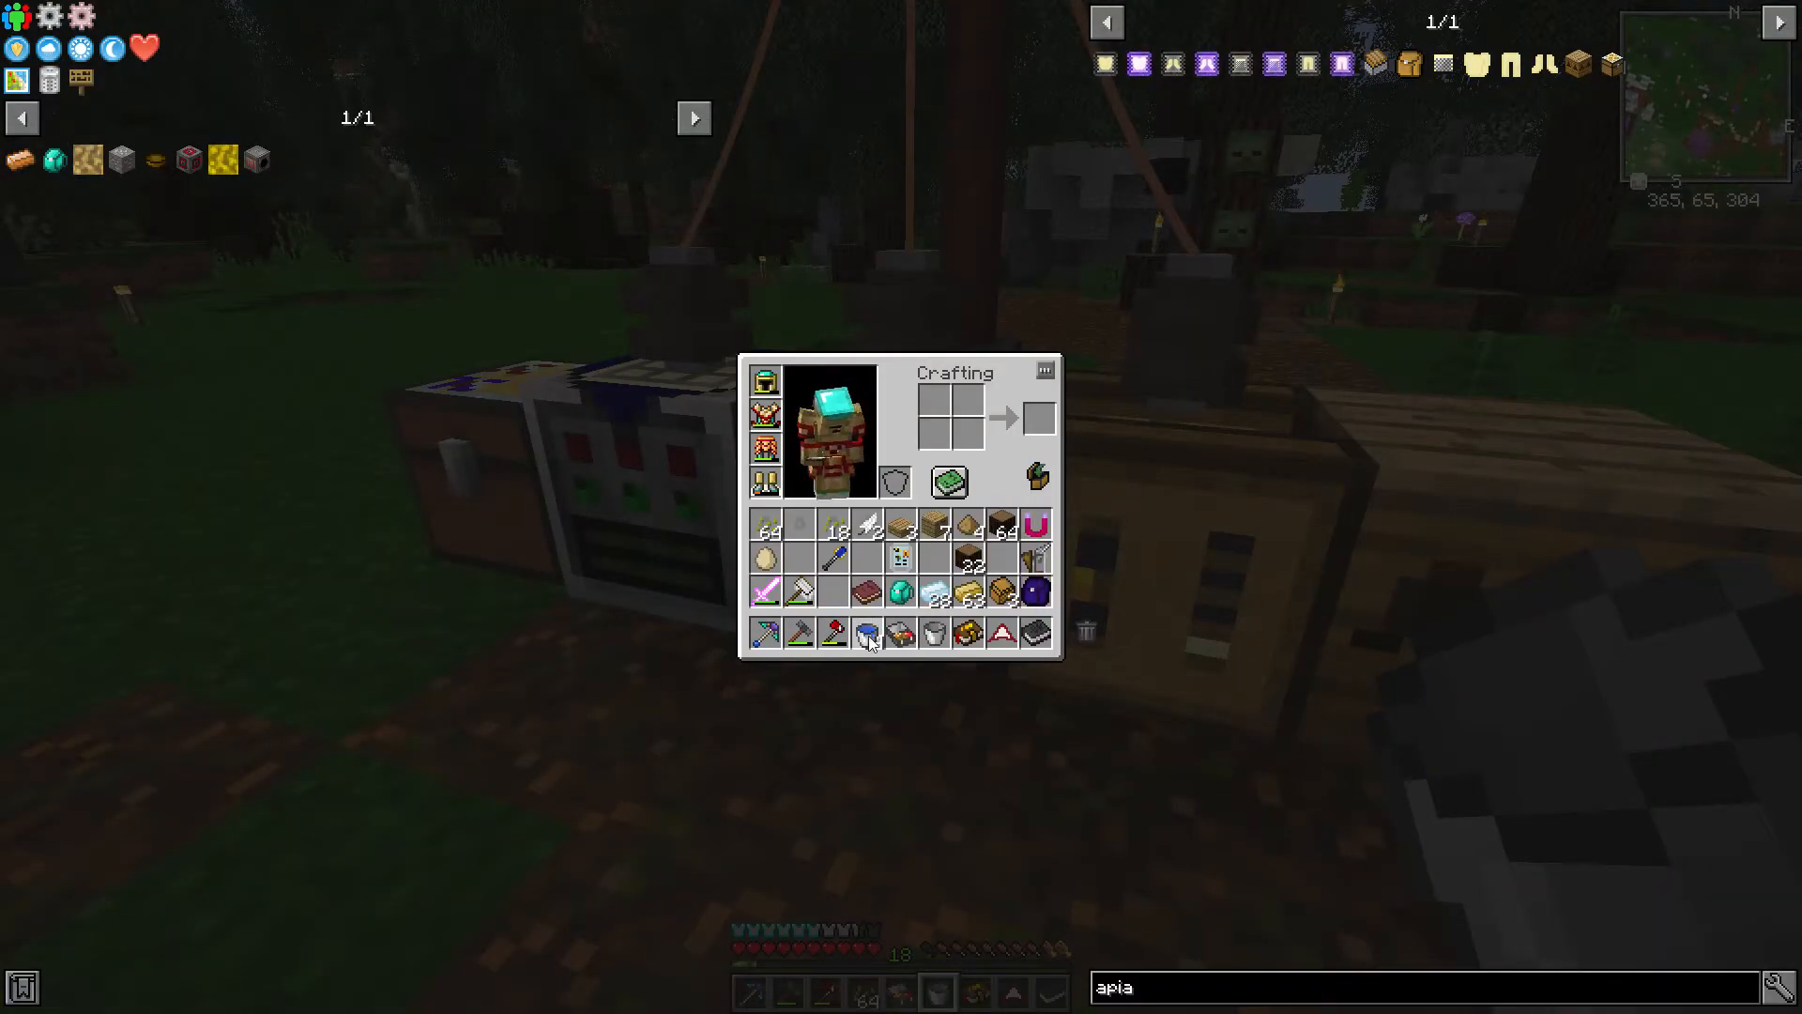
key(Escape)
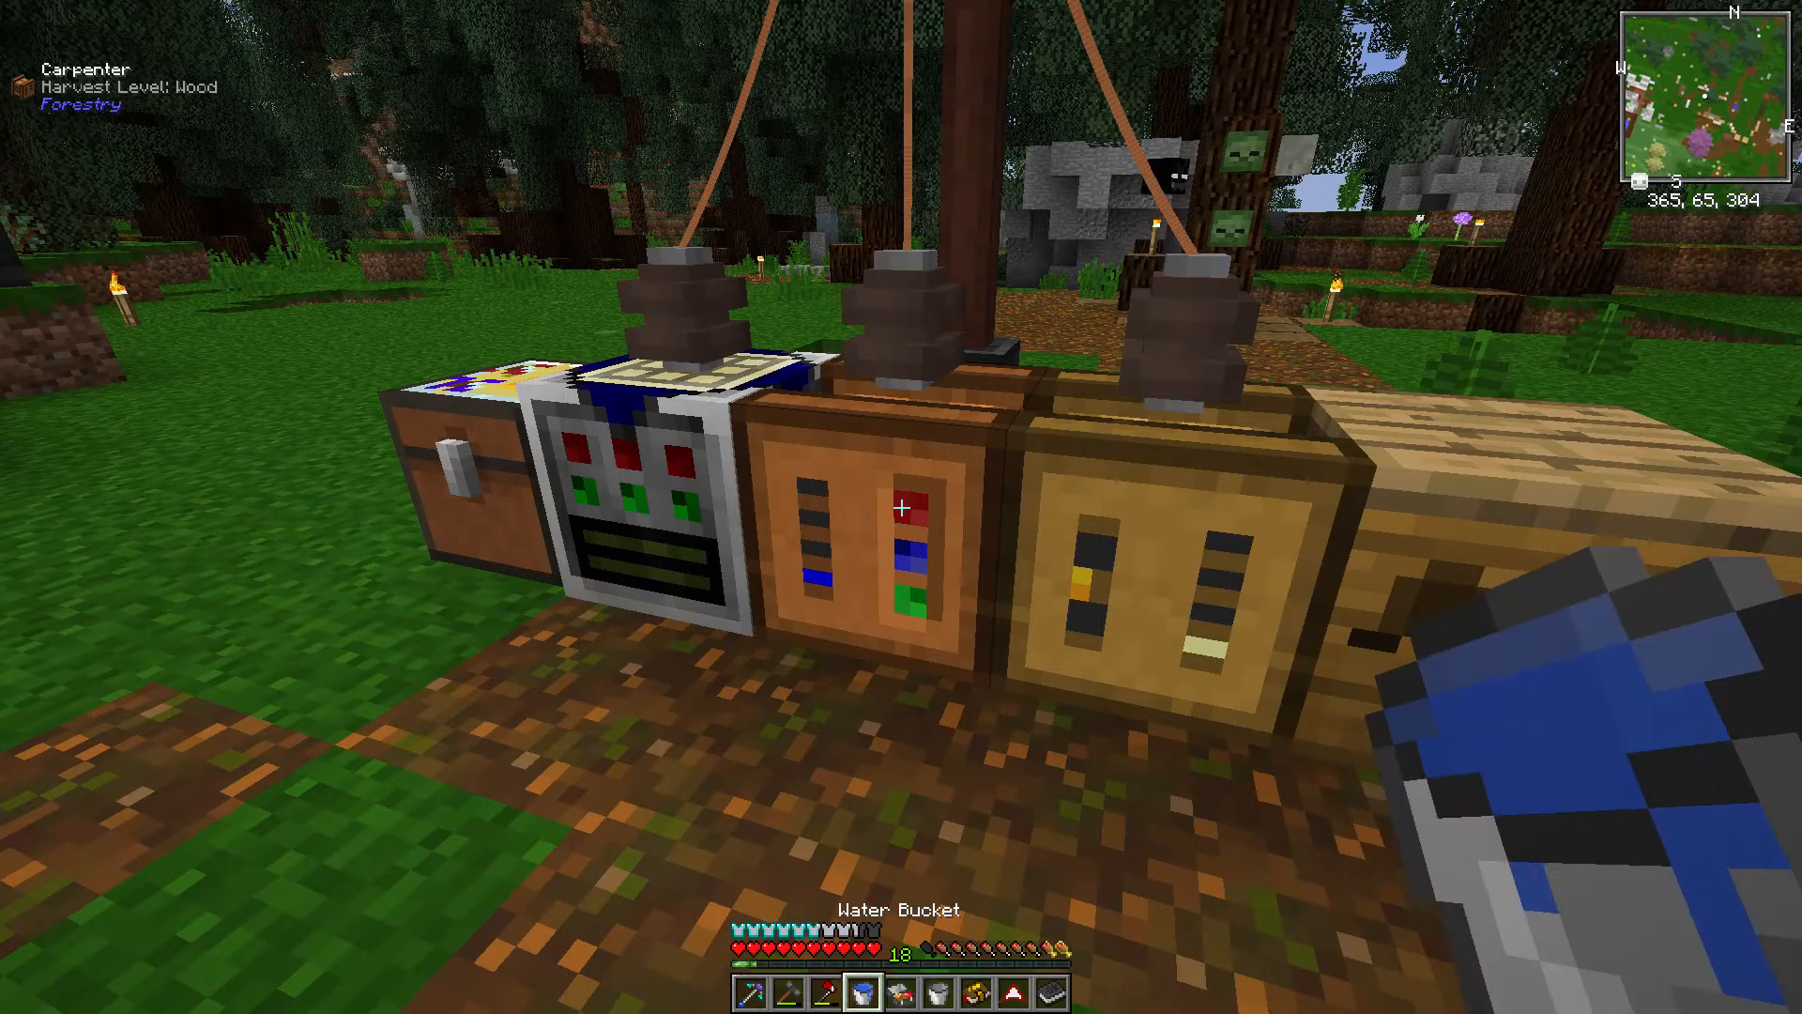
click(901, 506)
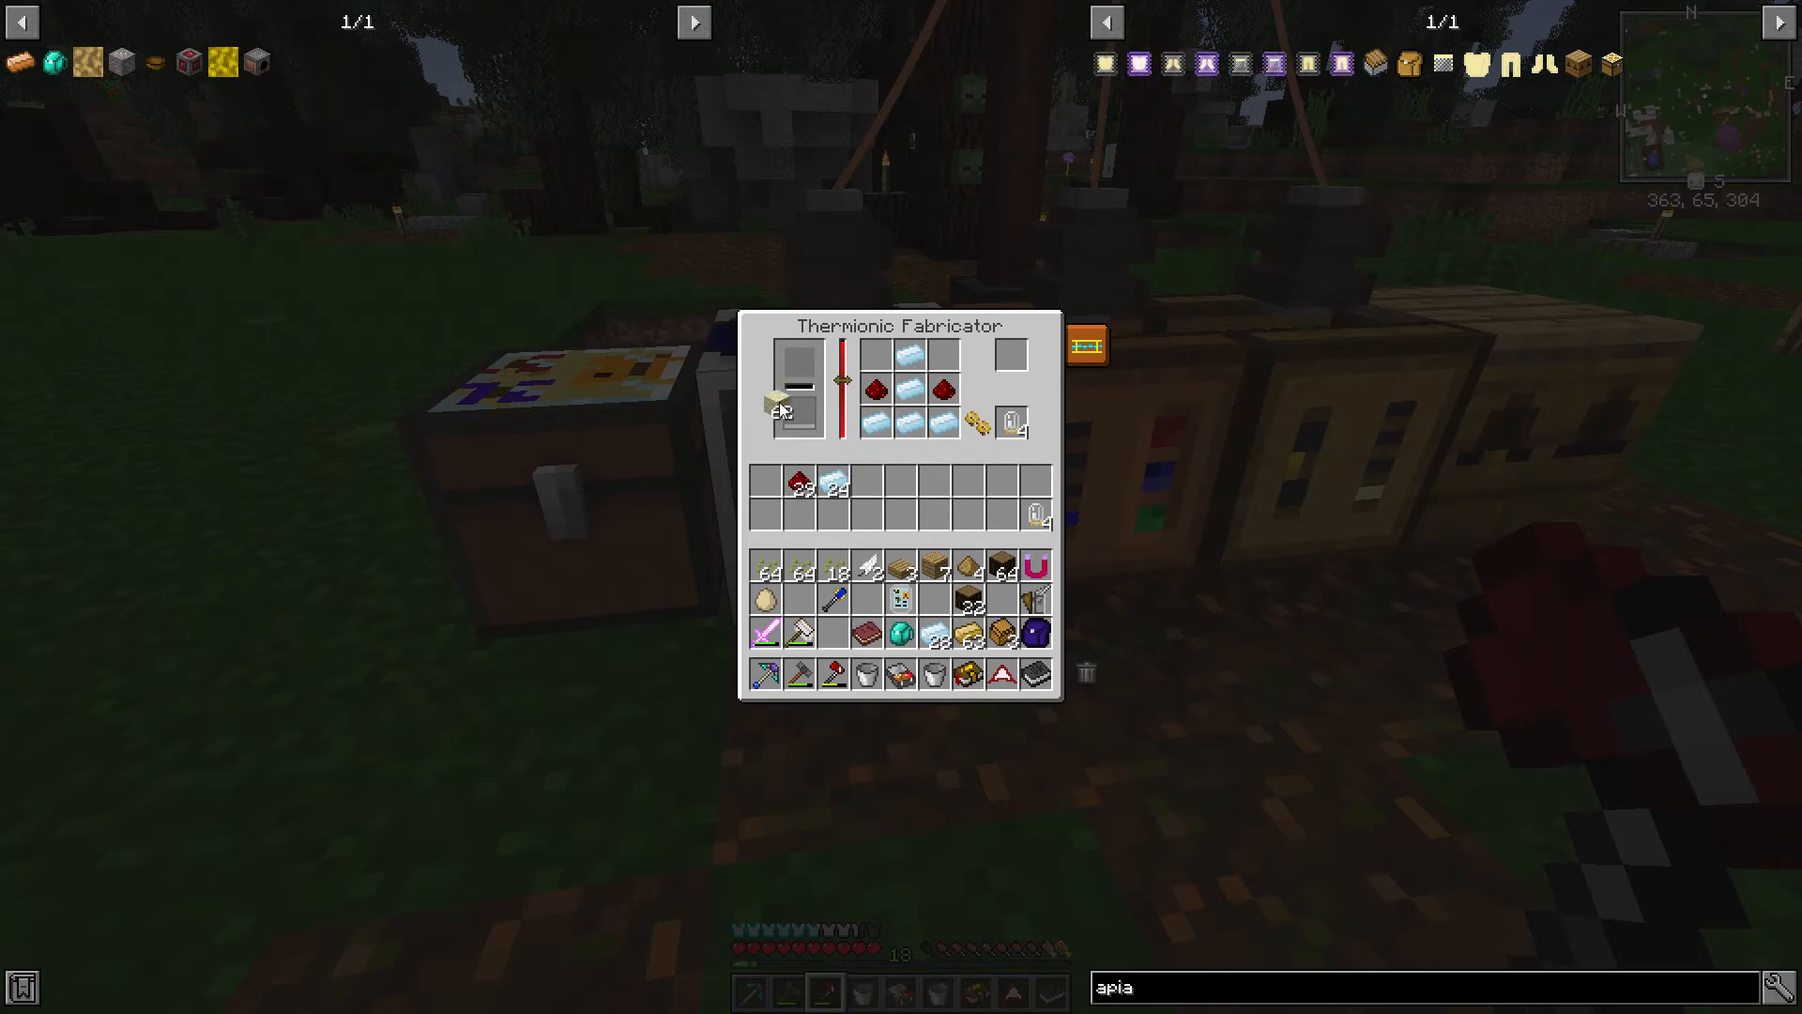
Step: Put the held sand back into the fabricator's storage and close the Thermionic Fabricator
click(795, 363)
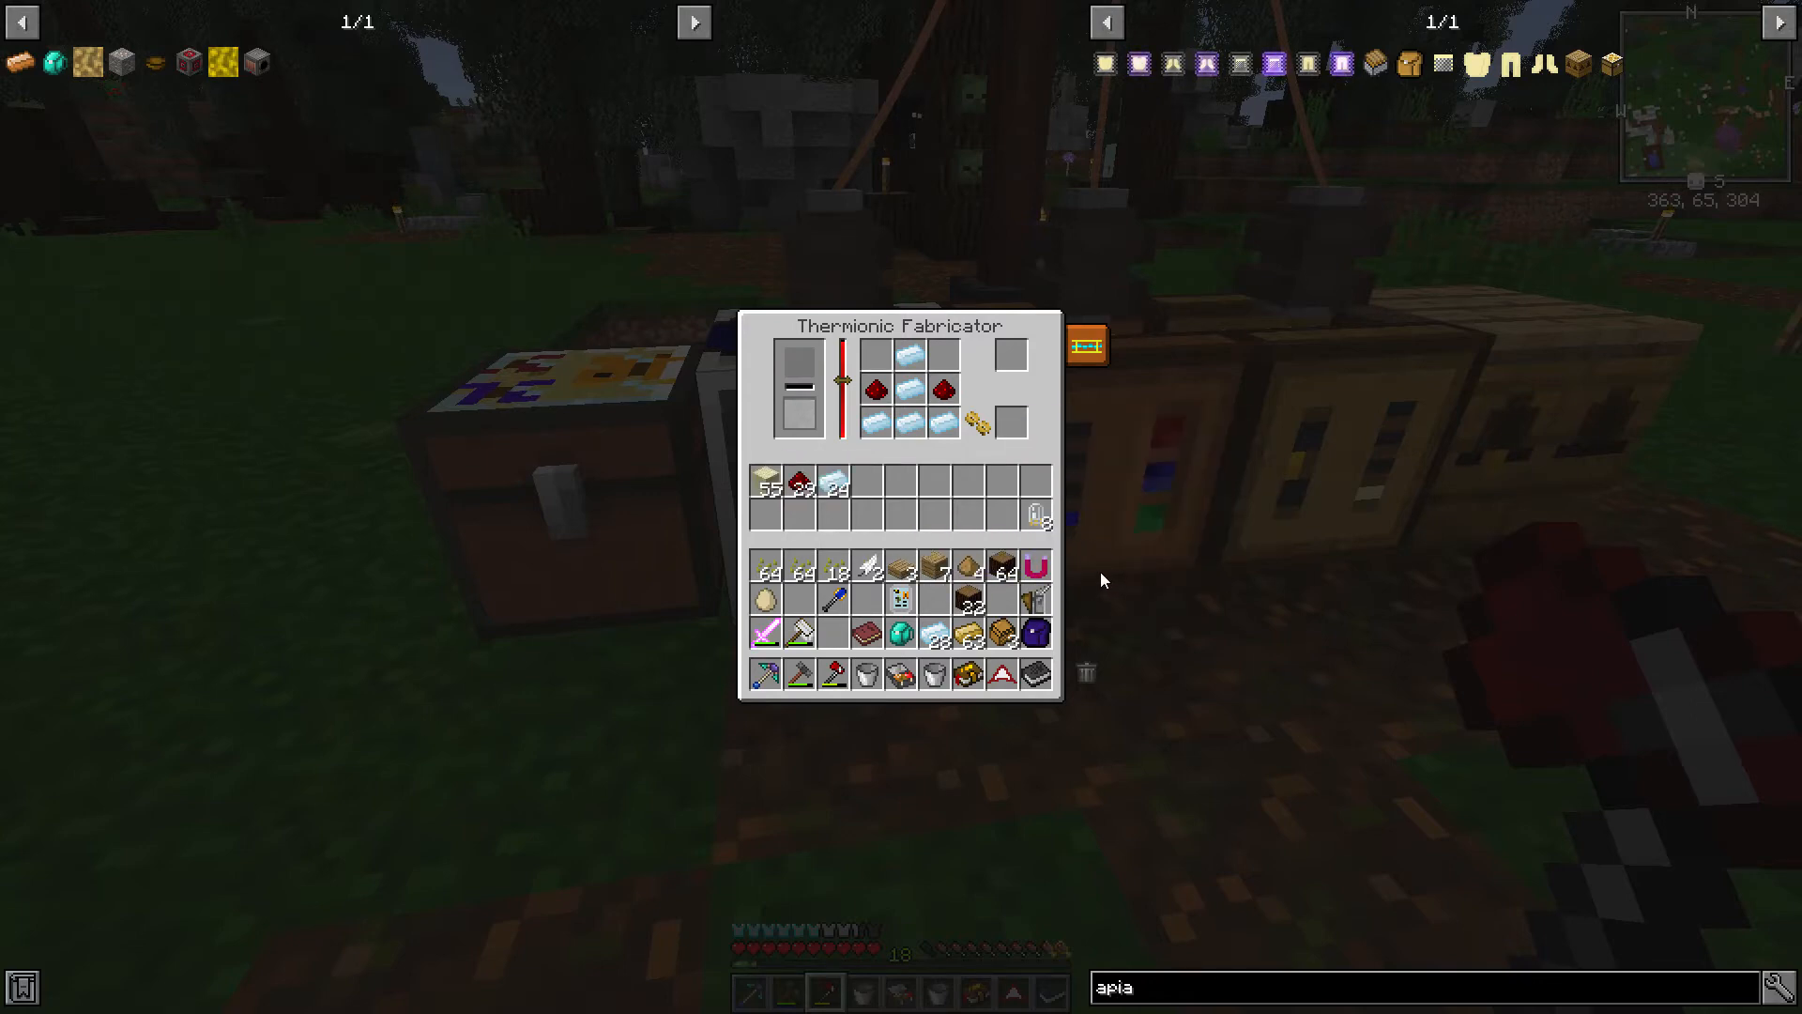
mouse_move(913, 387)
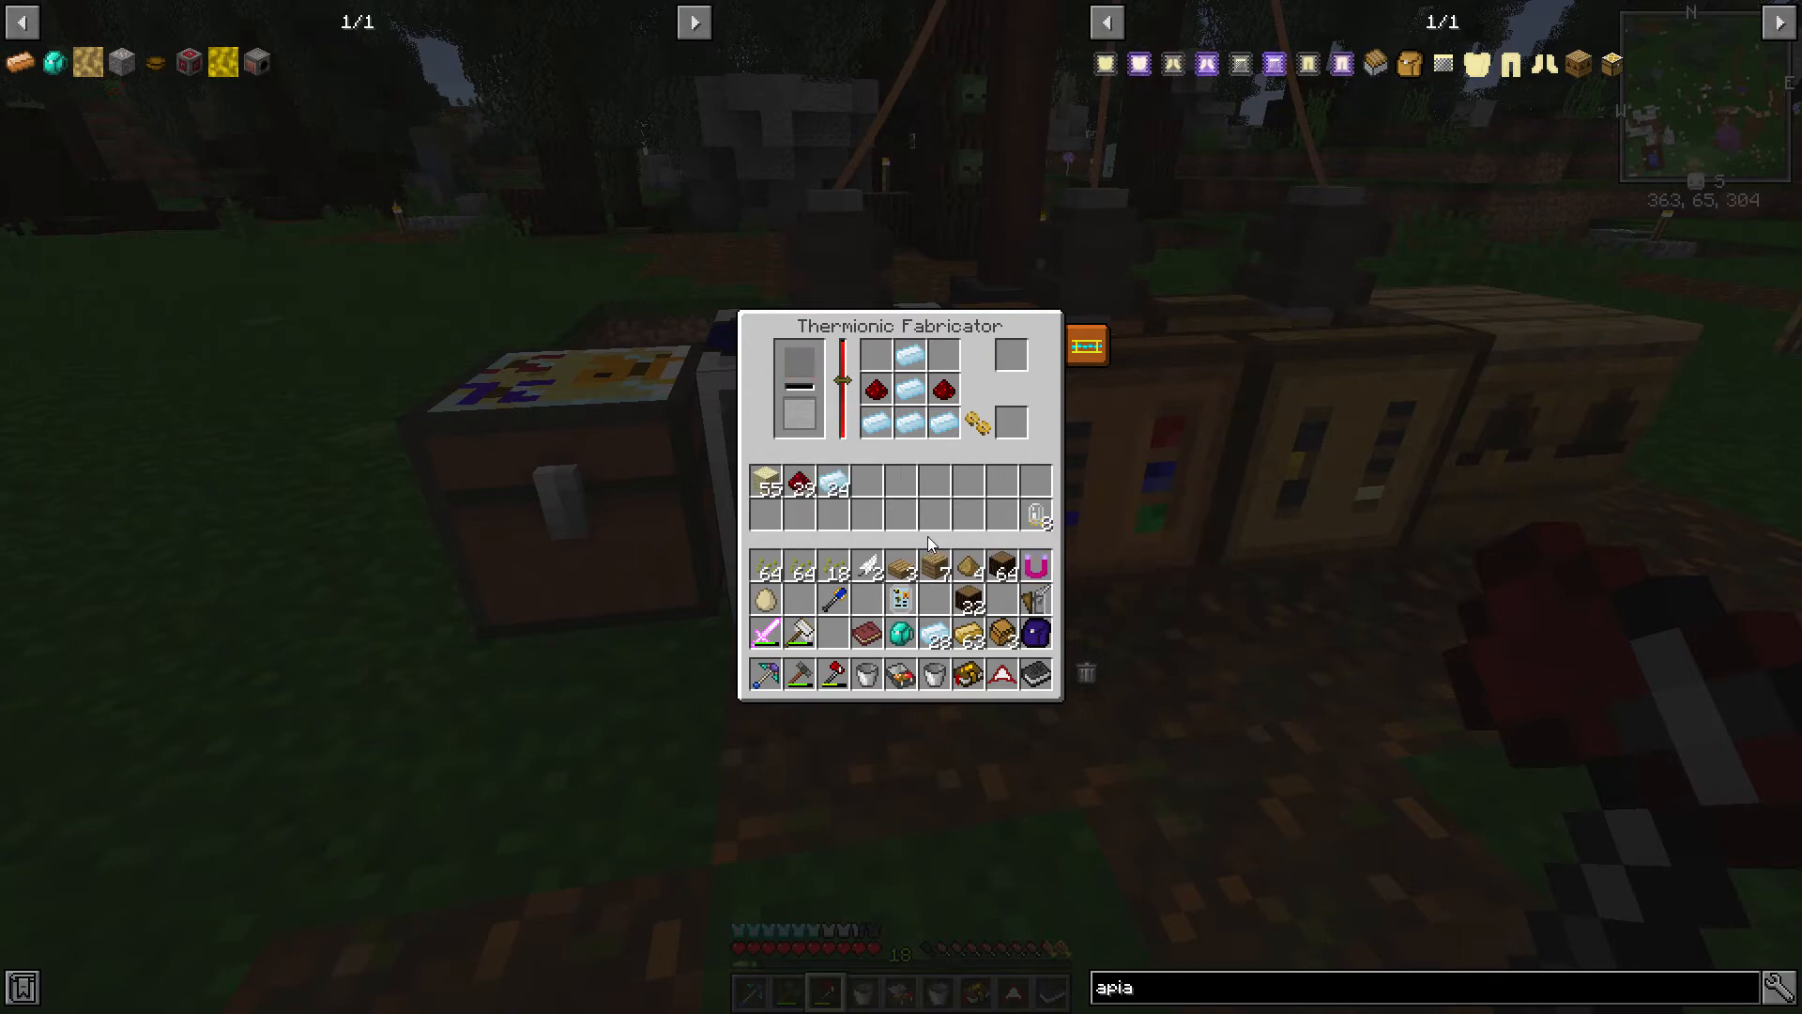
mouse_move(931, 515)
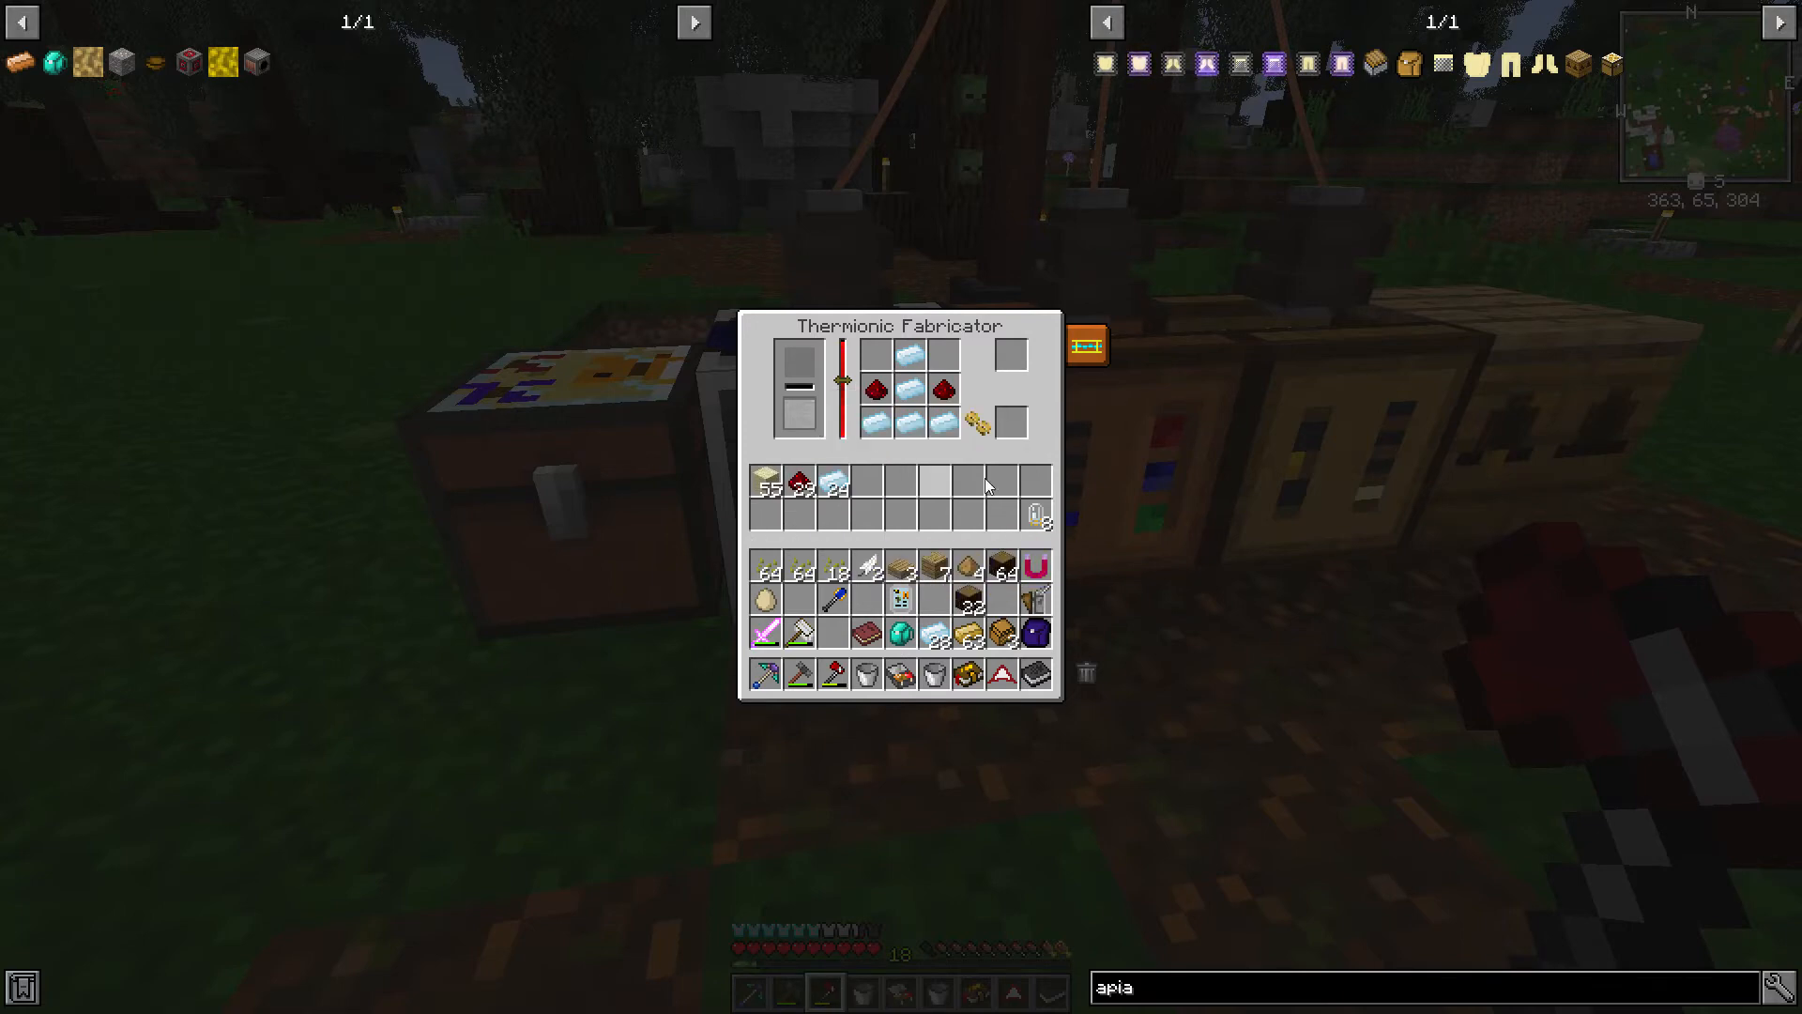
mouse_move(764, 482)
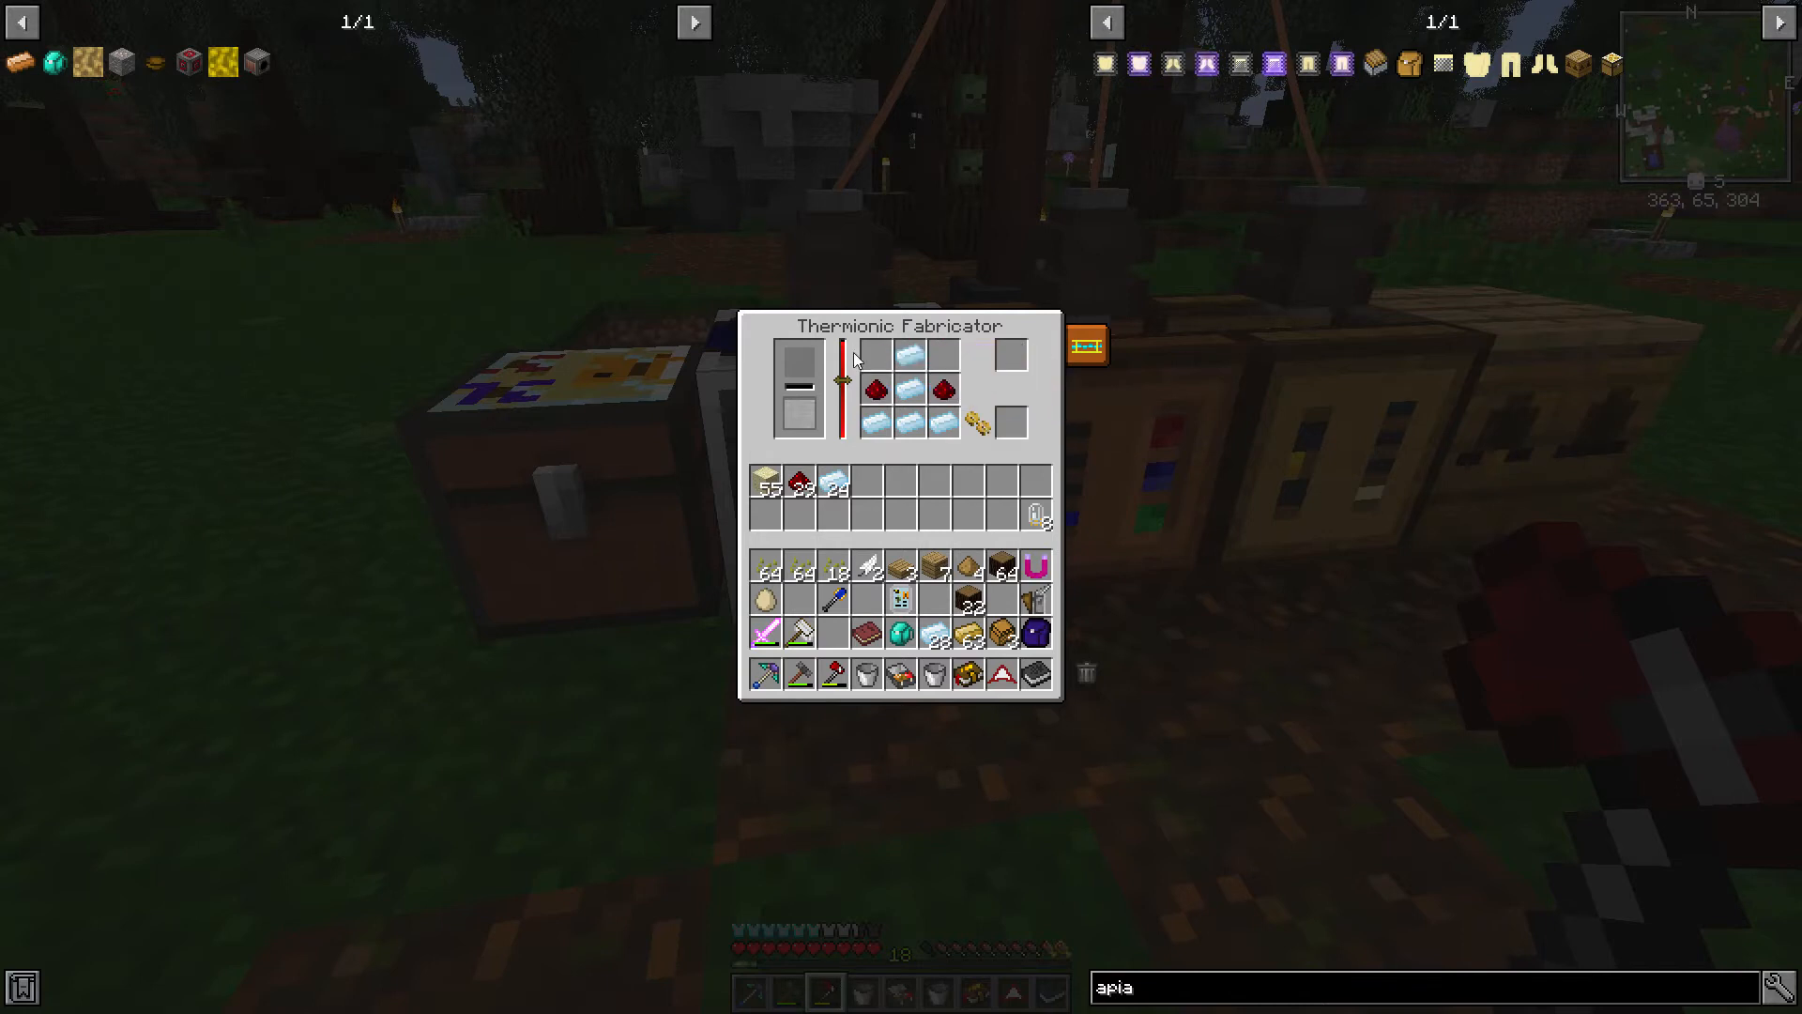
mouse_move(764, 485)
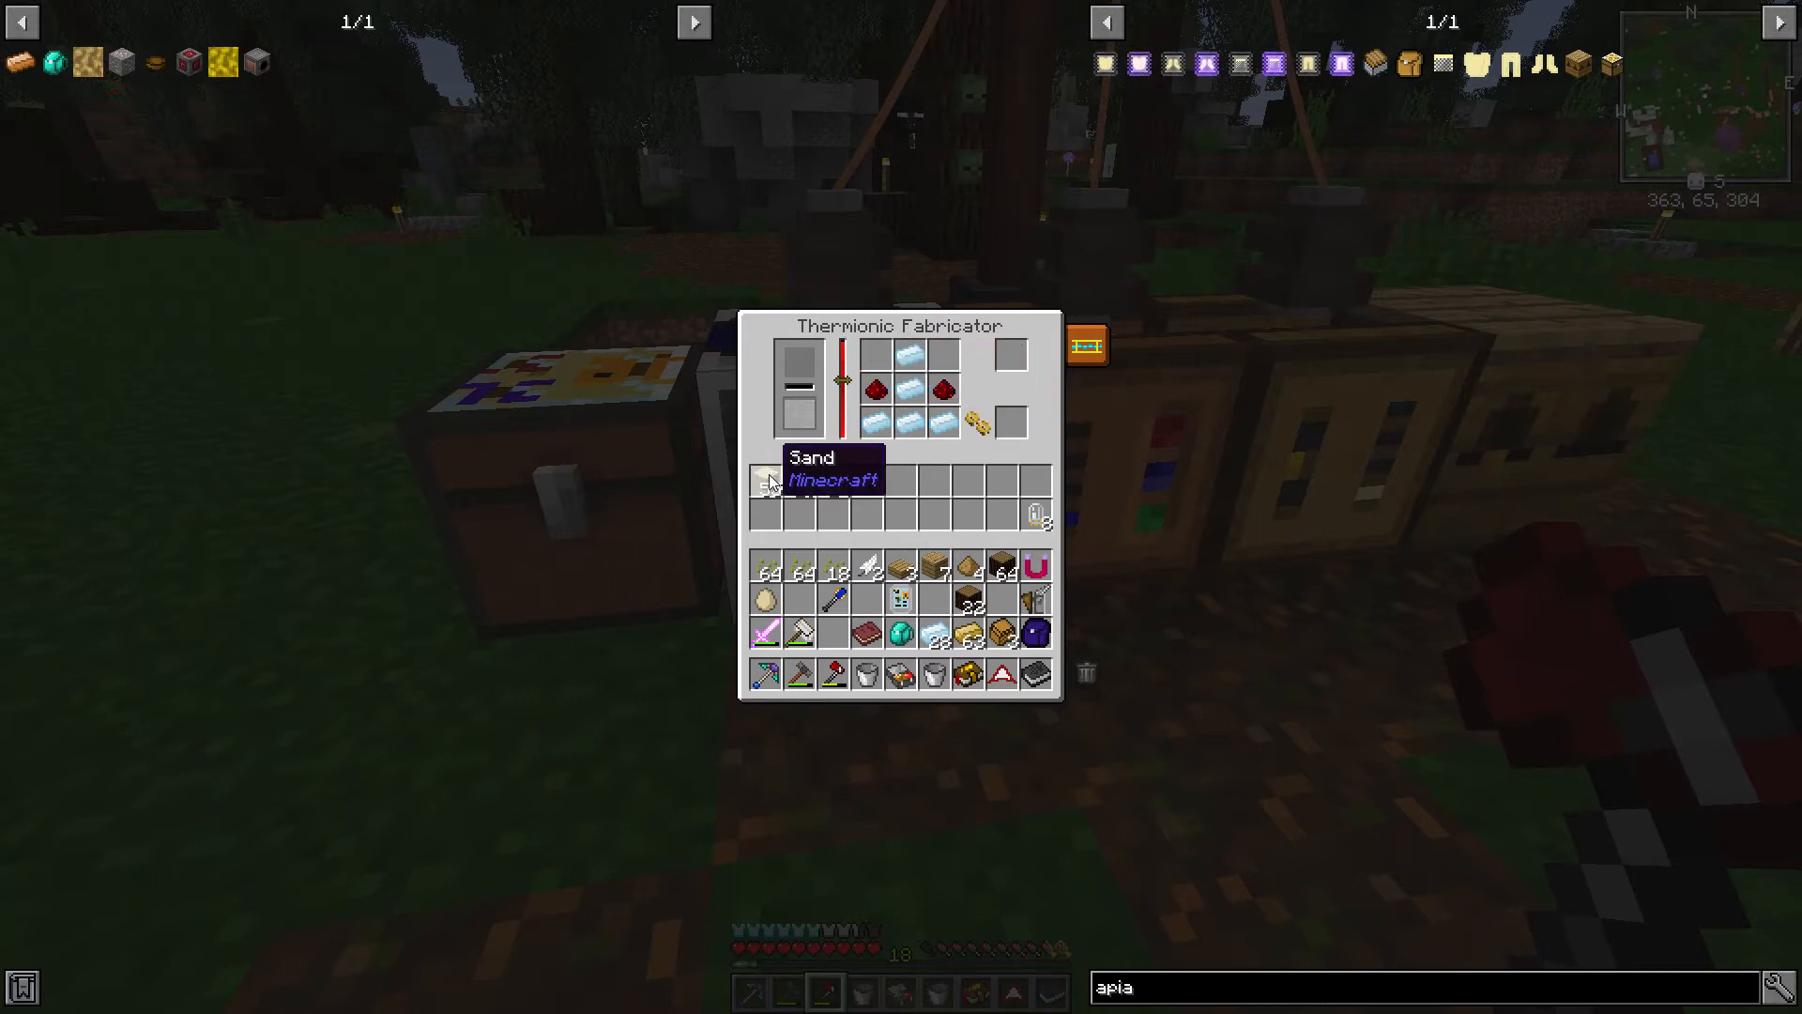
key(Escape)
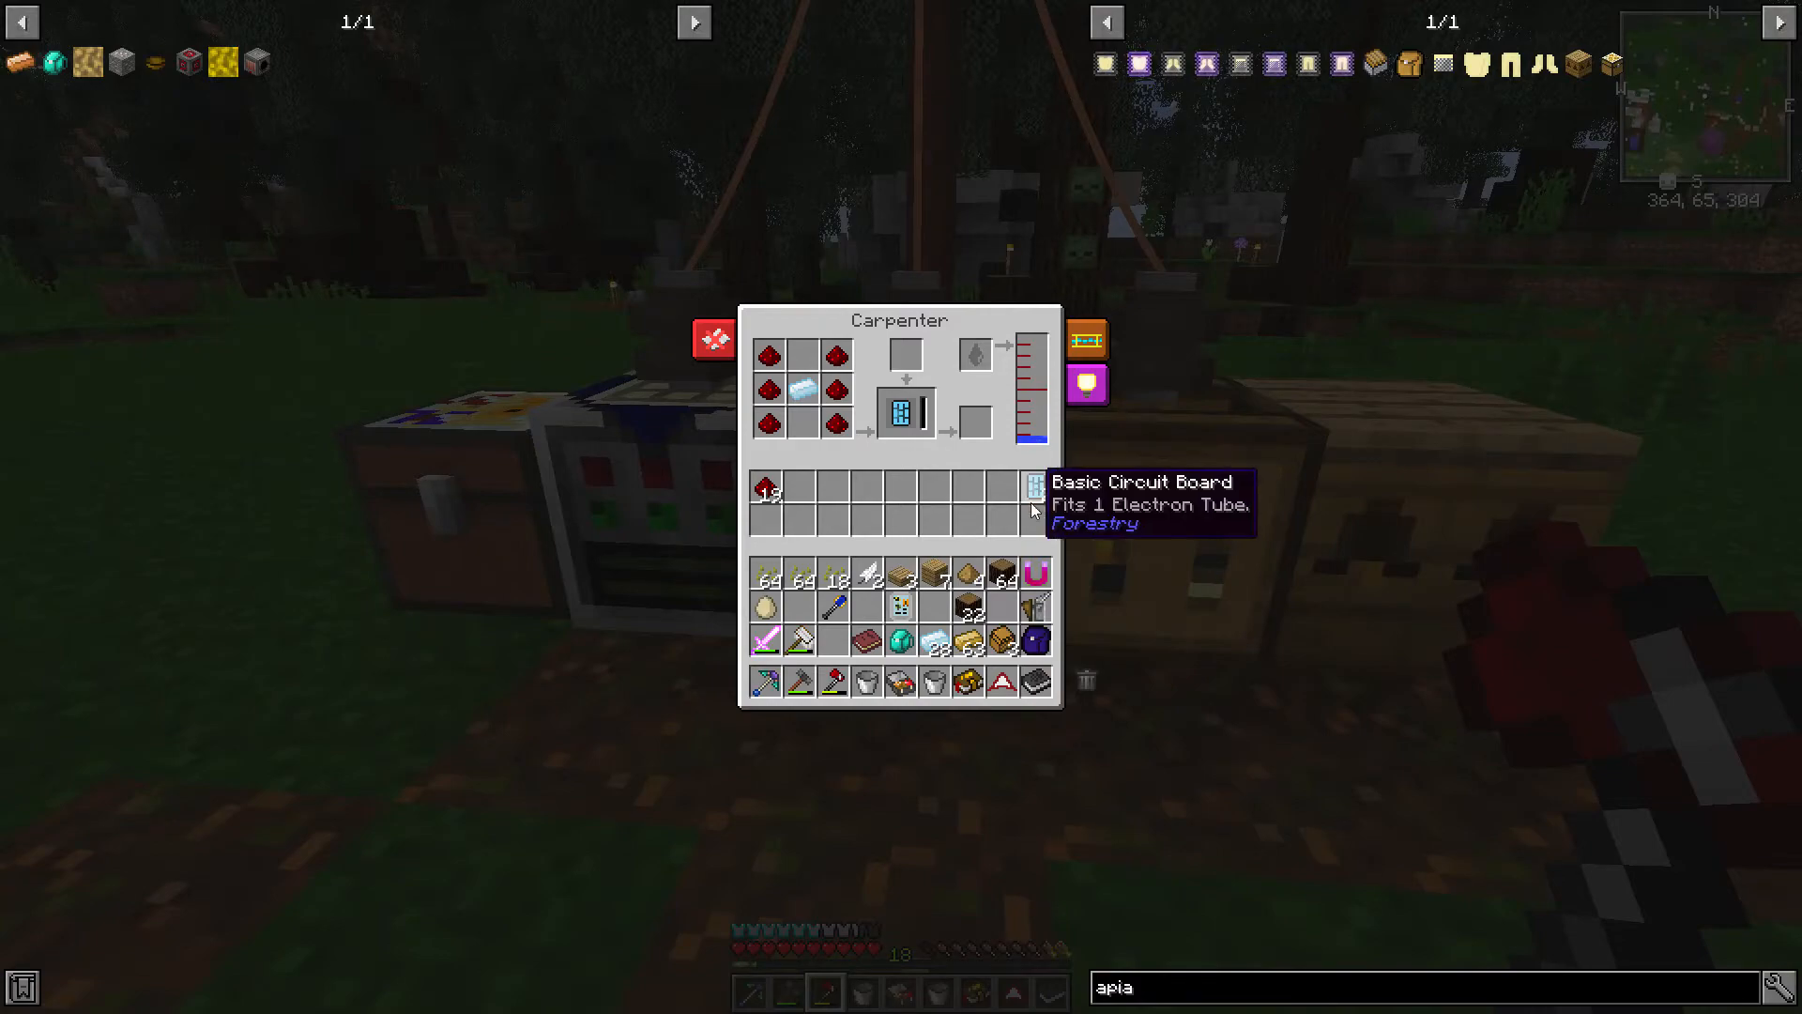
Step: Close the Carpenter GUI to stand beside the Forestry machines and podzol patch
key(Escape)
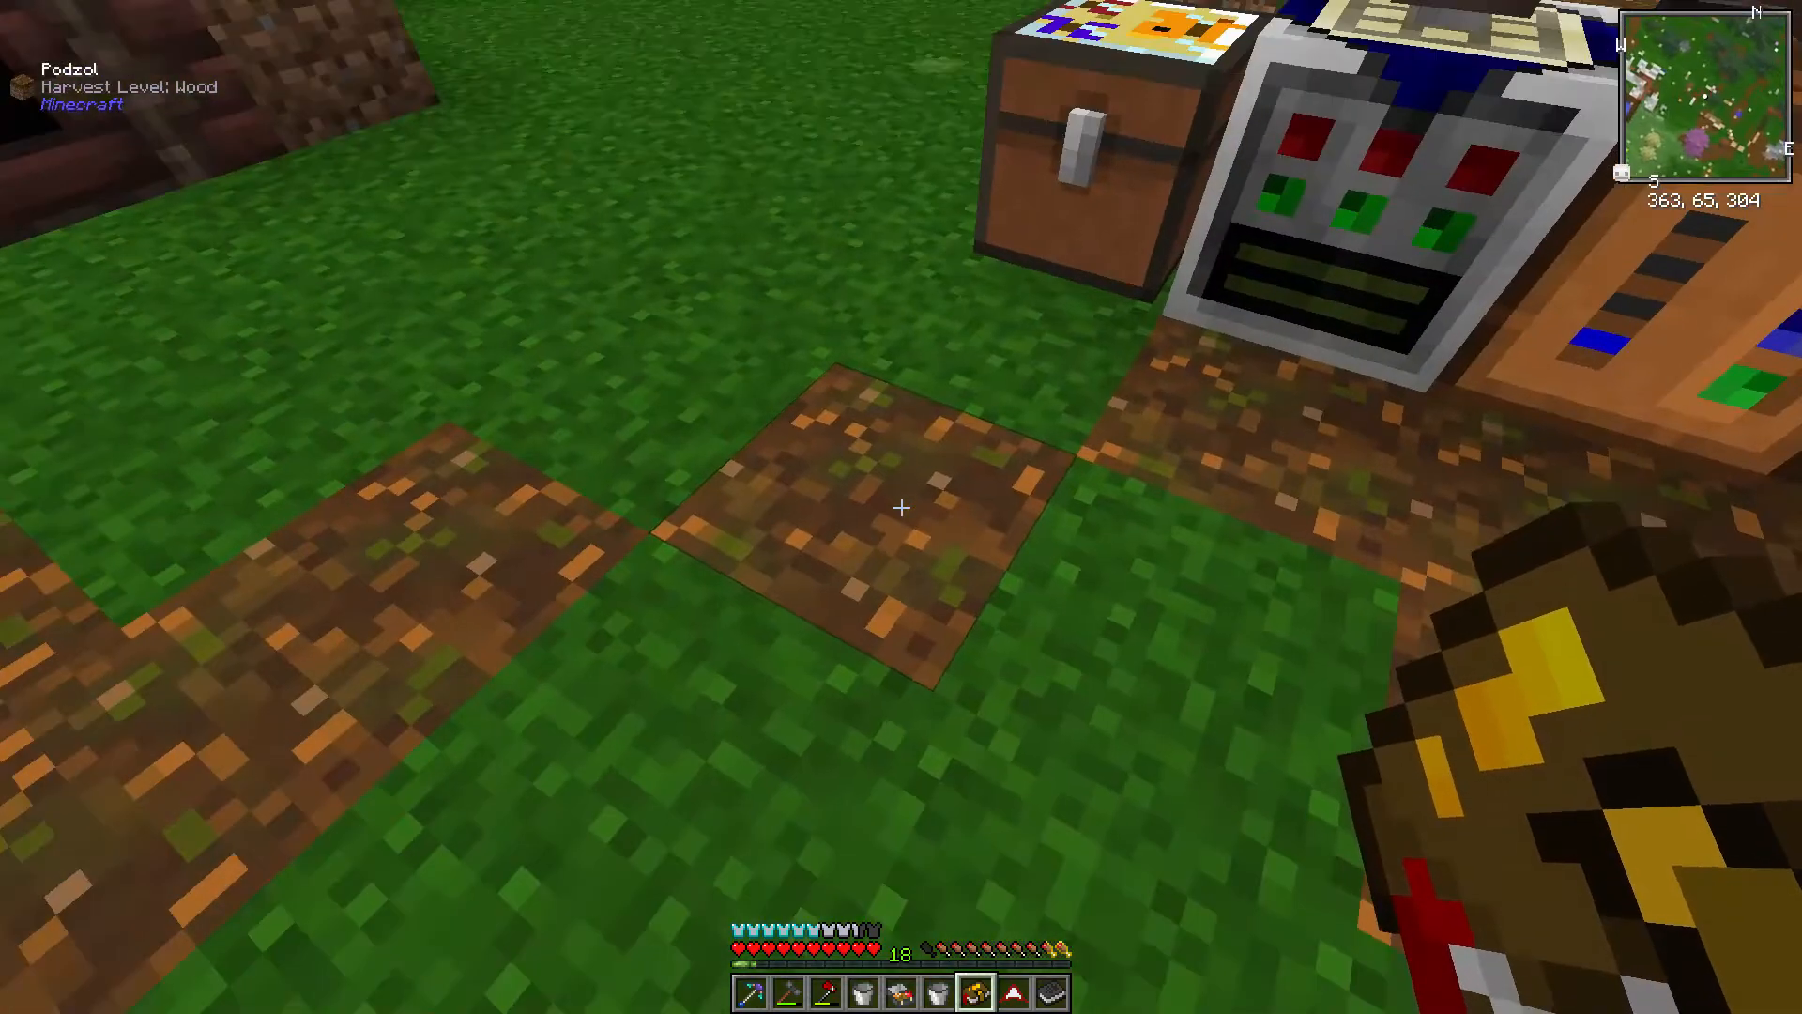
key(e)
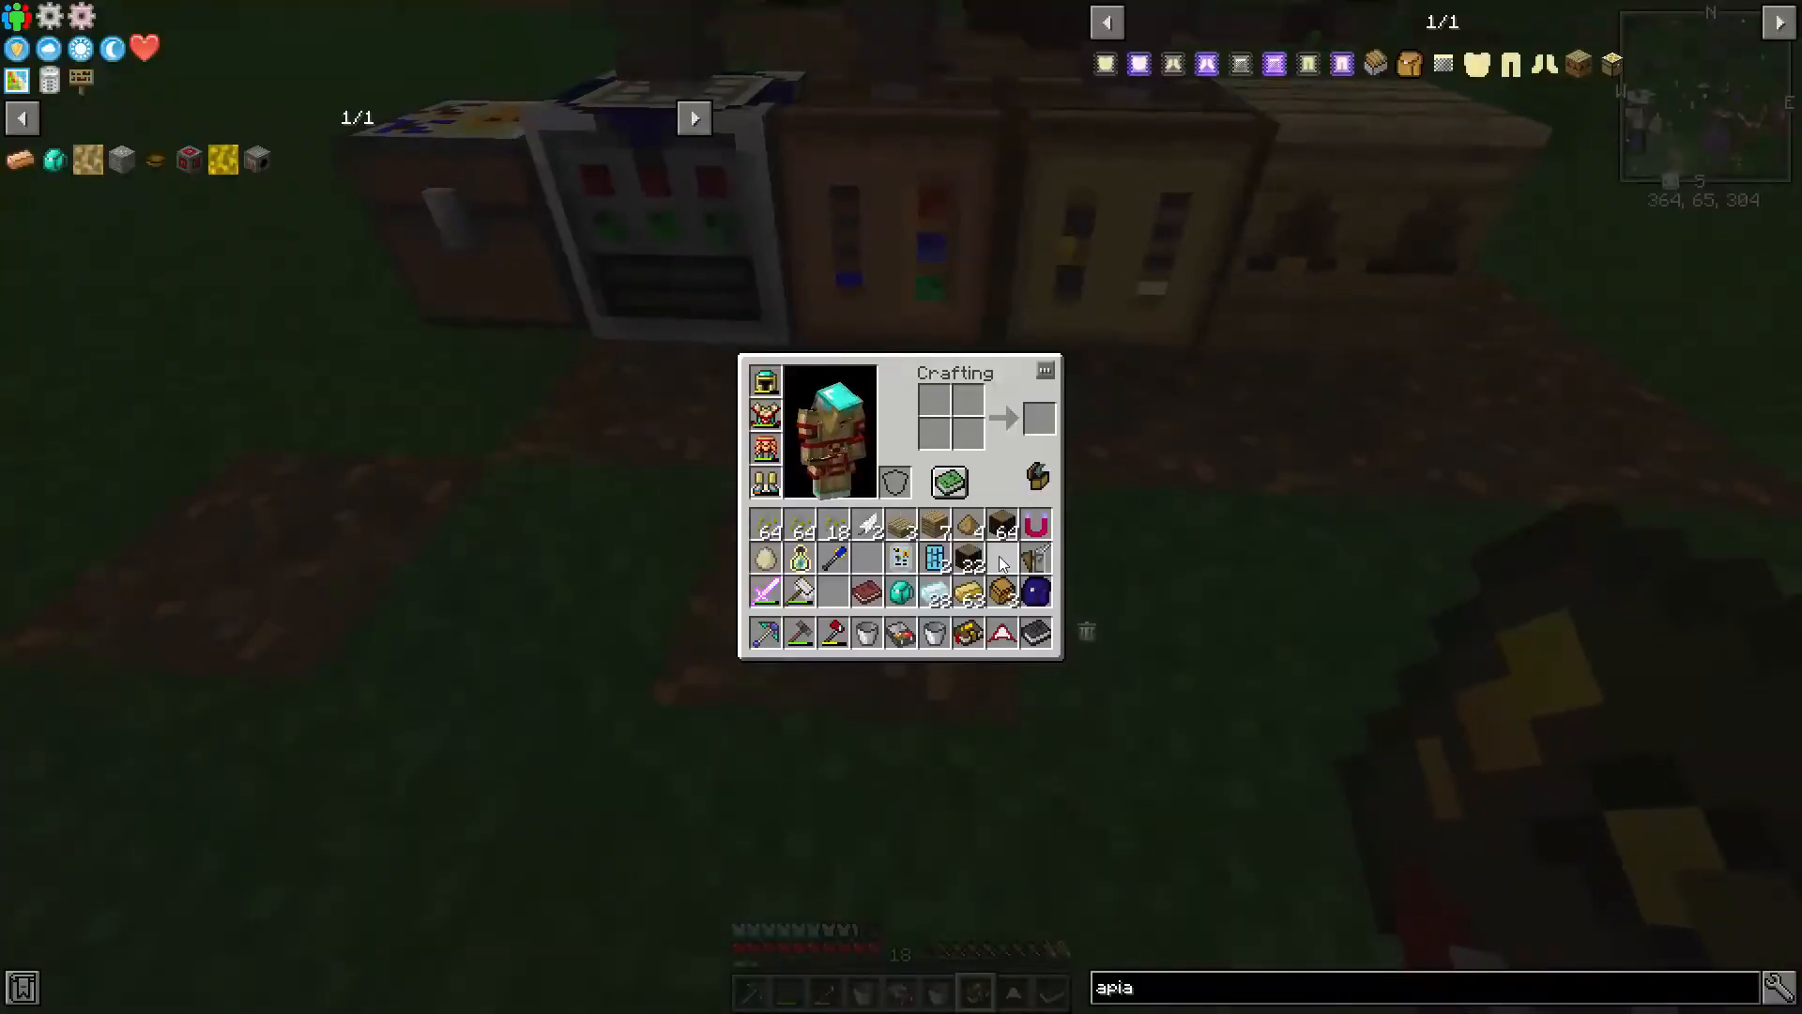
key(Escape)
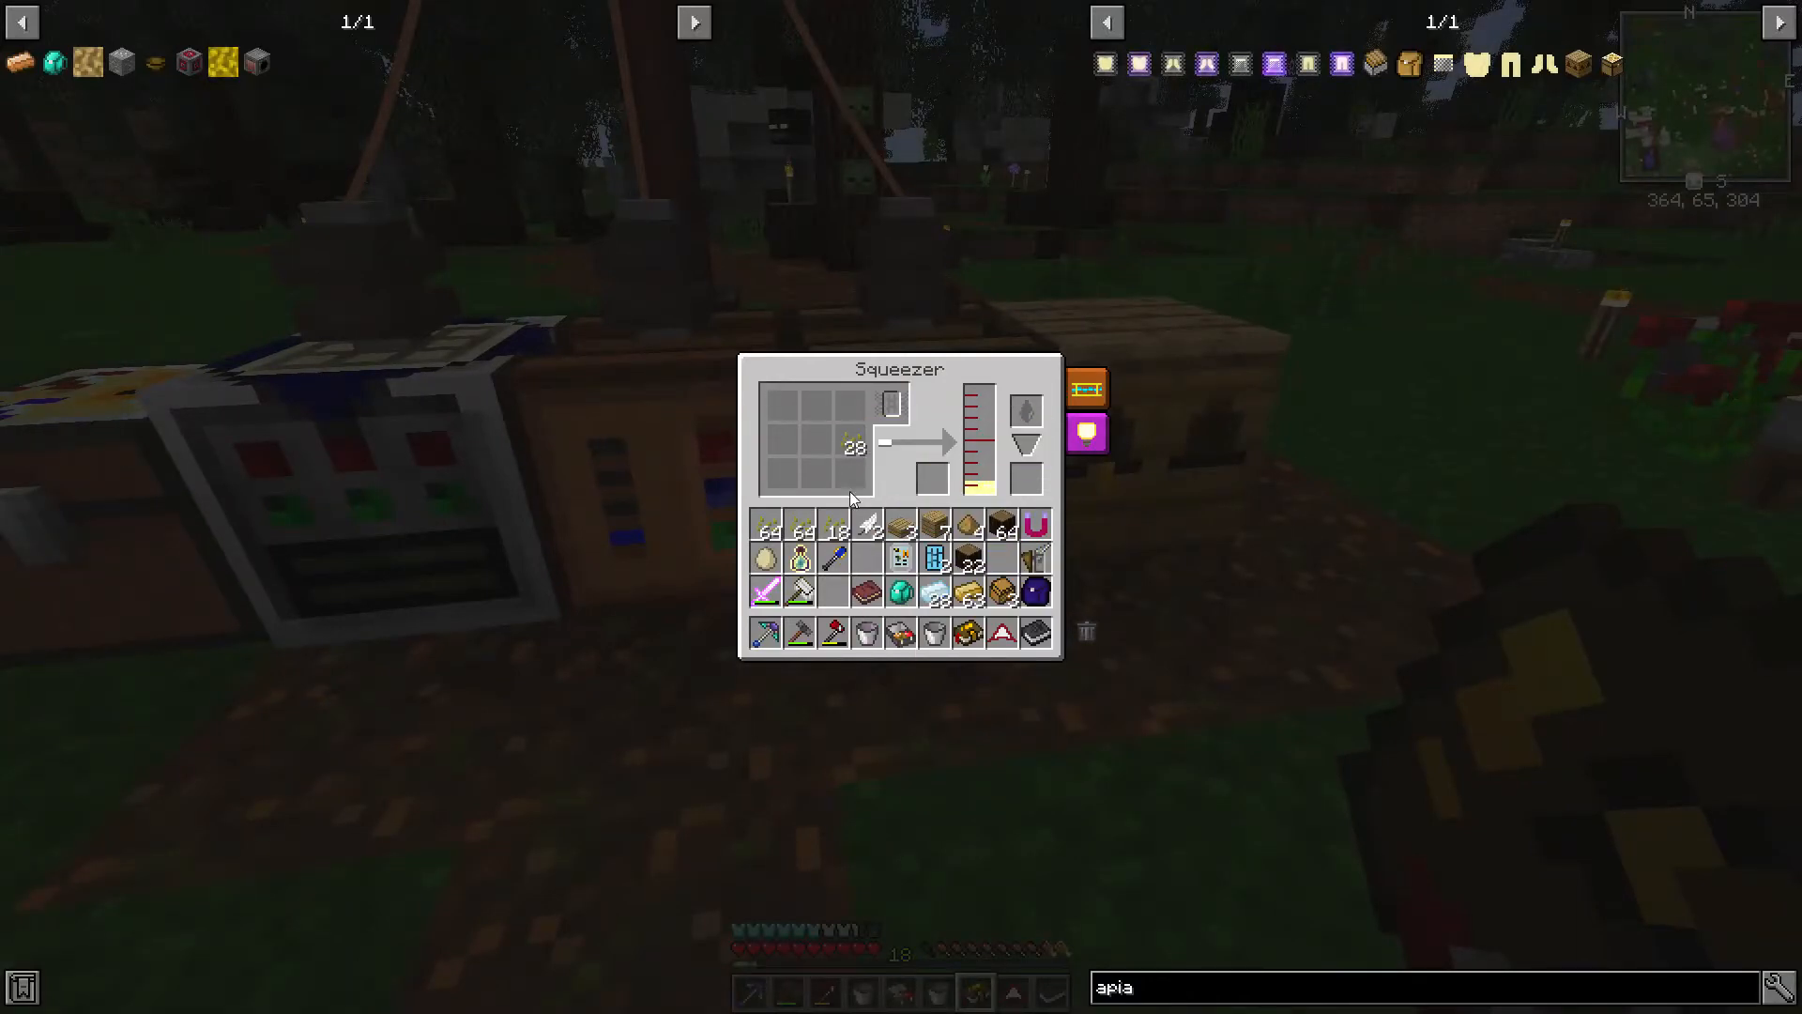
key(Escape)
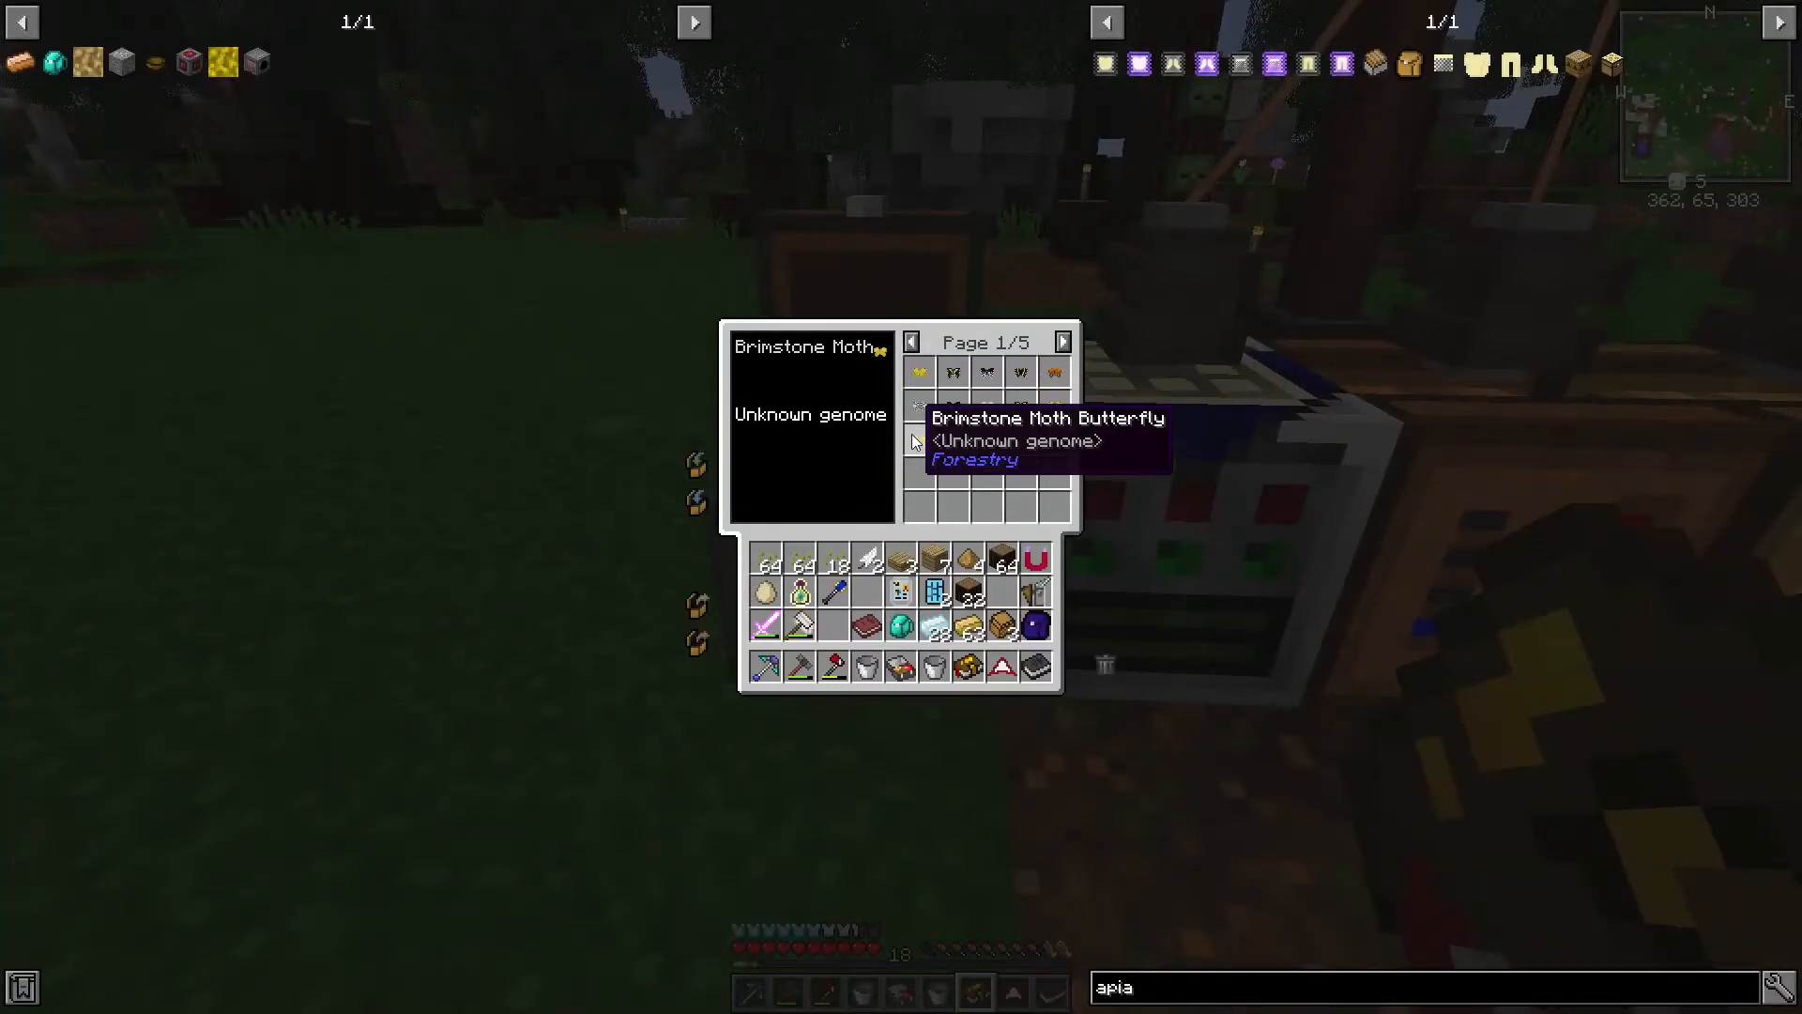
key(Escape)
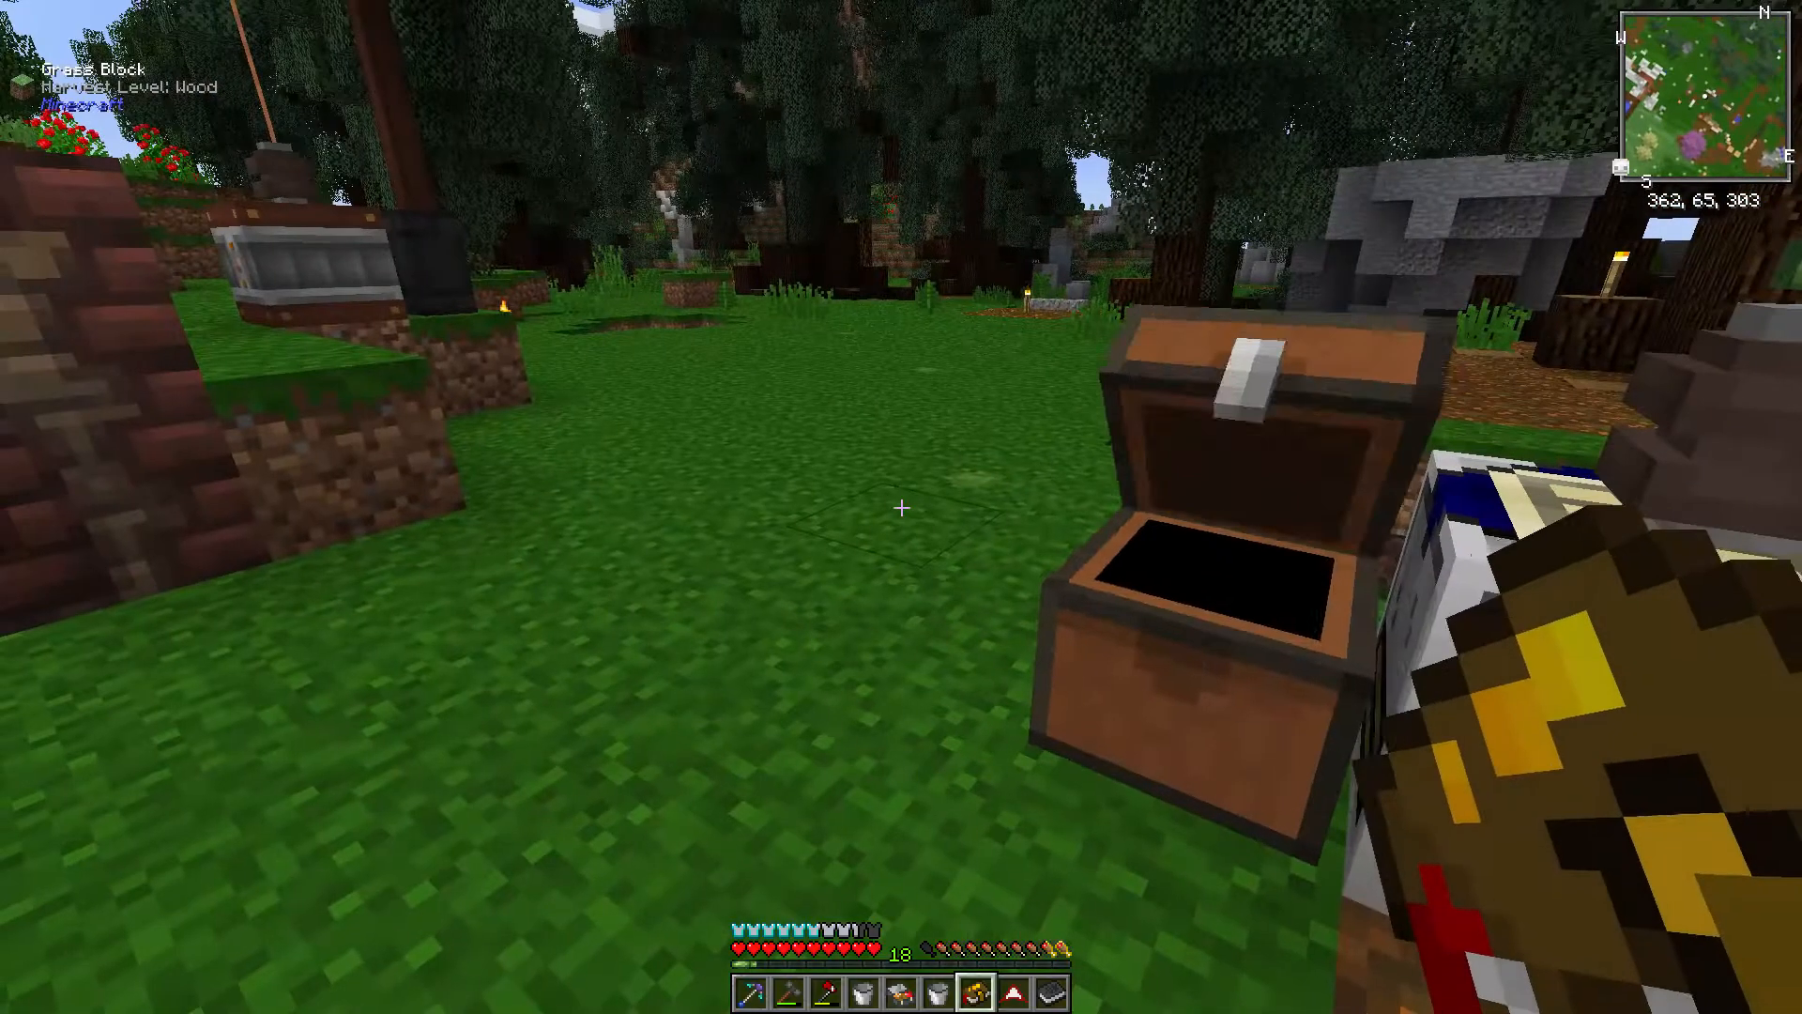
key(e)
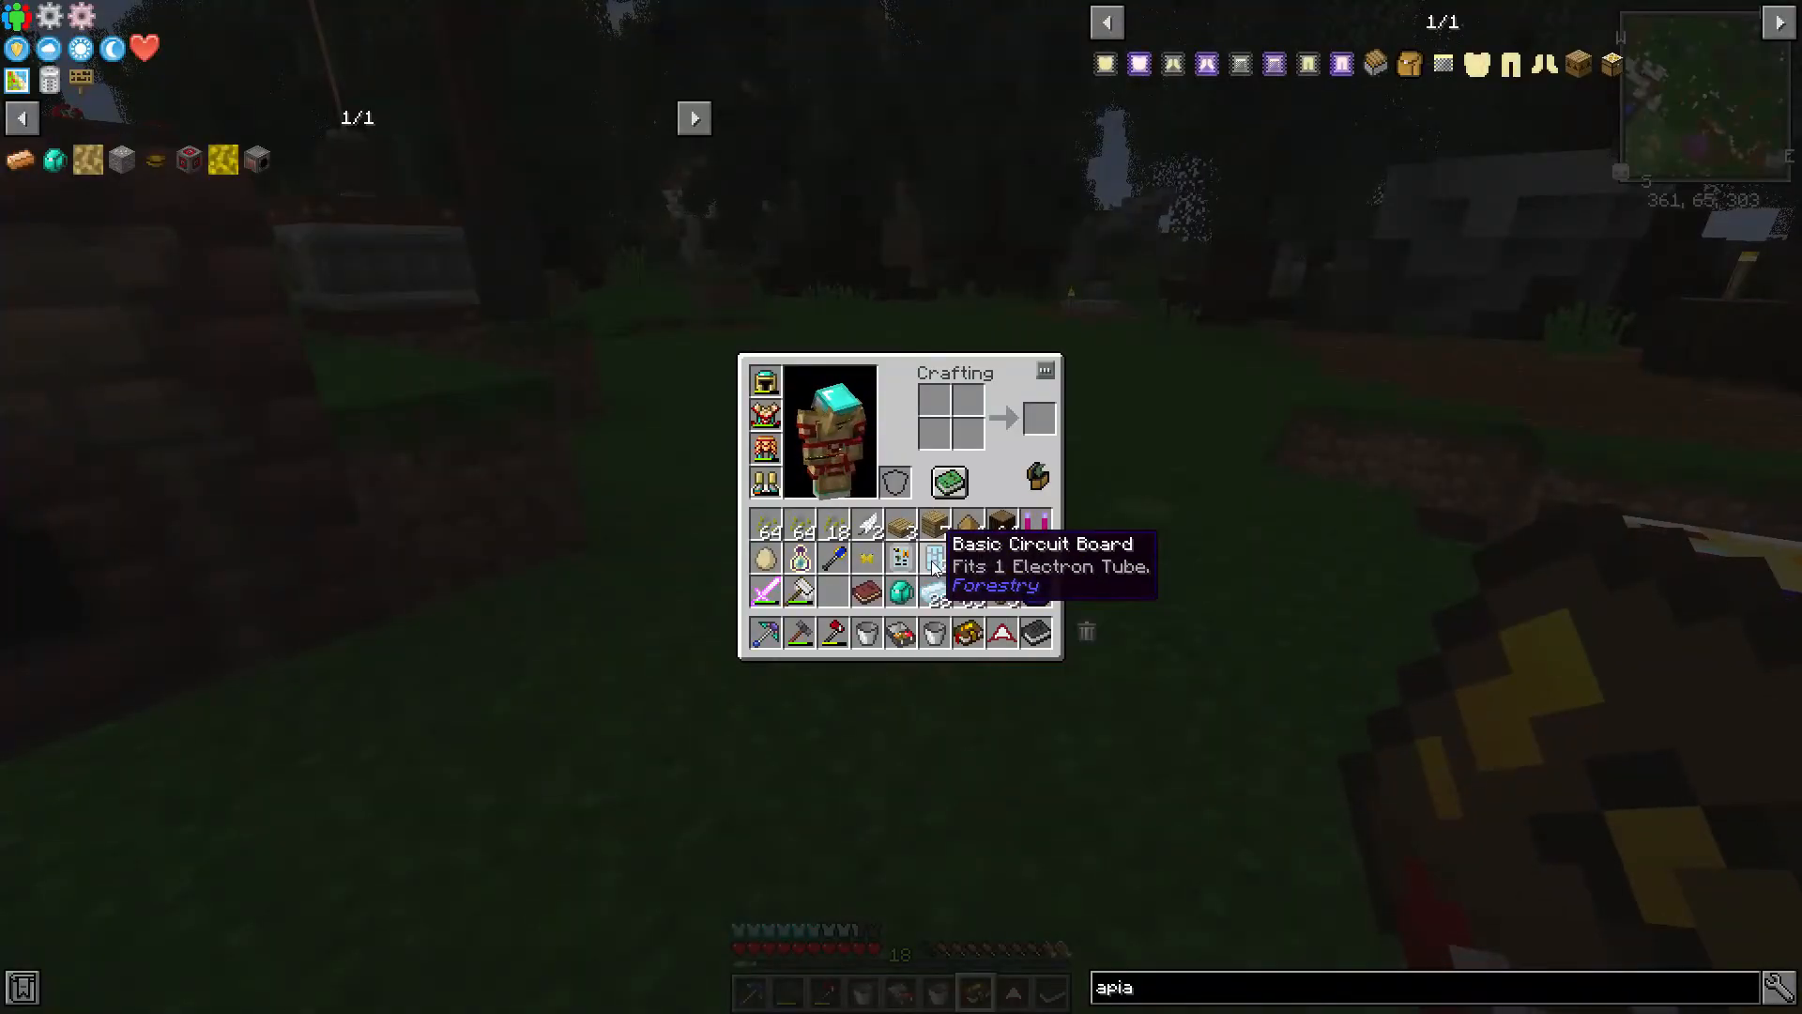
key(Escape)
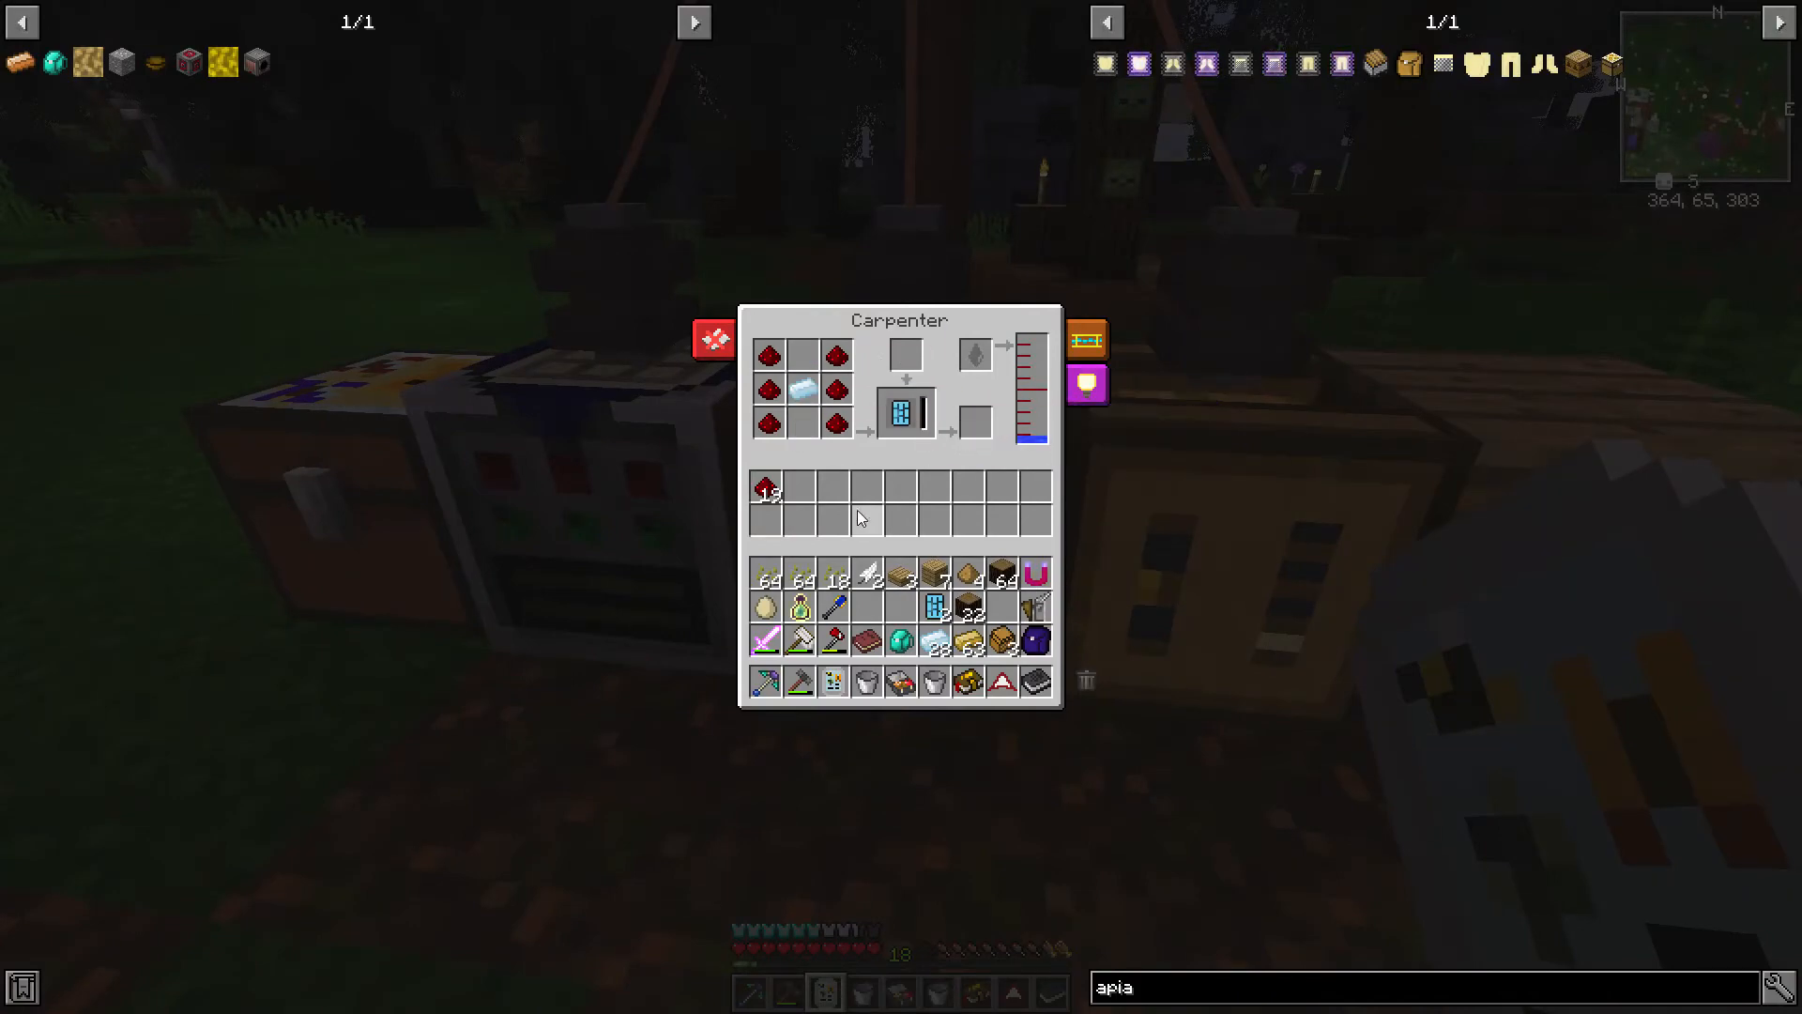
mouse_move(1021, 526)
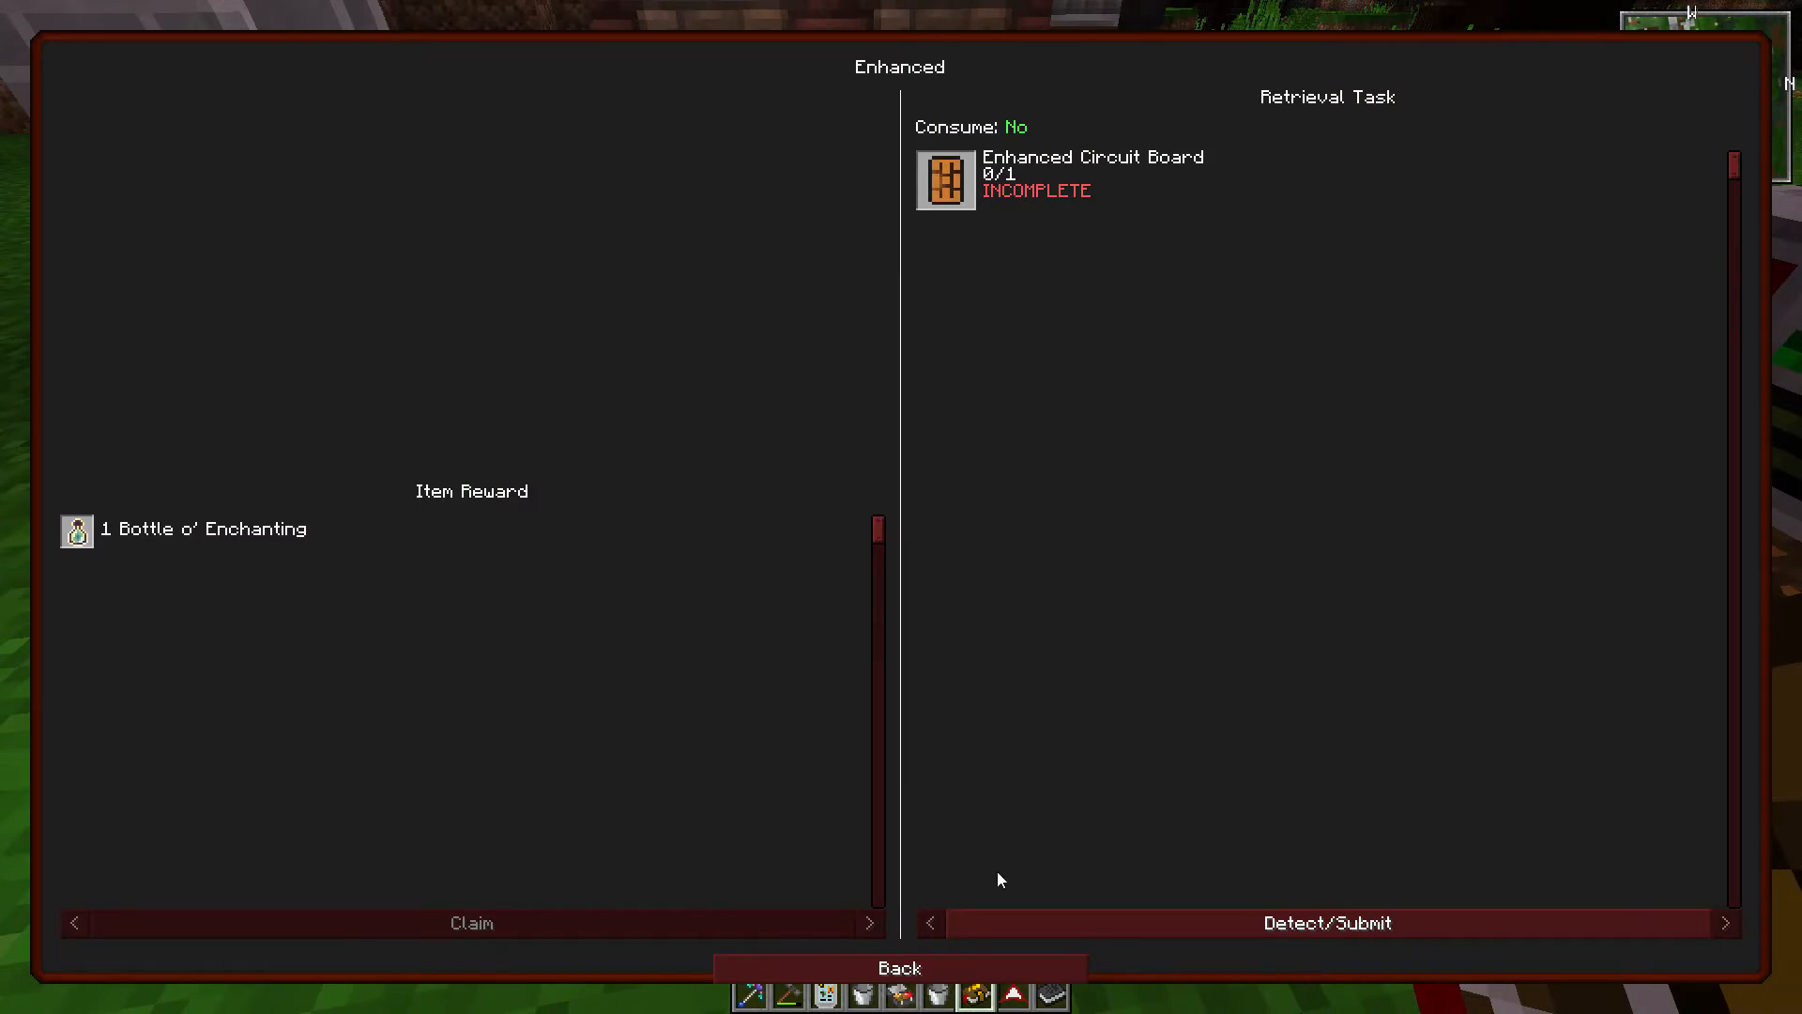
Step: Go back to the Agricultural Expansion quest tree and open the Making Frames quest
click(899, 967)
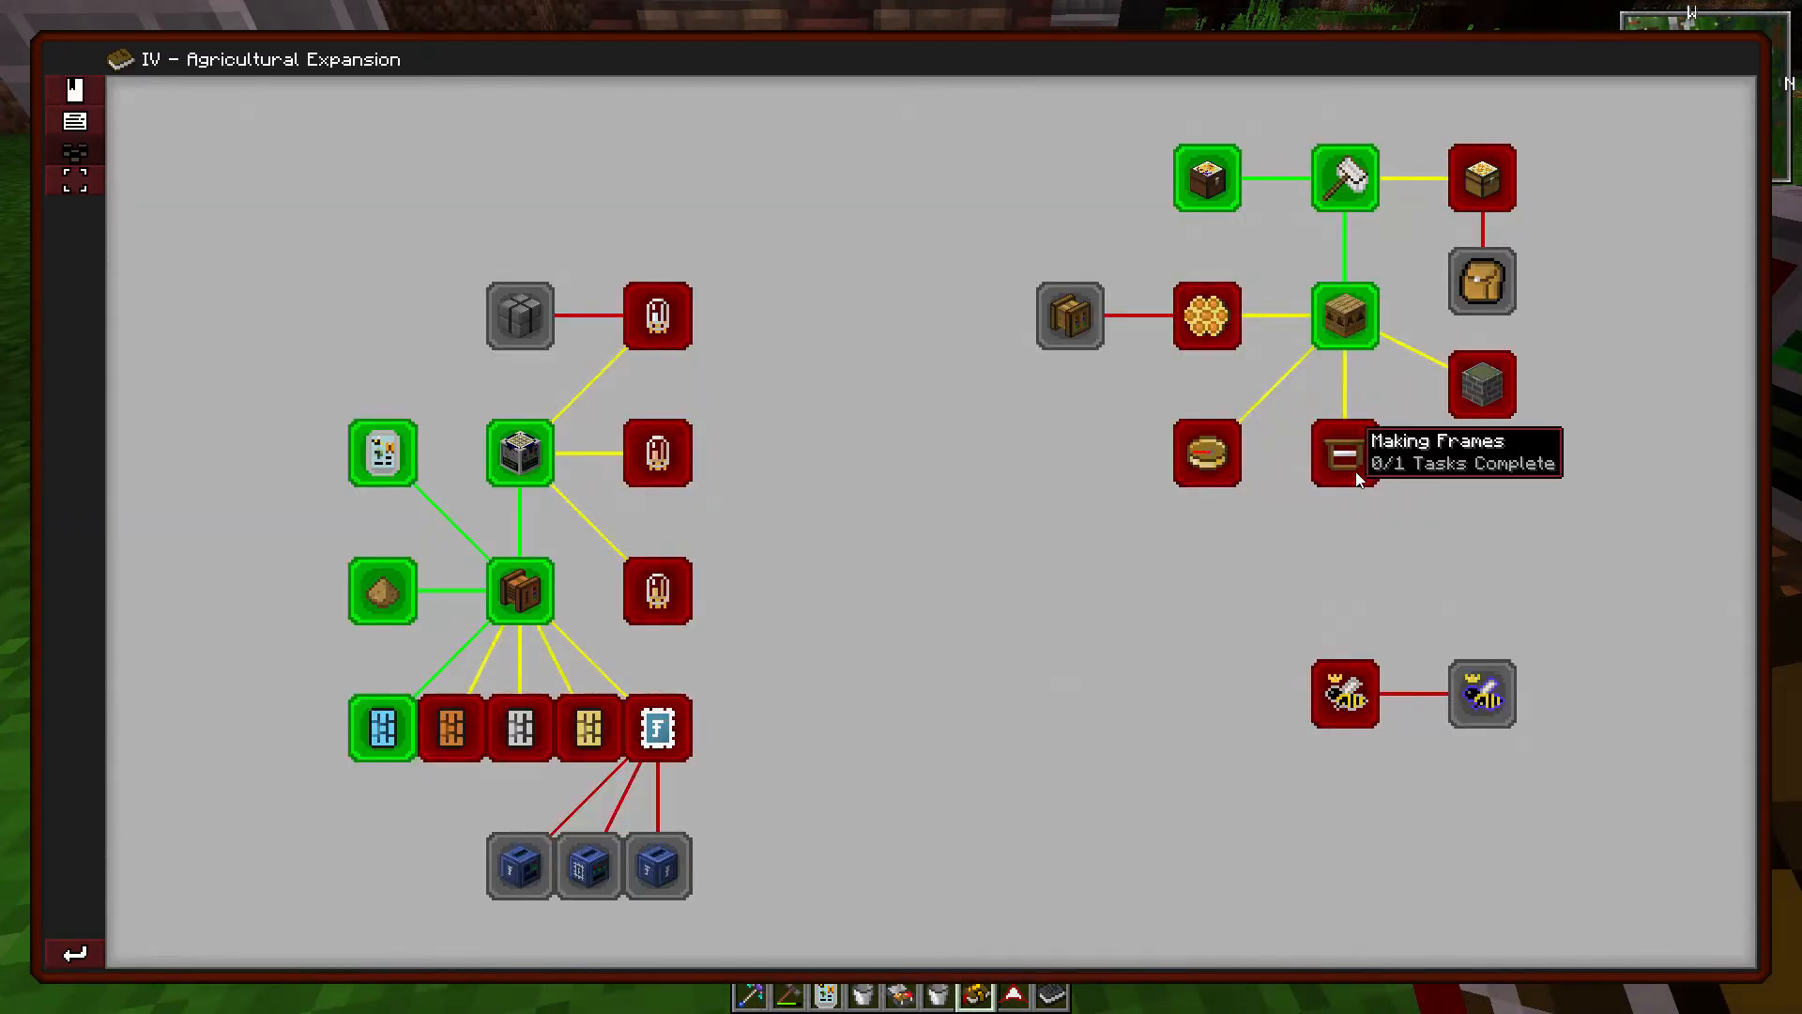
click(1341, 450)
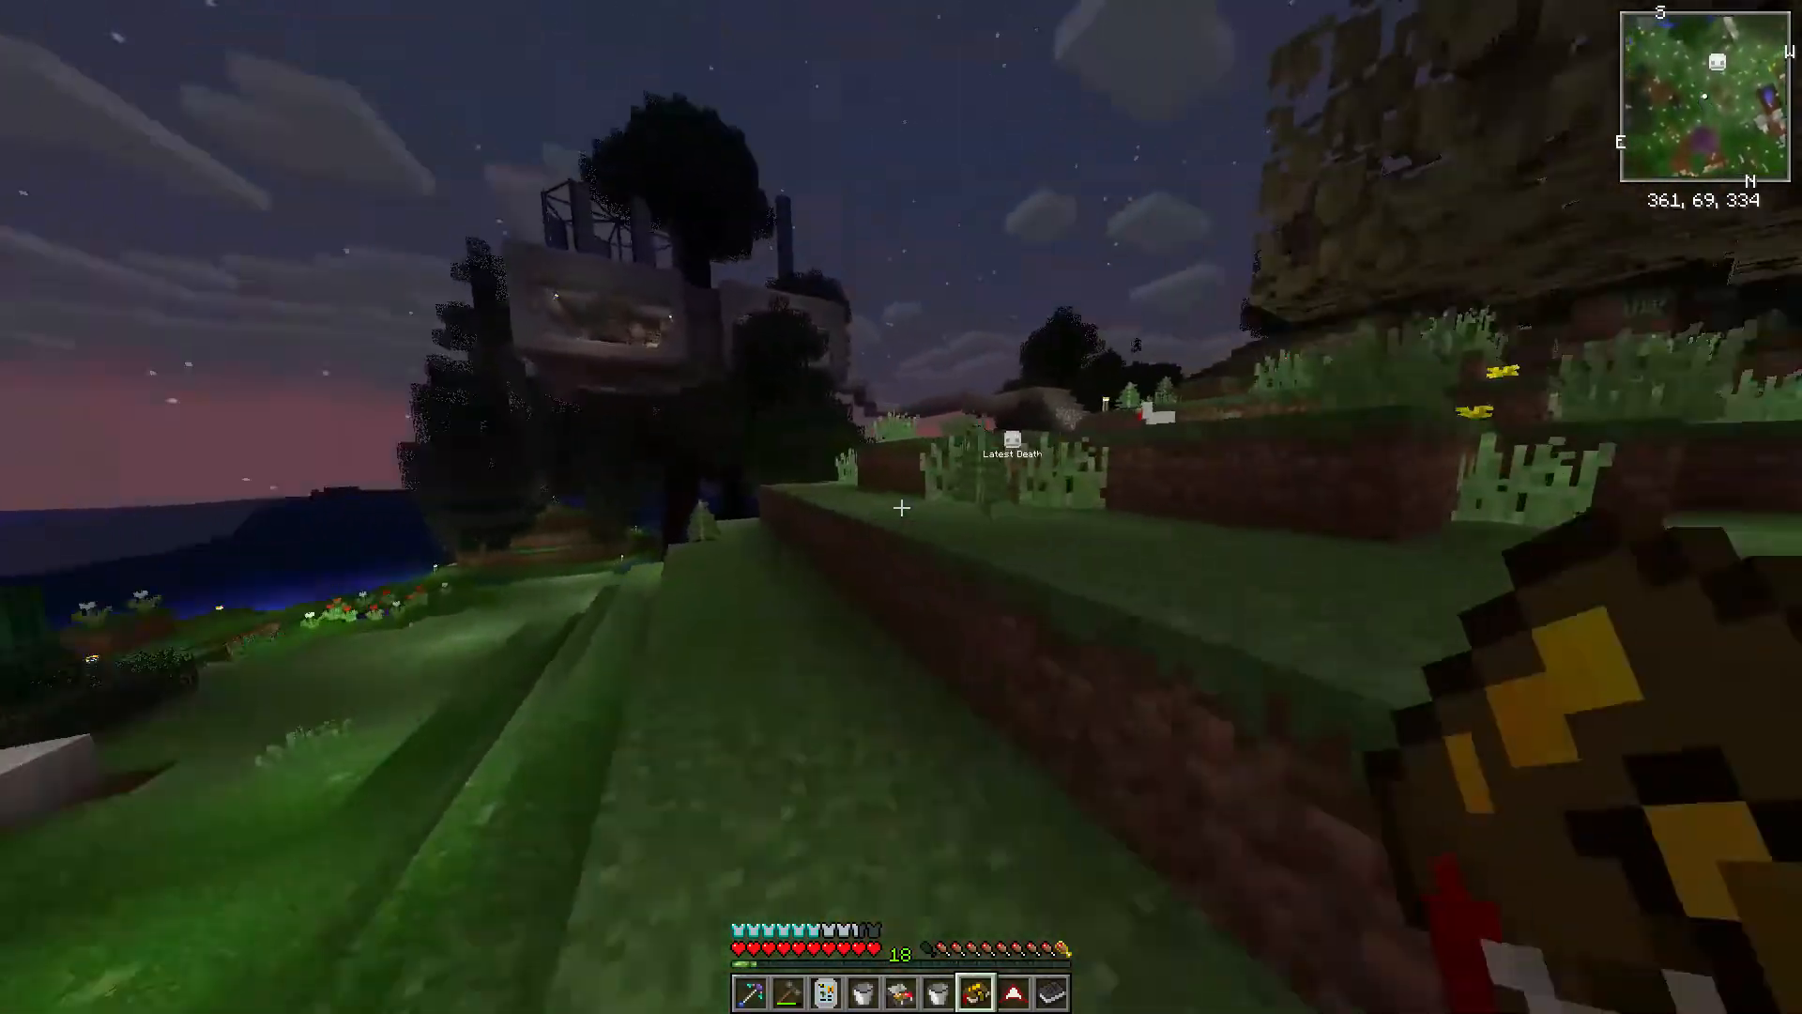
mouse_move(901, 508)
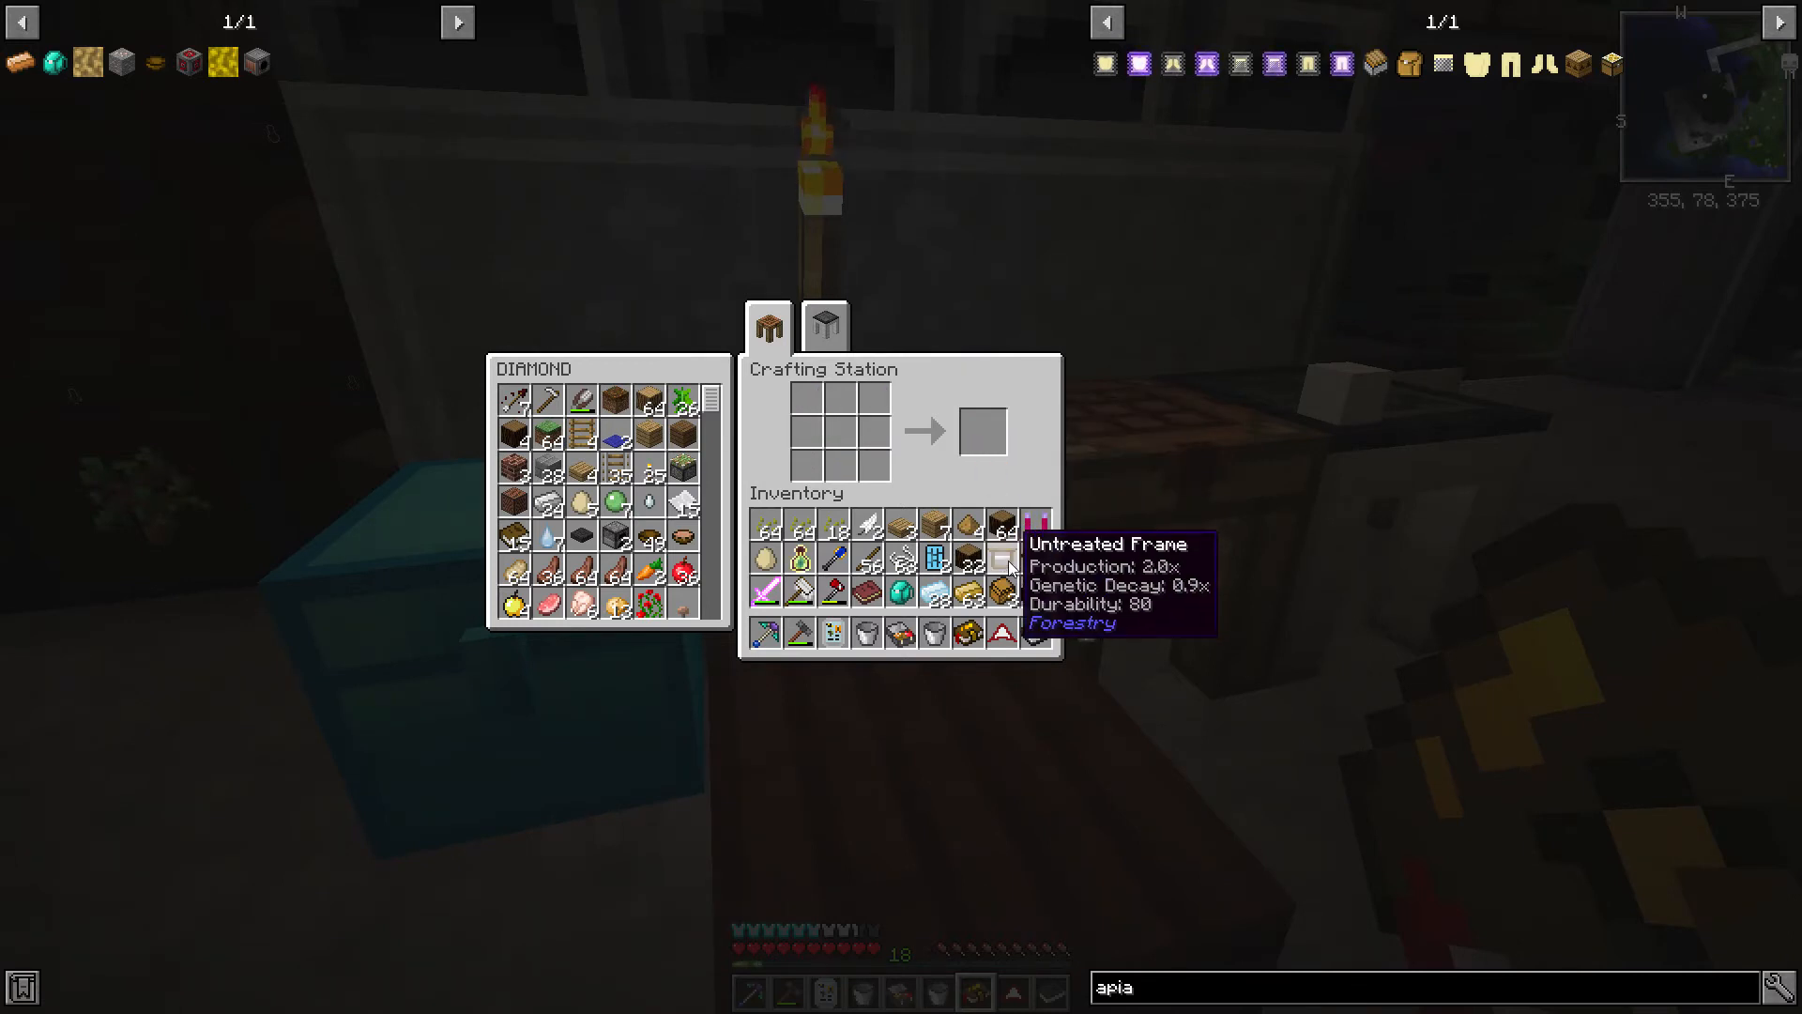
Step: Open the quest book to the now-complete Making Frames quest
key(Escape)
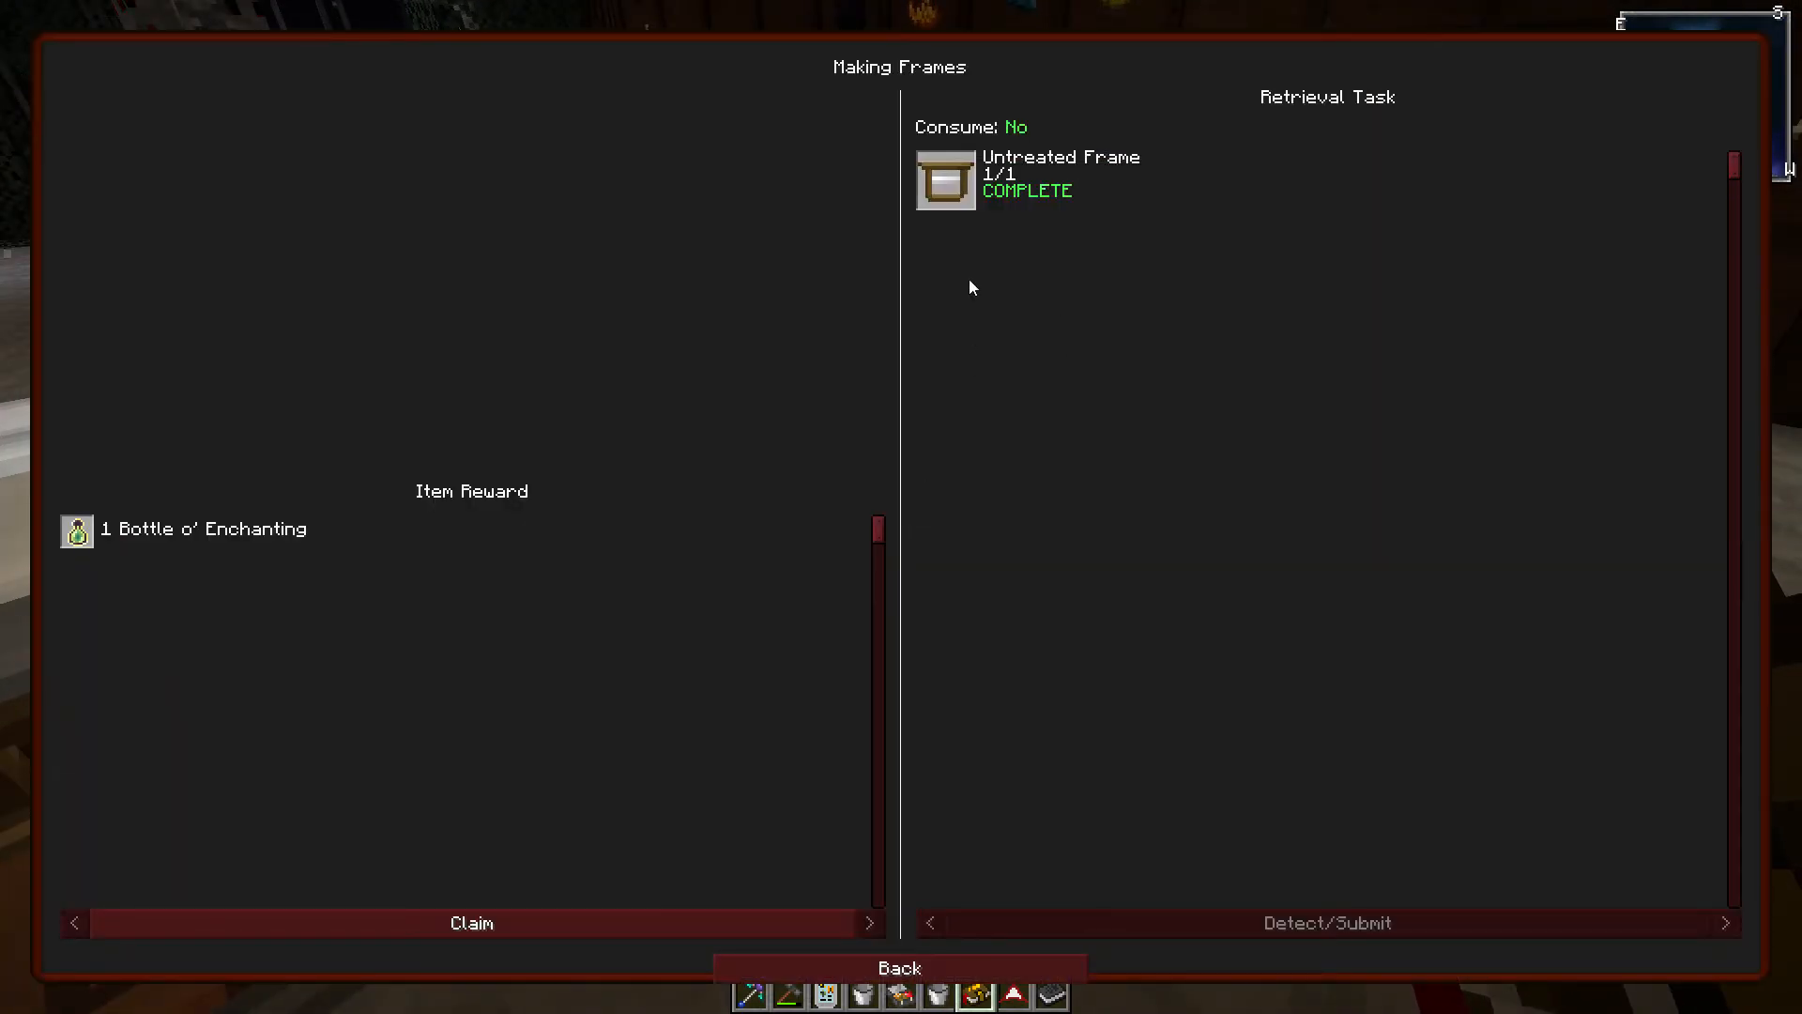
Step: Claim the Bottle o' Enchanting reward for the Making Frames quest
click(897, 966)
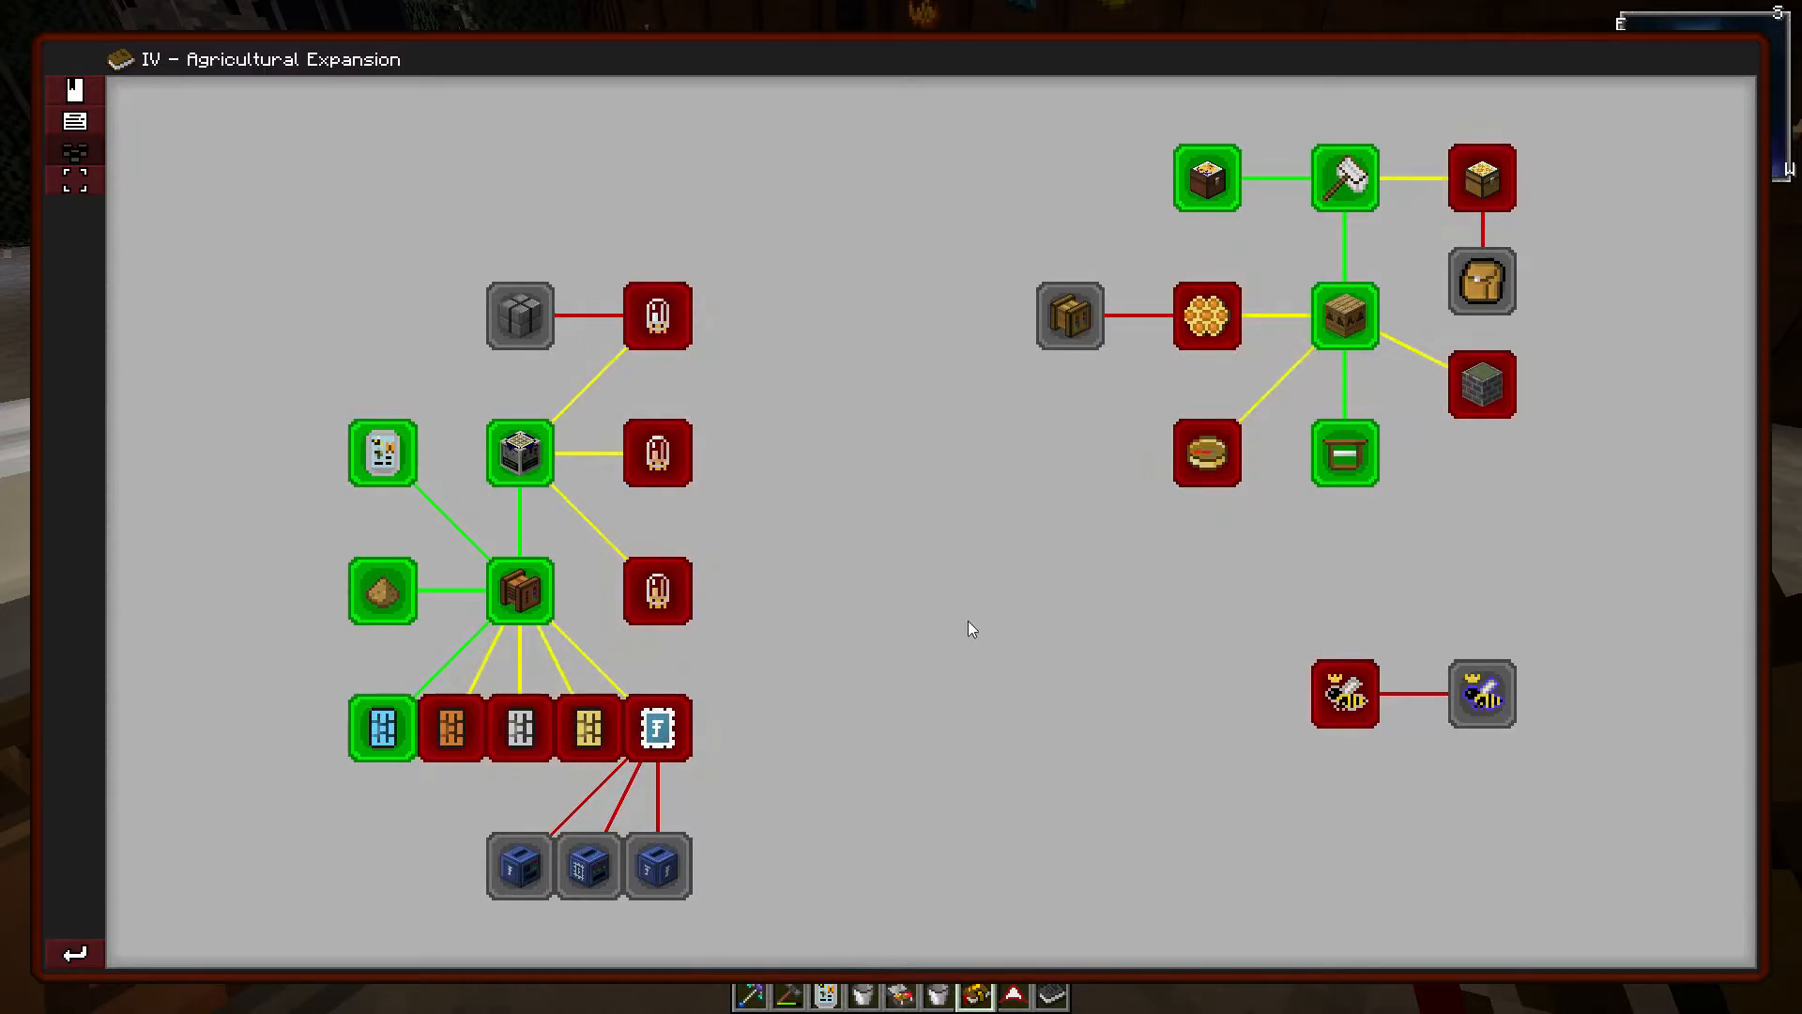
mouse_move(1343, 452)
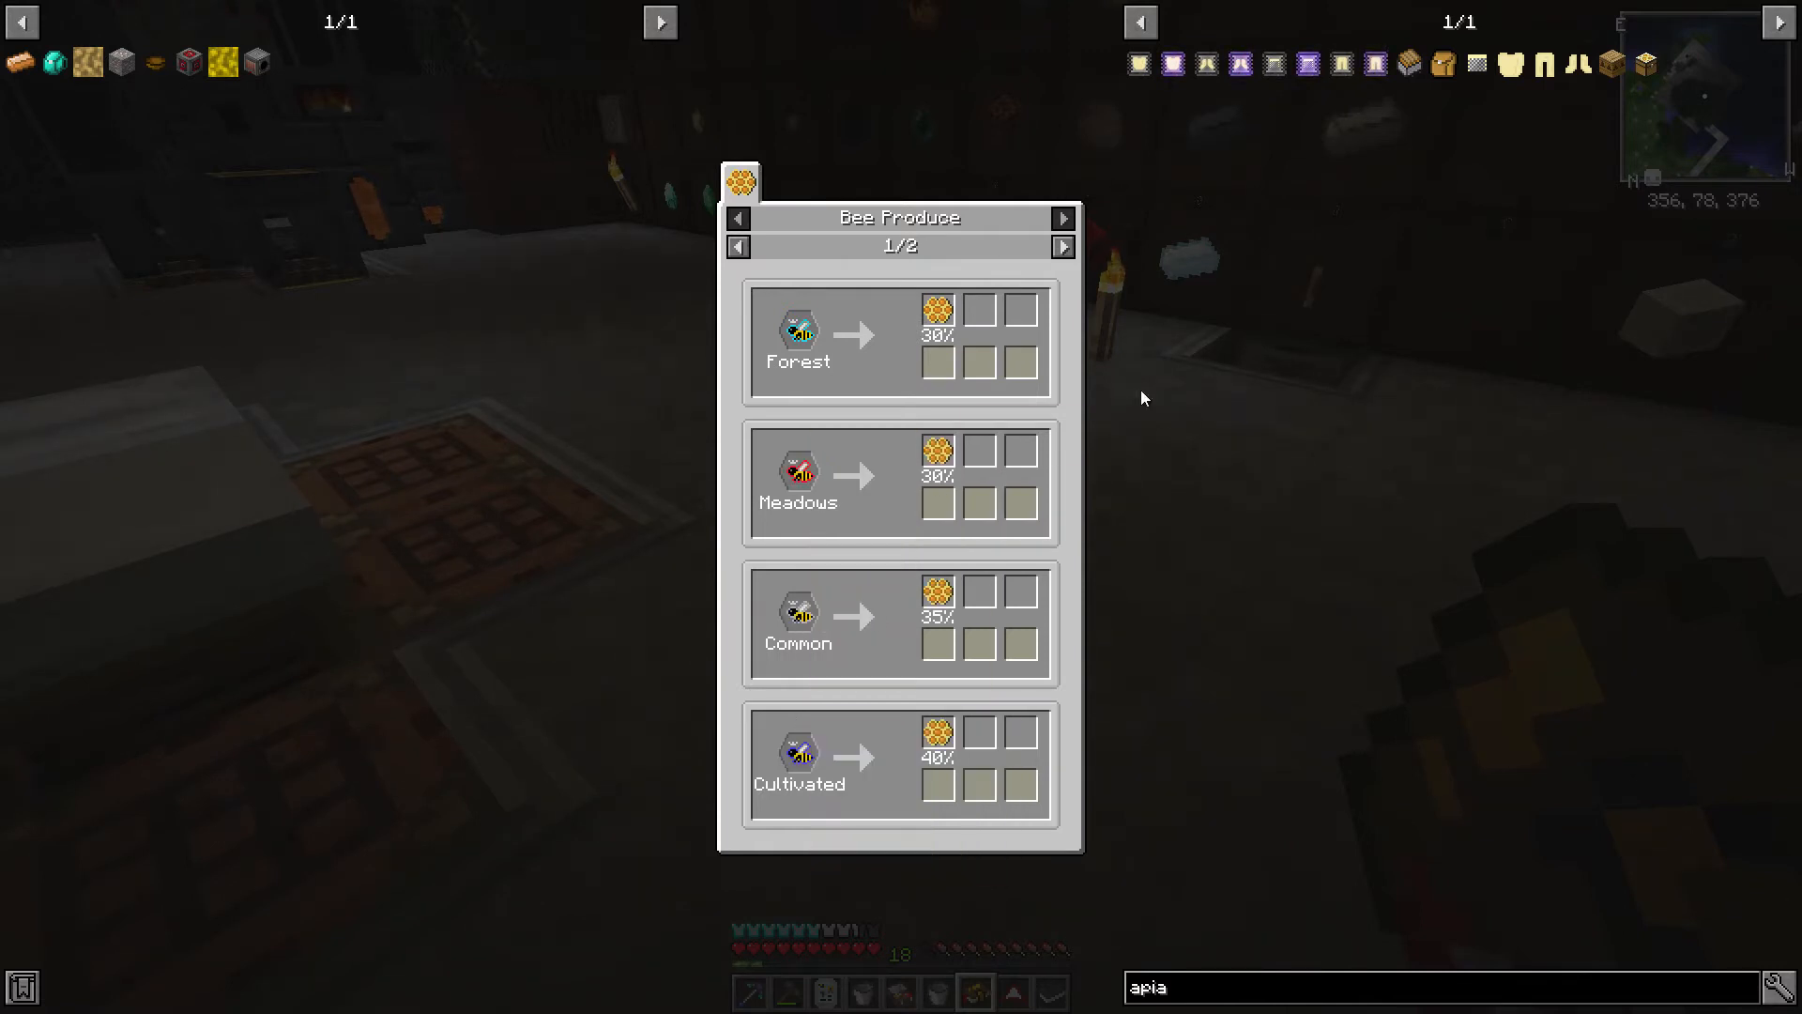
Step: Rest in the bed, then leave the bed
click(1060, 248)
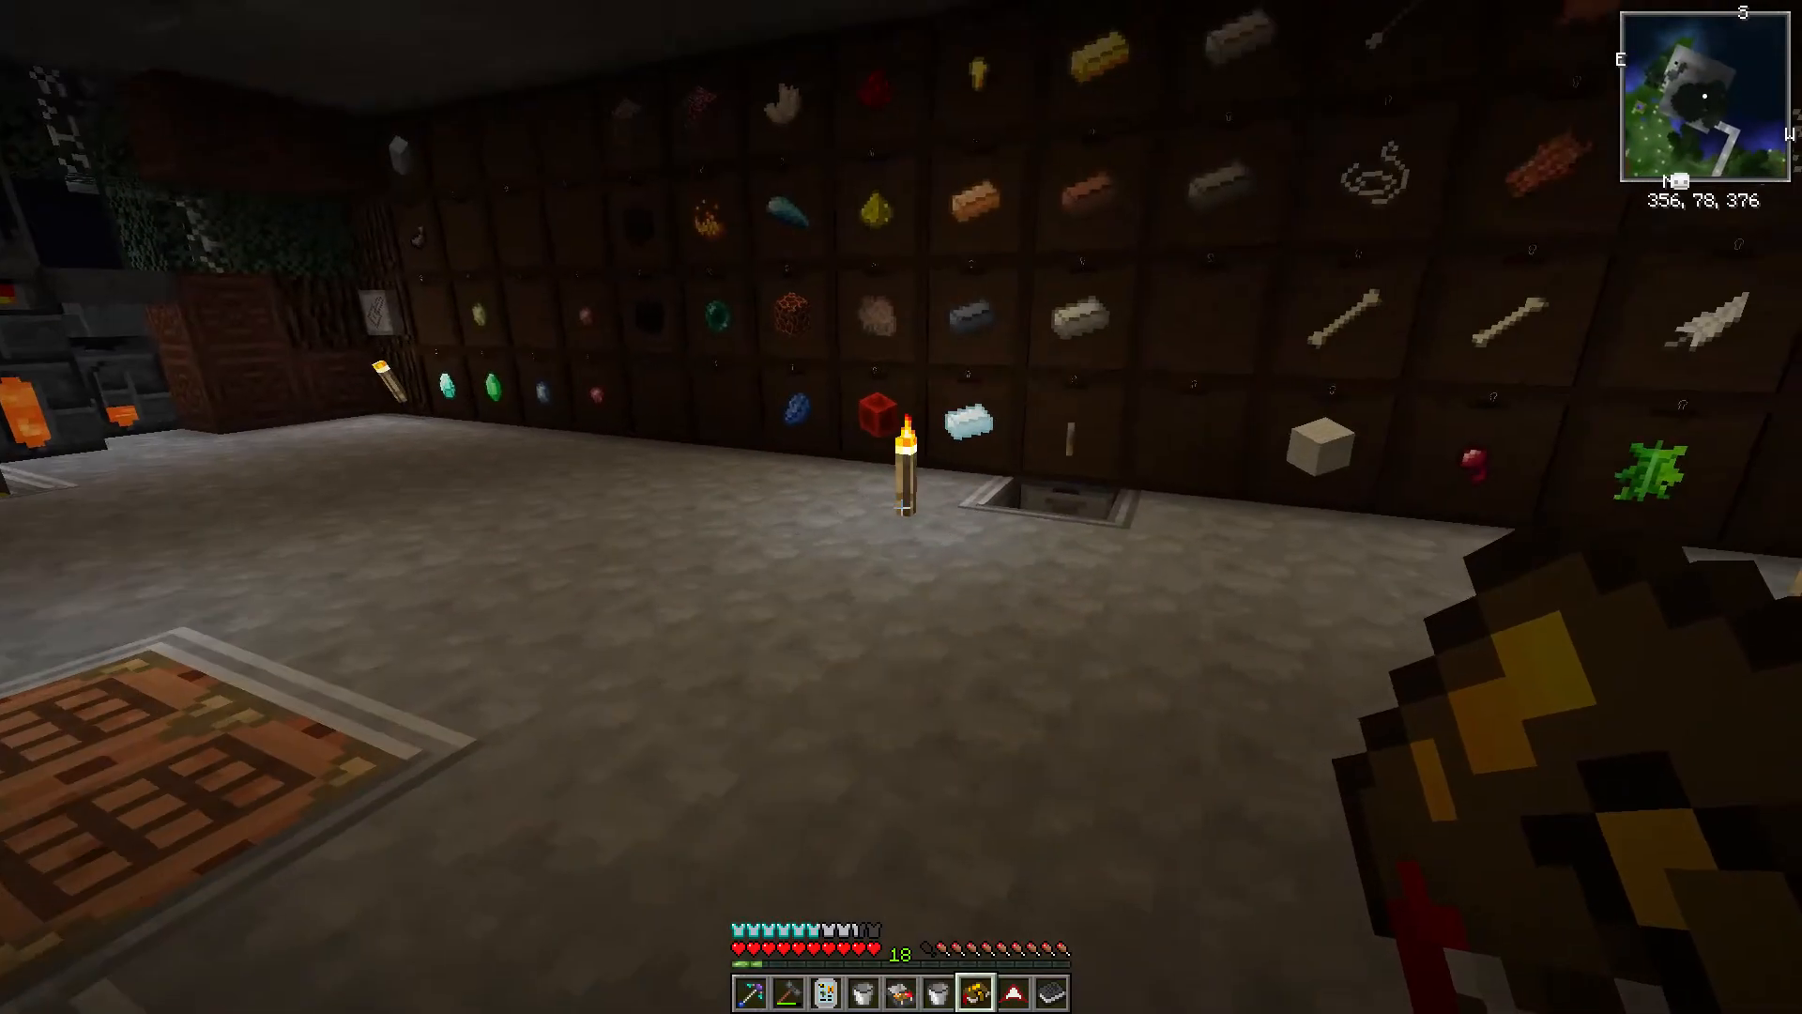
mouse_move(901, 507)
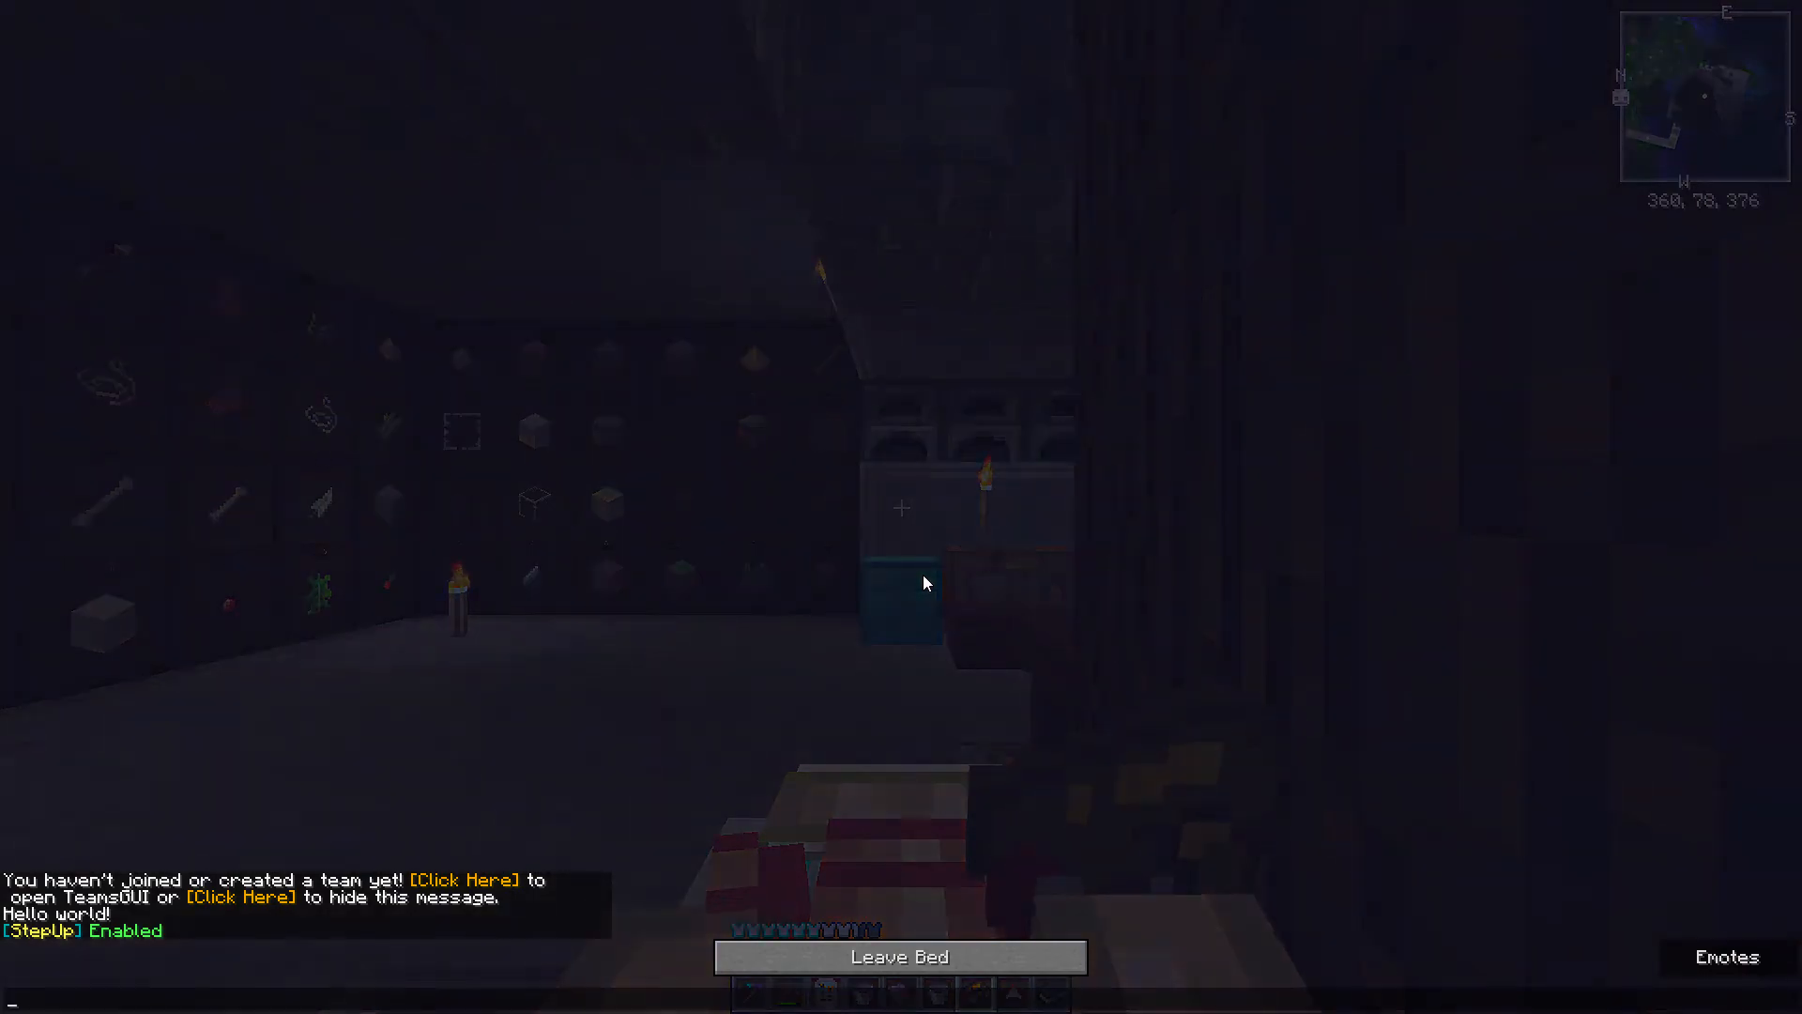
click(900, 957)
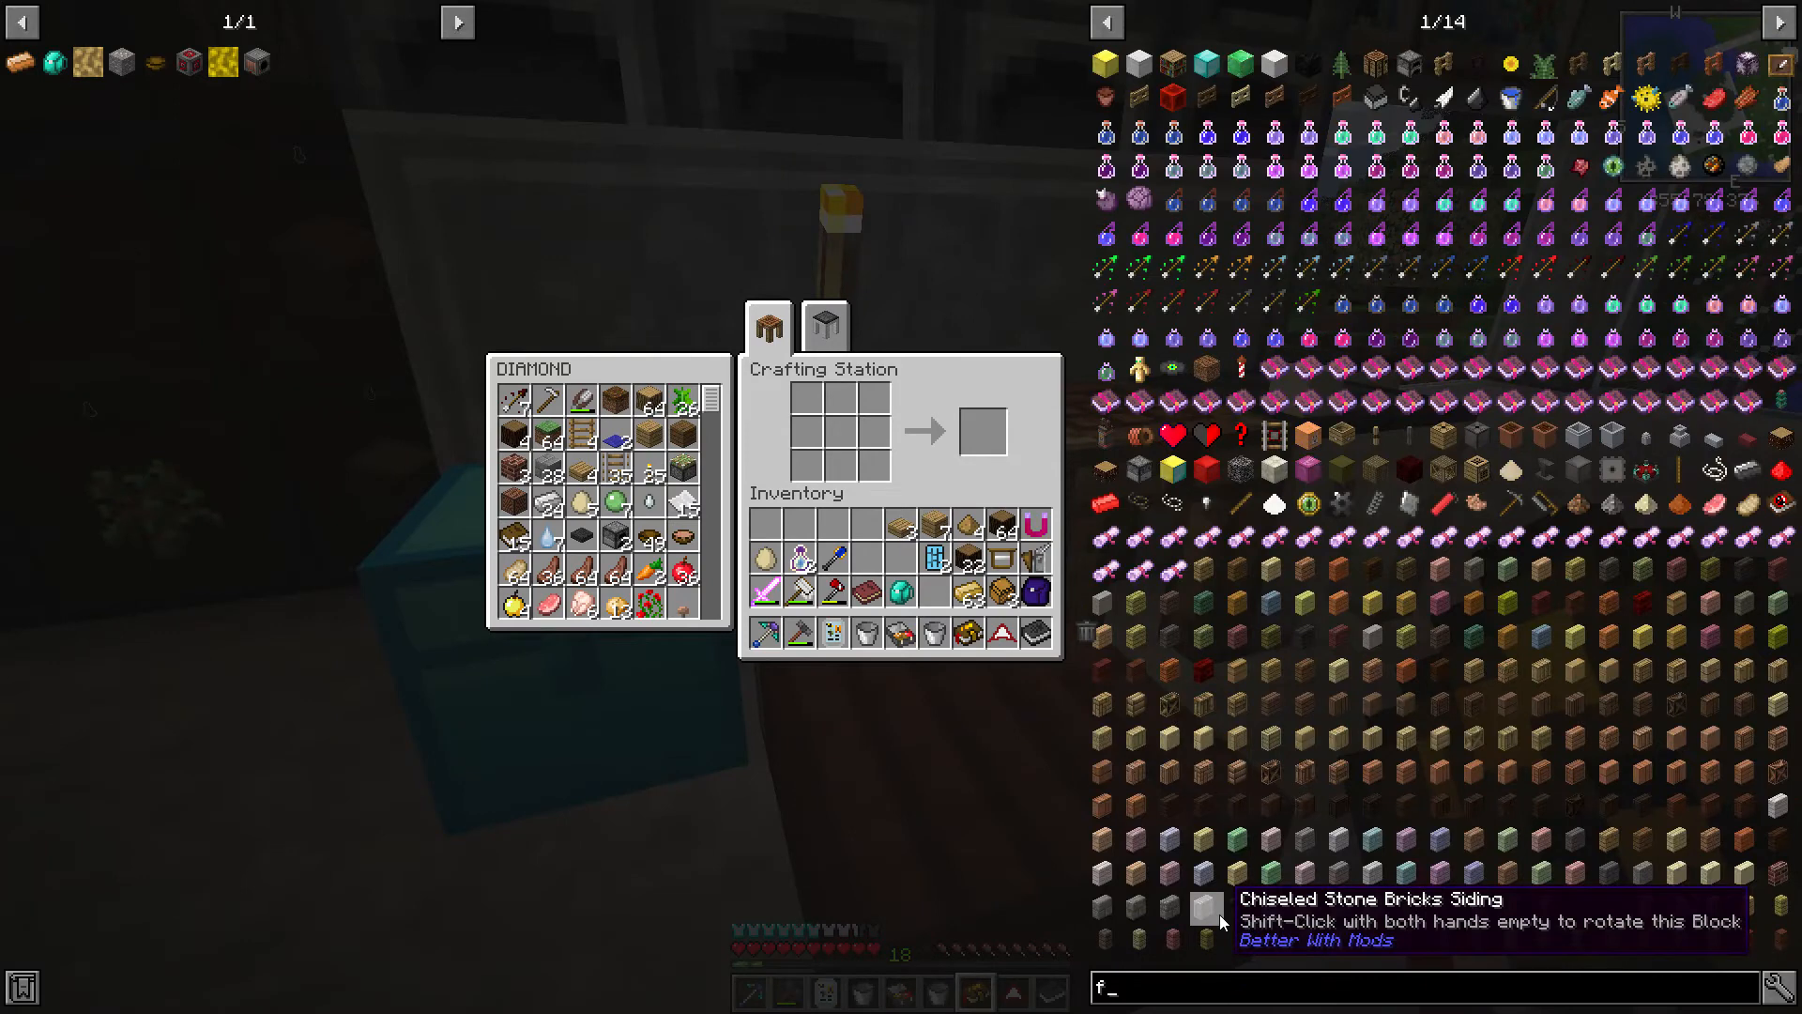
Step: Filter the JEI item list by searching for 'frame'
text(rame)
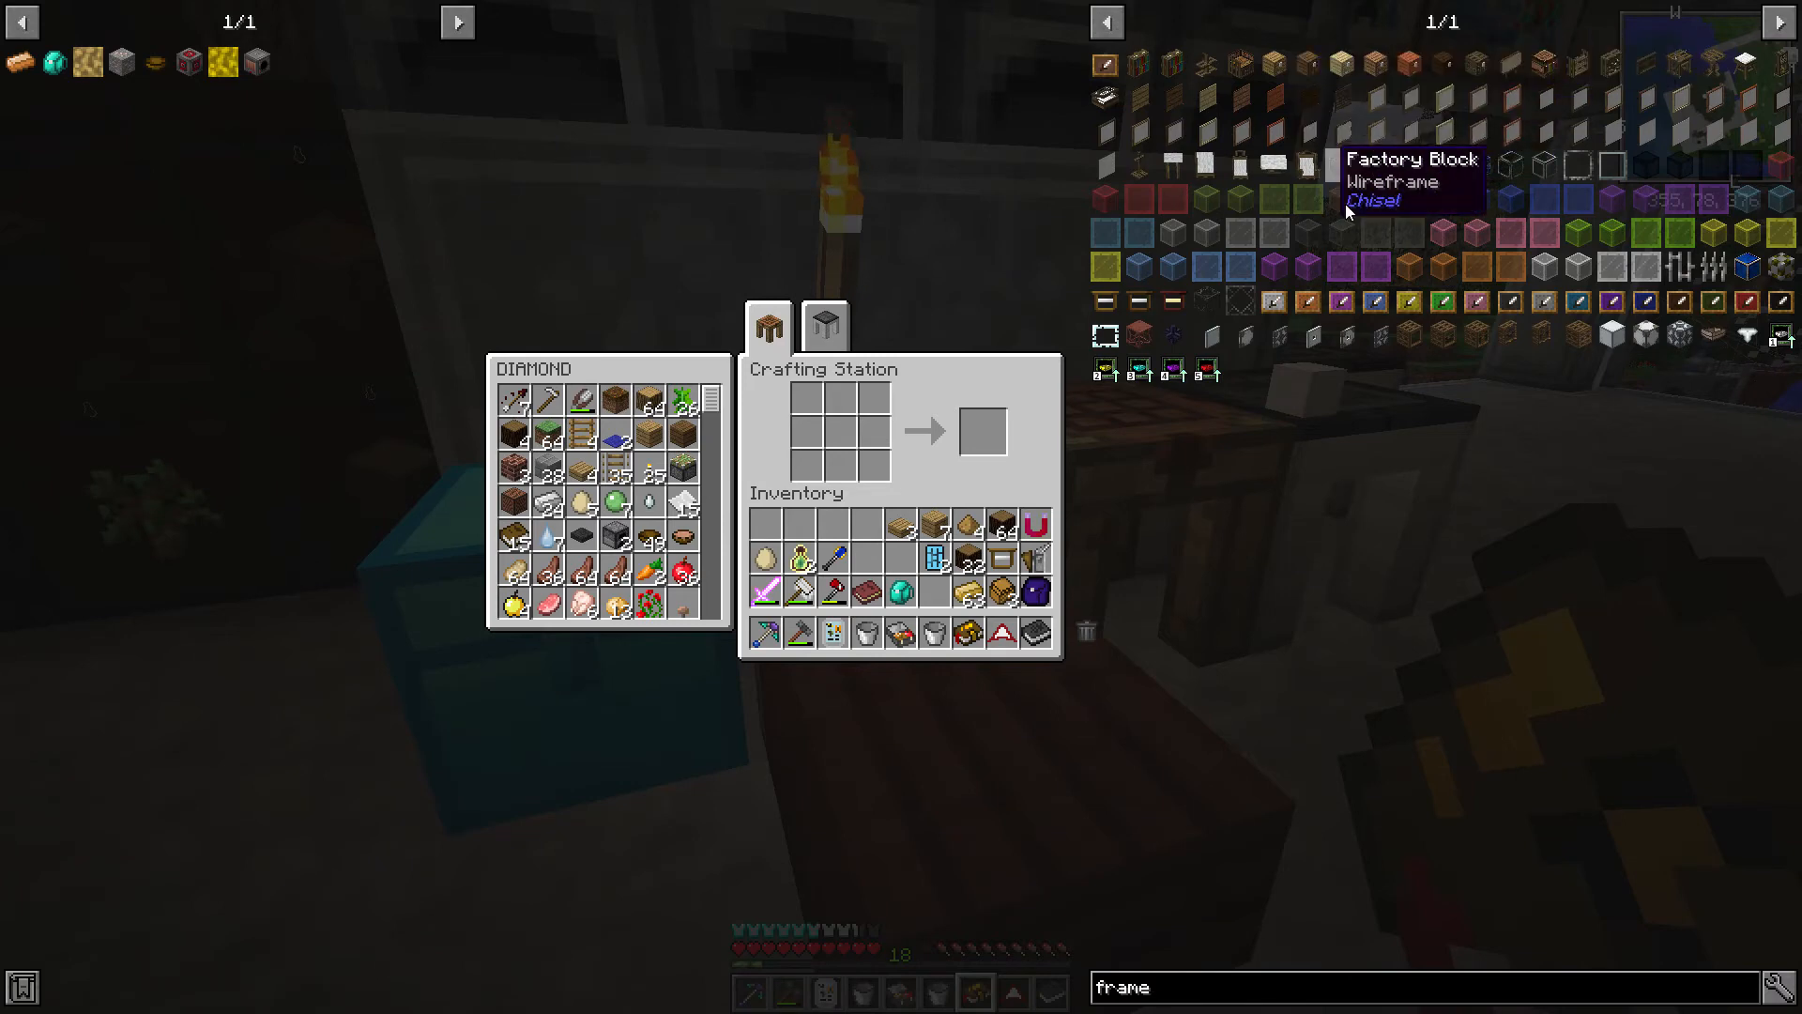
mouse_move(1101, 304)
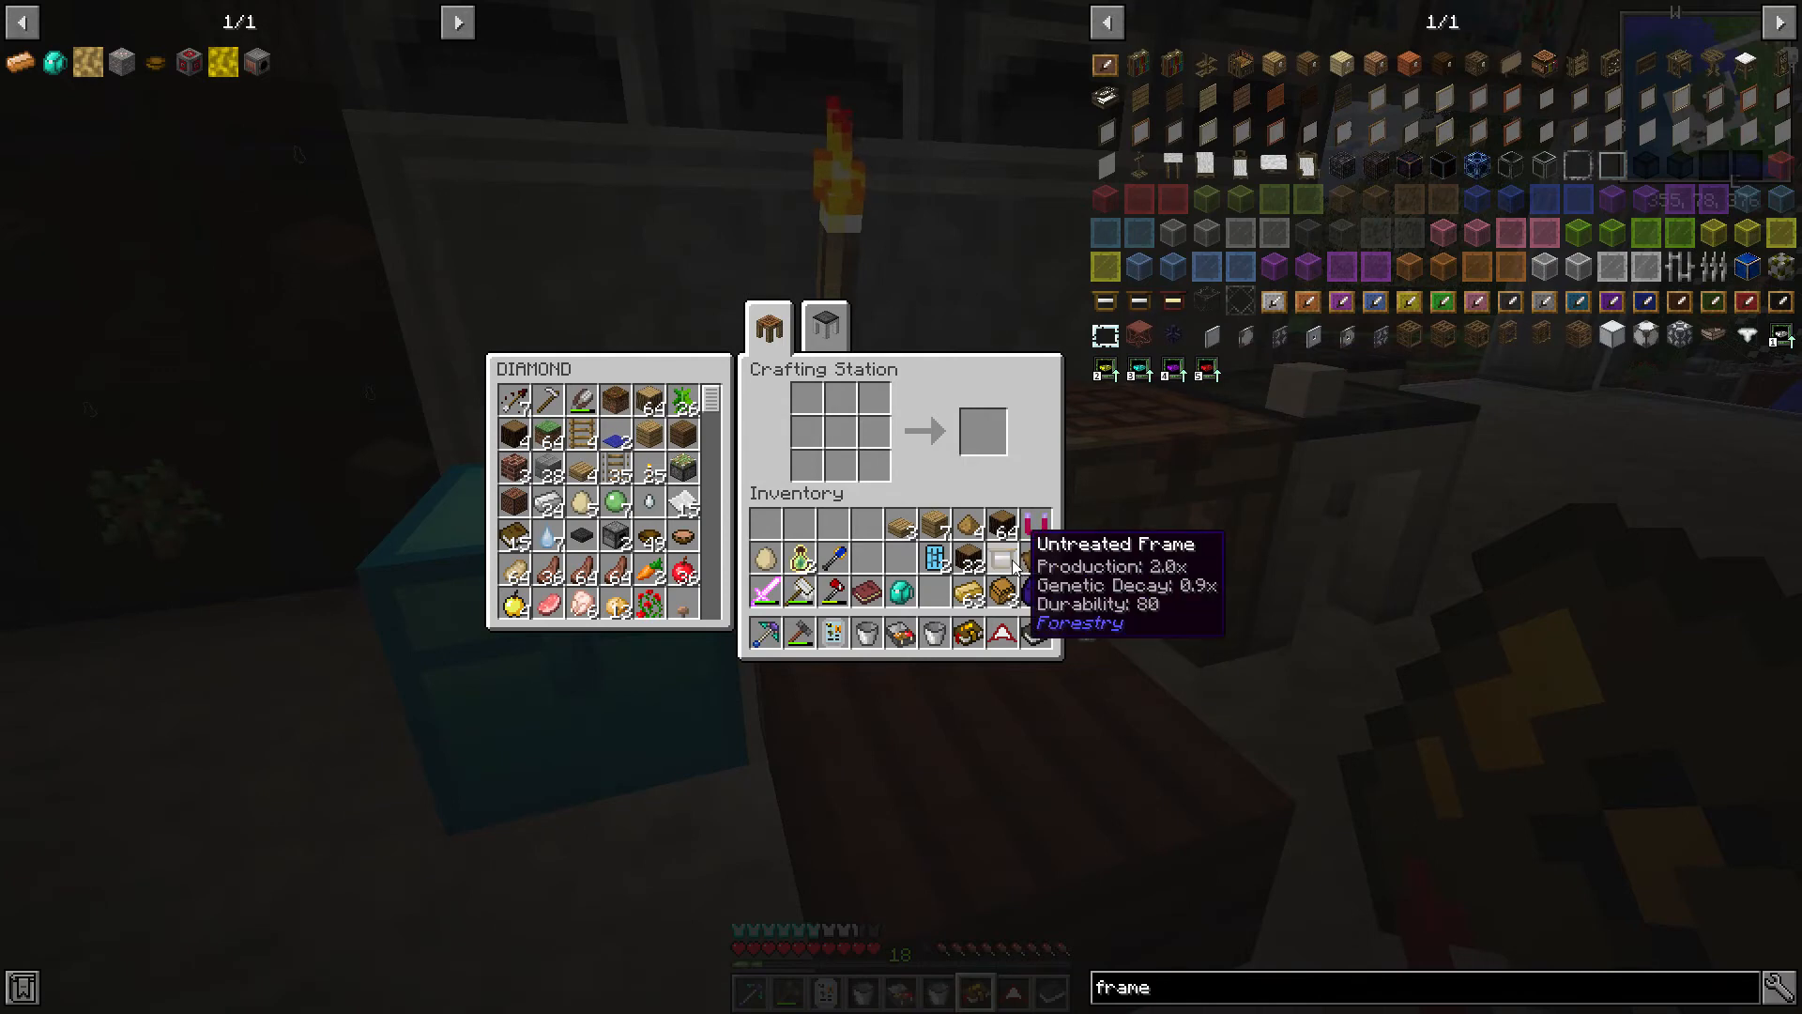
mouse_move(1371, 603)
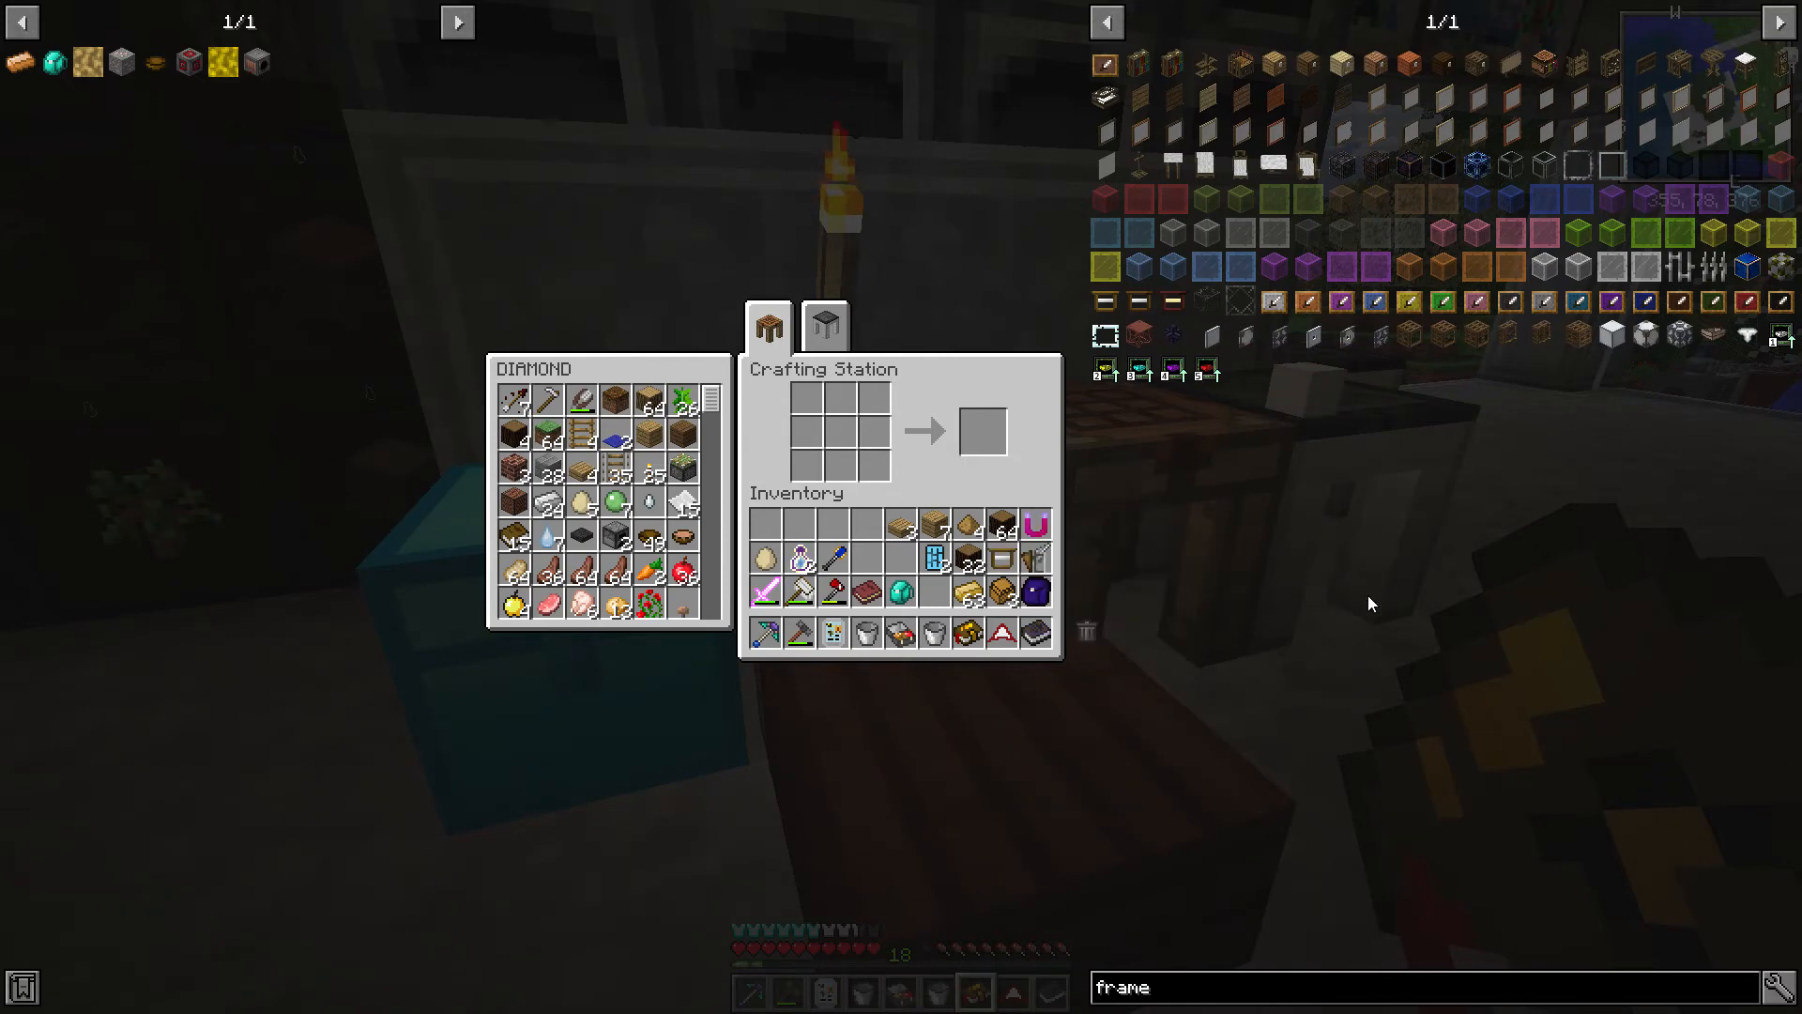
mouse_move(1142, 303)
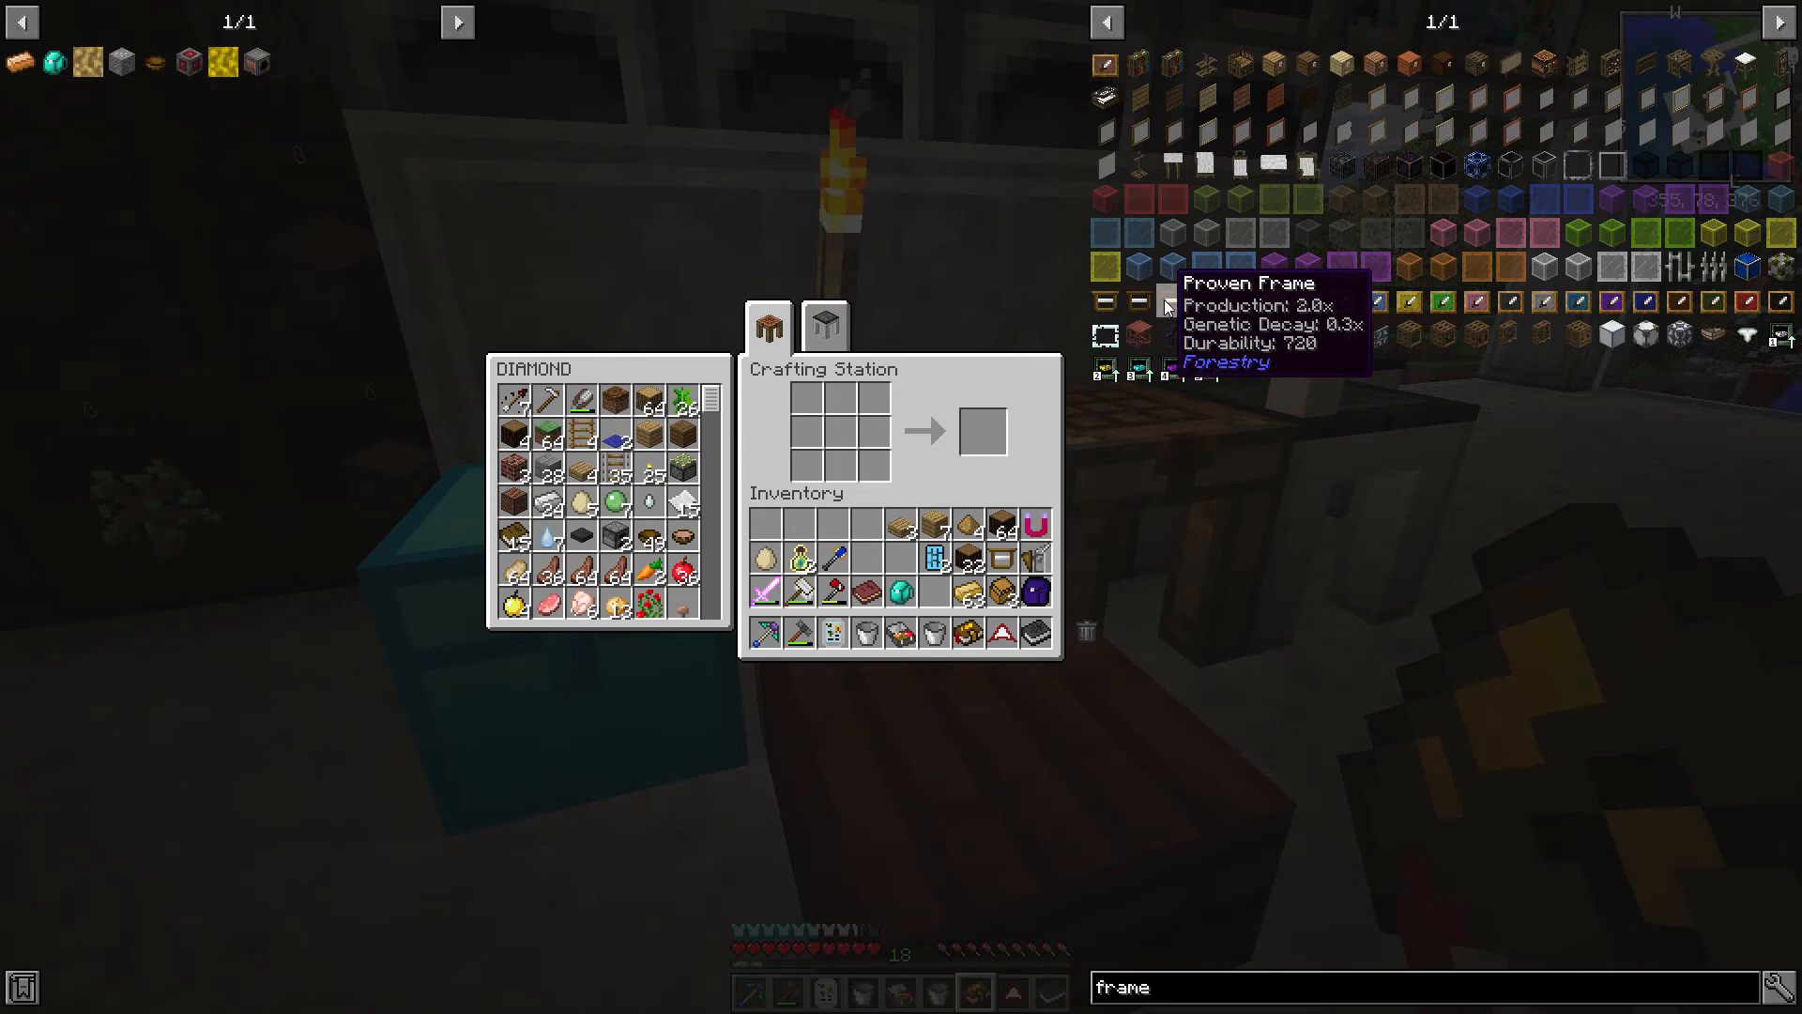
mouse_move(1236, 572)
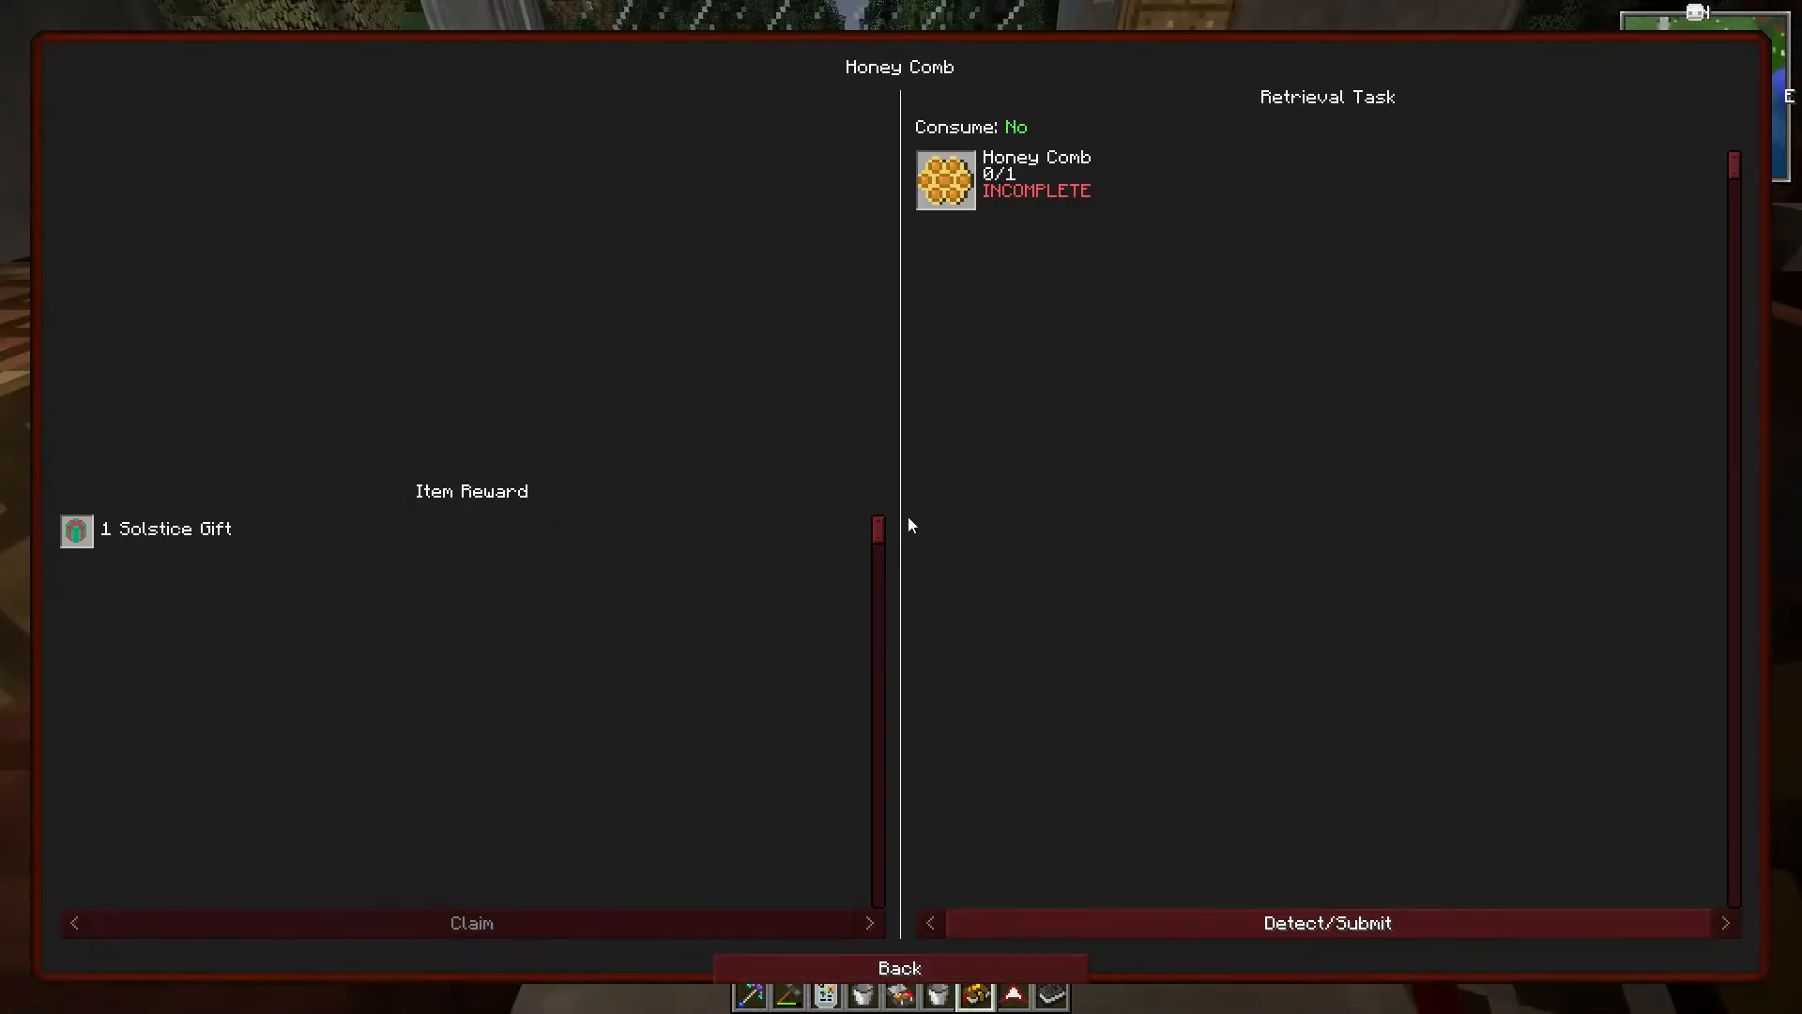
Step: Return to the quest tree, close the recipe view and open the Crafting Station
click(897, 967)
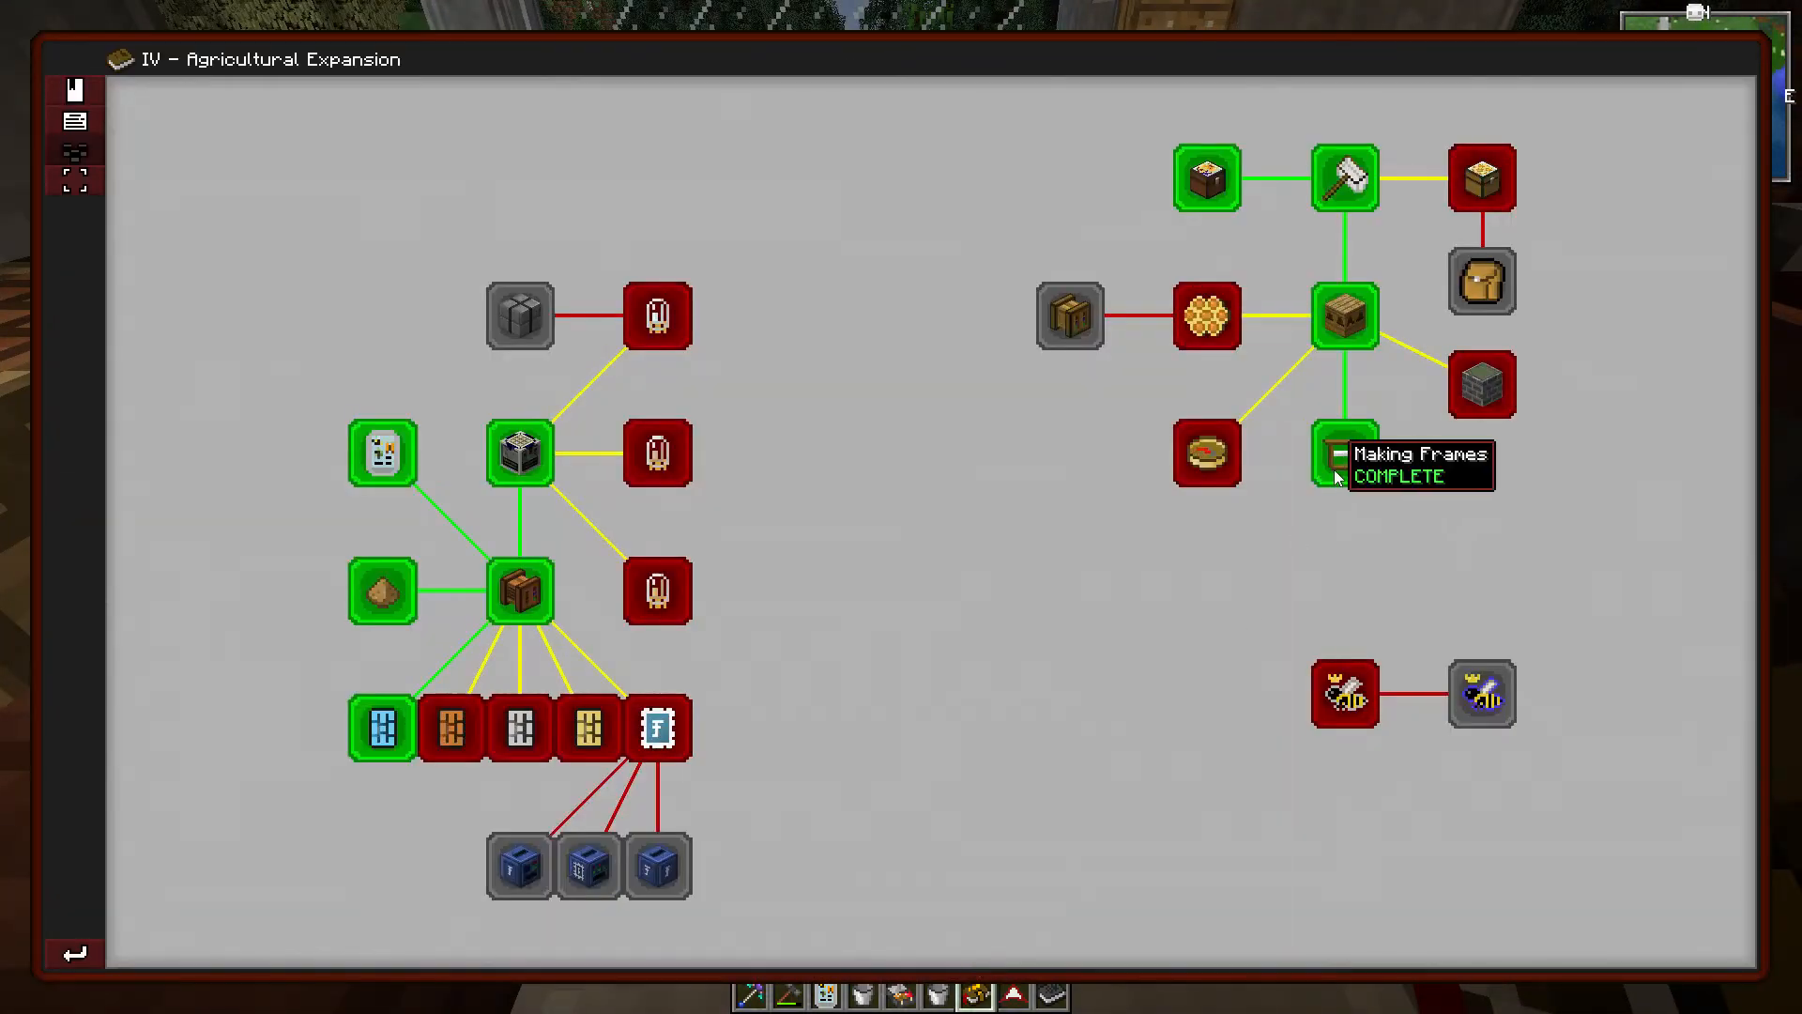
mouse_move(1481, 280)
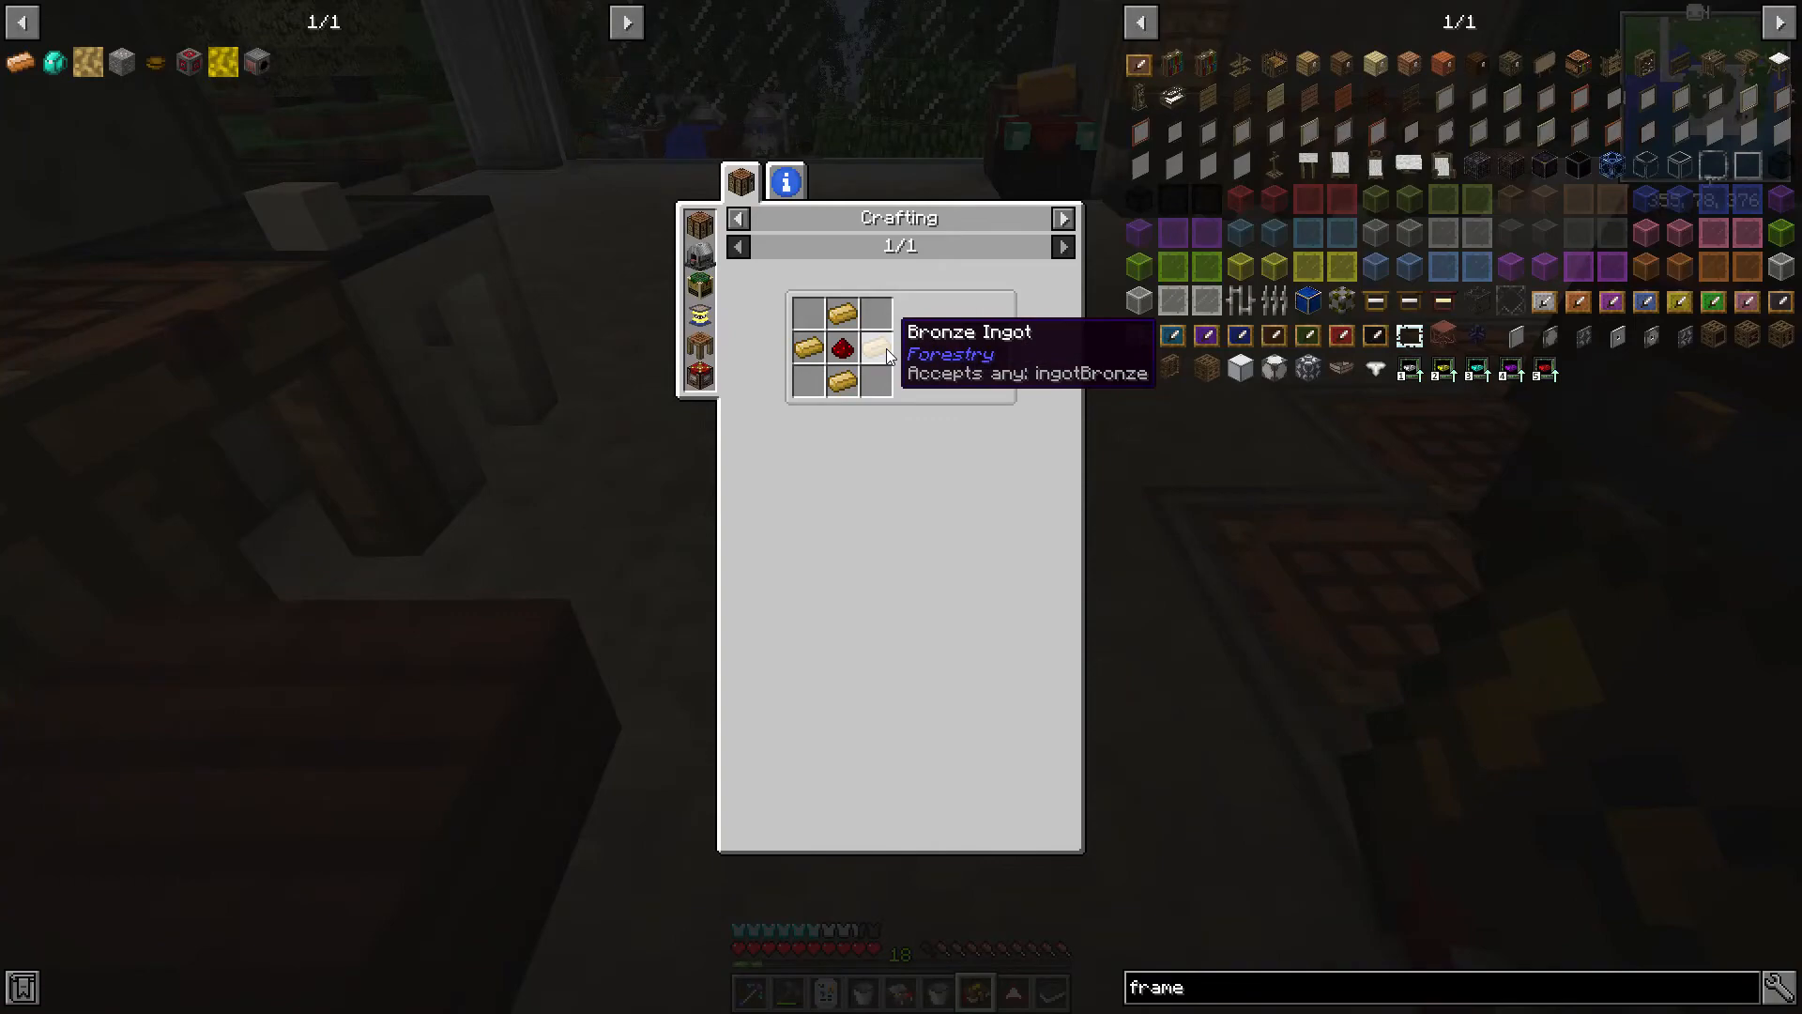
key(Escape)
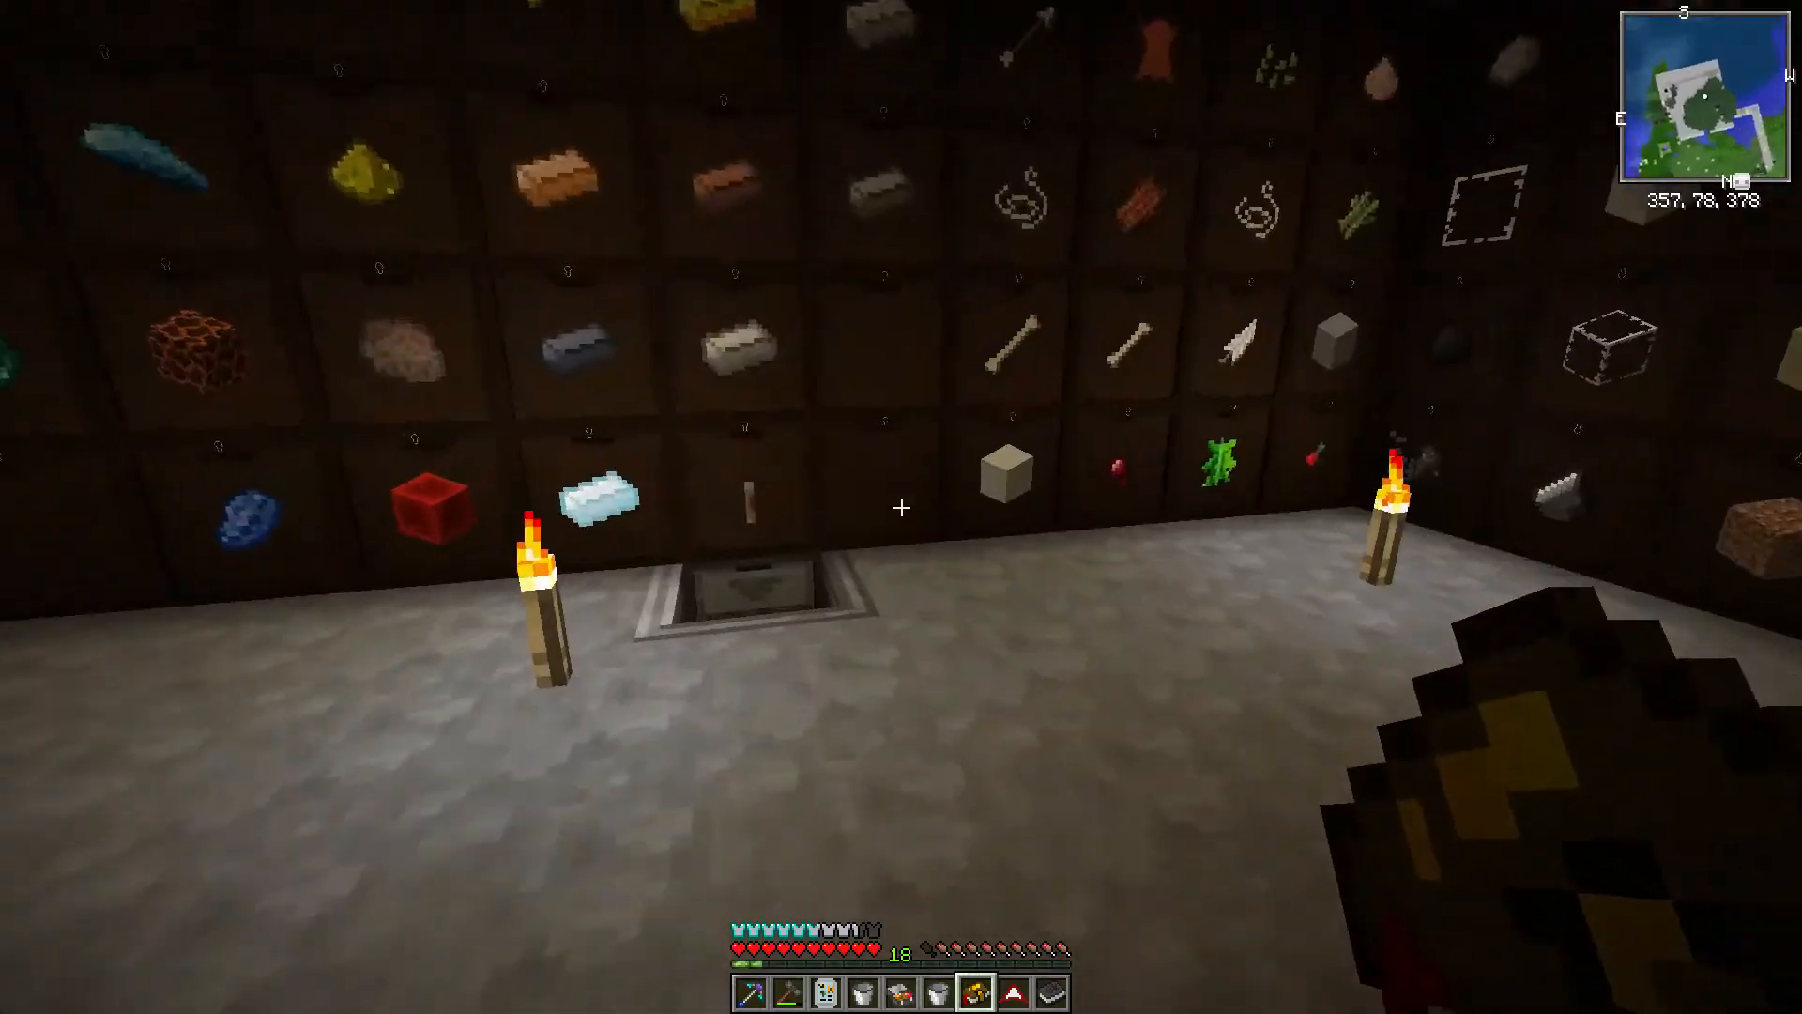
mouse_move(901, 507)
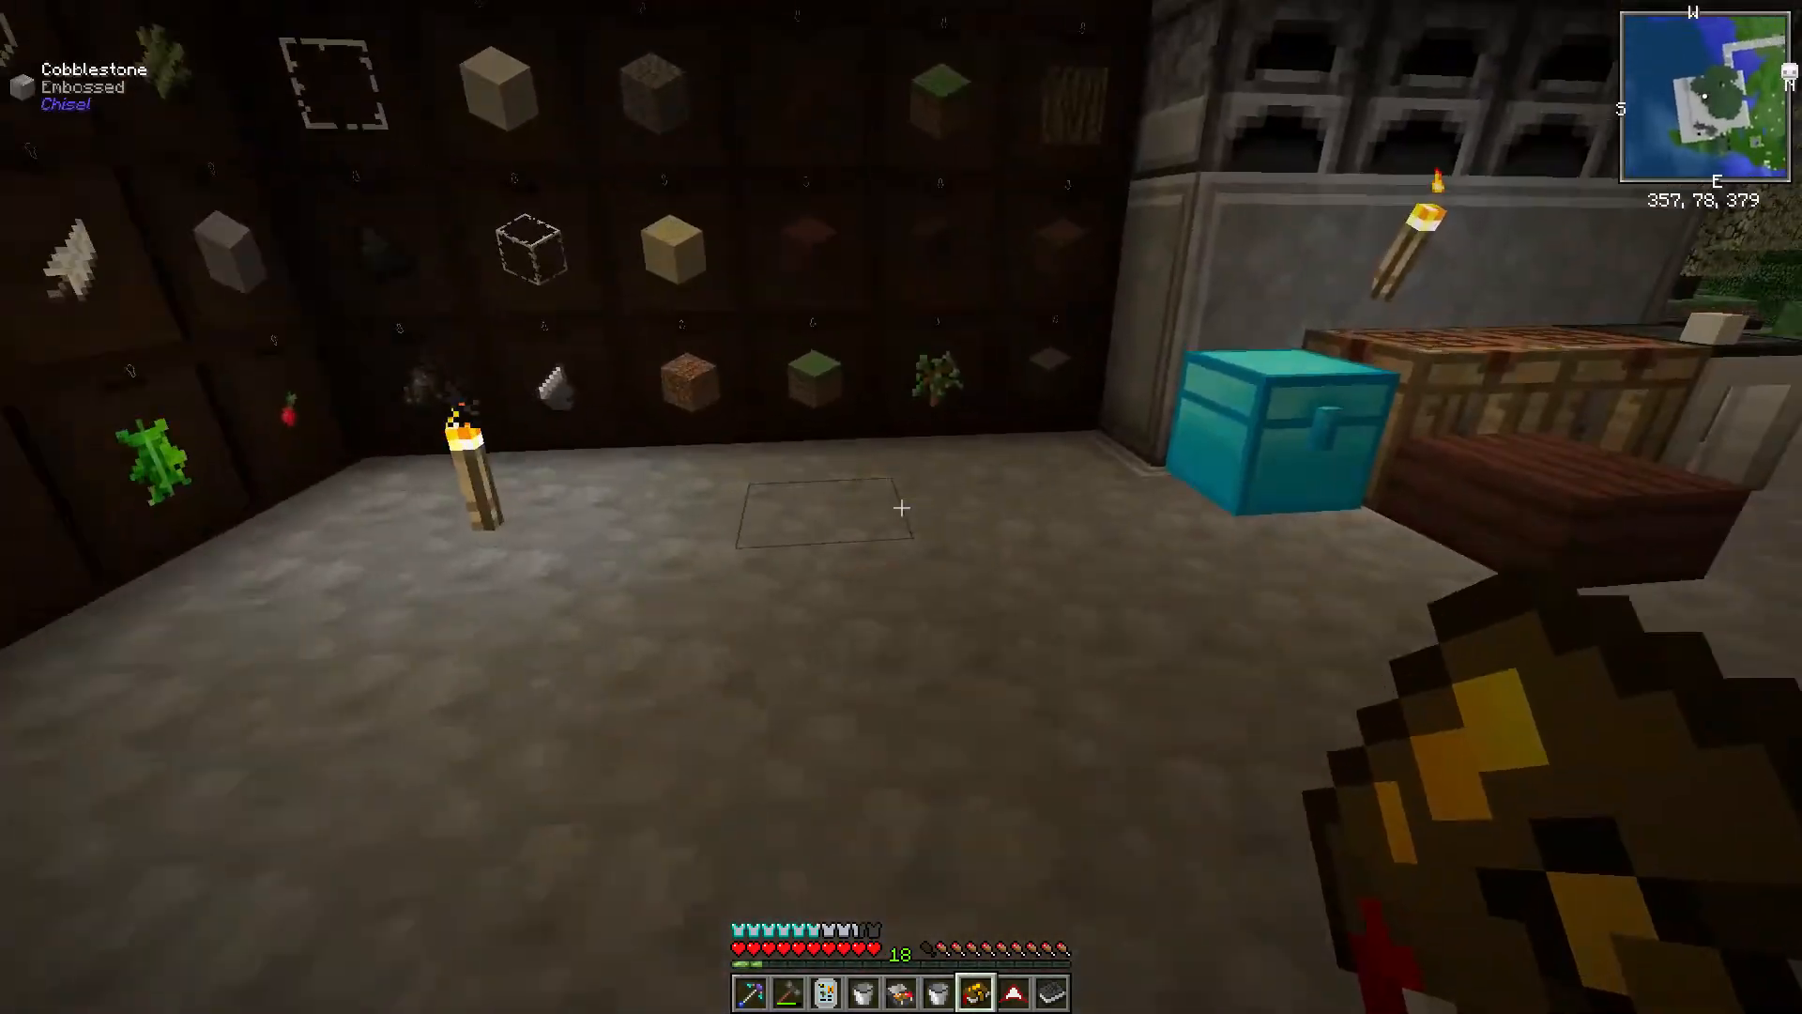
mouse_move(901, 507)
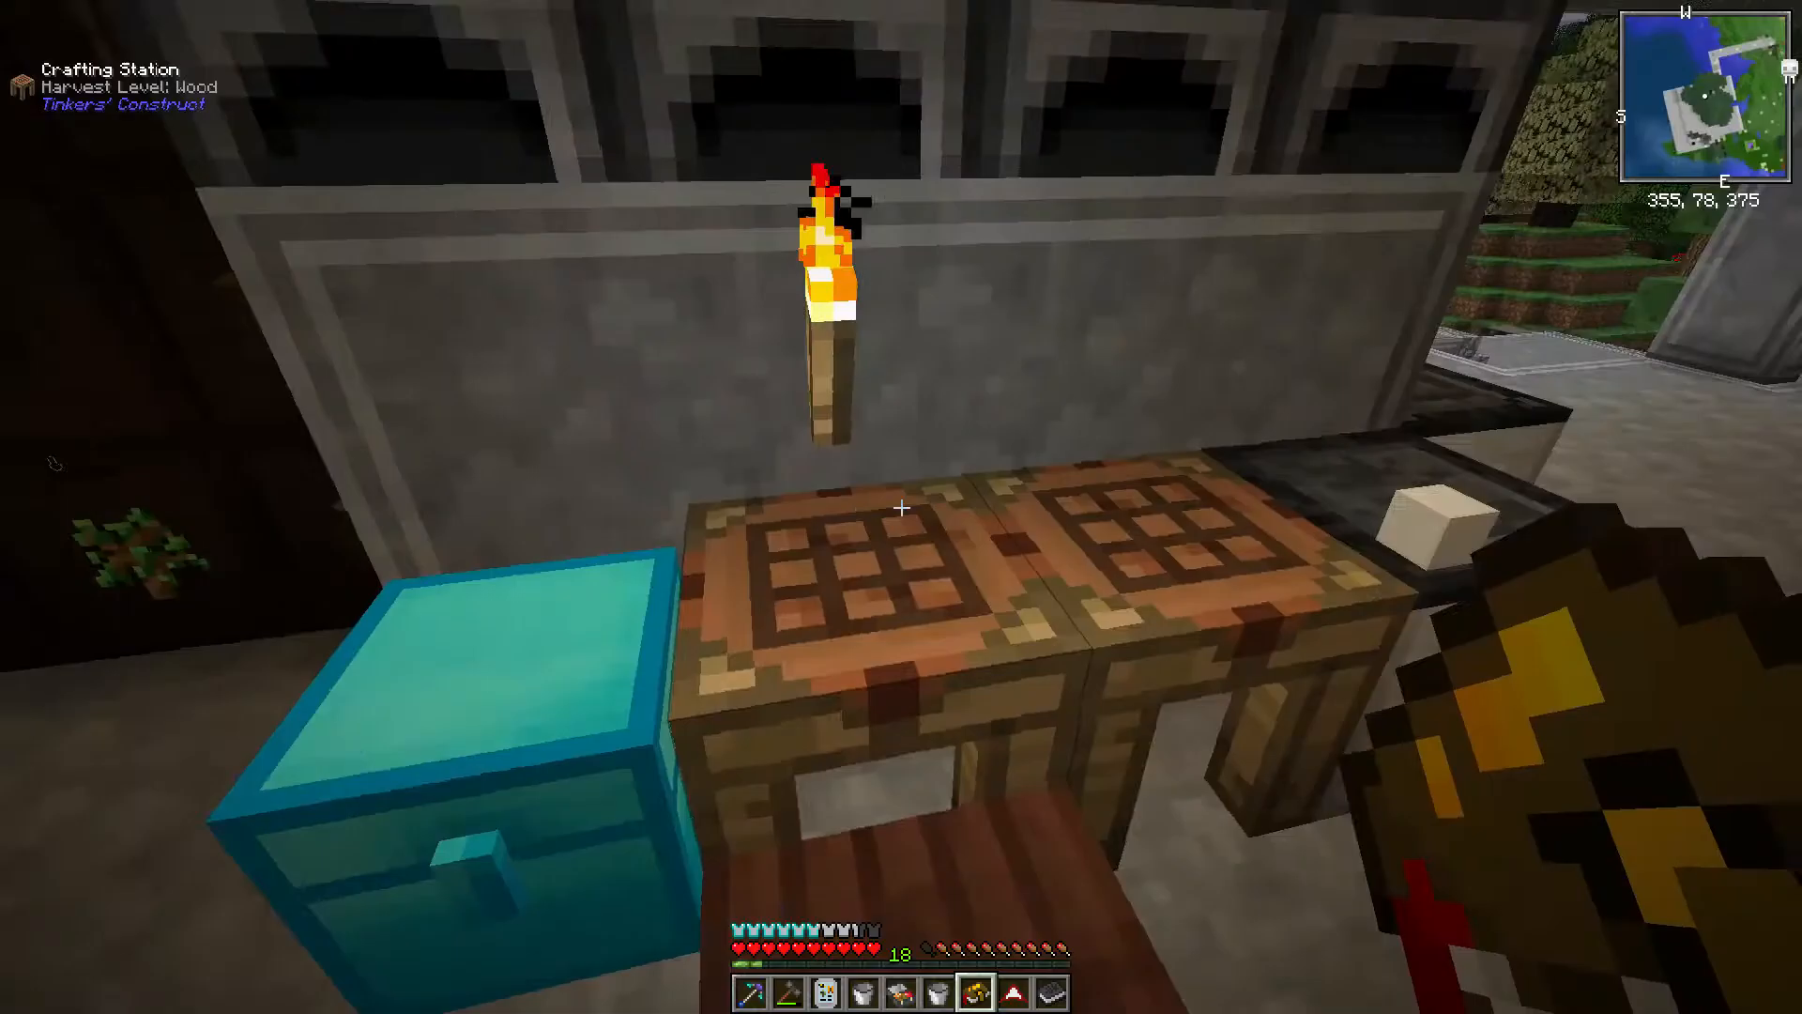
right_click(901, 508)
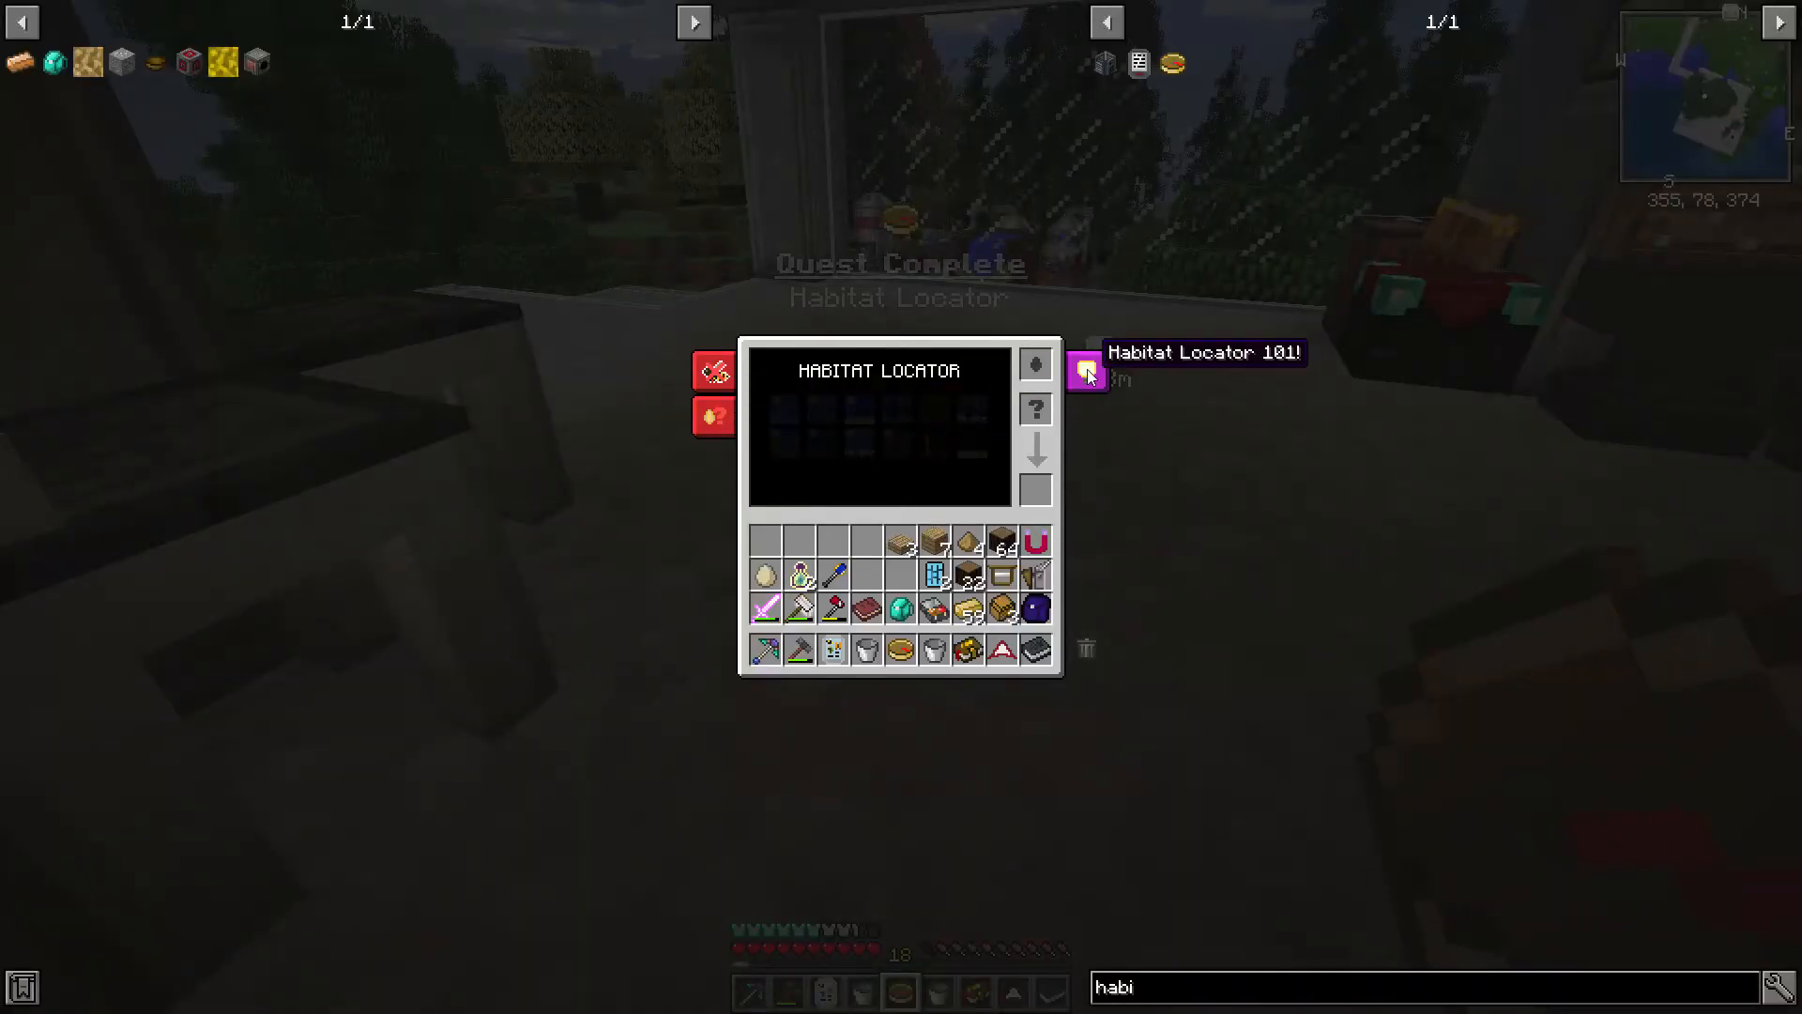
Step: Open the completed Habitat Locator quest showing 1/1 and its Bottle o' Enchanting reward
key(Escape)
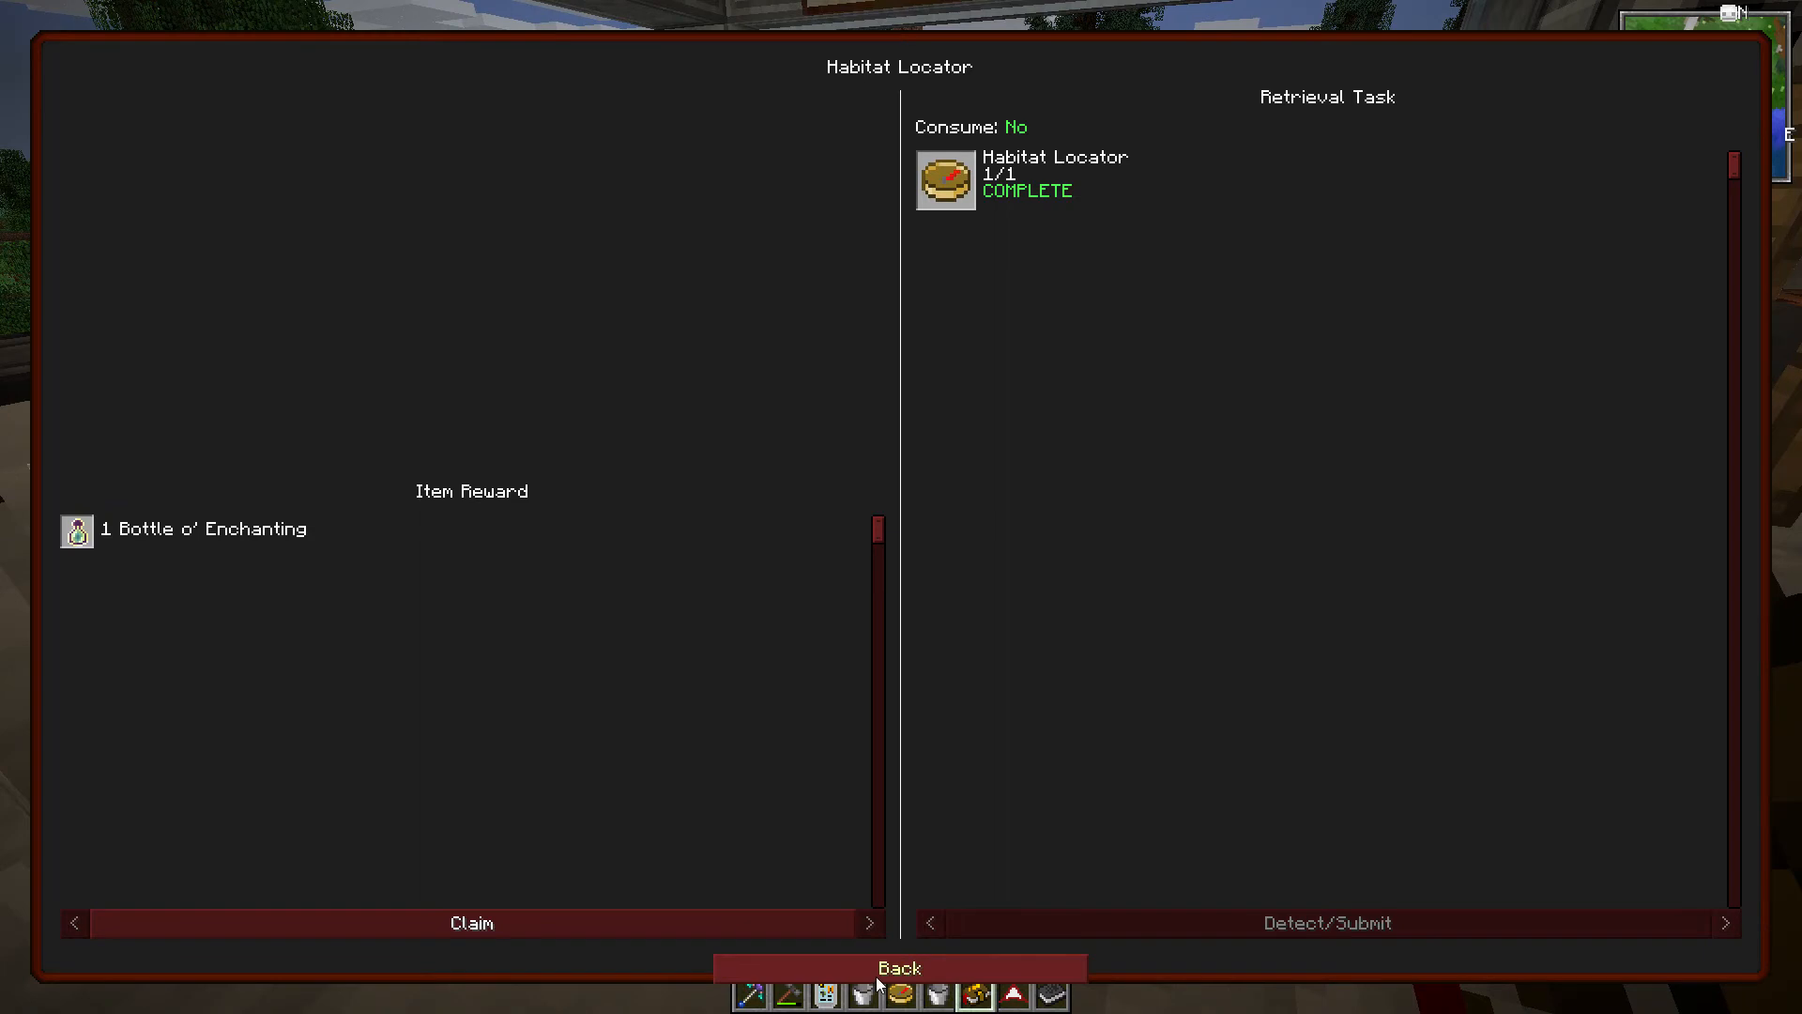
Step: Return to the Agricultural Expansion quest tree, then close the quest book
click(899, 968)
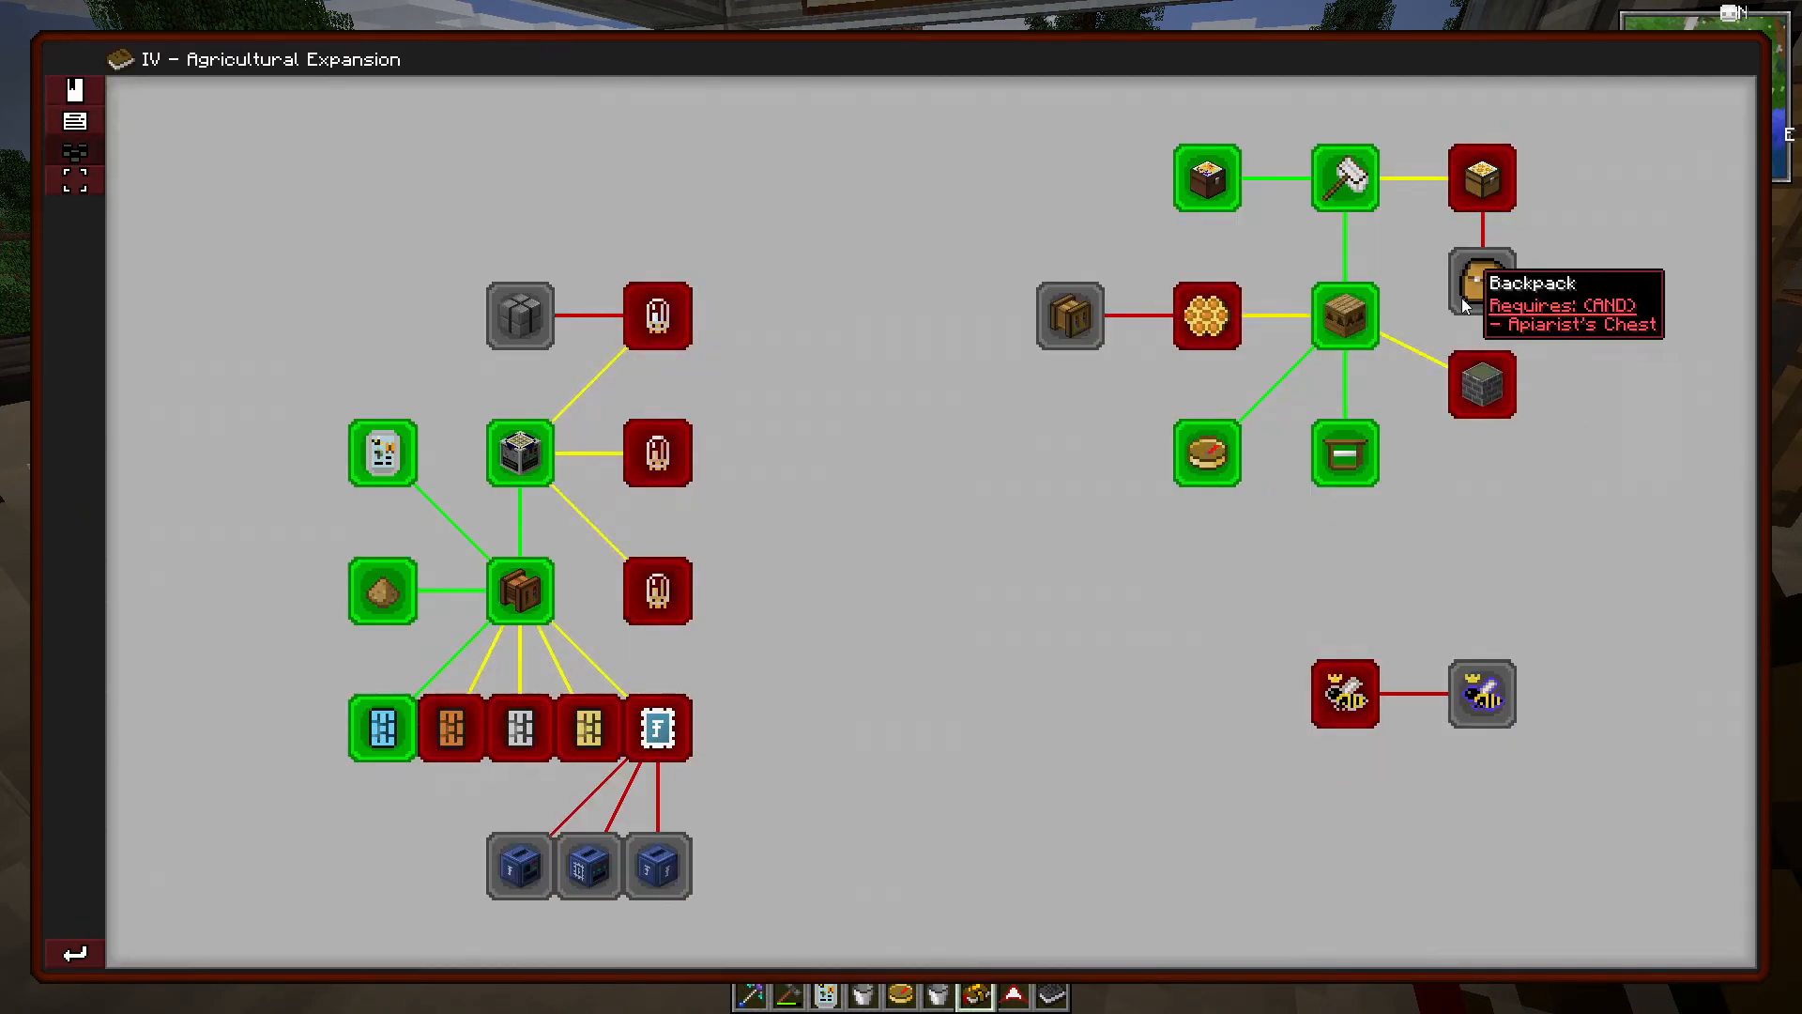
mouse_move(722, 834)
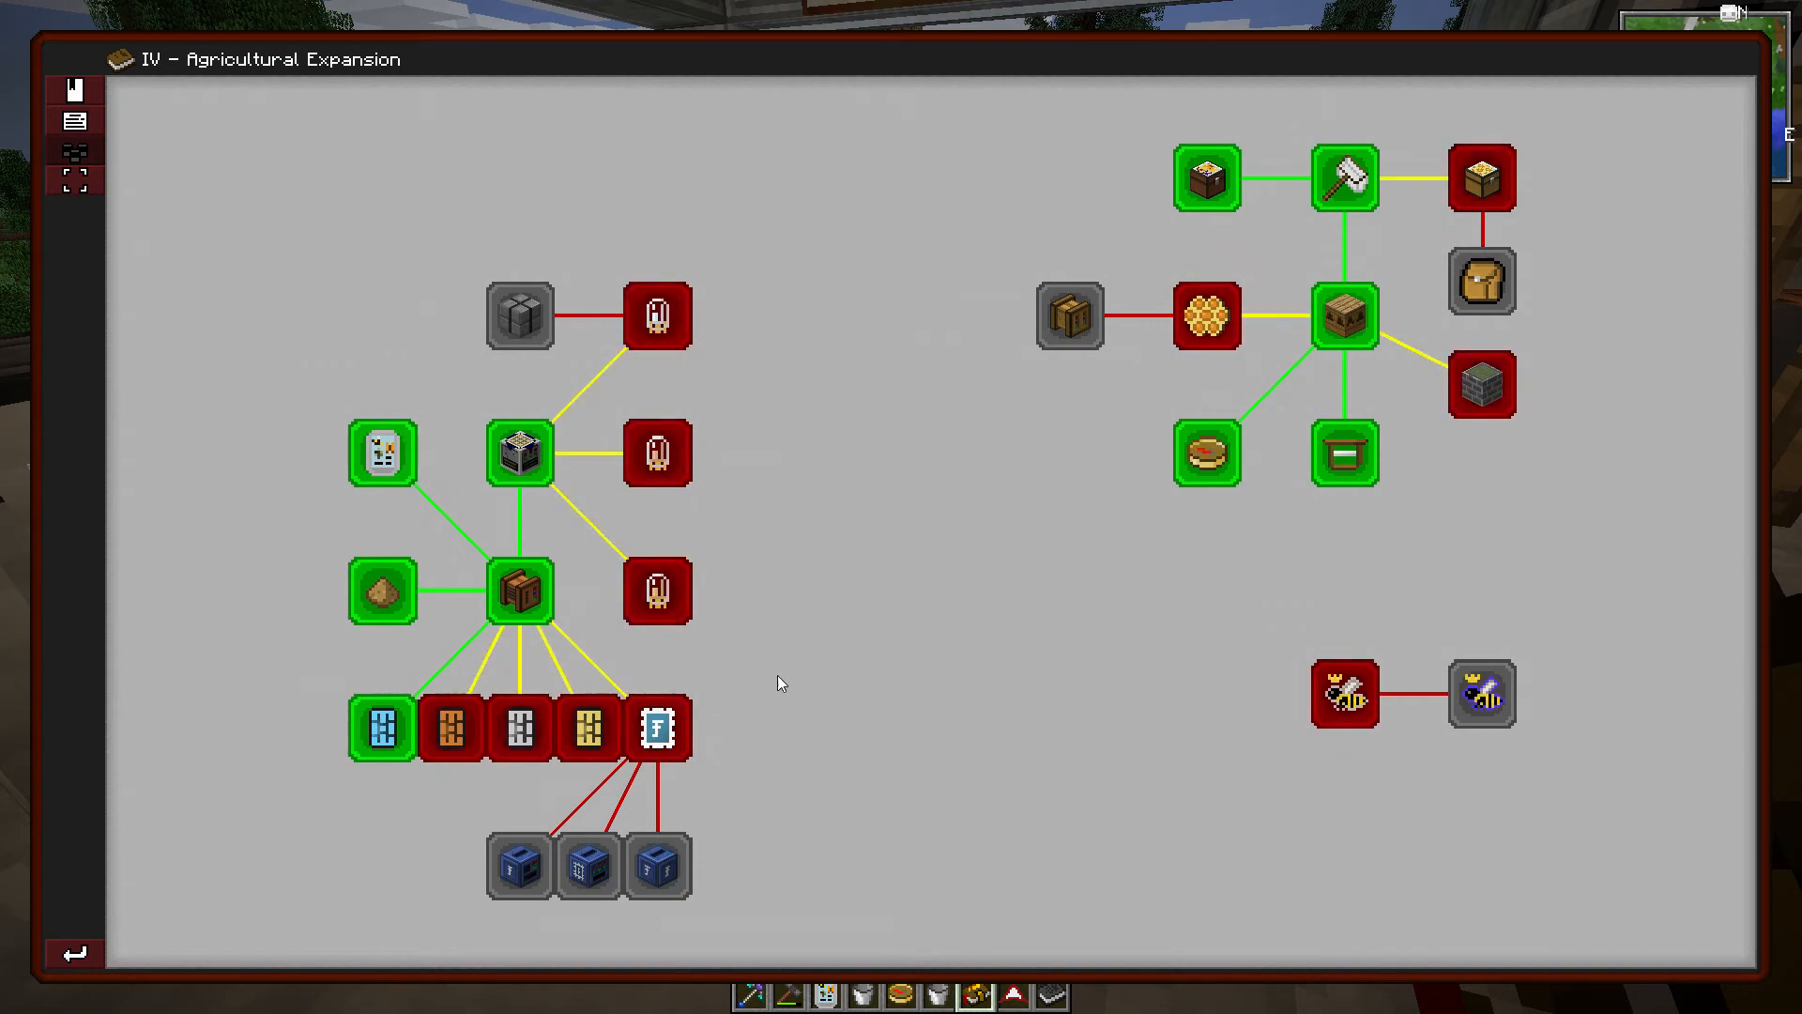
mouse_move(656, 313)
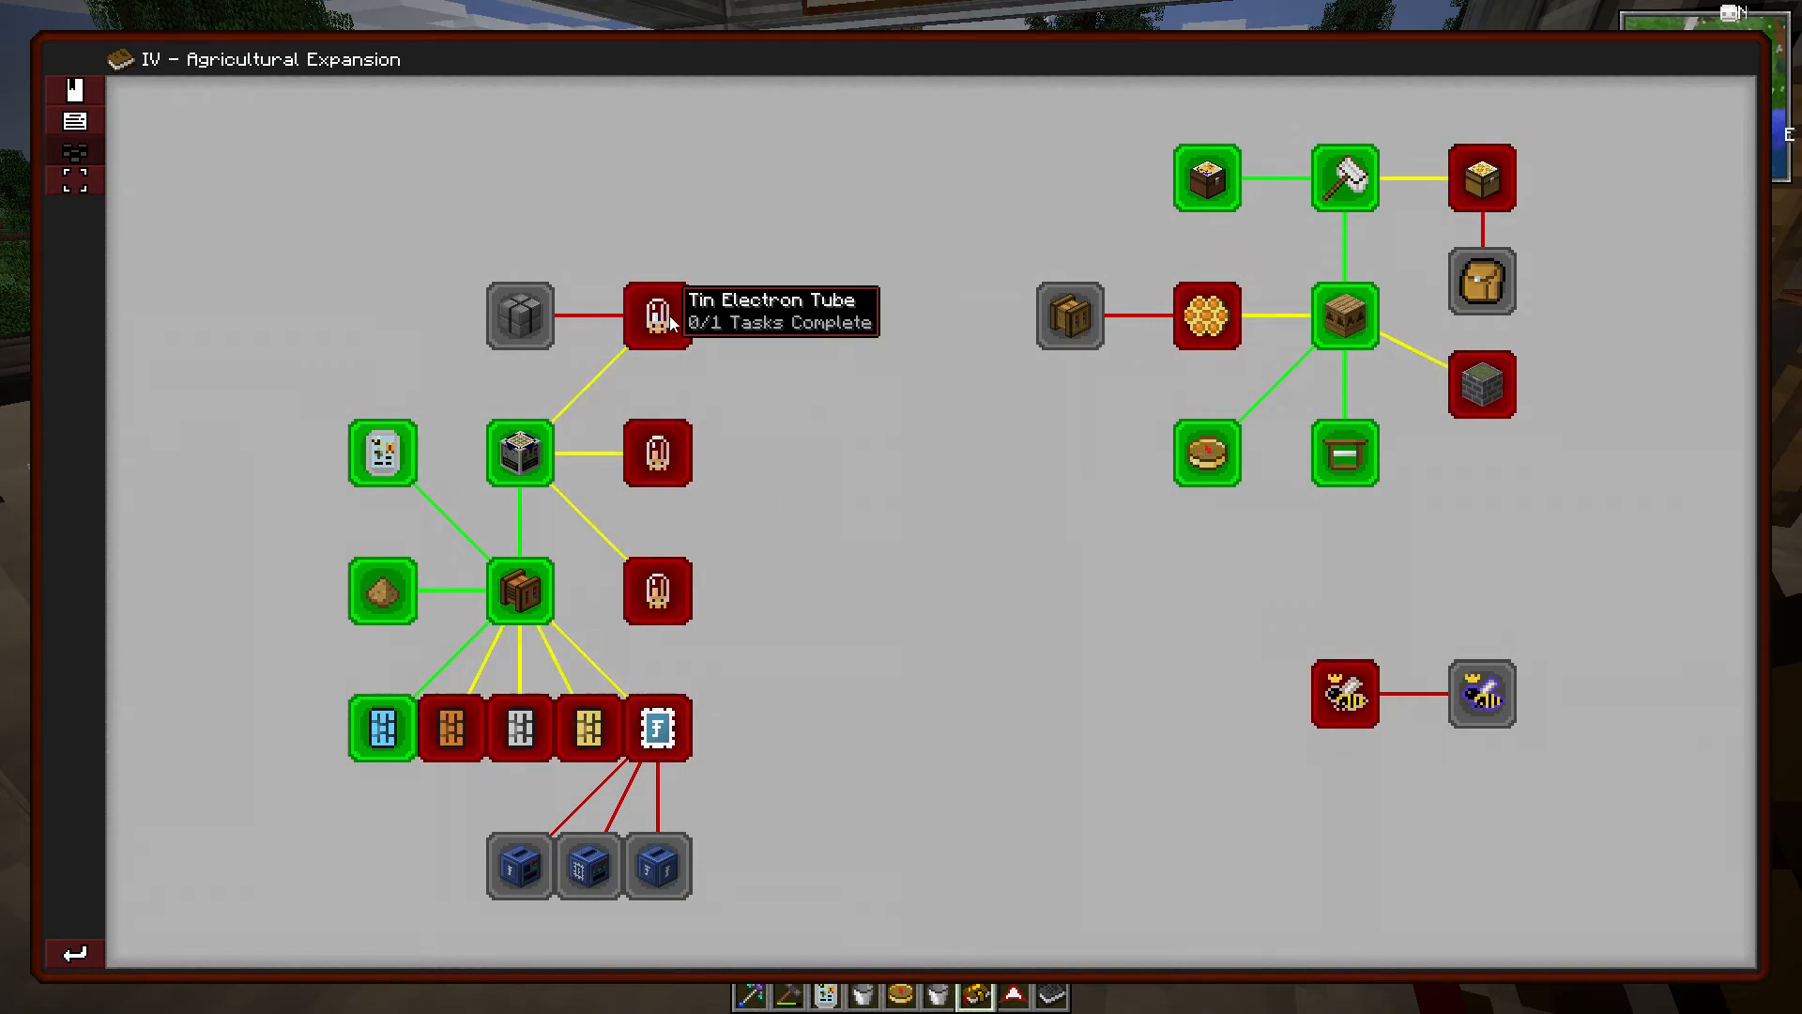
key(Escape)
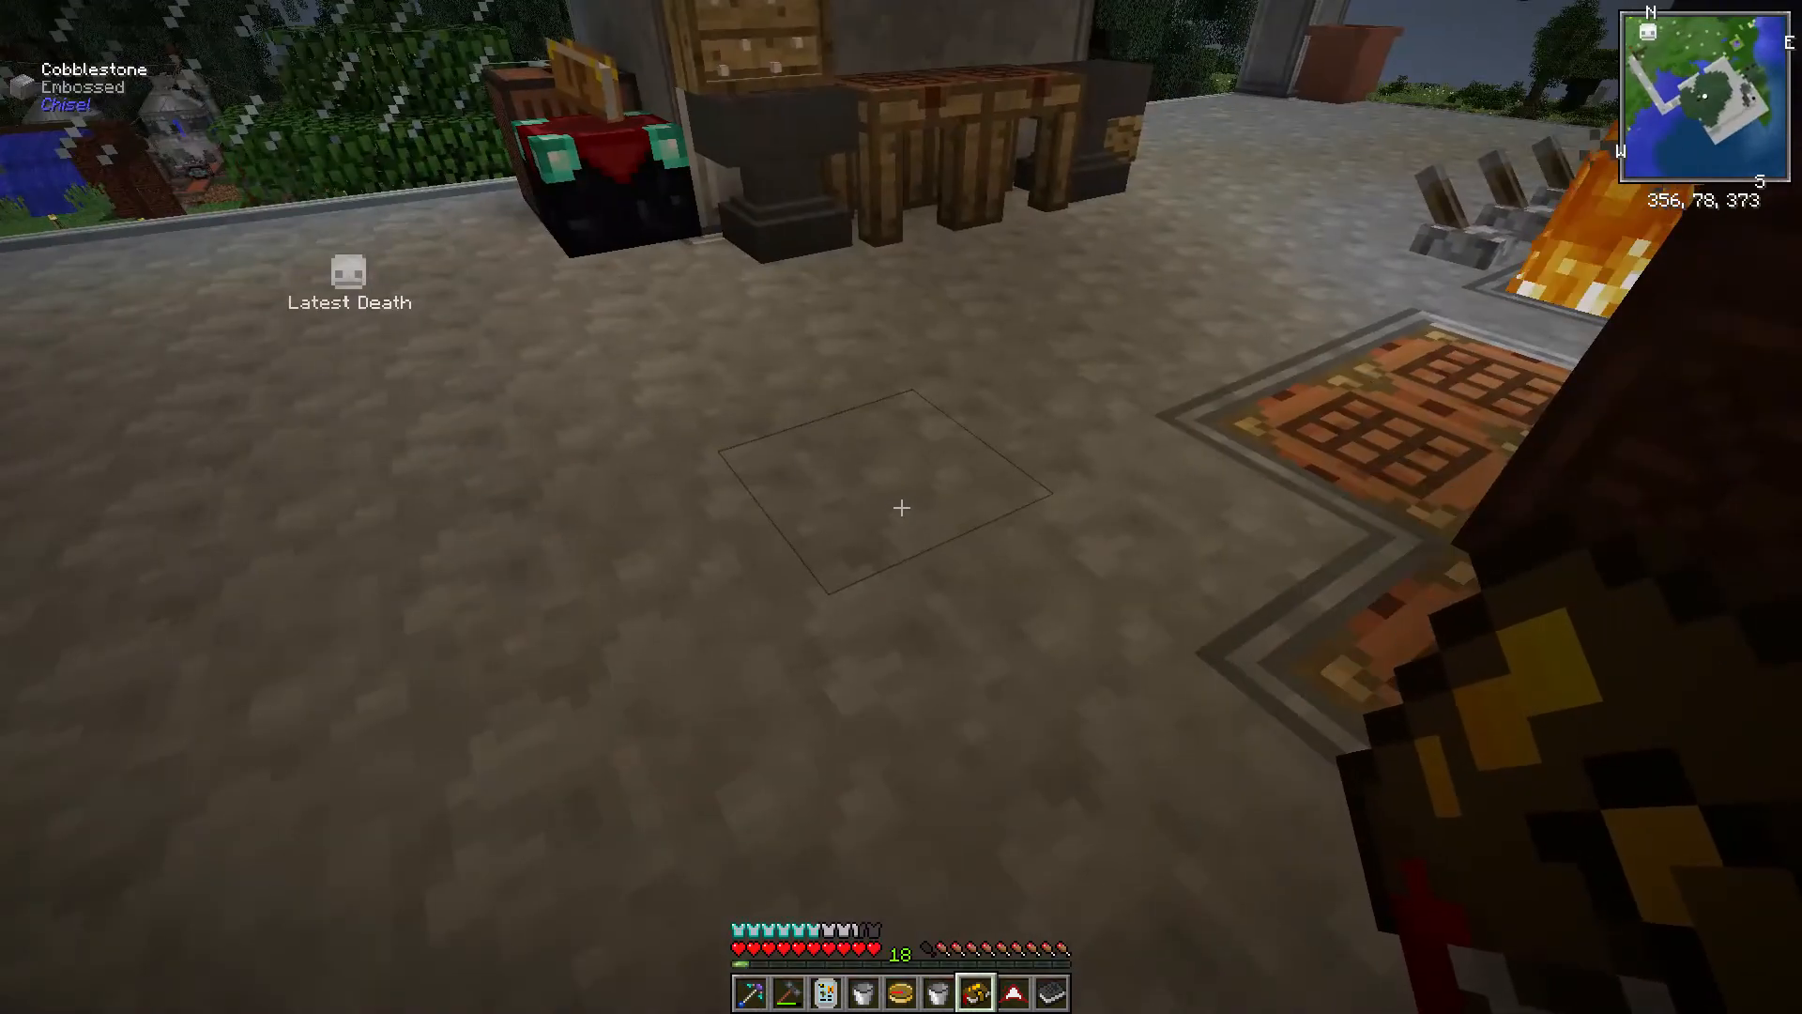
Step: Check the inventory, visit the Squeezer, and take the tin electron tubes from the Thermionic Fabricator
key(e)
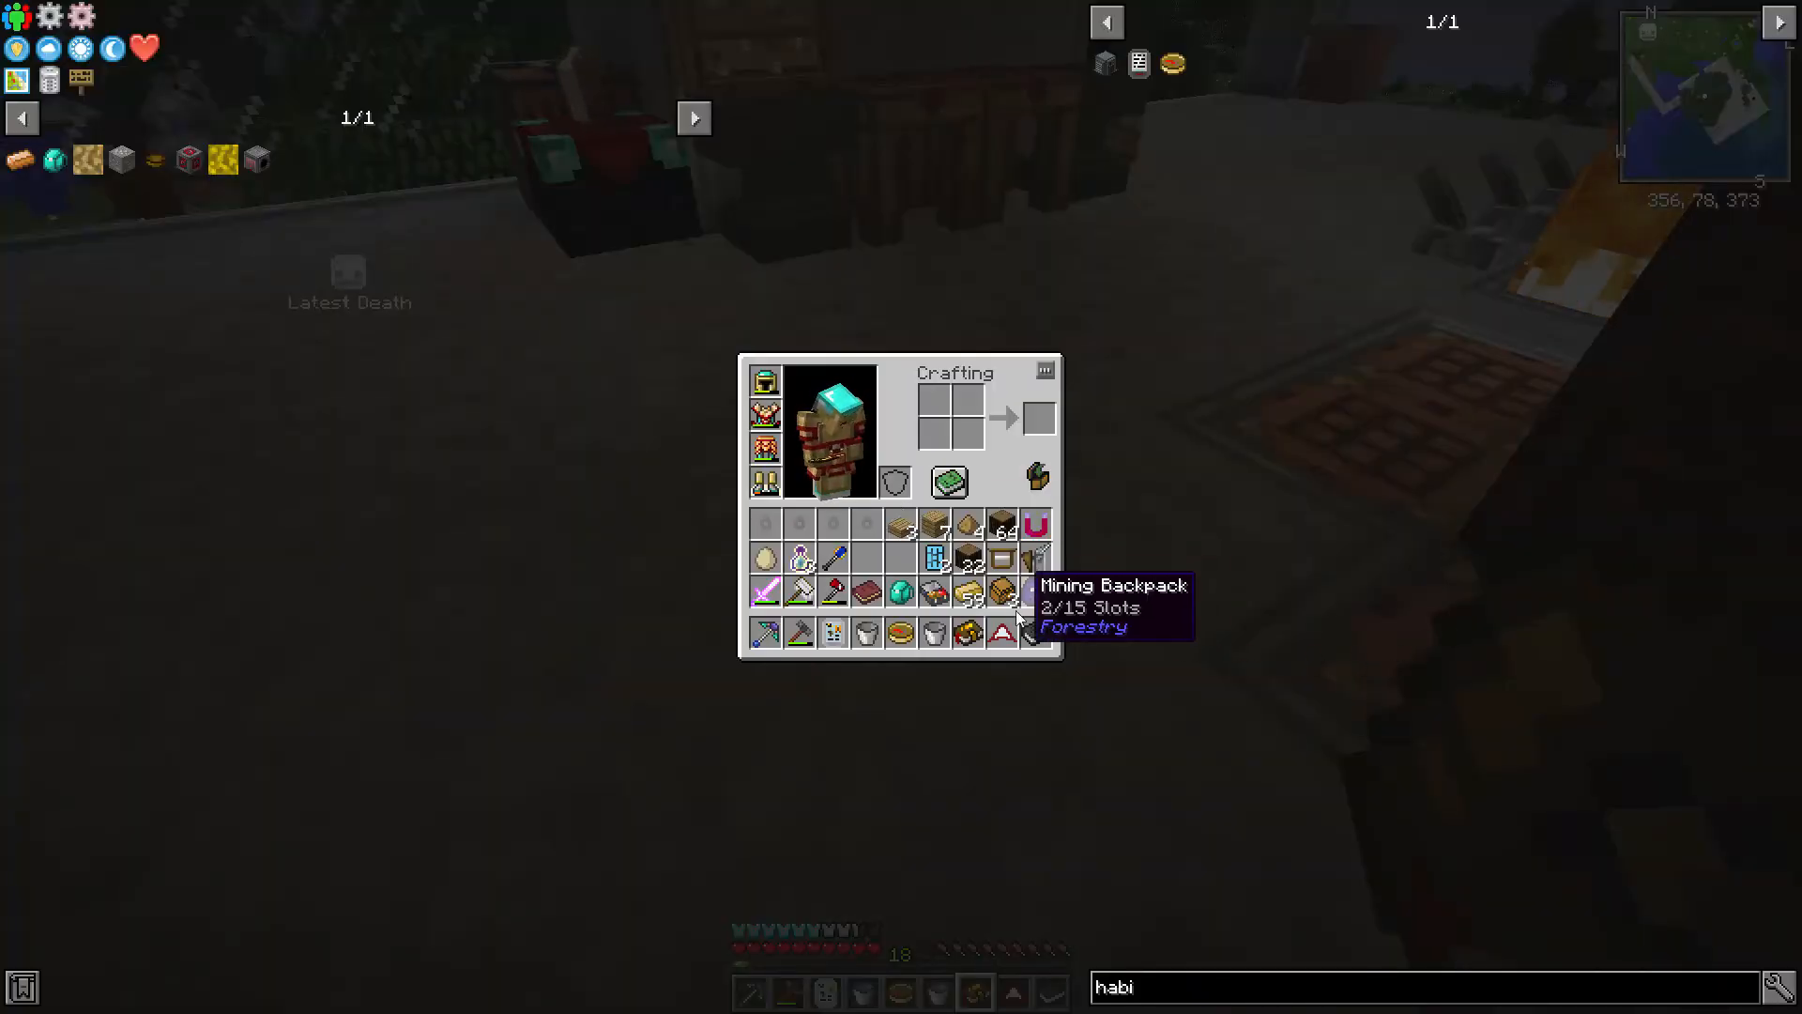
key(Escape)
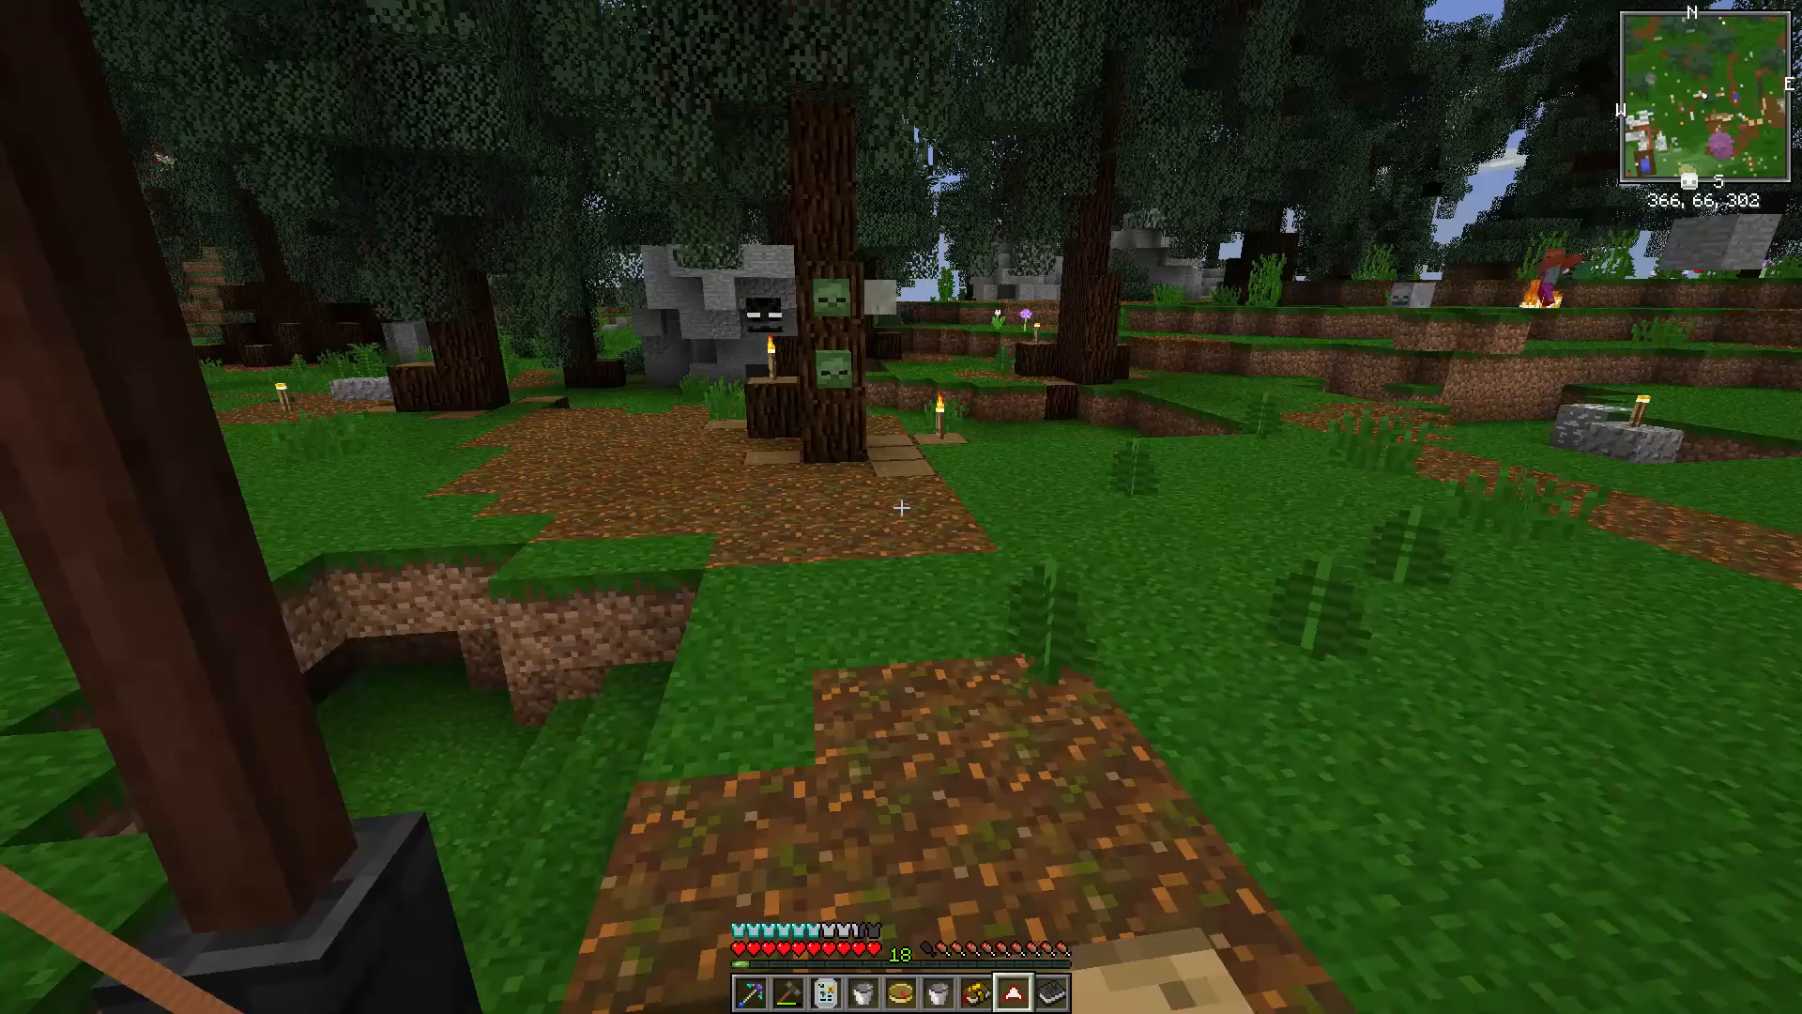
mouse_move(901, 508)
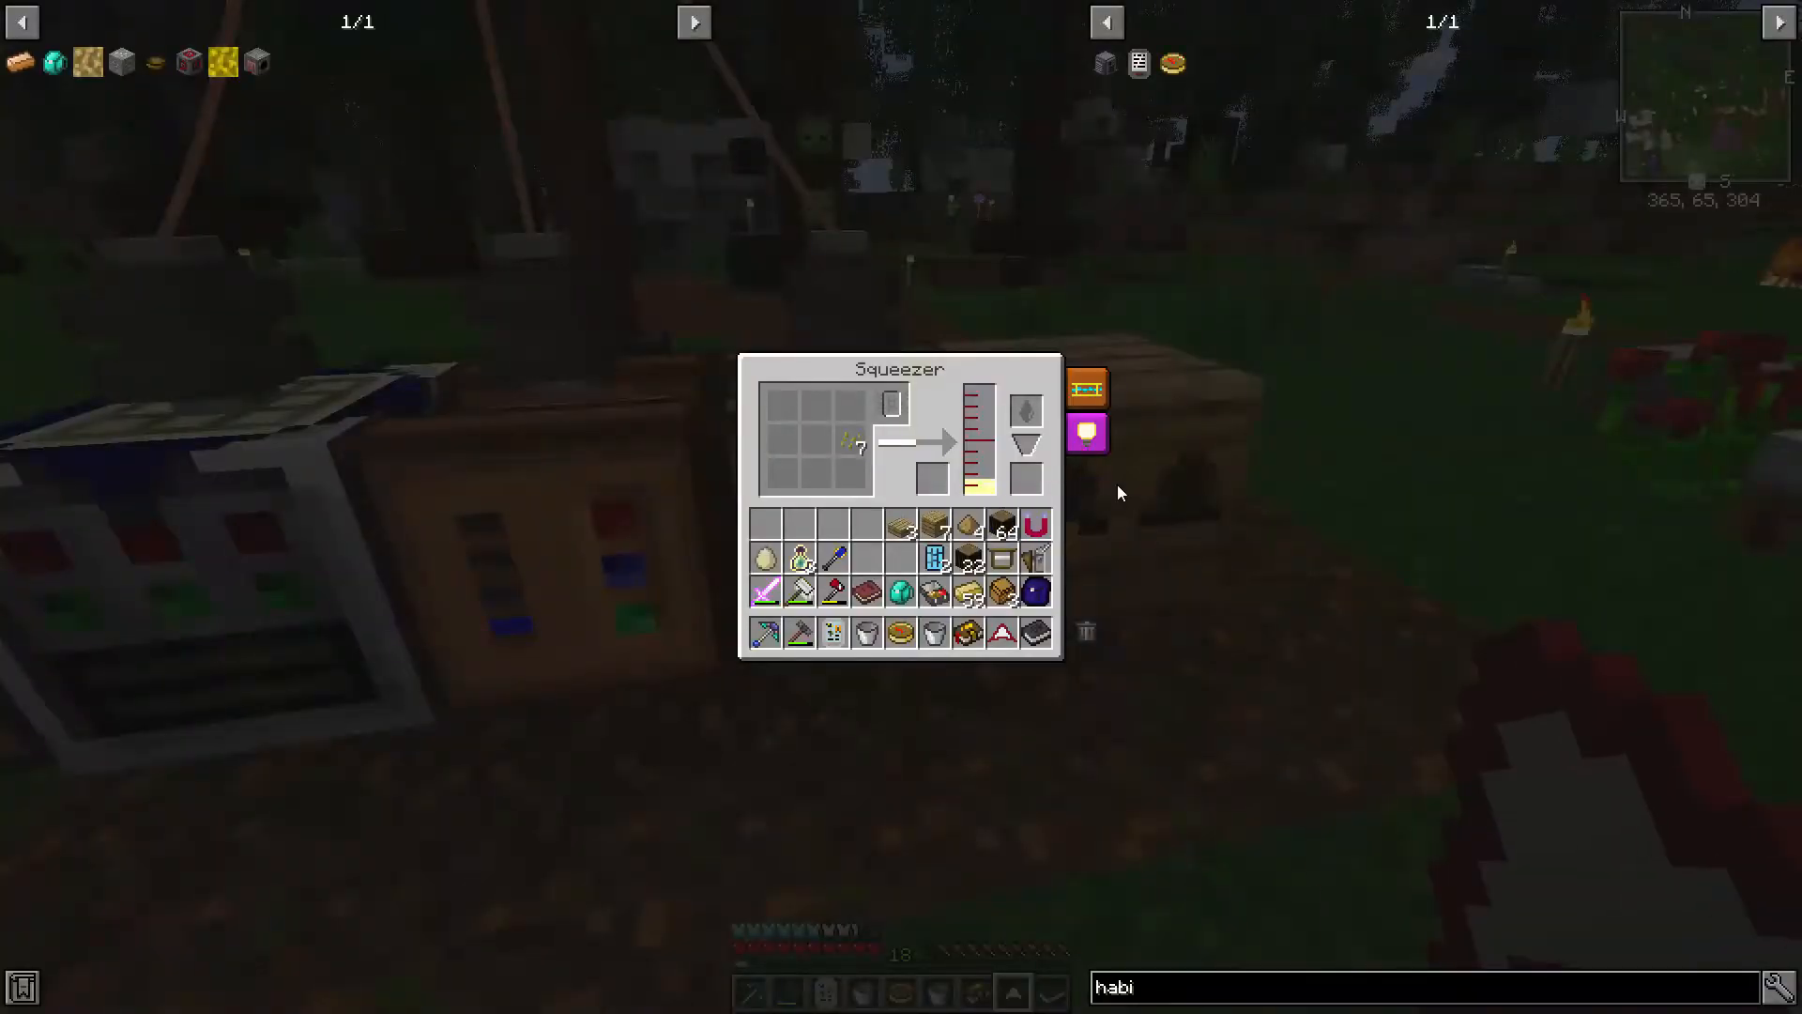
key(Escape)
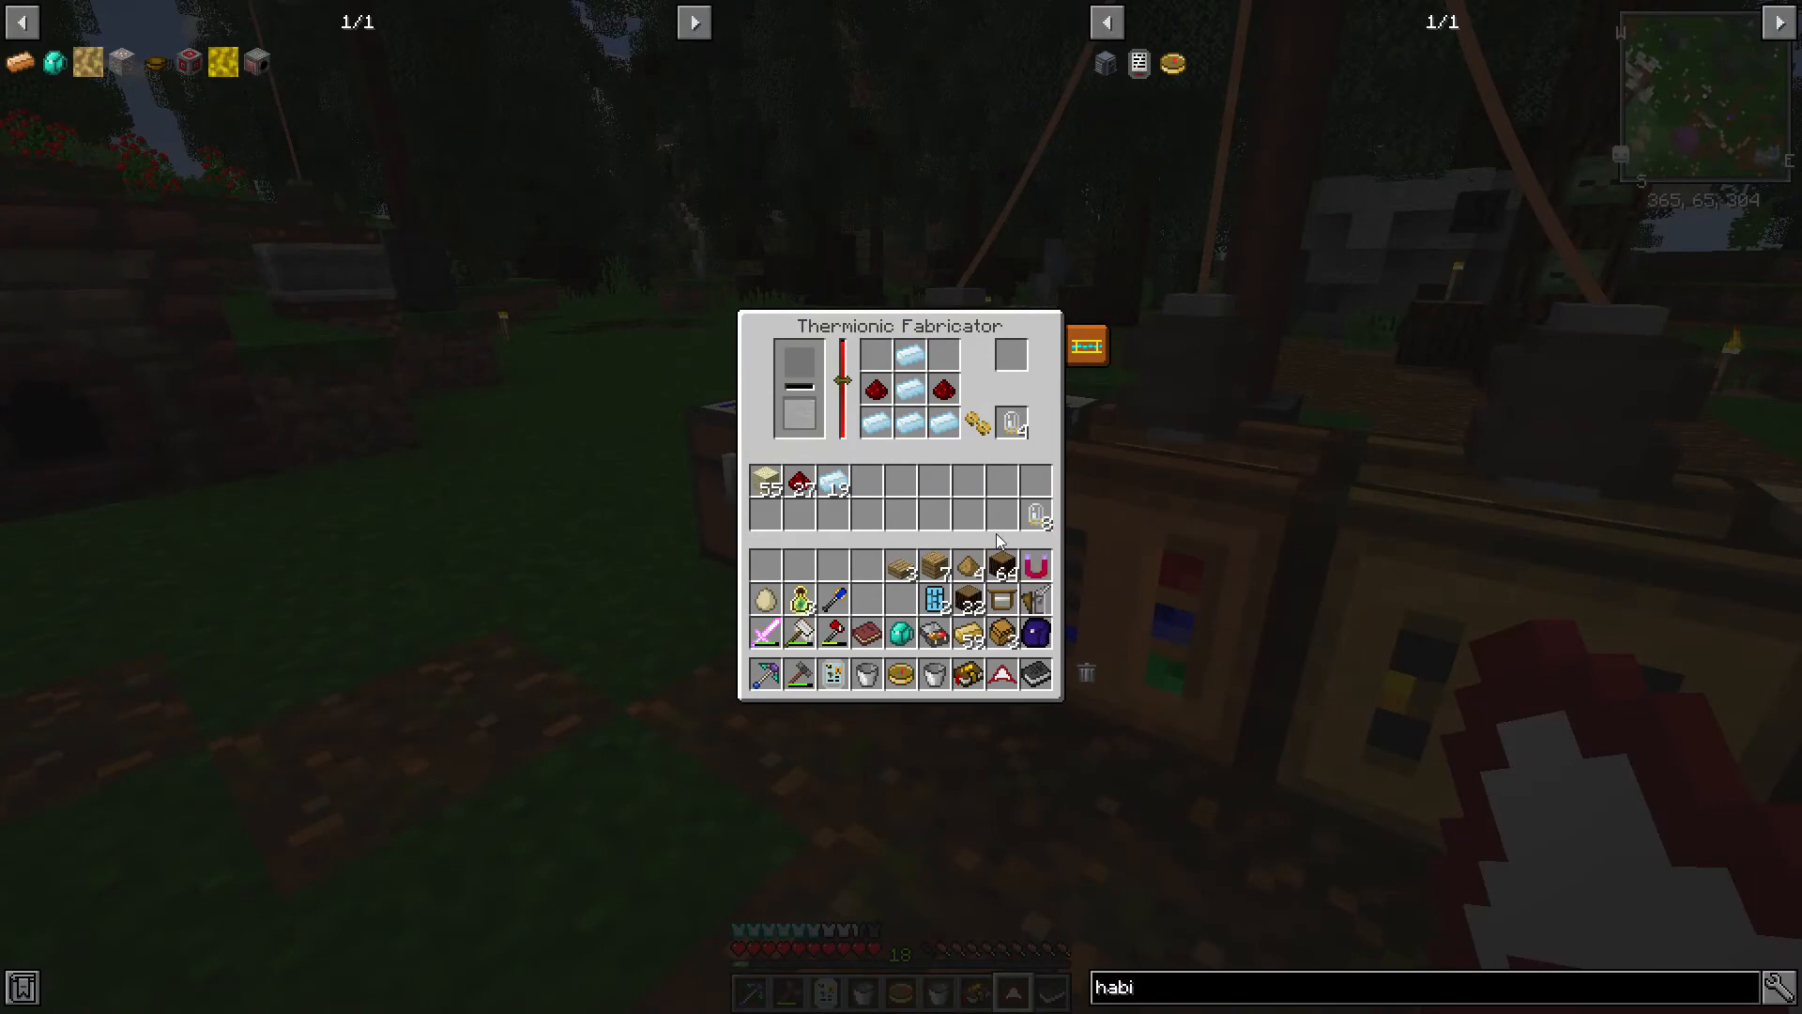
mouse_move(1014, 417)
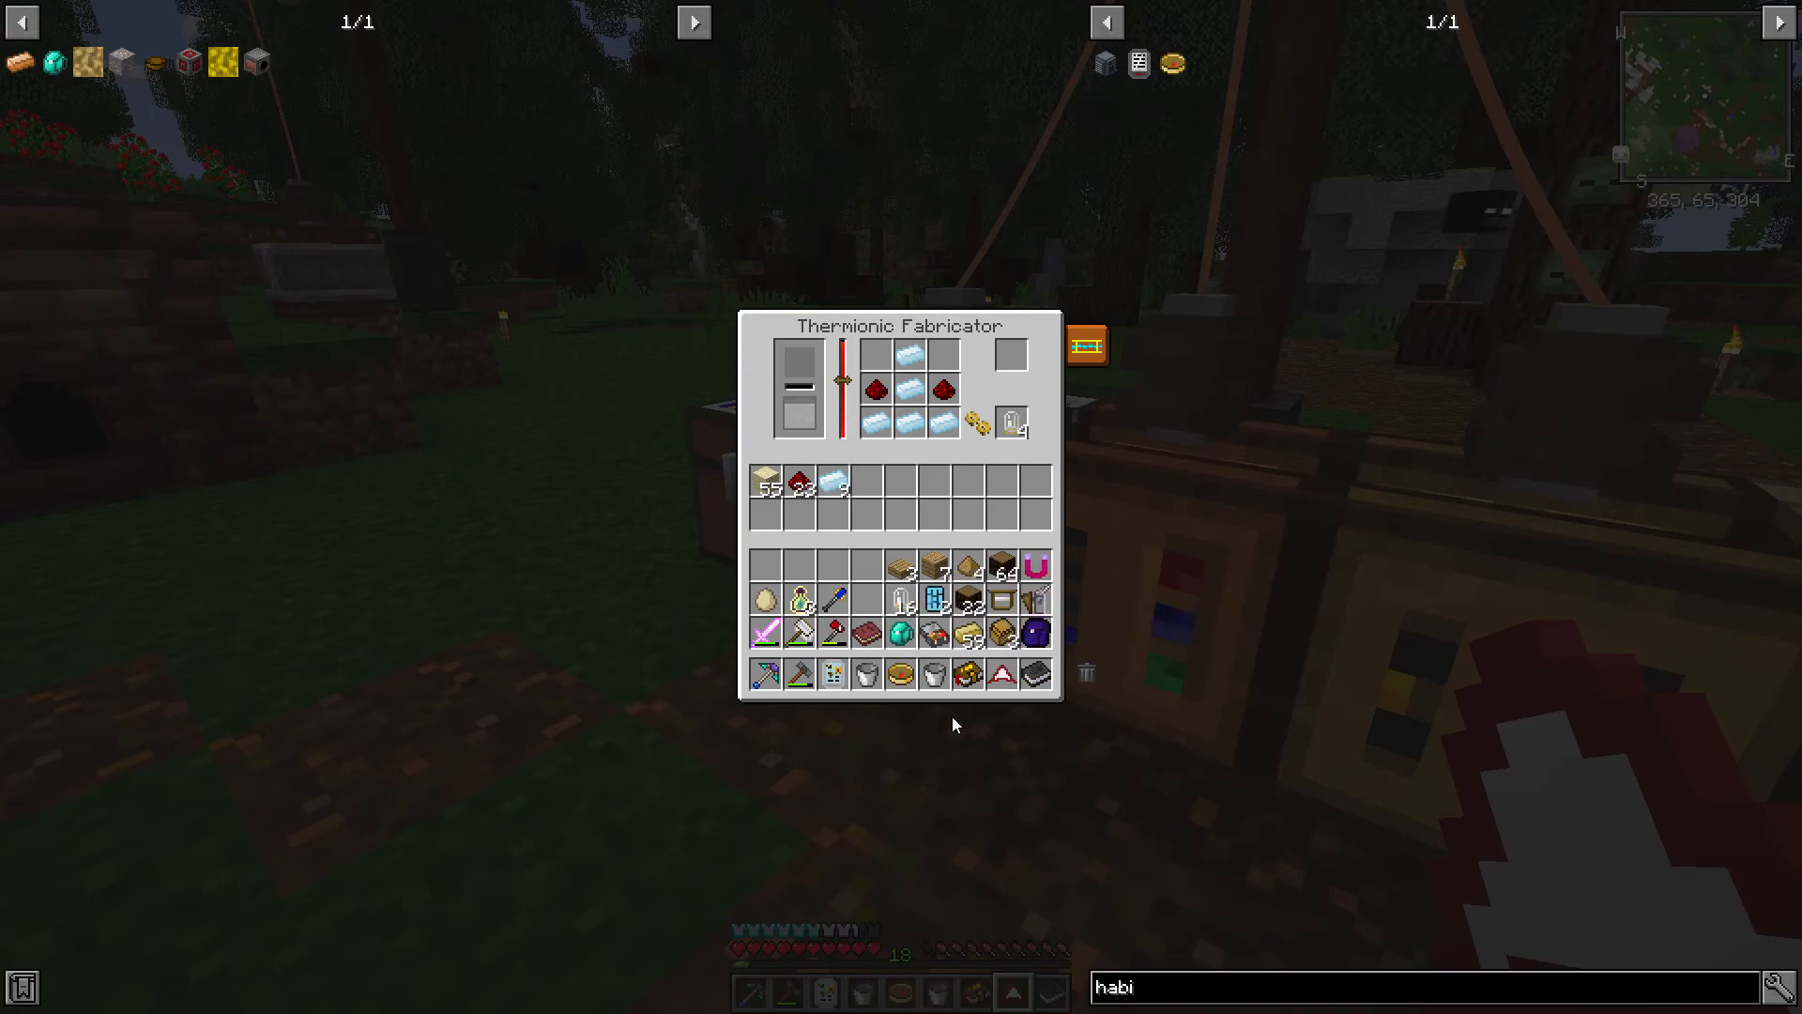
key(Escape)
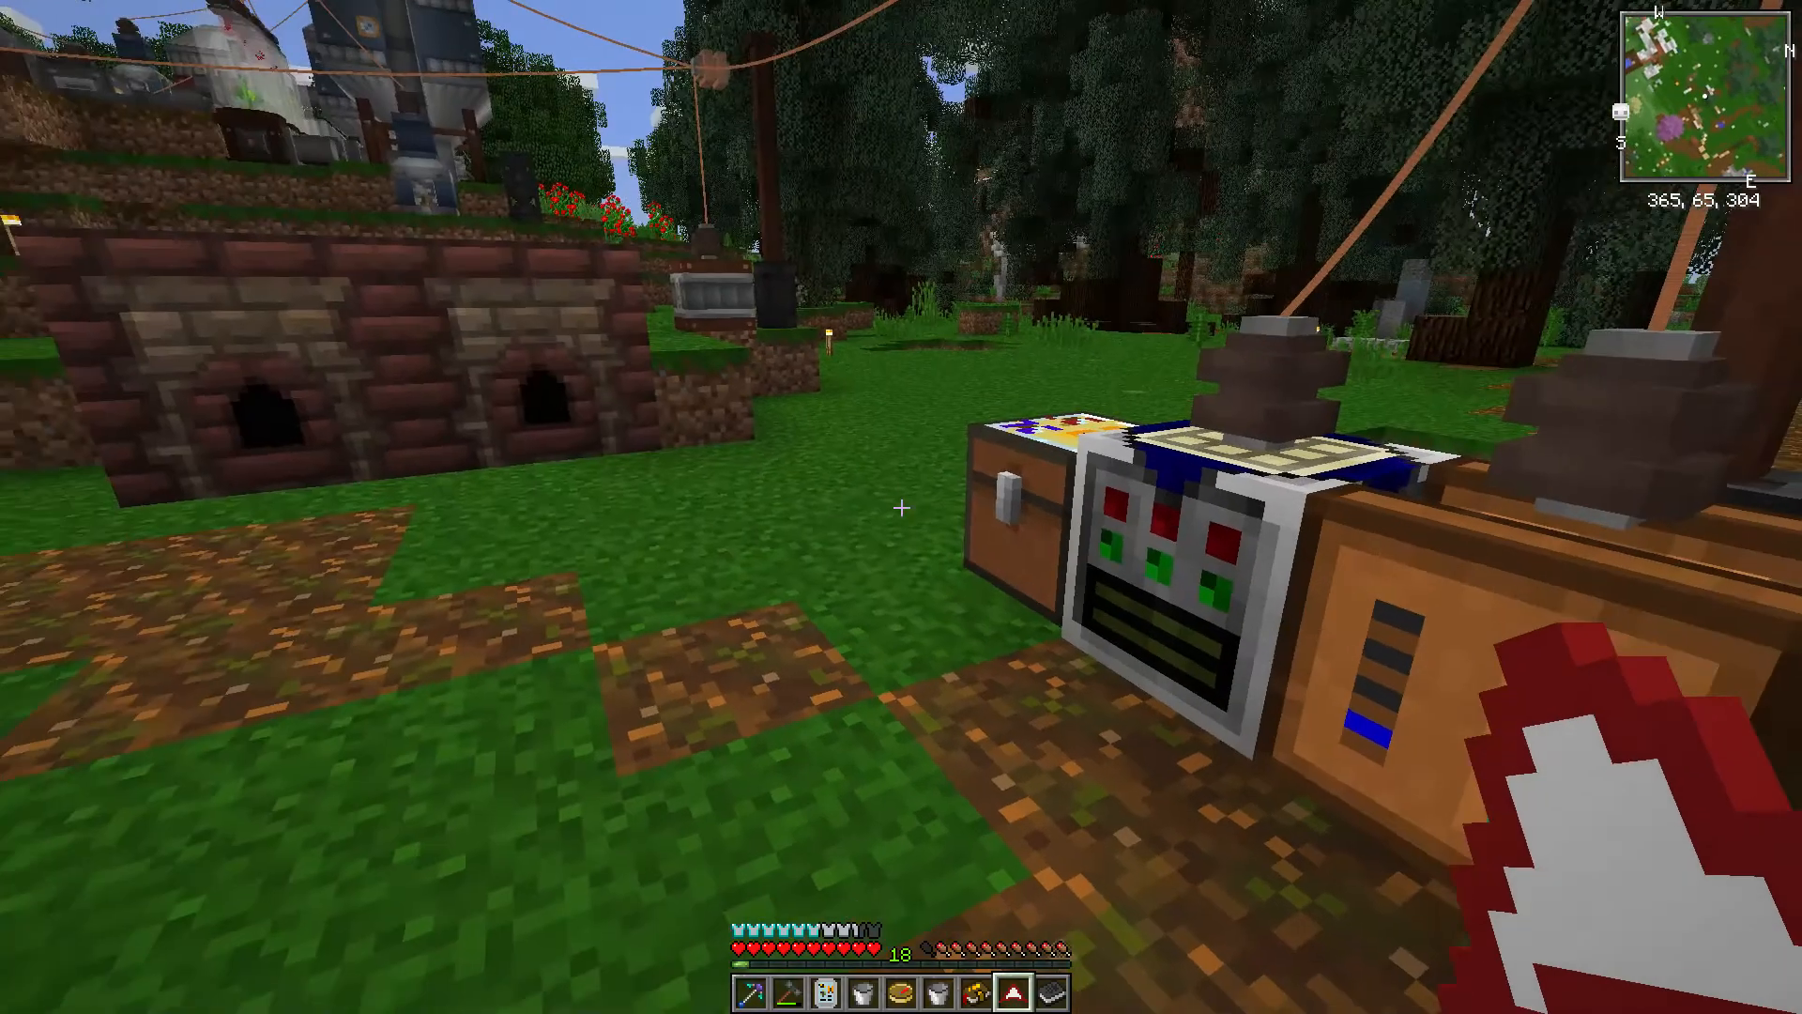
mouse_move(901, 507)
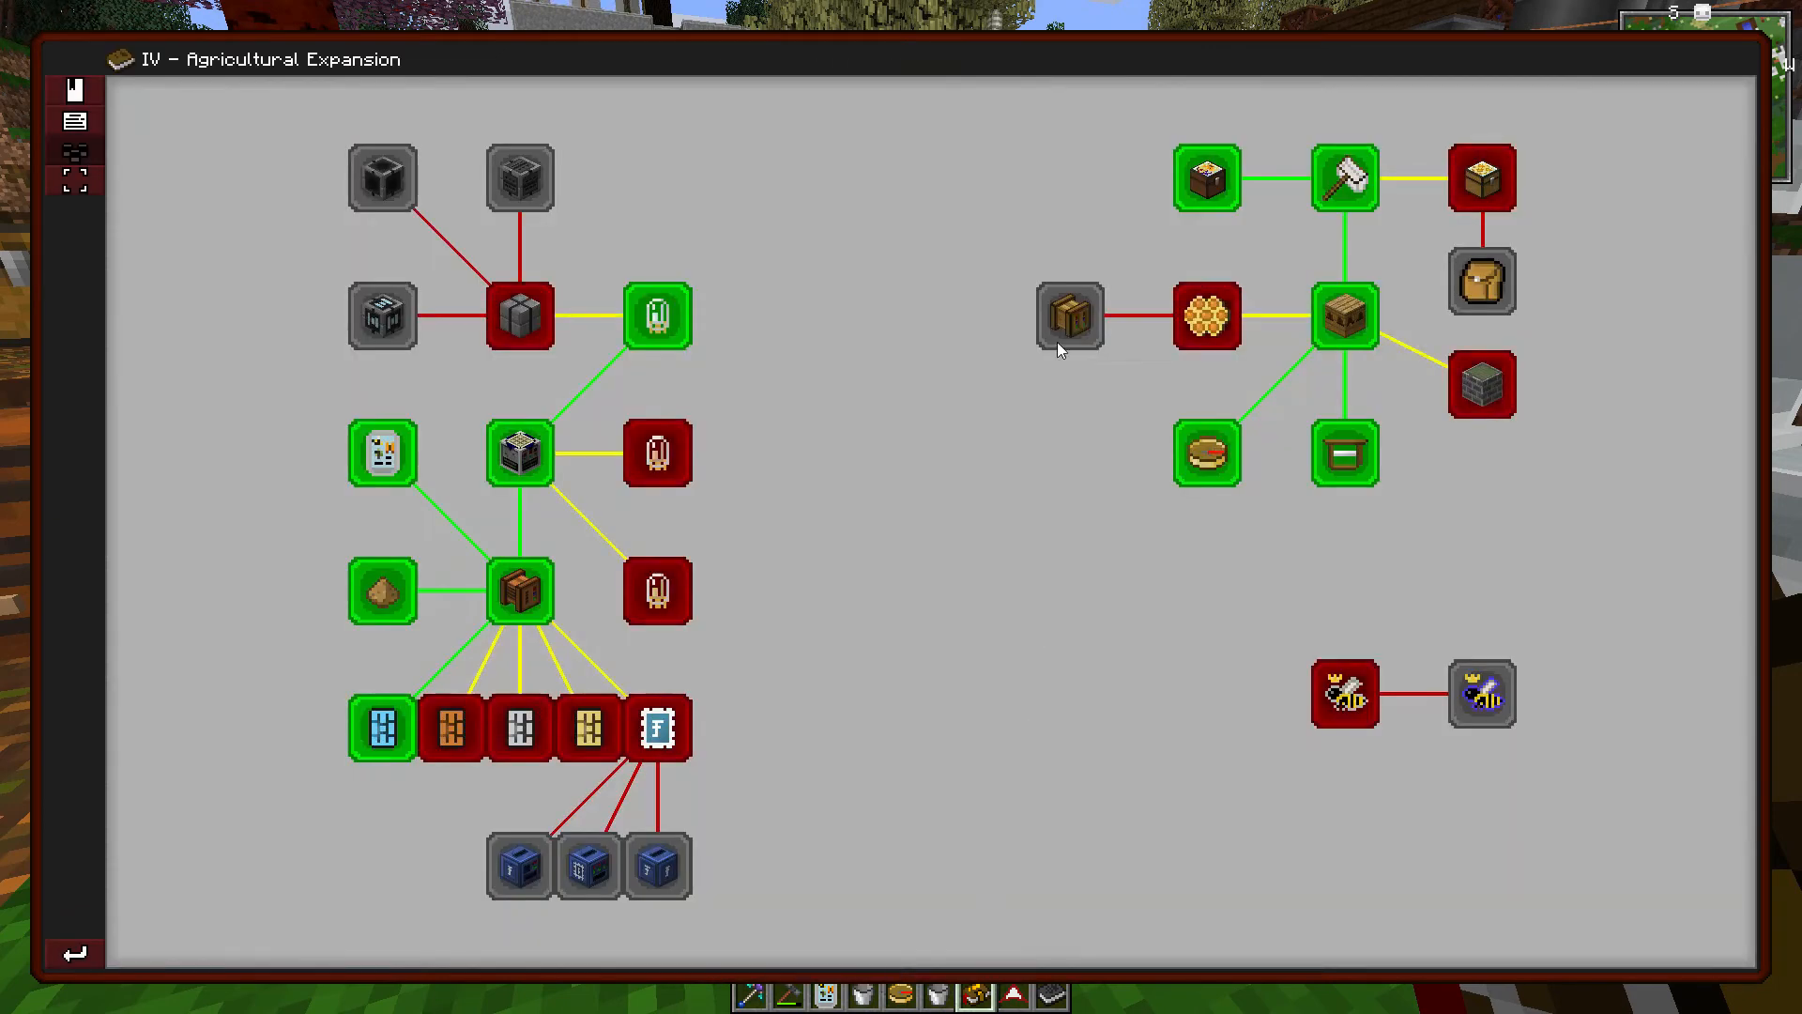
mouse_move(518, 313)
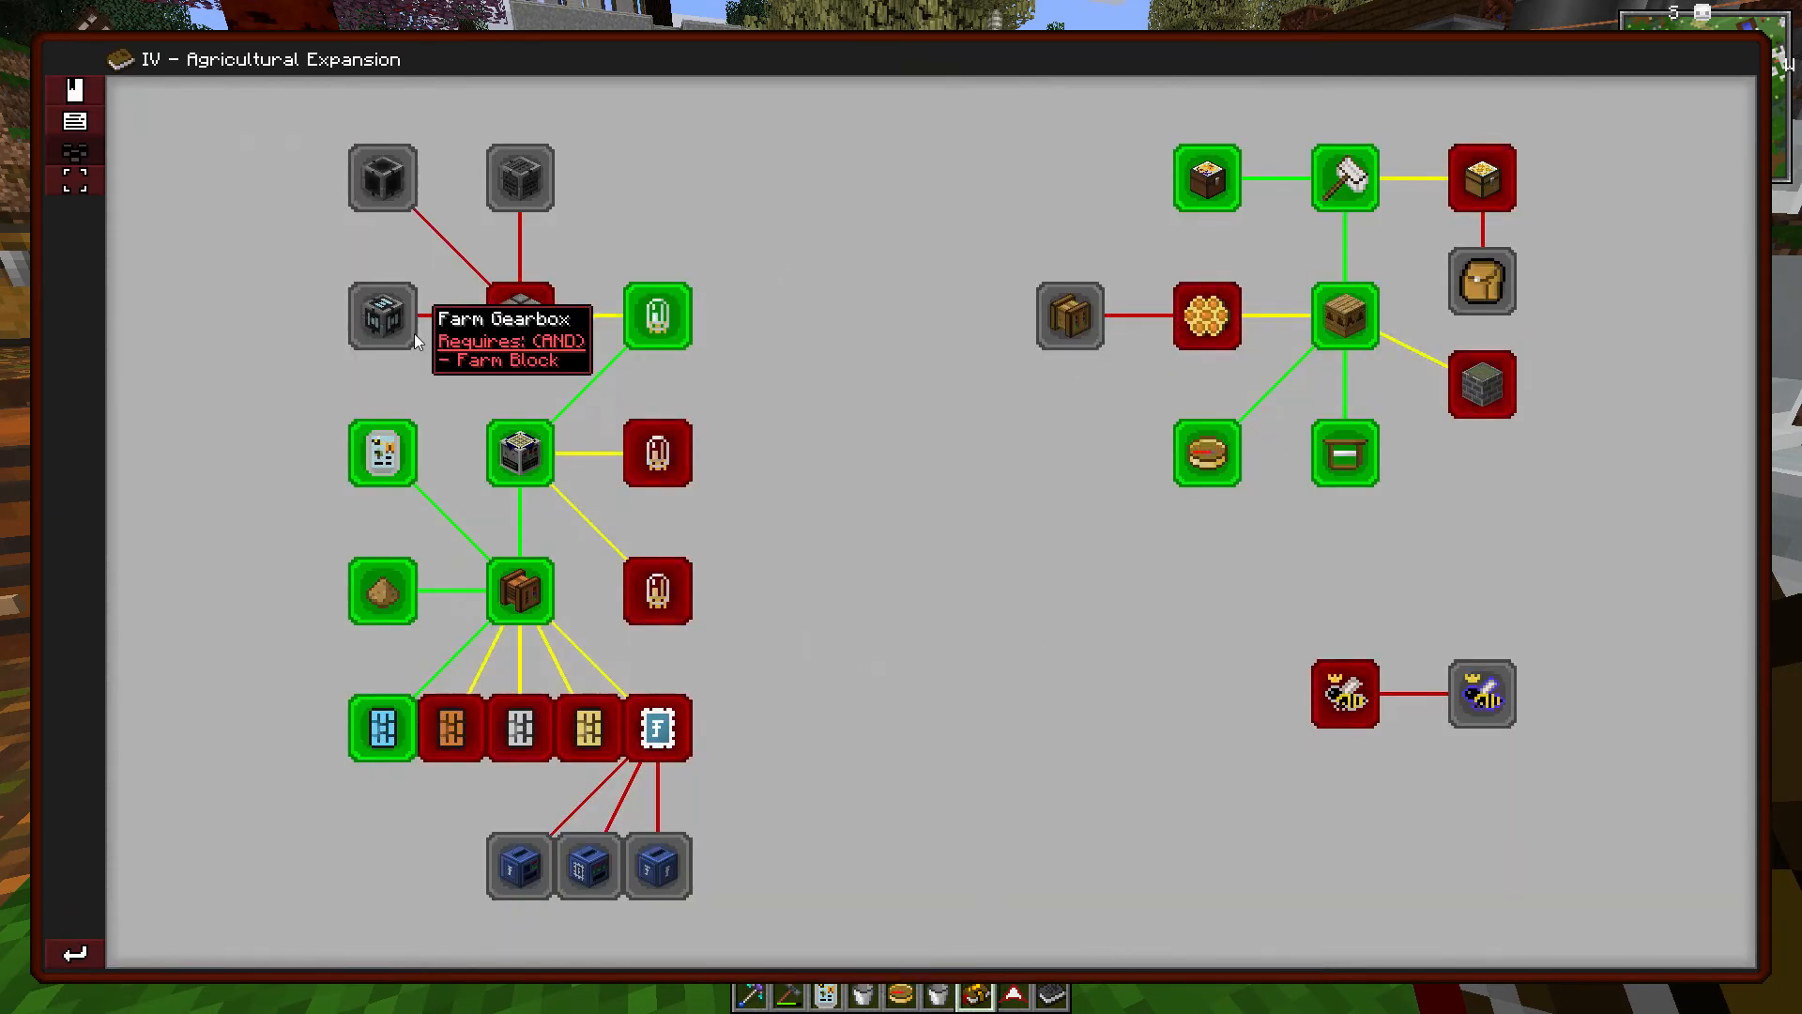
mouse_move(598, 286)
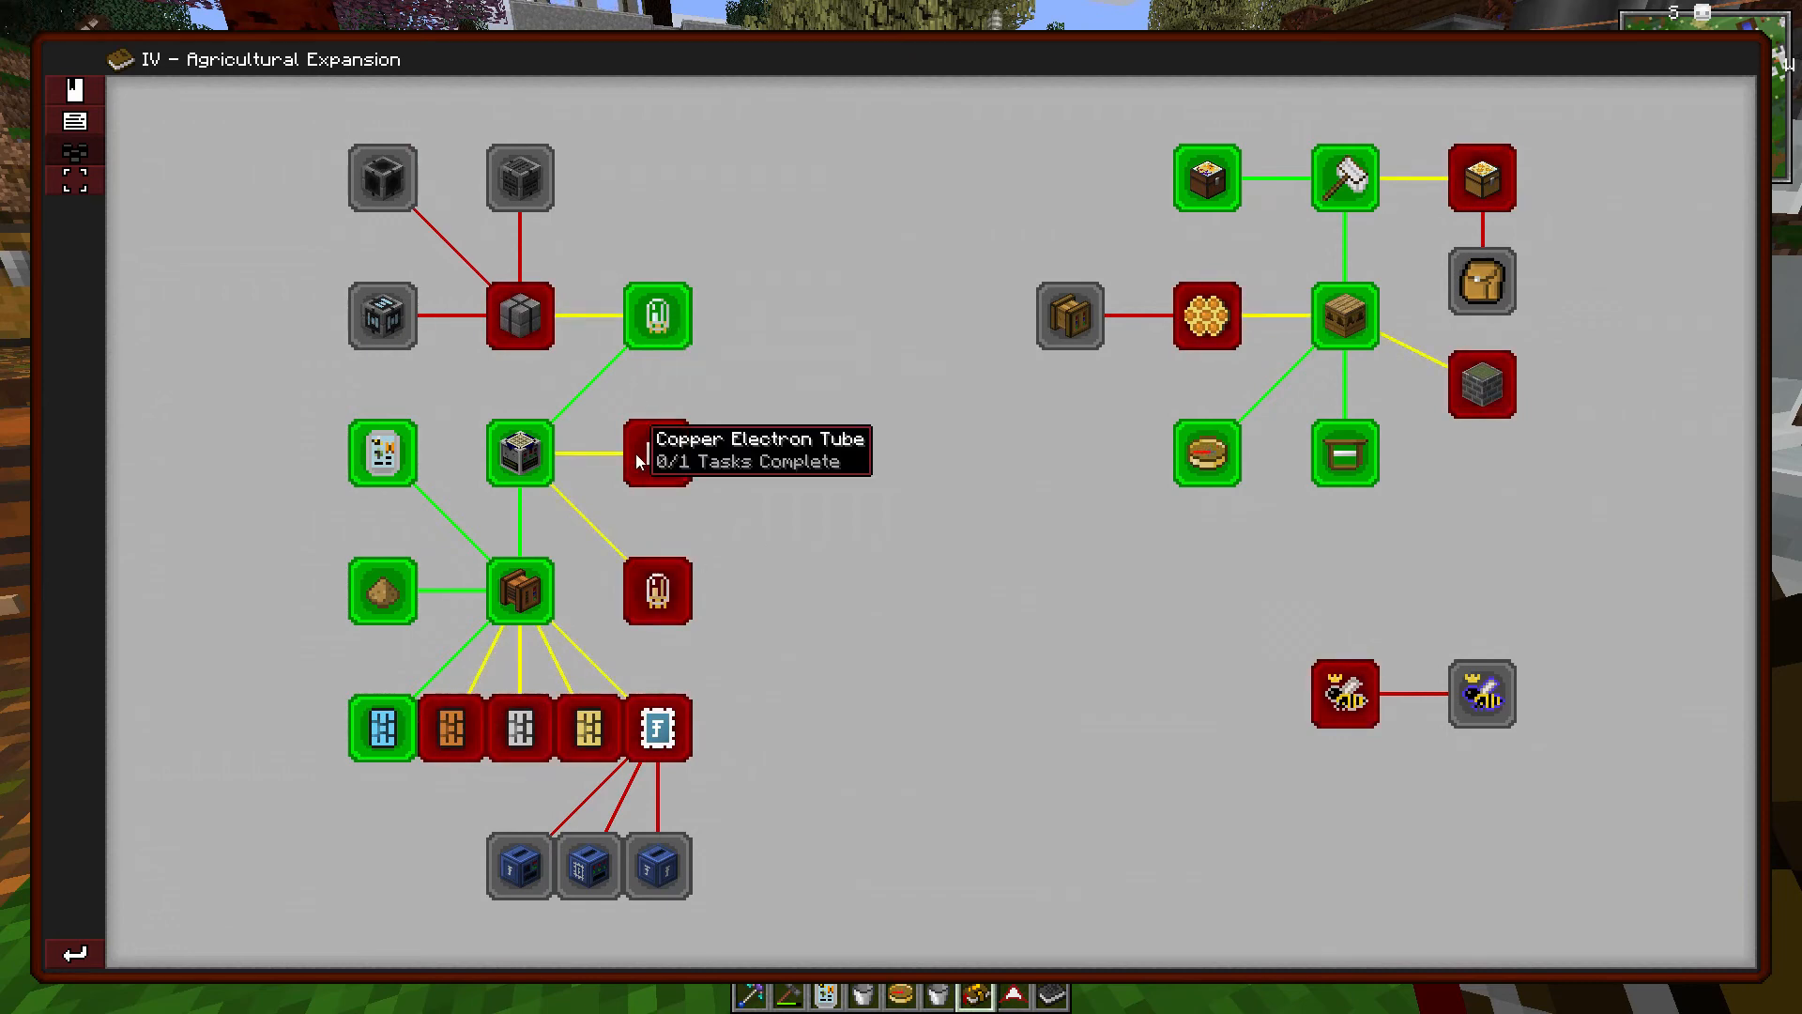
mouse_move(994, 593)
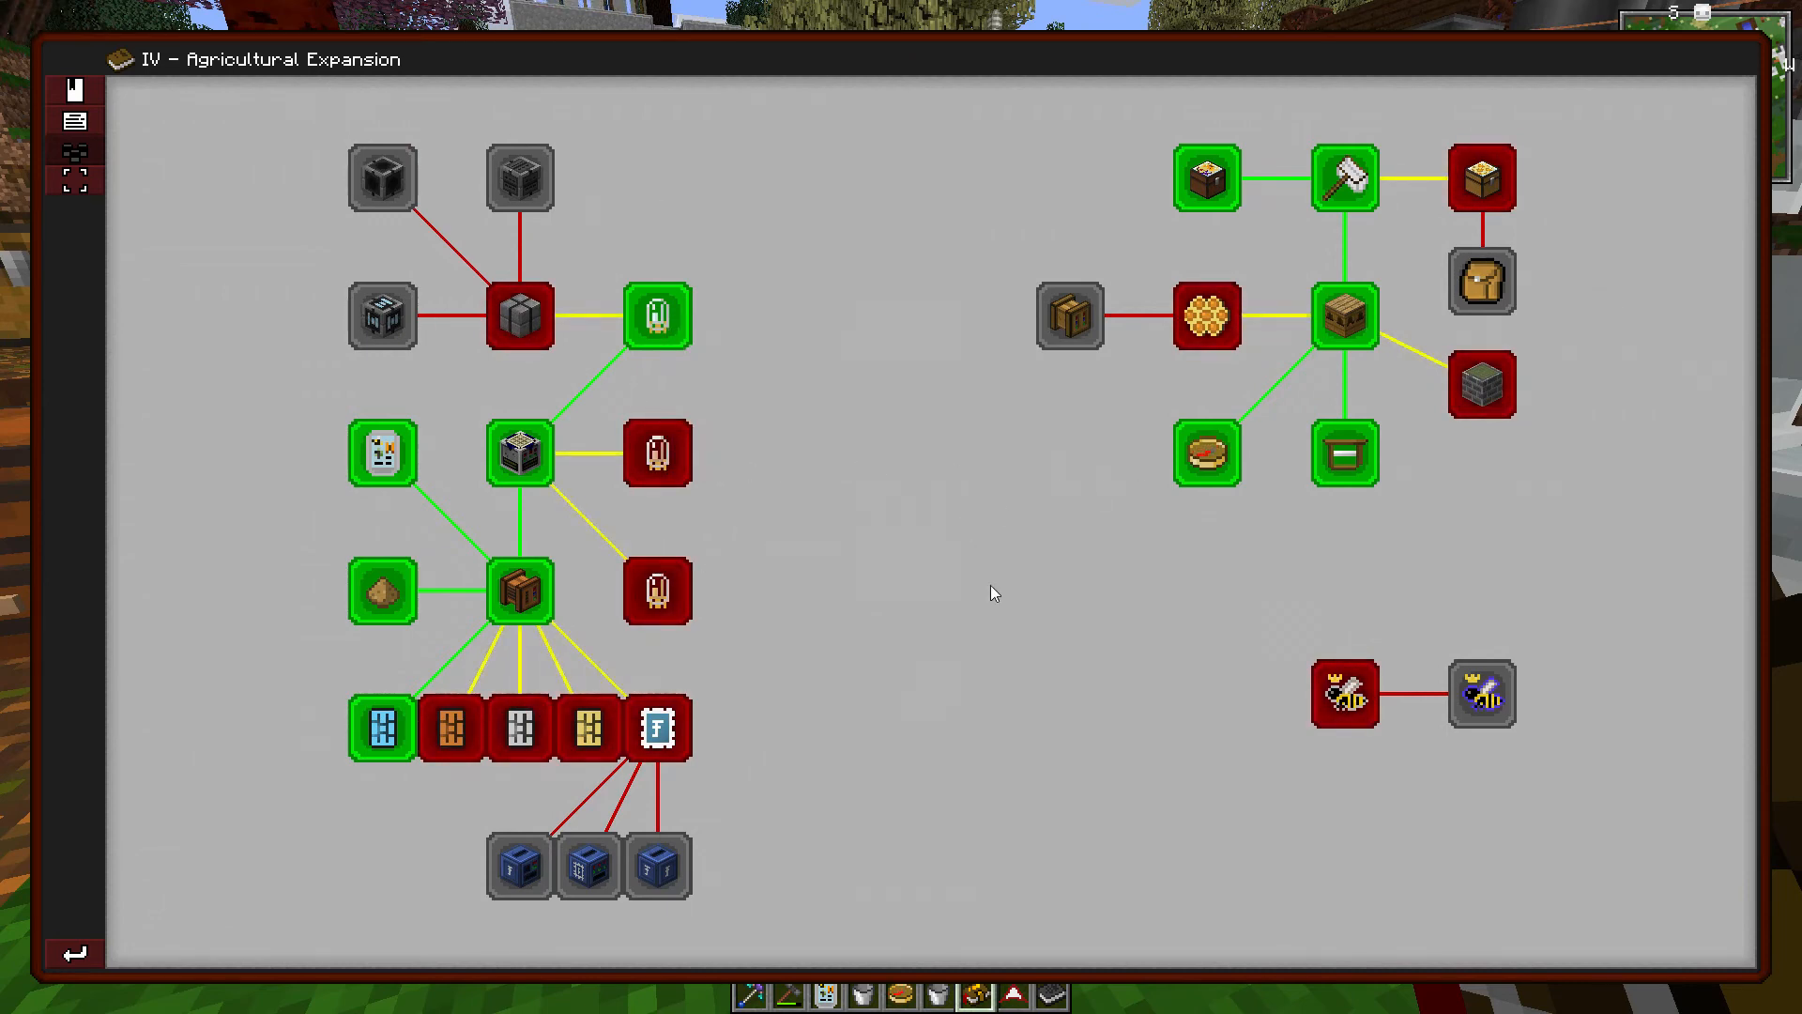
mouse_move(517, 313)
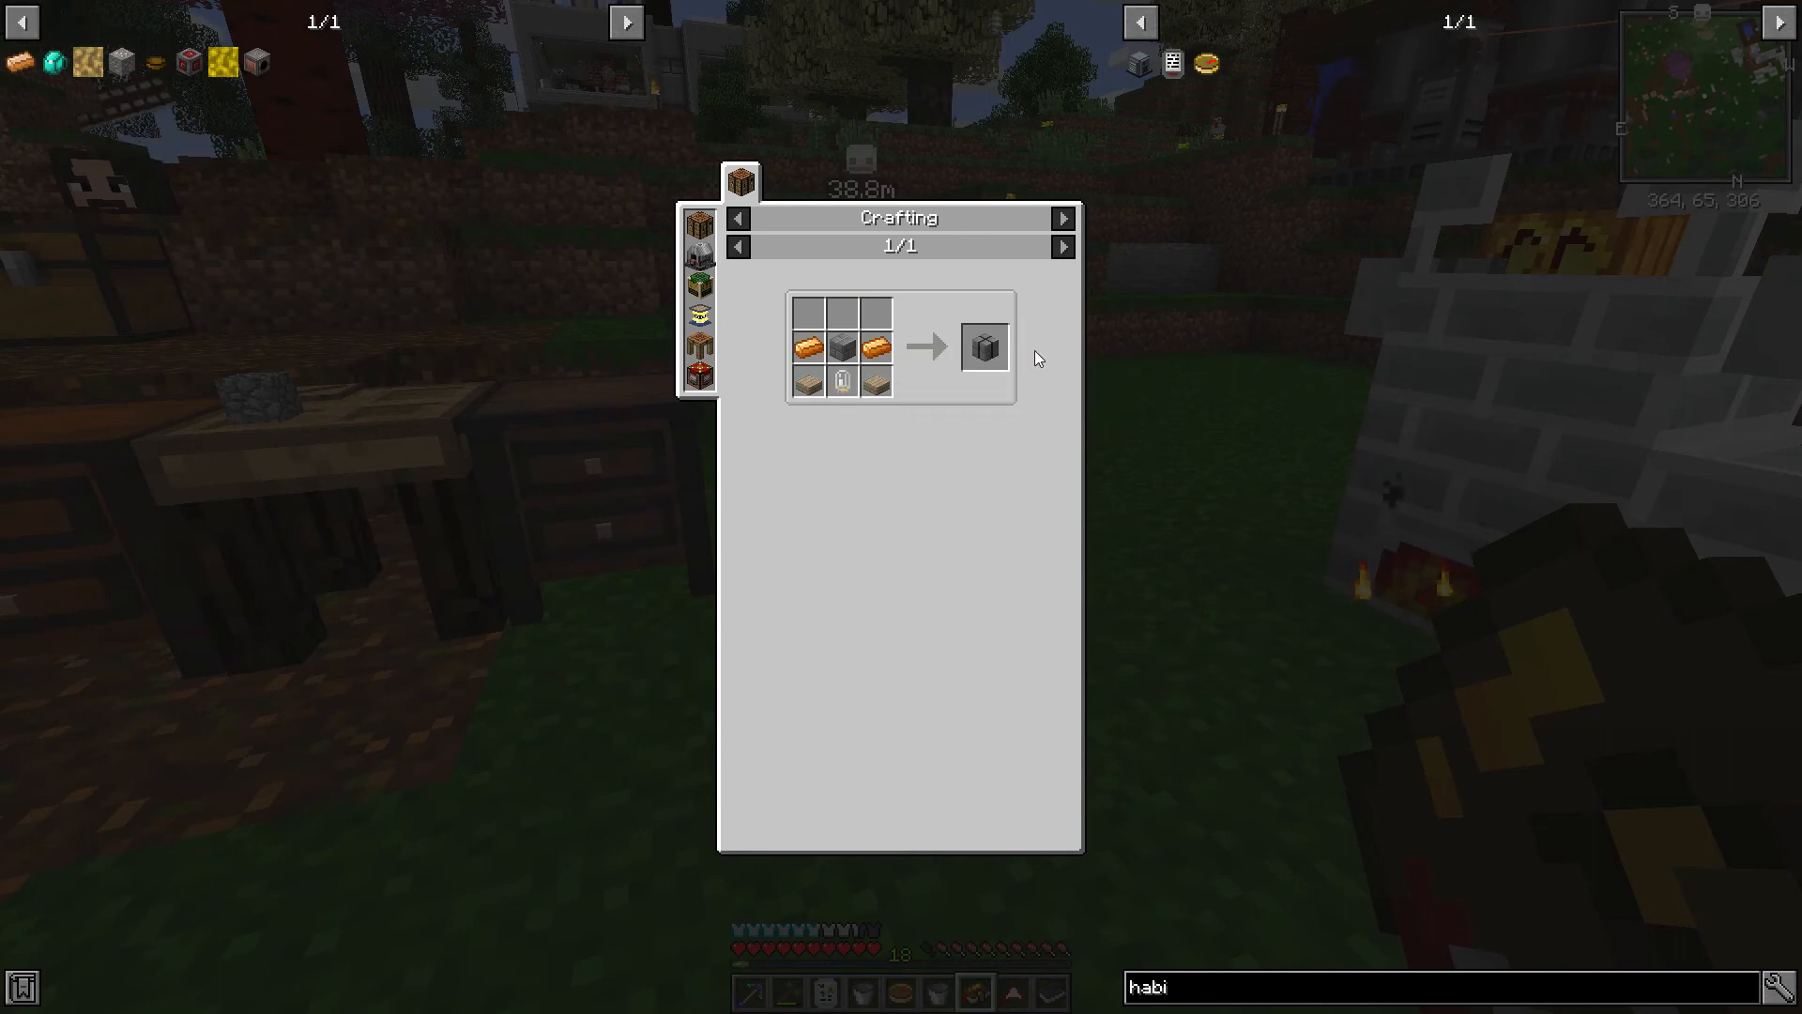
mouse_move(982, 347)
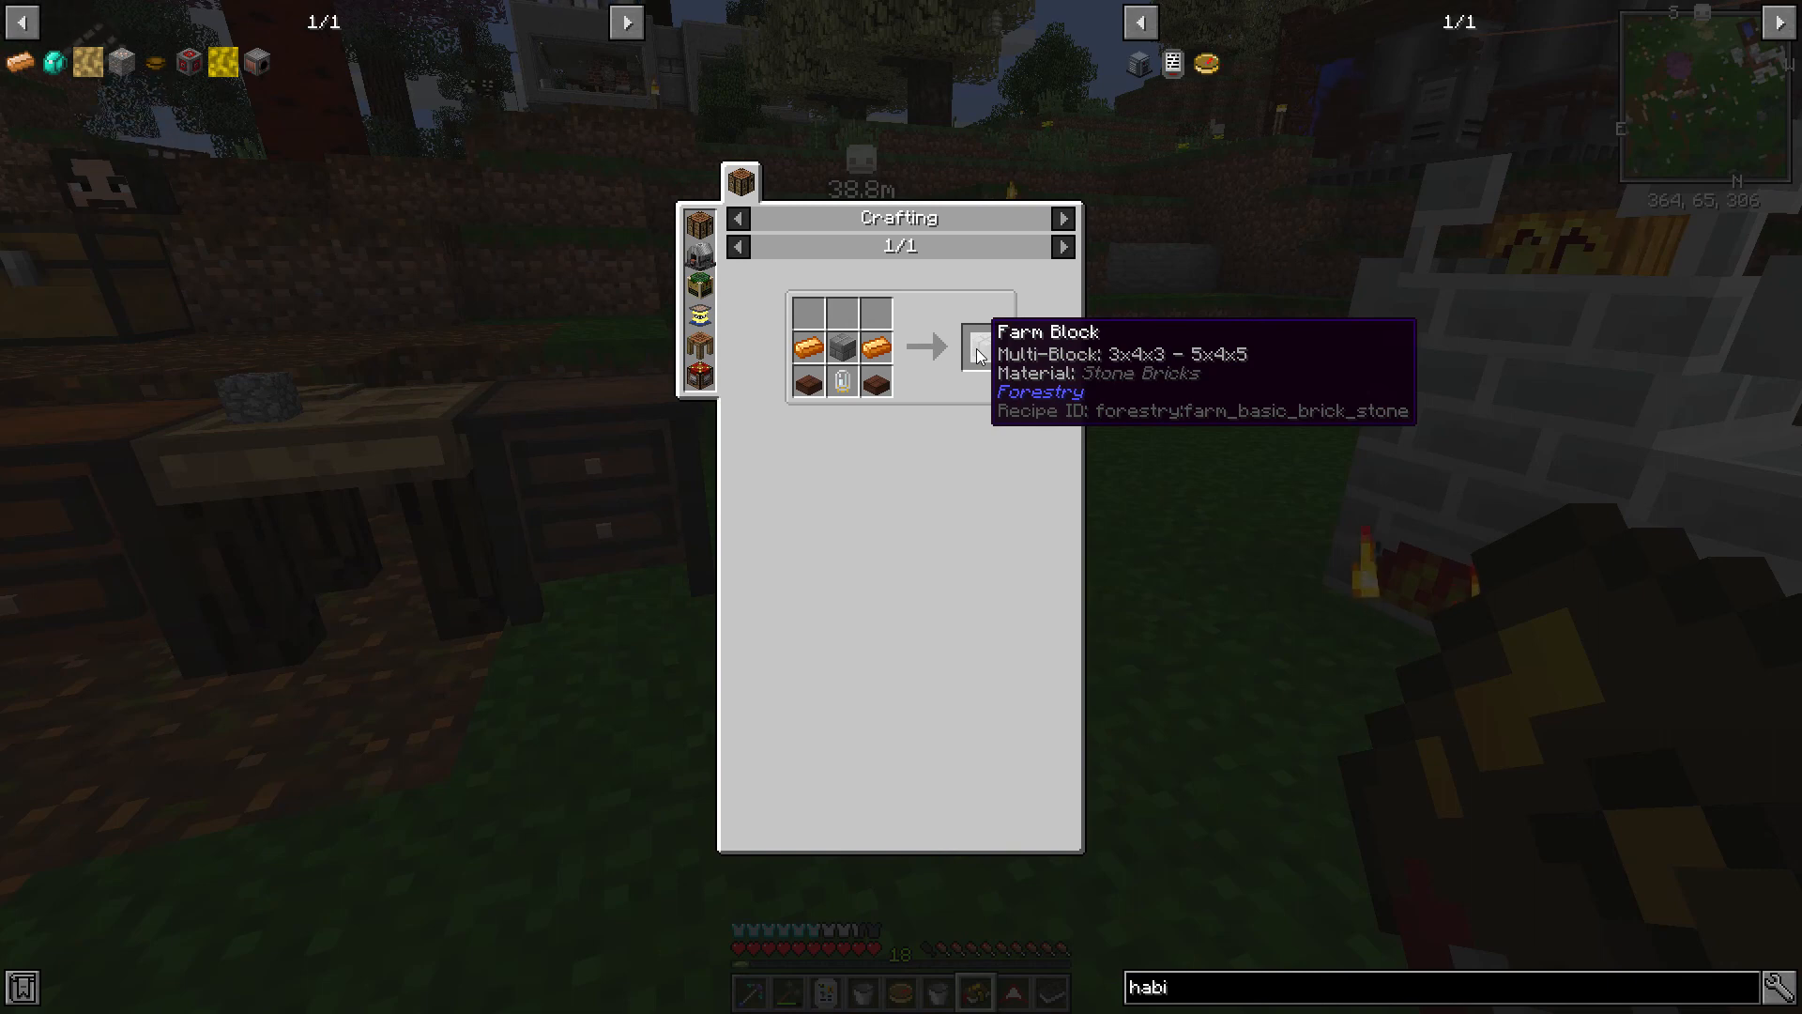
mouse_move(919, 552)
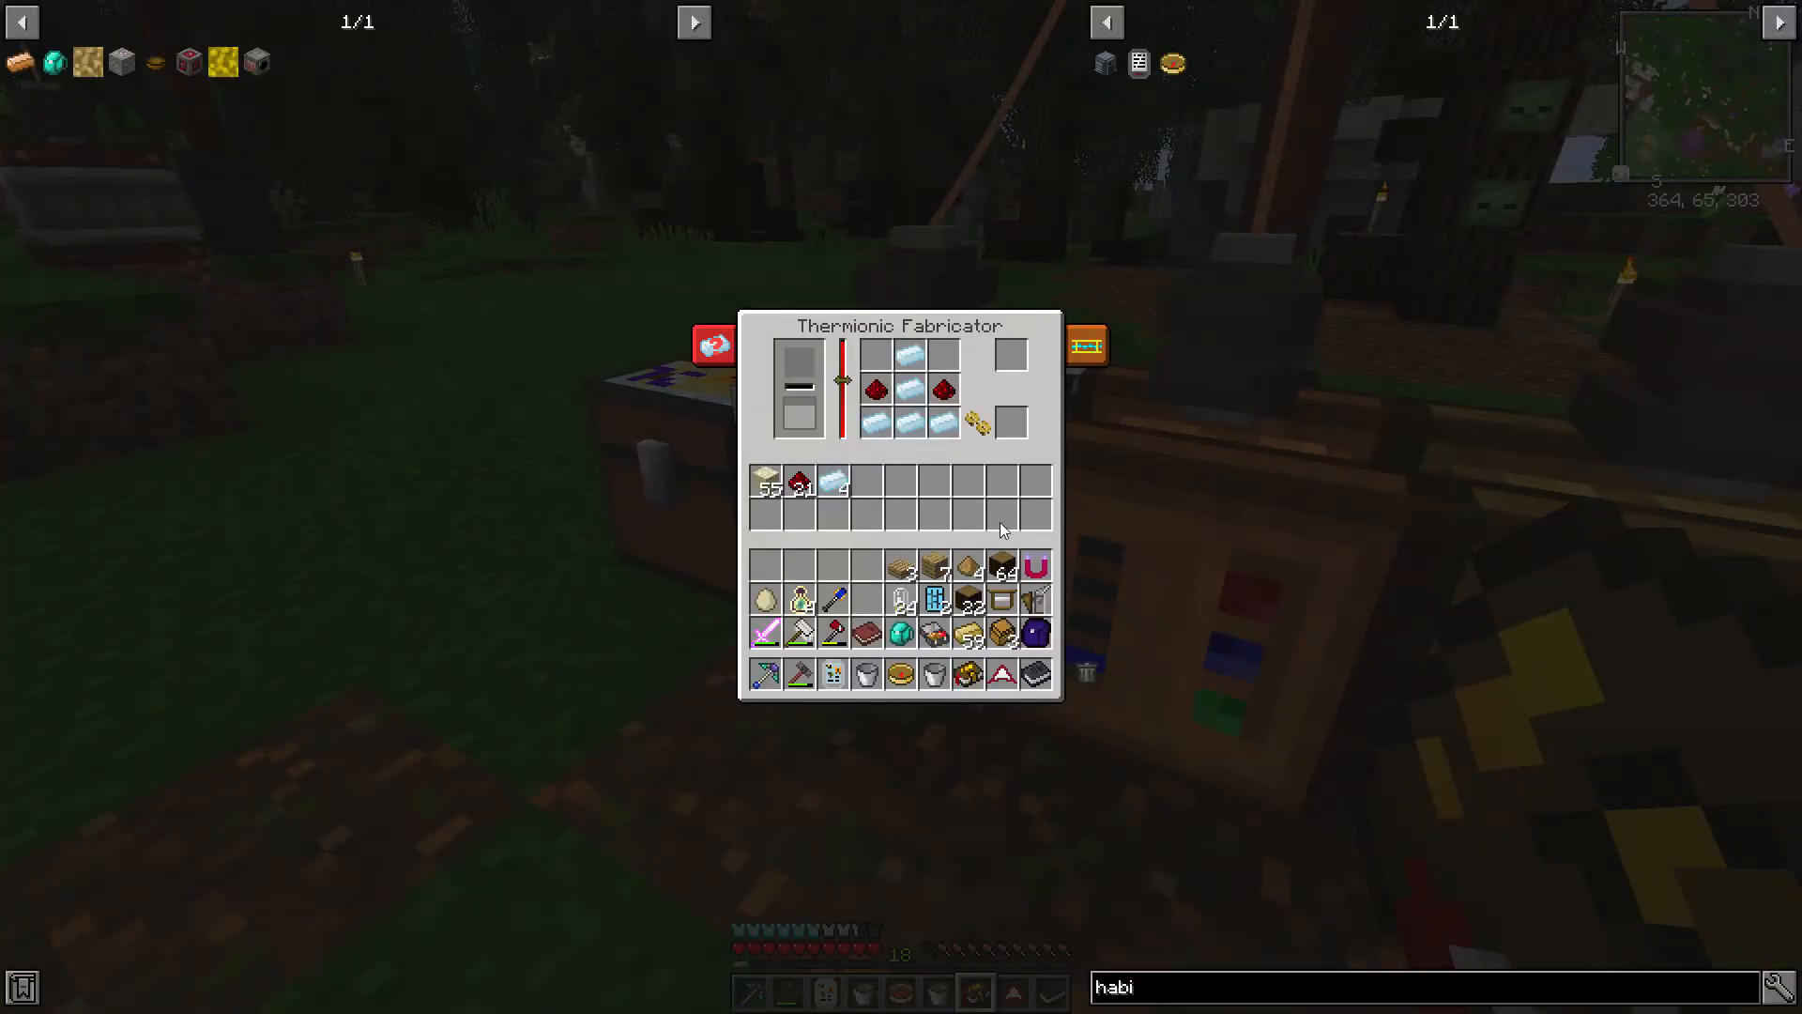
mouse_move(933, 598)
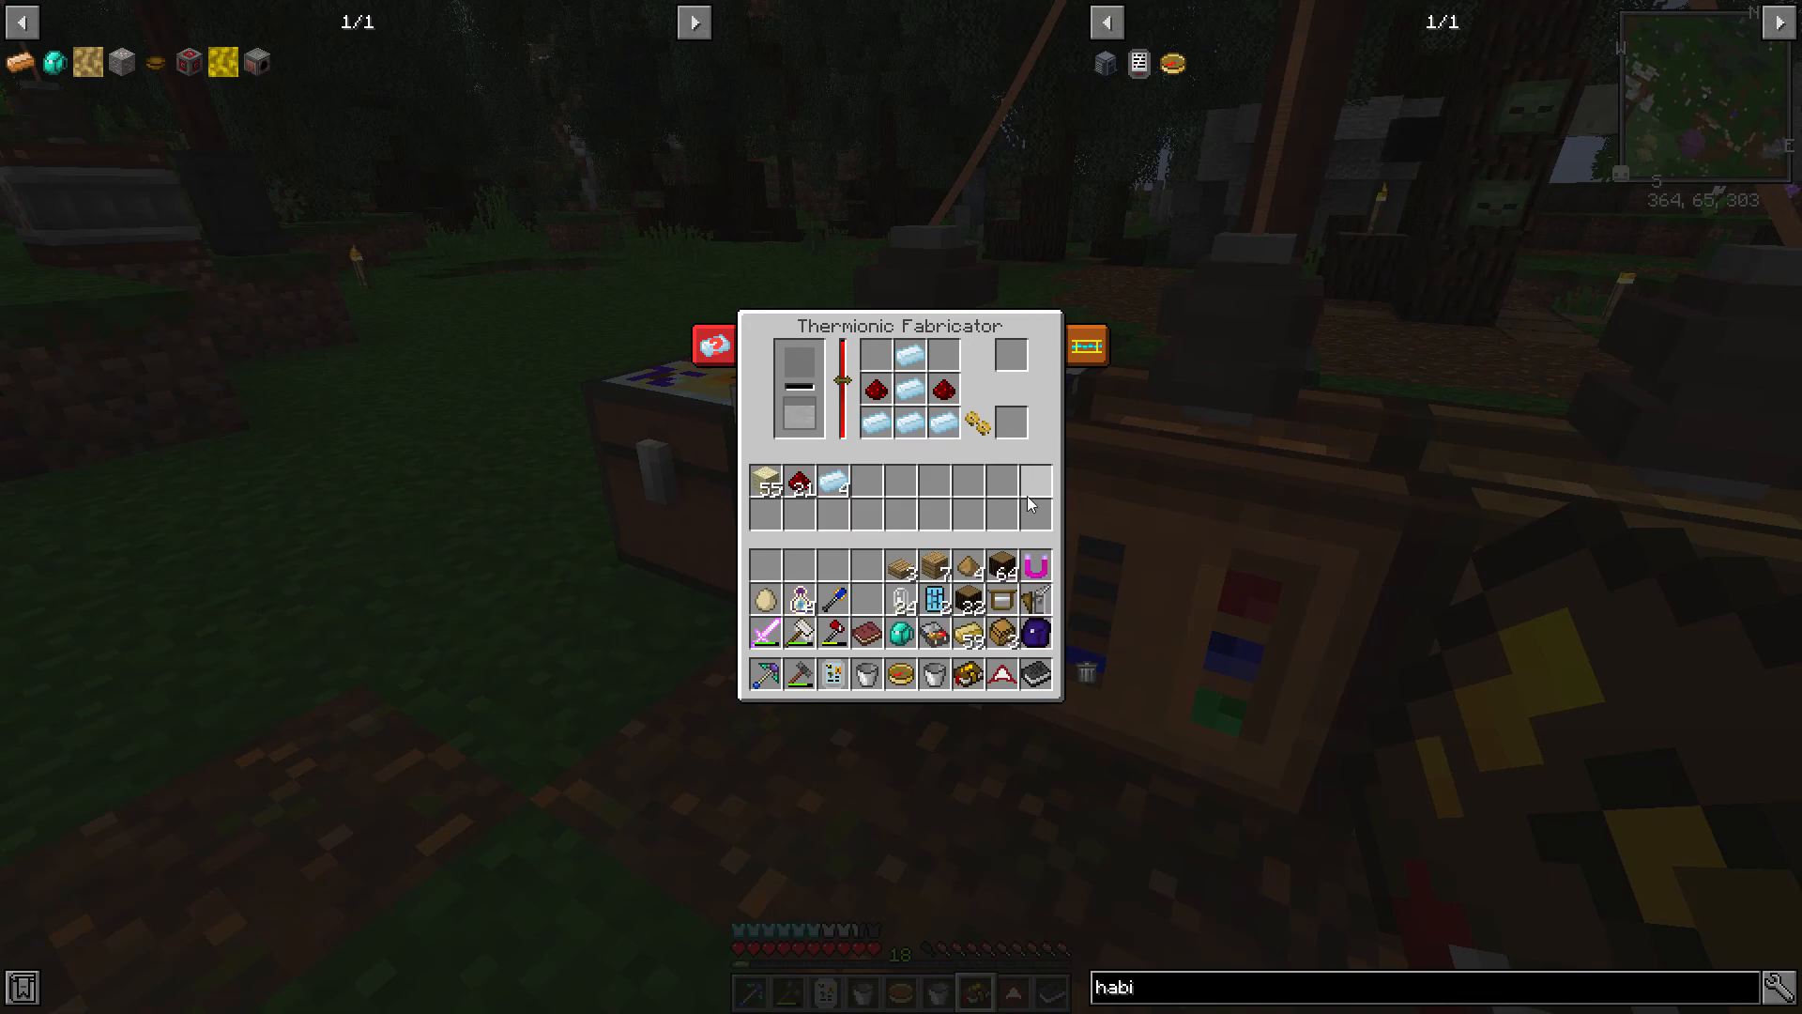
Step: Exit the Thermionic Fabricator screen, returning outdoors facing the Carpenter
key(Escape)
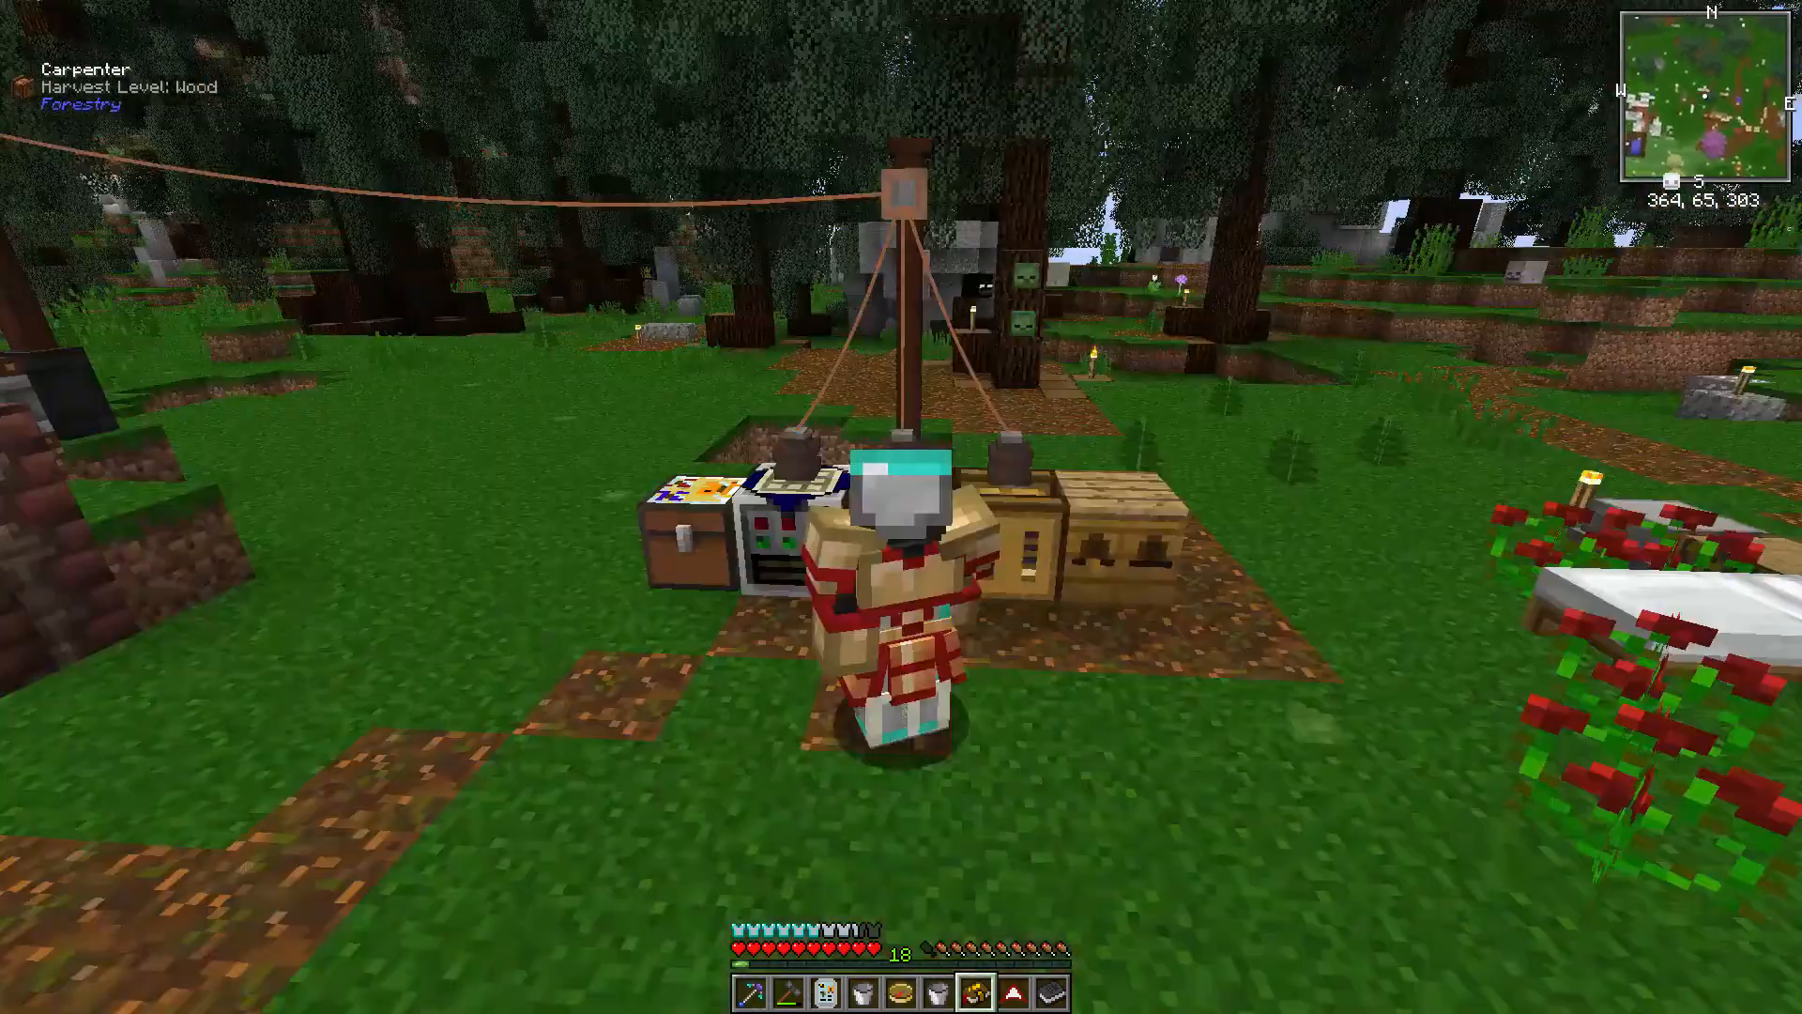